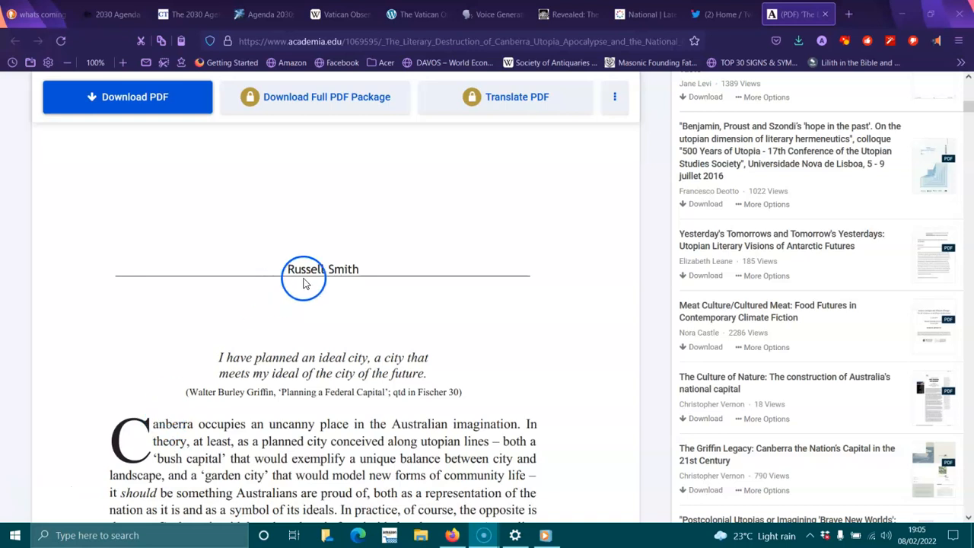
{"action": "mouse_move", "coordinate": [360, 373]}
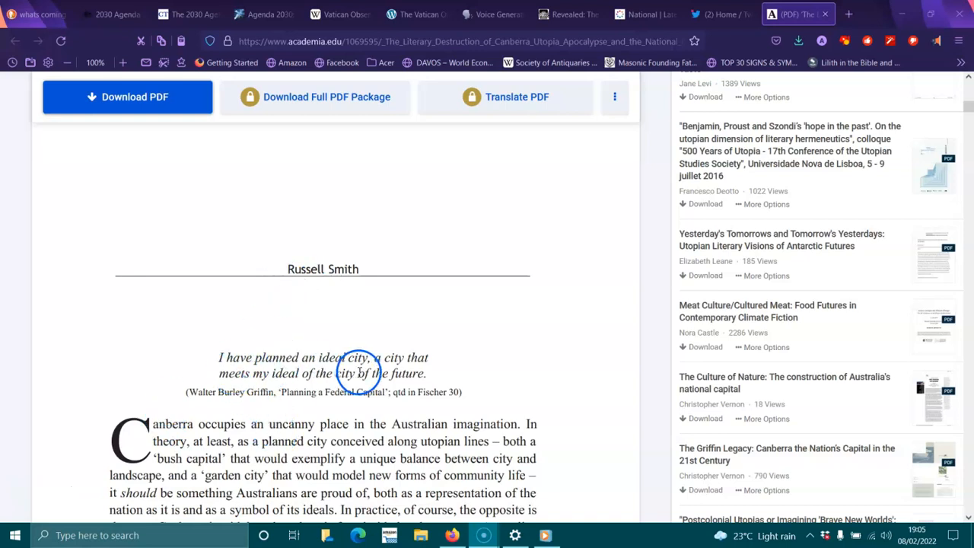
{"action": "mouse_move", "coordinate": [308, 376]}
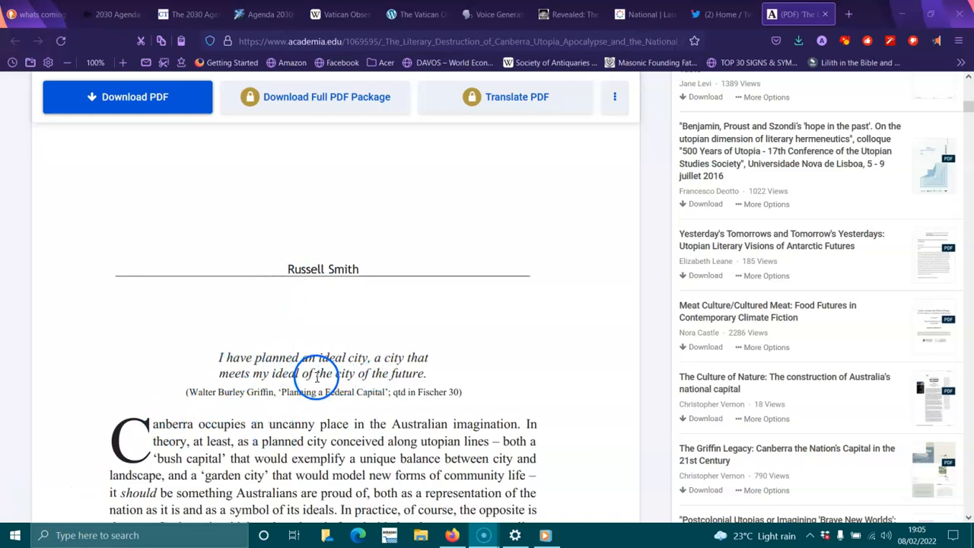
- Scroll past the epigraph to the paragraph beginning 'Canberra occupies an uncanny place'
{"action": "scroll", "scroll_direction": "down", "scroll_amount": 3}
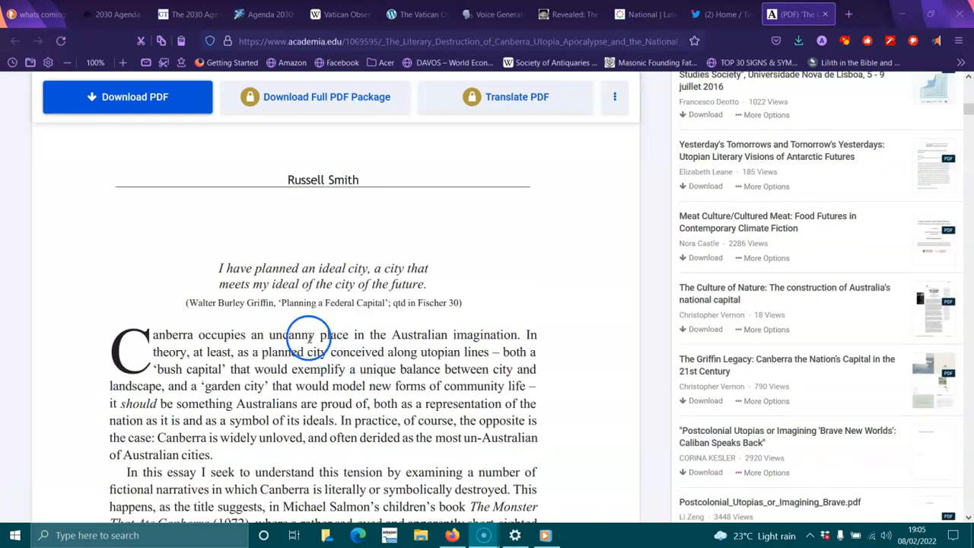
{"action": "mouse_move", "coordinate": [365, 313]}
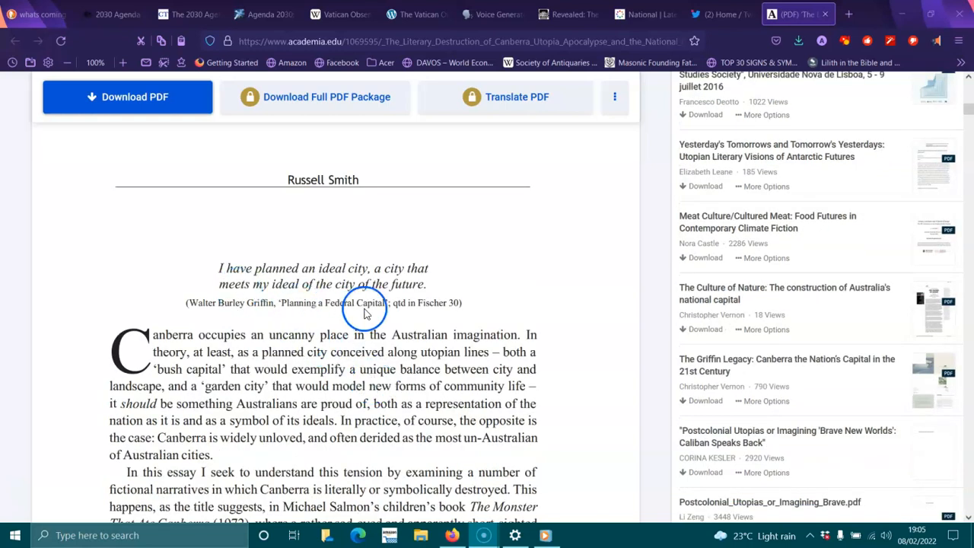
{"action": "scroll", "scroll_direction": "down", "scroll_amount": 3}
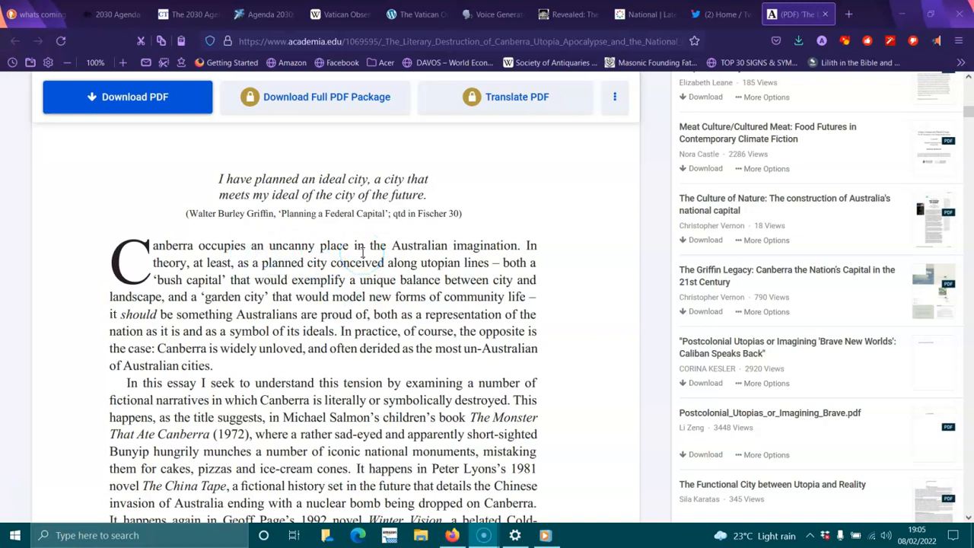
{"action": "left_click", "coordinate": [266, 274]}
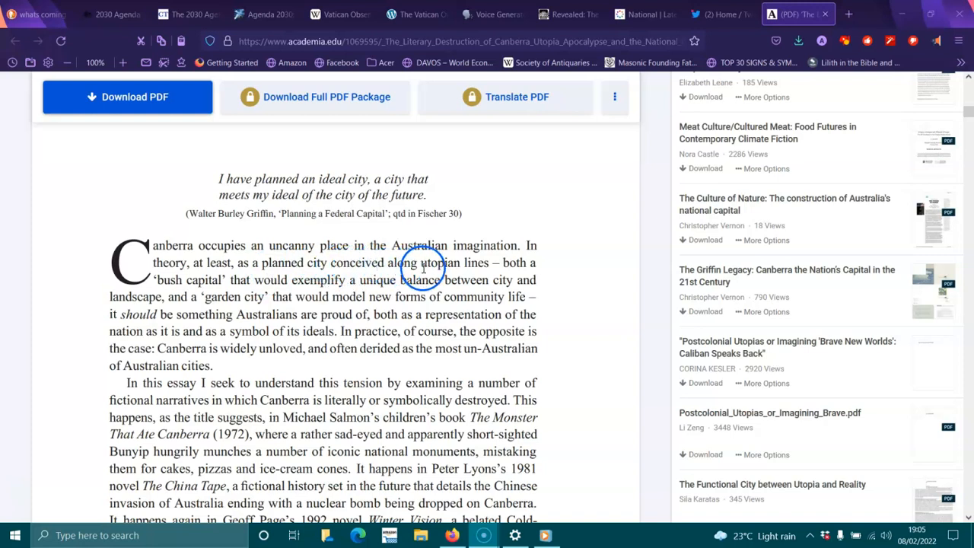
{"action": "mouse_move", "coordinate": [463, 271]}
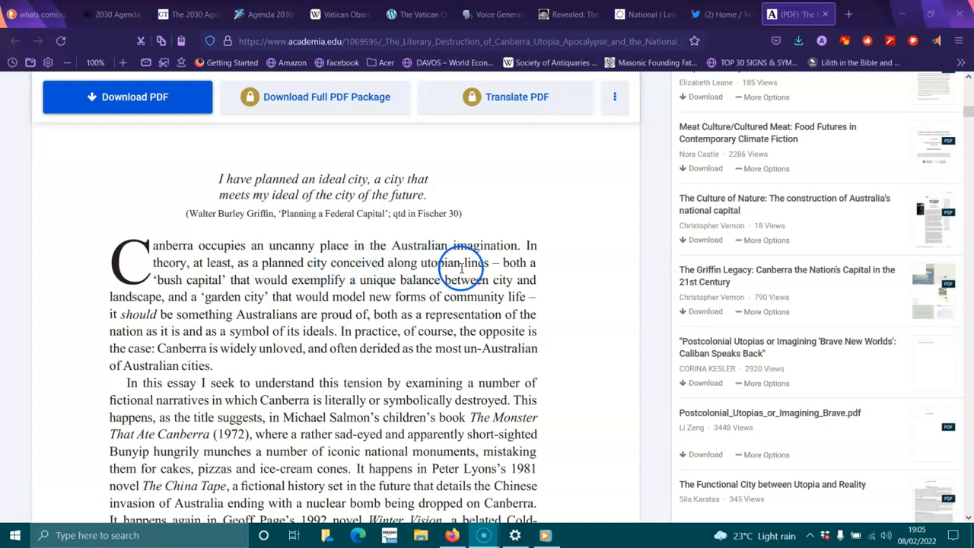
{"action": "mouse_move", "coordinate": [261, 280]}
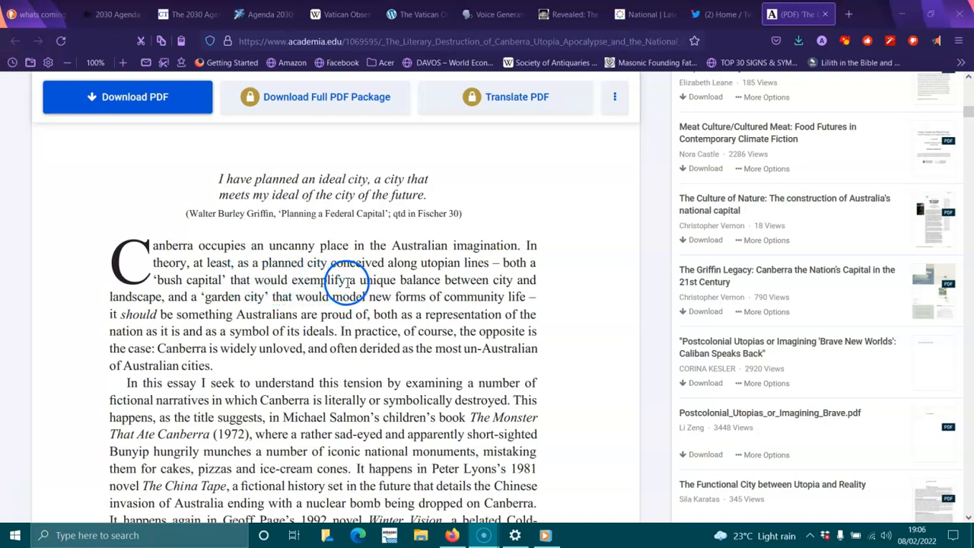
{"action": "mouse_move", "coordinate": [289, 297]}
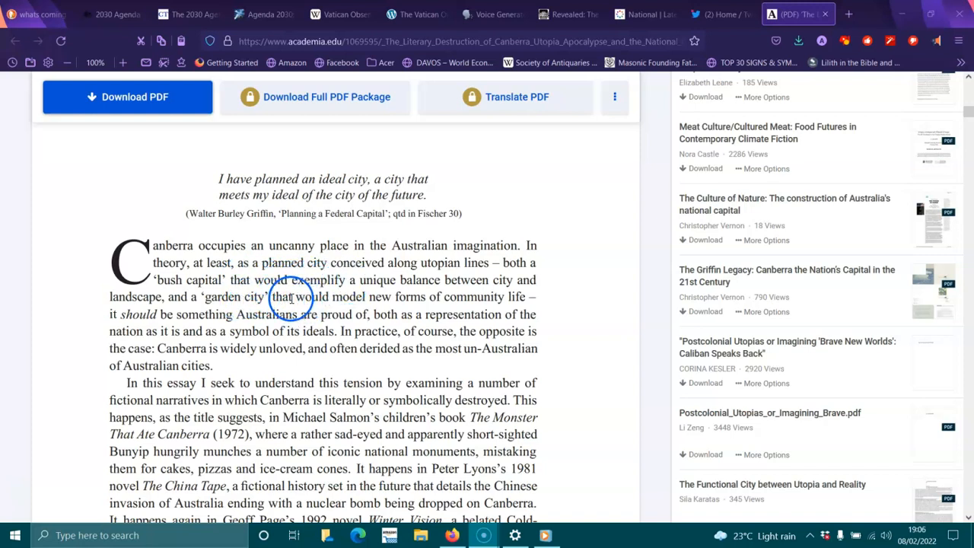
{"action": "mouse_move", "coordinate": [475, 297]}
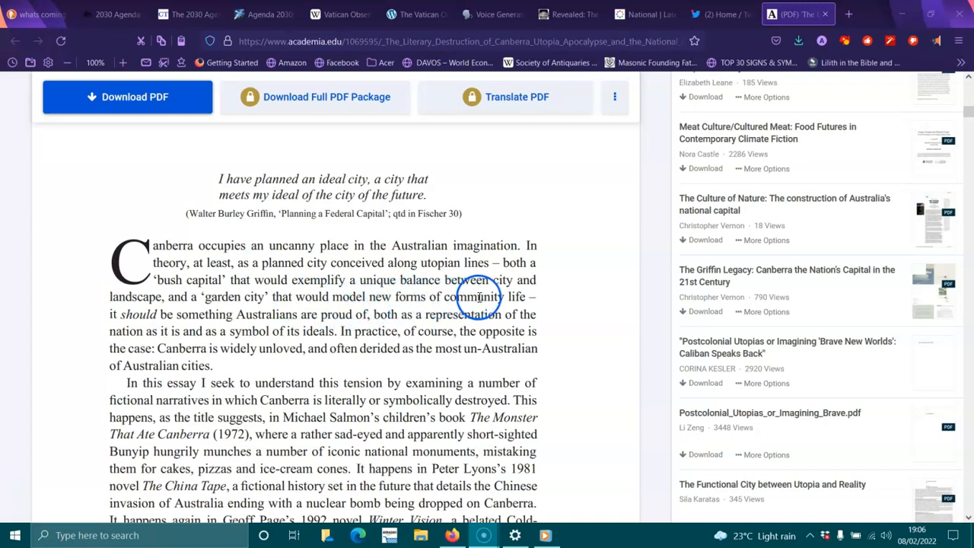
{"action": "mouse_move", "coordinate": [270, 320]}
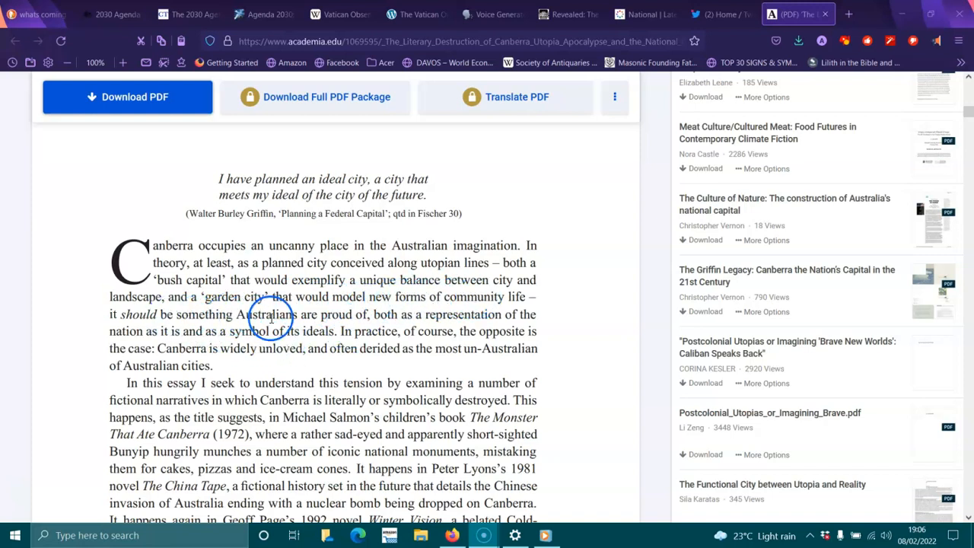
{"action": "mouse_move", "coordinate": [417, 322]}
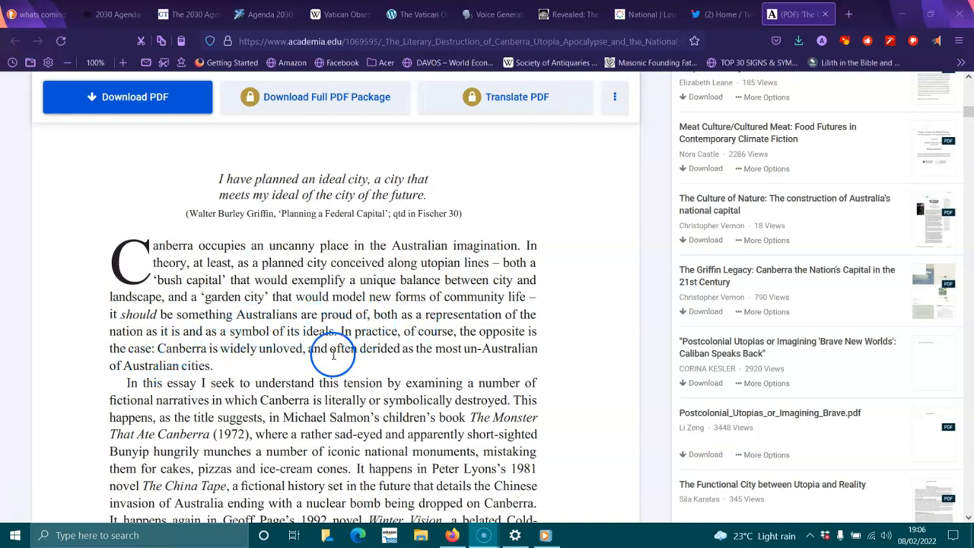
{"action": "mouse_move", "coordinate": [231, 321]}
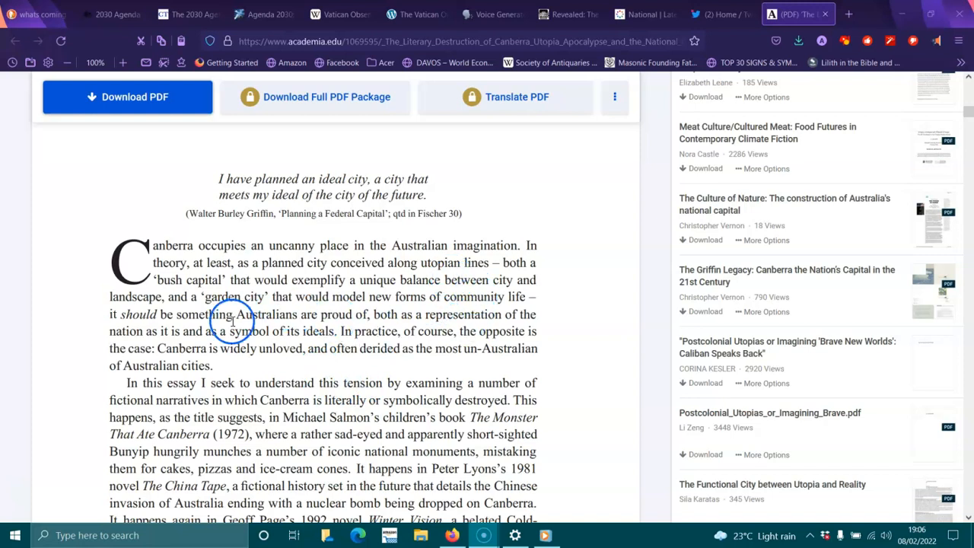
{"action": "mouse_move", "coordinate": [329, 367]}
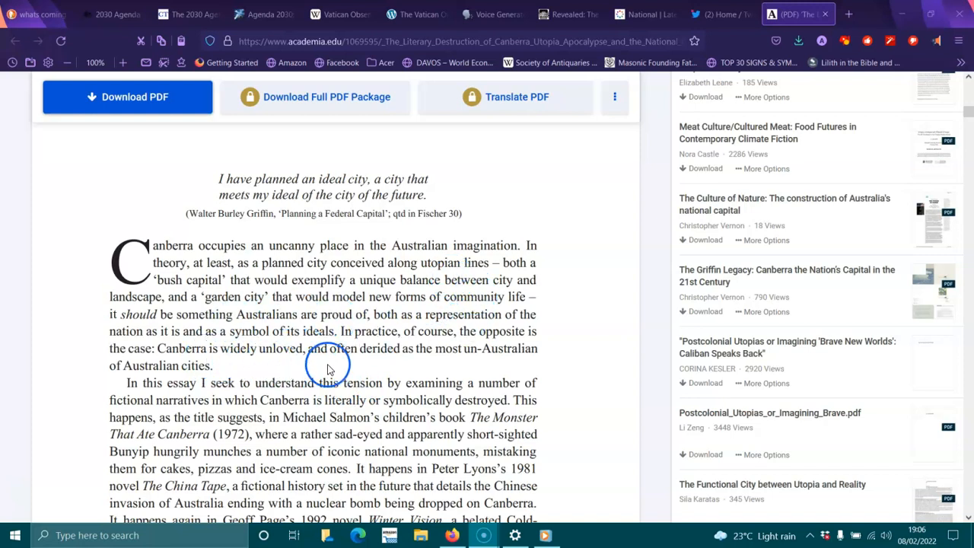
{"action": "mouse_move", "coordinate": [441, 358]}
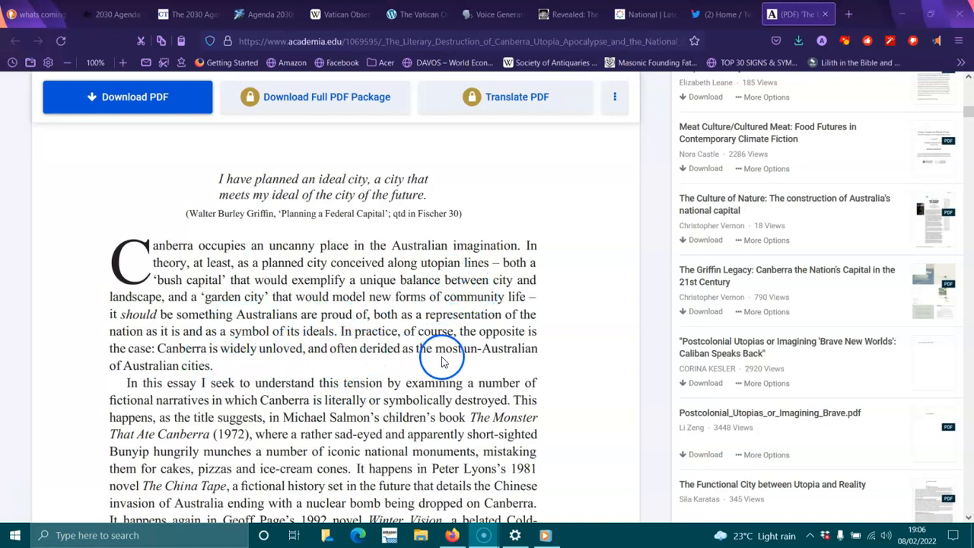
- Scroll to the paragraph beginning 'In this essay I seek to understand'
{"action": "scroll", "scroll_direction": "down", "scroll_amount": 3}
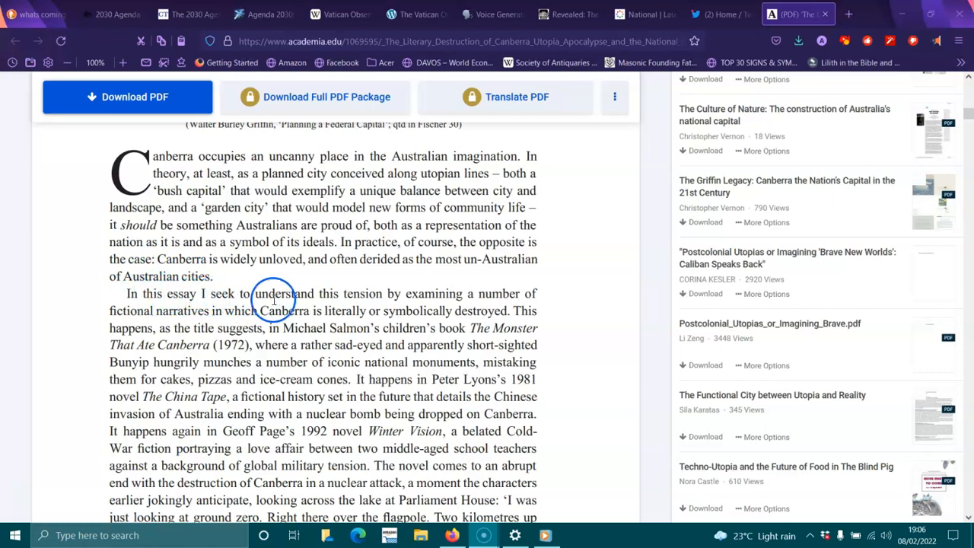
{"action": "mouse_move", "coordinate": [436, 292]}
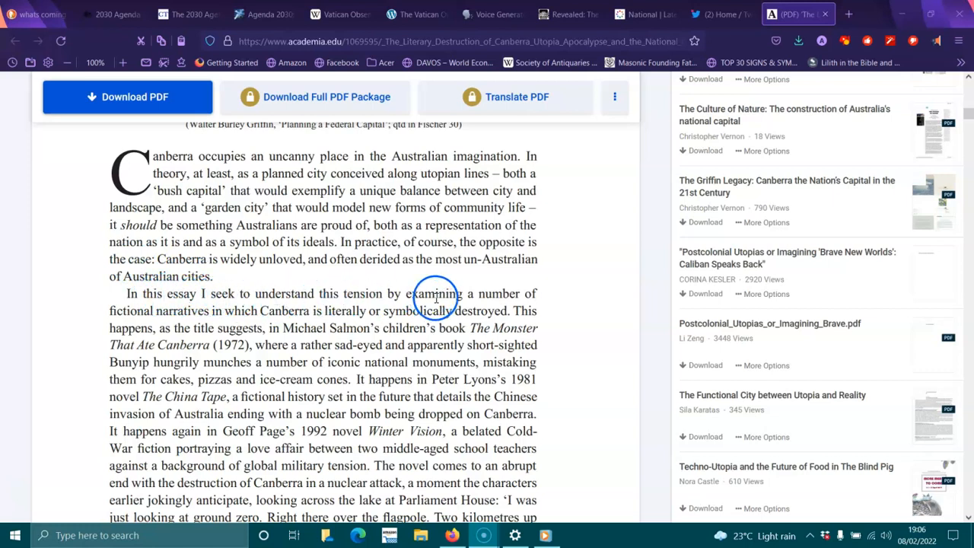
{"action": "mouse_move", "coordinate": [289, 310]}
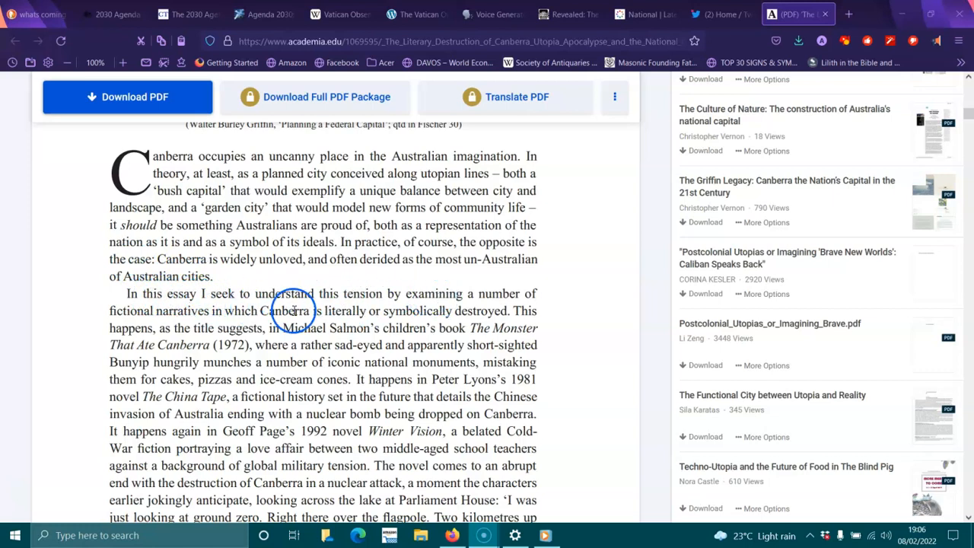
{"action": "mouse_move", "coordinate": [381, 334]}
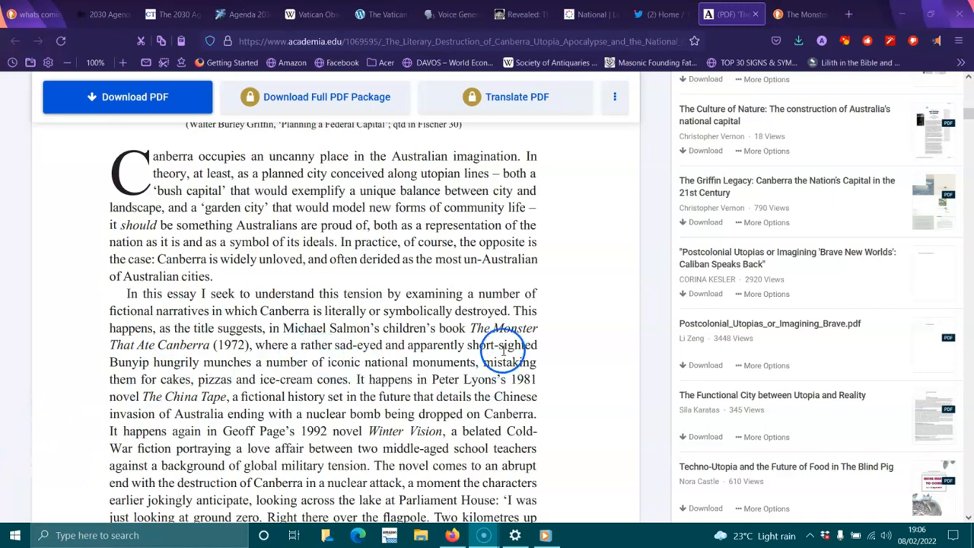
{"action": "mouse_move", "coordinate": [204, 370]}
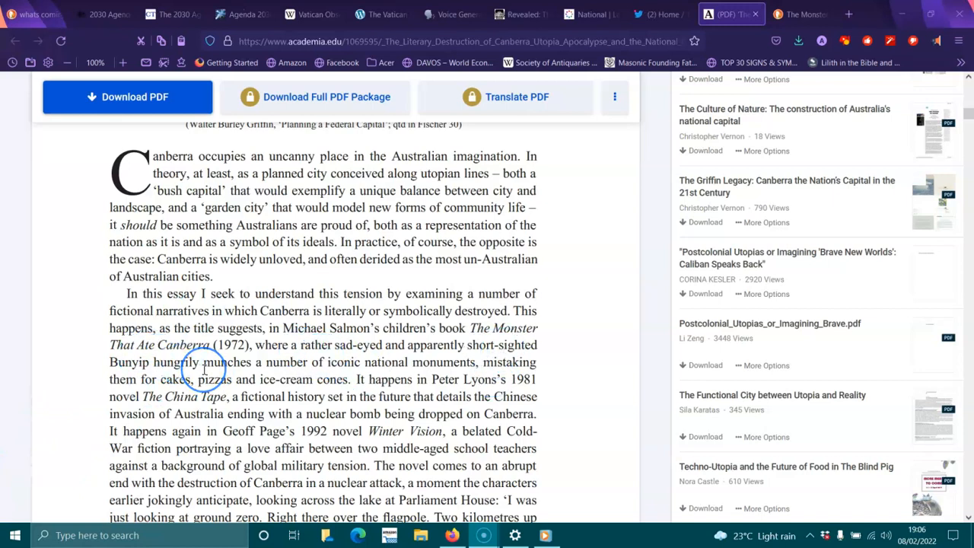
{"action": "mouse_move", "coordinate": [330, 381]}
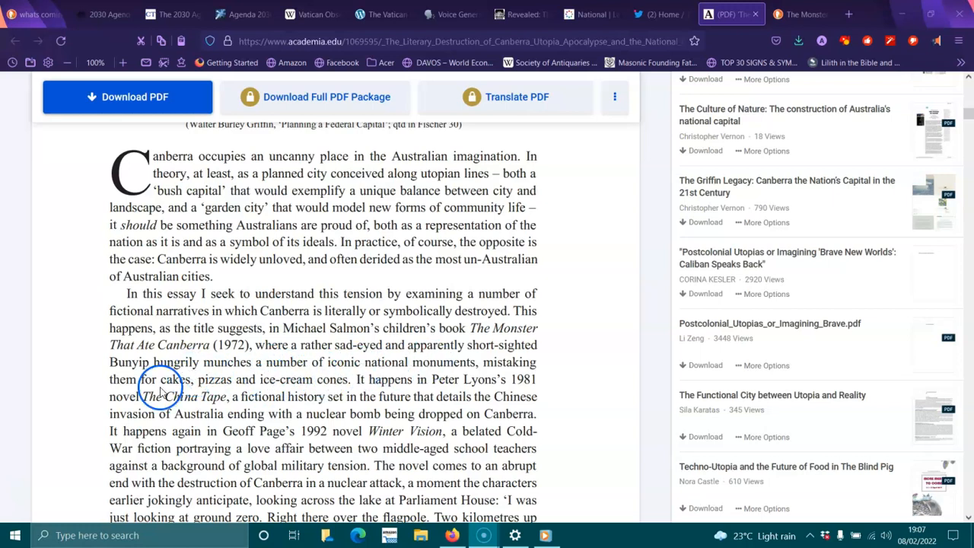
{"action": "mouse_move", "coordinate": [295, 385]}
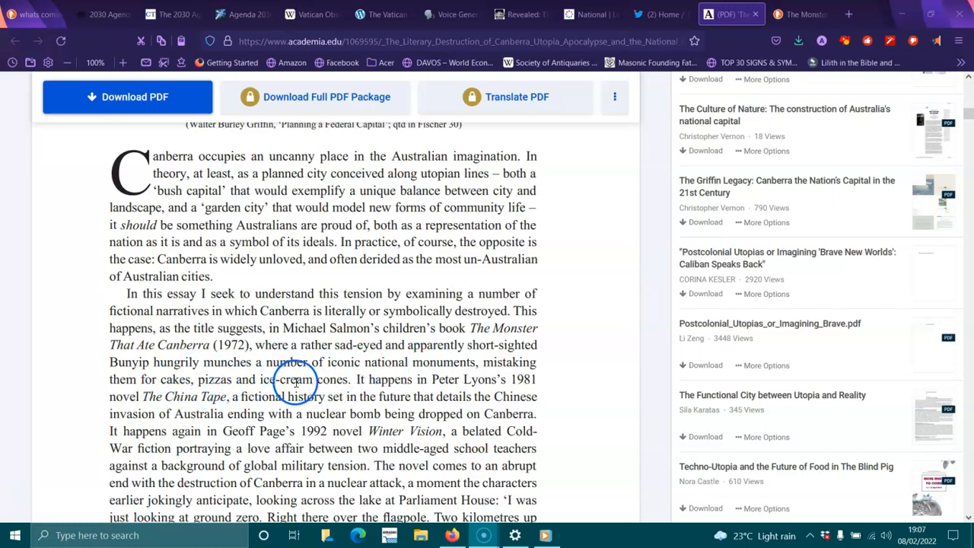
{"action": "mouse_move", "coordinate": [484, 390]}
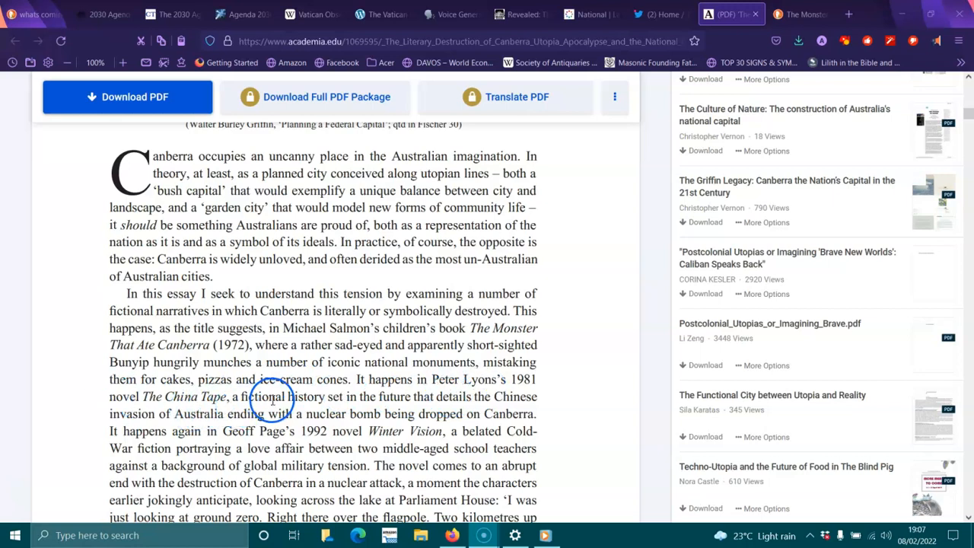
{"action": "mouse_move", "coordinate": [479, 388]}
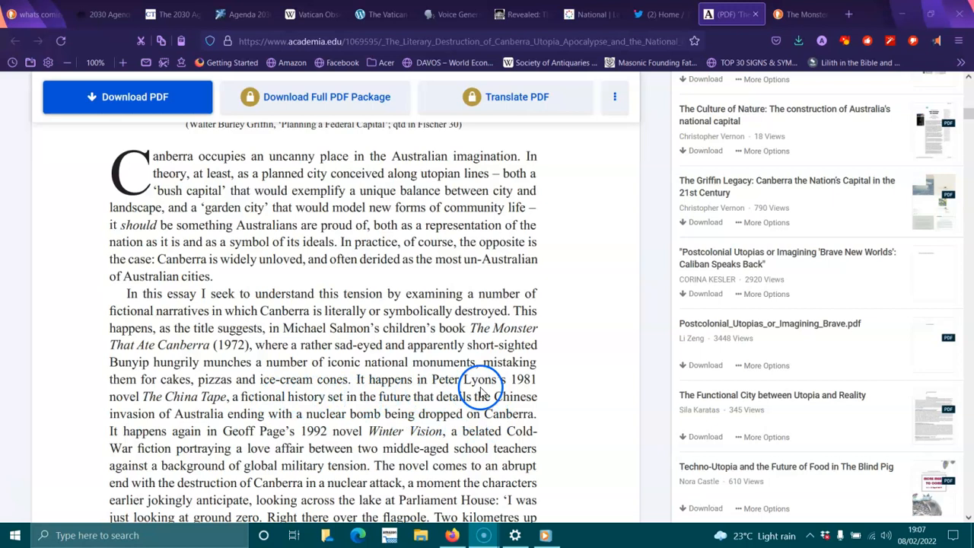
{"action": "mouse_move", "coordinate": [250, 414]}
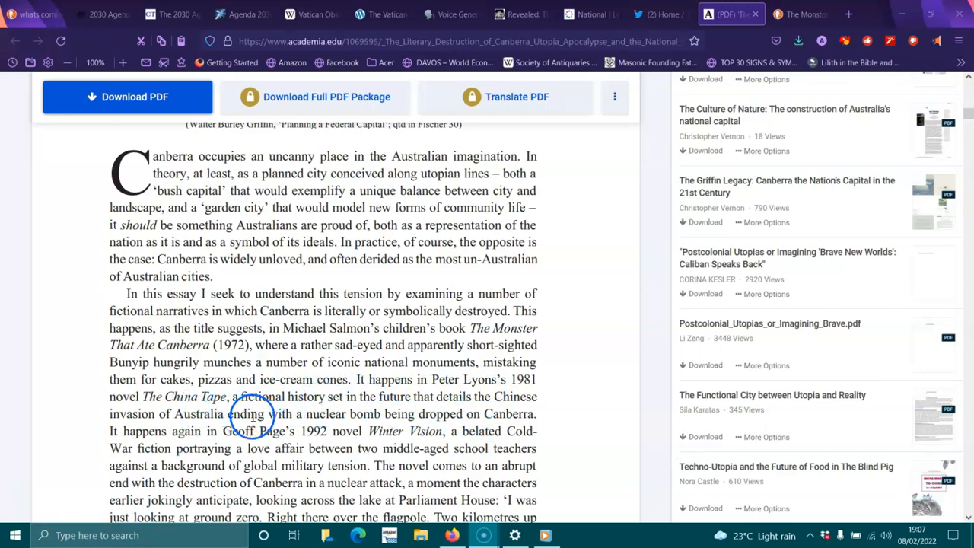
{"action": "scroll", "scroll_direction": "down", "scroll_amount": 3}
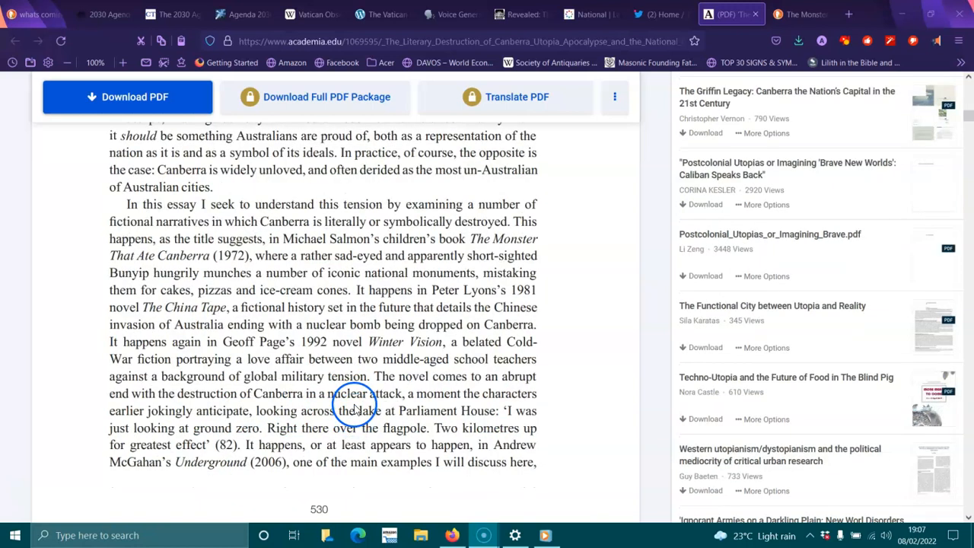
{"action": "mouse_move", "coordinate": [456, 307]}
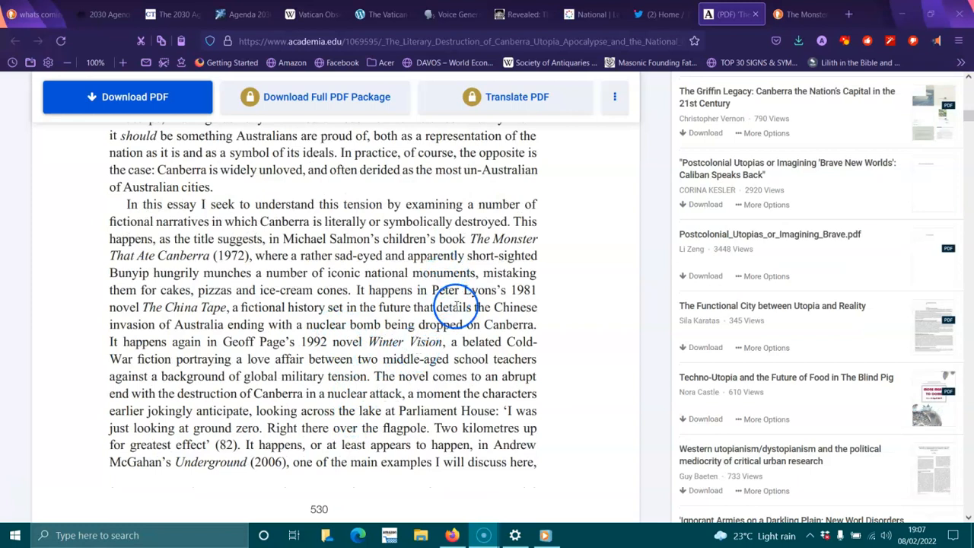
{"action": "mouse_move", "coordinate": [255, 359]}
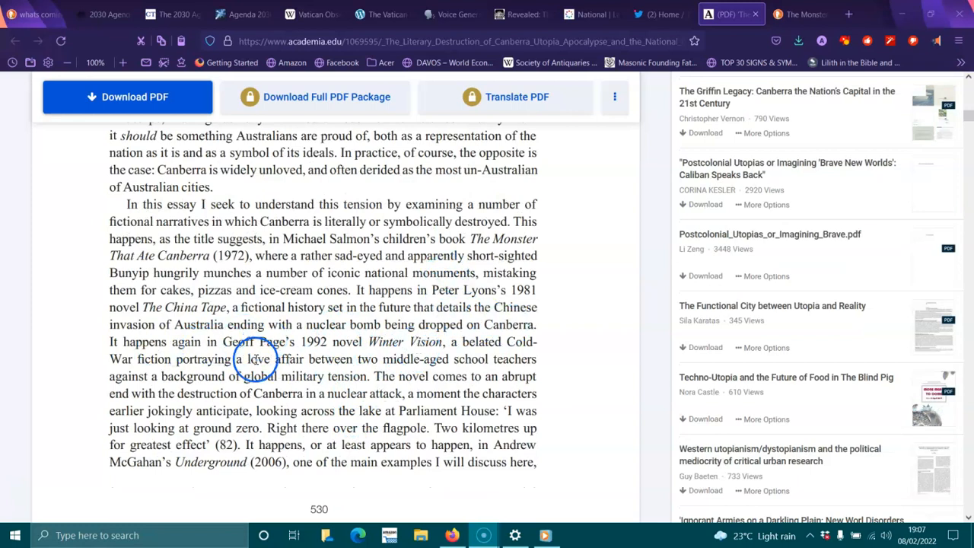
{"action": "mouse_move", "coordinate": [430, 348]}
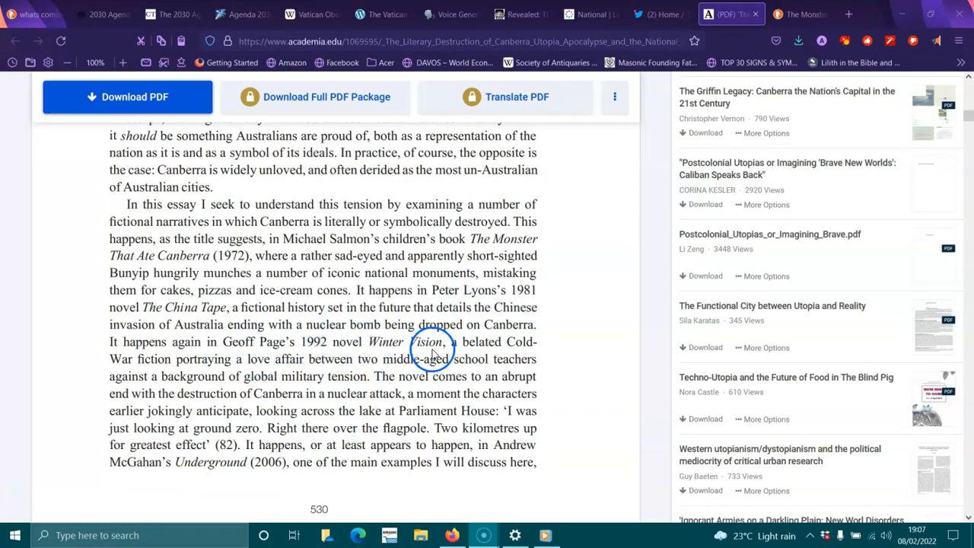
{"action": "mouse_move", "coordinate": [352, 347]}
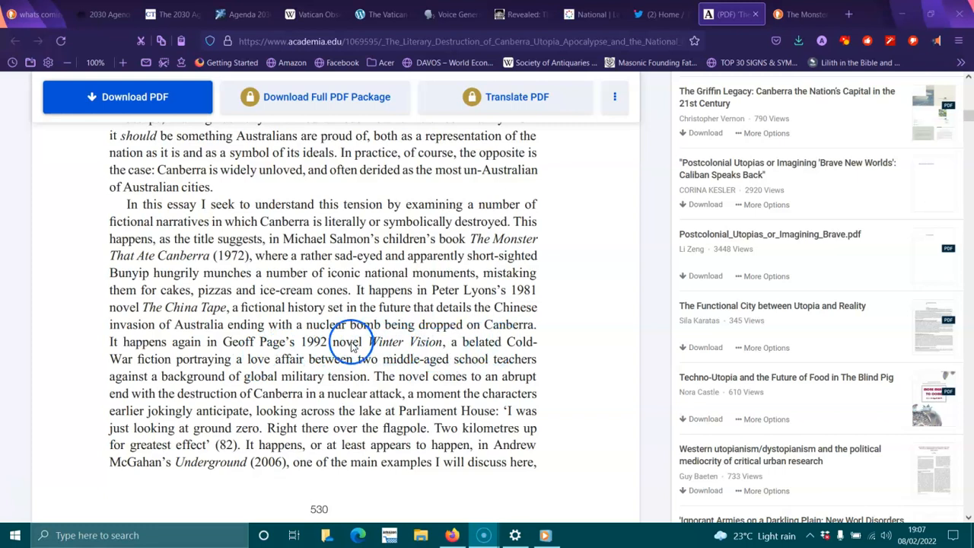
{"action": "mouse_move", "coordinate": [301, 372]}
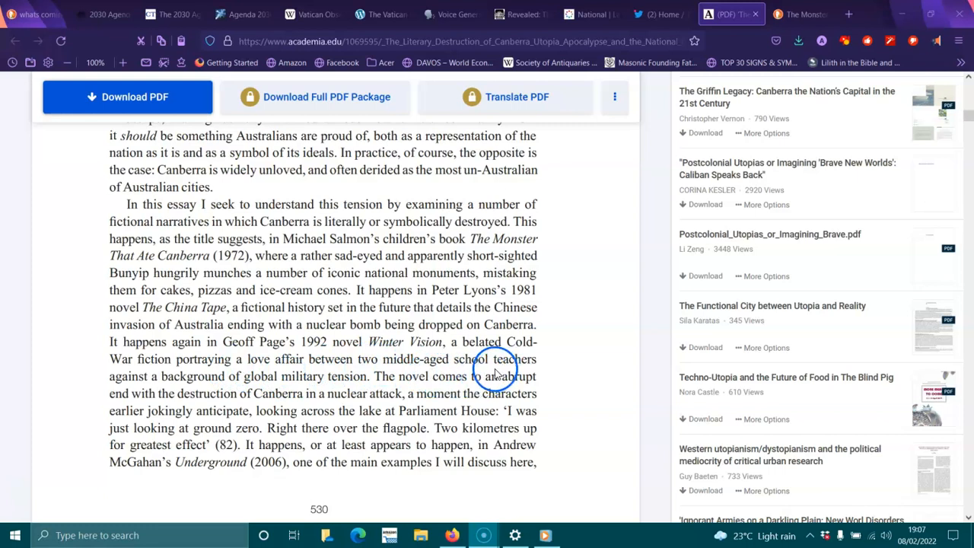
{"action": "mouse_move", "coordinate": [377, 388]}
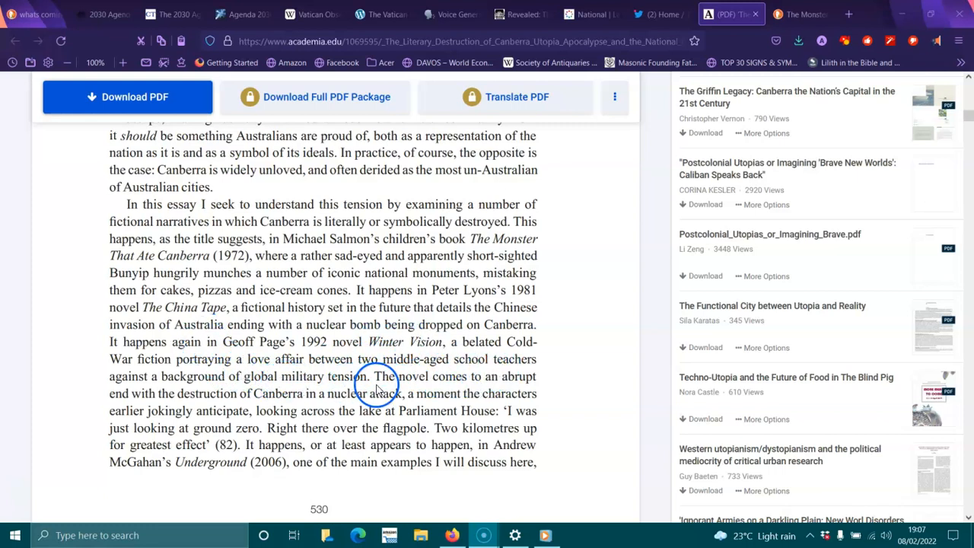
{"action": "mouse_move", "coordinate": [215, 367]}
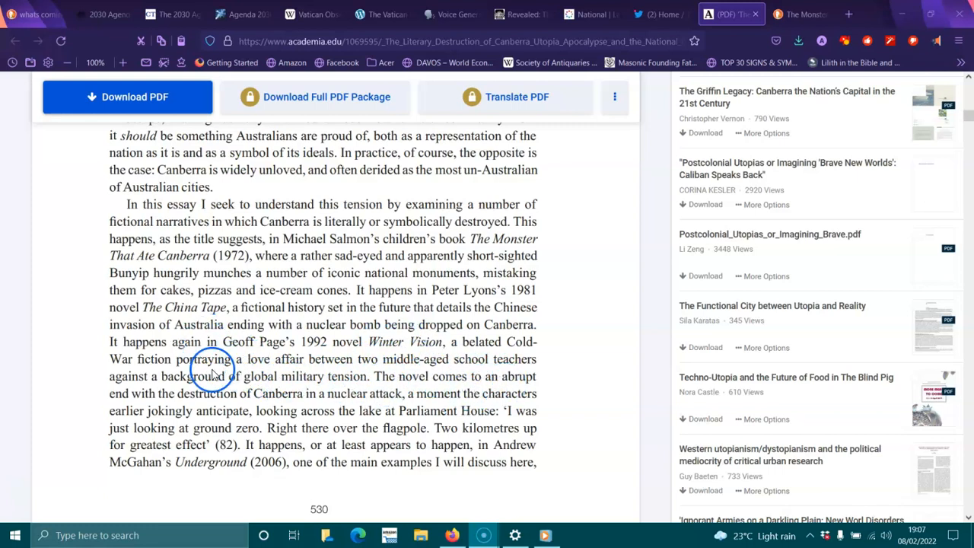
{"action": "mouse_move", "coordinate": [342, 394]}
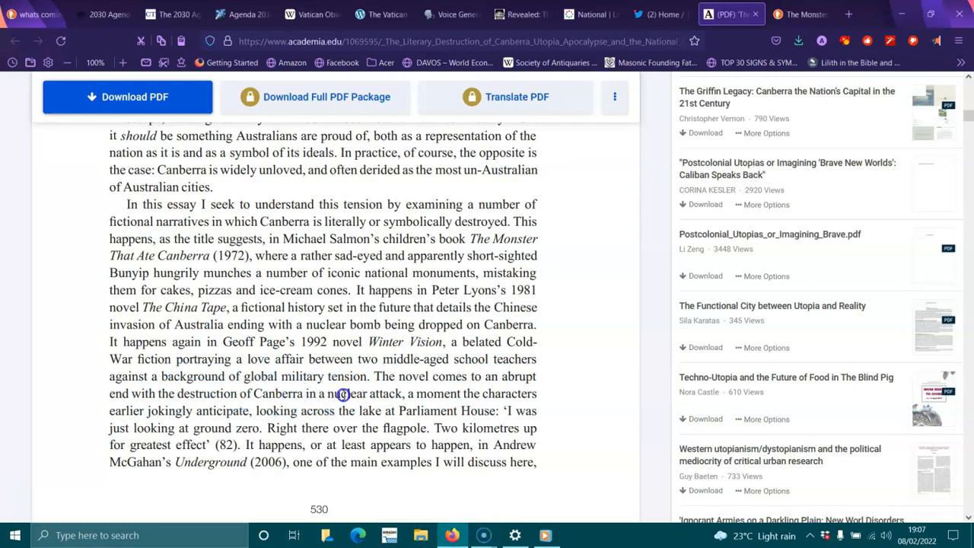
{"action": "mouse_move", "coordinate": [478, 399]}
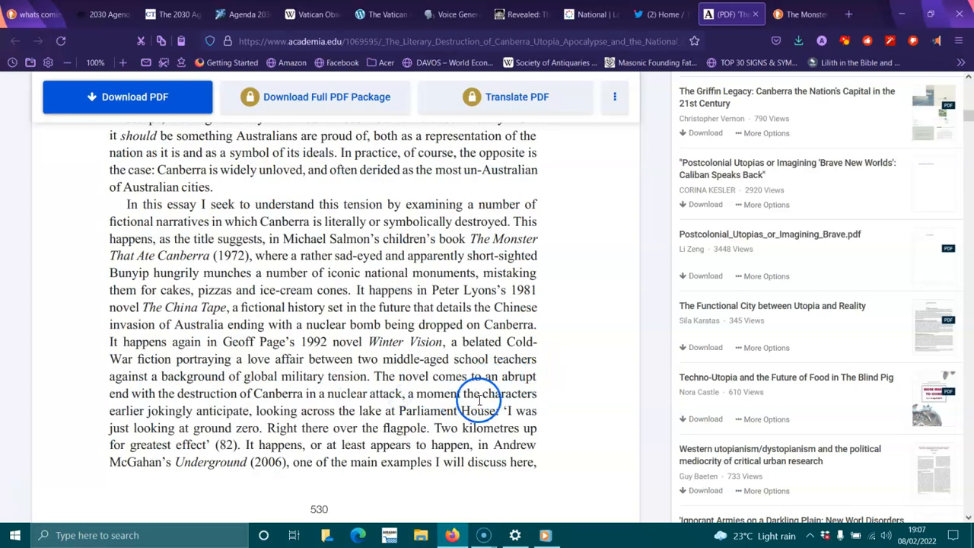
{"action": "mouse_move", "coordinate": [304, 426]}
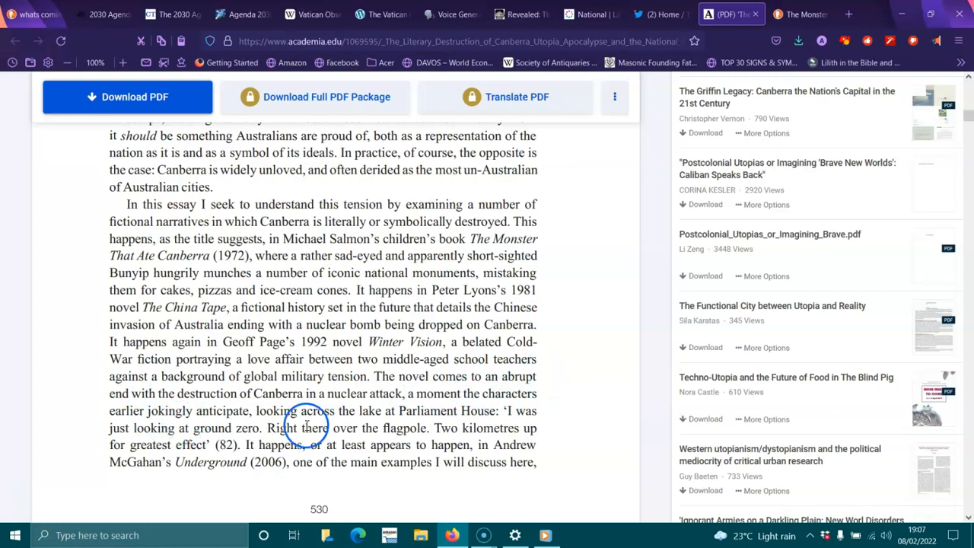
{"action": "mouse_move", "coordinate": [419, 414]}
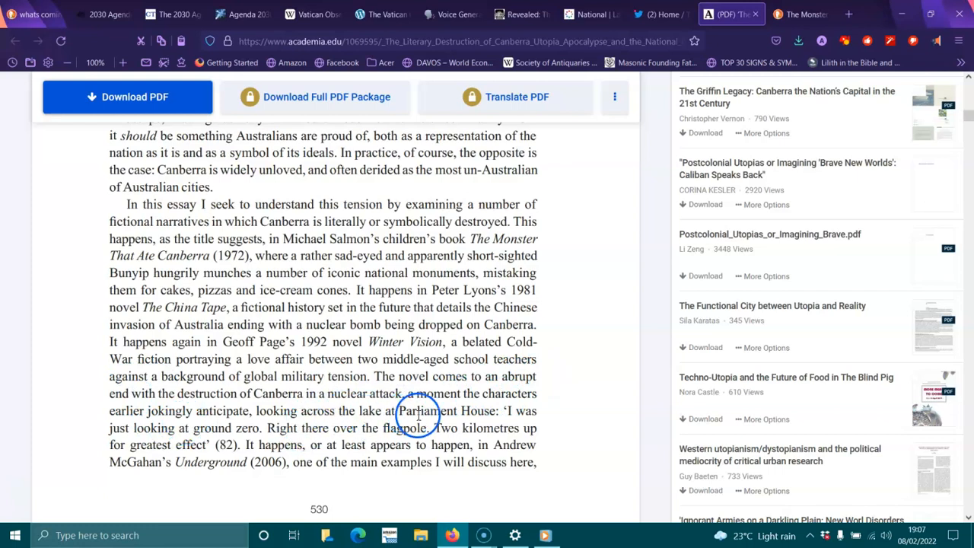
{"action": "mouse_move", "coordinate": [236, 427]}
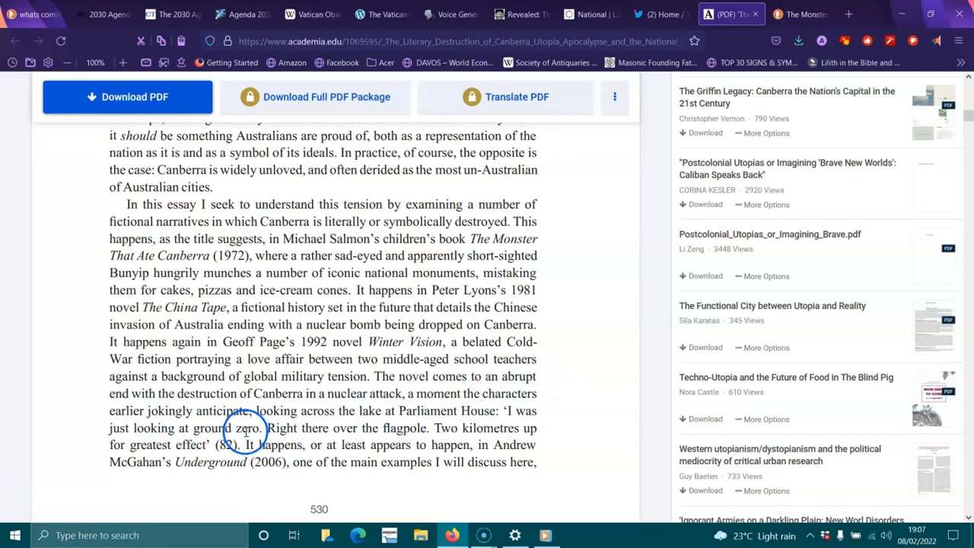
{"action": "mouse_move", "coordinate": [408, 411]}
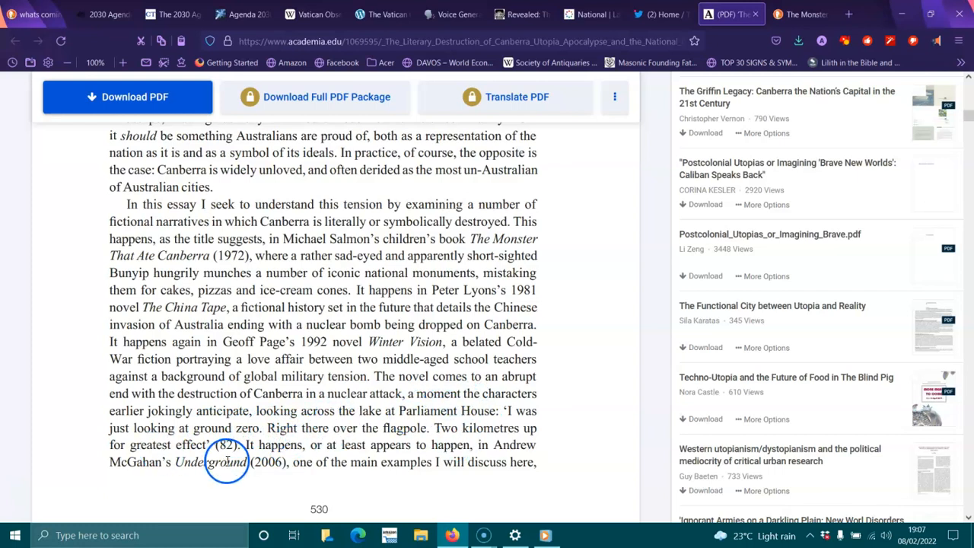
{"action": "mouse_move", "coordinate": [356, 465]}
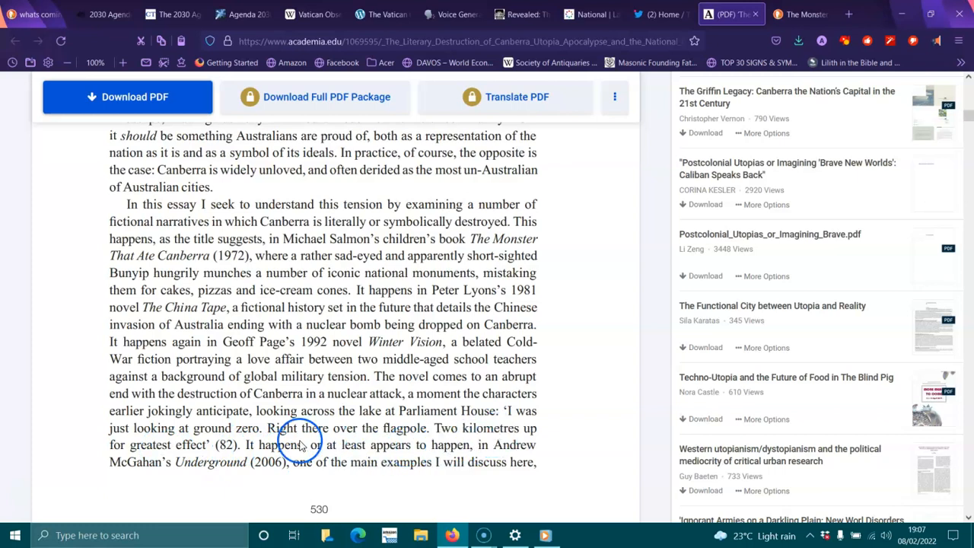
{"action": "mouse_move", "coordinate": [306, 463]}
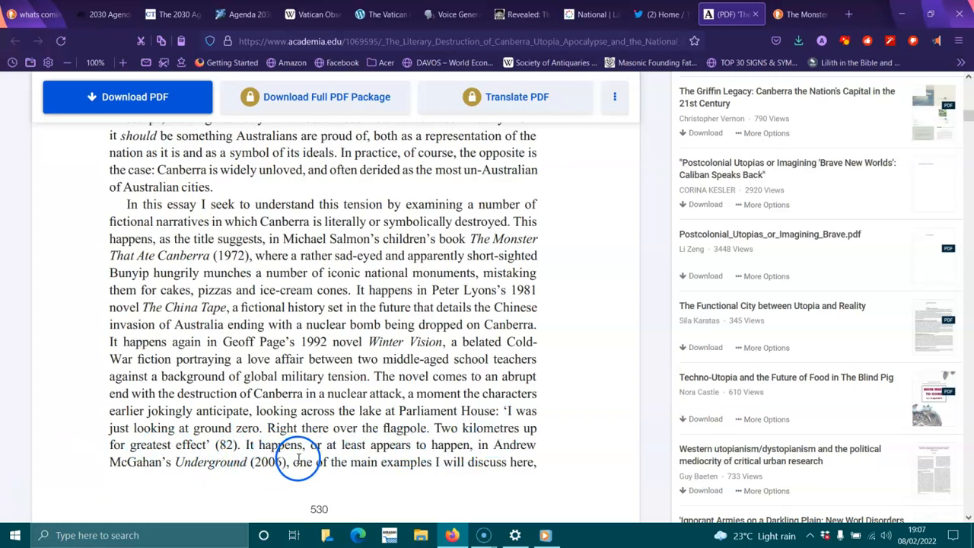
- Scroll to page 530 on Canberra as a prime target for nuclear attack
{"action": "scroll", "scroll_direction": "down", "scroll_amount": 3}
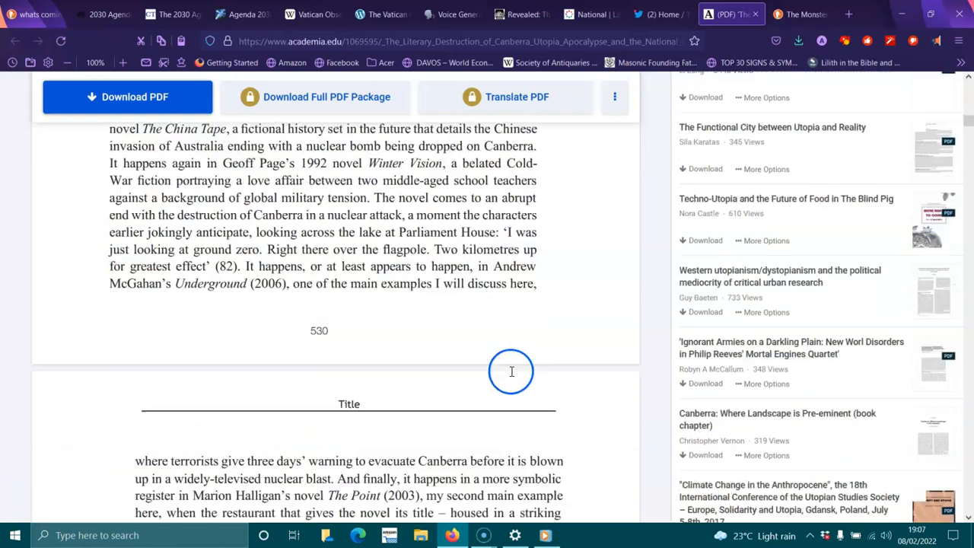
{"action": "scroll", "scroll_direction": "down", "scroll_amount": 3}
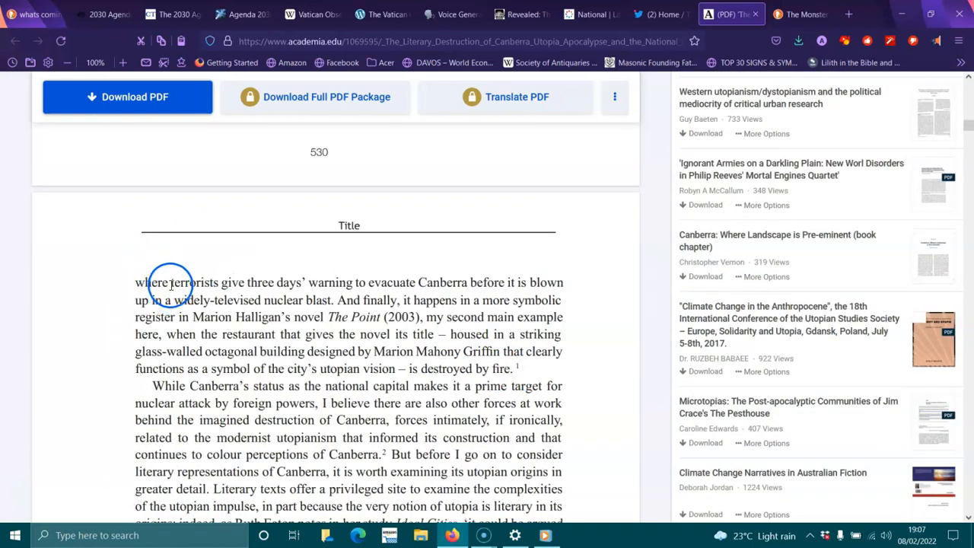
{"action": "mouse_move", "coordinate": [324, 282]}
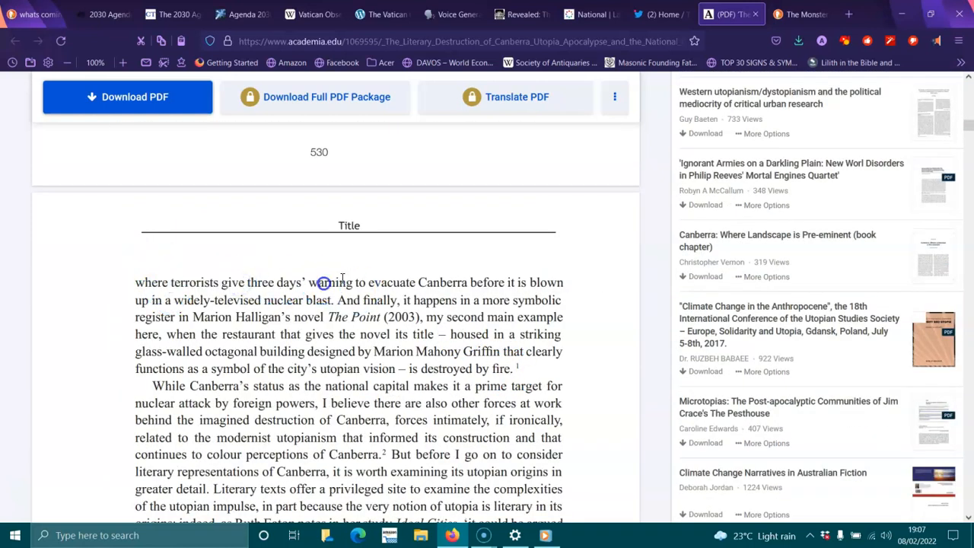
{"action": "mouse_move", "coordinate": [174, 313]}
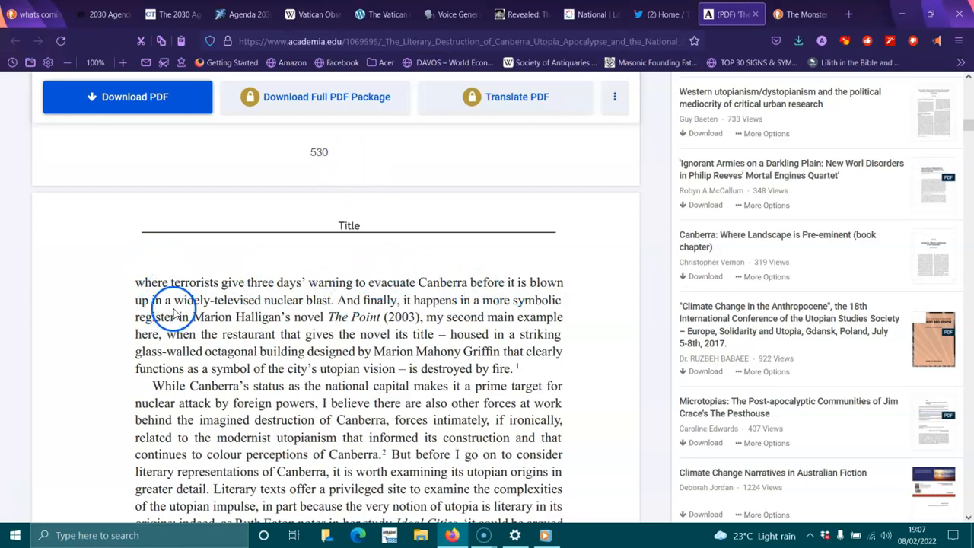
{"action": "double_click", "coordinate": [307, 299]}
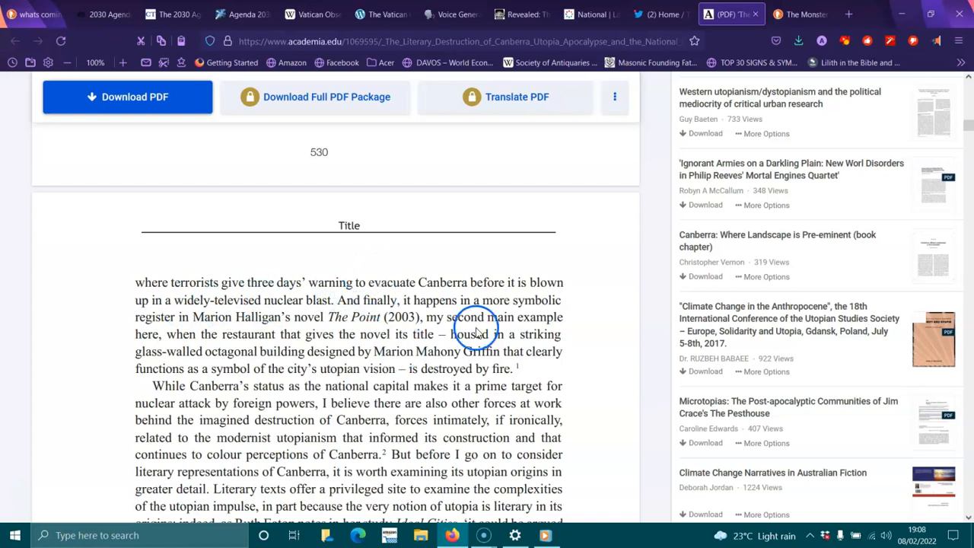
{"action": "mouse_move", "coordinate": [216, 318]}
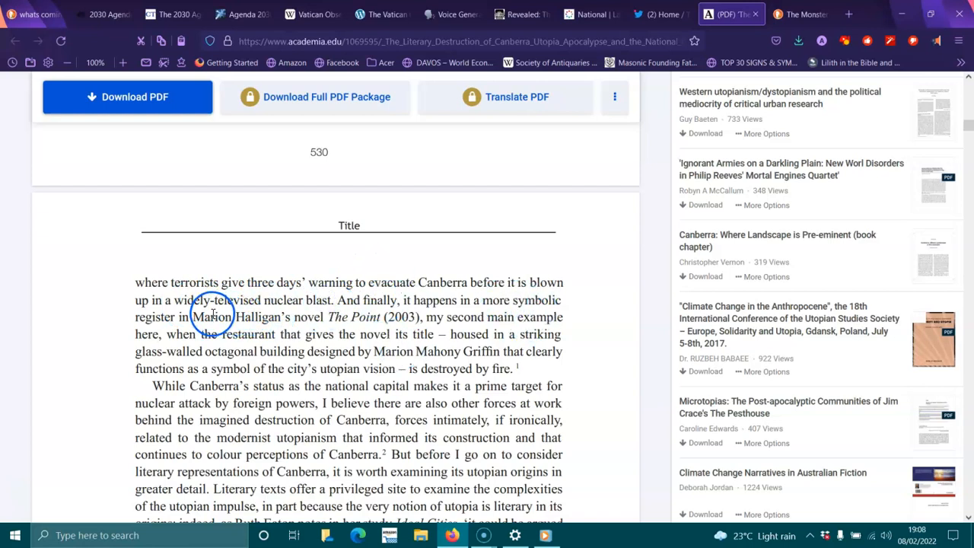
{"action": "mouse_move", "coordinate": [429, 323]}
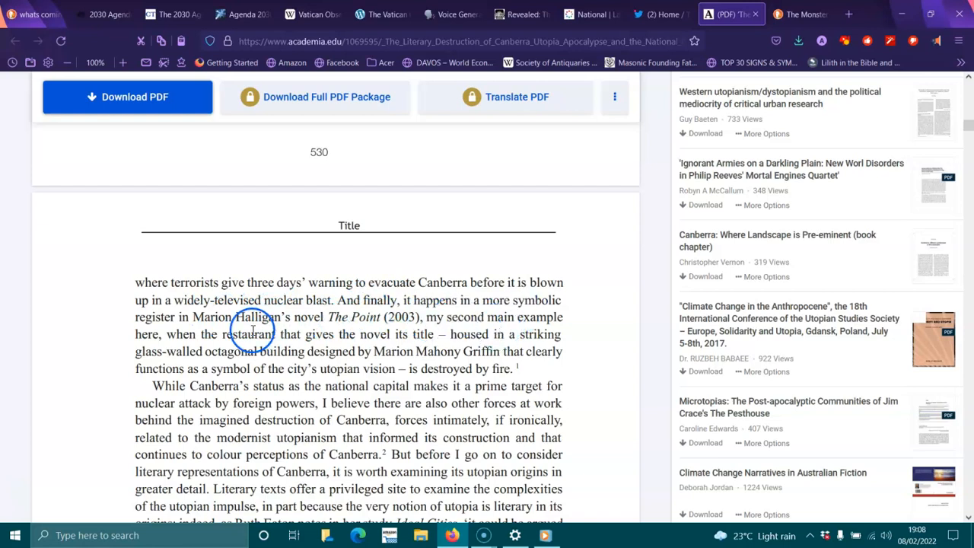
{"action": "mouse_move", "coordinate": [378, 347]}
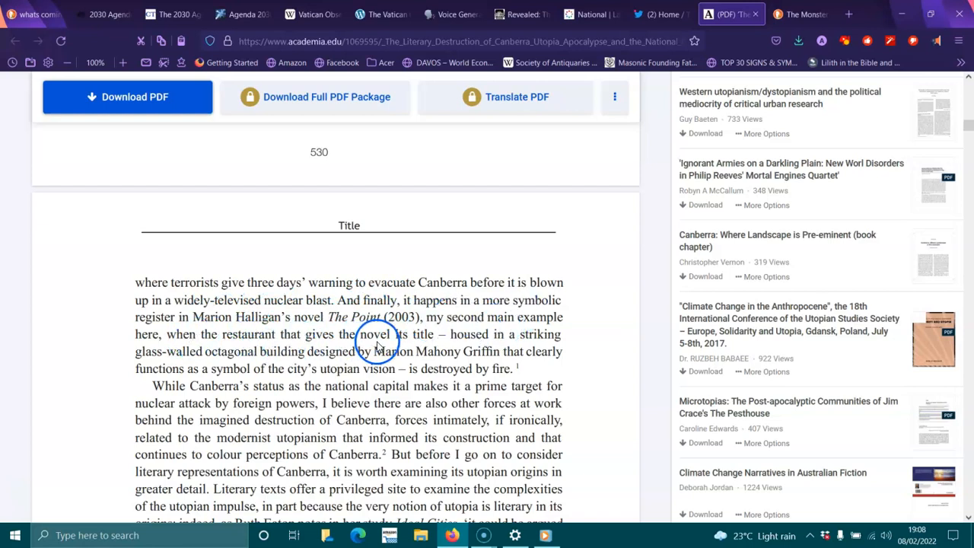
{"action": "mouse_move", "coordinate": [216, 352]}
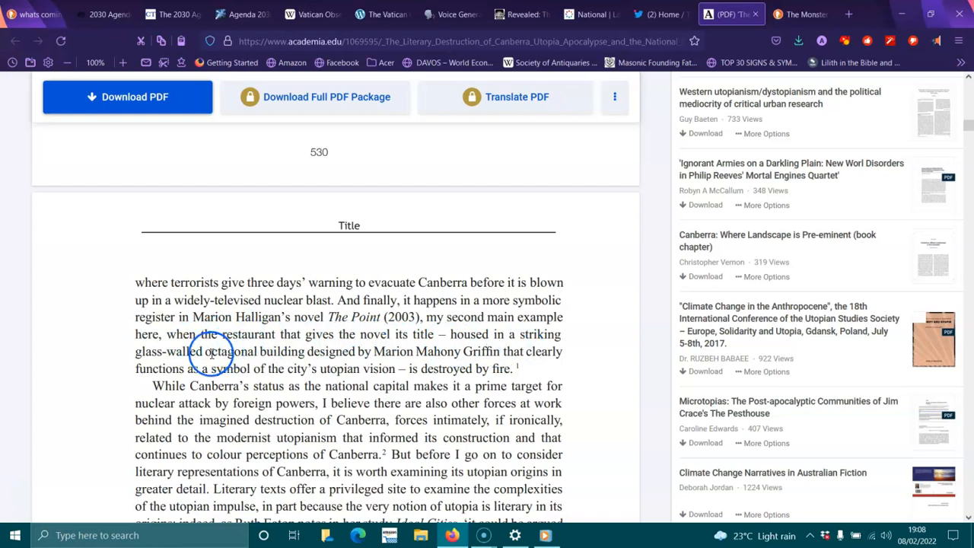
{"action": "mouse_move", "coordinate": [342, 352]}
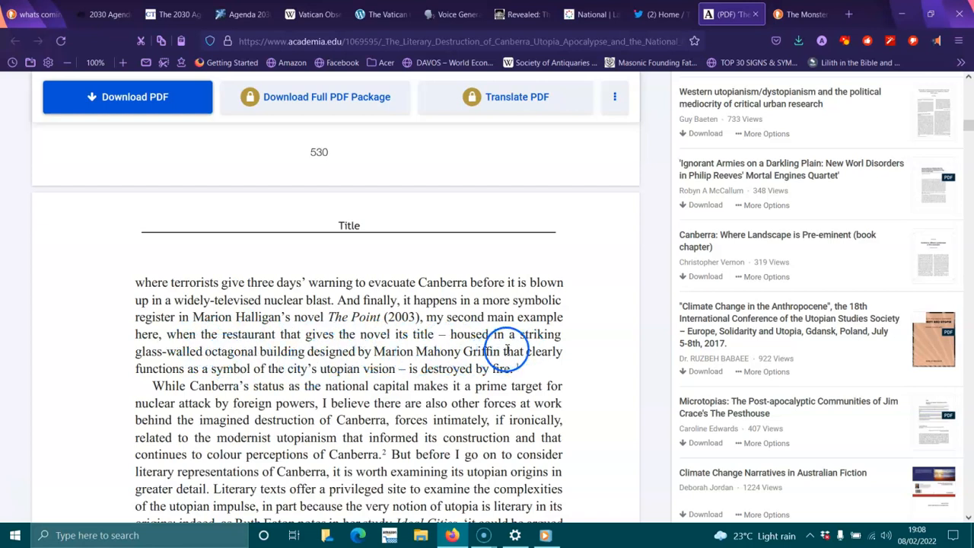
{"action": "mouse_move", "coordinate": [208, 371]}
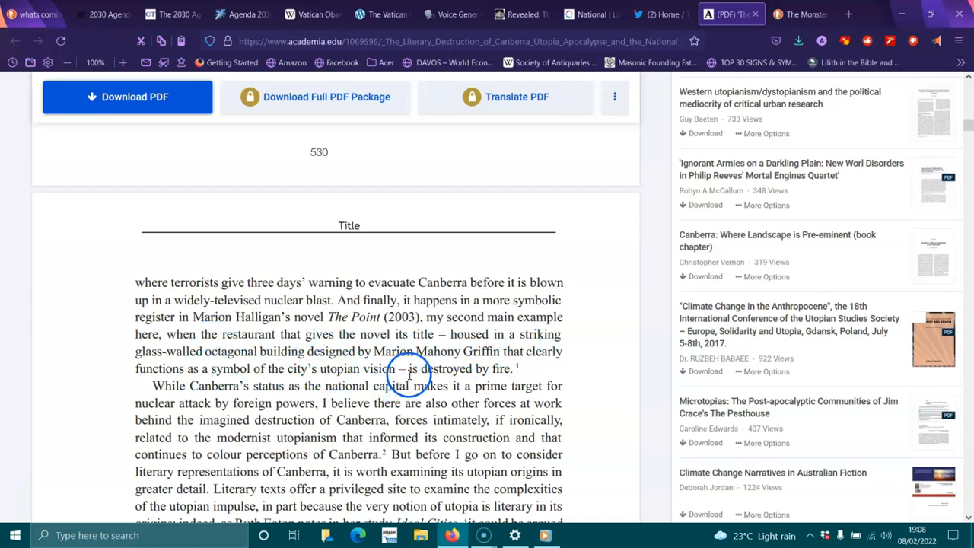
{"action": "mouse_move", "coordinate": [417, 374]}
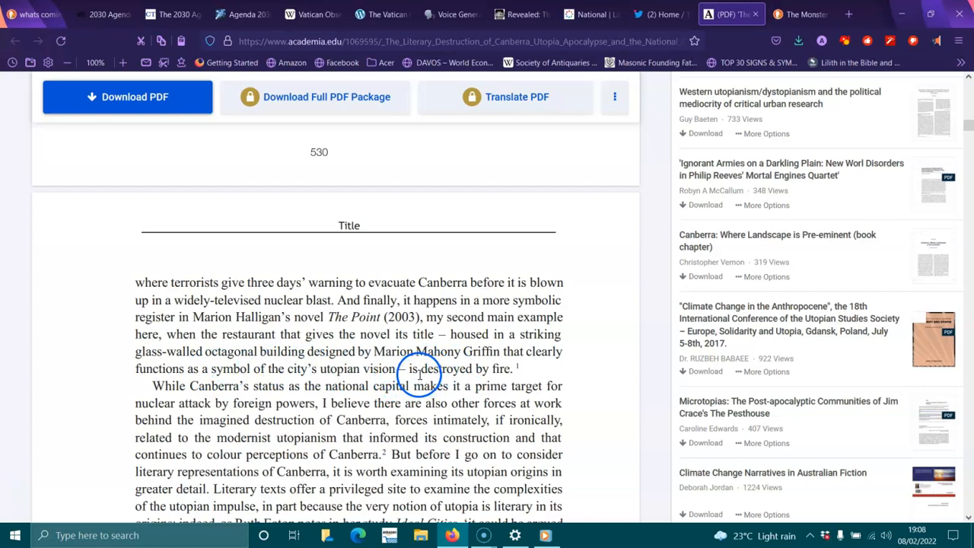
{"action": "mouse_move", "coordinate": [403, 397]}
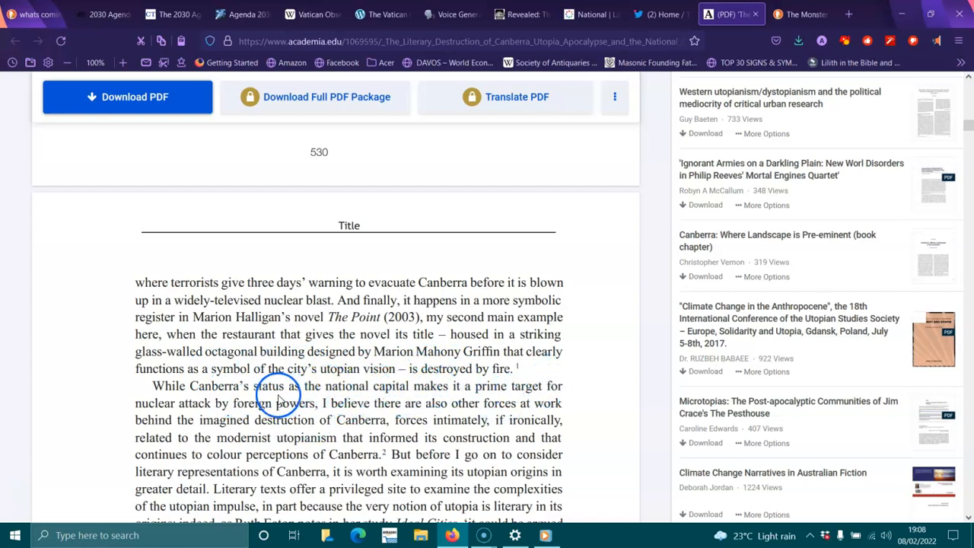
{"action": "mouse_move", "coordinate": [387, 410]}
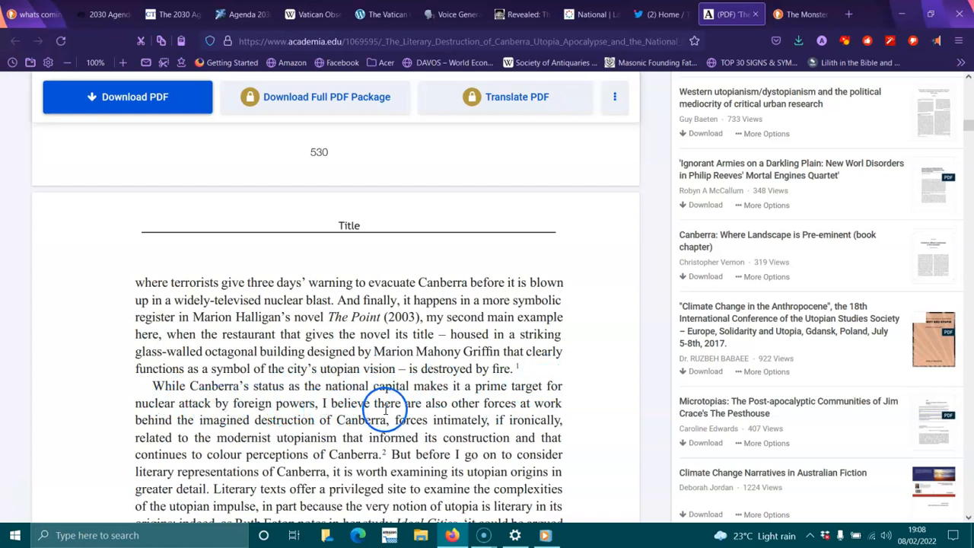
{"action": "mouse_move", "coordinate": [246, 420]}
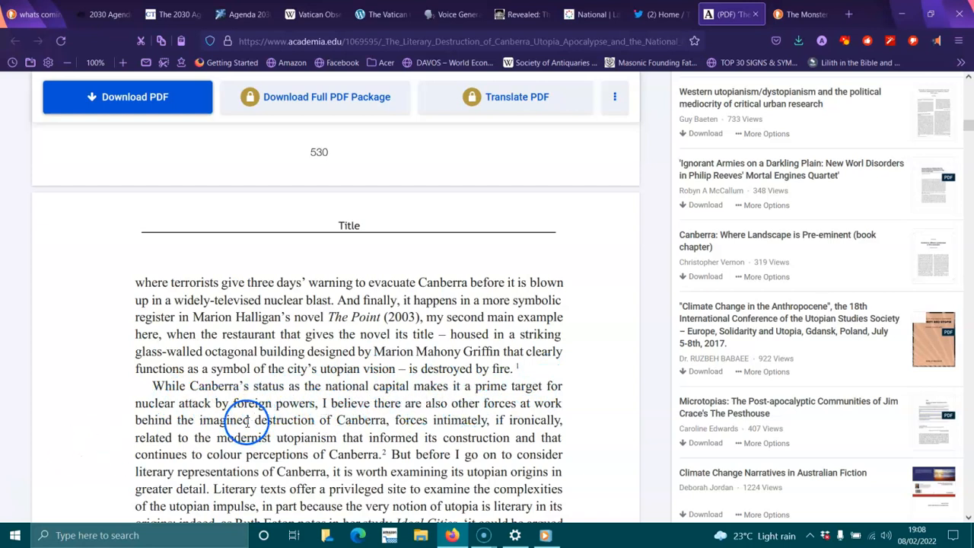
{"action": "mouse_move", "coordinate": [399, 420]}
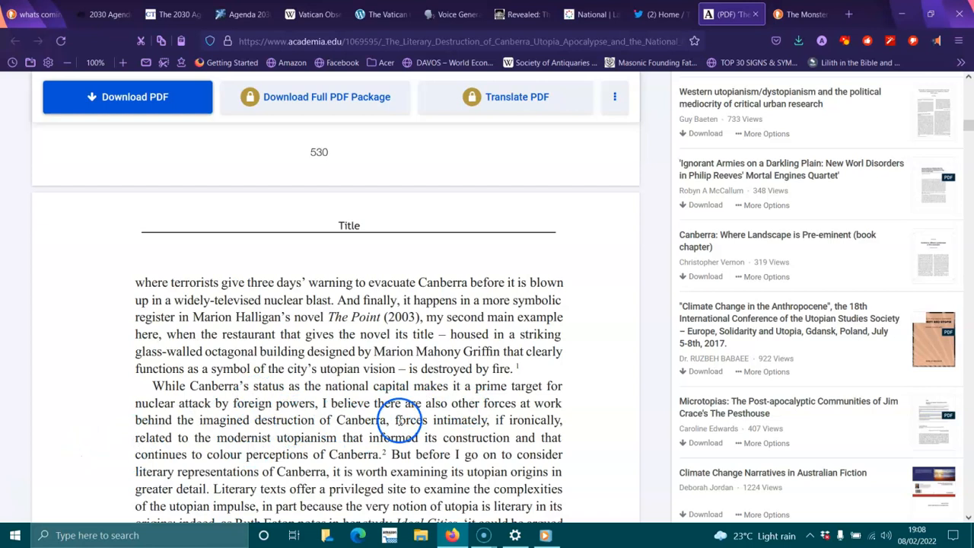
{"action": "mouse_move", "coordinate": [524, 436]}
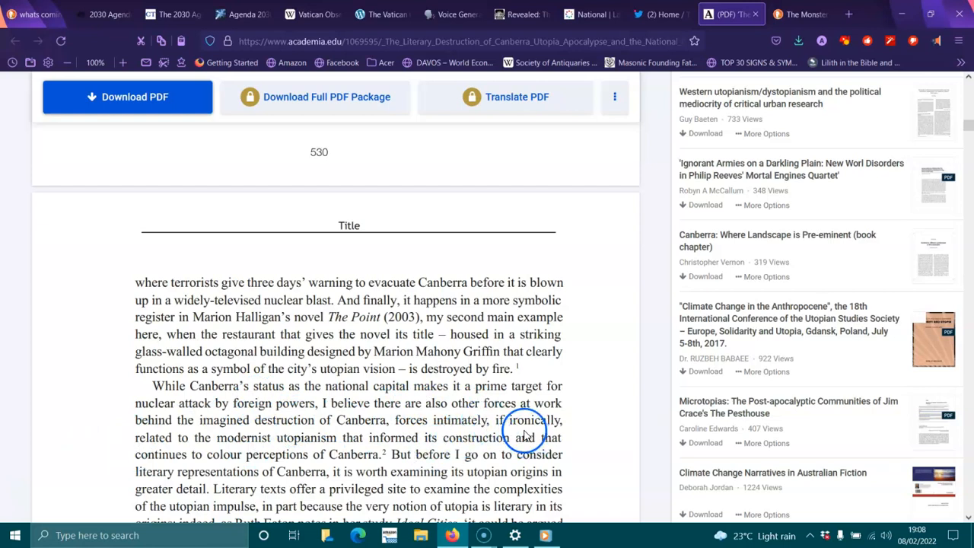
{"action": "mouse_move", "coordinate": [320, 453]}
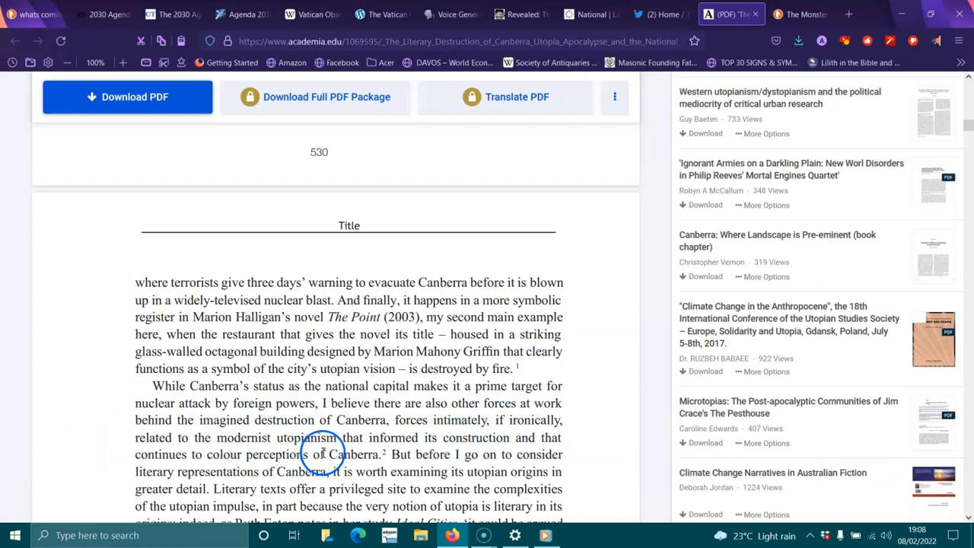
{"action": "mouse_move", "coordinate": [526, 444]}
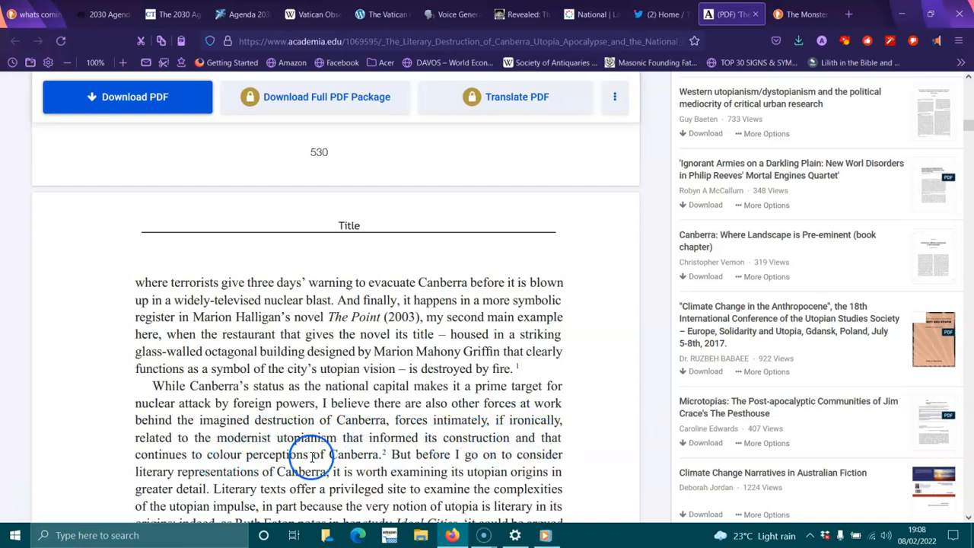
{"action": "mouse_move", "coordinate": [464, 460]}
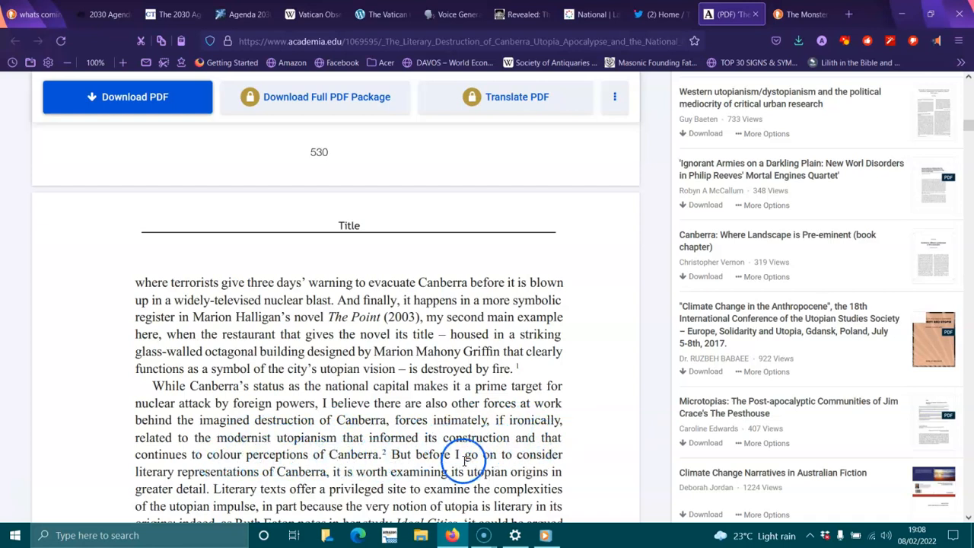
{"action": "mouse_move", "coordinate": [234, 490]}
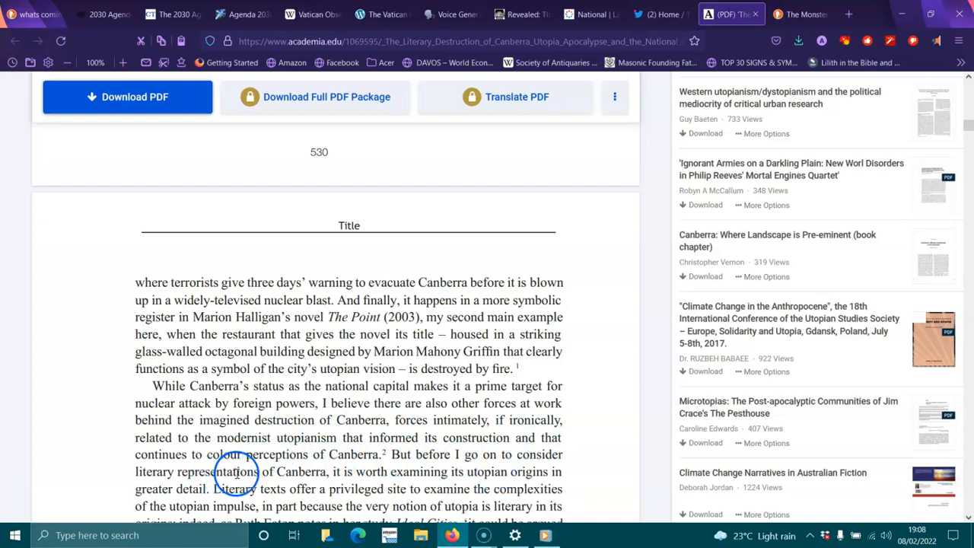
{"action": "mouse_move", "coordinate": [456, 494]}
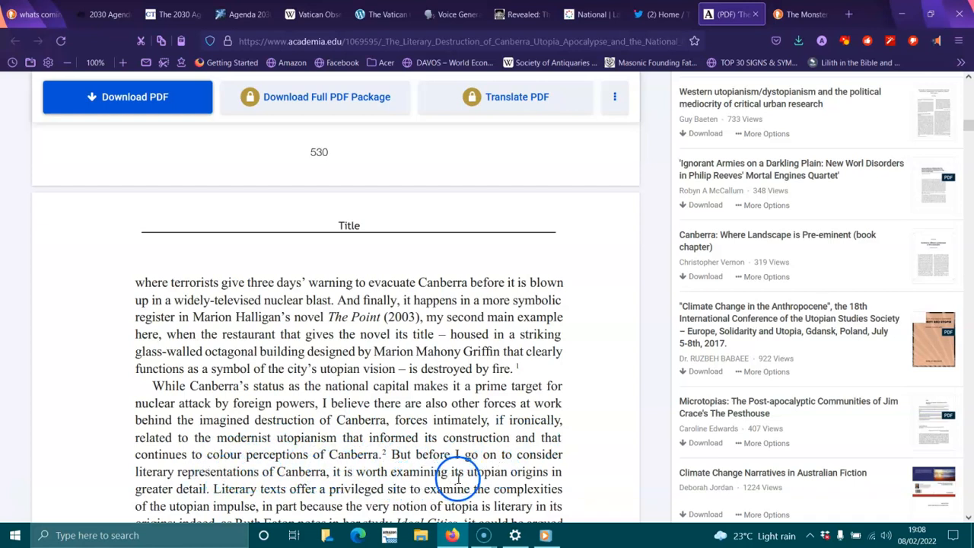
{"action": "mouse_move", "coordinate": [541, 490]}
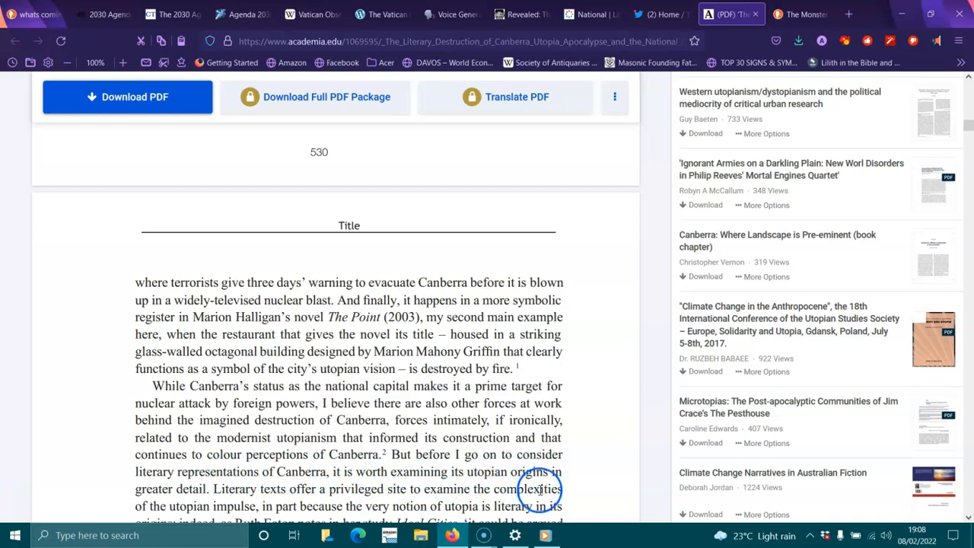
- Scroll to the passage on Eaton's Ideal Cities and More's coinage of 'utopia'
{"action": "scroll", "scroll_direction": "down", "scroll_amount": 3}
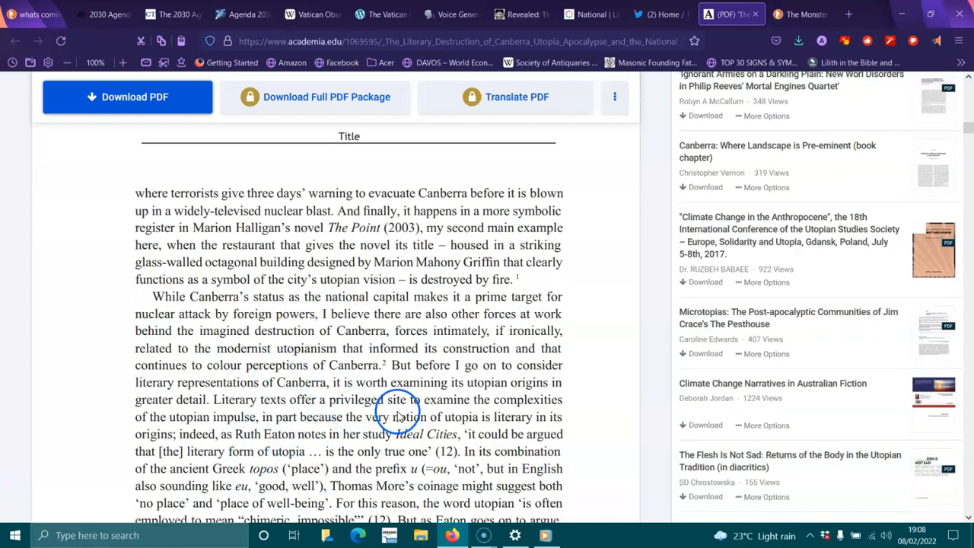
{"action": "mouse_move", "coordinate": [277, 398]}
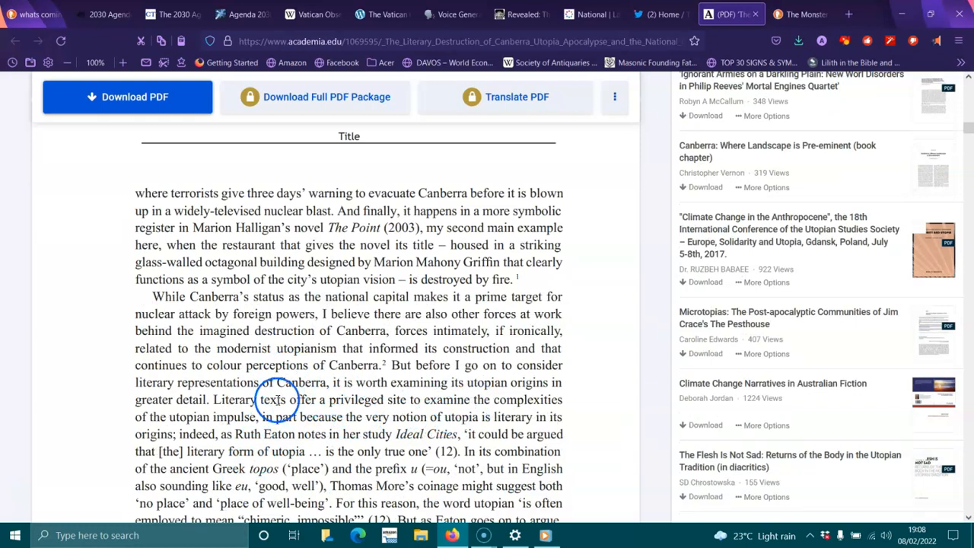
{"action": "mouse_move", "coordinate": [327, 418]}
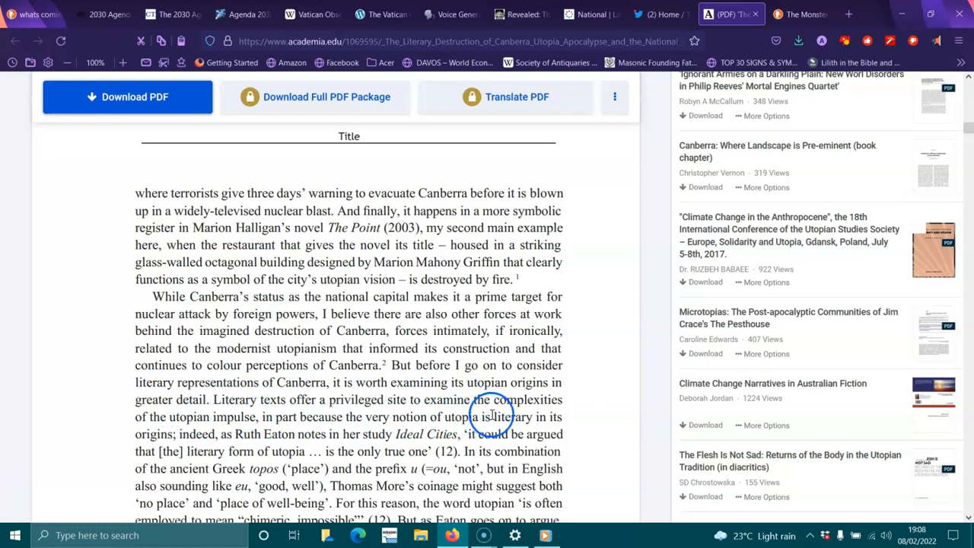
{"action": "mouse_move", "coordinate": [288, 443]}
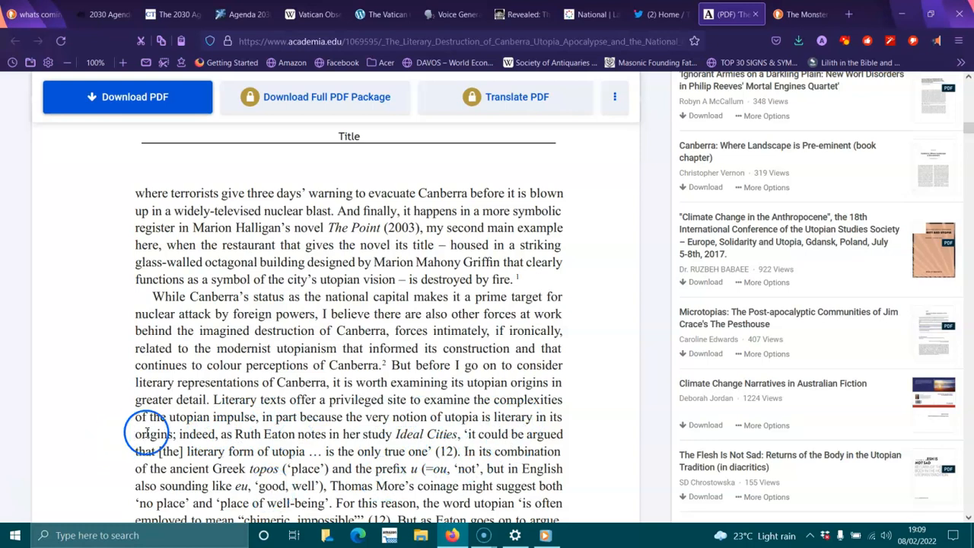
{"action": "mouse_move", "coordinate": [408, 450]}
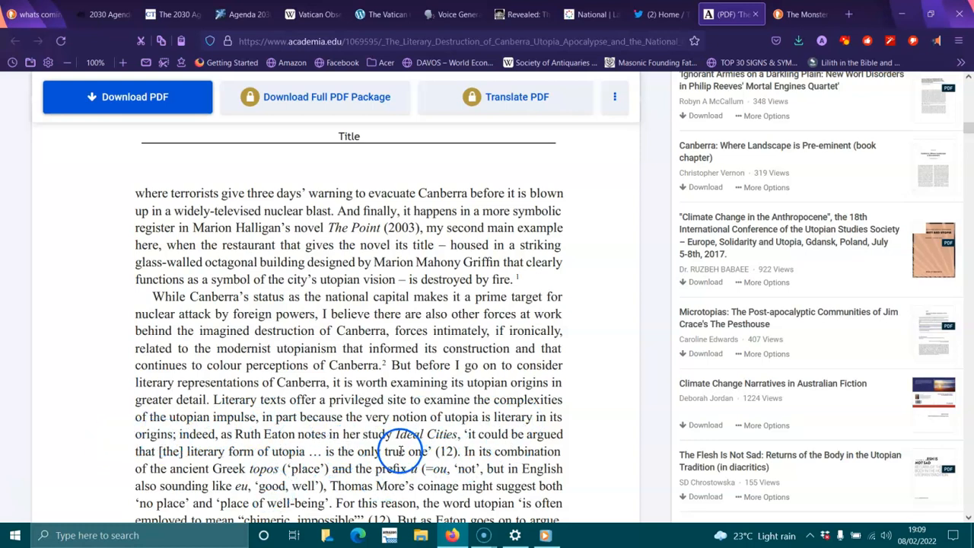
{"action": "mouse_move", "coordinate": [518, 458]}
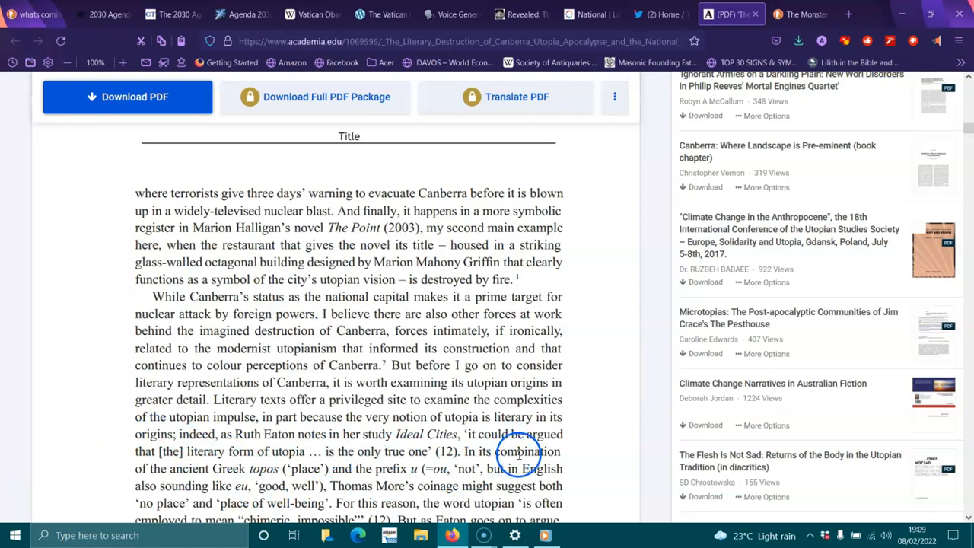
{"action": "mouse_move", "coordinate": [194, 461]}
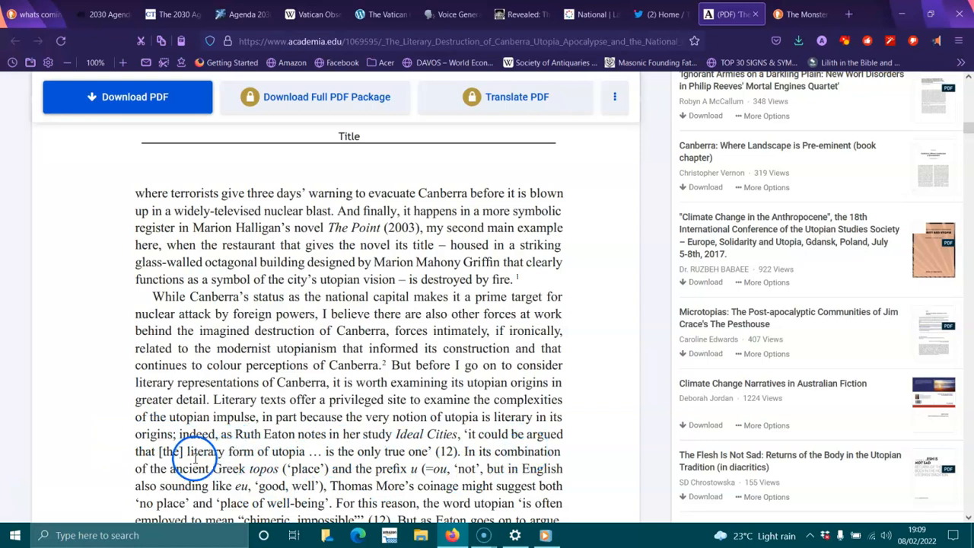
{"action": "mouse_move", "coordinate": [338, 491]}
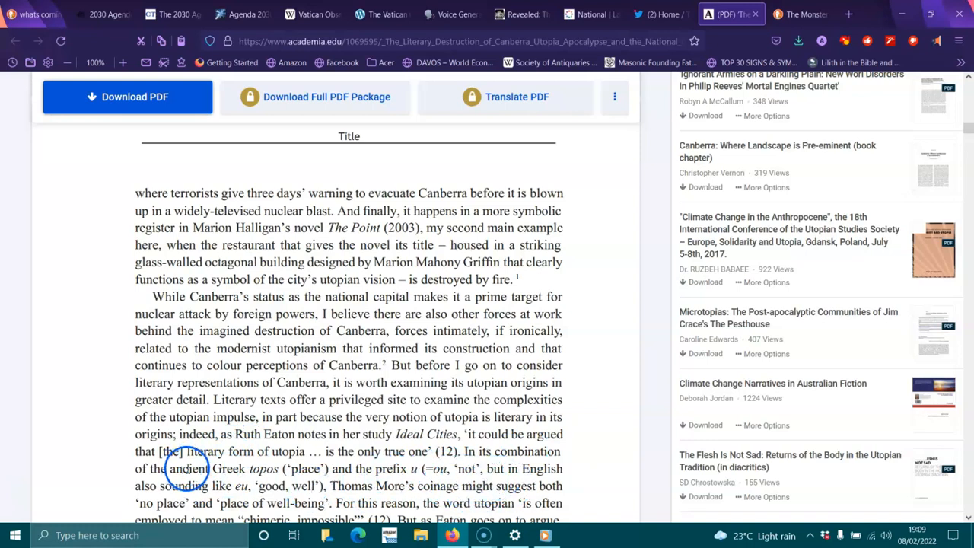
{"action": "mouse_move", "coordinate": [338, 488]}
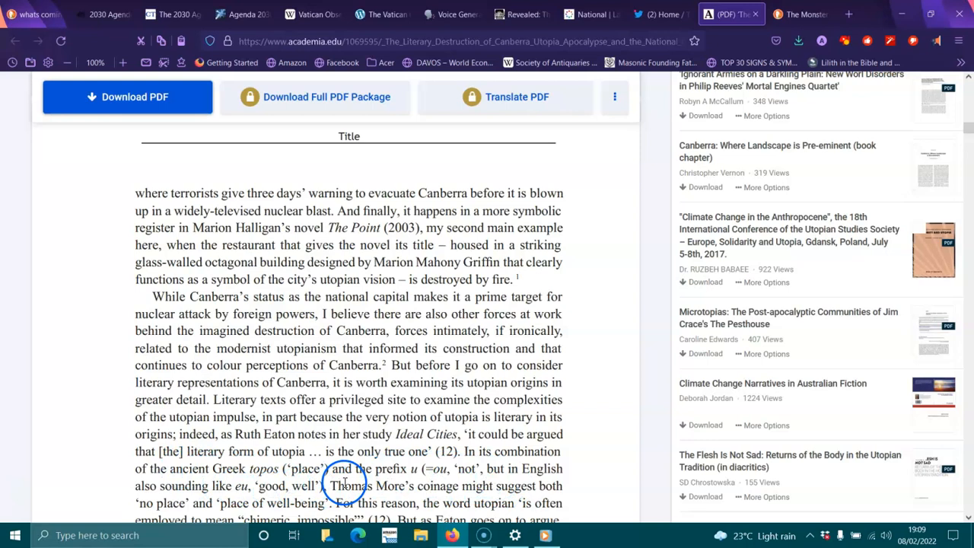
{"action": "scroll", "scroll_direction": "down", "scroll_amount": 3}
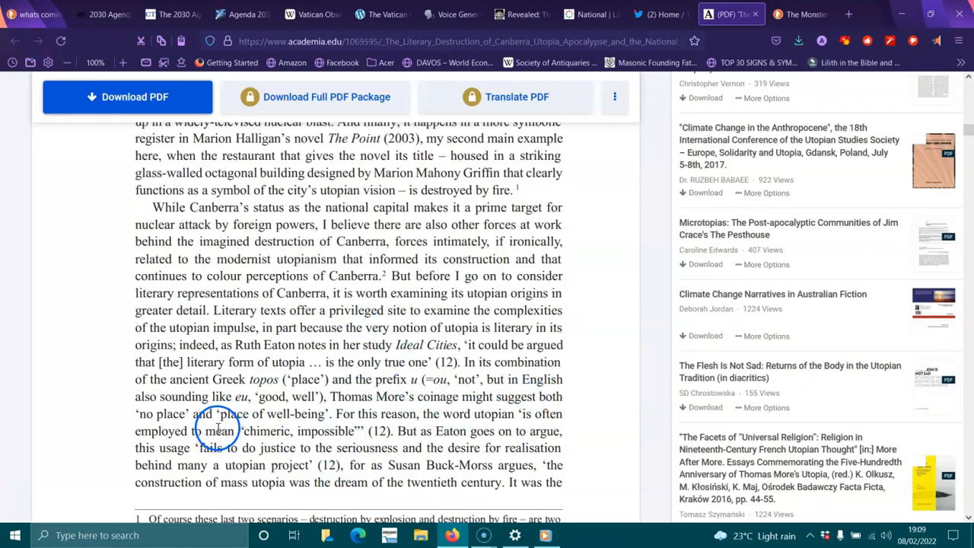
{"action": "mouse_move", "coordinate": [399, 414]}
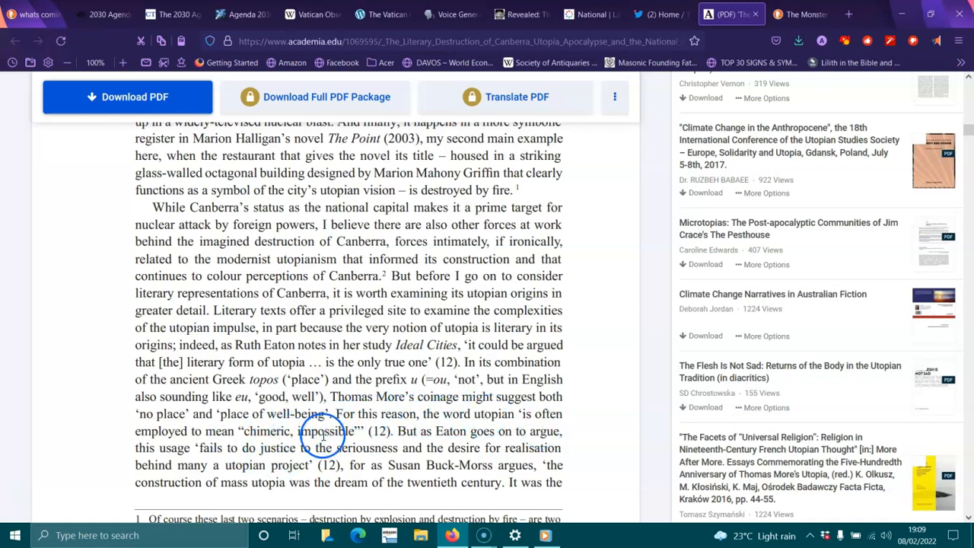
{"action": "mouse_move", "coordinate": [499, 436]}
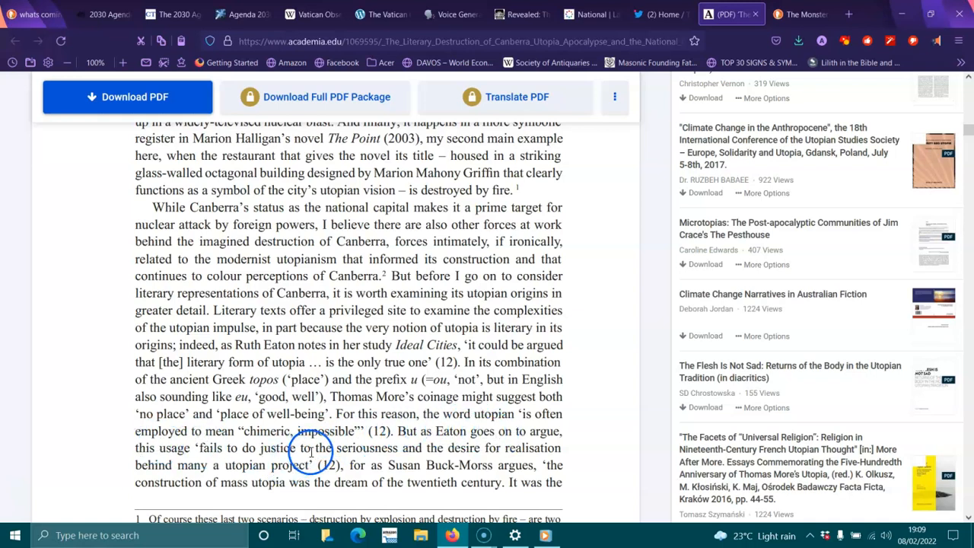
{"action": "mouse_move", "coordinate": [352, 466]}
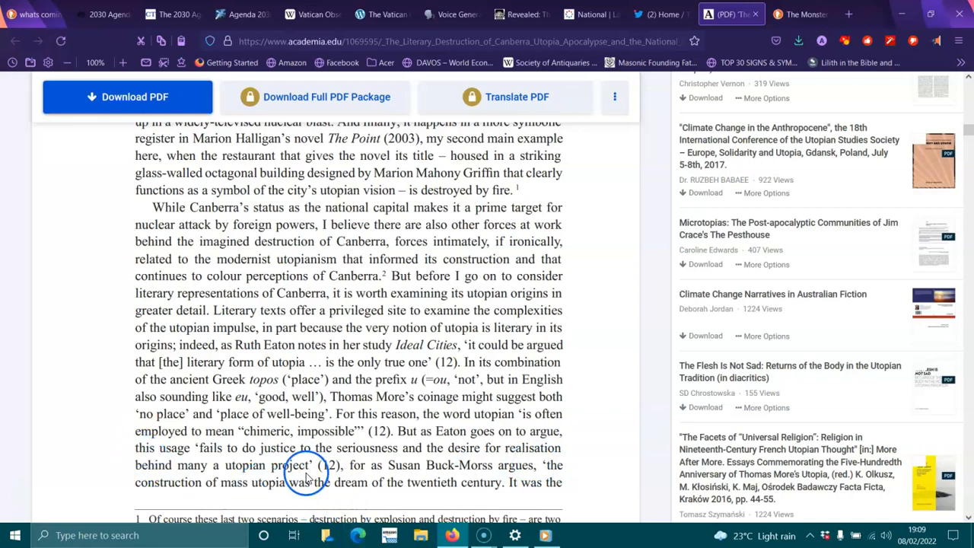
- Scroll through the footnotes to the end of page 531 and note 2 on Mike Davis
{"action": "scroll", "scroll_direction": "down", "scroll_amount": 3}
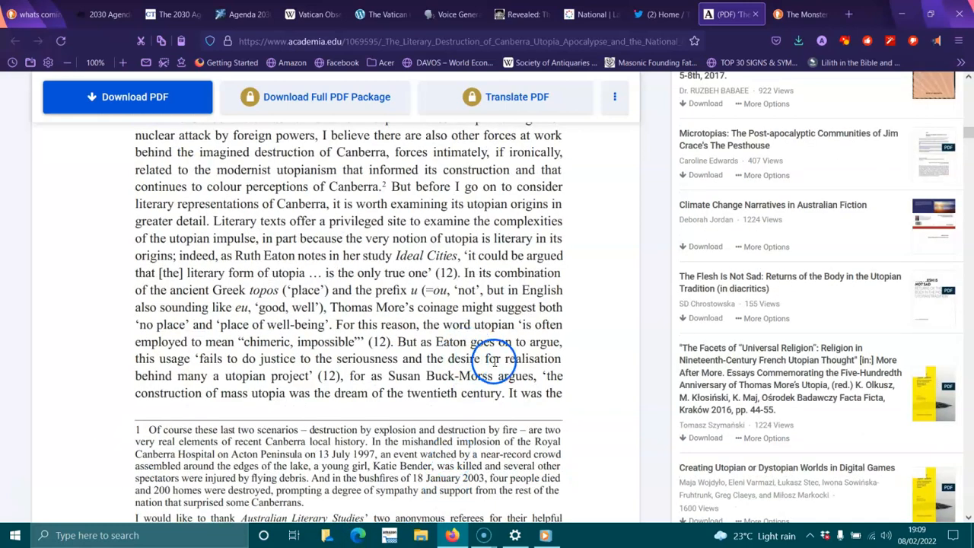
{"action": "scroll", "scroll_direction": "down", "scroll_amount": 3}
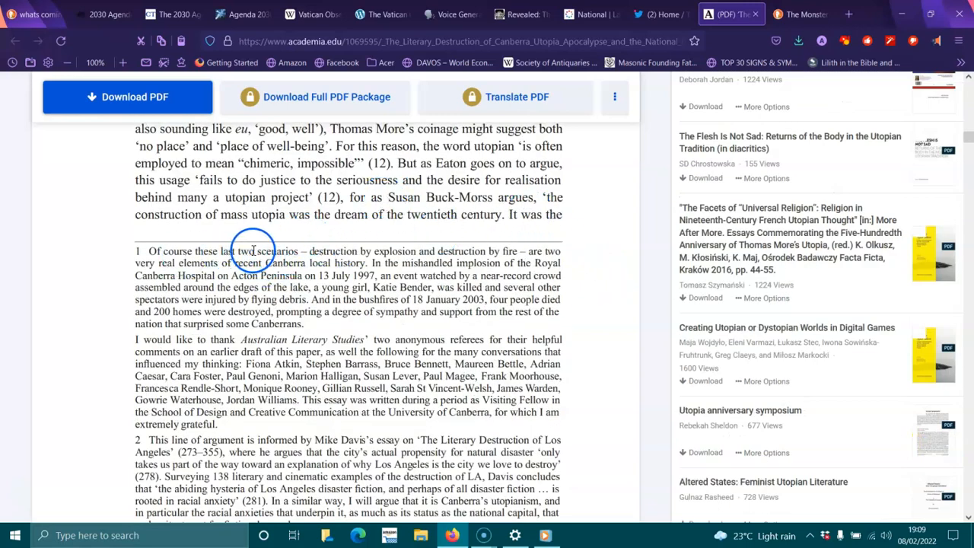
{"action": "mouse_move", "coordinate": [451, 251]}
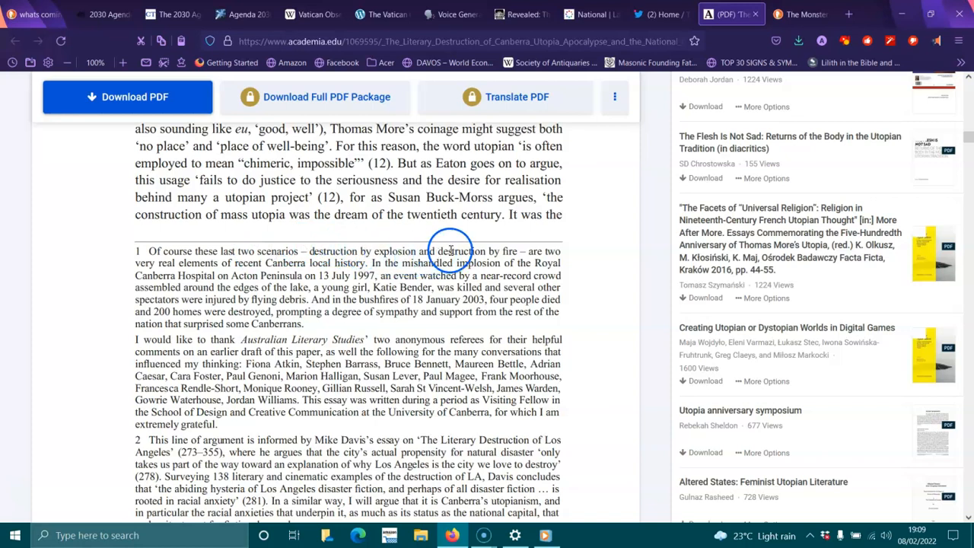
{"action": "mouse_move", "coordinate": [242, 275]}
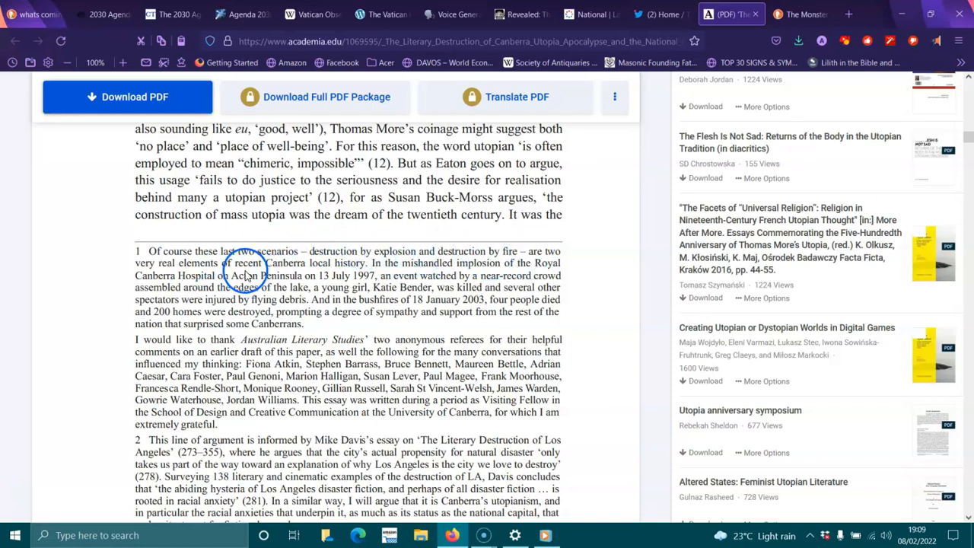
{"action": "mouse_move", "coordinate": [404, 265]}
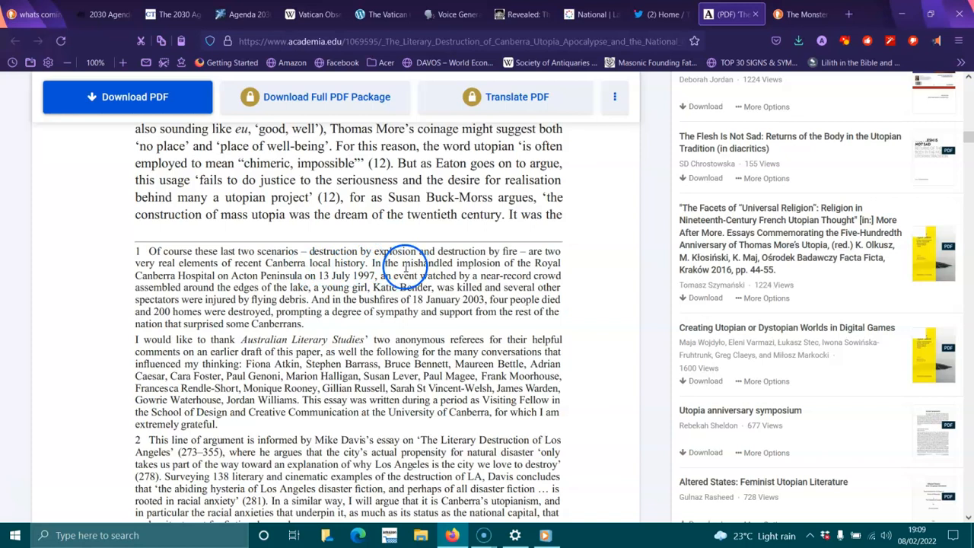
{"action": "mouse_move", "coordinate": [436, 274]}
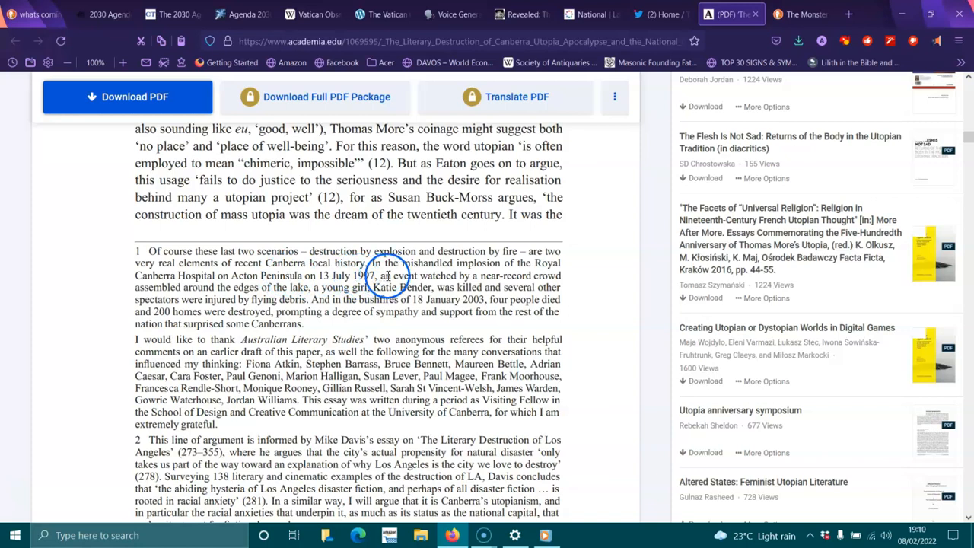
{"action": "mouse_move", "coordinate": [520, 276]}
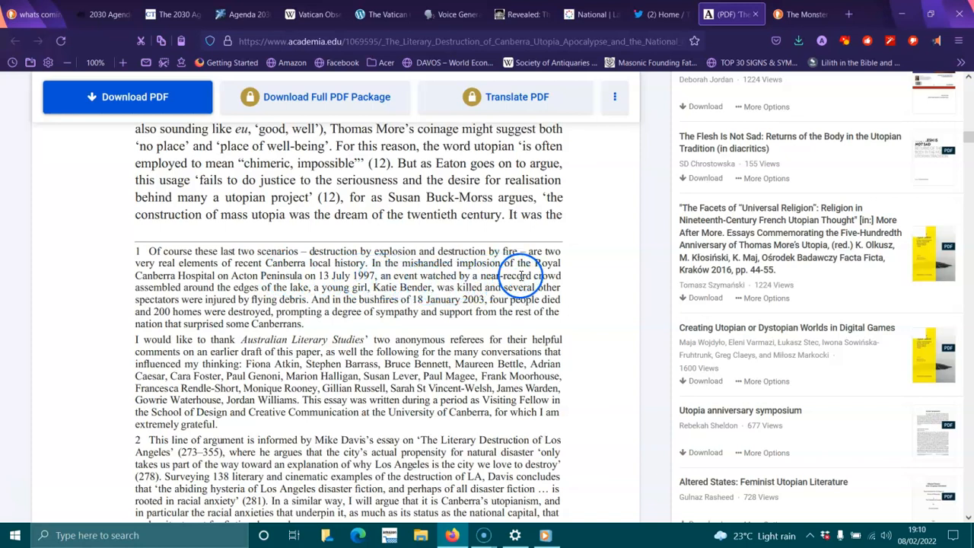
{"action": "mouse_move", "coordinate": [305, 289]}
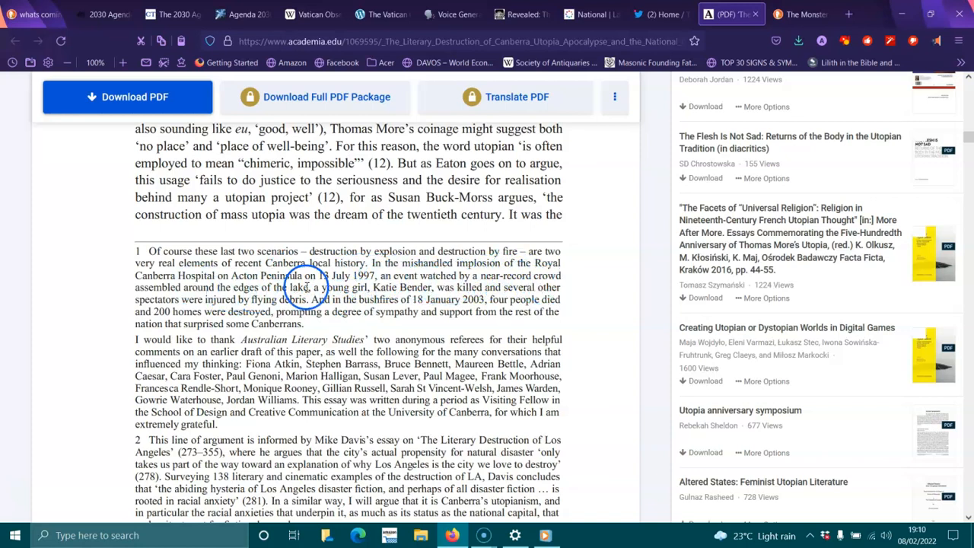
{"action": "mouse_move", "coordinate": [429, 287]}
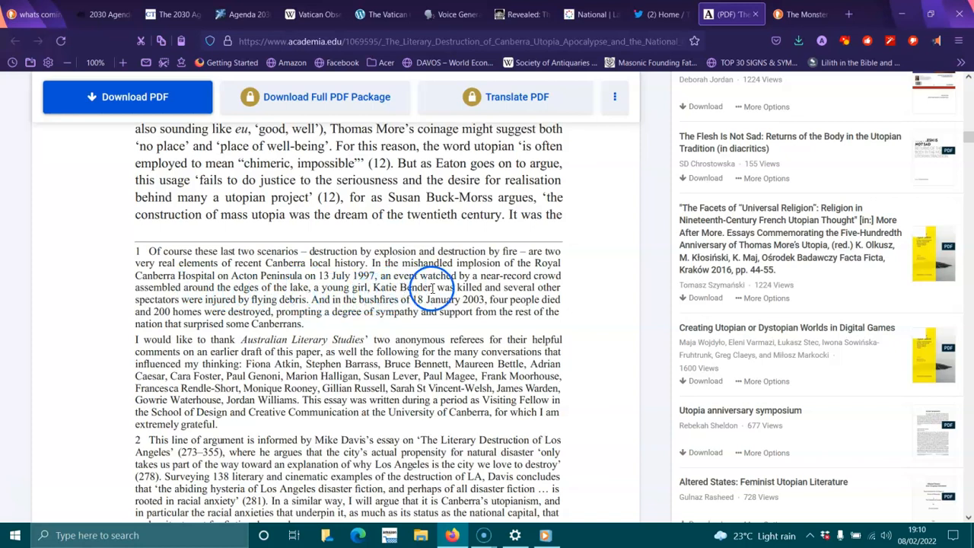
{"action": "mouse_move", "coordinate": [216, 298]}
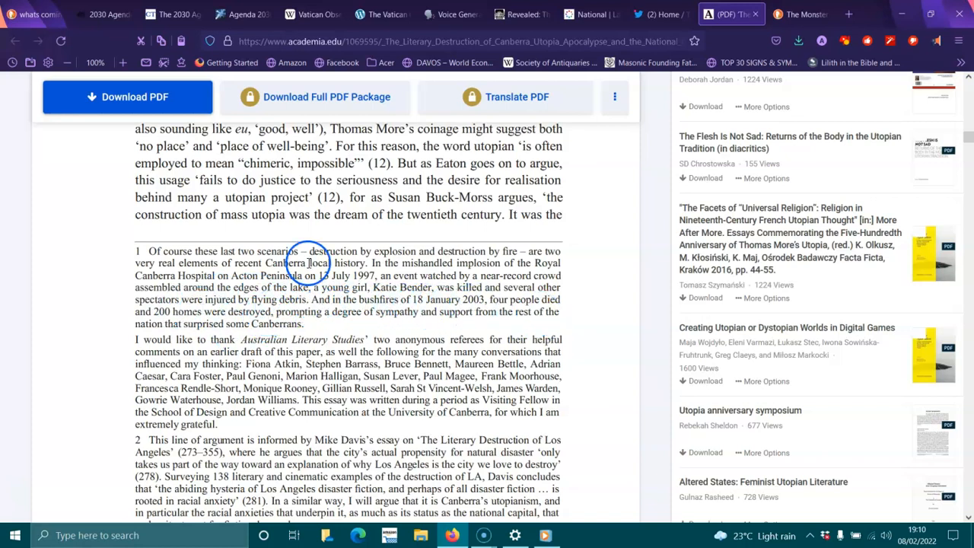
{"action": "mouse_move", "coordinate": [469, 315]}
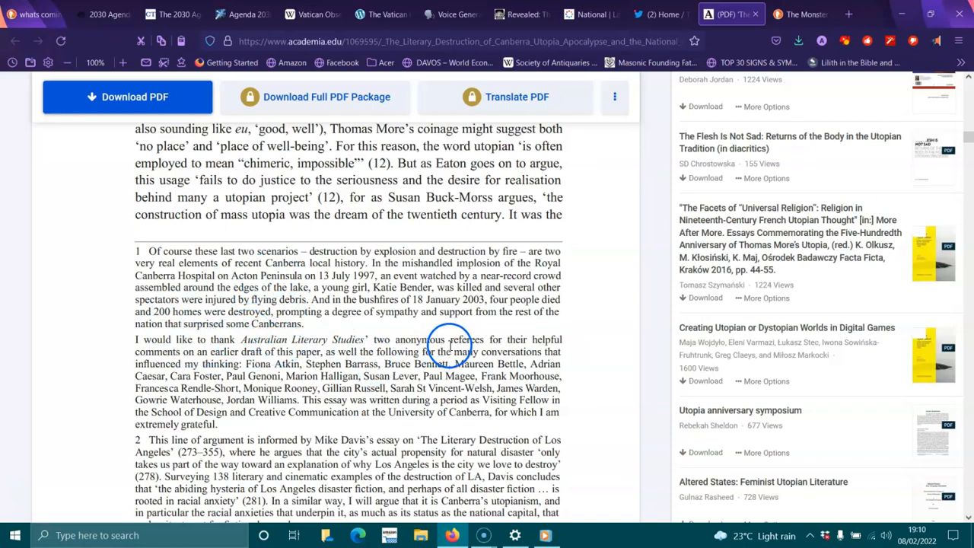
{"action": "mouse_move", "coordinate": [186, 366]}
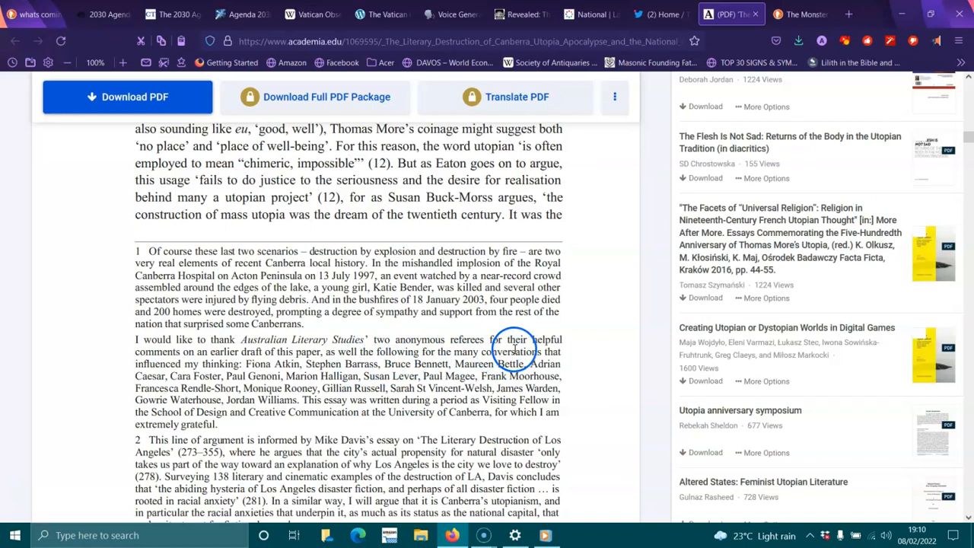
{"action": "mouse_move", "coordinate": [316, 365]}
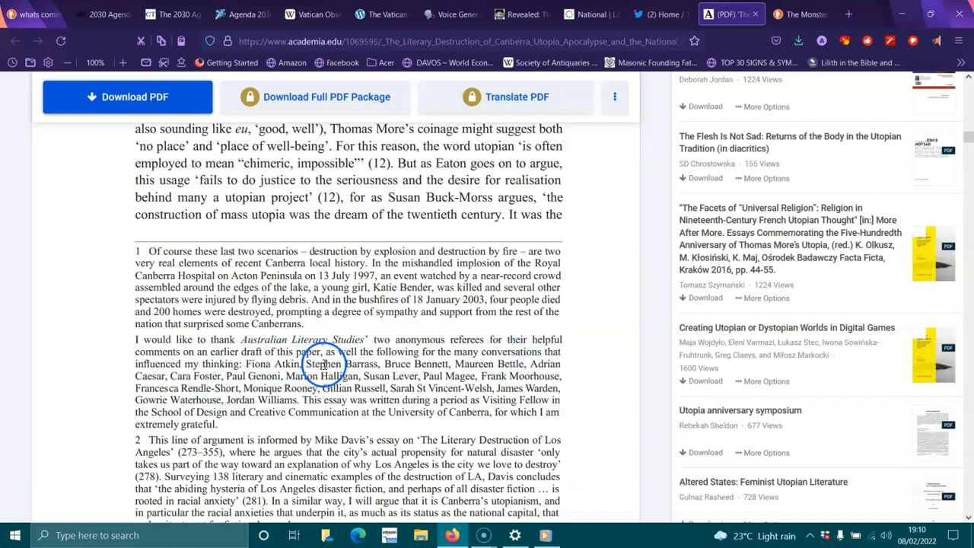
{"action": "mouse_move", "coordinate": [505, 371]}
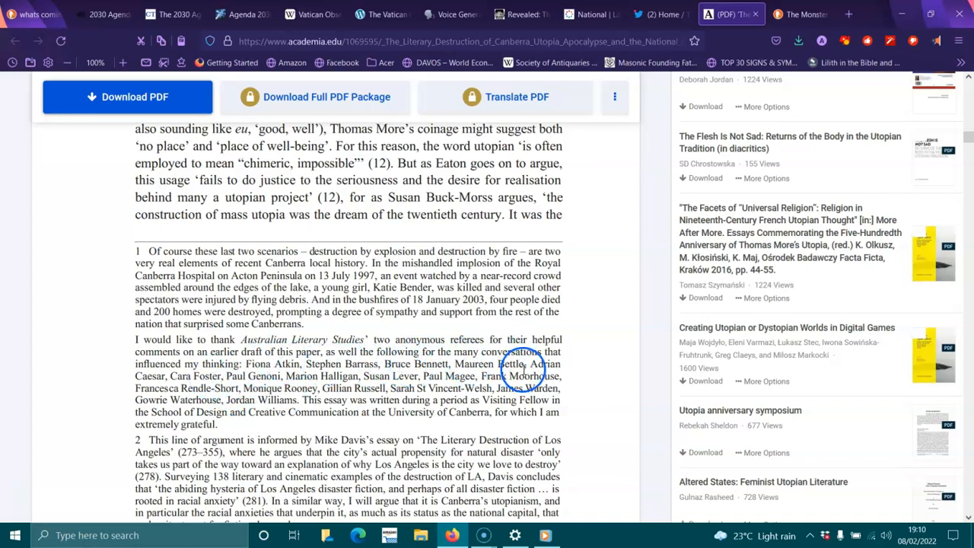
{"action": "mouse_move", "coordinate": [220, 377]}
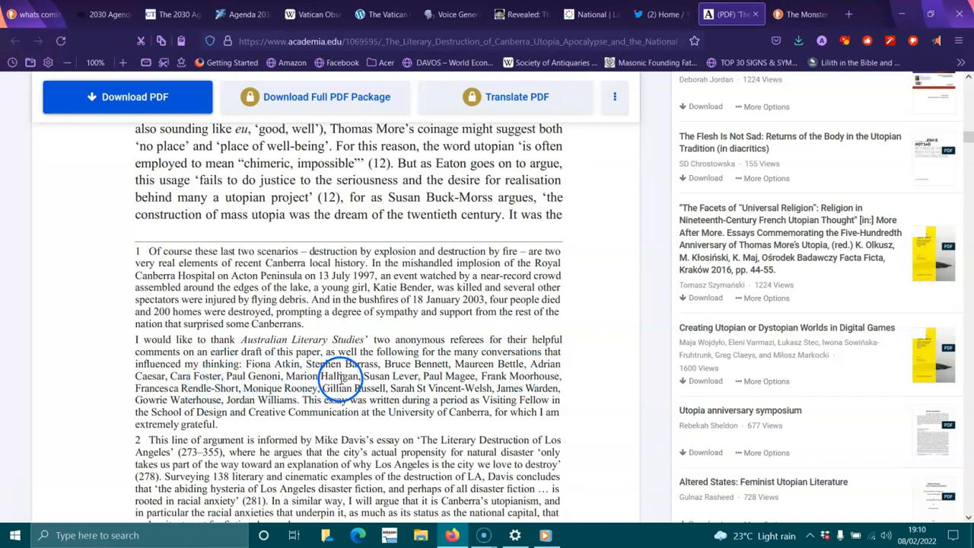
{"action": "mouse_move", "coordinate": [484, 376]}
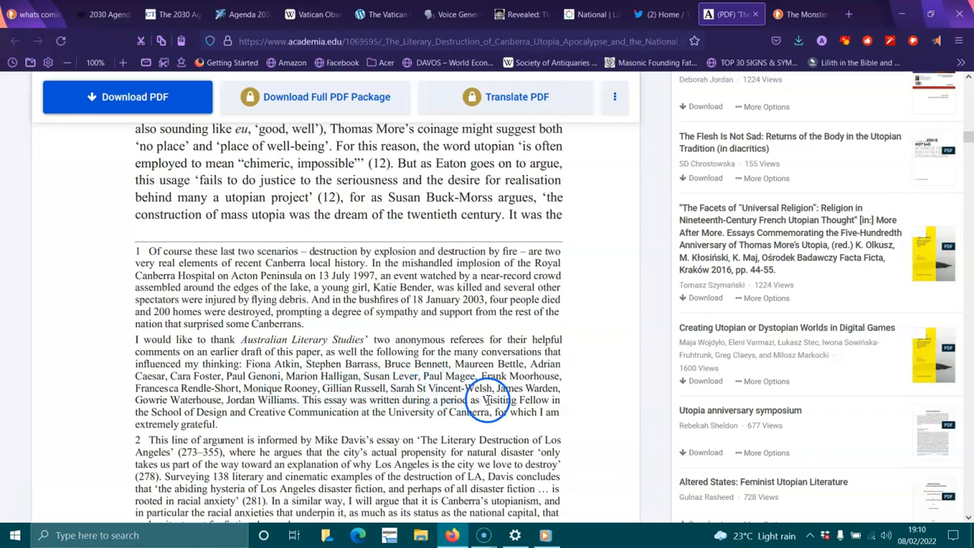
{"action": "mouse_move", "coordinate": [242, 413]}
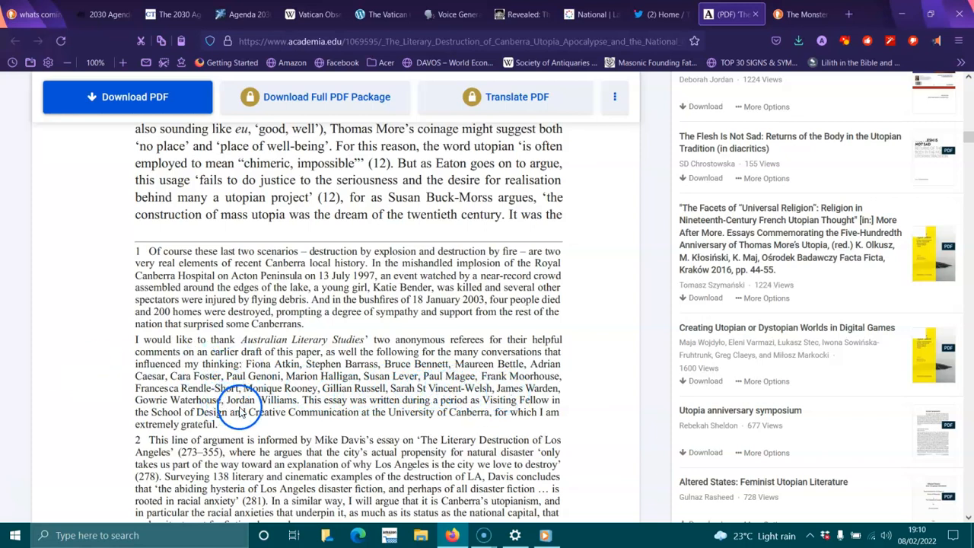
{"action": "mouse_move", "coordinate": [371, 411]}
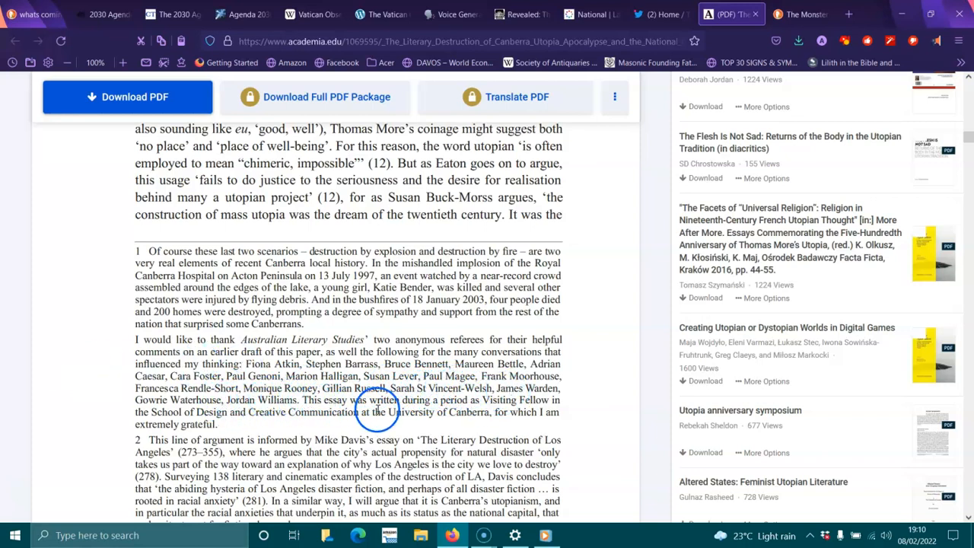
{"action": "mouse_move", "coordinate": [542, 411]}
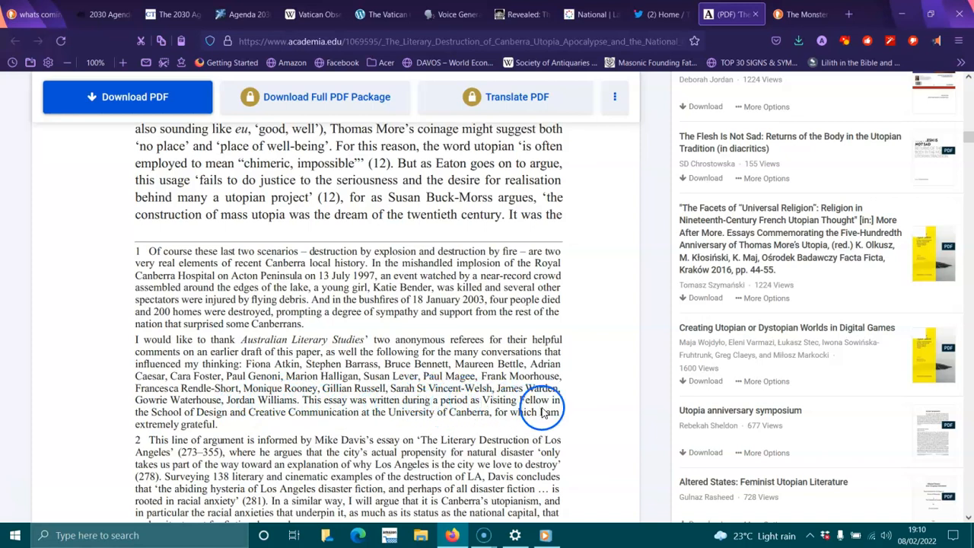
{"action": "mouse_move", "coordinate": [347, 423]}
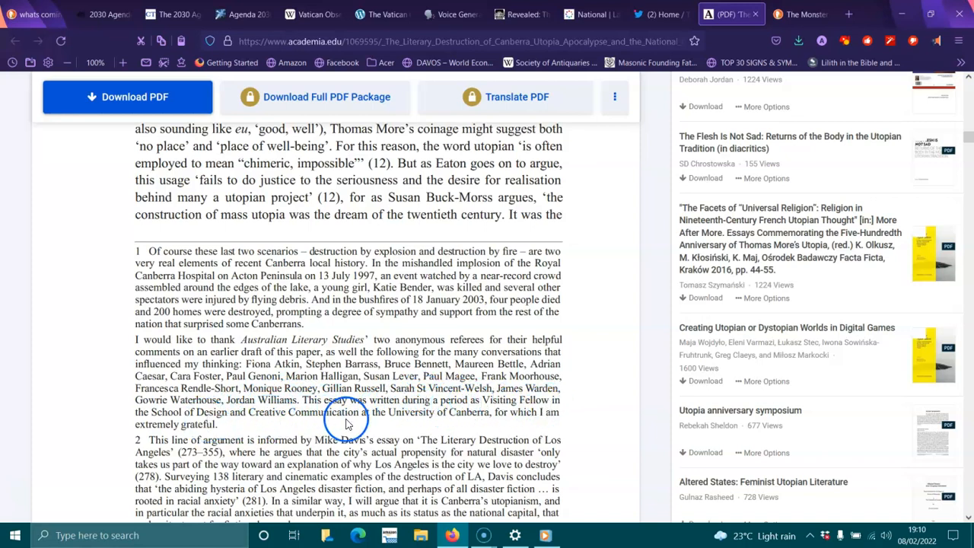
{"action": "mouse_move", "coordinate": [526, 413]}
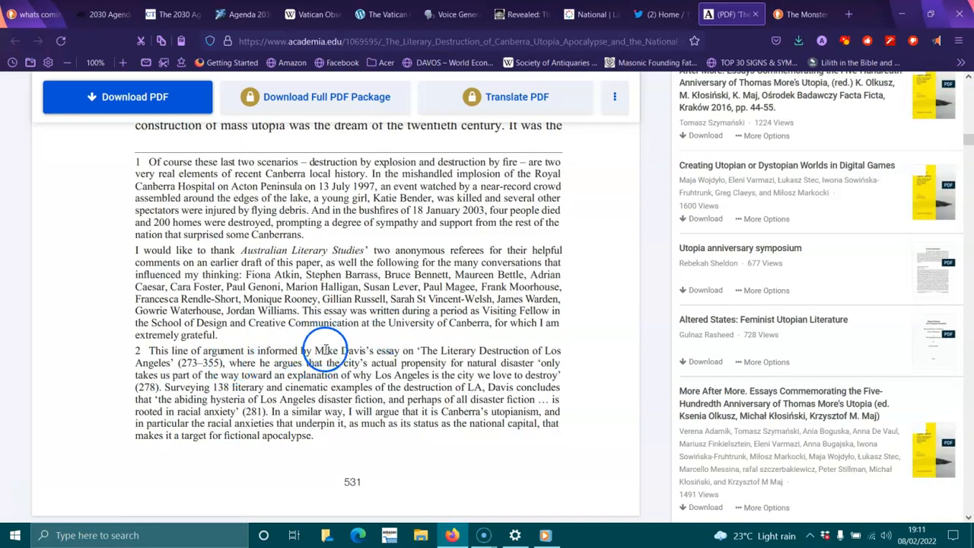
{"action": "mouse_move", "coordinate": [501, 350]}
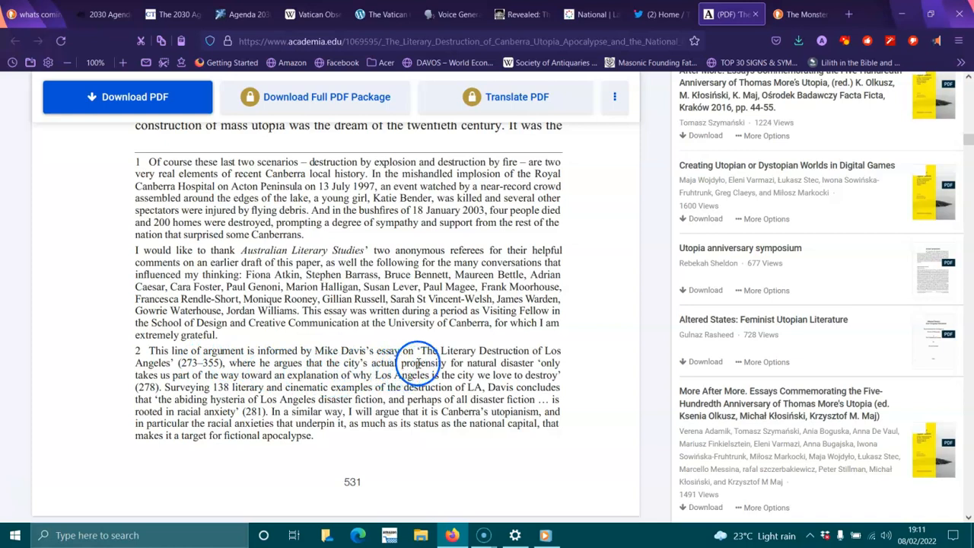
{"action": "mouse_move", "coordinate": [518, 362]}
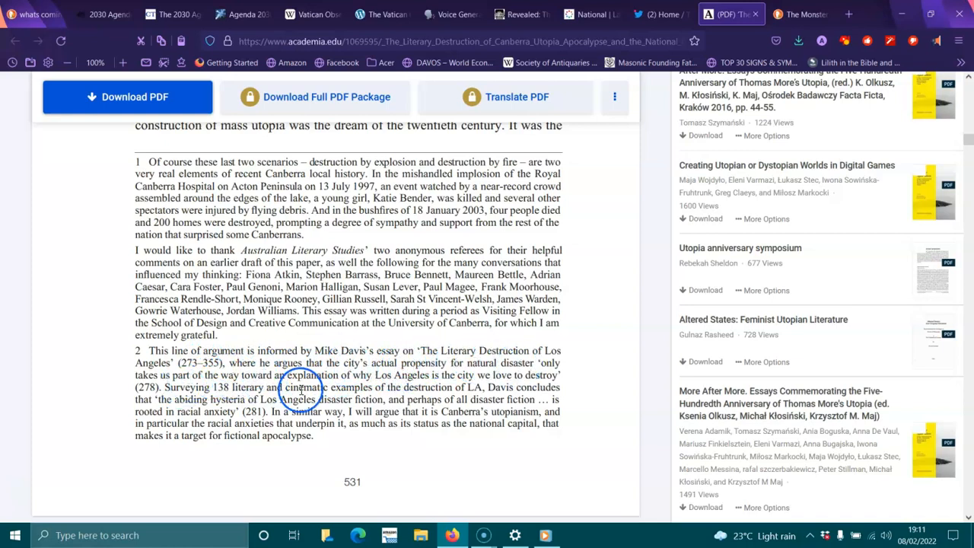
{"action": "mouse_move", "coordinate": [463, 374]}
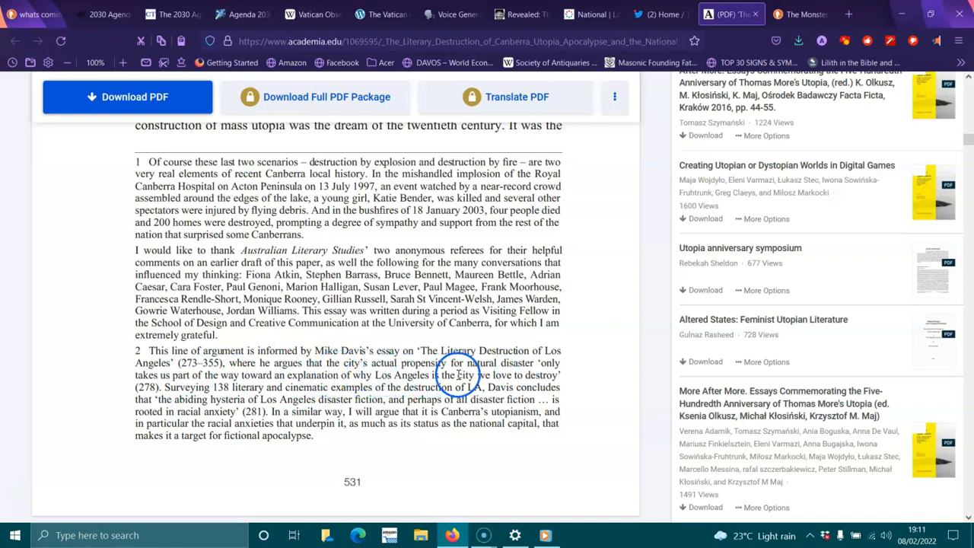
{"action": "mouse_move", "coordinate": [227, 399]}
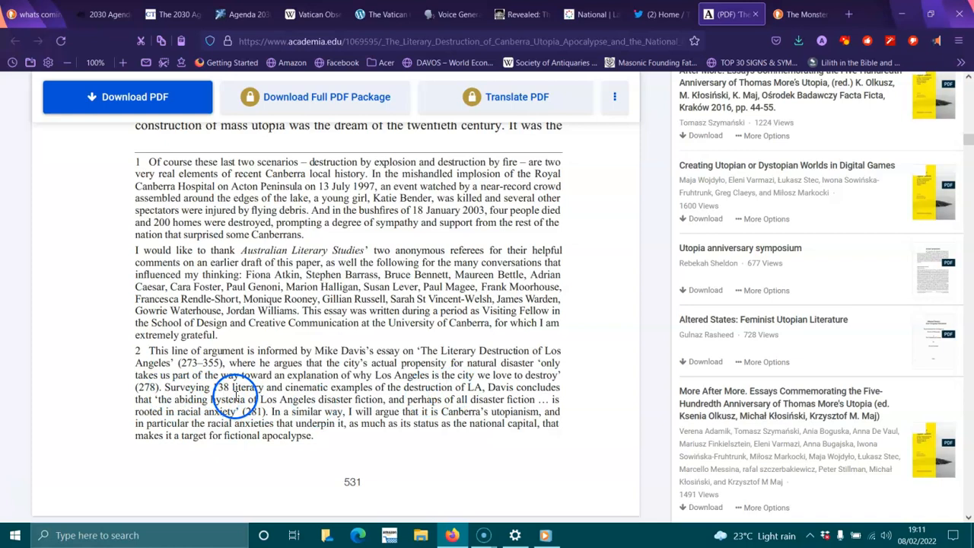
{"action": "mouse_move", "coordinate": [388, 398]}
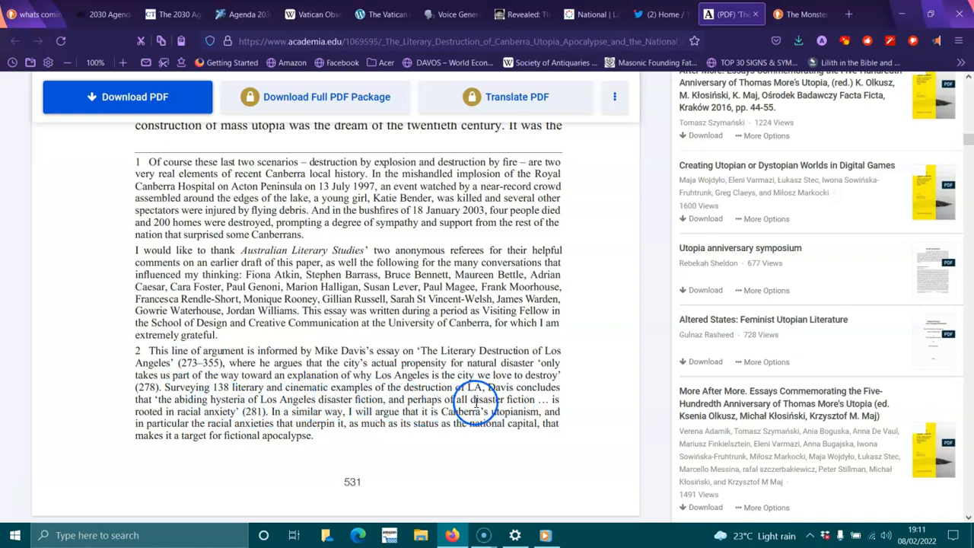
{"action": "mouse_move", "coordinate": [246, 423]}
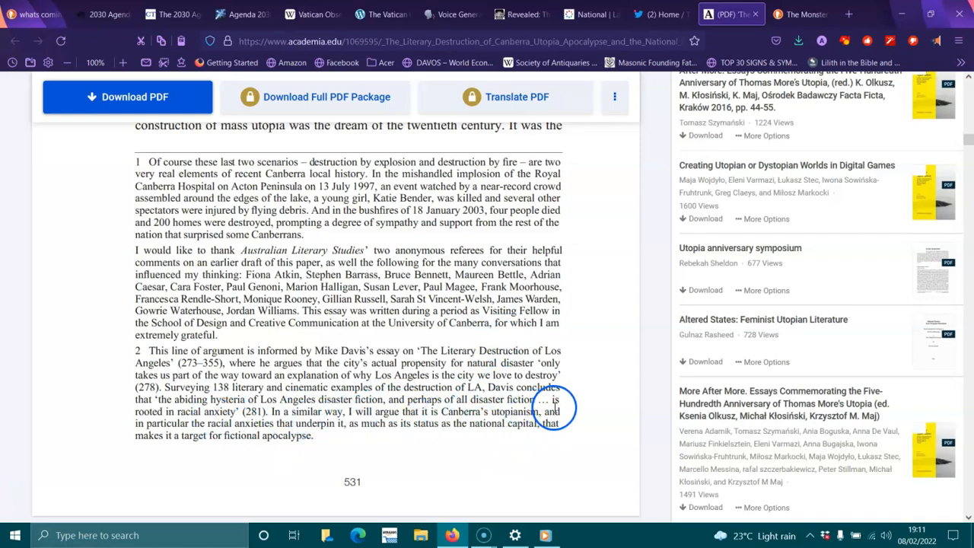
{"action": "mouse_move", "coordinate": [286, 435]}
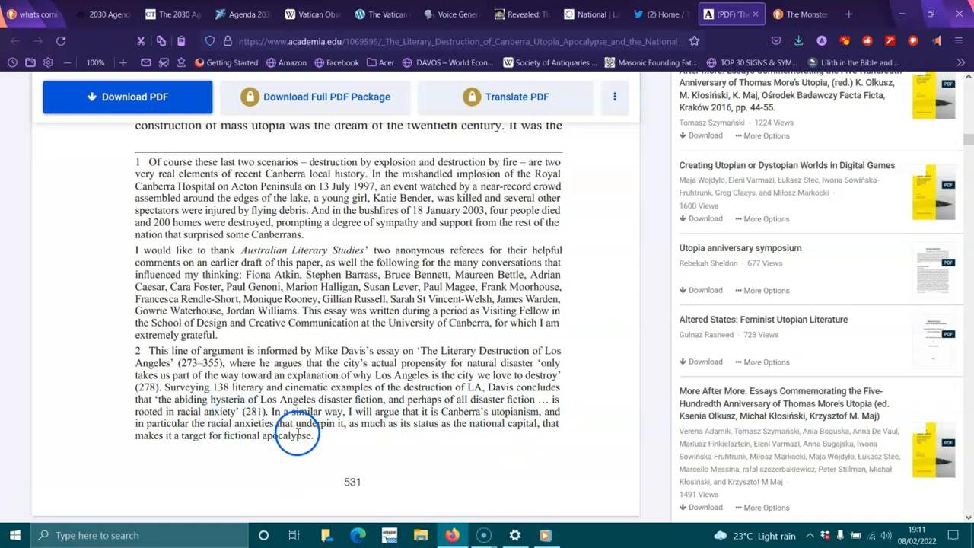
{"action": "mouse_move", "coordinate": [487, 412]}
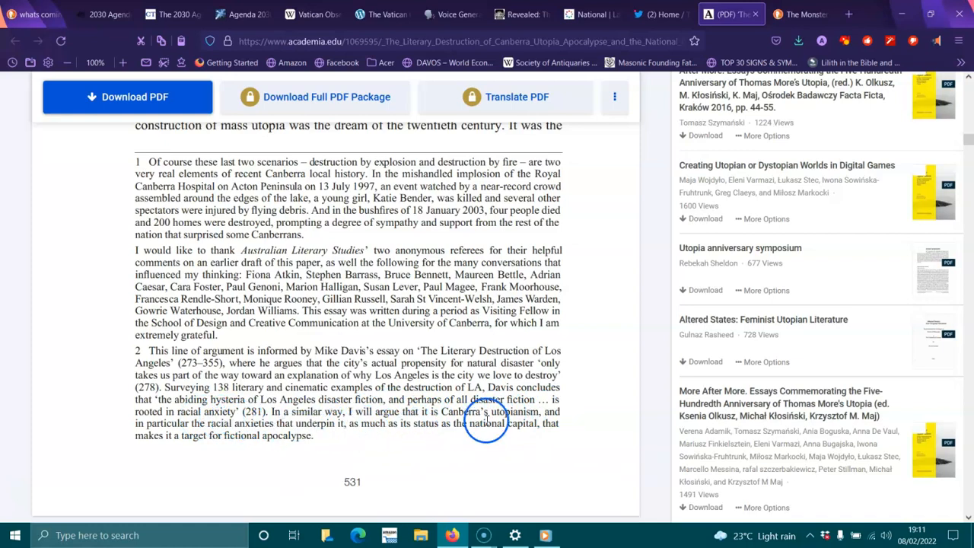
{"action": "mouse_move", "coordinate": [242, 436]}
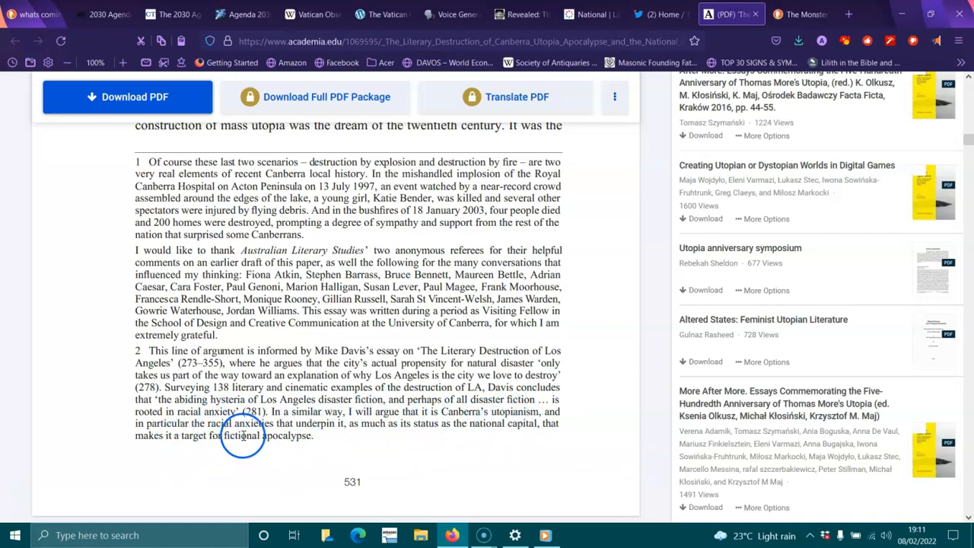
- Scroll onto the next page to the paragraph on Kate Rigby's article
{"action": "scroll", "scroll_direction": "down", "scroll_amount": 3}
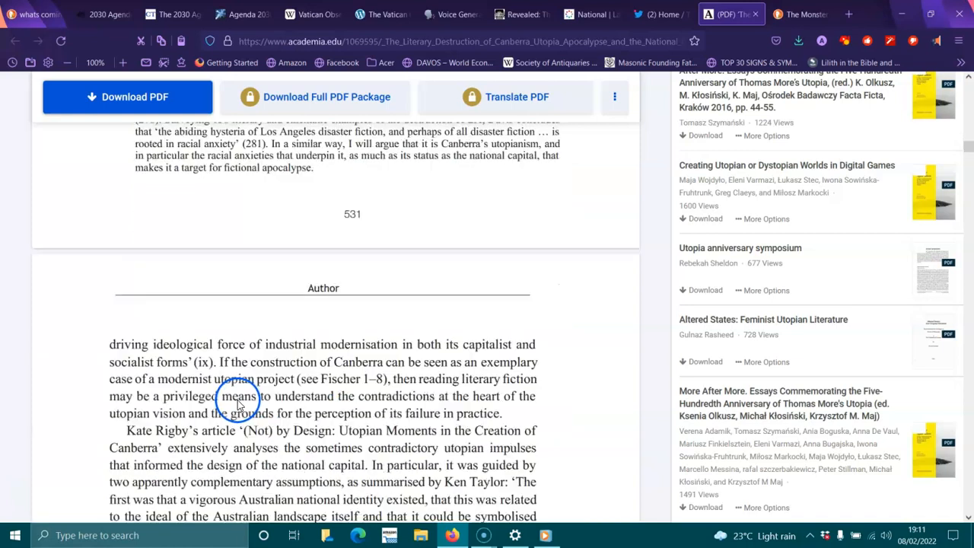
{"action": "scroll", "scroll_direction": "down", "scroll_amount": 3}
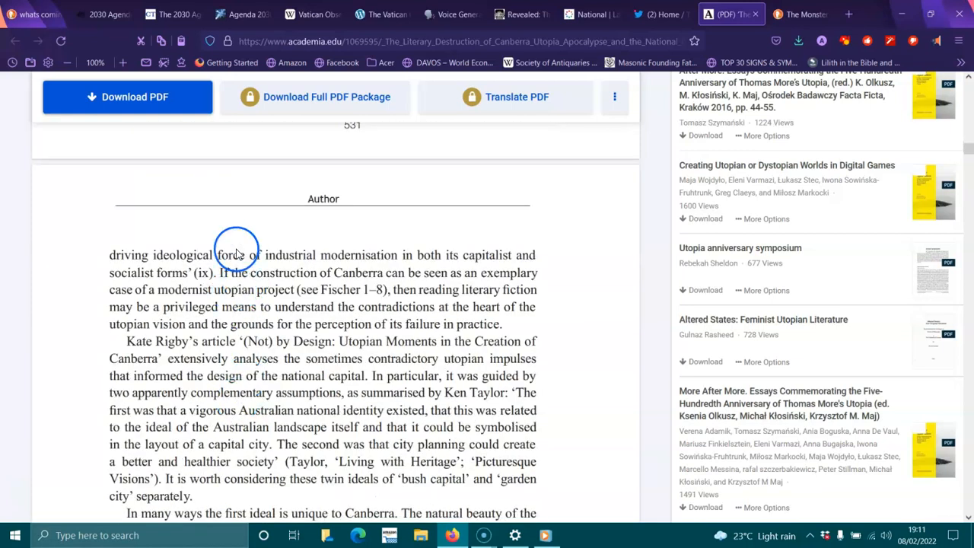
{"action": "mouse_move", "coordinate": [475, 256]}
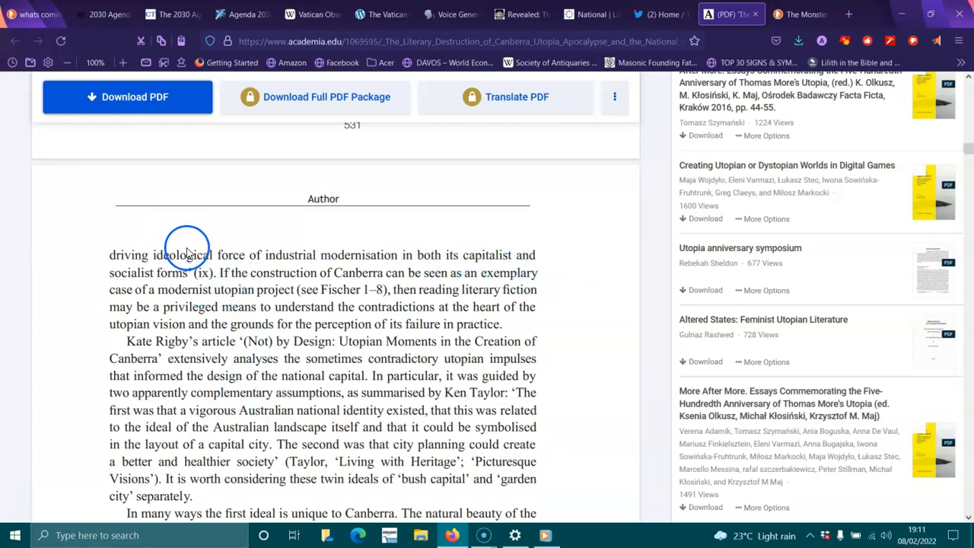
{"action": "mouse_move", "coordinate": [402, 289]}
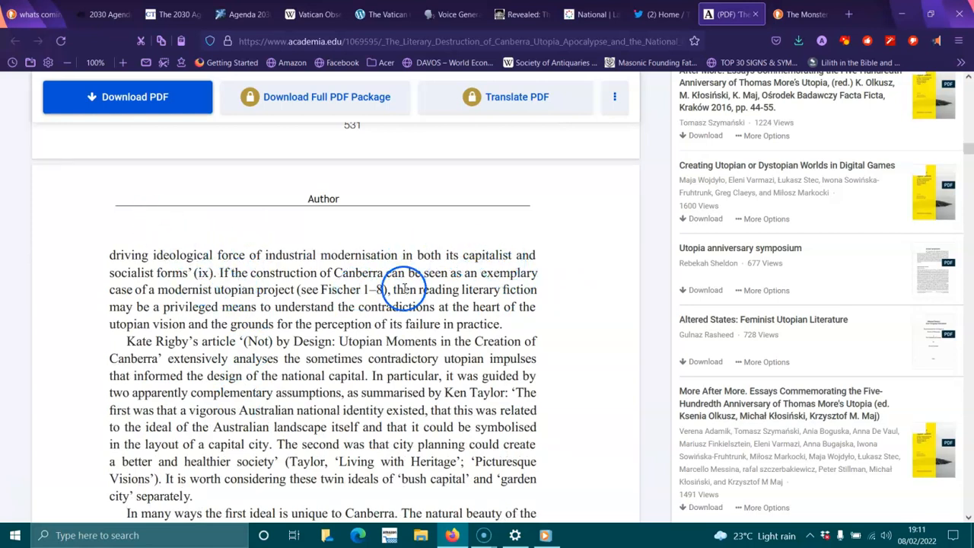
{"action": "mouse_move", "coordinate": [185, 297]}
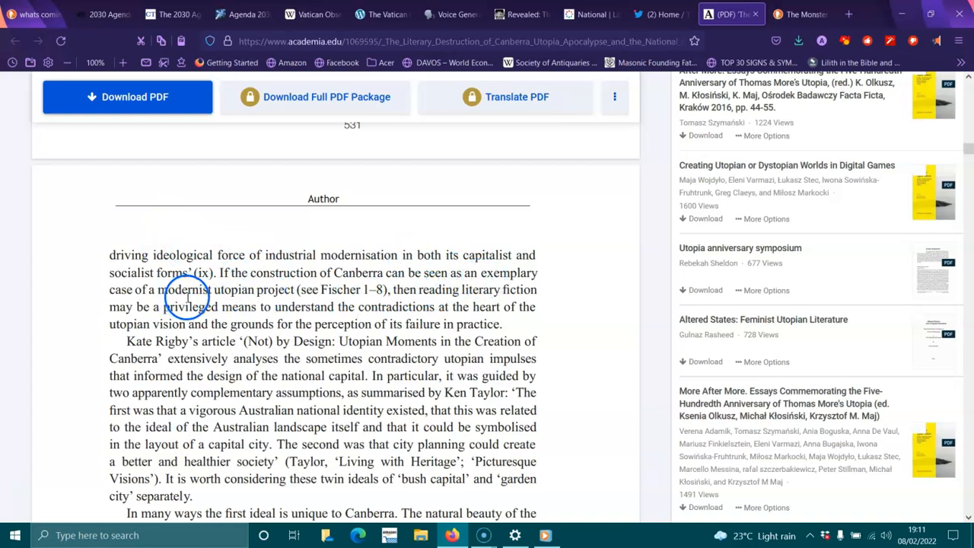
{"action": "mouse_move", "coordinate": [432, 297]}
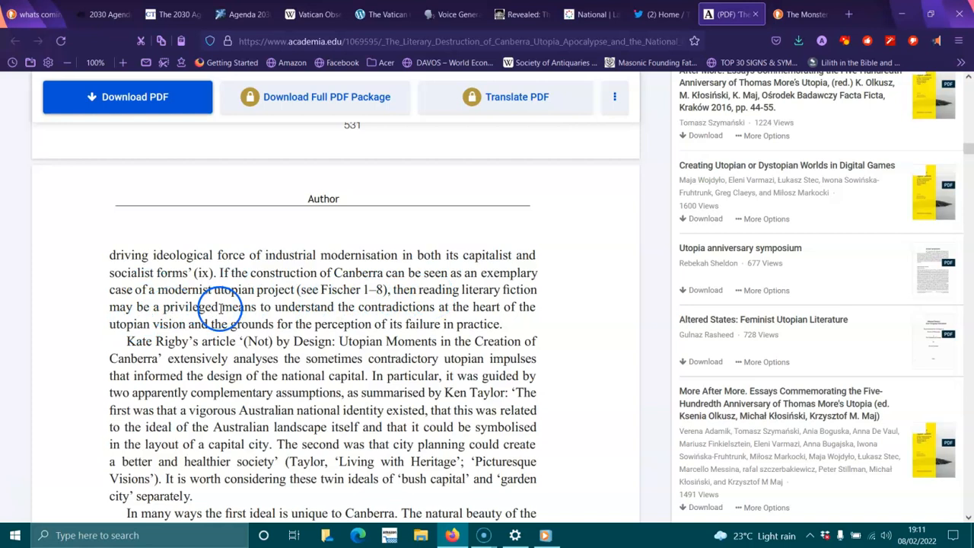
{"action": "mouse_move", "coordinate": [368, 310]}
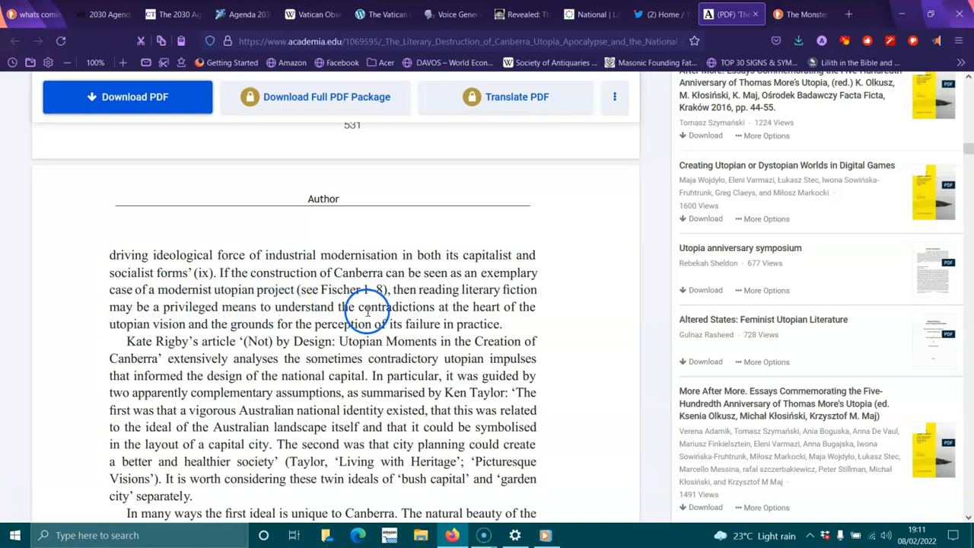
{"action": "mouse_move", "coordinate": [239, 332]}
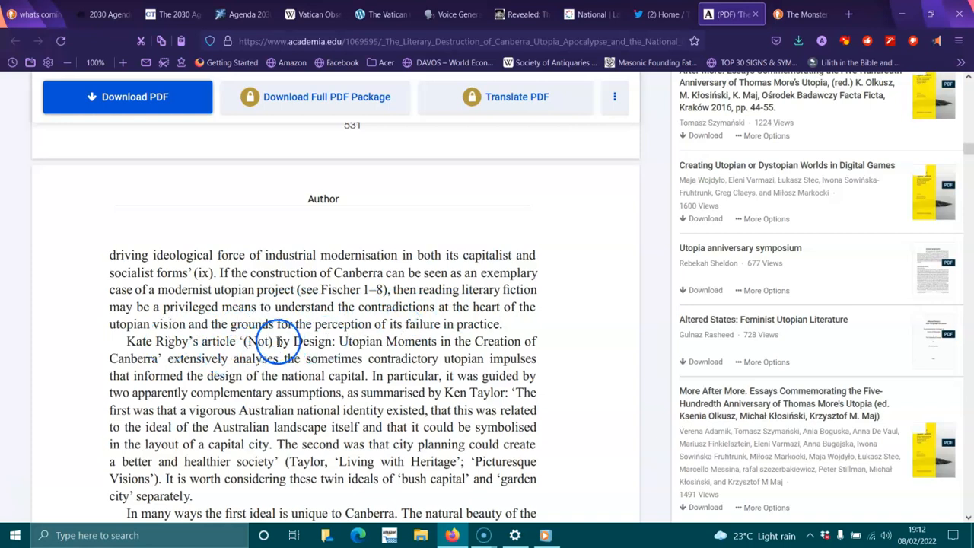
{"action": "mouse_move", "coordinate": [405, 340]}
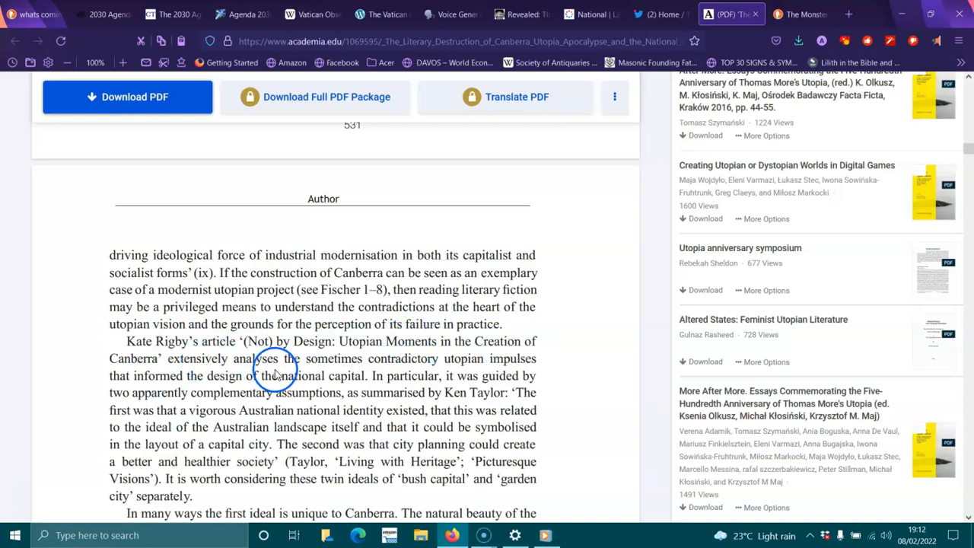
{"action": "mouse_move", "coordinate": [515, 414]}
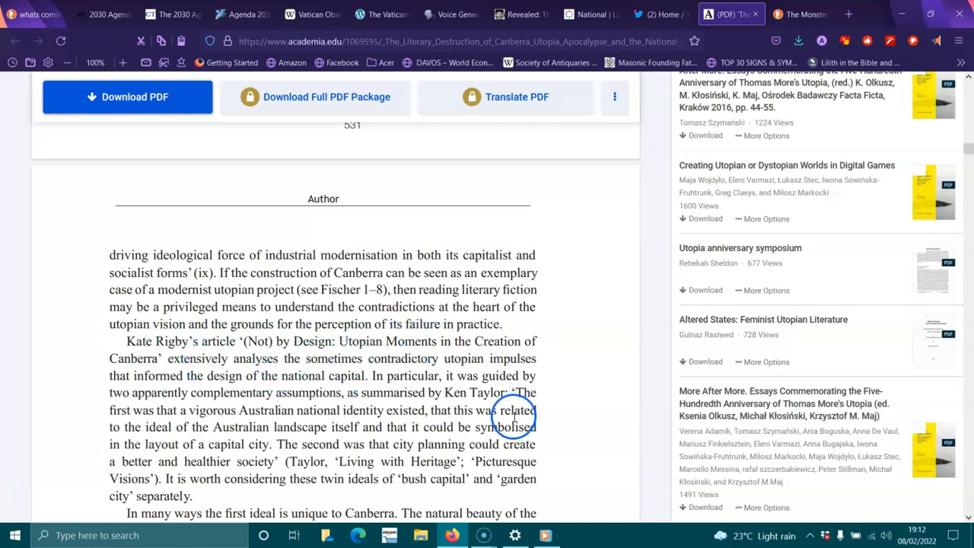
{"action": "mouse_move", "coordinate": [378, 347]}
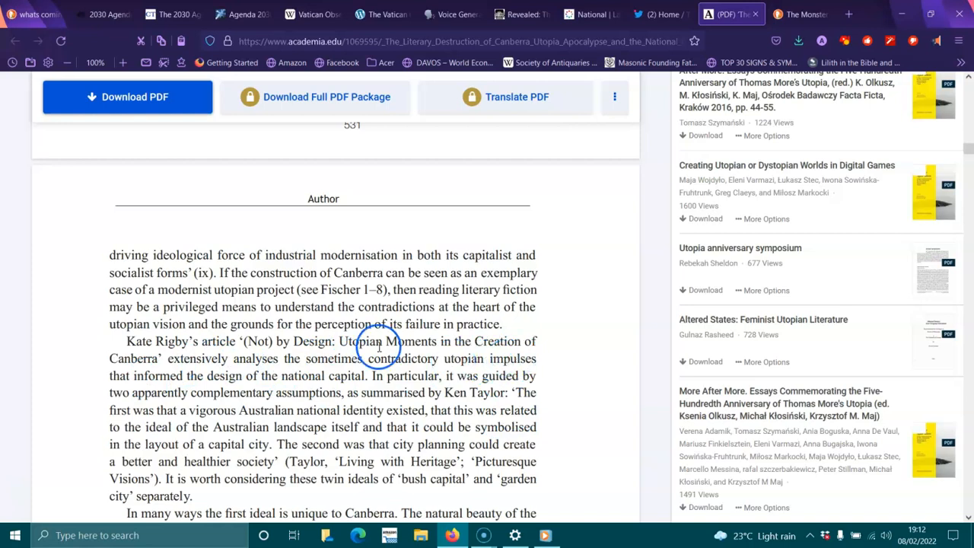
{"action": "mouse_move", "coordinate": [390, 376]}
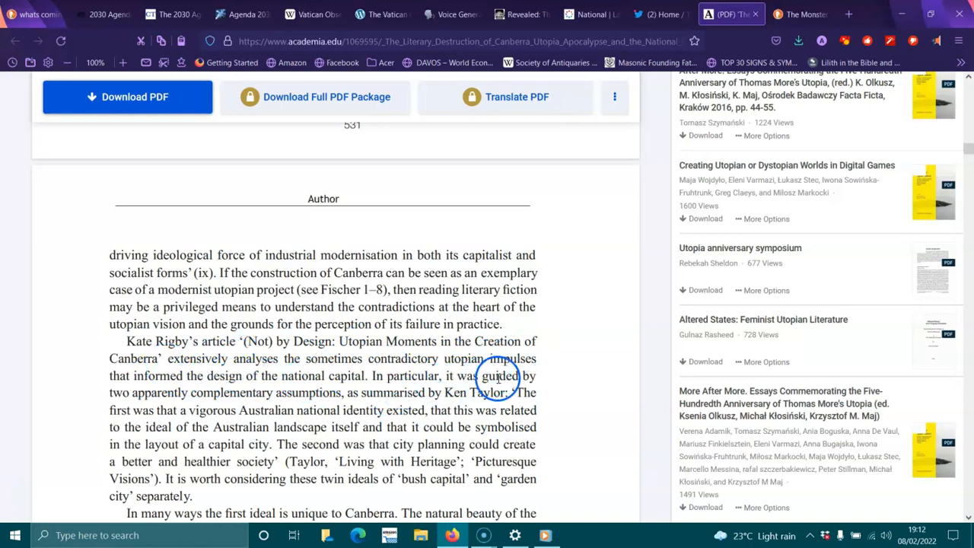
{"action": "mouse_move", "coordinate": [255, 392]}
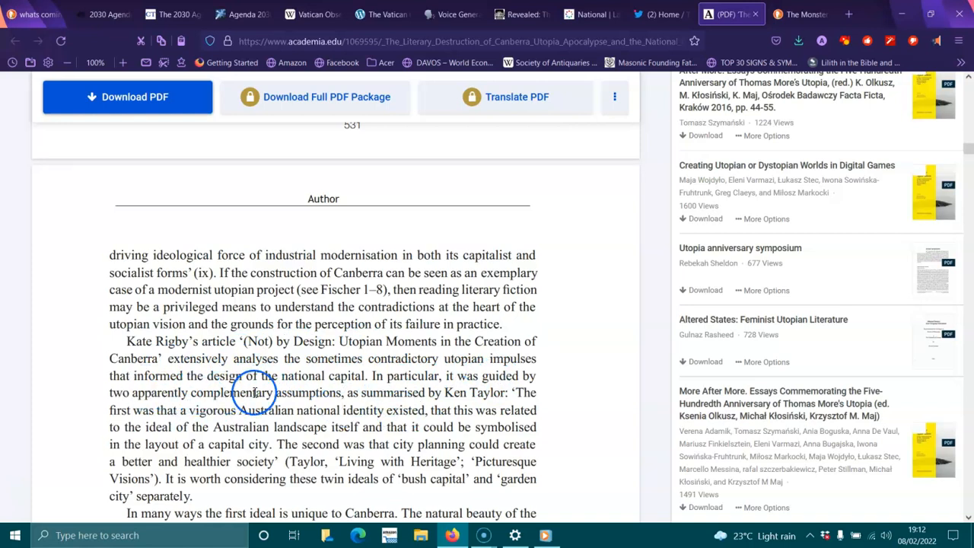
{"action": "mouse_move", "coordinate": [411, 393]}
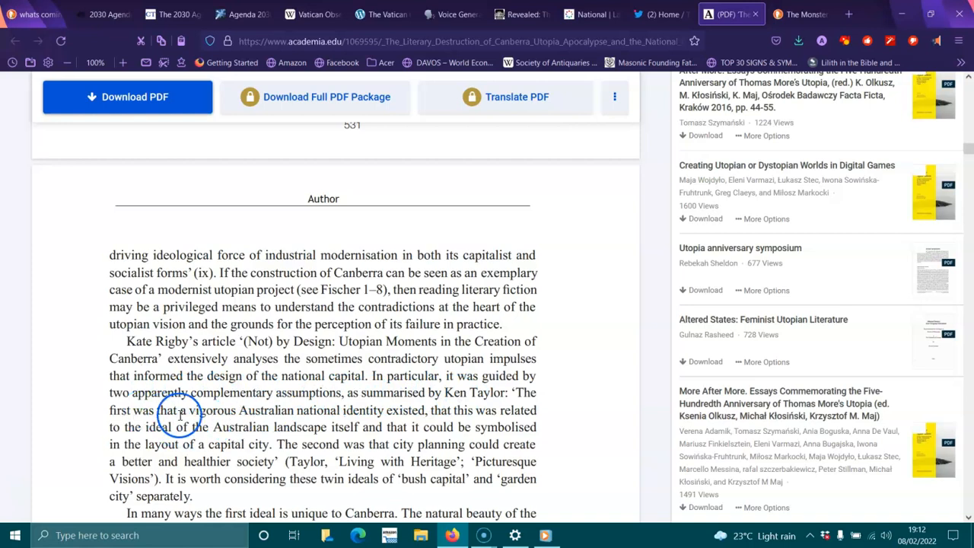
{"action": "mouse_move", "coordinate": [347, 426]}
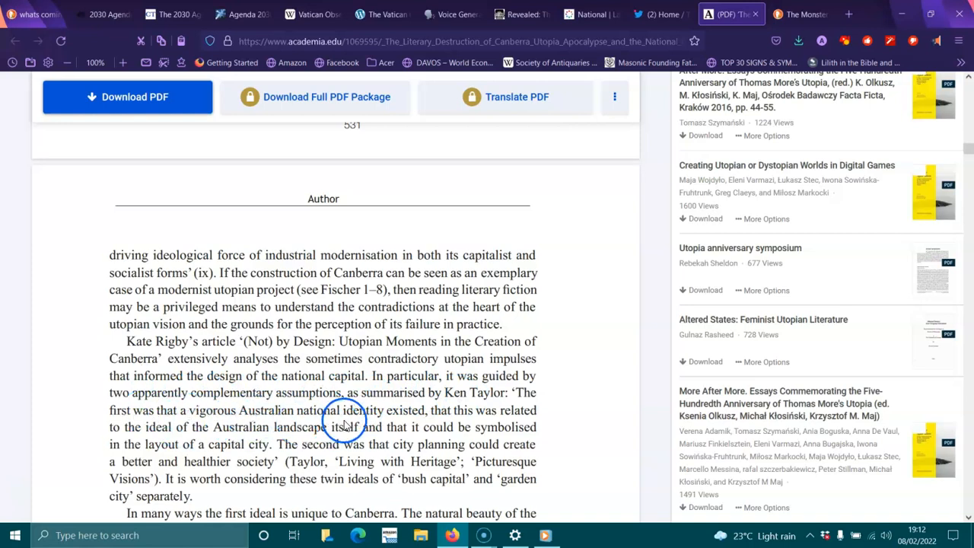
{"action": "mouse_move", "coordinate": [464, 426]}
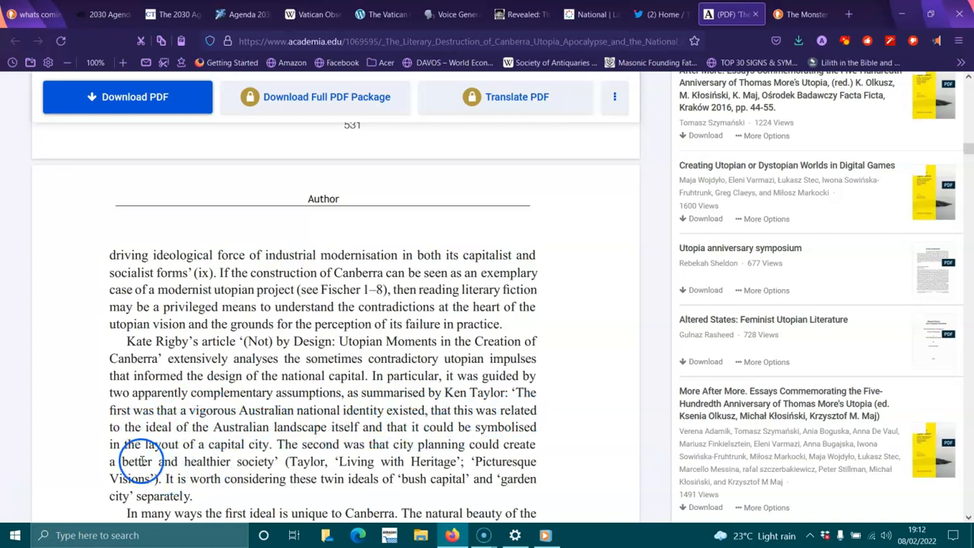
{"action": "mouse_move", "coordinate": [364, 451]}
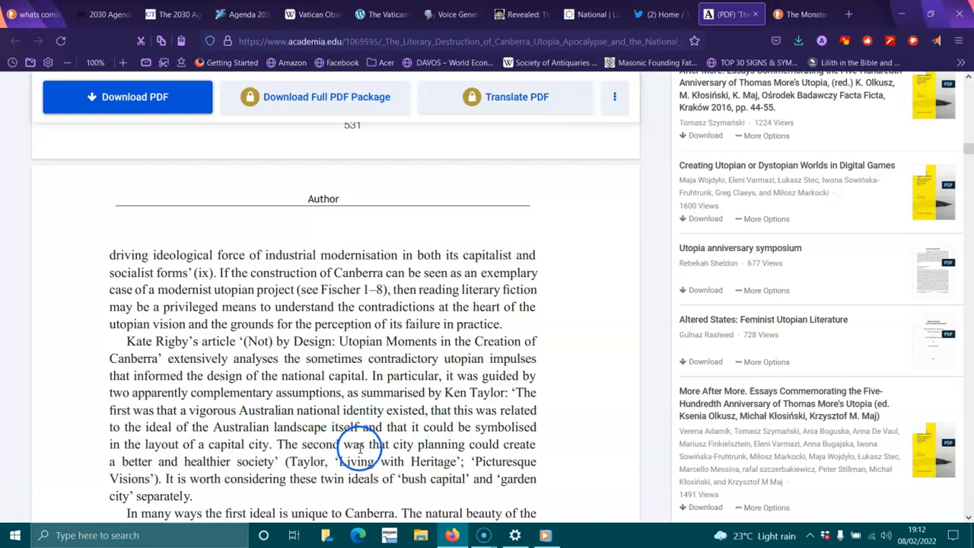
{"action": "mouse_move", "coordinate": [251, 472]}
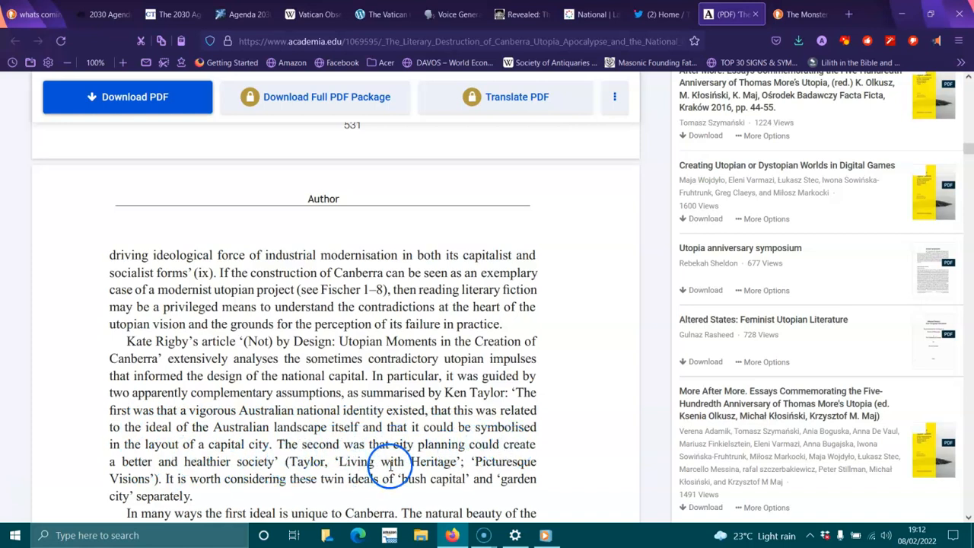
- Scroll through the Griffins' prizewinning design passage to footnote 3 citing Kate Rigby on Fischer
{"action": "scroll", "scroll_direction": "down", "scroll_amount": 3}
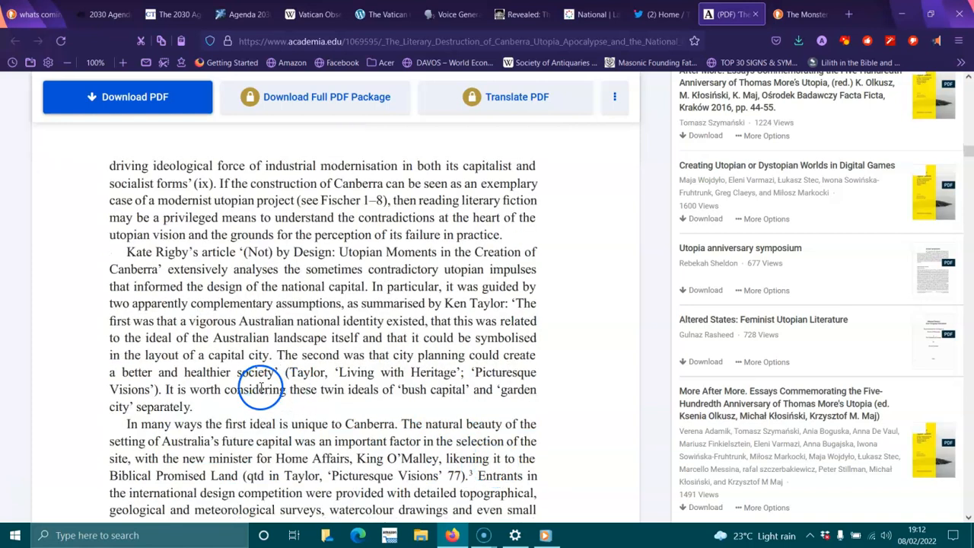
{"action": "mouse_move", "coordinate": [414, 408]}
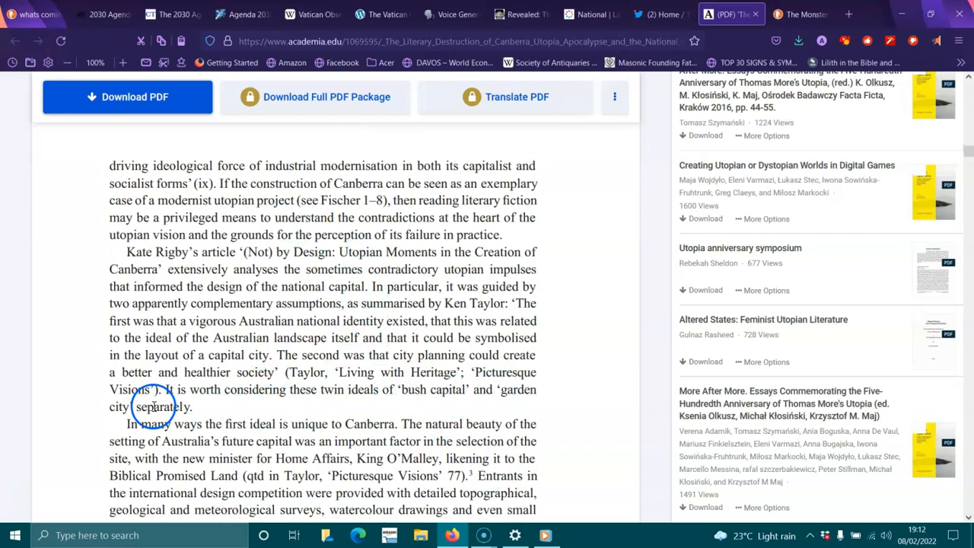
{"action": "scroll", "scroll_direction": "down", "scroll_amount": 3}
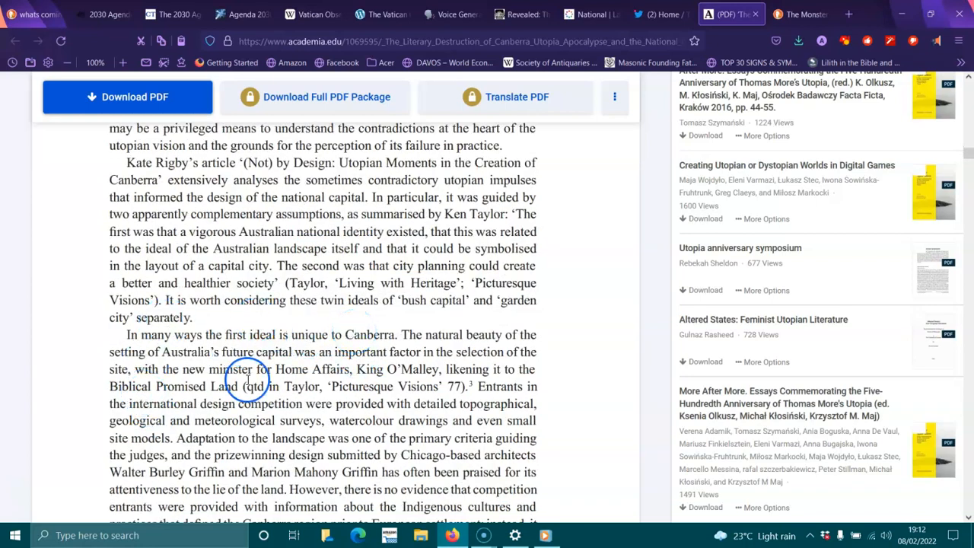
{"action": "mouse_move", "coordinate": [219, 352]}
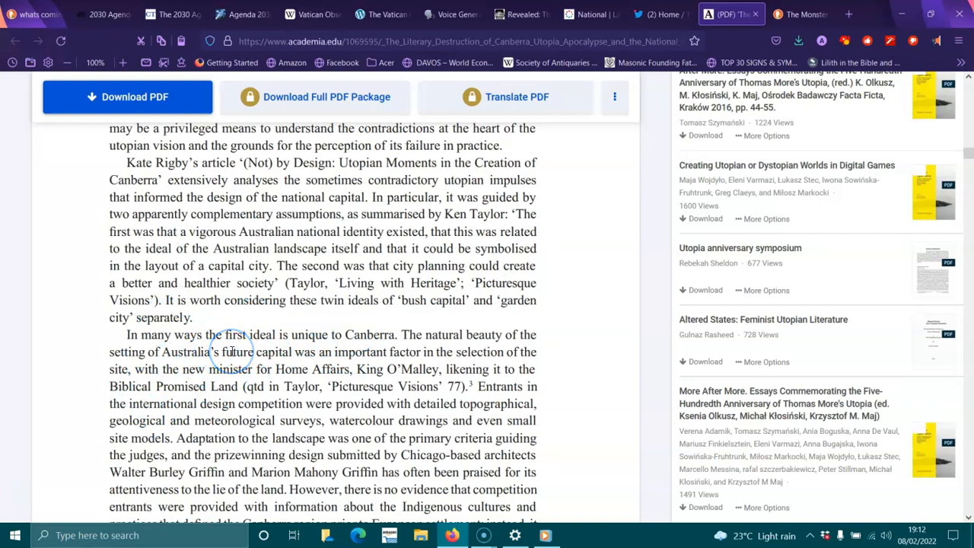
{"action": "mouse_move", "coordinate": [210, 368]}
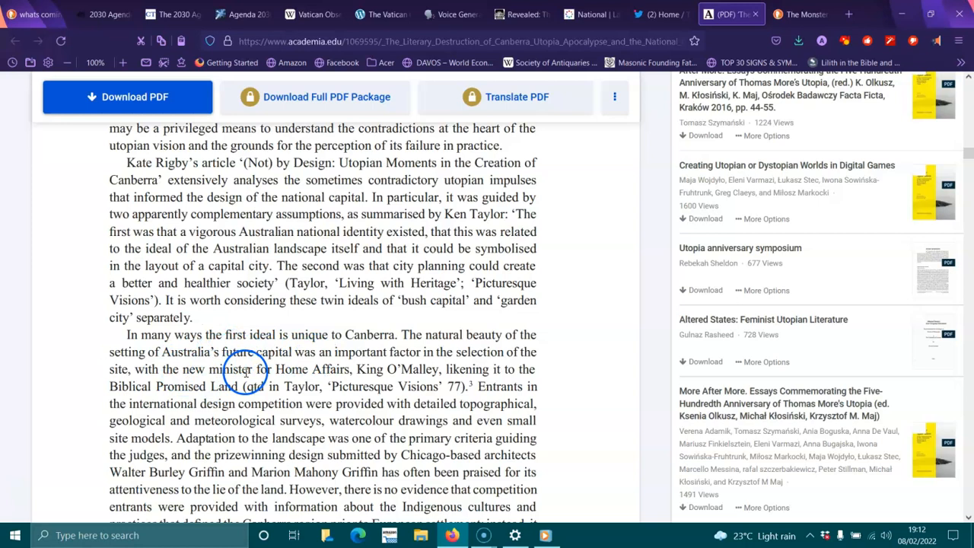
{"action": "mouse_move", "coordinate": [196, 386]}
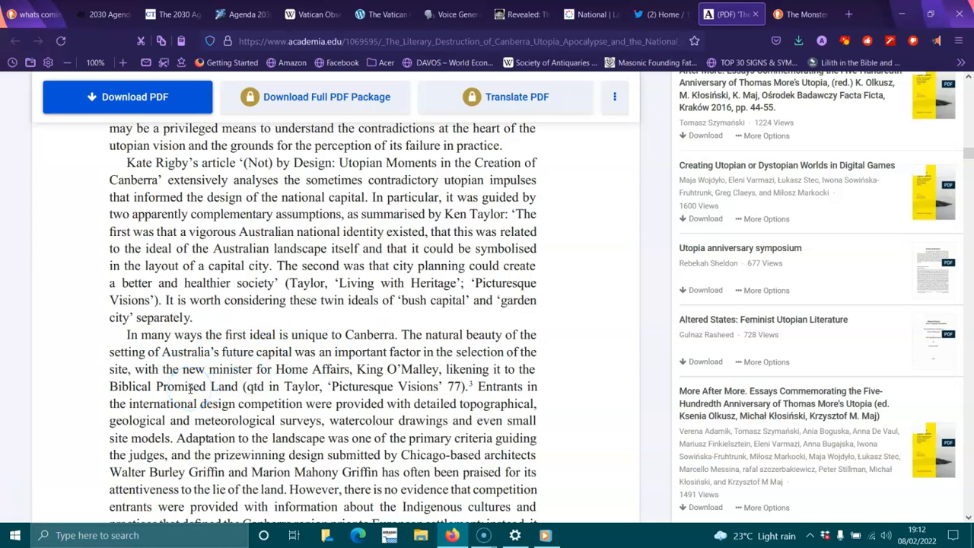
{"action": "left_click", "coordinate": [210, 403]}
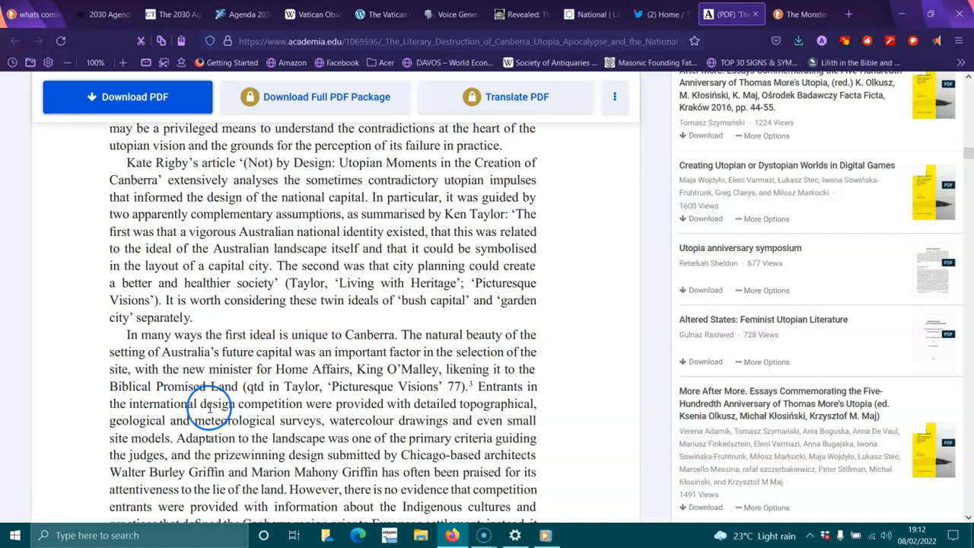
{"action": "mouse_move", "coordinate": [205, 415]}
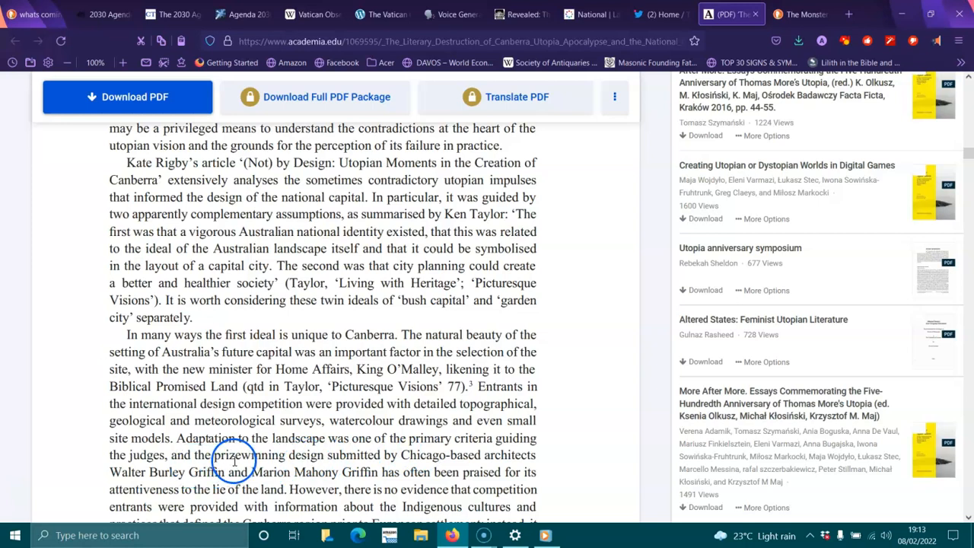
{"action": "mouse_move", "coordinate": [506, 463]}
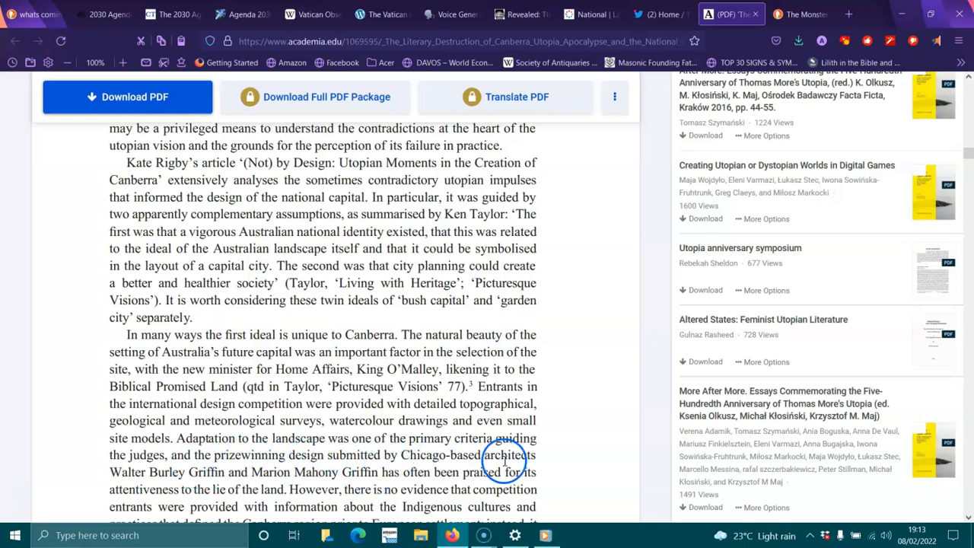
{"action": "mouse_move", "coordinate": [256, 469]}
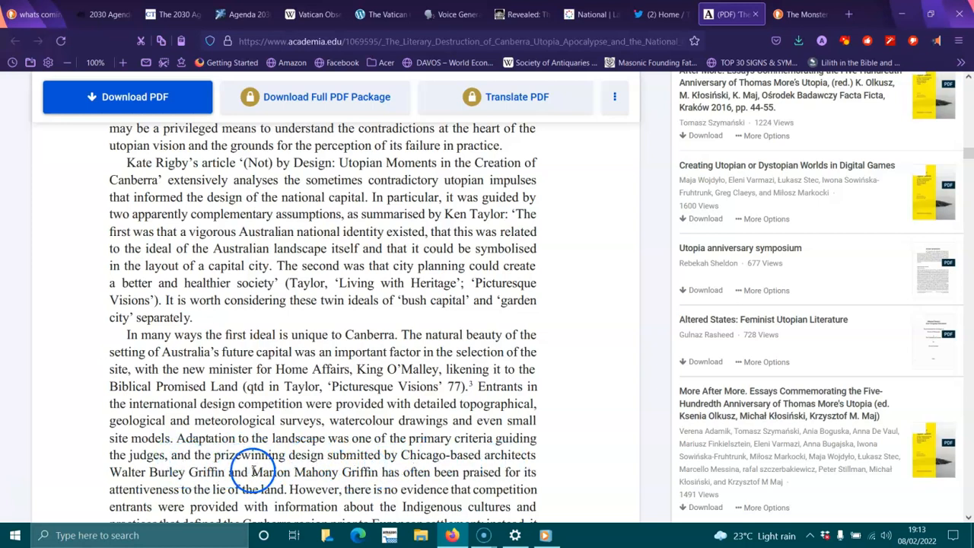
{"action": "scroll", "scroll_direction": "down", "scroll_amount": 3}
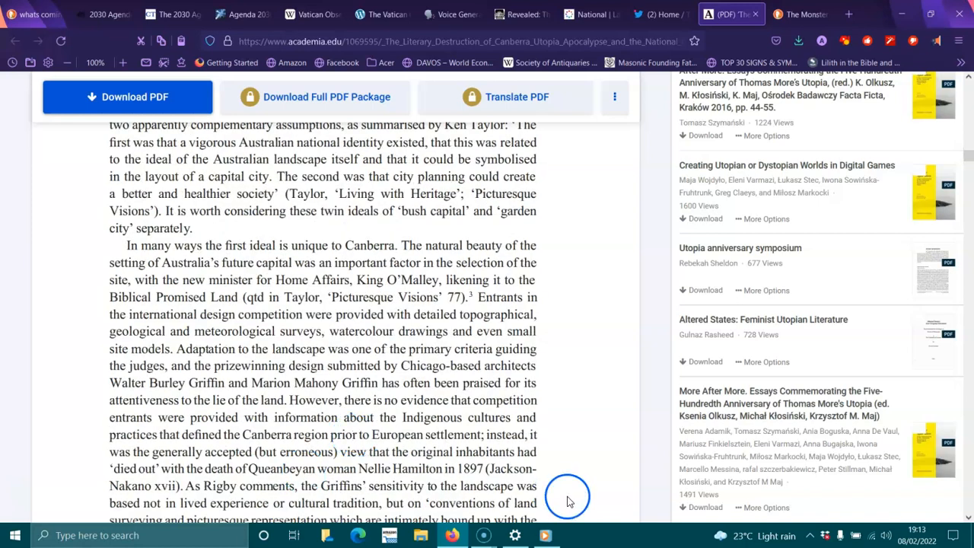
{"action": "mouse_move", "coordinate": [402, 372]}
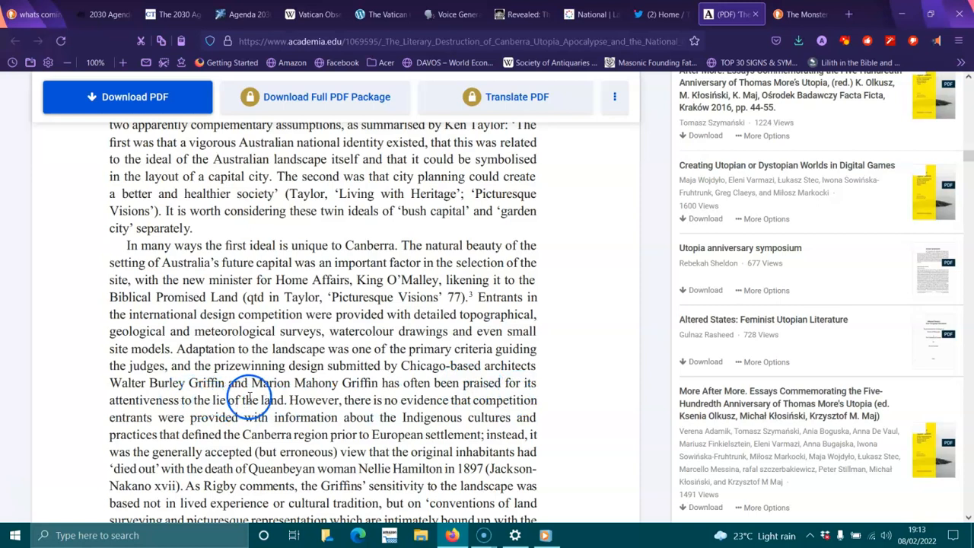
{"action": "mouse_move", "coordinate": [475, 417]}
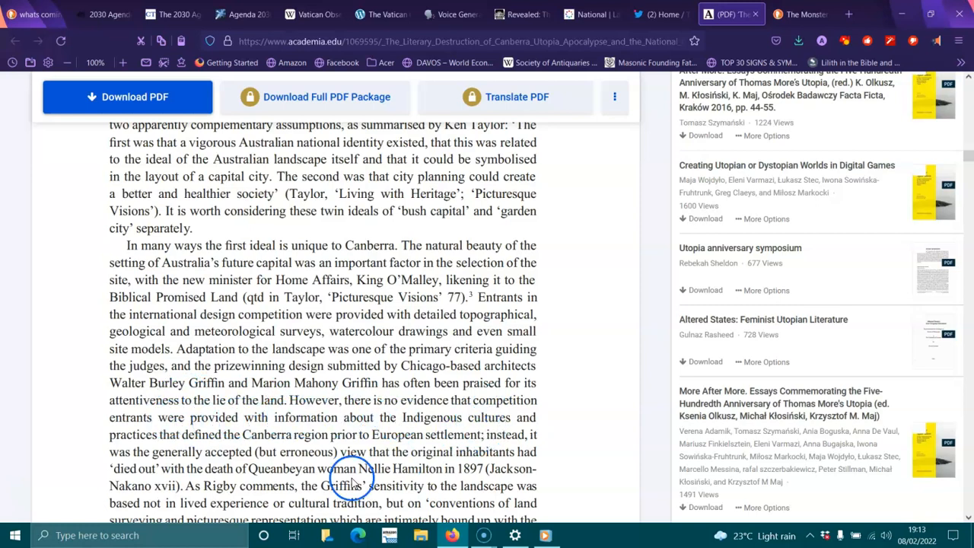
{"action": "mouse_move", "coordinate": [333, 438]}
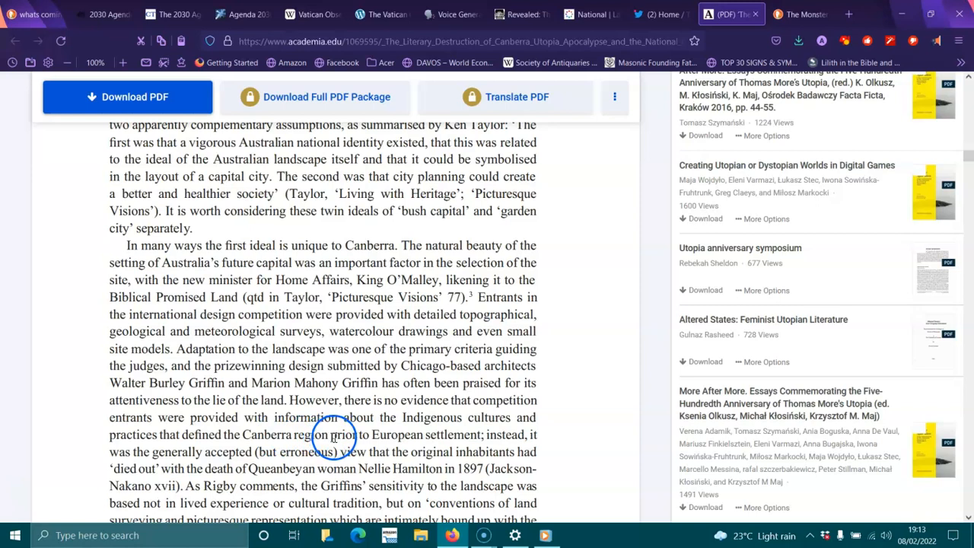
{"action": "mouse_move", "coordinate": [307, 399]}
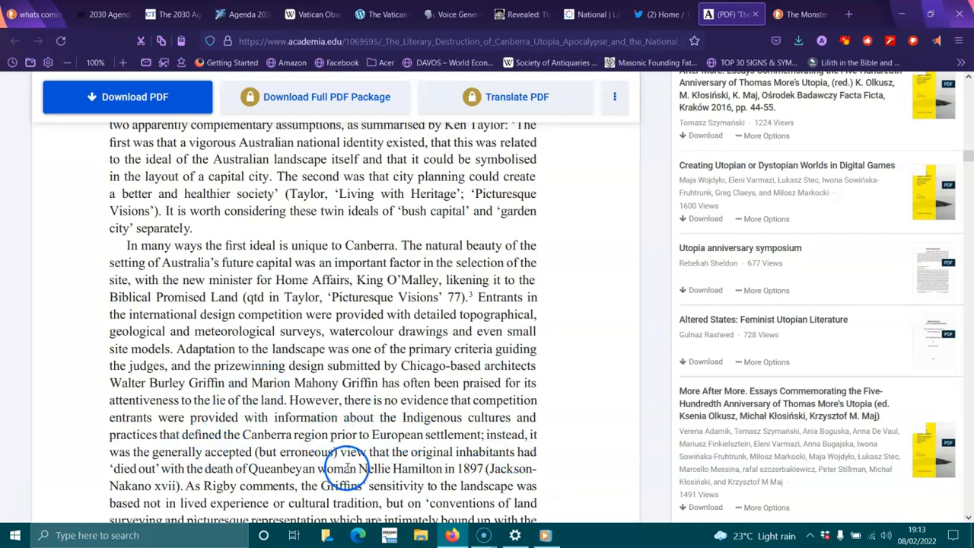
{"action": "mouse_move", "coordinate": [475, 462]}
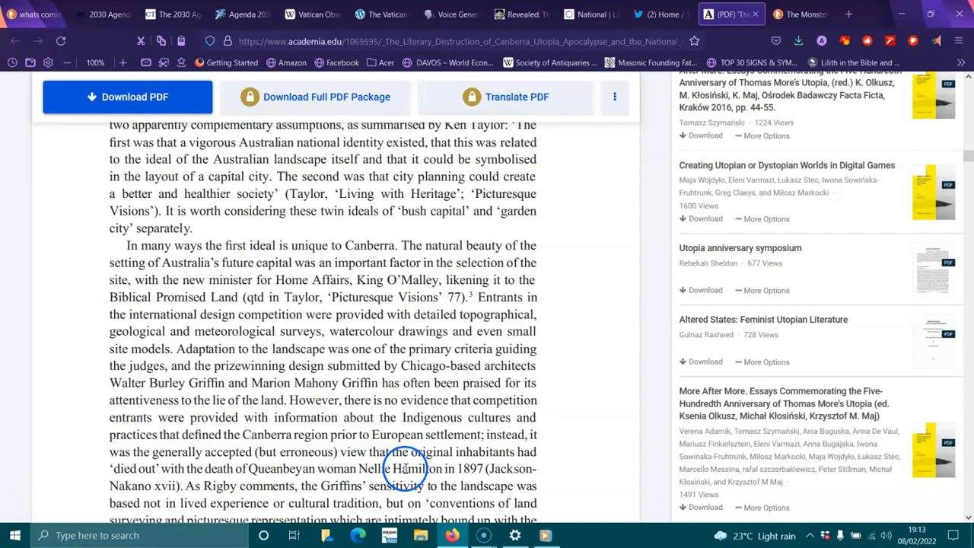
{"action": "scroll", "scroll_direction": "down", "scroll_amount": 3}
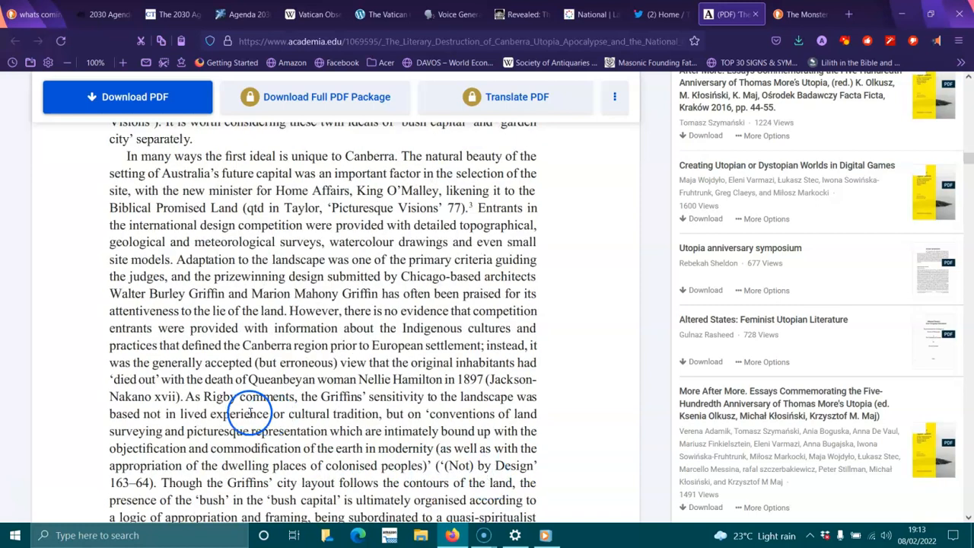
{"action": "mouse_move", "coordinate": [308, 417]}
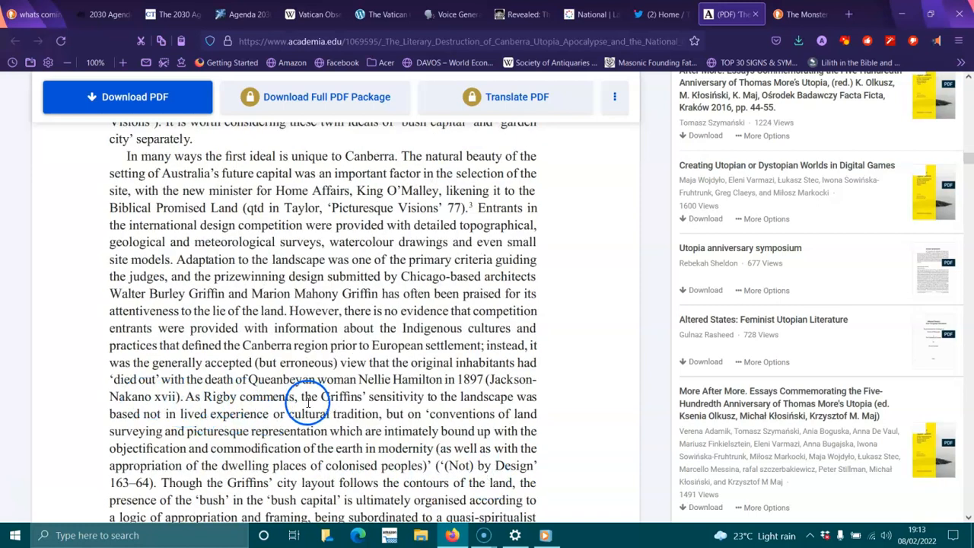
{"action": "mouse_move", "coordinate": [443, 402]}
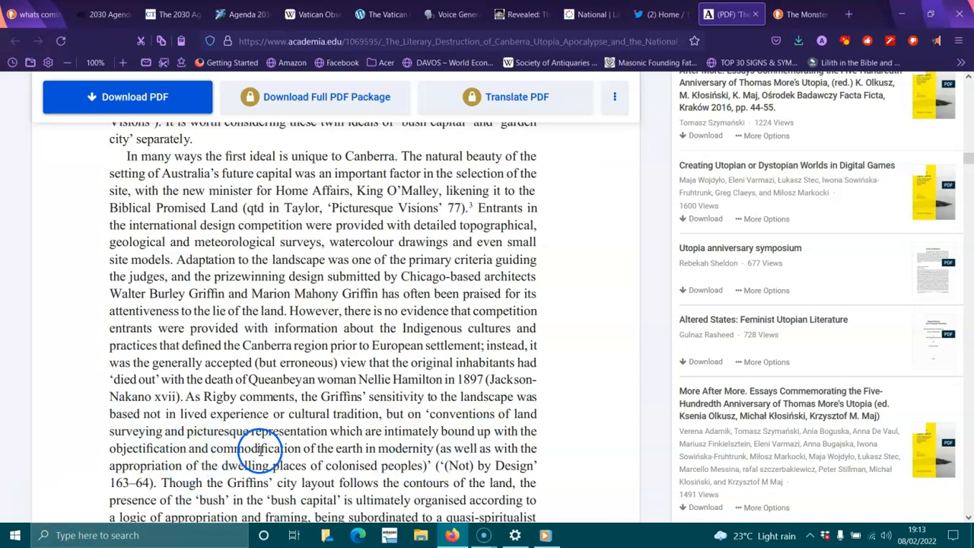
{"action": "mouse_move", "coordinate": [399, 456]}
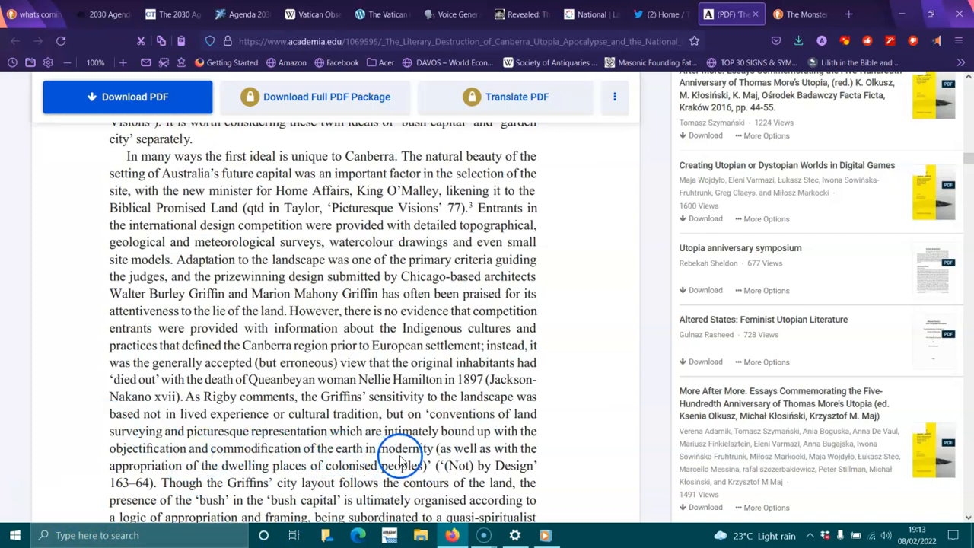
{"action": "mouse_move", "coordinate": [541, 457]}
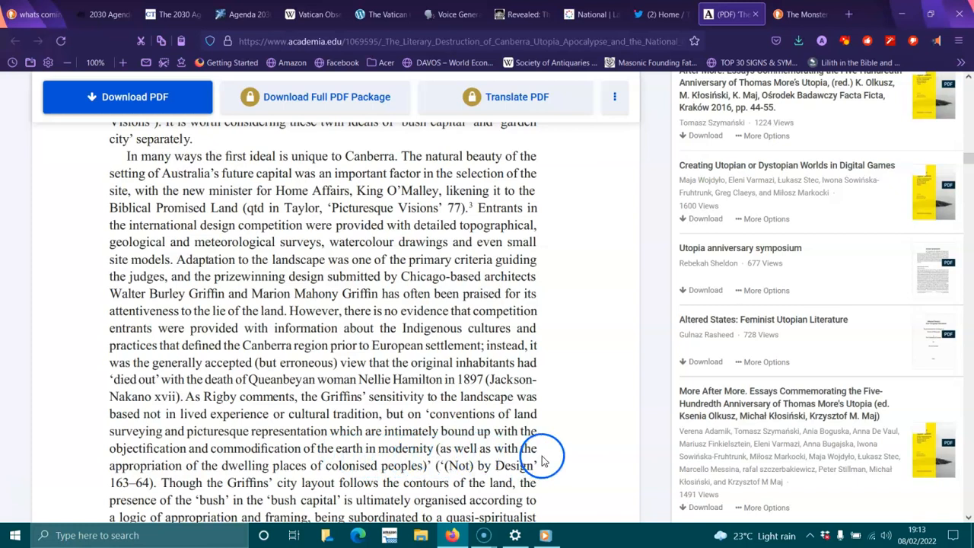
{"action": "mouse_move", "coordinate": [303, 484]}
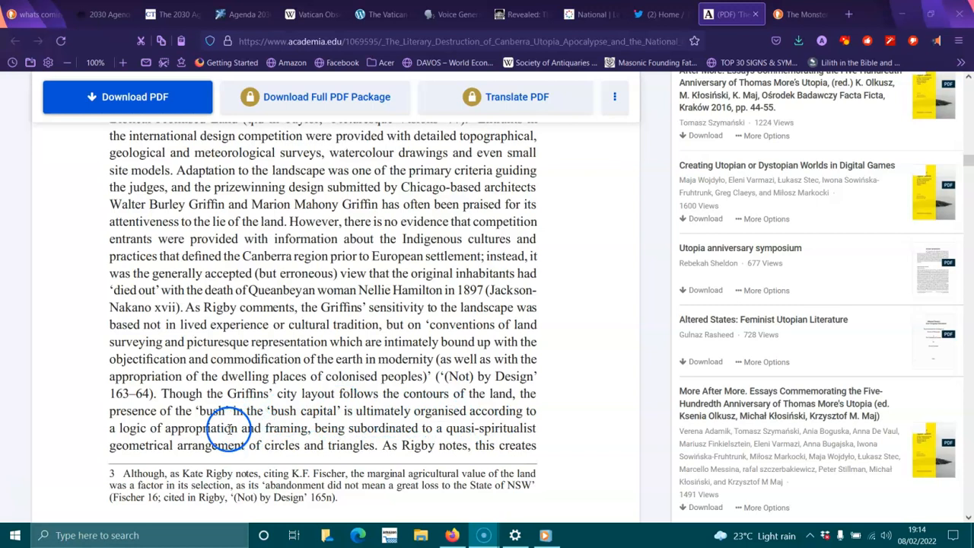
{"action": "mouse_move", "coordinate": [314, 435]}
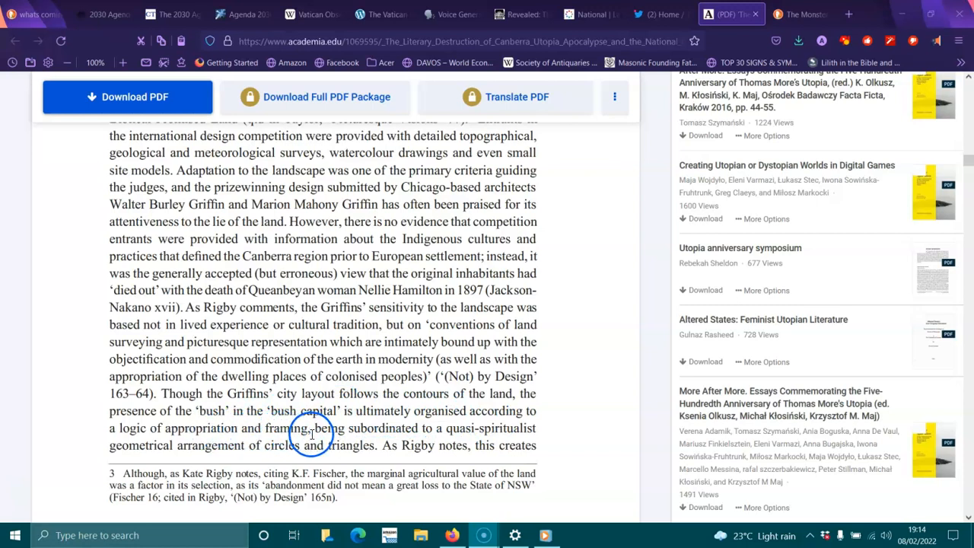
{"action": "mouse_move", "coordinate": [449, 435]}
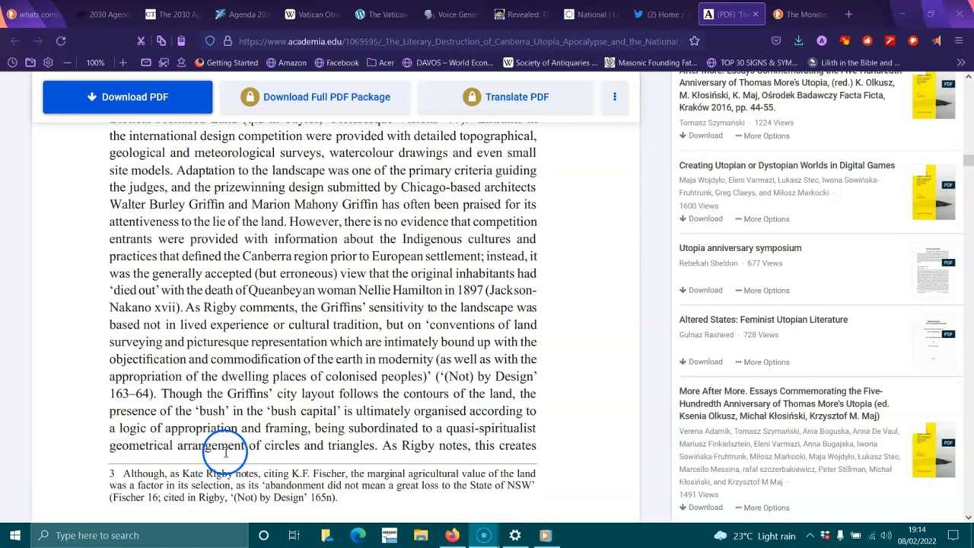
{"action": "mouse_move", "coordinate": [365, 450]}
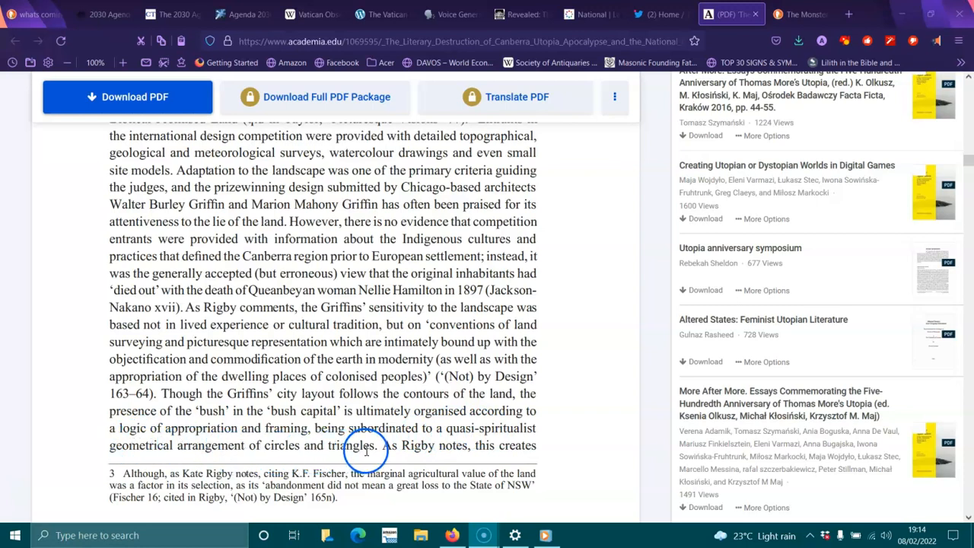
- Scroll past the town planning passage to the Eaton block quote and Garden City paragraph
{"action": "scroll", "scroll_direction": "down", "scroll_amount": 3}
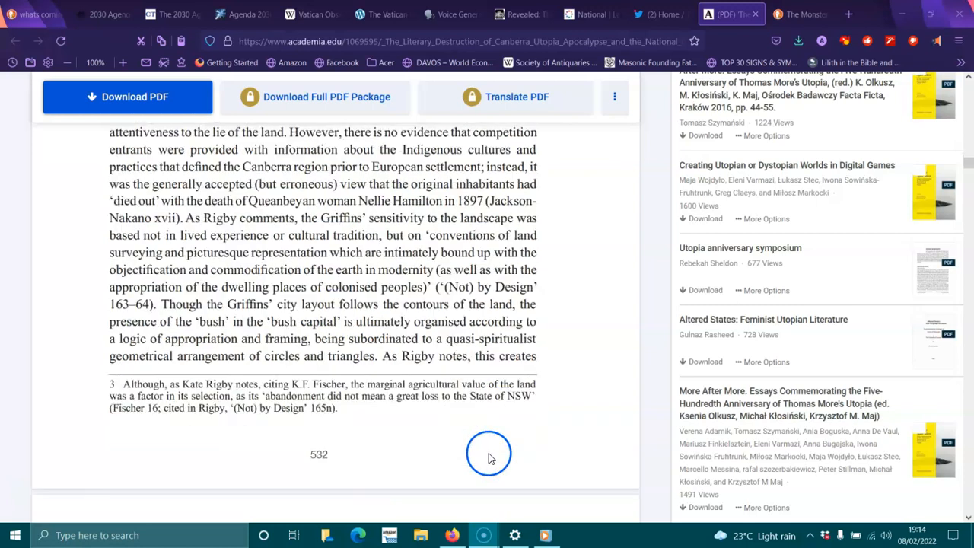
{"action": "scroll", "scroll_direction": "down", "scroll_amount": 3}
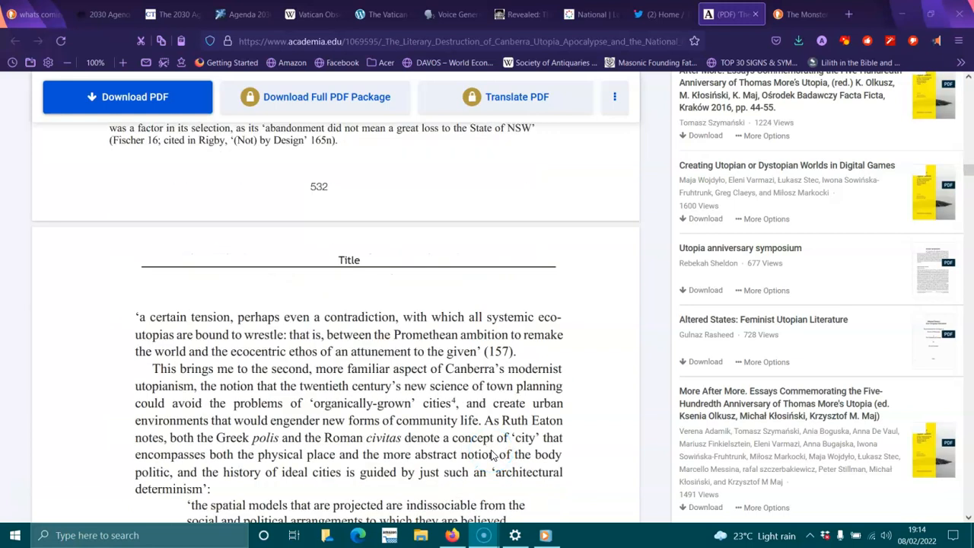
{"action": "scroll", "scroll_direction": "down", "scroll_amount": 3}
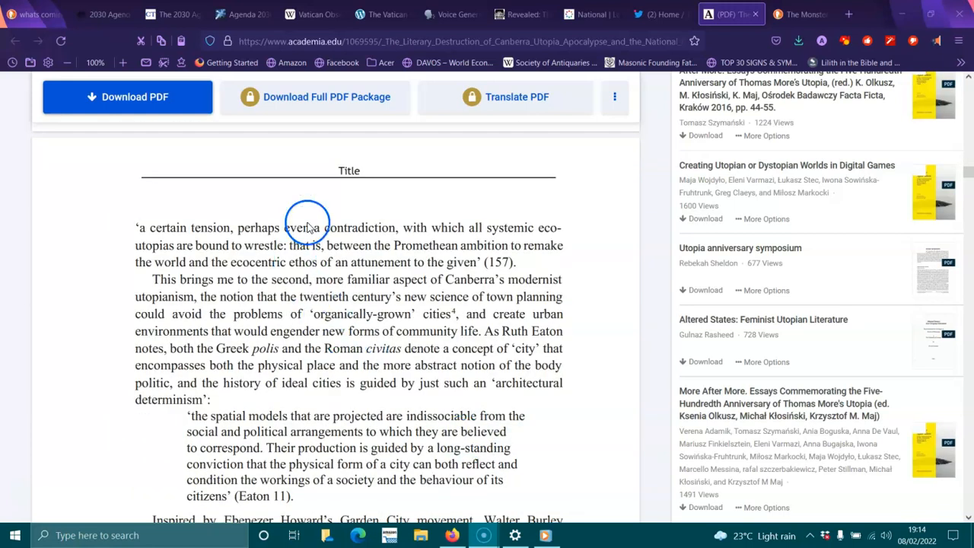
{"action": "mouse_move", "coordinate": [526, 241]}
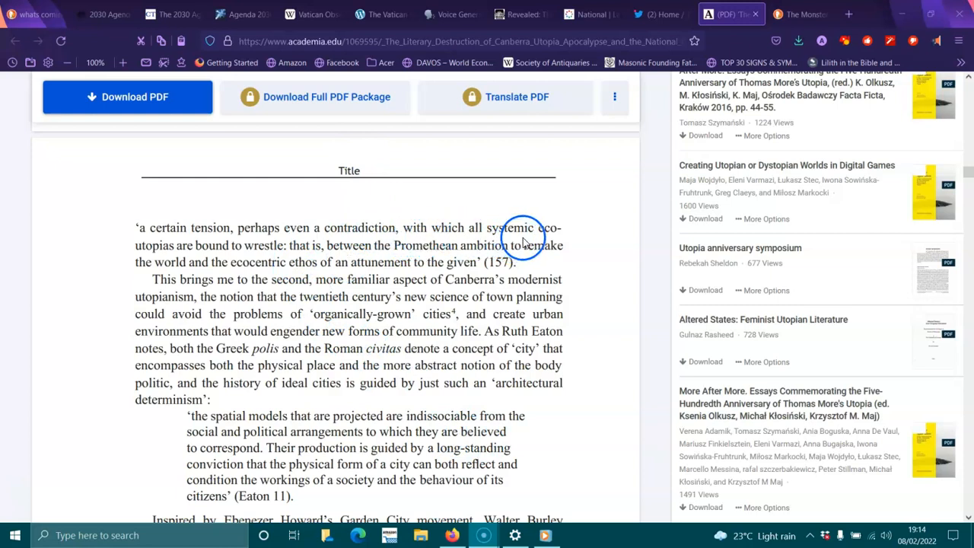
{"action": "mouse_move", "coordinate": [246, 250]}
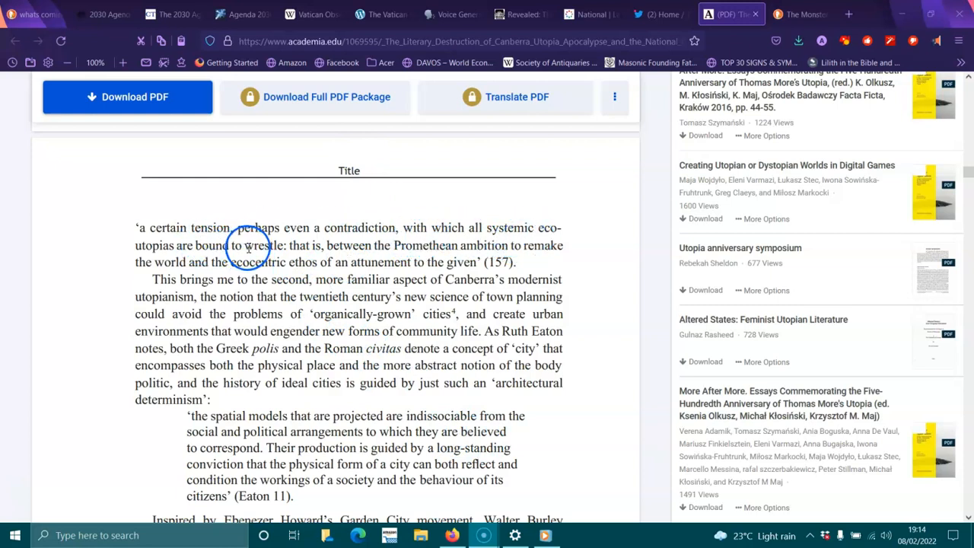
{"action": "mouse_move", "coordinate": [421, 257]}
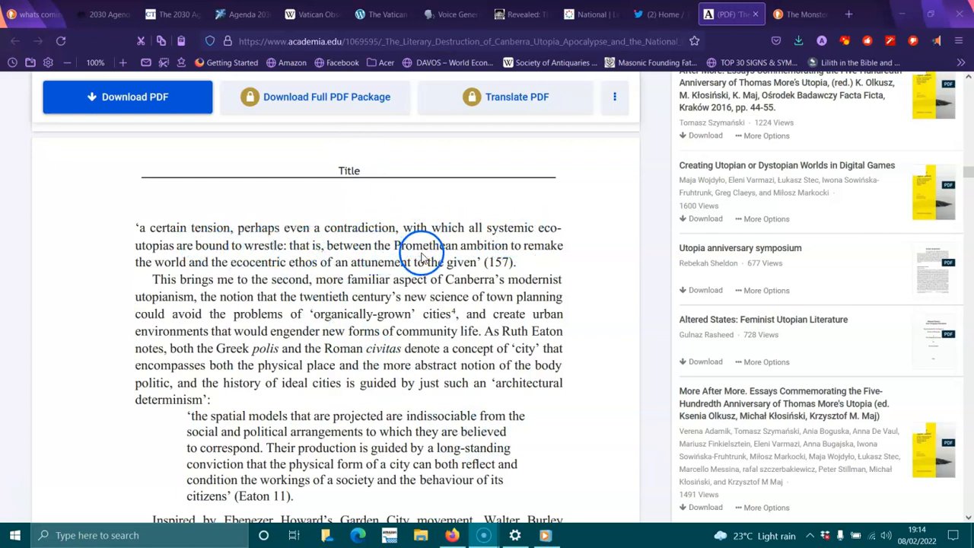
{"action": "mouse_move", "coordinate": [289, 249]}
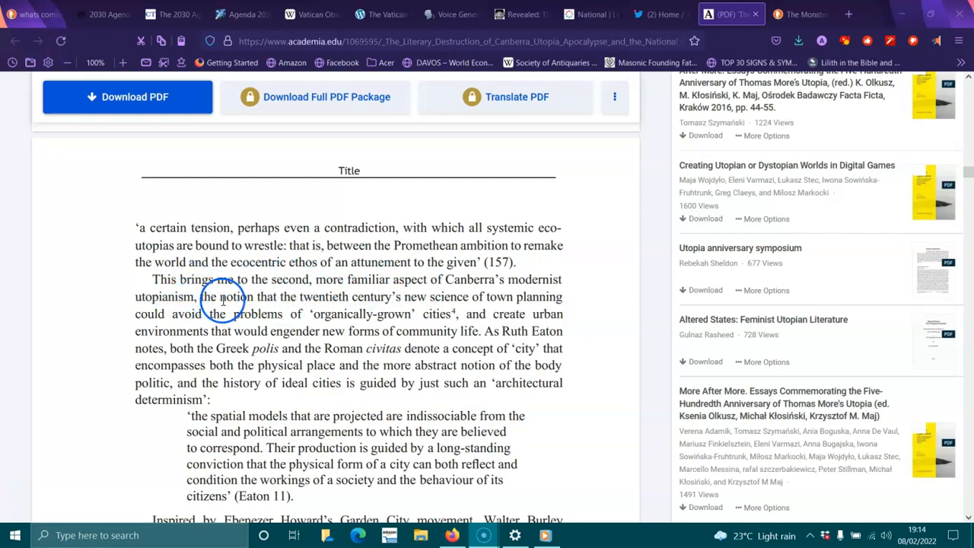
{"action": "mouse_move", "coordinate": [405, 304]}
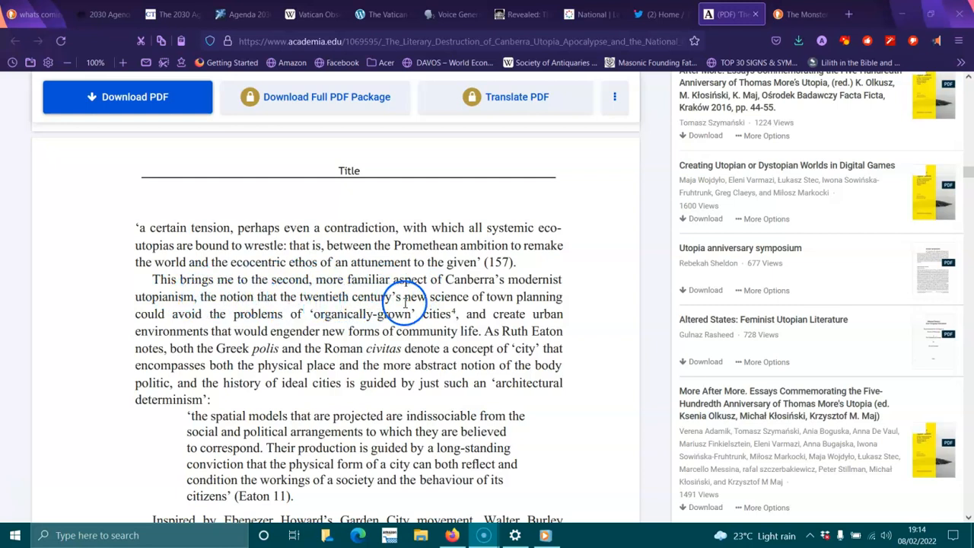
{"action": "mouse_move", "coordinate": [249, 314]}
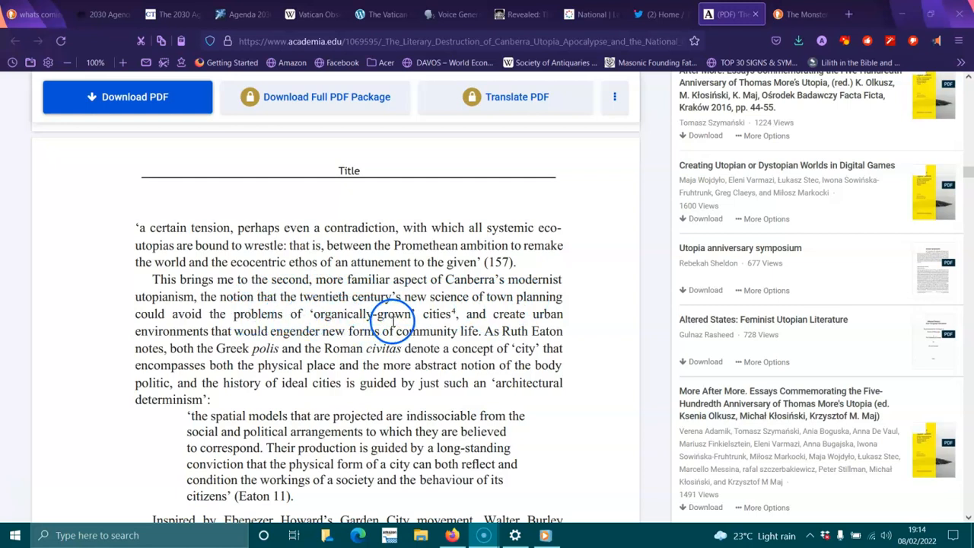
{"action": "mouse_move", "coordinate": [378, 297]}
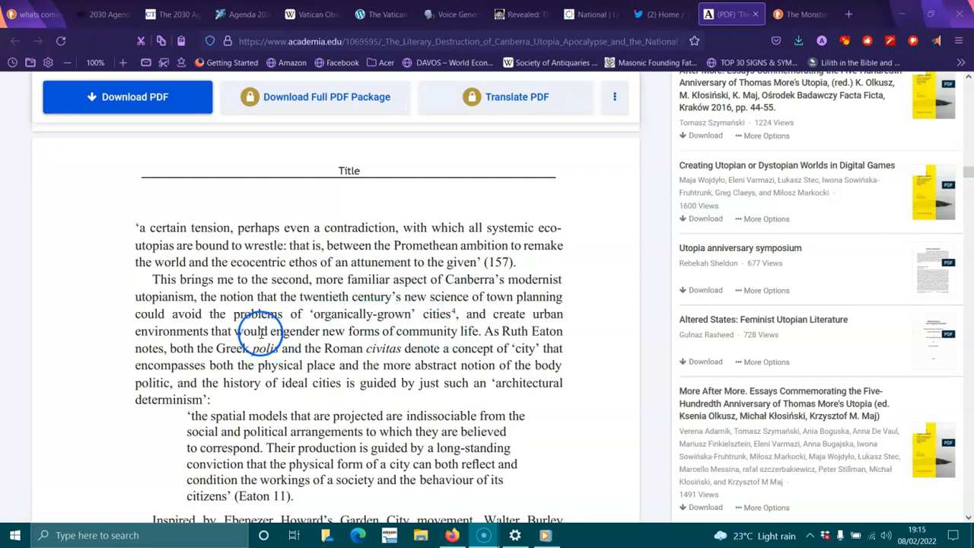
{"action": "mouse_move", "coordinate": [342, 337]}
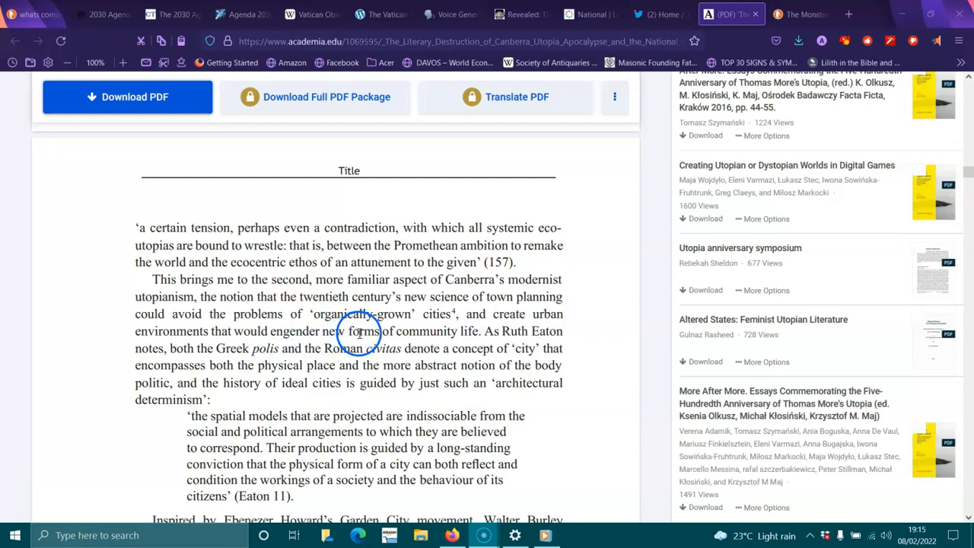
{"action": "mouse_move", "coordinate": [518, 335]}
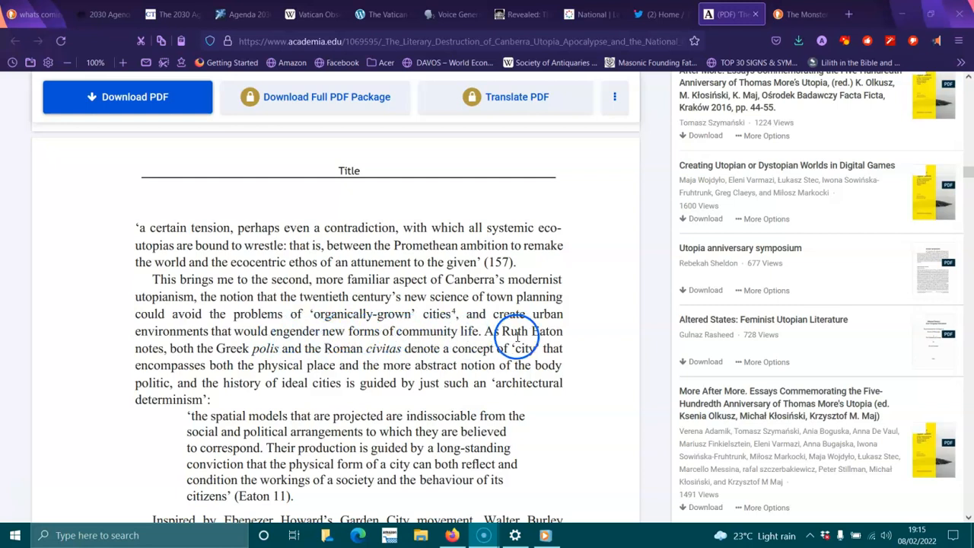
{"action": "mouse_move", "coordinate": [205, 357]}
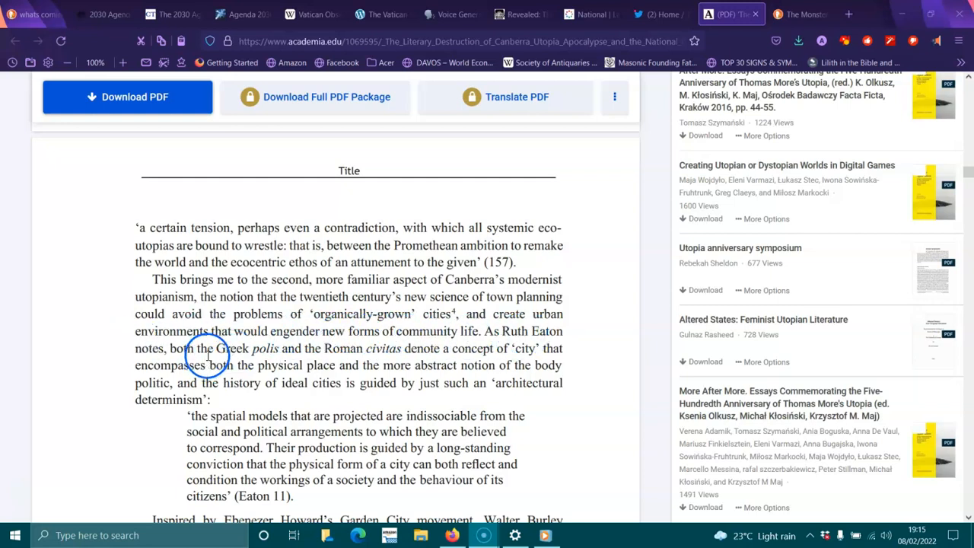
{"action": "mouse_move", "coordinate": [394, 359]}
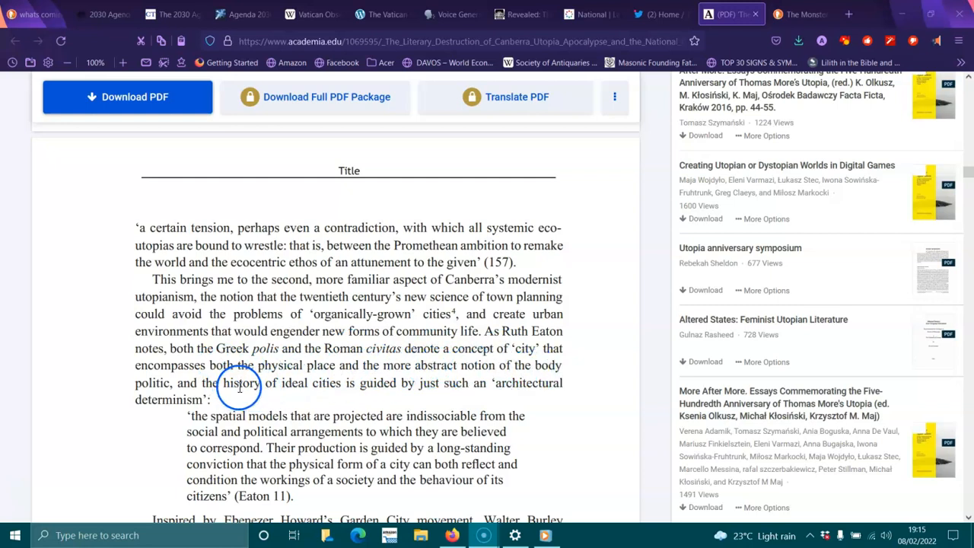
{"action": "mouse_move", "coordinate": [409, 390]}
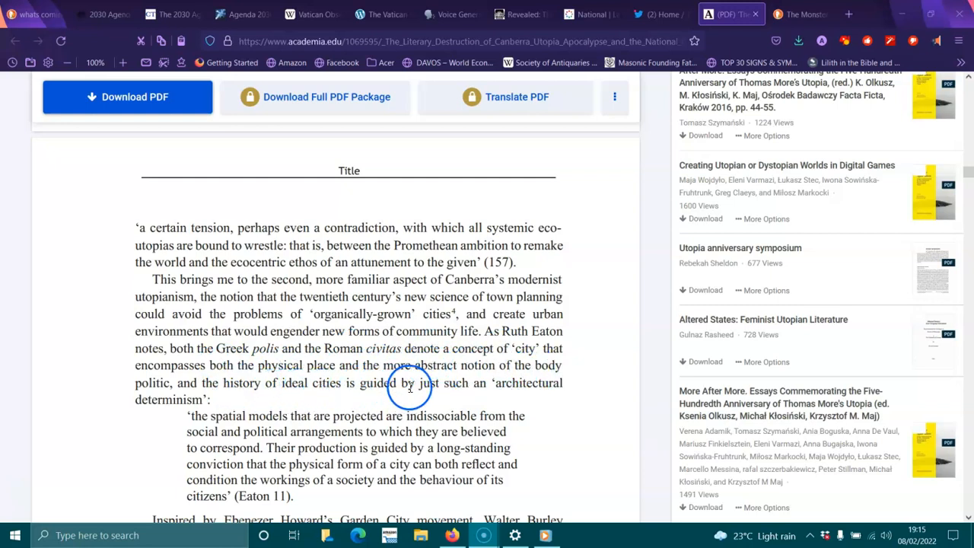
{"action": "scroll", "scroll_direction": "down", "scroll_amount": 3}
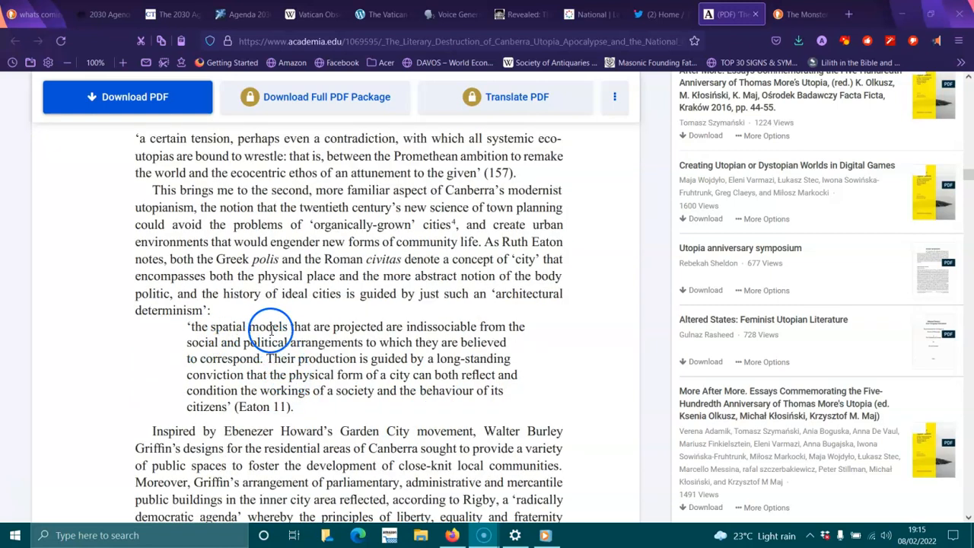
{"action": "mouse_move", "coordinate": [456, 326]}
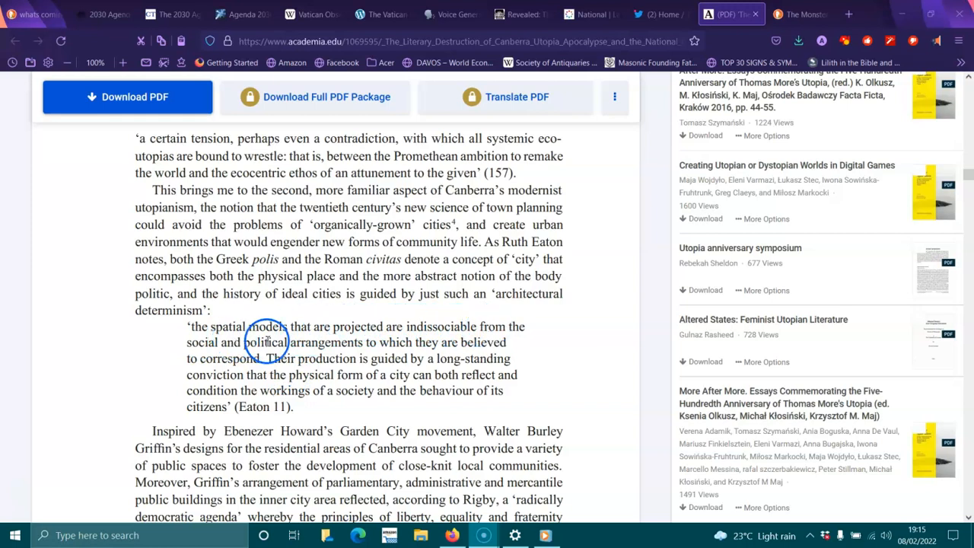
{"action": "mouse_move", "coordinate": [267, 359]}
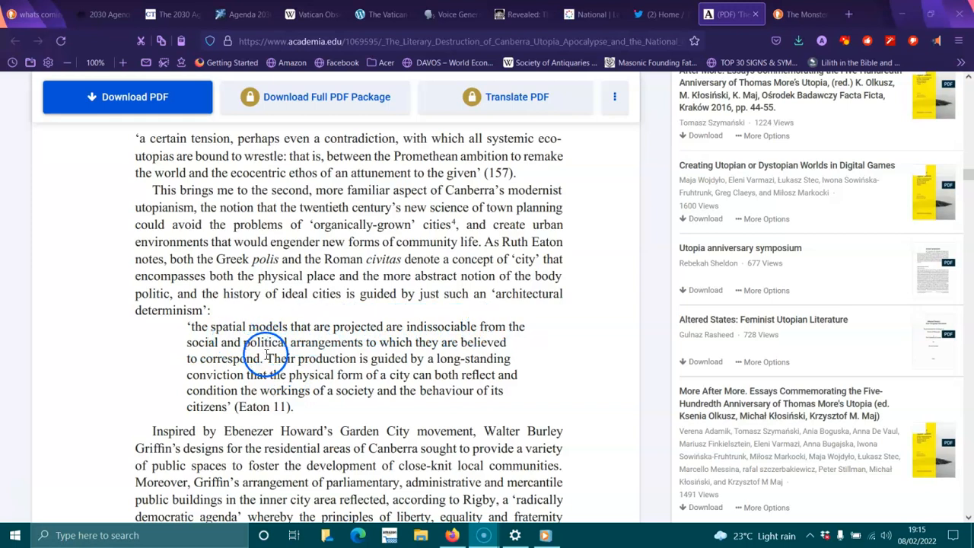
{"action": "mouse_move", "coordinate": [323, 374]}
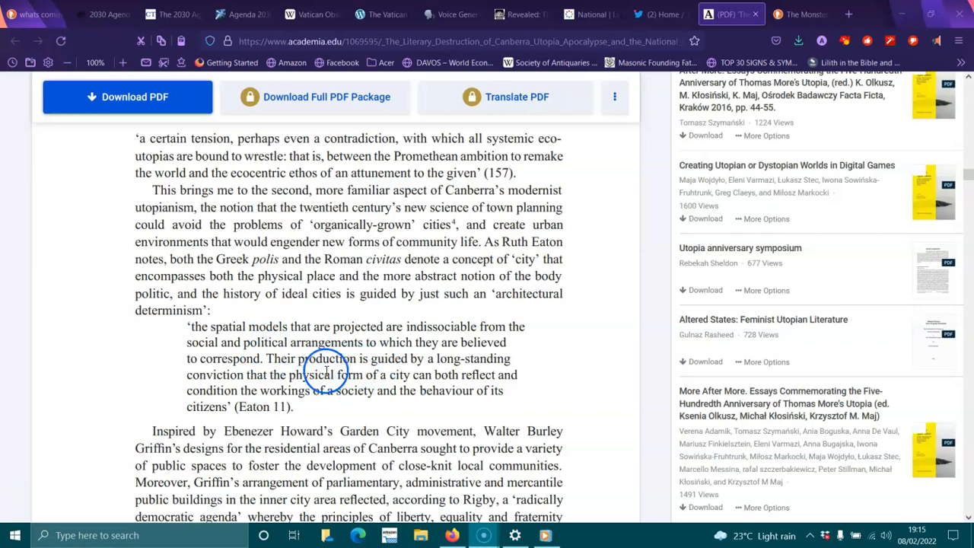
{"action": "mouse_move", "coordinate": [430, 387]}
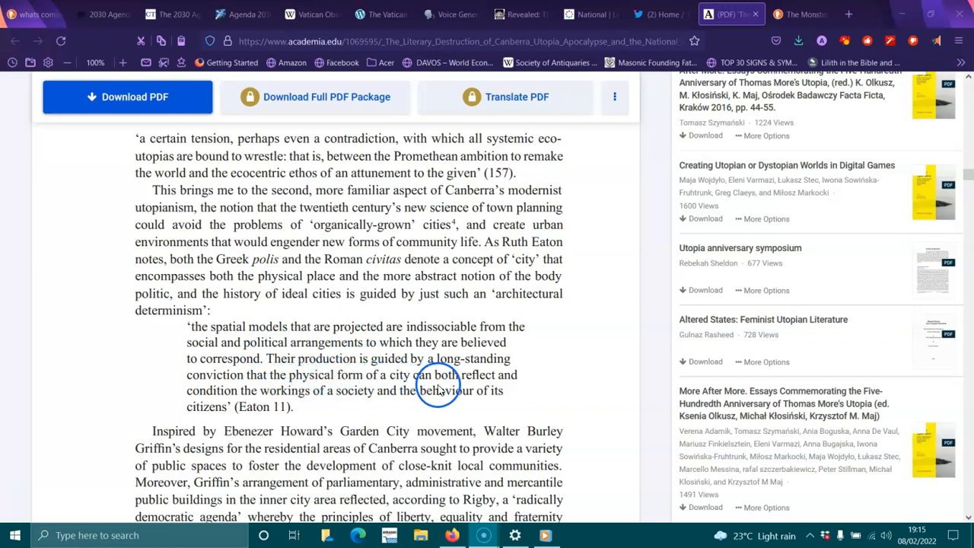
{"action": "mouse_move", "coordinate": [405, 405]}
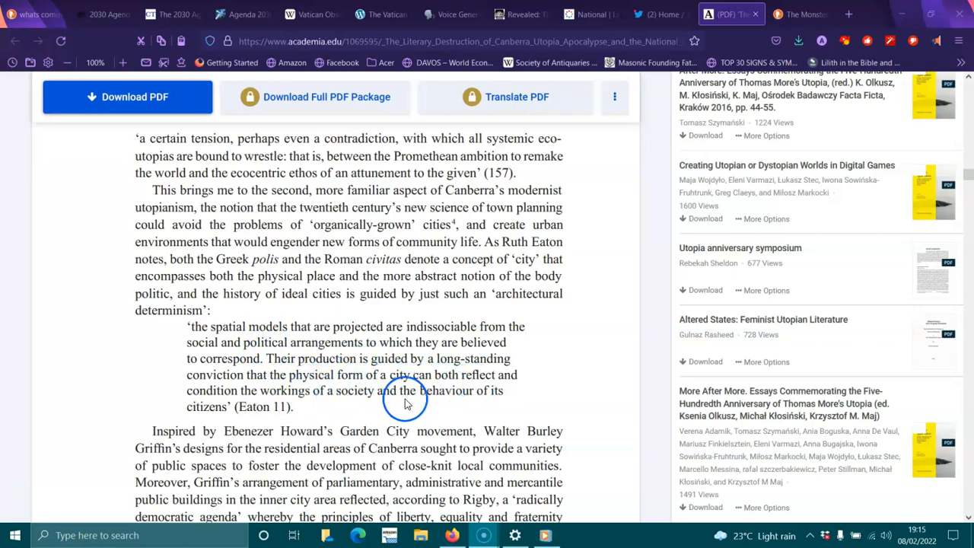
- Scroll to the International Style and Jencks passage at the foot of page 533
{"action": "scroll", "scroll_direction": "down", "scroll_amount": 3}
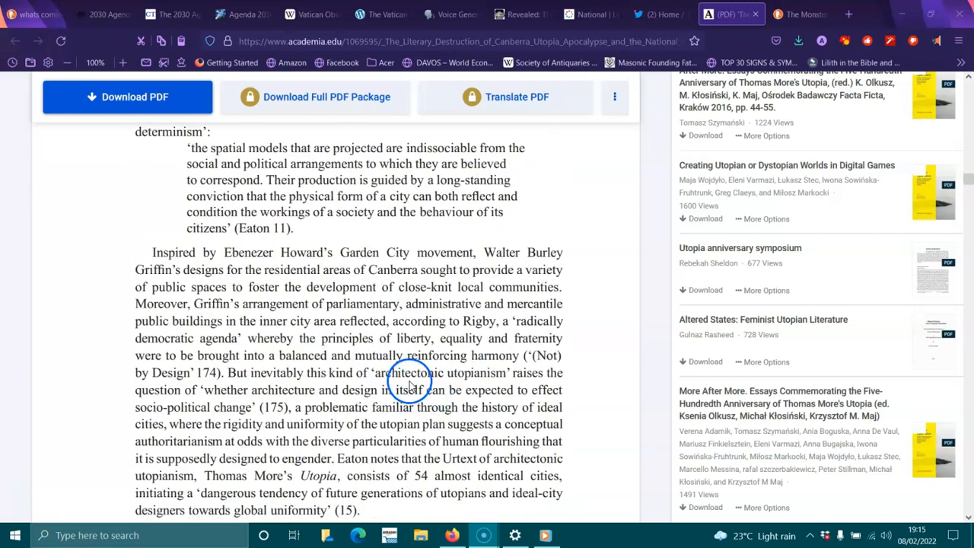
{"action": "mouse_move", "coordinate": [353, 259]}
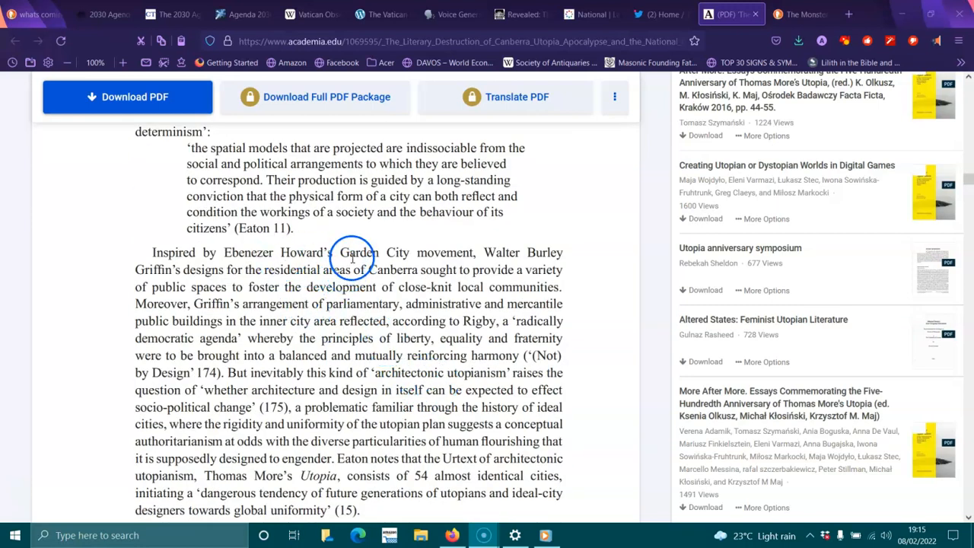
{"action": "mouse_move", "coordinate": [277, 280]}
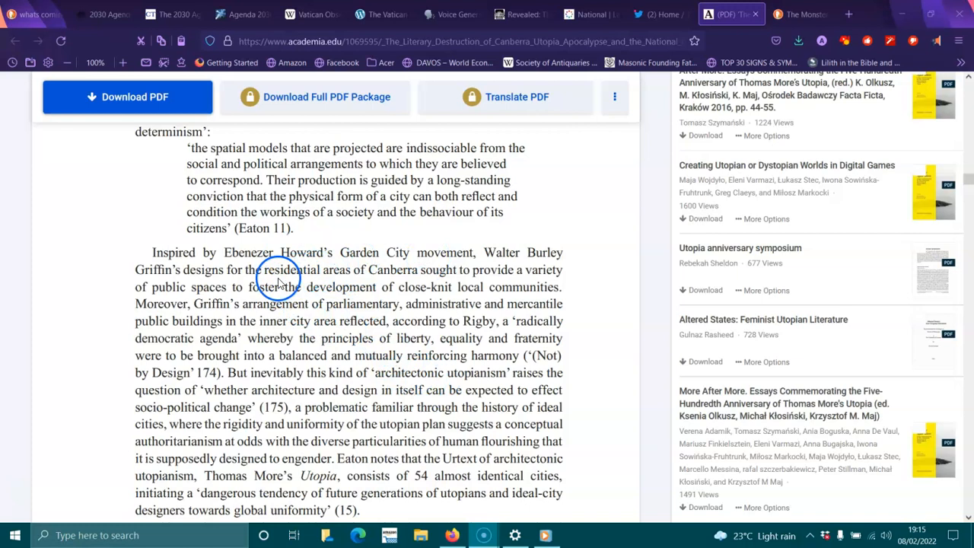
{"action": "mouse_move", "coordinate": [414, 277]}
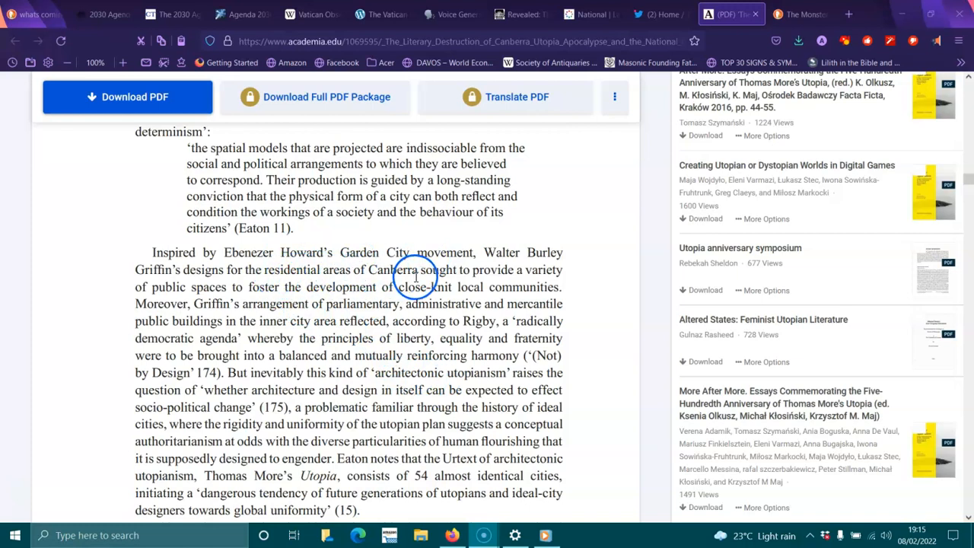
{"action": "mouse_move", "coordinate": [252, 291]}
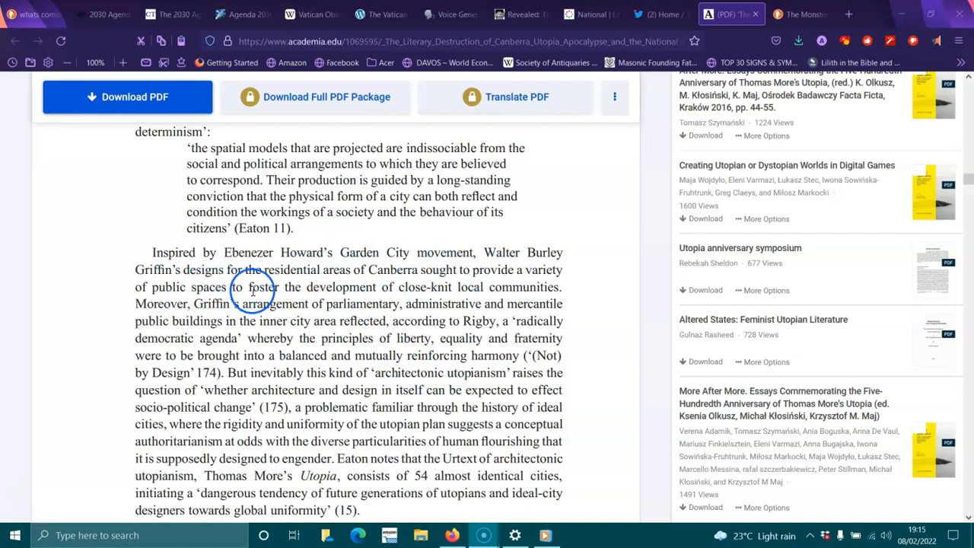
{"action": "mouse_move", "coordinate": [447, 289]}
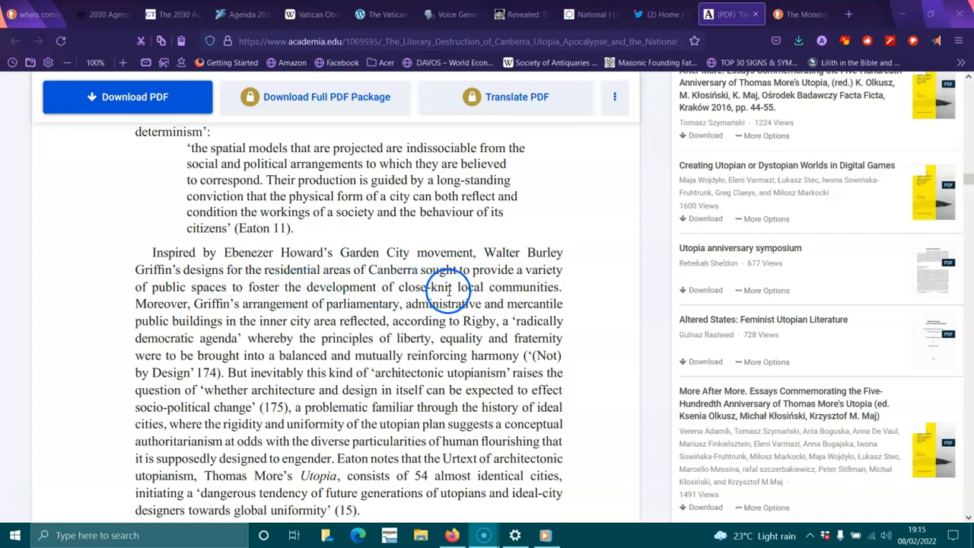
{"action": "mouse_move", "coordinate": [232, 315]}
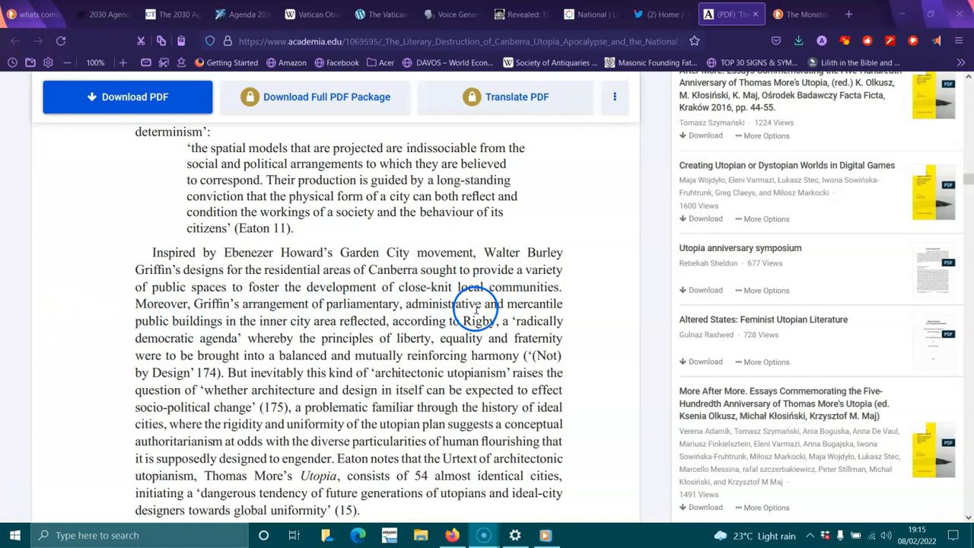
{"action": "mouse_move", "coordinate": [277, 325]}
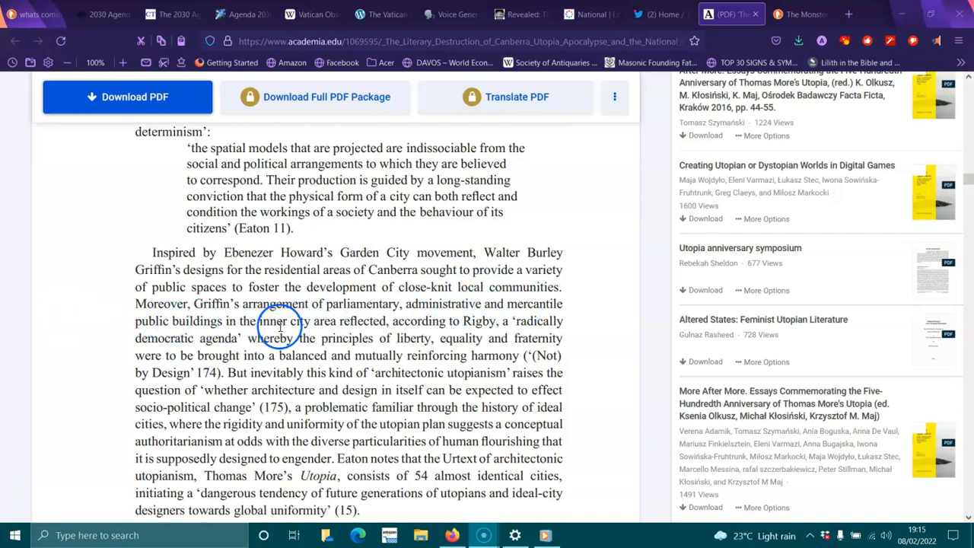
{"action": "mouse_move", "coordinate": [470, 321]}
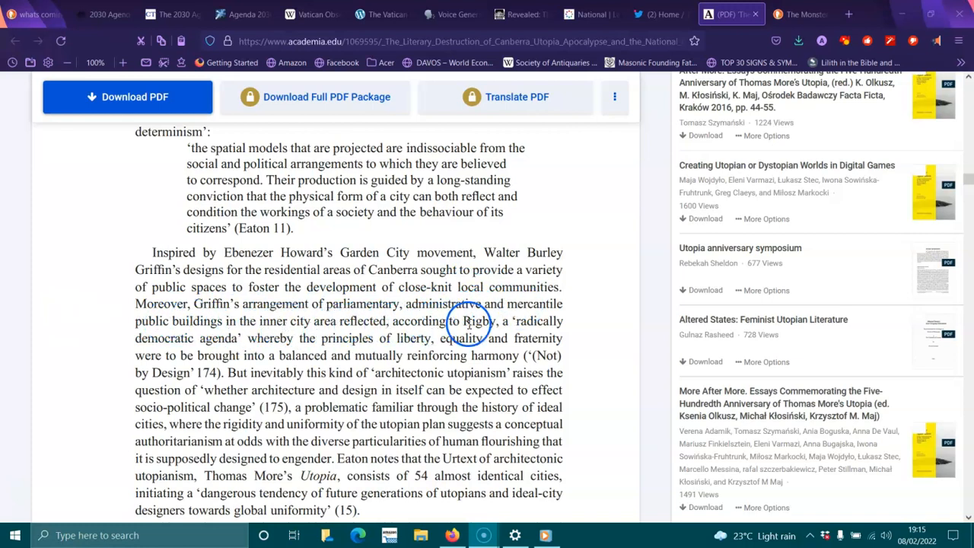
{"action": "mouse_move", "coordinate": [234, 343]}
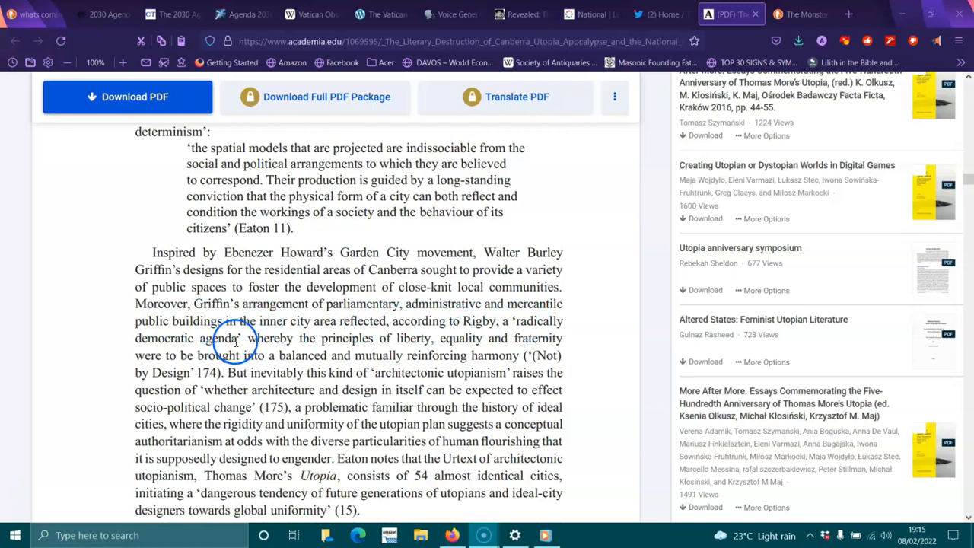
{"action": "mouse_move", "coordinate": [419, 346]}
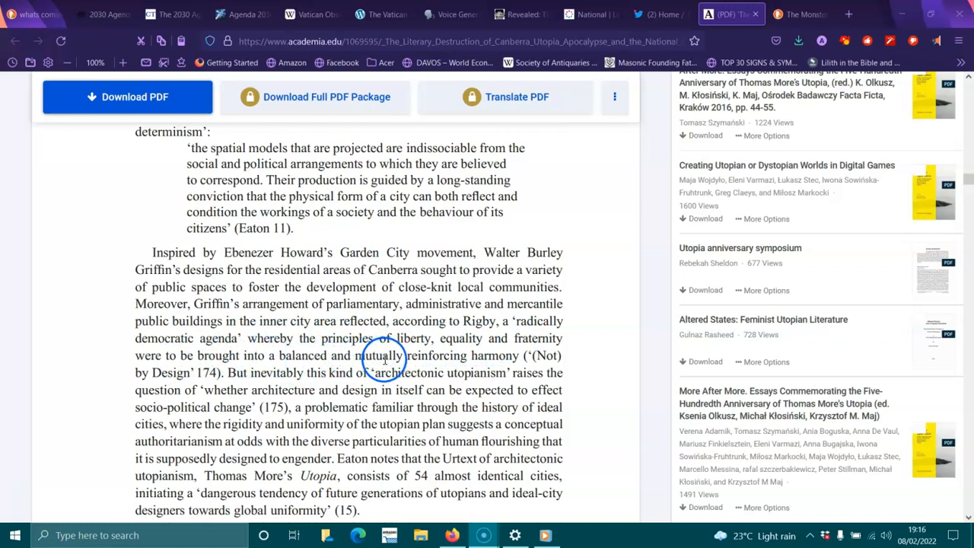
{"action": "mouse_move", "coordinate": [268, 365]}
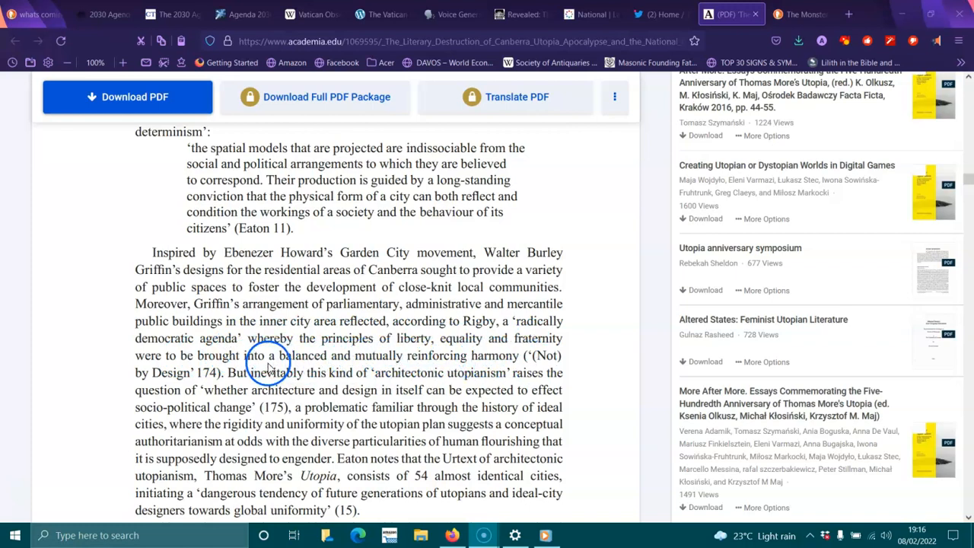
{"action": "mouse_move", "coordinate": [372, 381]}
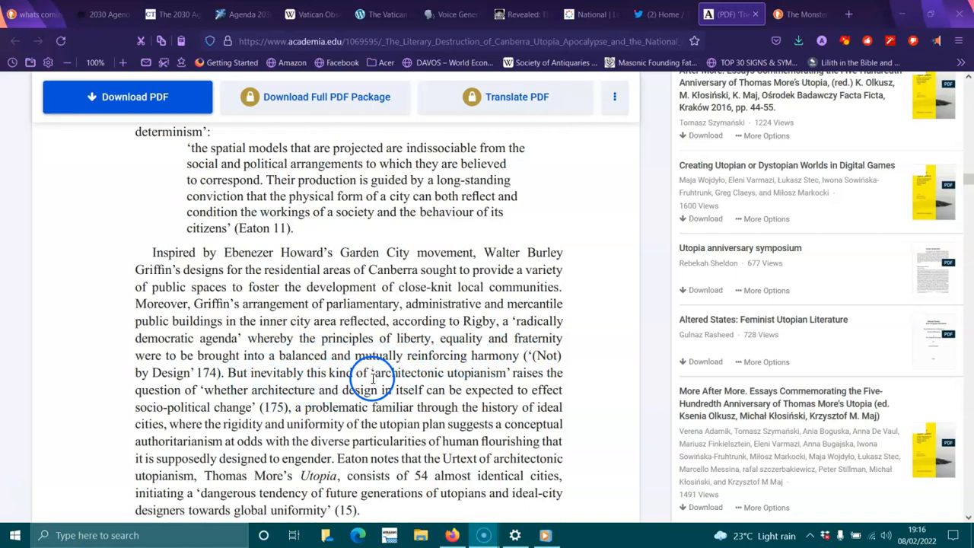
{"action": "mouse_move", "coordinate": [502, 371]}
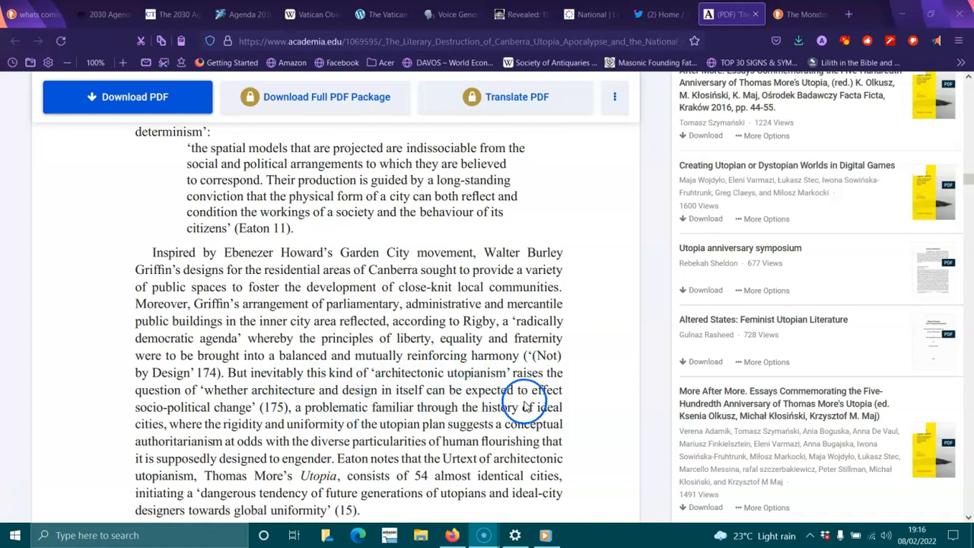
{"action": "mouse_move", "coordinate": [232, 408]}
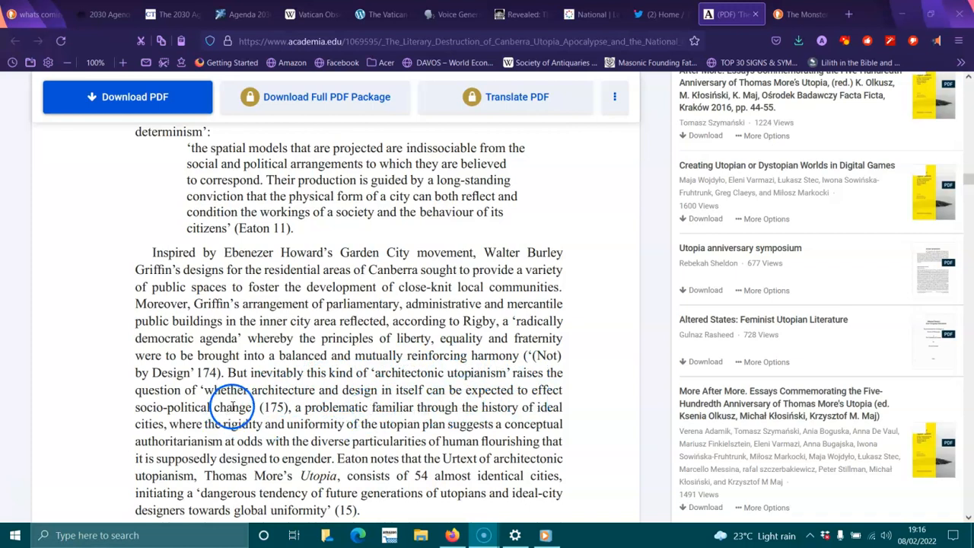
{"action": "mouse_move", "coordinate": [431, 414]}
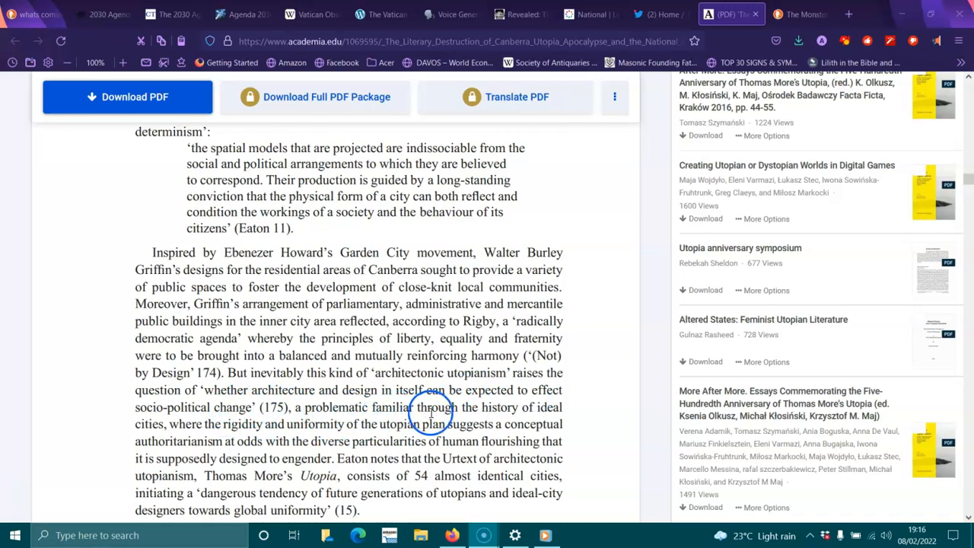
{"action": "mouse_move", "coordinate": [191, 441]}
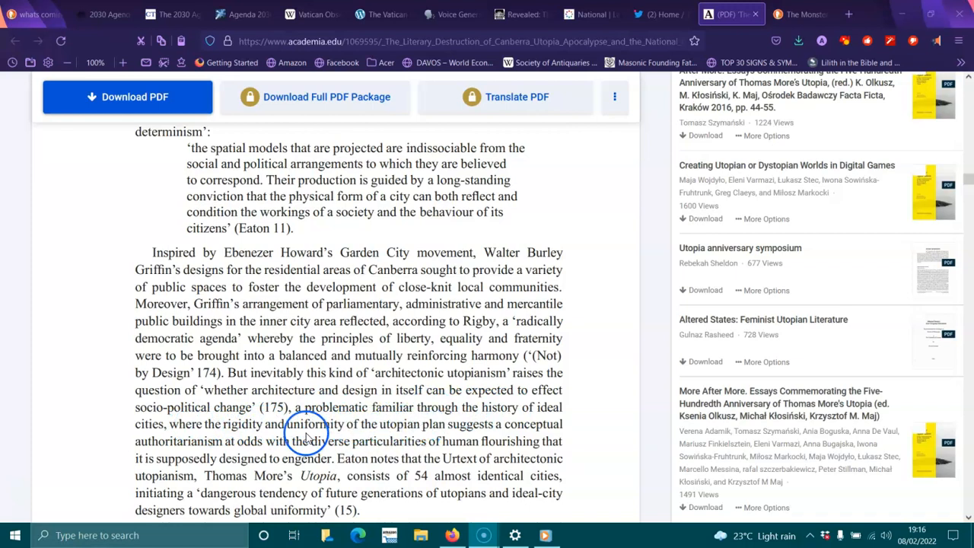
{"action": "mouse_move", "coordinate": [240, 459]}
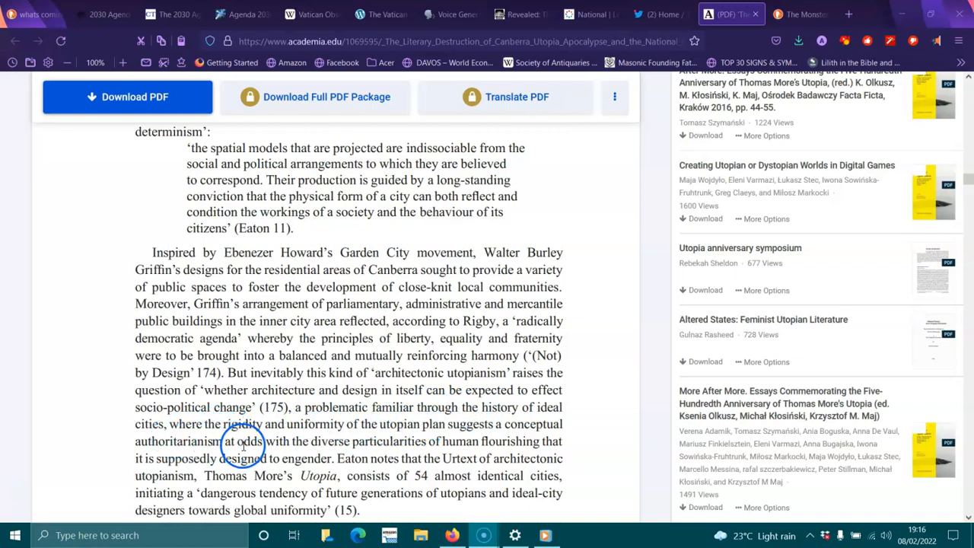
{"action": "mouse_move", "coordinate": [432, 447]}
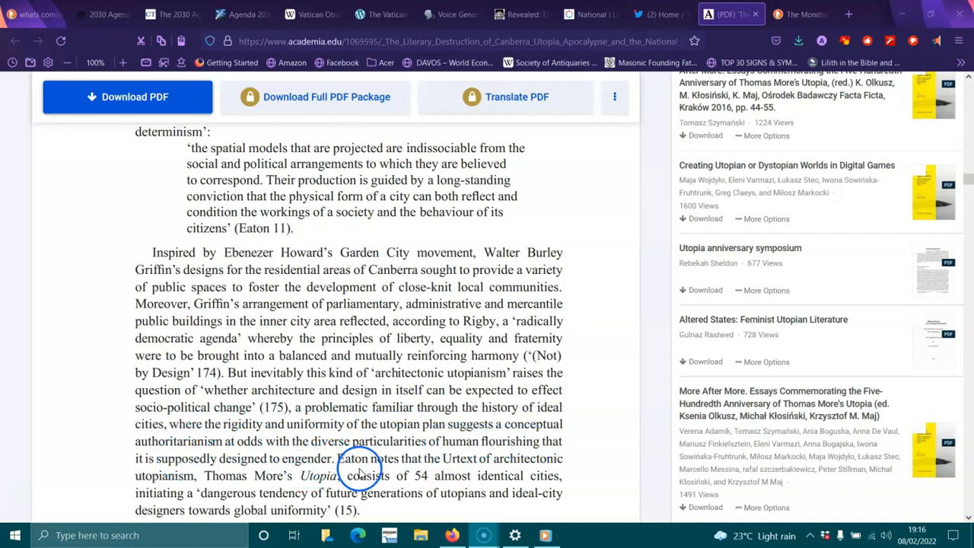
{"action": "mouse_move", "coordinate": [499, 462]}
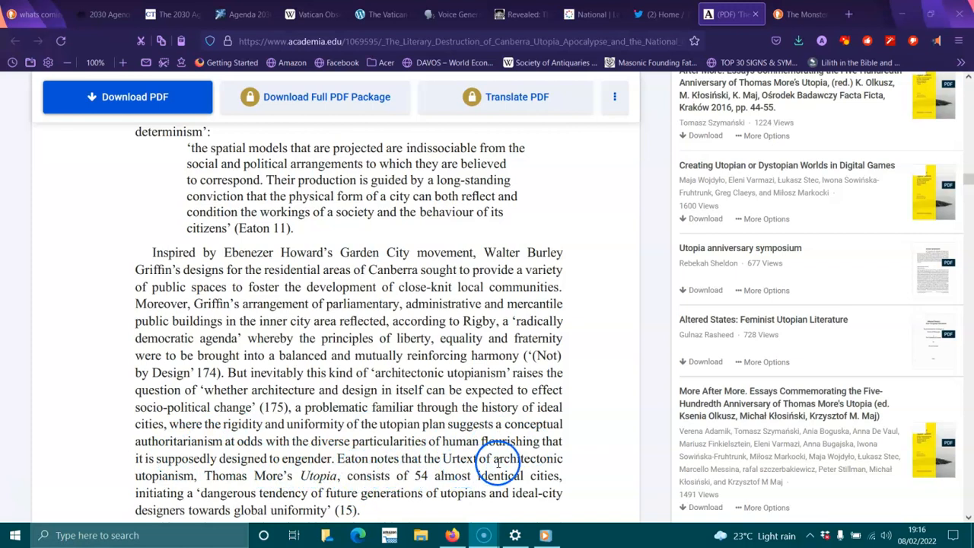
{"action": "mouse_move", "coordinate": [237, 475]}
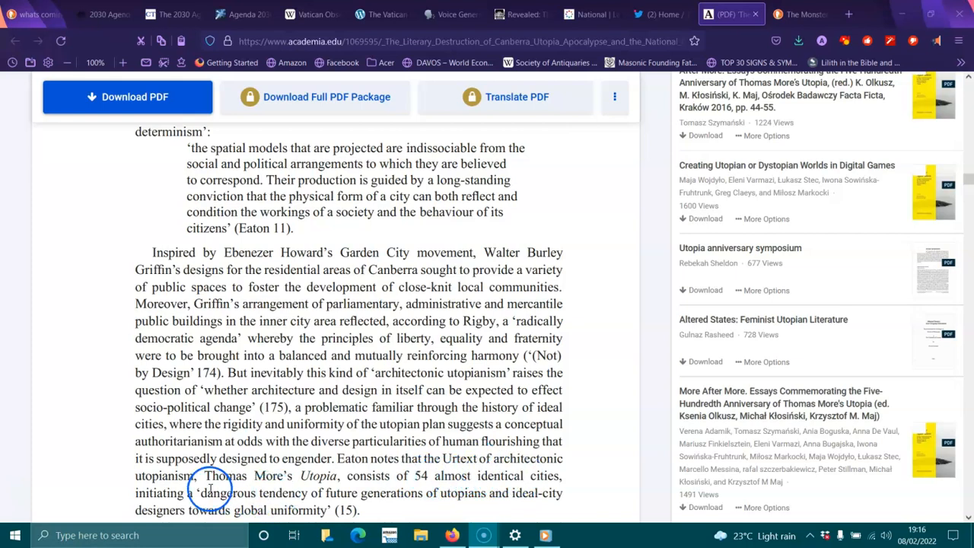
{"action": "mouse_move", "coordinate": [351, 505]}
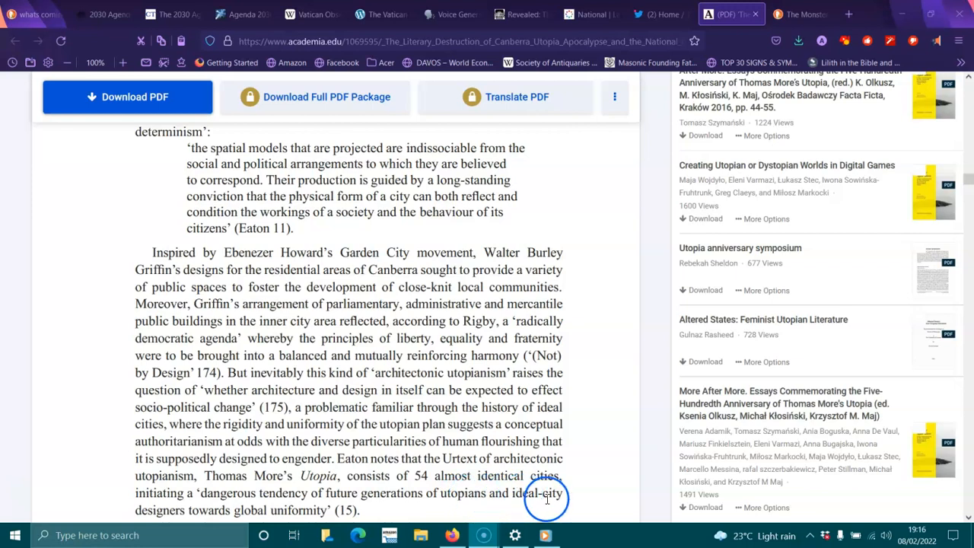
{"action": "scroll", "scroll_direction": "down", "scroll_amount": 3}
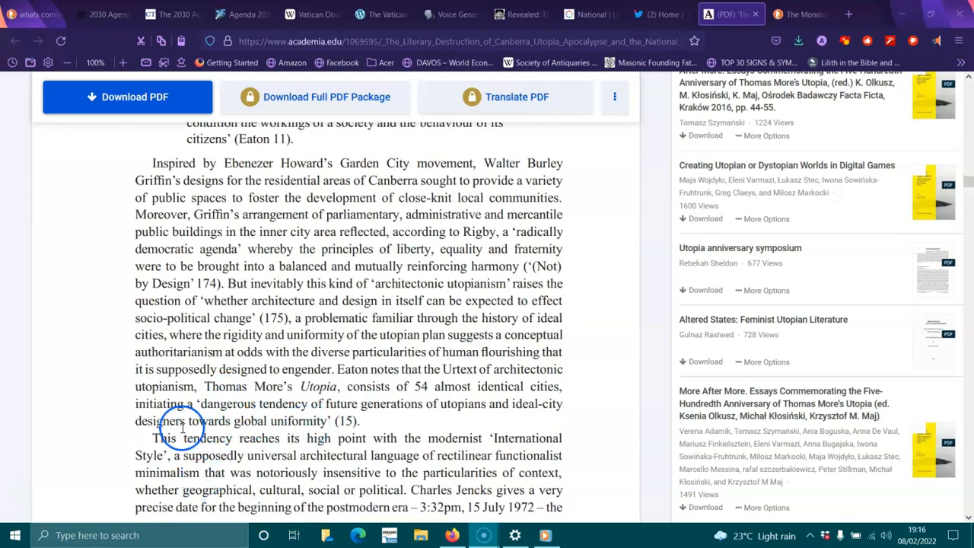
{"action": "mouse_move", "coordinate": [449, 438]}
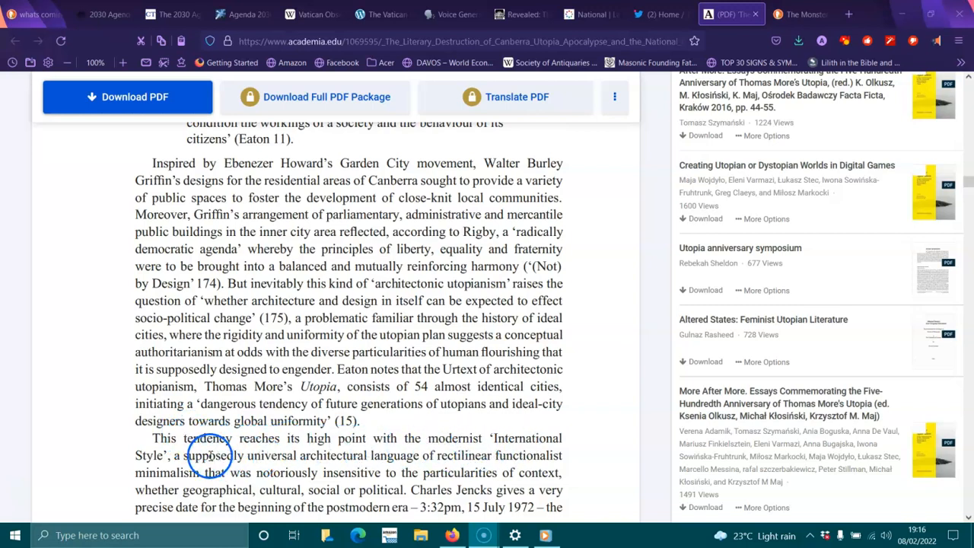
{"action": "mouse_move", "coordinate": [412, 457]}
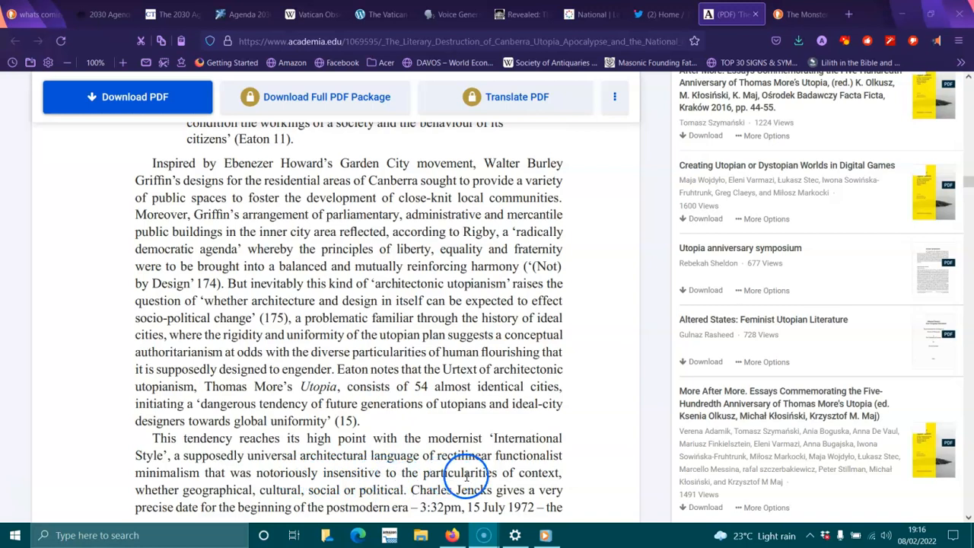
{"action": "mouse_move", "coordinate": [219, 496]}
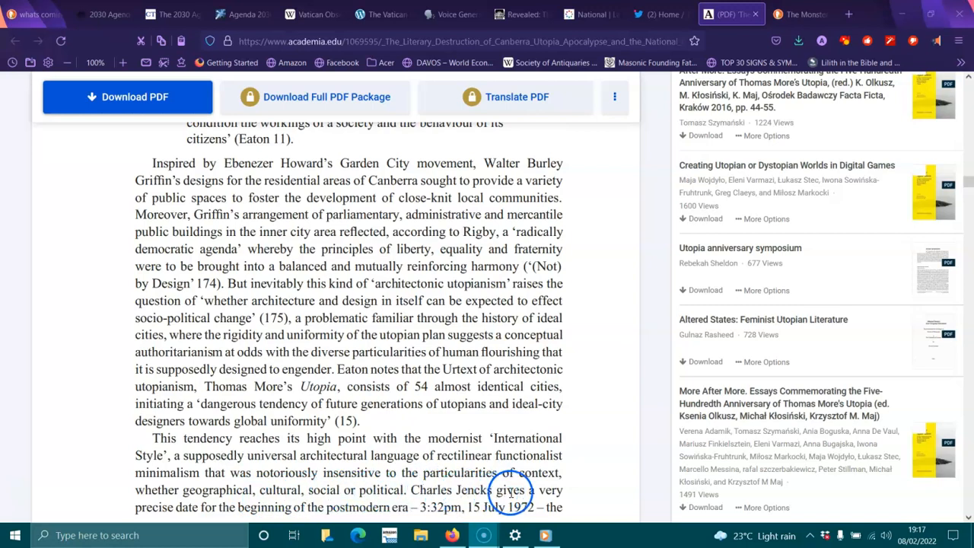
{"action": "scroll", "scroll_direction": "down", "scroll_amount": 3}
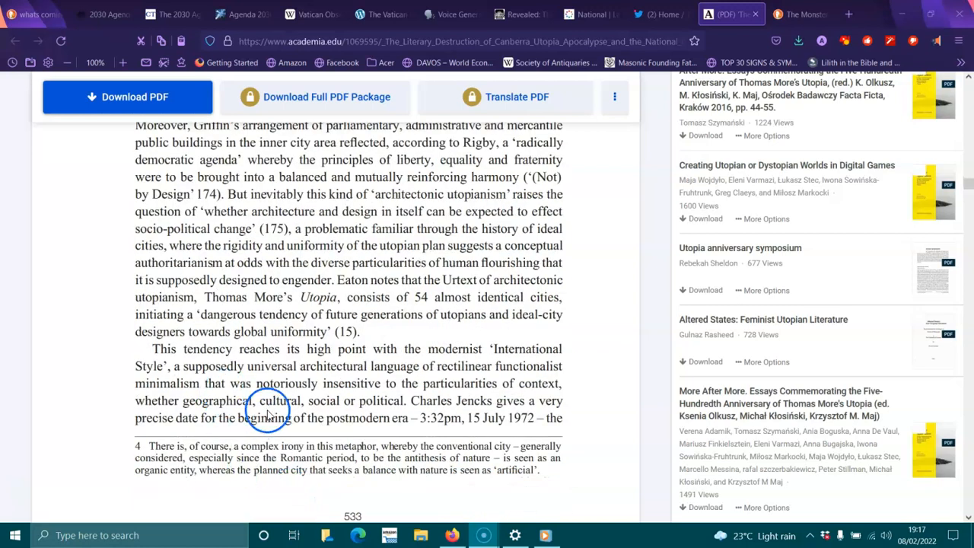
{"action": "mouse_move", "coordinate": [432, 417]}
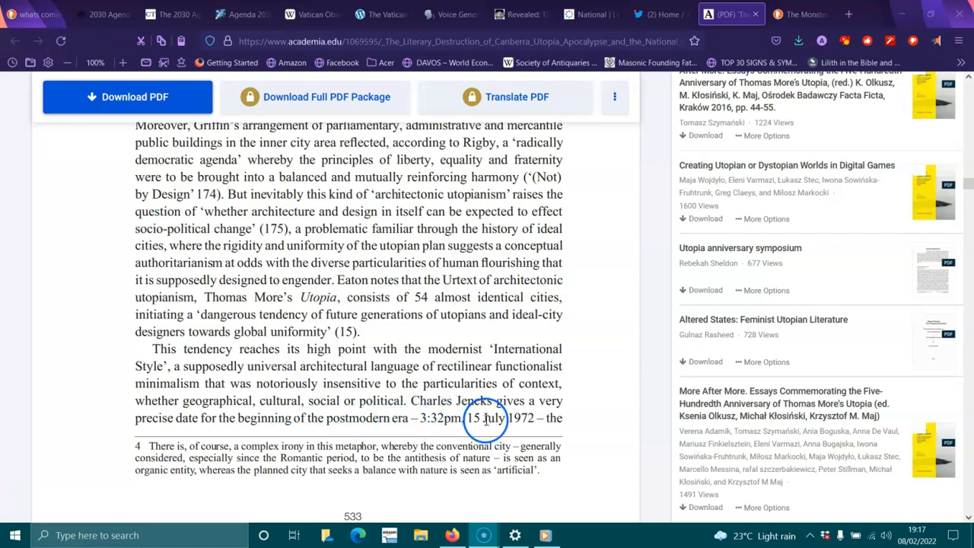
- Scroll past the page 533 break to the Pruitt-Igoe housing project paragraph
{"action": "scroll", "scroll_direction": "down", "scroll_amount": 3}
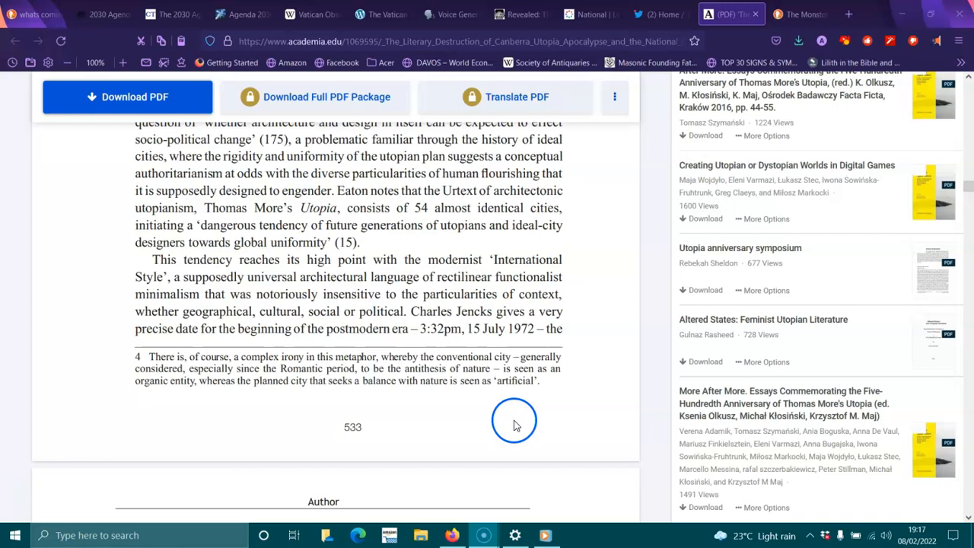
{"action": "scroll", "scroll_direction": "down", "scroll_amount": 3}
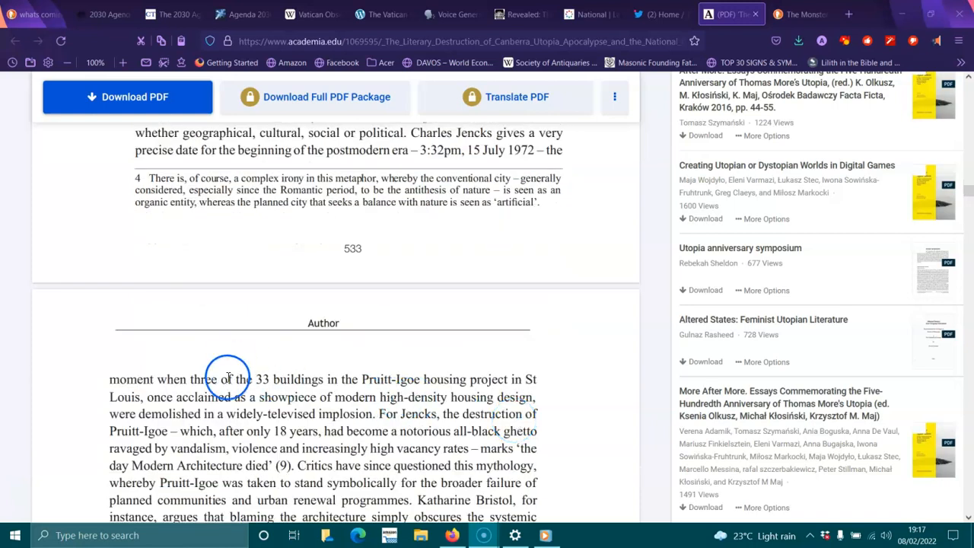
{"action": "mouse_move", "coordinate": [397, 379]}
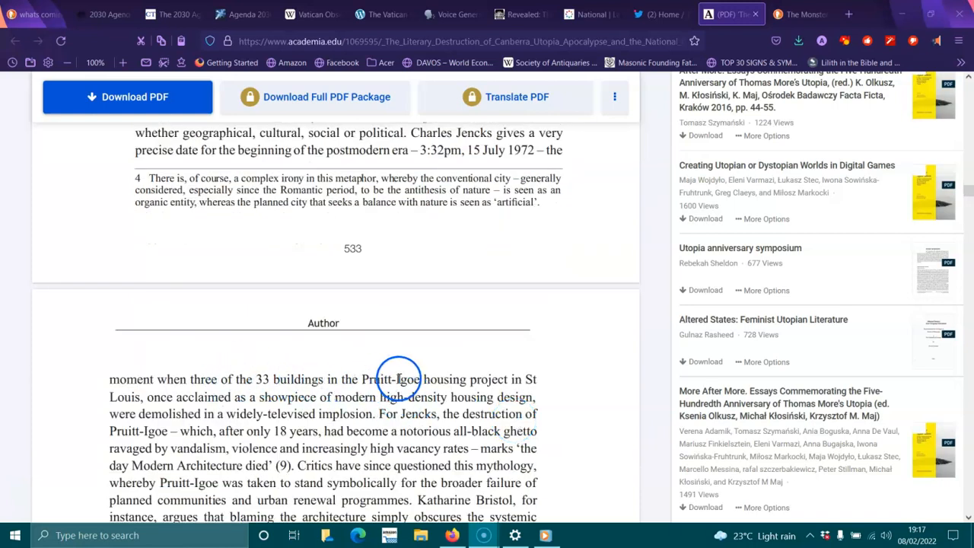
{"action": "mouse_move", "coordinate": [160, 414]}
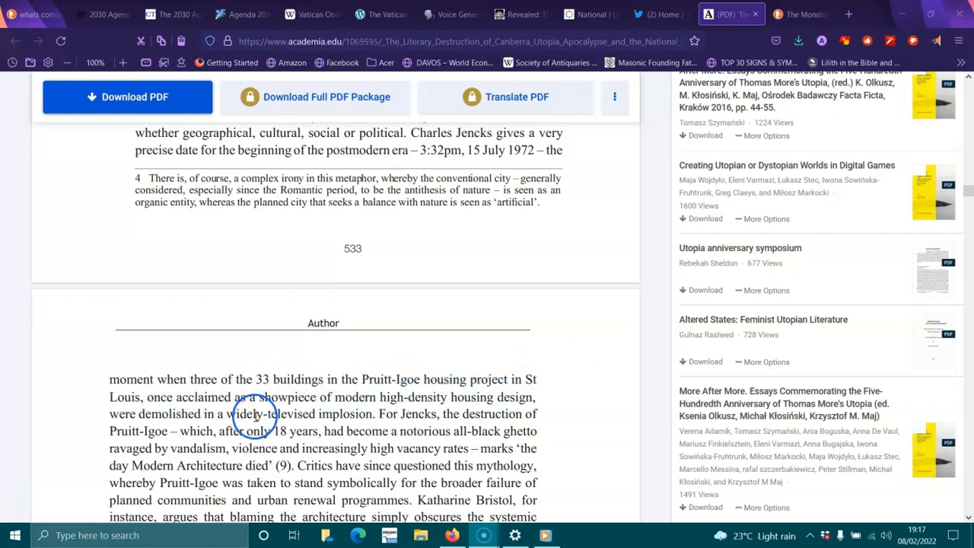
{"action": "mouse_move", "coordinate": [343, 414]}
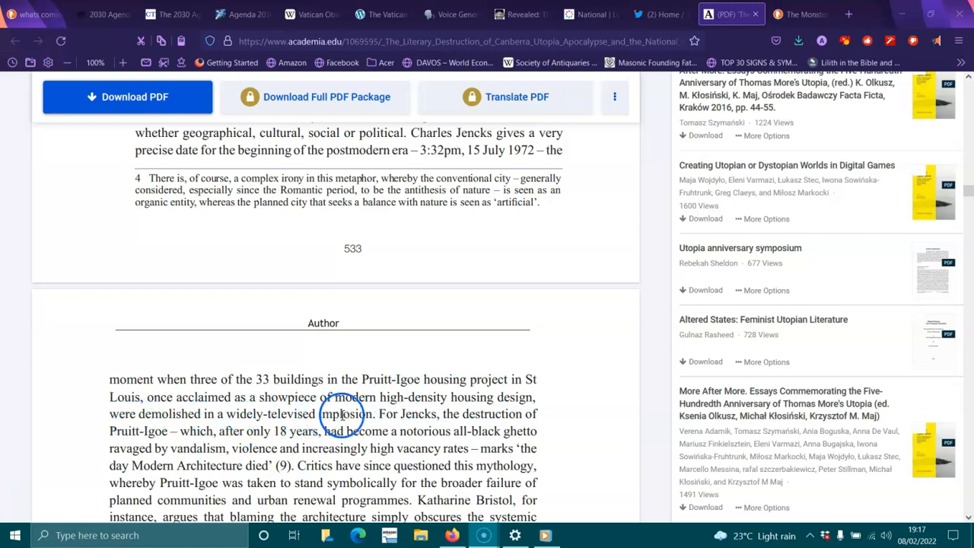
{"action": "mouse_move", "coordinate": [195, 436]}
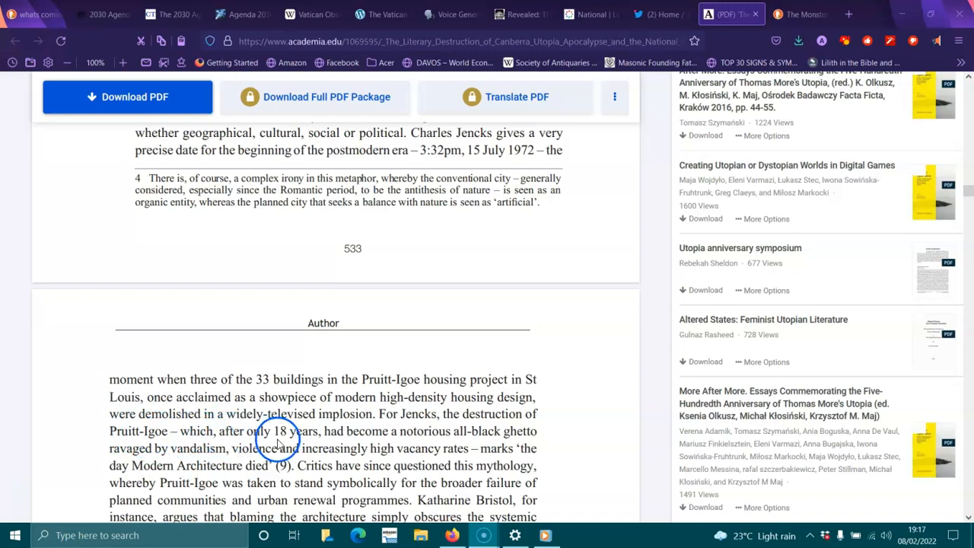
{"action": "mouse_move", "coordinate": [446, 443]}
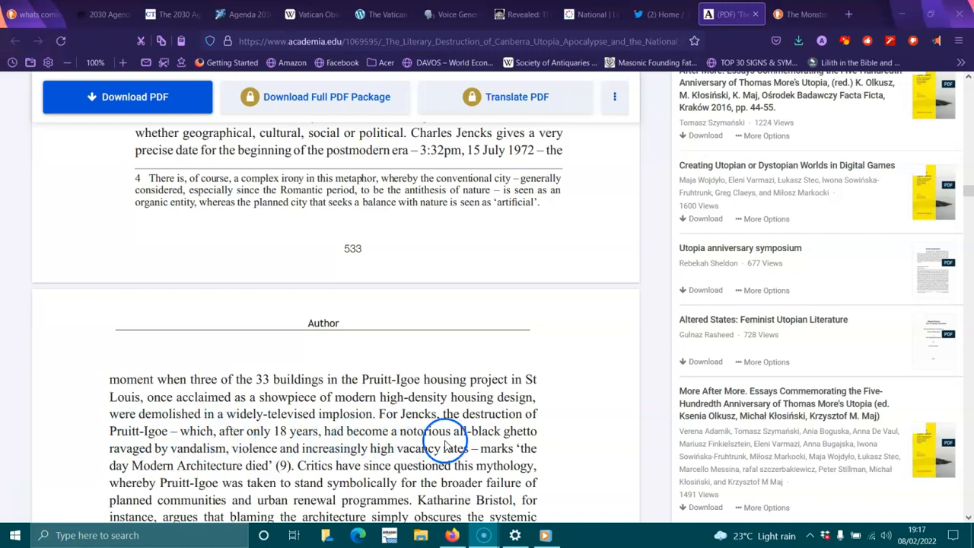
{"action": "mouse_move", "coordinate": [210, 452]}
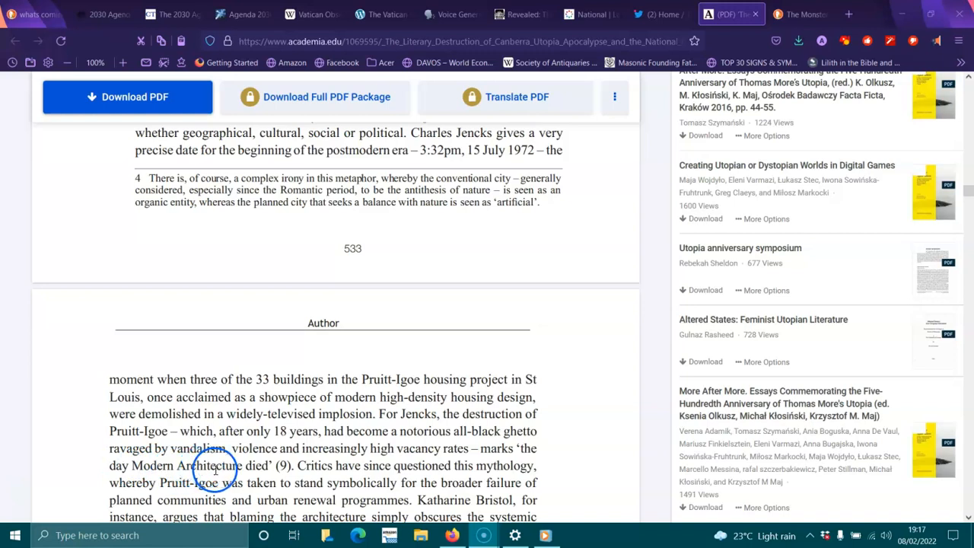
{"action": "mouse_move", "coordinate": [420, 466]}
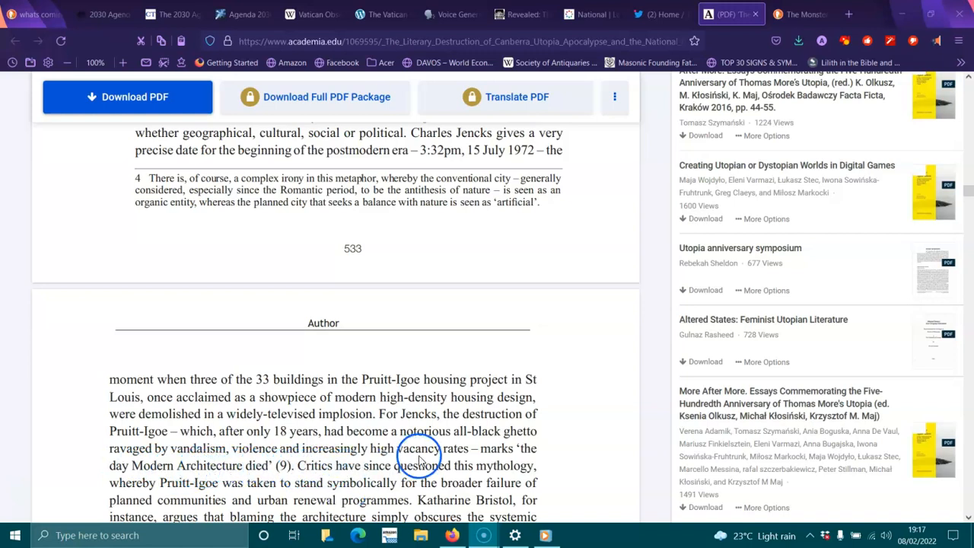
{"action": "mouse_move", "coordinate": [205, 490]}
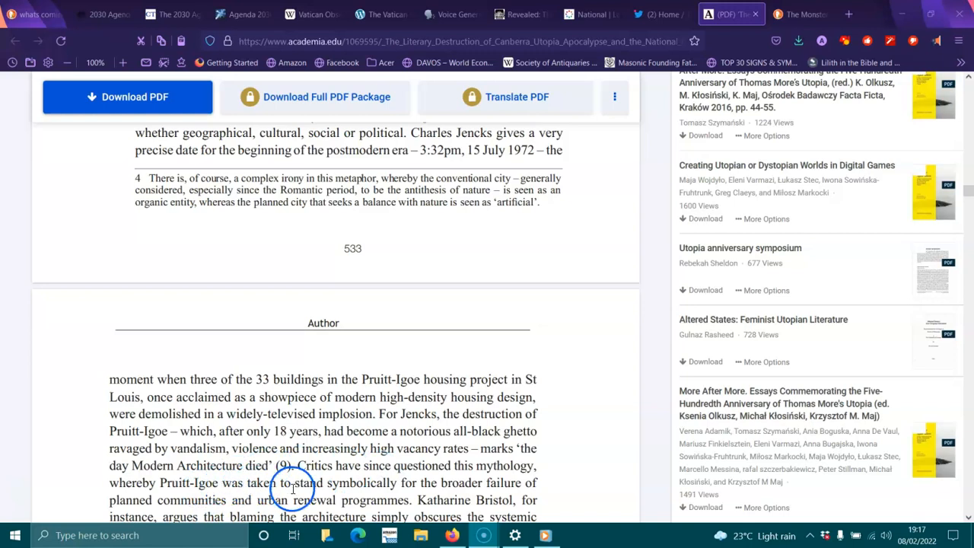
{"action": "scroll", "scroll_direction": "down", "scroll_amount": 3}
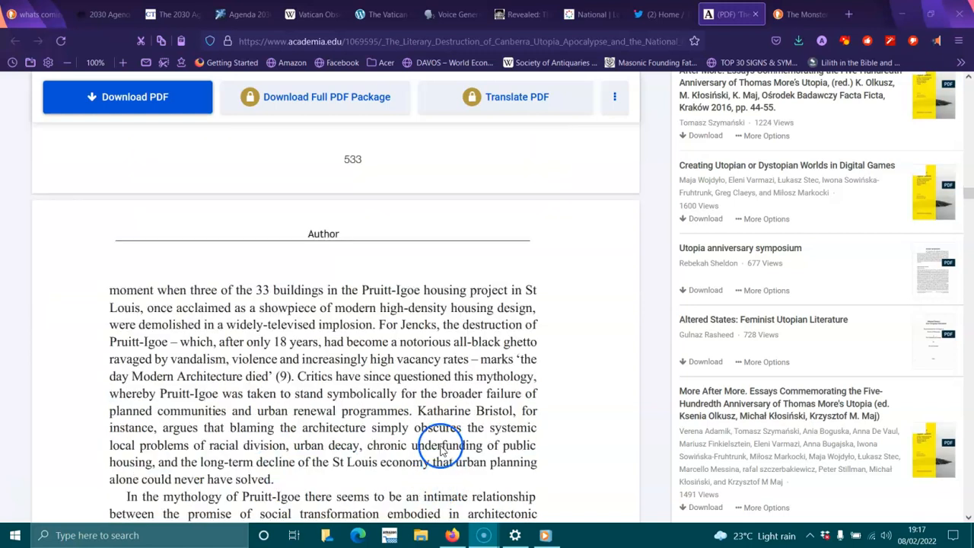
{"action": "mouse_move", "coordinate": [201, 409]}
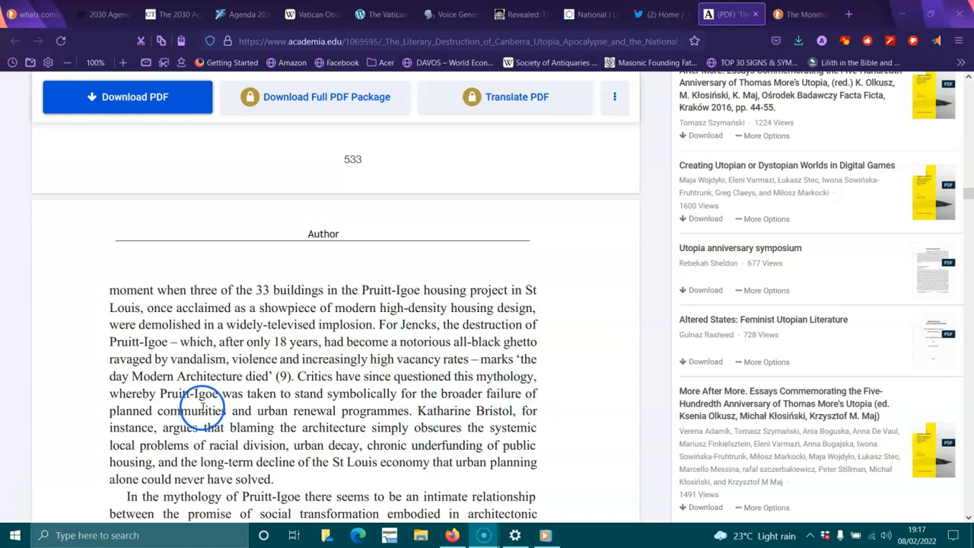
{"action": "mouse_move", "coordinate": [298, 420]}
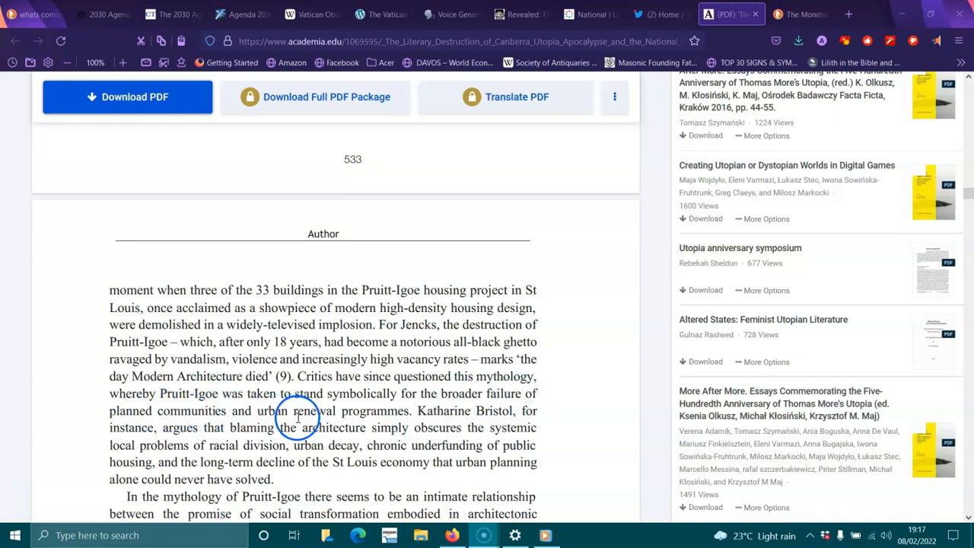
{"action": "mouse_move", "coordinate": [183, 423]}
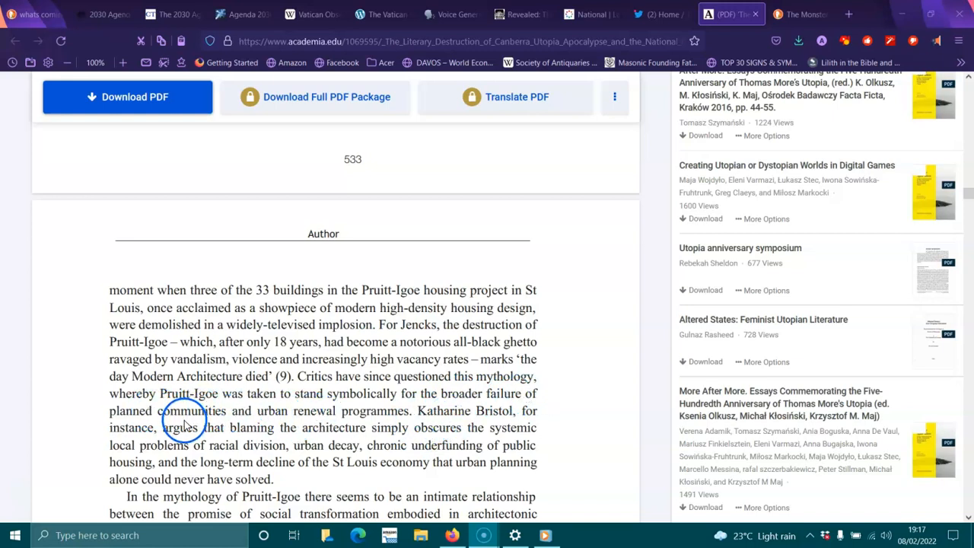
{"action": "mouse_move", "coordinate": [397, 428]}
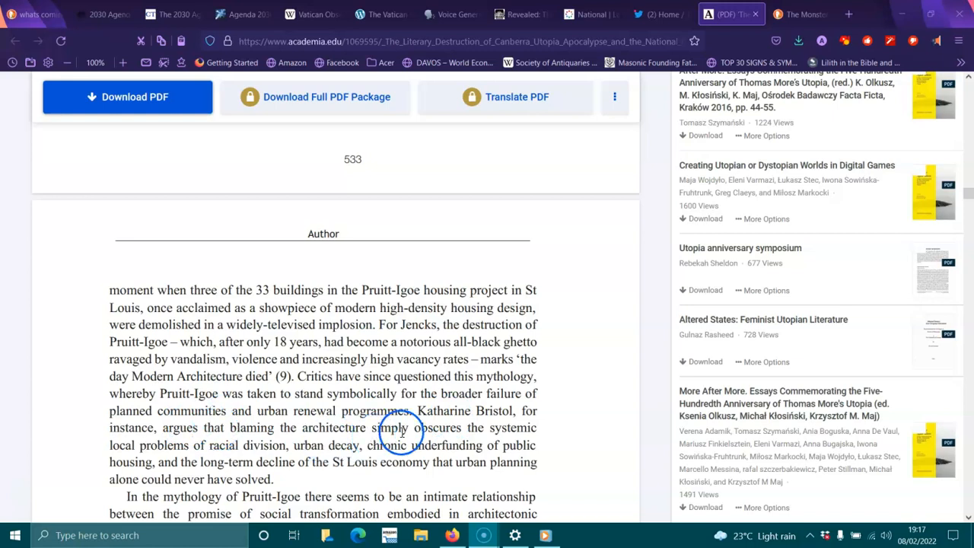
{"action": "mouse_move", "coordinate": [206, 445]}
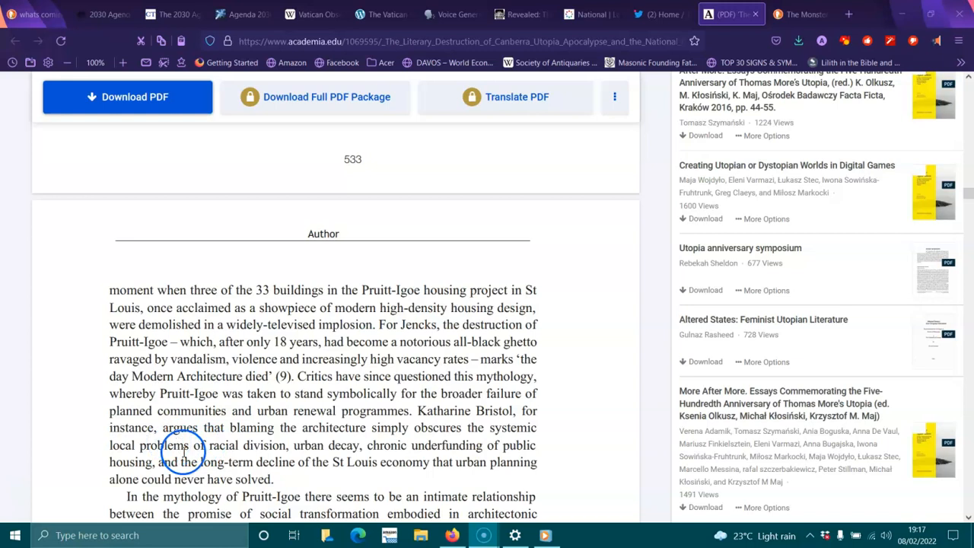
{"action": "mouse_move", "coordinate": [423, 463]}
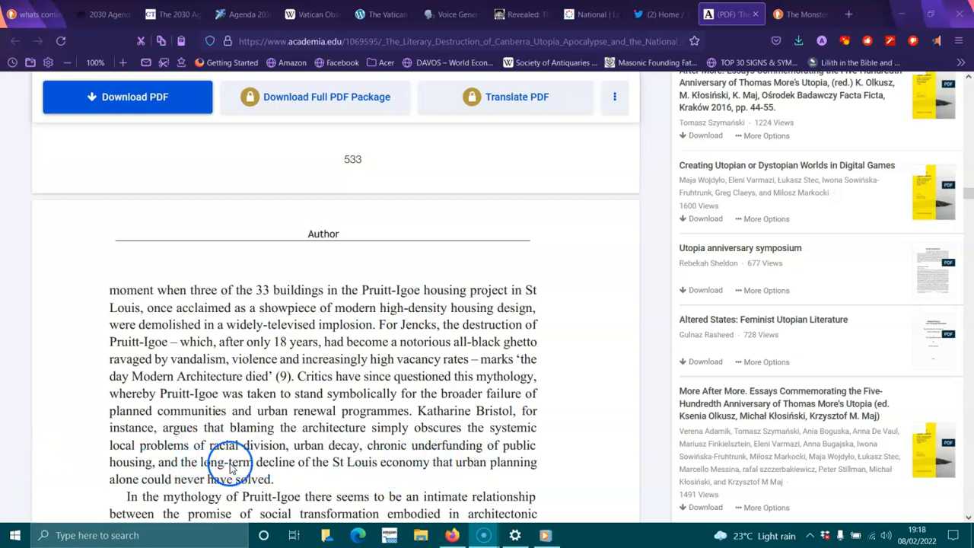
{"action": "mouse_move", "coordinate": [449, 481]}
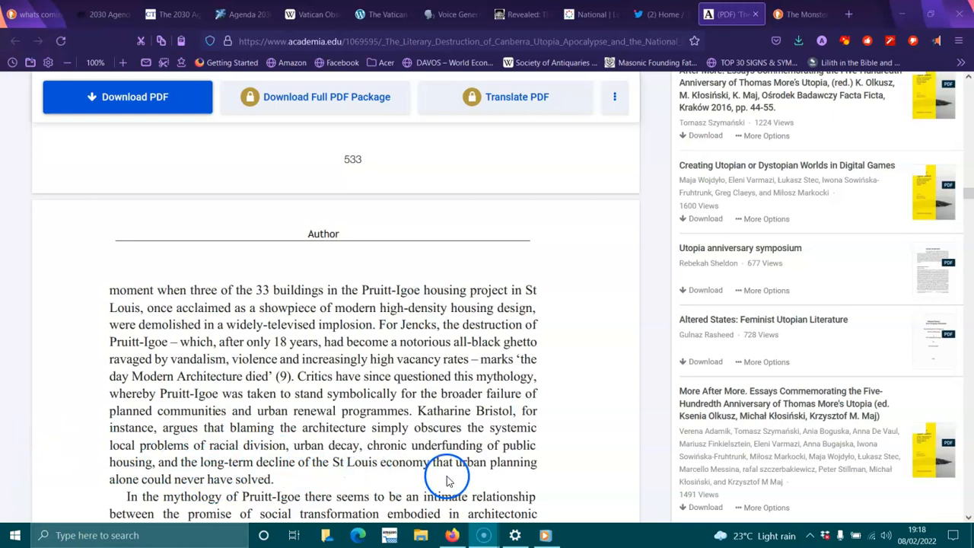
- Scroll down to bring the indented Eaton quotation ending '(239)' fully into view
{"action": "scroll", "scroll_direction": "down", "scroll_amount": 3}
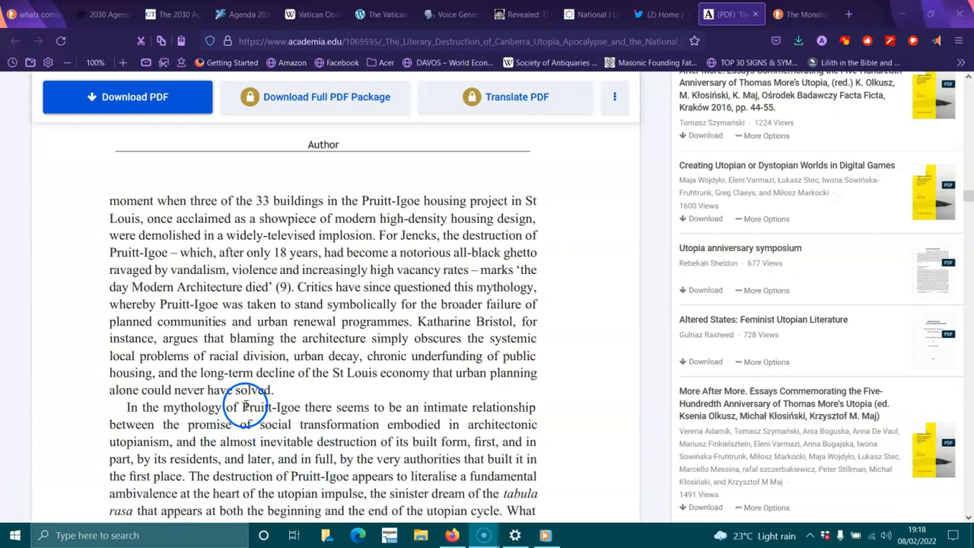
{"action": "mouse_move", "coordinate": [417, 411]}
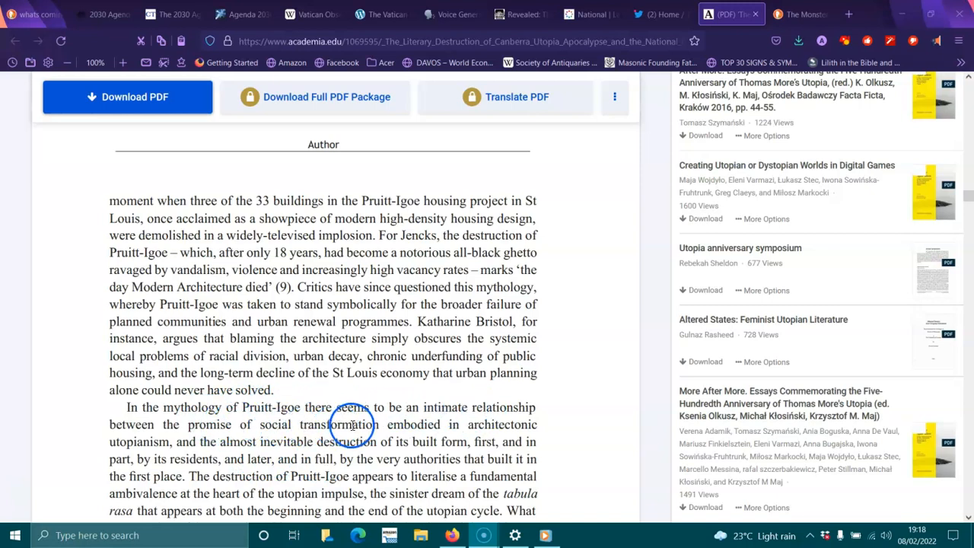
{"action": "mouse_move", "coordinate": [140, 442]}
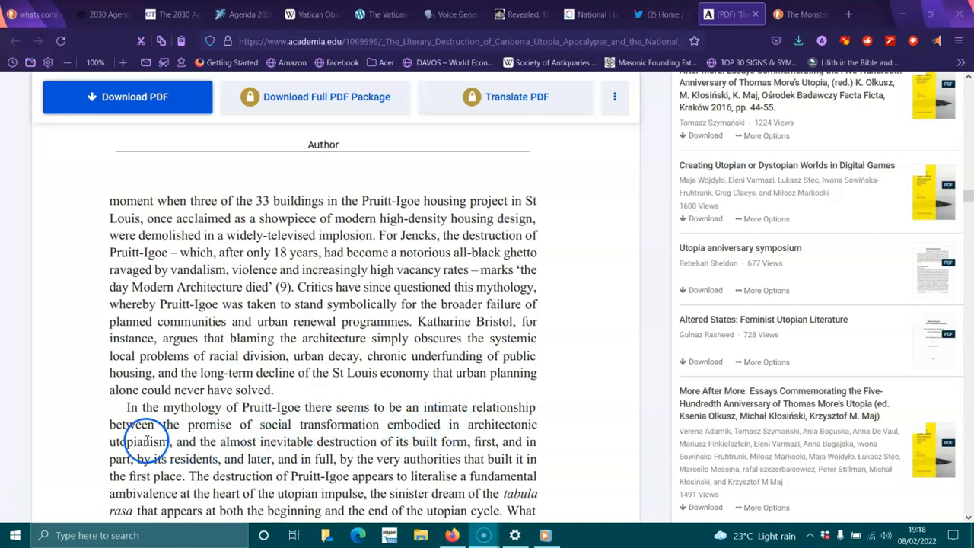
{"action": "mouse_move", "coordinate": [353, 459]}
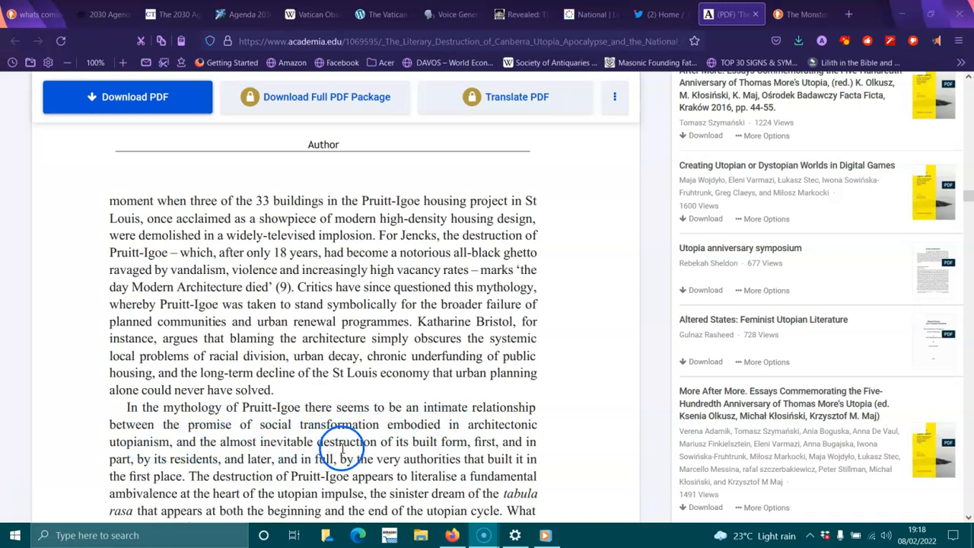
{"action": "mouse_move", "coordinate": [524, 444]}
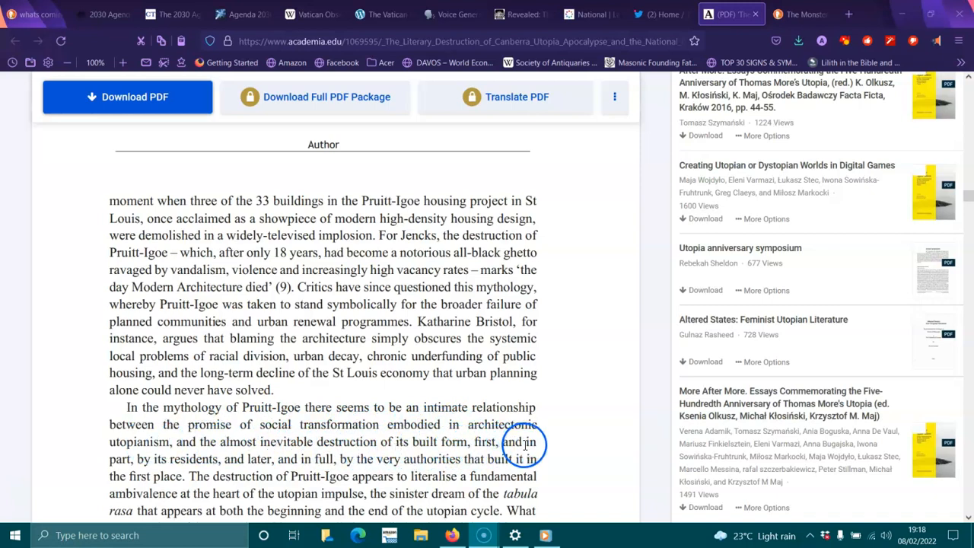
{"action": "mouse_move", "coordinate": [329, 466]}
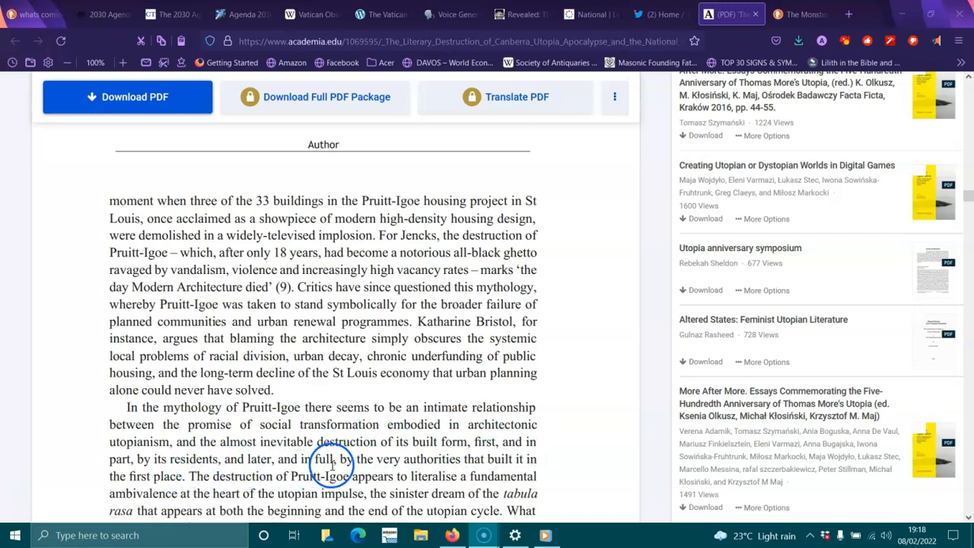
{"action": "mouse_move", "coordinate": [530, 459]}
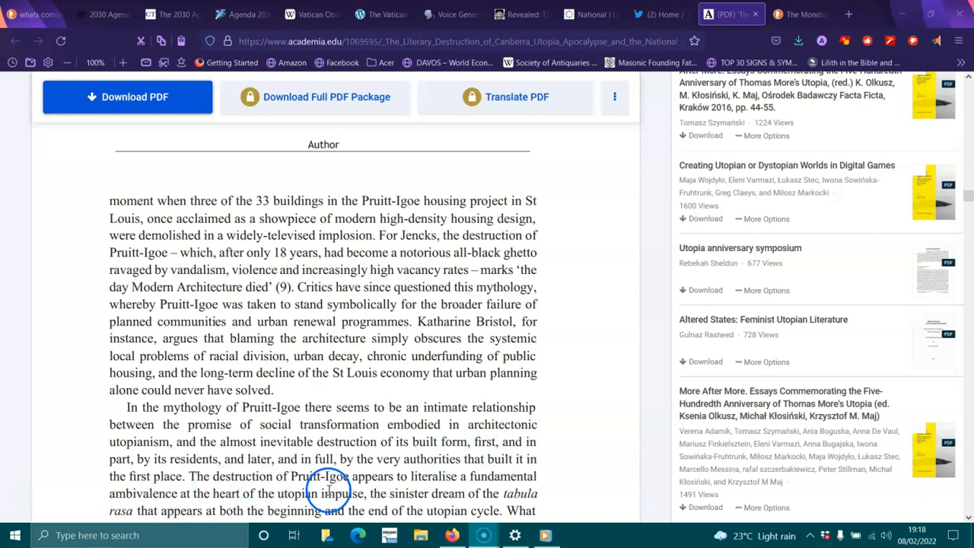
{"action": "mouse_move", "coordinate": [414, 476]}
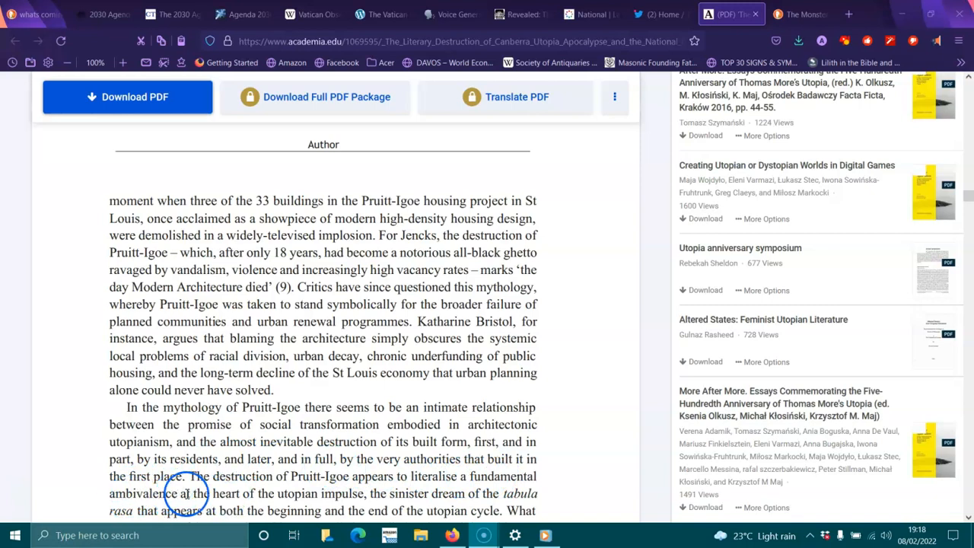
{"action": "mouse_move", "coordinate": [399, 499]}
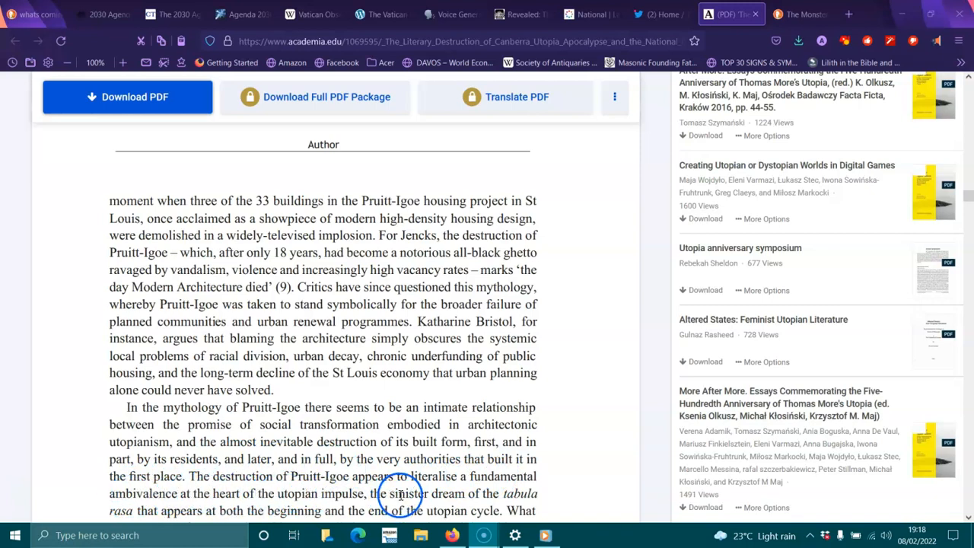
{"action": "scroll", "scroll_direction": "down", "scroll_amount": 3}
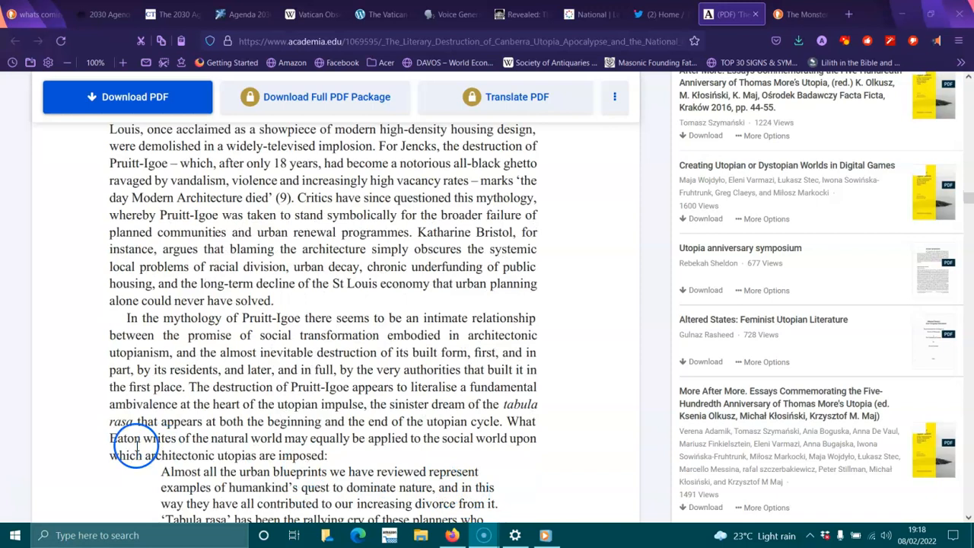
{"action": "mouse_move", "coordinate": [268, 438]}
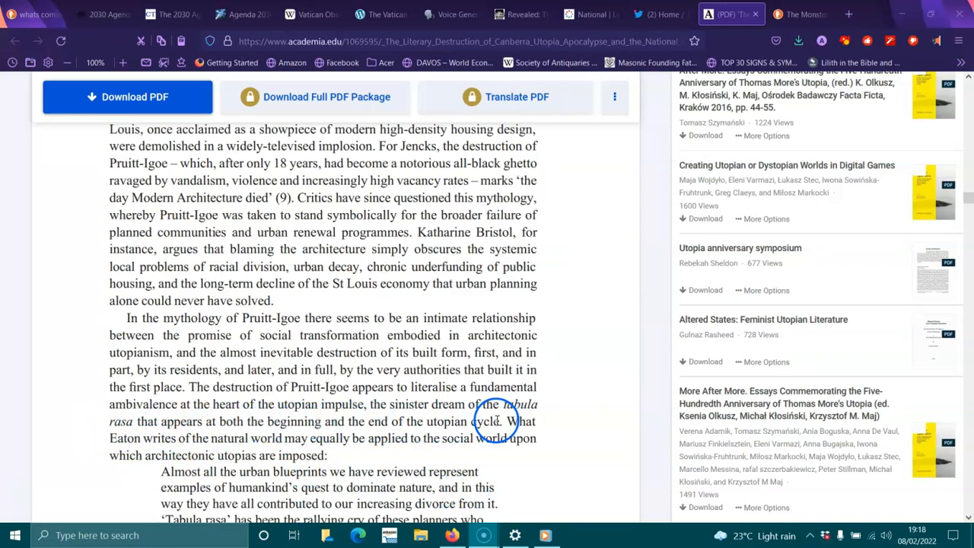
{"action": "mouse_move", "coordinate": [268, 447]}
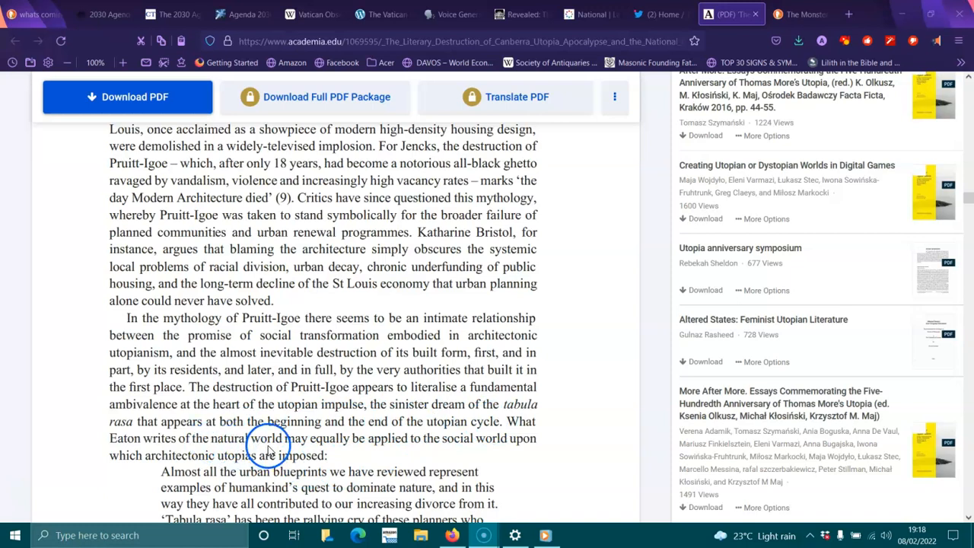
{"action": "mouse_move", "coordinate": [427, 441]}
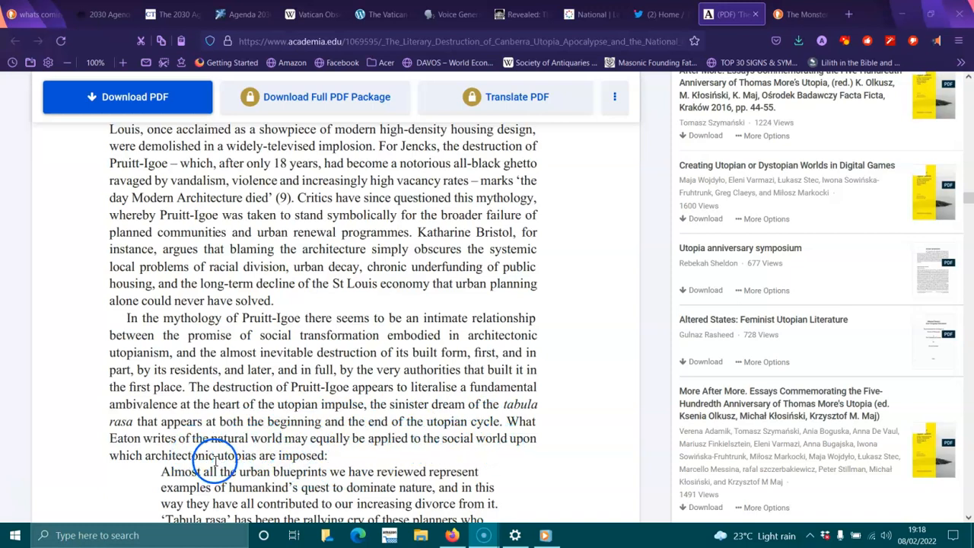
{"action": "scroll", "scroll_direction": "down", "scroll_amount": 3}
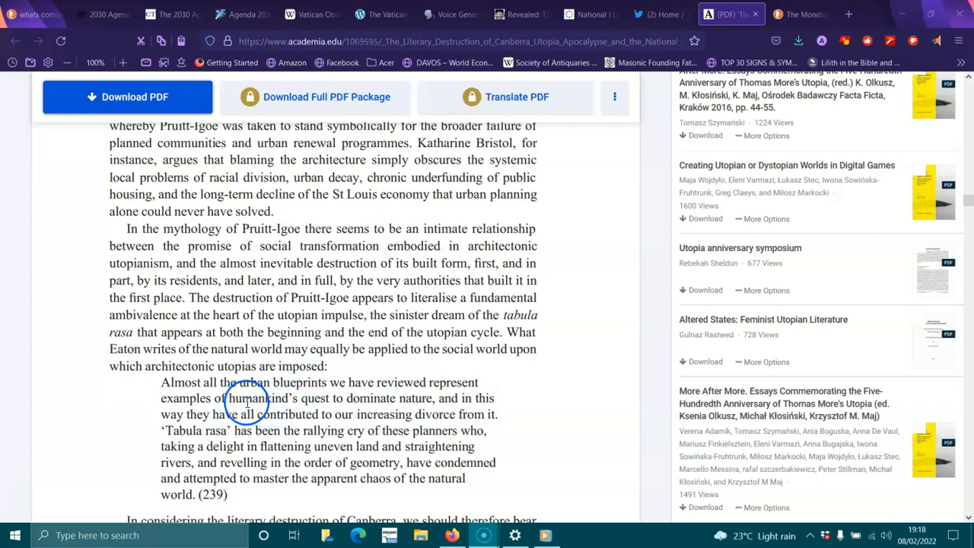
{"action": "mouse_move", "coordinate": [449, 408]}
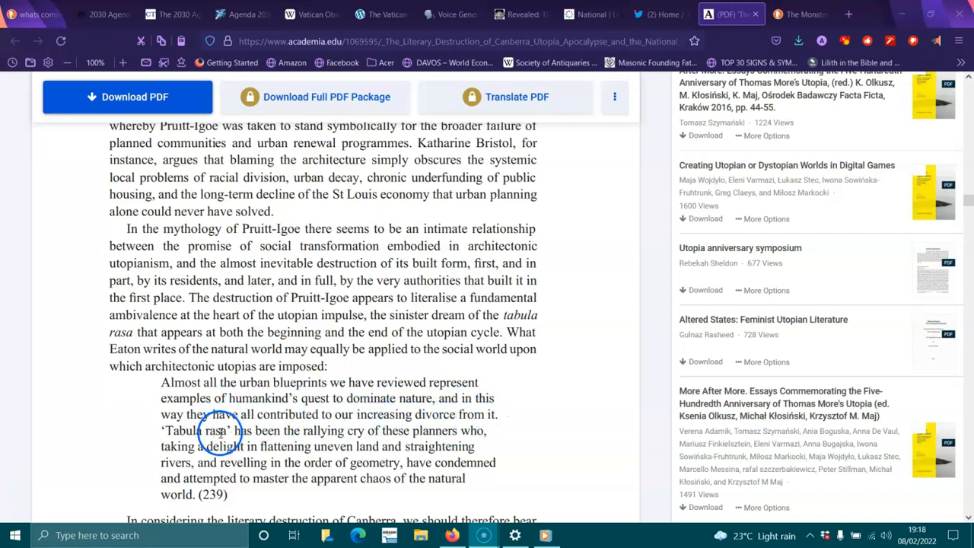
{"action": "mouse_move", "coordinate": [291, 447]}
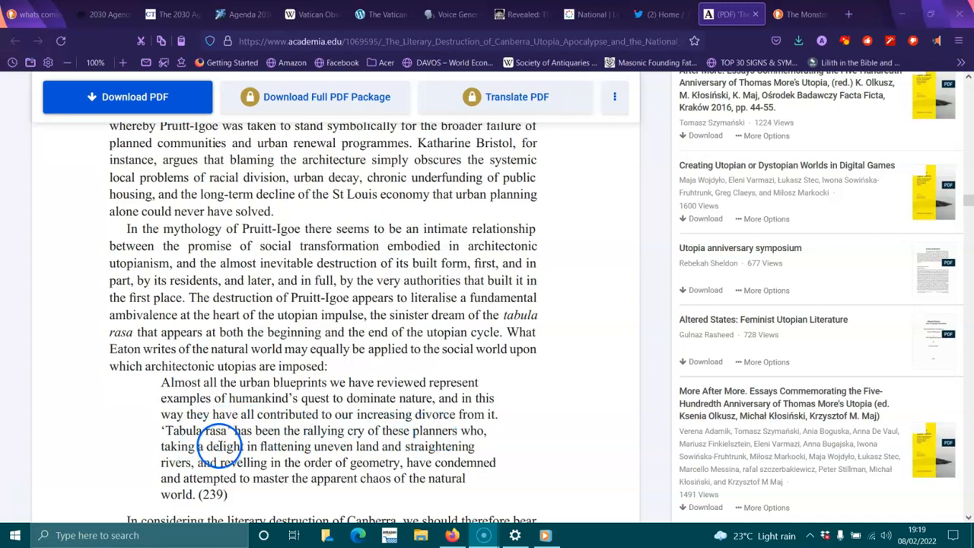
{"action": "mouse_move", "coordinate": [347, 453]}
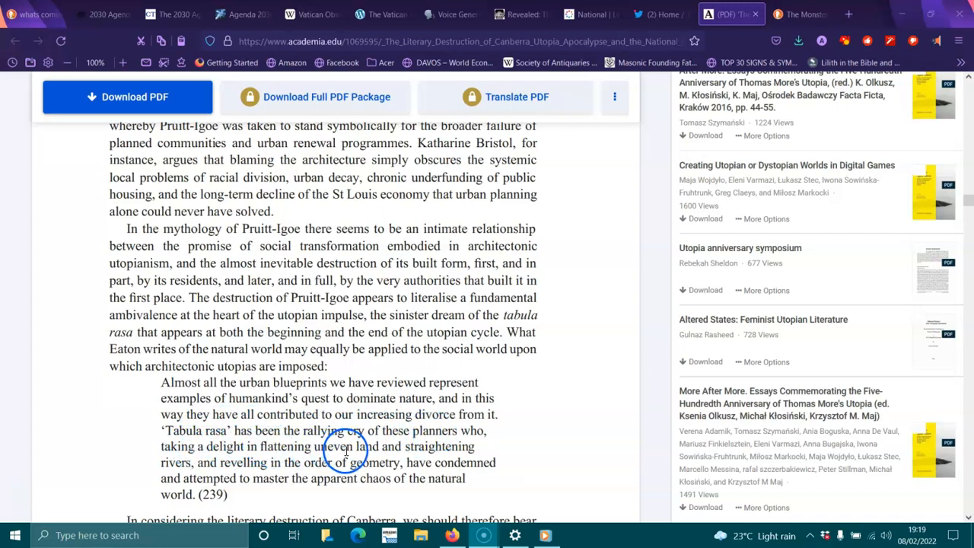
{"action": "mouse_move", "coordinate": [271, 470]}
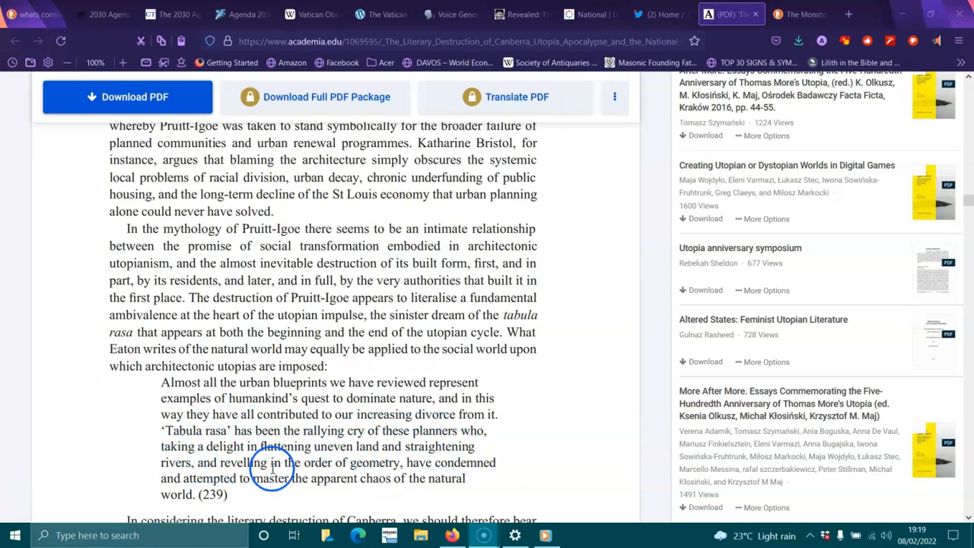
{"action": "mouse_move", "coordinate": [388, 469]}
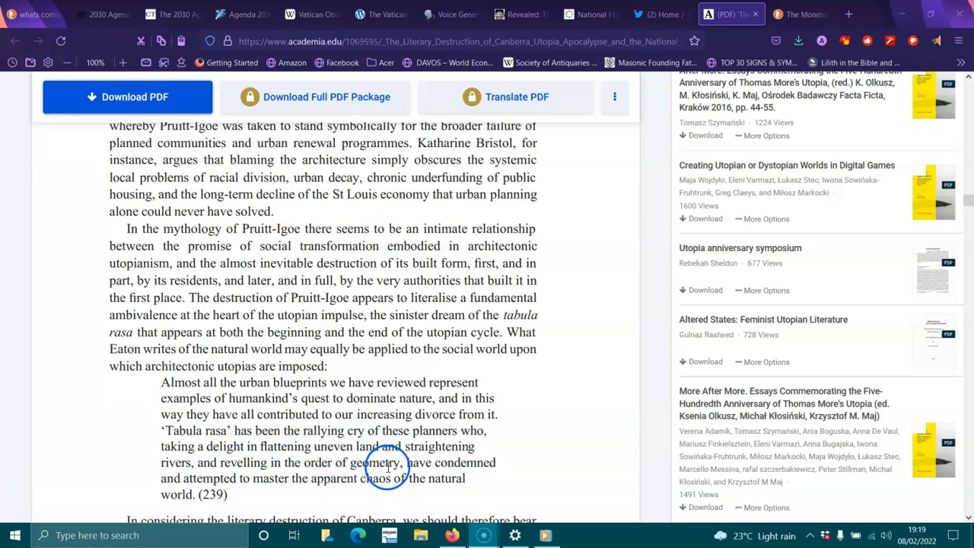
{"action": "mouse_move", "coordinate": [243, 478]}
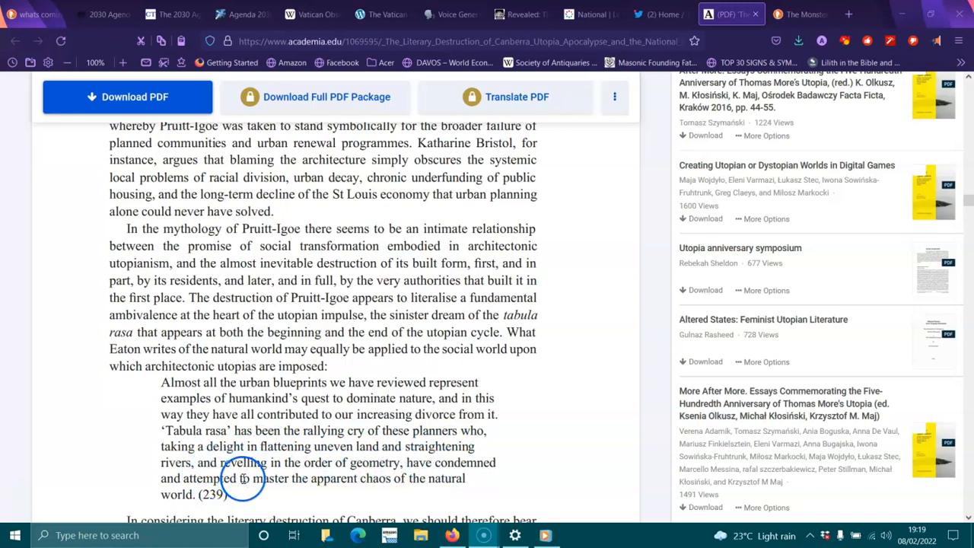
{"action": "mouse_move", "coordinate": [426, 496]}
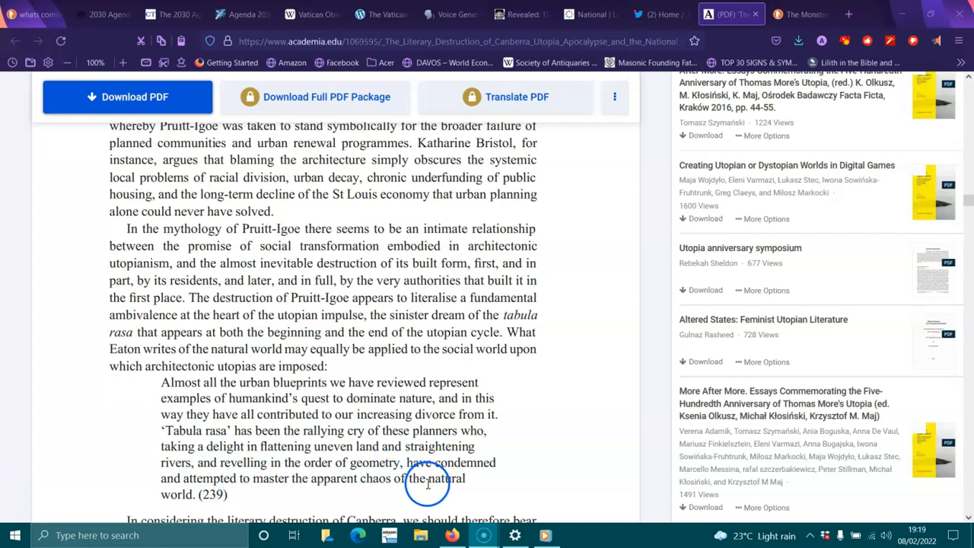
- Scroll down to the paragraph beginning 'In considering the literary destruction of Canberra'
{"action": "scroll", "scroll_direction": "down", "scroll_amount": 3}
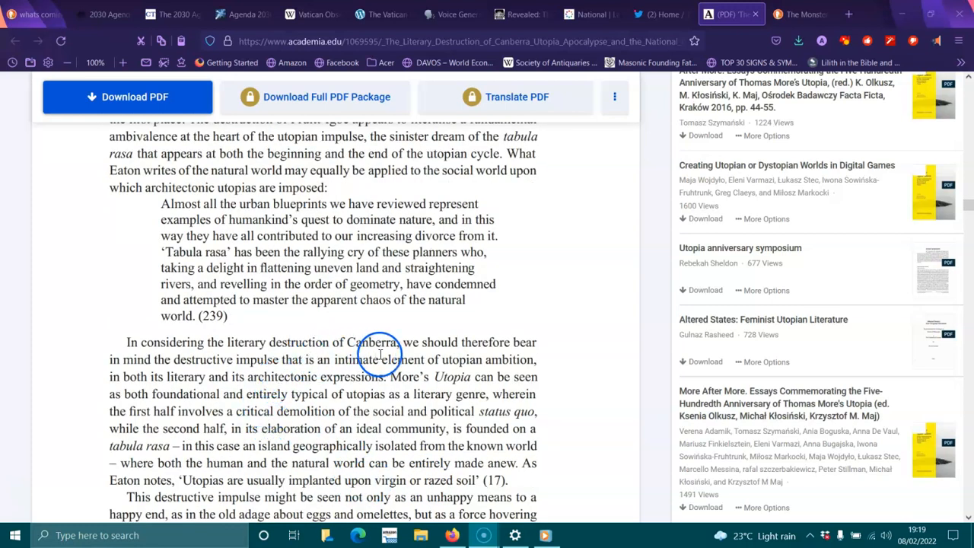
{"action": "mouse_move", "coordinate": [517, 337]}
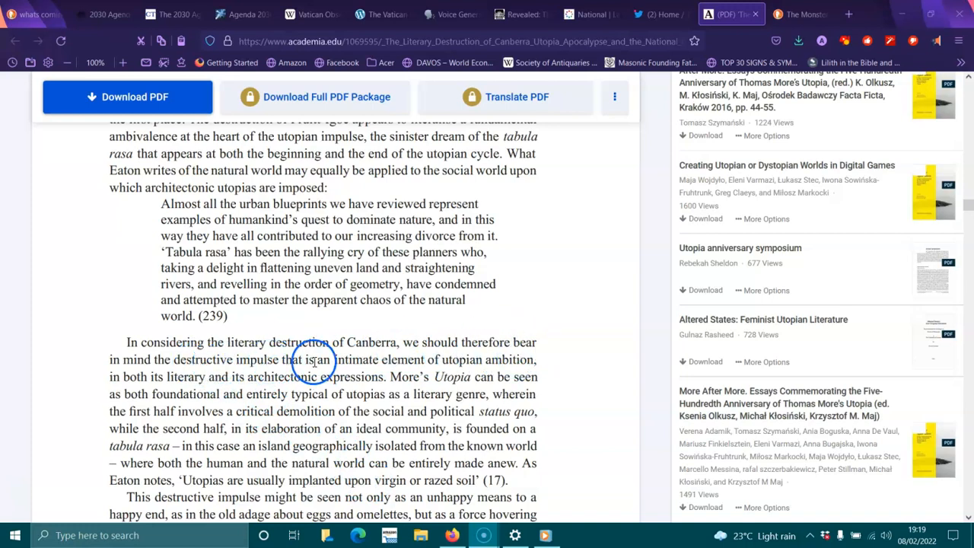
{"action": "mouse_move", "coordinate": [472, 360]}
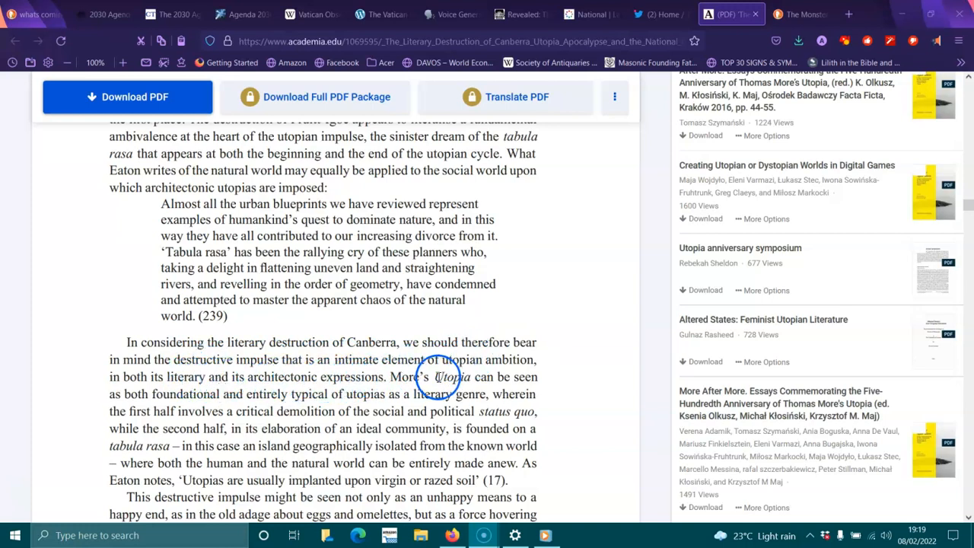
{"action": "mouse_move", "coordinate": [201, 394]}
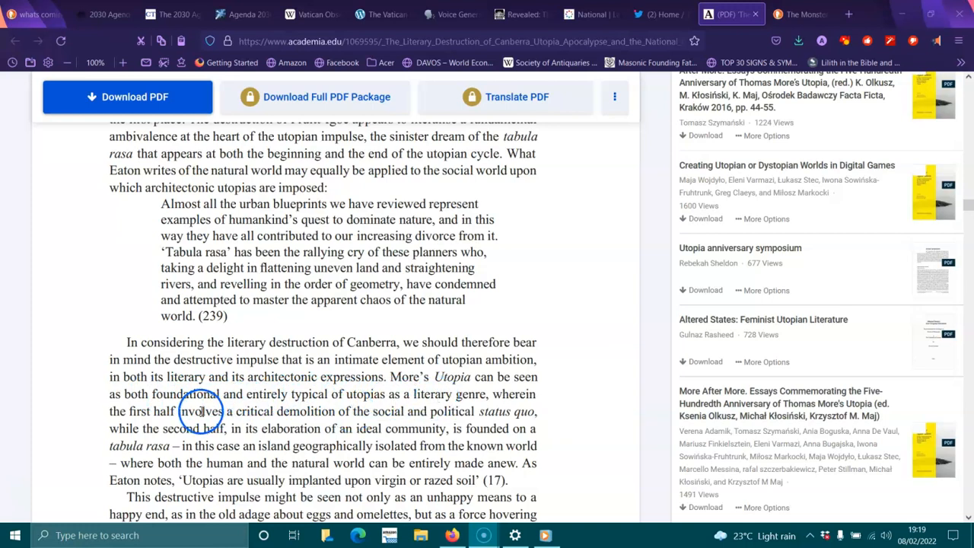
{"action": "mouse_move", "coordinate": [313, 423]}
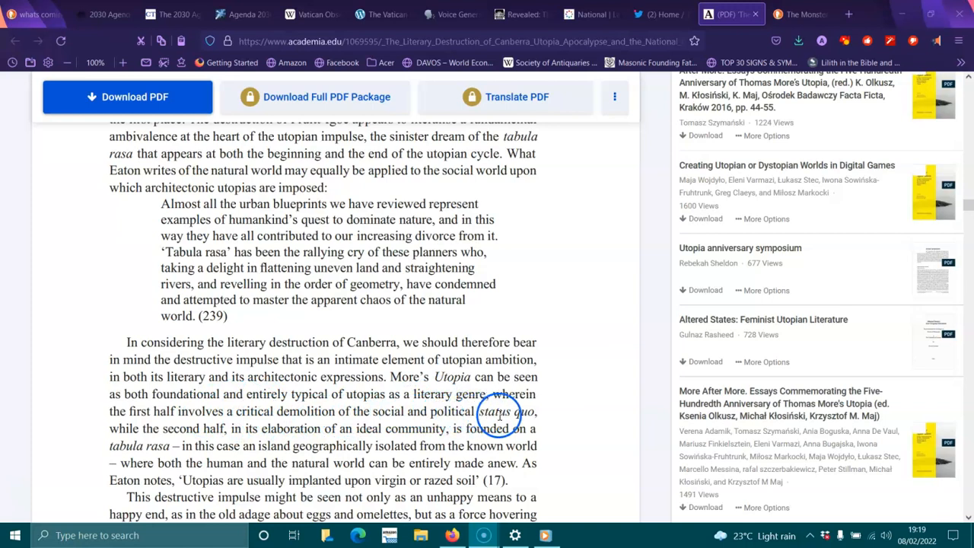
{"action": "mouse_move", "coordinate": [261, 436]}
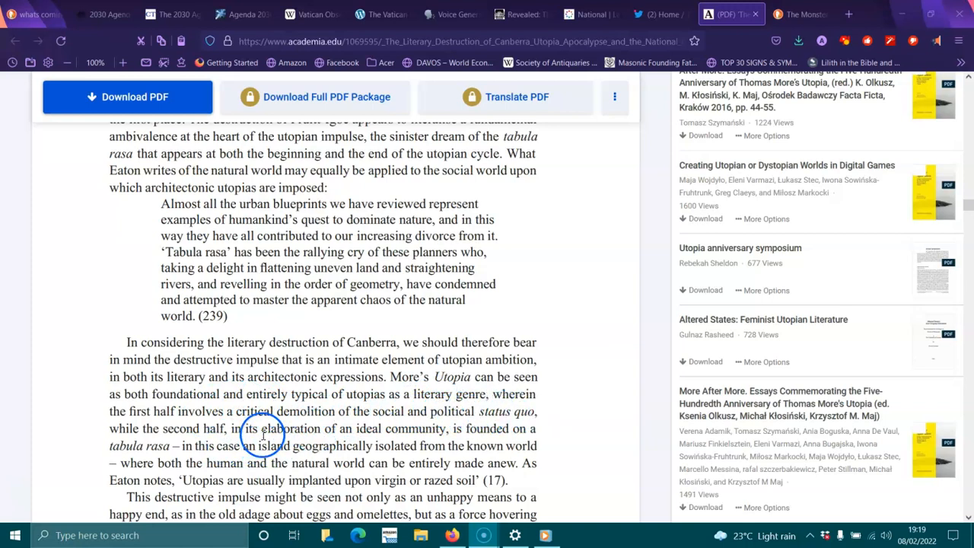
{"action": "mouse_move", "coordinate": [317, 429]}
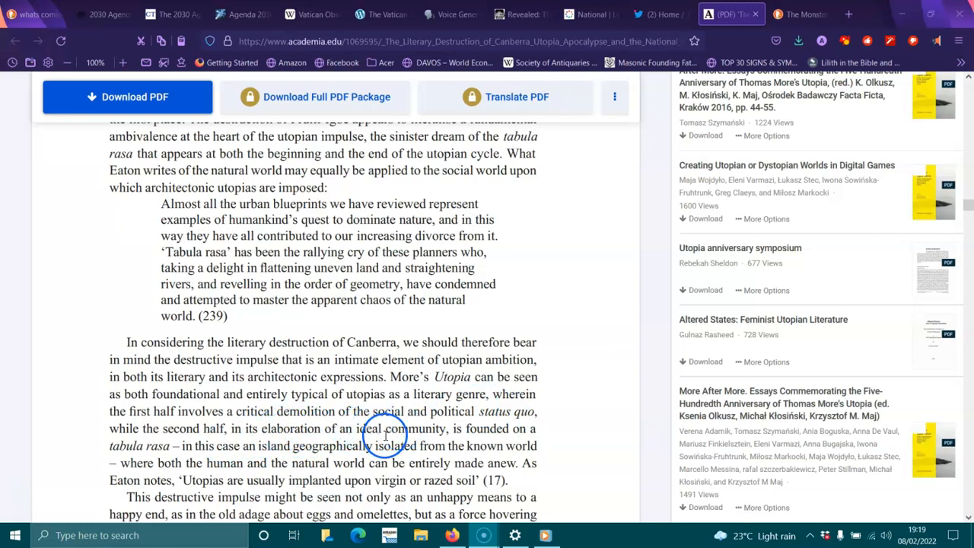
{"action": "mouse_move", "coordinate": [152, 450]}
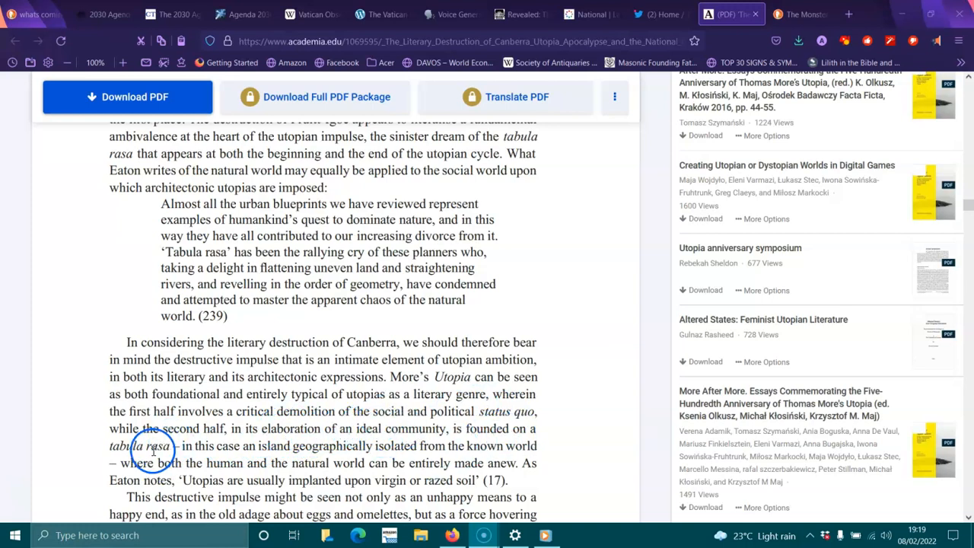
{"action": "mouse_move", "coordinate": [249, 444]}
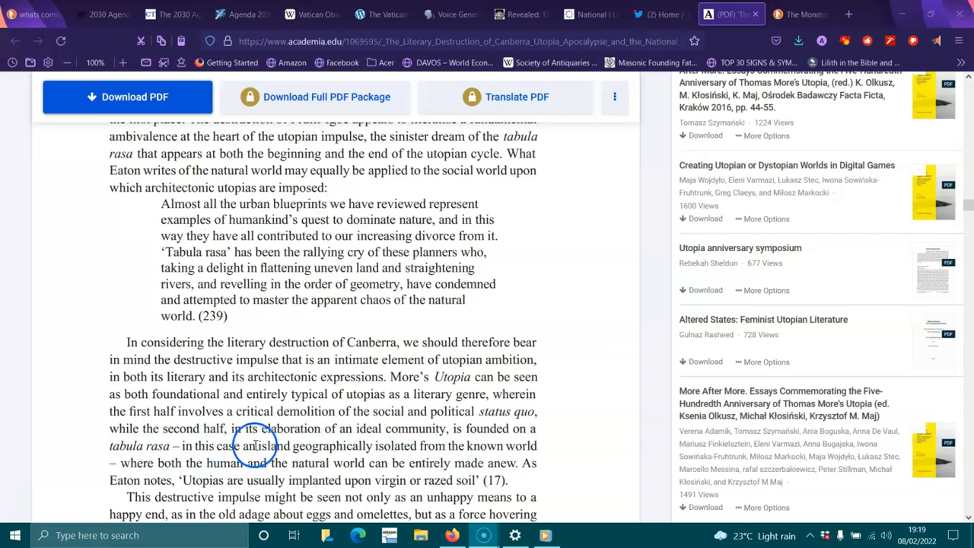
{"action": "mouse_move", "coordinate": [435, 447]}
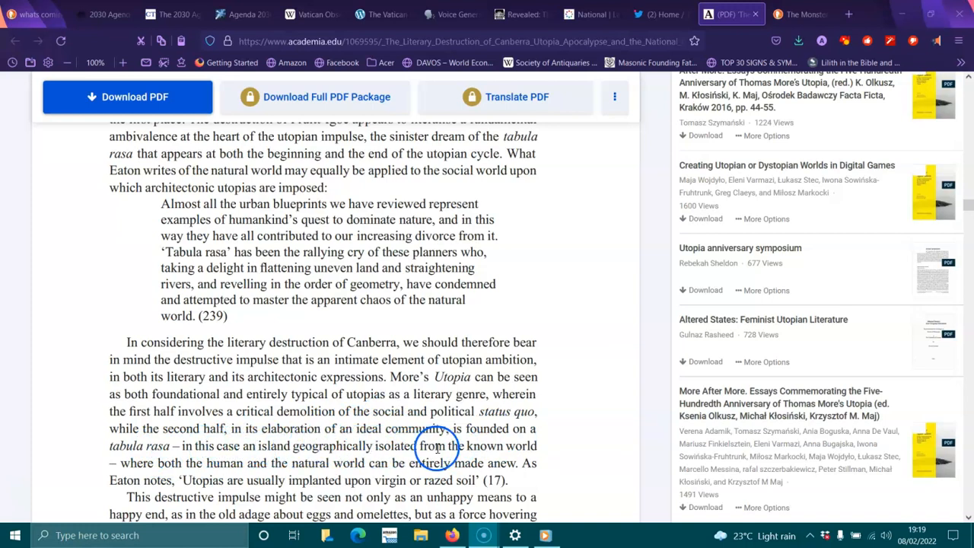
{"action": "mouse_move", "coordinate": [223, 437]}
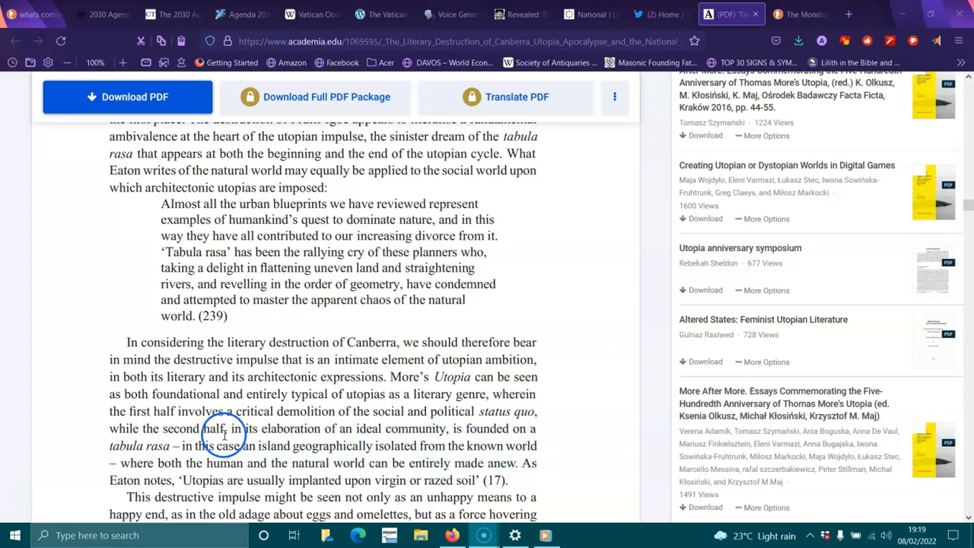
{"action": "mouse_move", "coordinate": [353, 475]}
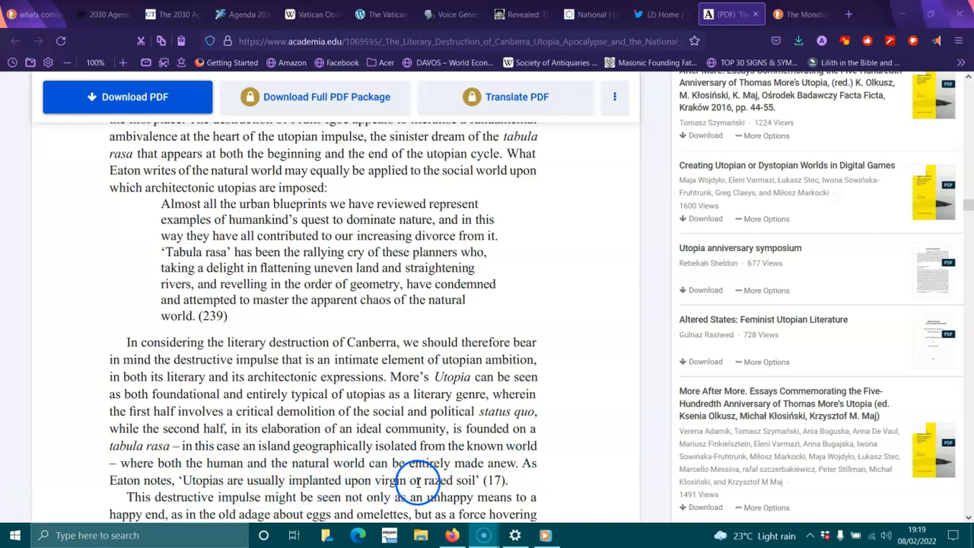
{"action": "scroll", "scroll_direction": "down", "scroll_amount": 3}
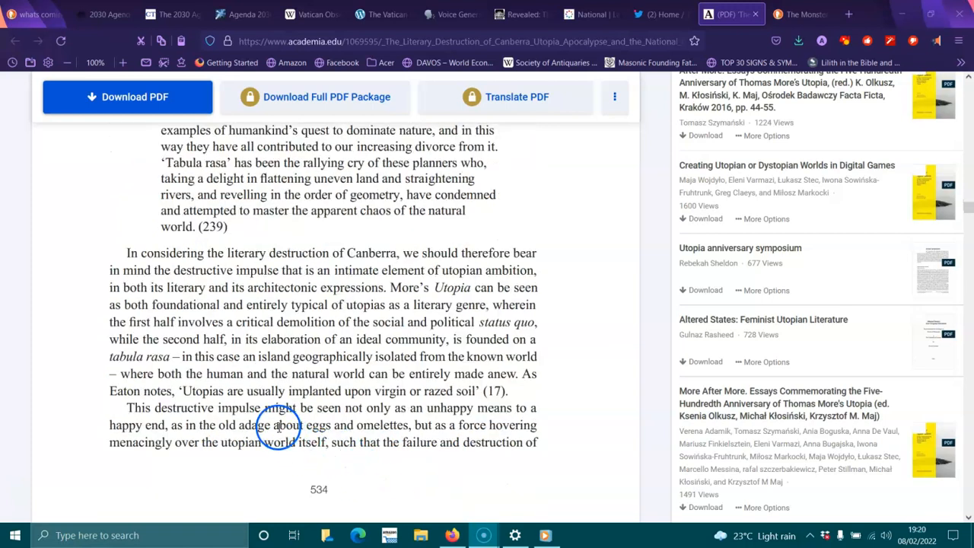
{"action": "mouse_move", "coordinate": [373, 408]}
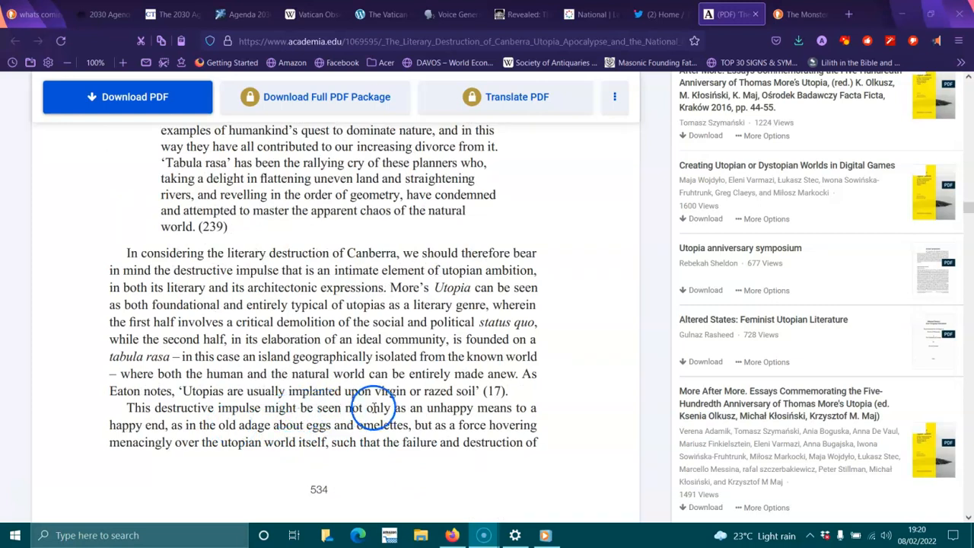
{"action": "mouse_move", "coordinate": [532, 408]}
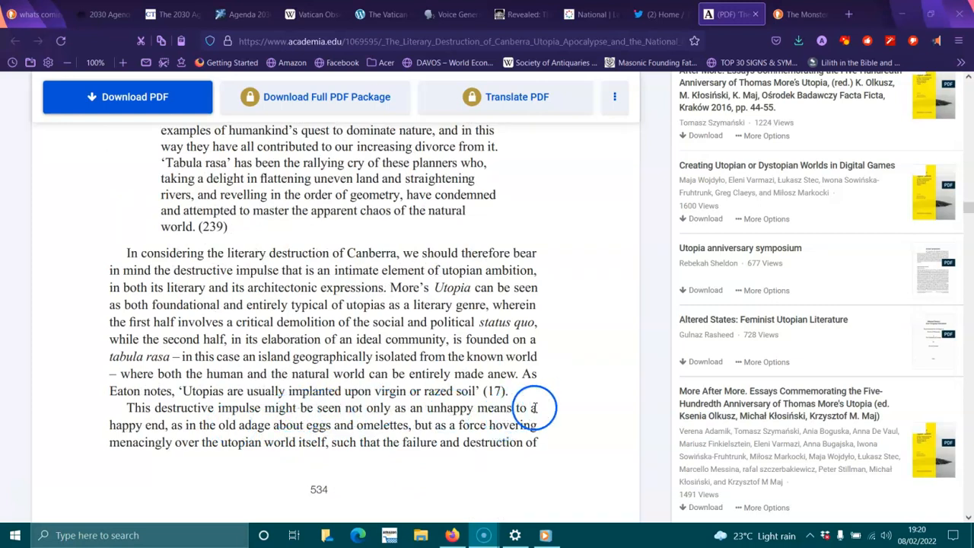
{"action": "mouse_move", "coordinate": [205, 432]}
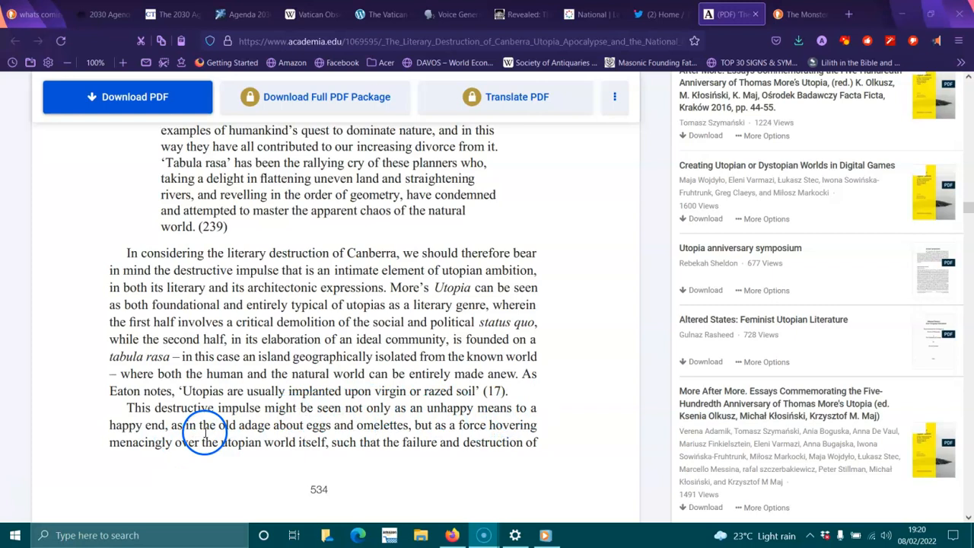
{"action": "mouse_move", "coordinate": [297, 427]}
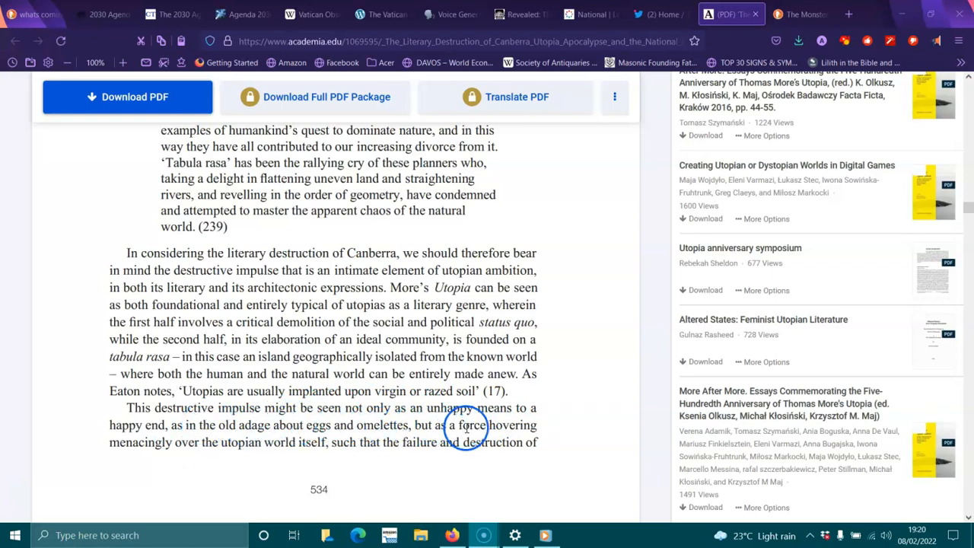
{"action": "mouse_move", "coordinate": [271, 448]}
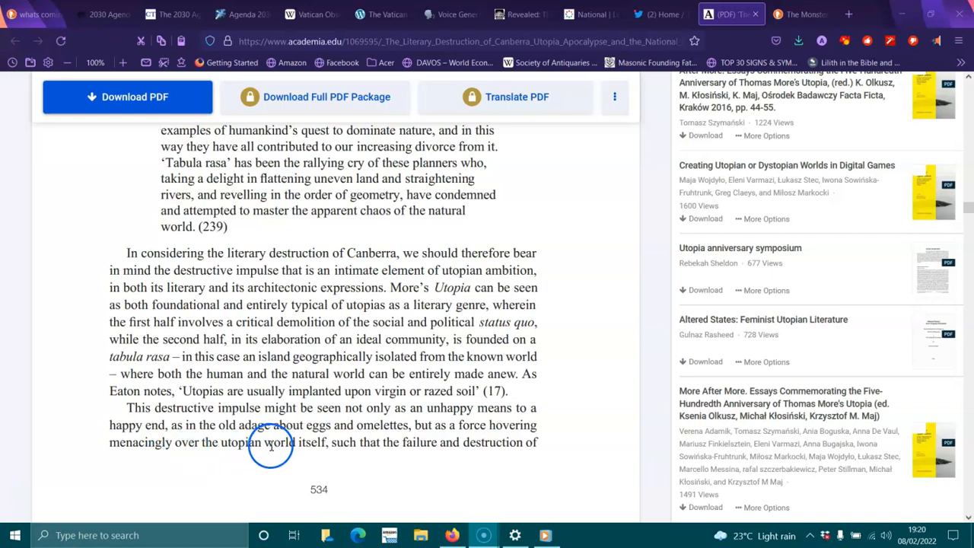
{"action": "mouse_move", "coordinate": [439, 455]}
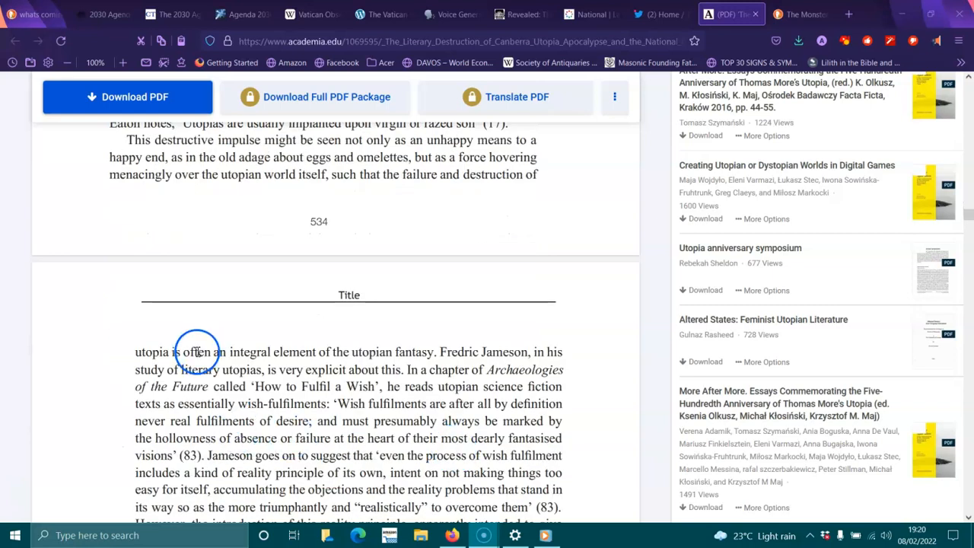
{"action": "mouse_move", "coordinate": [398, 362]}
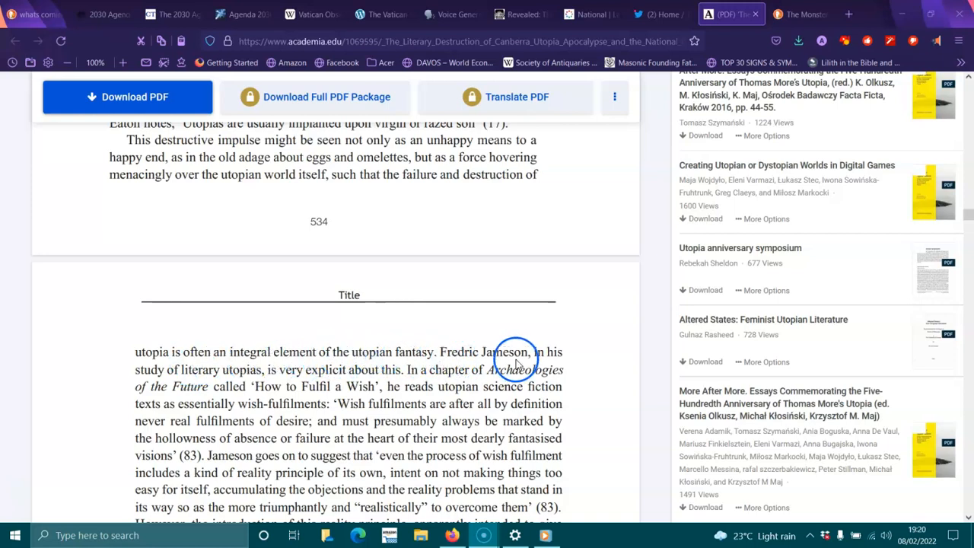
{"action": "mouse_move", "coordinate": [268, 377]}
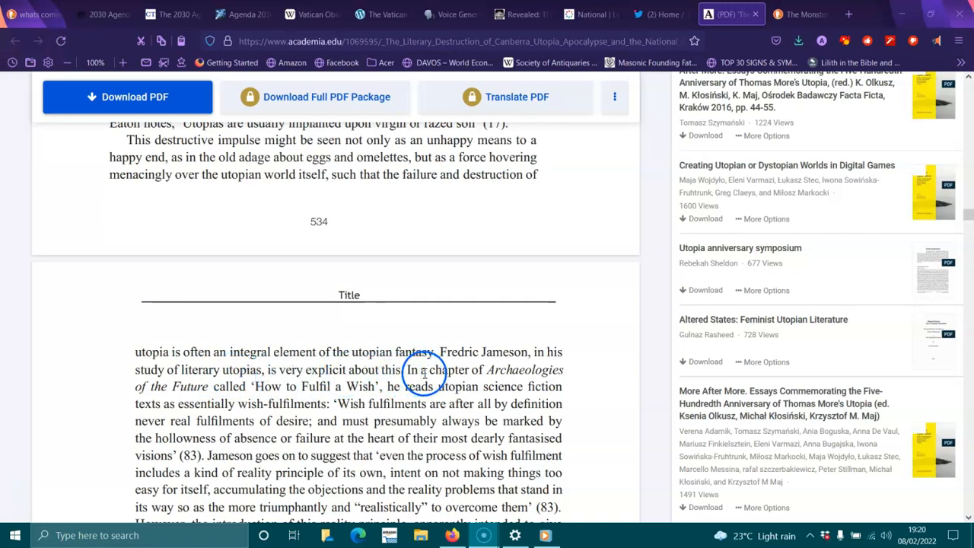
{"action": "mouse_move", "coordinate": [253, 376]}
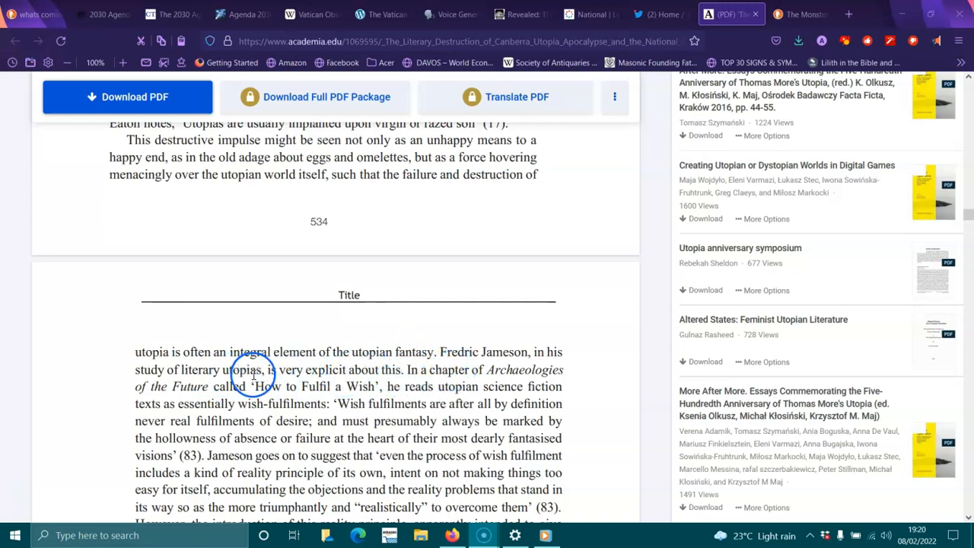
{"action": "mouse_move", "coordinate": [288, 387]}
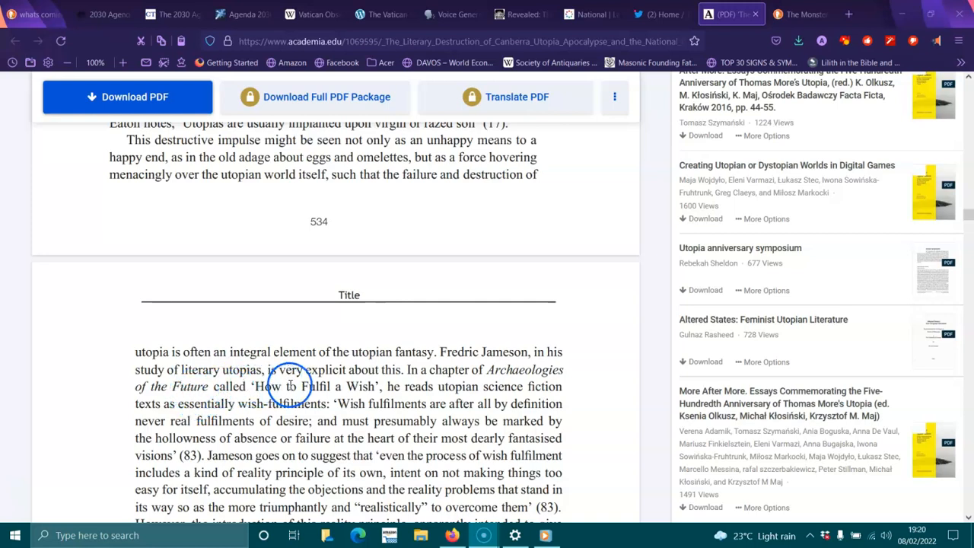
{"action": "mouse_move", "coordinate": [510, 393]}
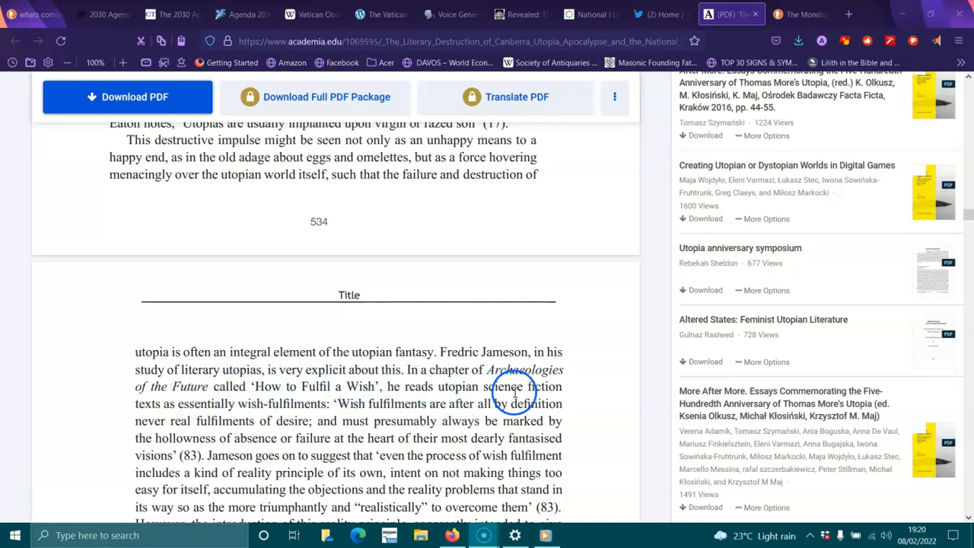
{"action": "mouse_move", "coordinate": [280, 404]}
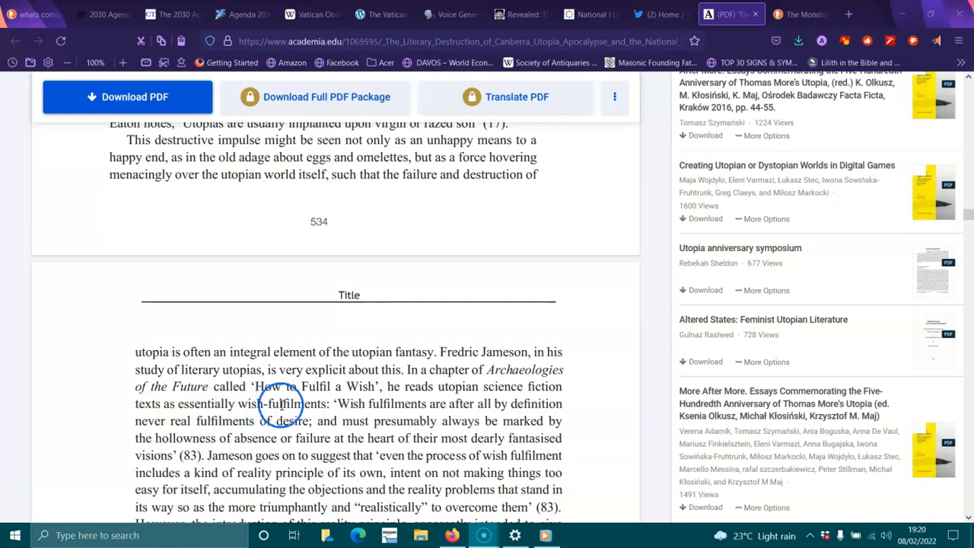
{"action": "mouse_move", "coordinate": [420, 404]}
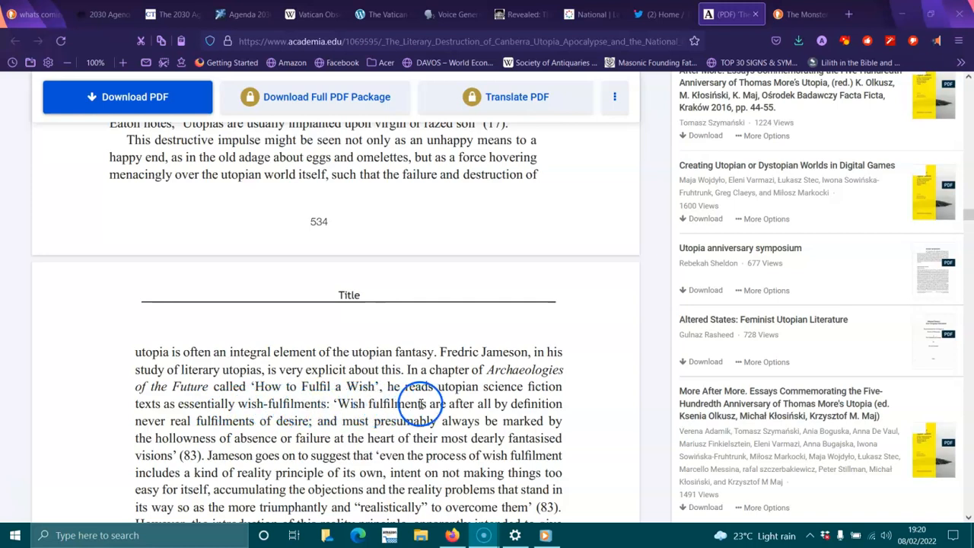
{"action": "mouse_move", "coordinate": [155, 429]}
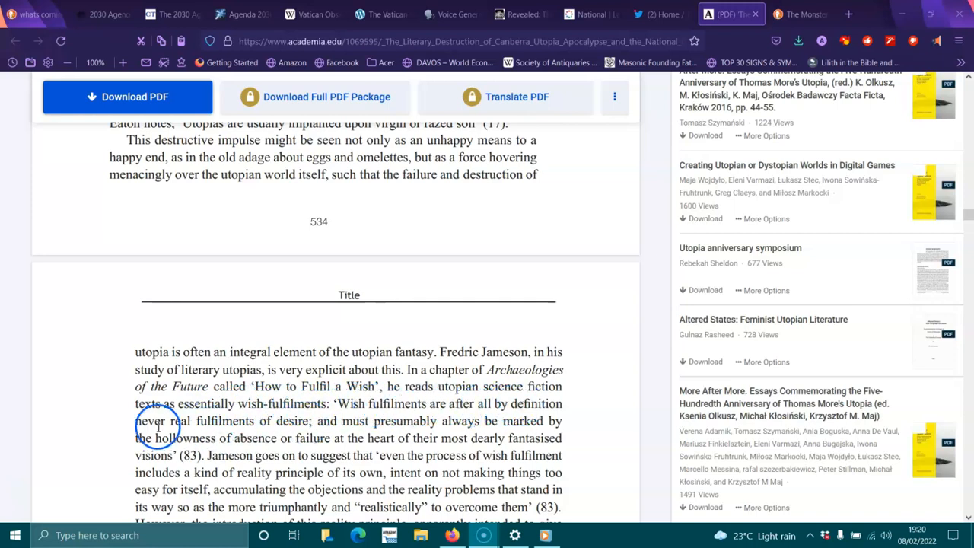
{"action": "mouse_move", "coordinate": [373, 438]}
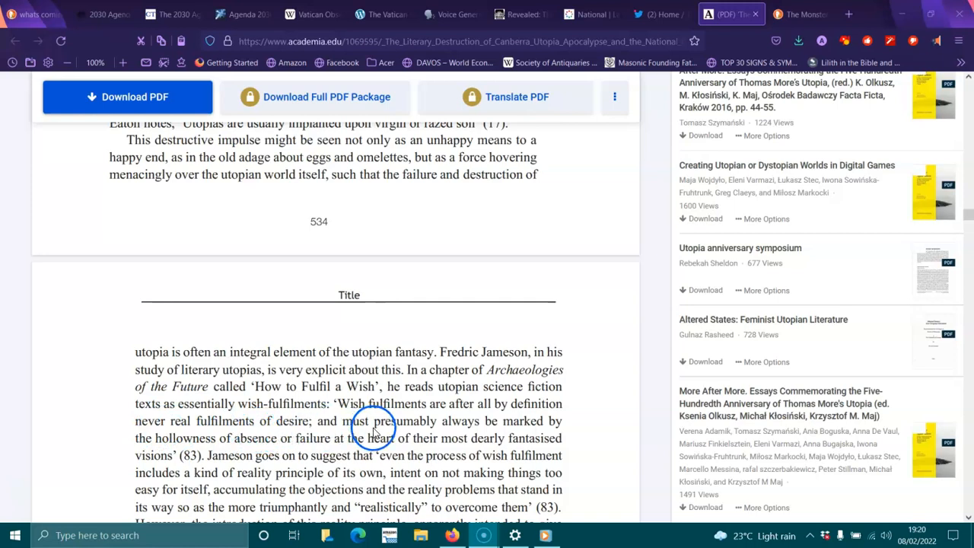
{"action": "mouse_move", "coordinate": [562, 420]}
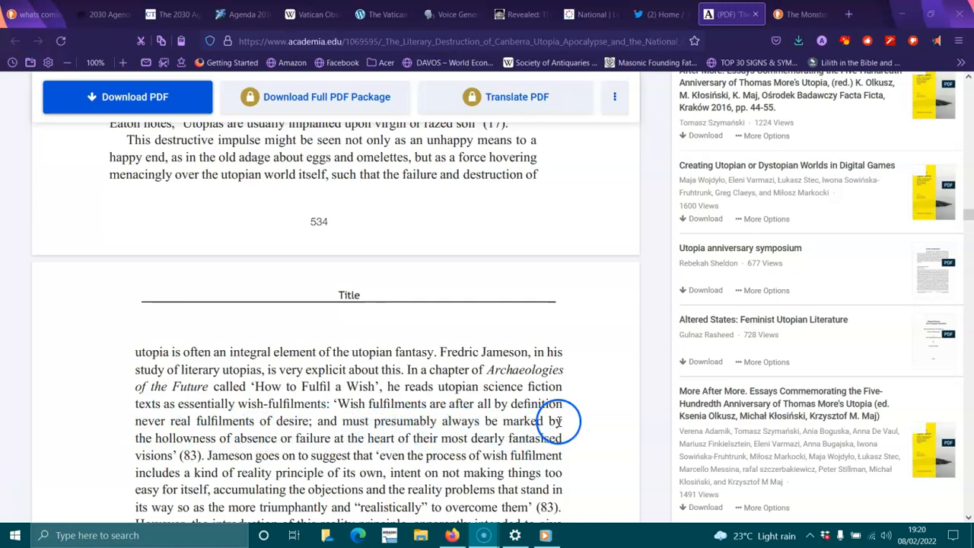
{"action": "mouse_move", "coordinate": [326, 439]}
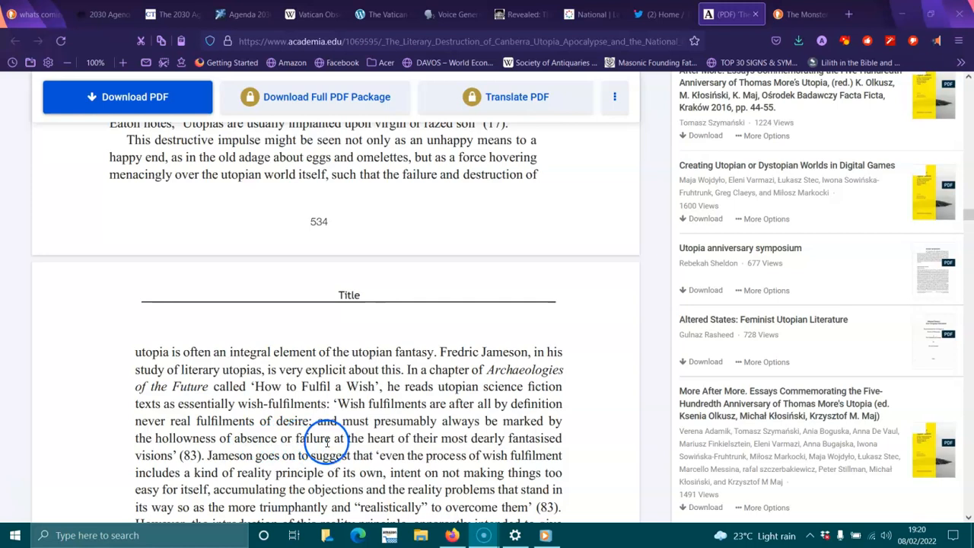
{"action": "mouse_move", "coordinate": [493, 443]}
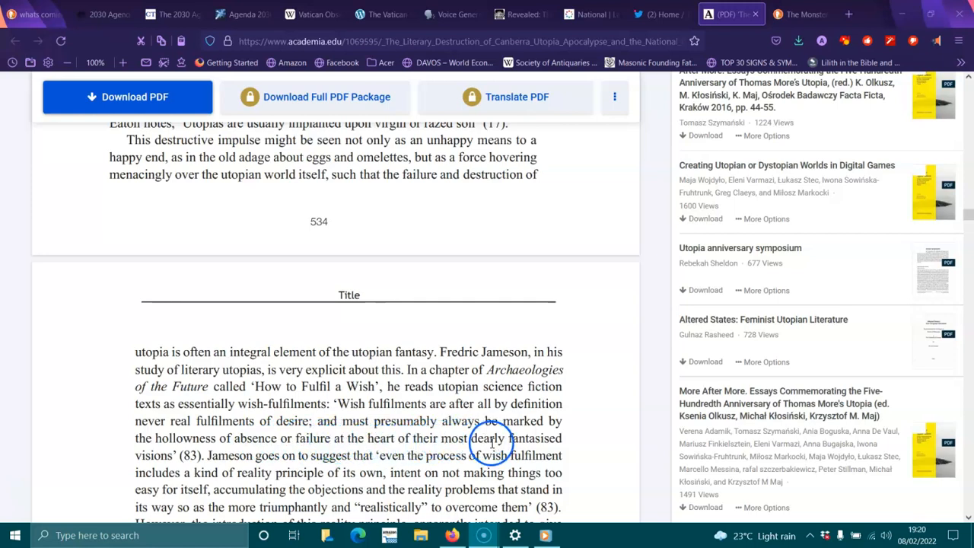
{"action": "mouse_move", "coordinate": [277, 457]}
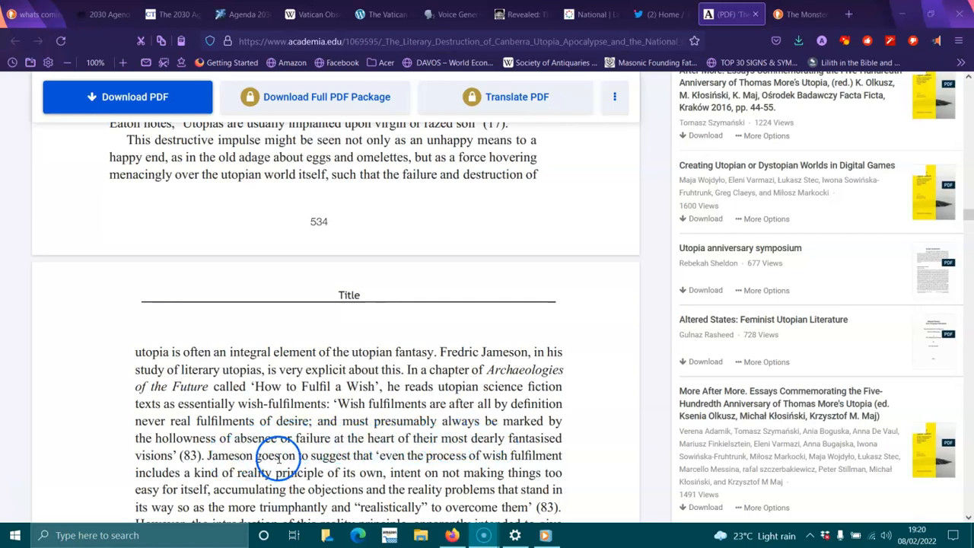
{"action": "mouse_move", "coordinate": [448, 474]}
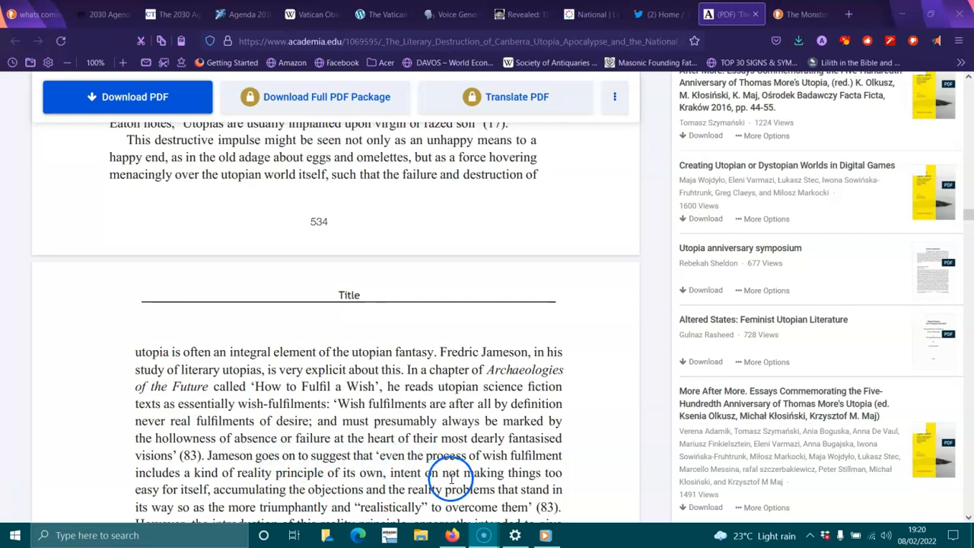
{"action": "mouse_move", "coordinate": [201, 483]}
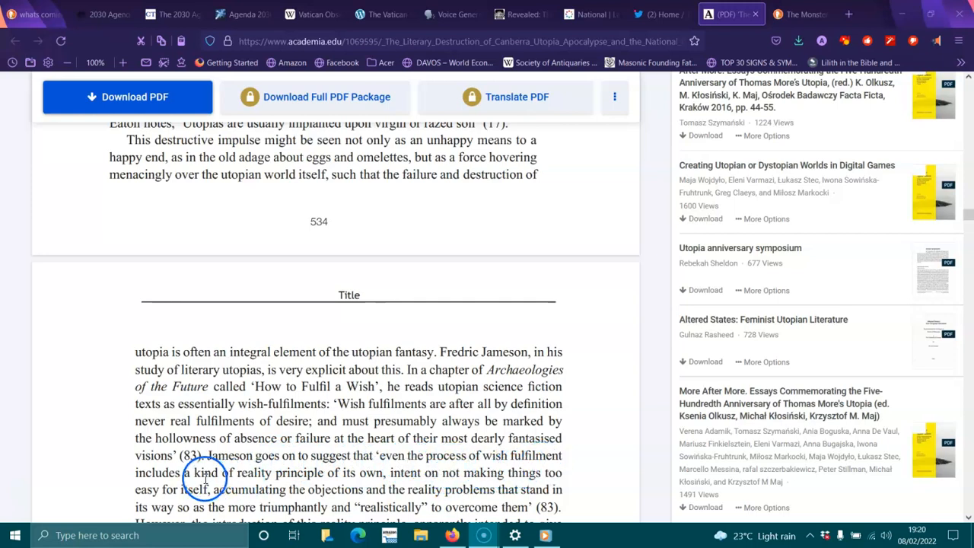
{"action": "mouse_move", "coordinate": [411, 473]}
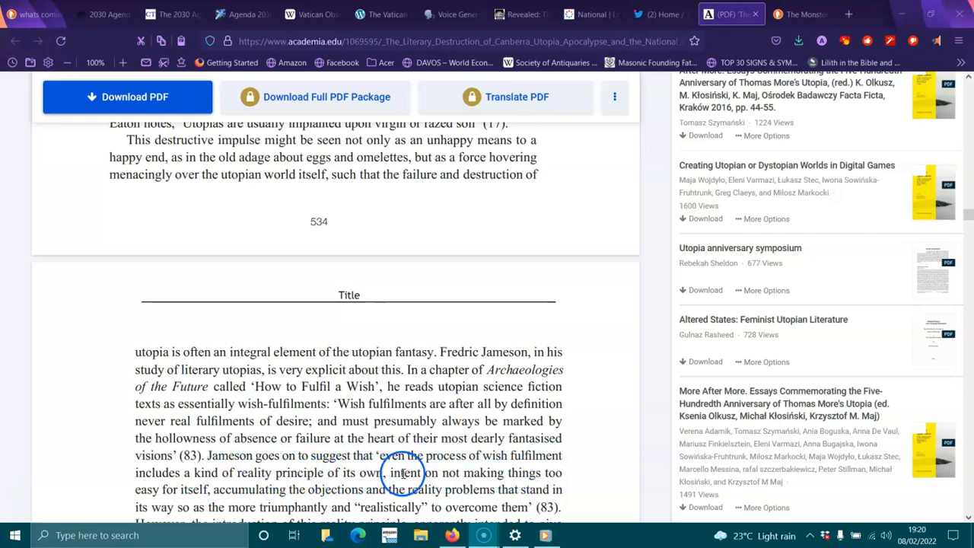
{"action": "mouse_move", "coordinate": [384, 490]}
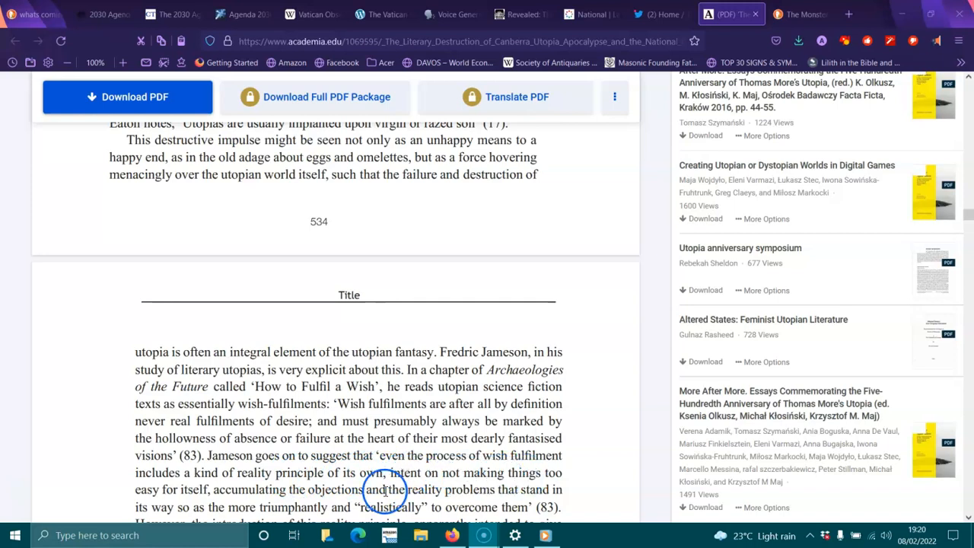
{"action": "mouse_move", "coordinate": [256, 490]}
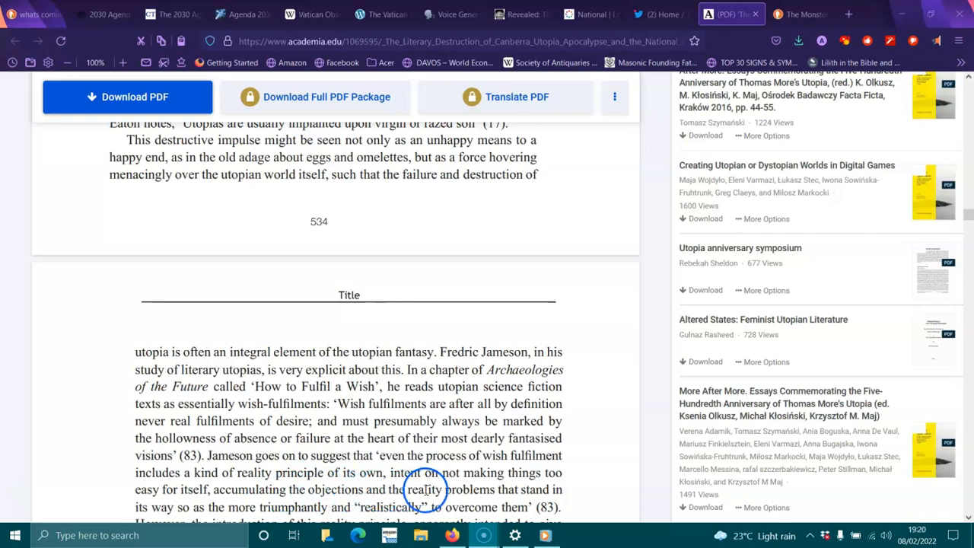
{"action": "scroll", "scroll_direction": "down", "scroll_amount": 3}
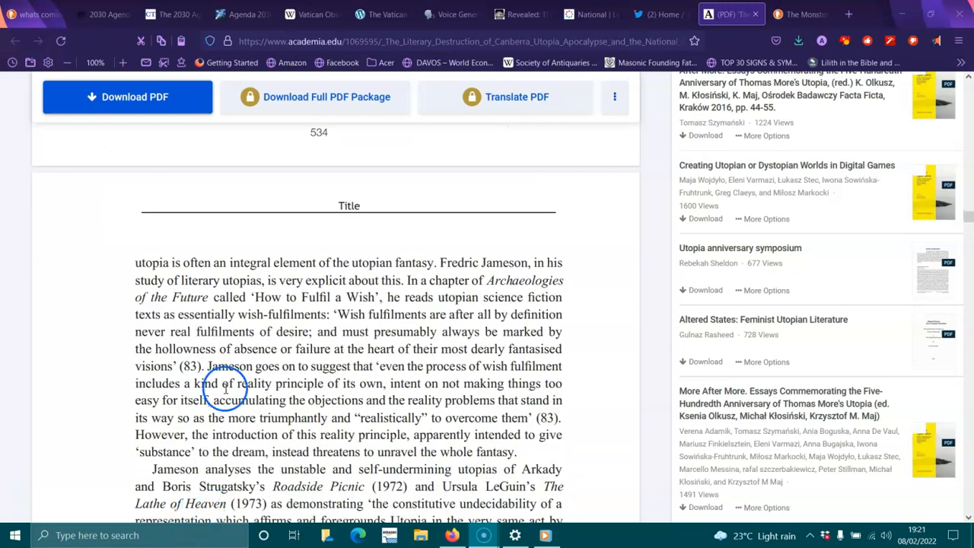
{"action": "mouse_move", "coordinate": [477, 417]}
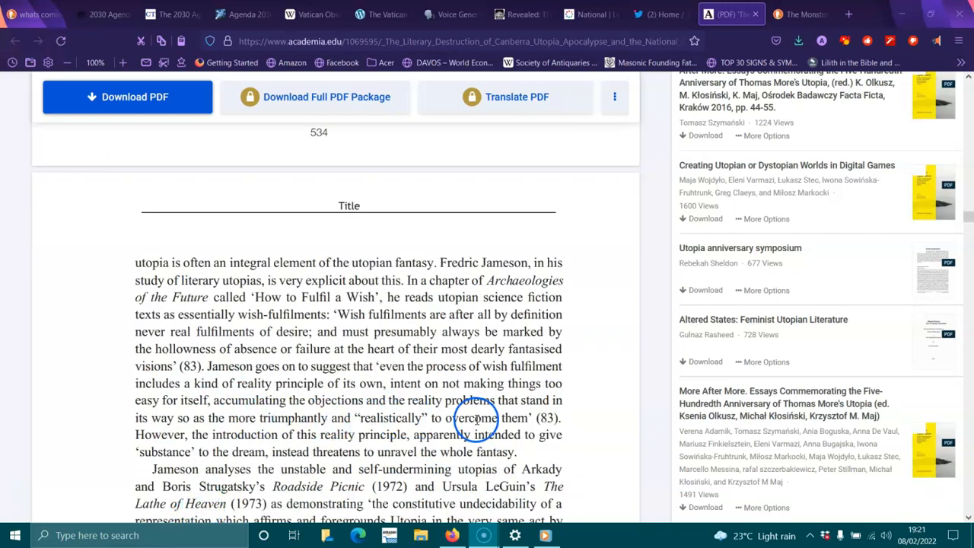
{"action": "mouse_move", "coordinate": [268, 439]}
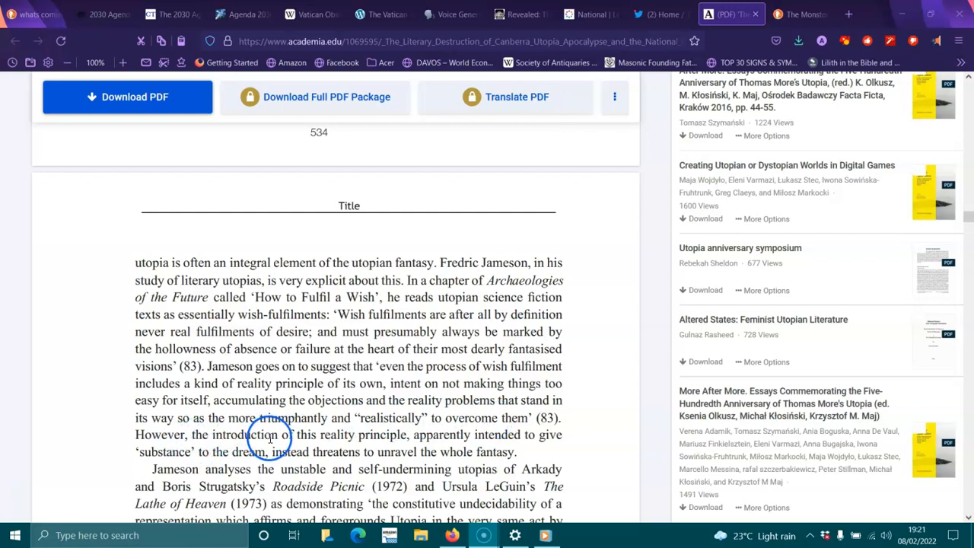
{"action": "mouse_move", "coordinate": [426, 438]}
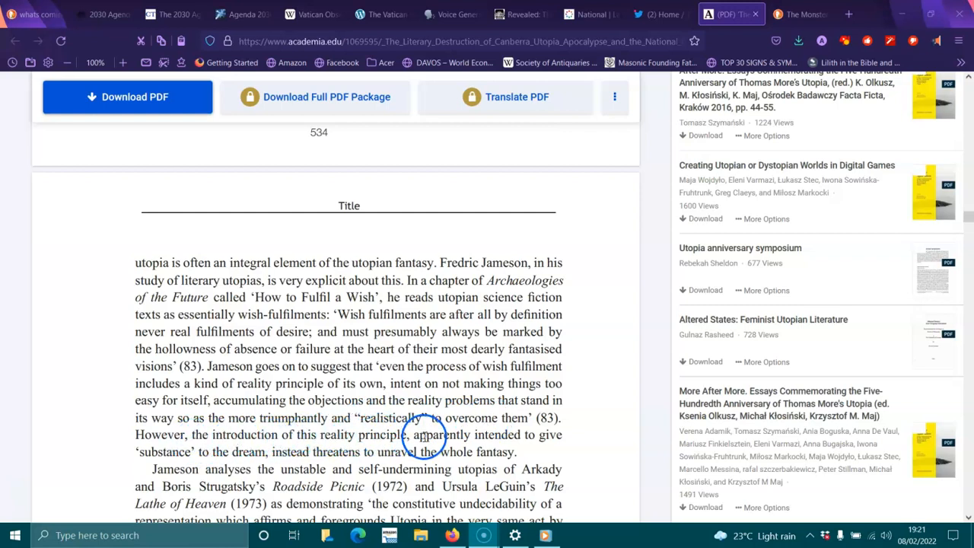
{"action": "mouse_move", "coordinate": [271, 452]}
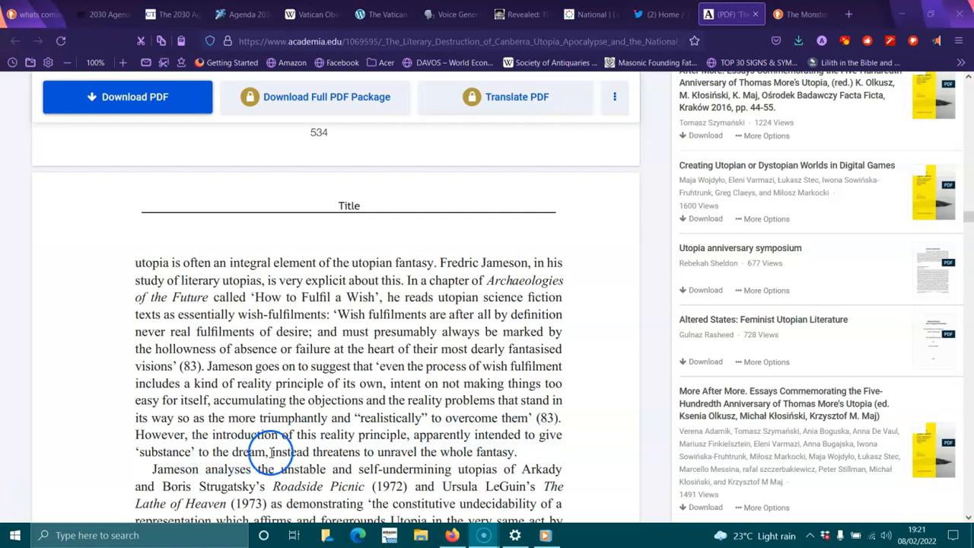
{"action": "mouse_move", "coordinate": [450, 455]}
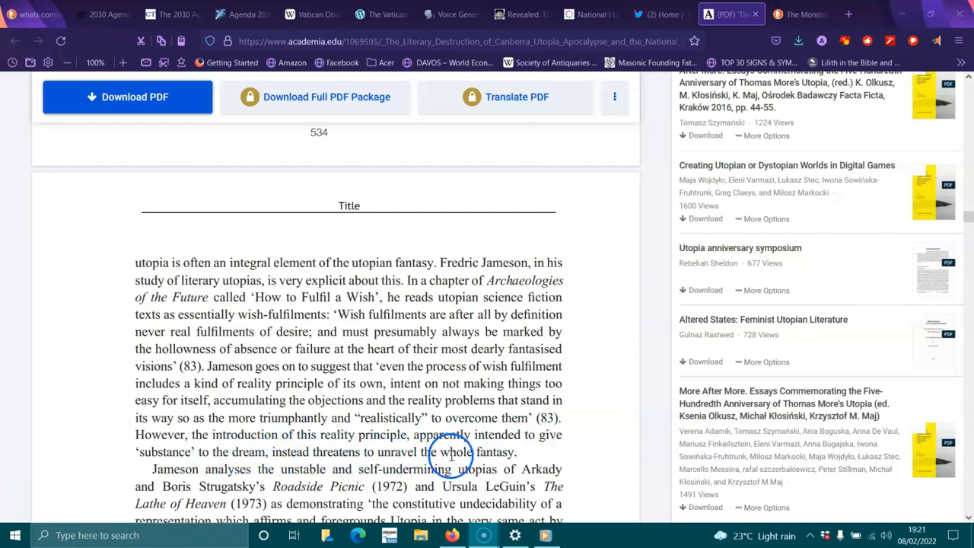
{"action": "scroll", "scroll_direction": "down", "scroll_amount": 3}
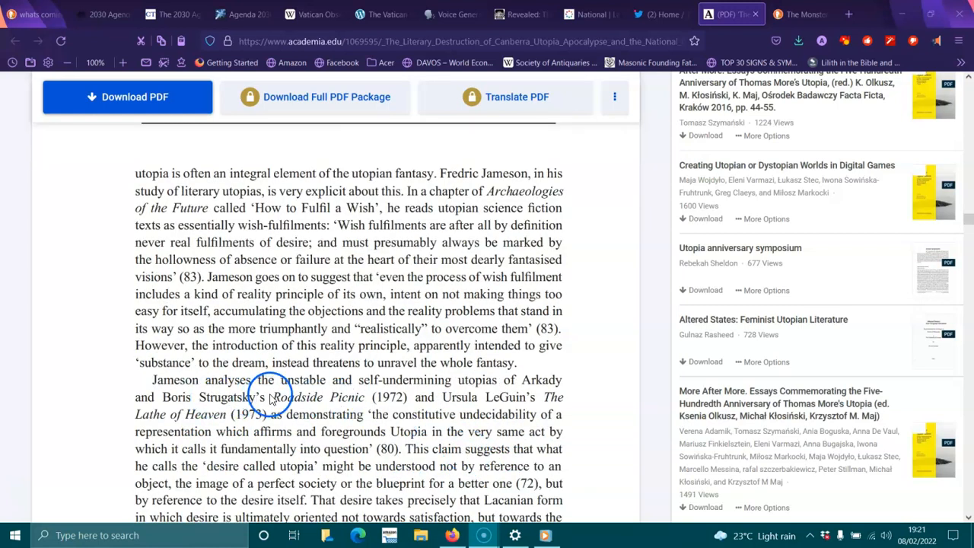
{"action": "mouse_move", "coordinate": [461, 381]}
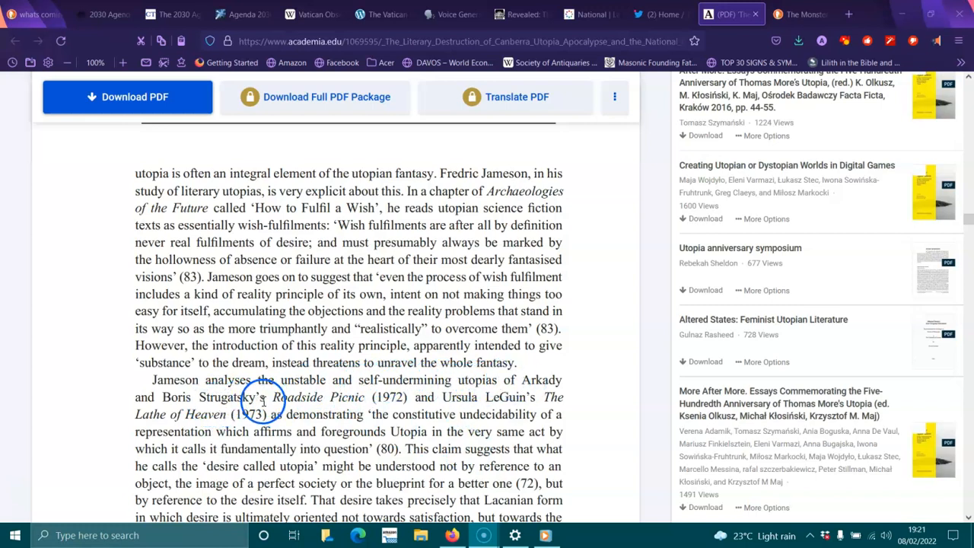
{"action": "mouse_move", "coordinate": [383, 402]}
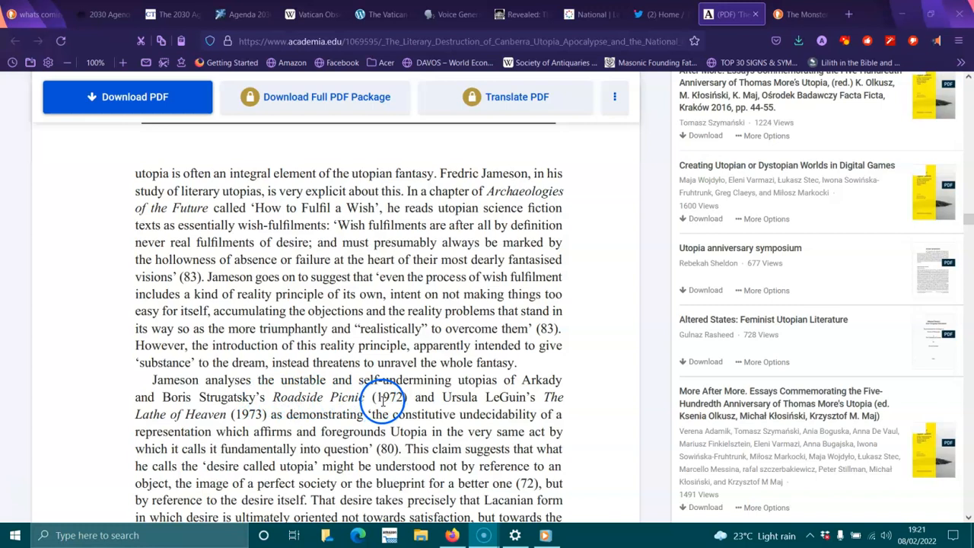
{"action": "mouse_move", "coordinate": [545, 403]}
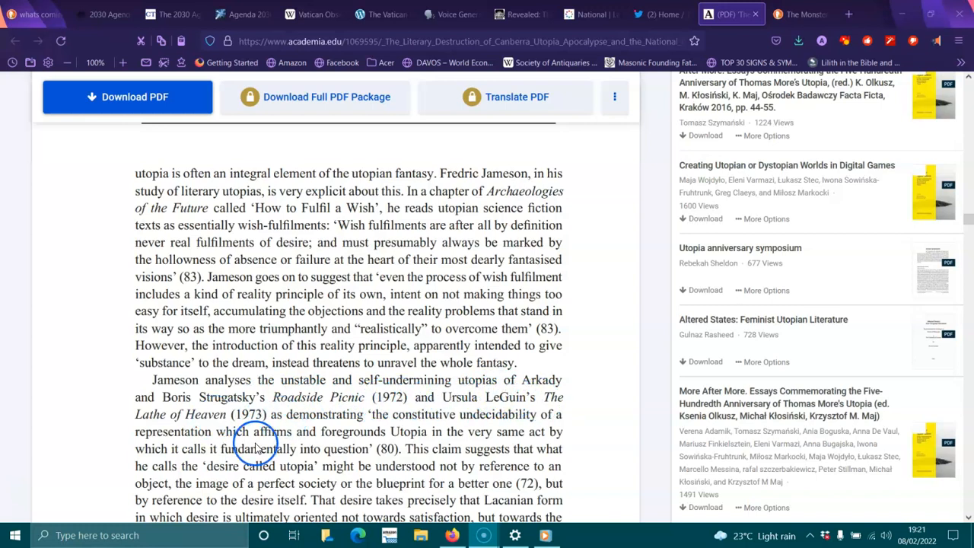
{"action": "mouse_move", "coordinate": [404, 426]}
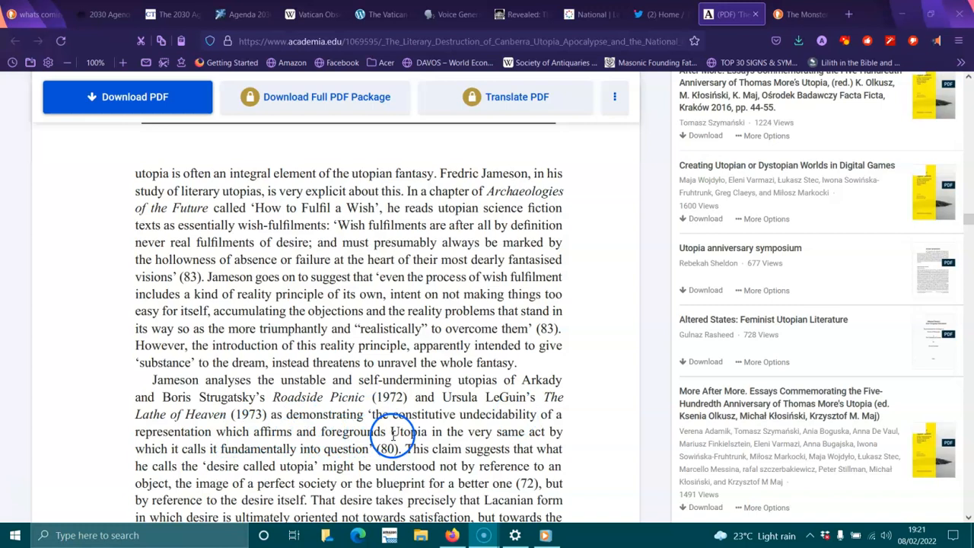
{"action": "mouse_move", "coordinate": [505, 435]}
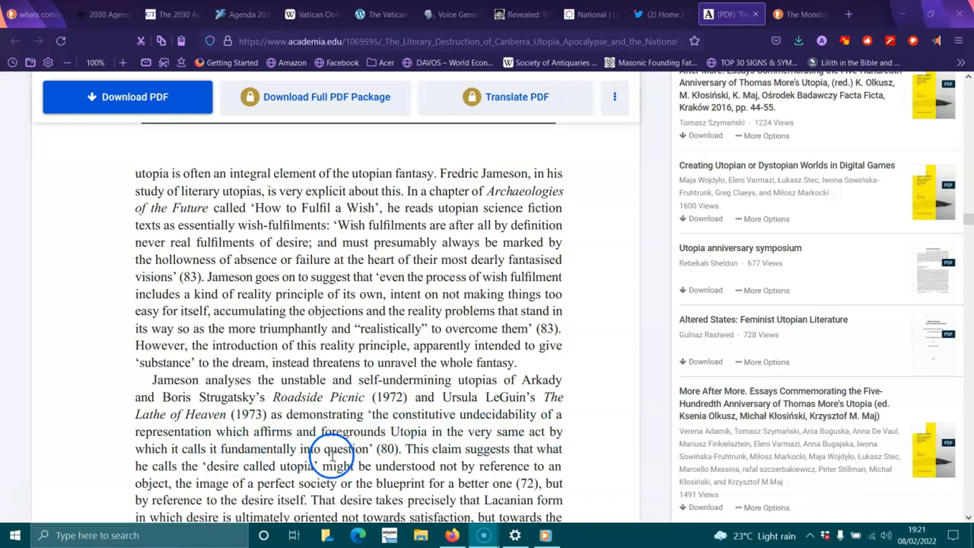
{"action": "mouse_move", "coordinate": [510, 450]}
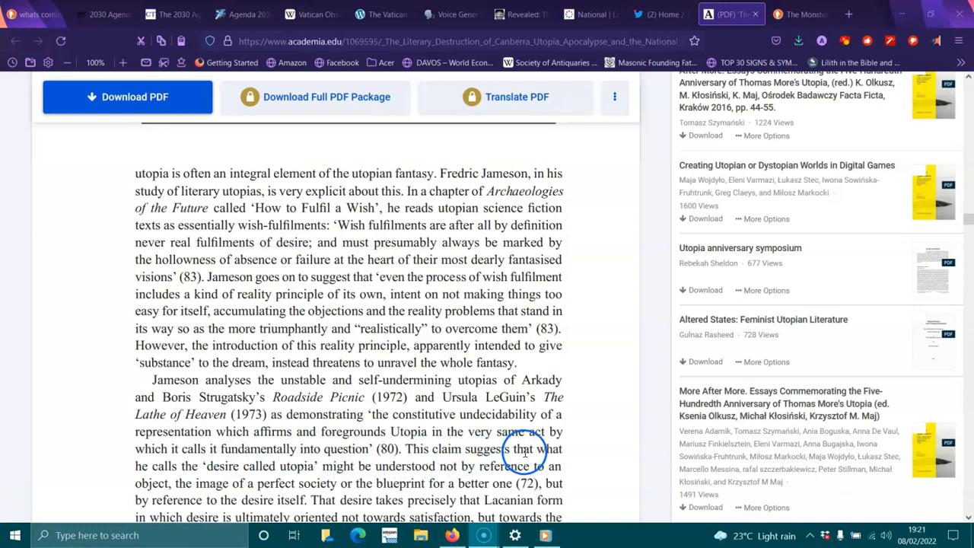
{"action": "mouse_move", "coordinate": [311, 471]}
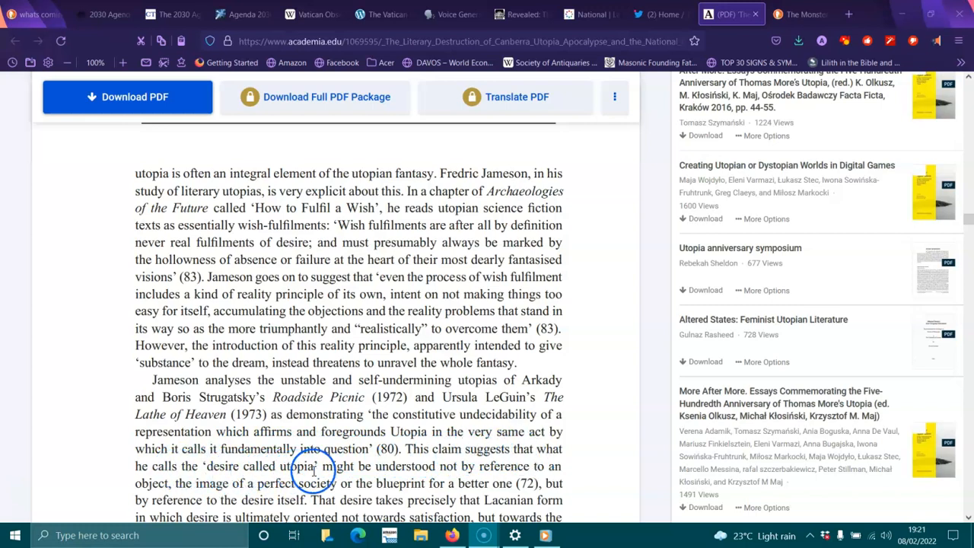
{"action": "mouse_move", "coordinate": [518, 465]}
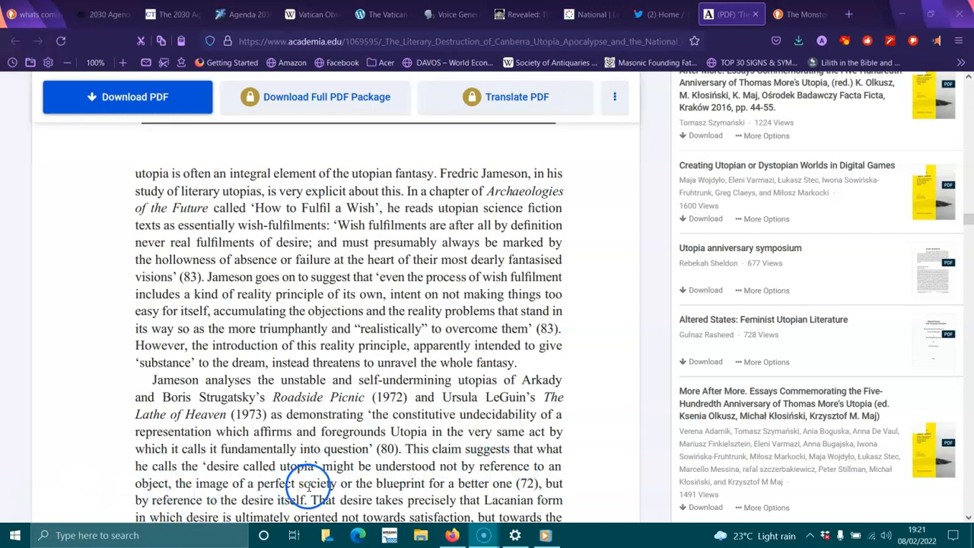
{"action": "mouse_move", "coordinate": [545, 482]}
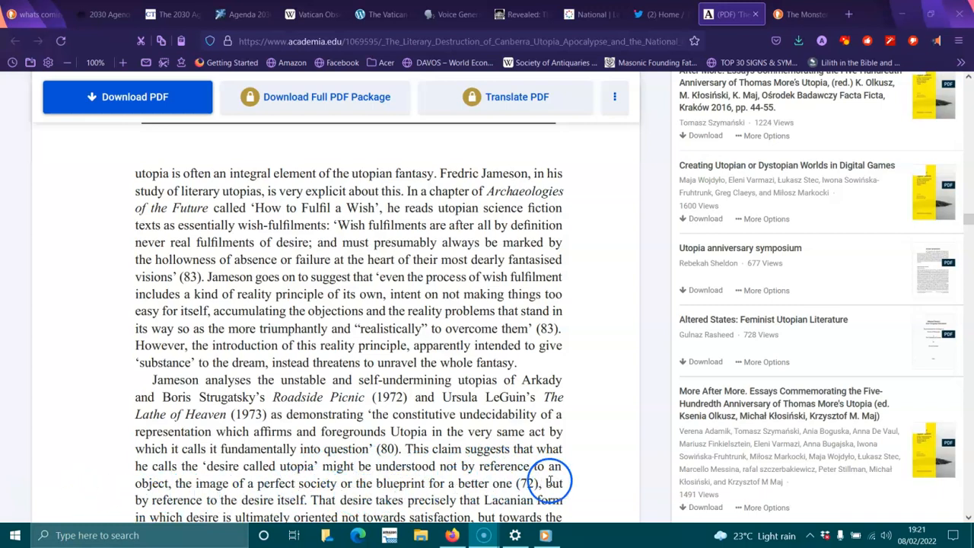
{"action": "mouse_move", "coordinate": [337, 493]}
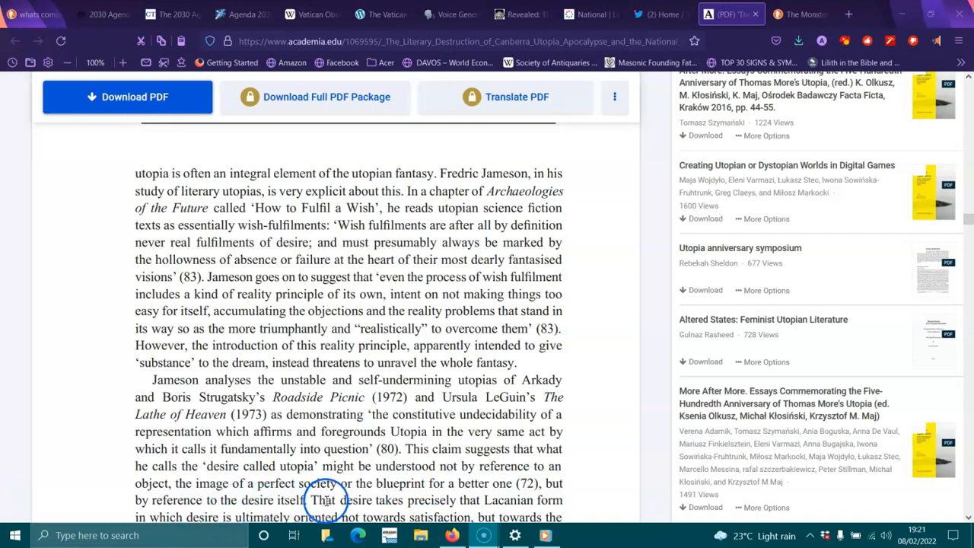
{"action": "mouse_move", "coordinate": [516, 502]}
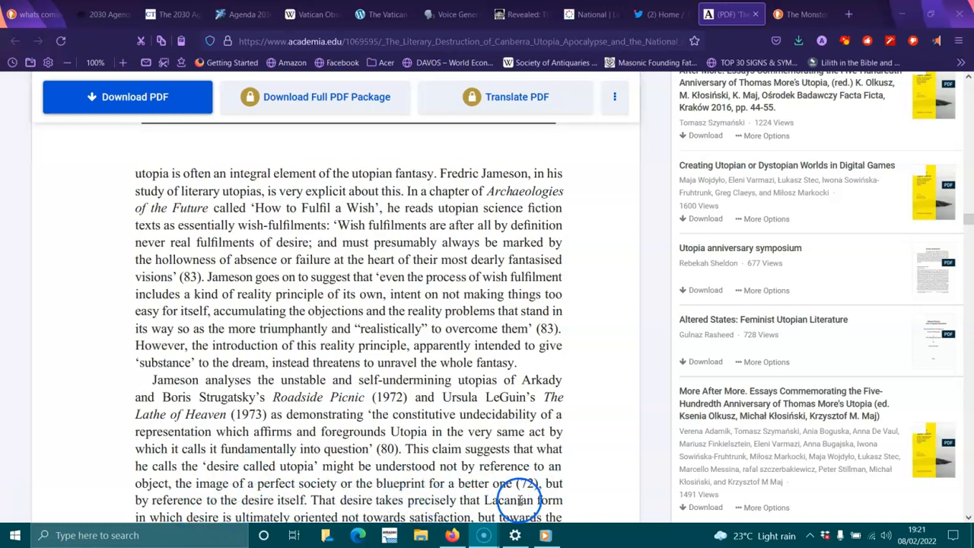
- Scroll down until Alan Sheridan's block quotation on need, demand and desire is readable
{"action": "scroll", "scroll_direction": "down", "scroll_amount": 3}
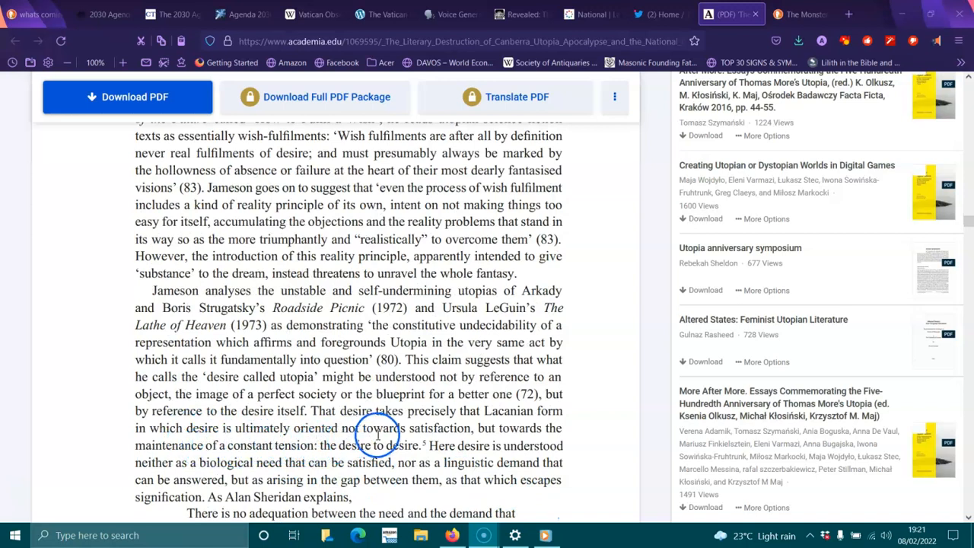
{"action": "mouse_move", "coordinate": [283, 429]}
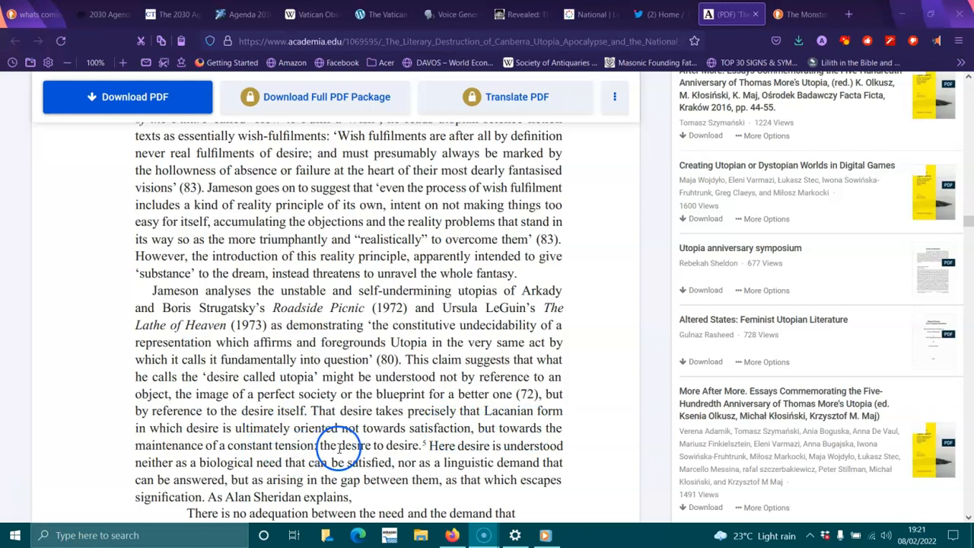
{"action": "mouse_move", "coordinate": [457, 456]}
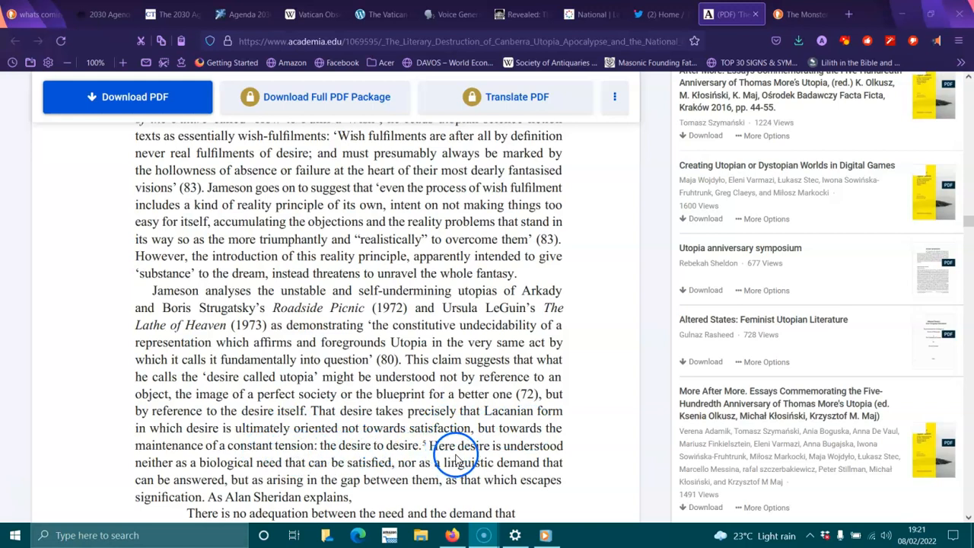
{"action": "mouse_move", "coordinate": [200, 472]}
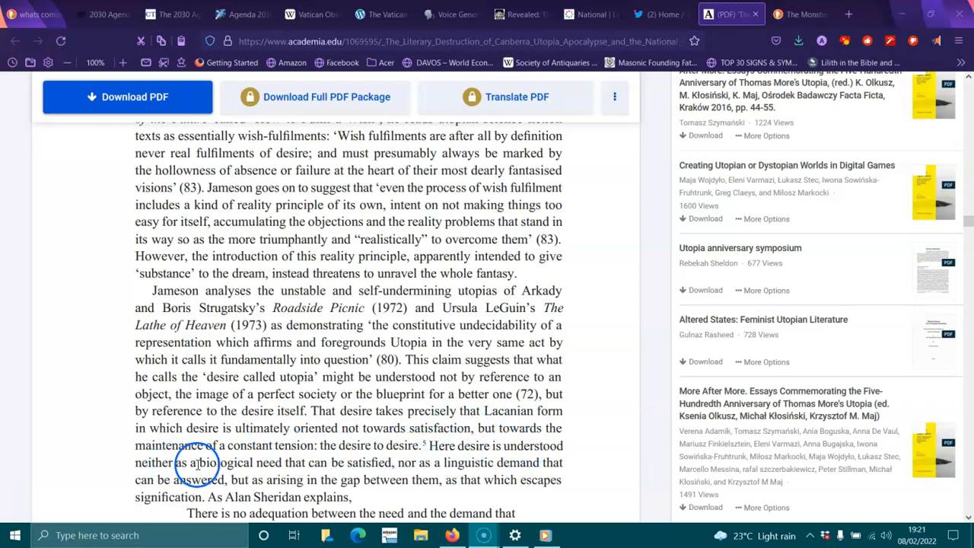
{"action": "mouse_move", "coordinate": [404, 469]}
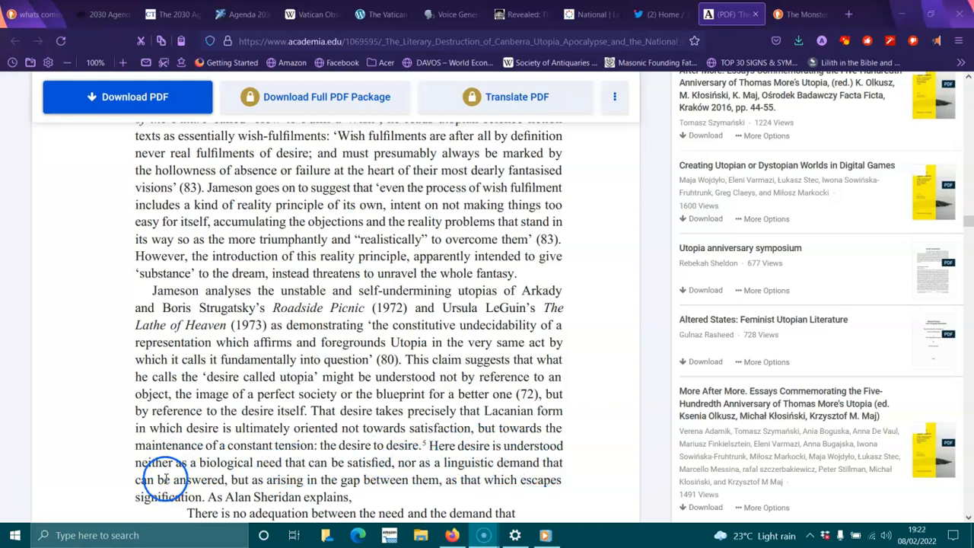
{"action": "mouse_move", "coordinate": [368, 488]}
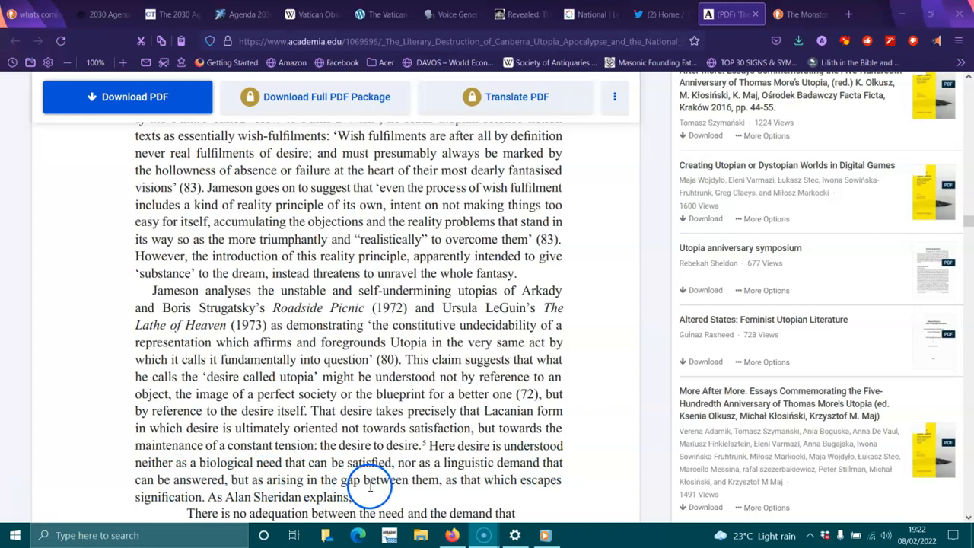
{"action": "mouse_move", "coordinate": [85, 502]}
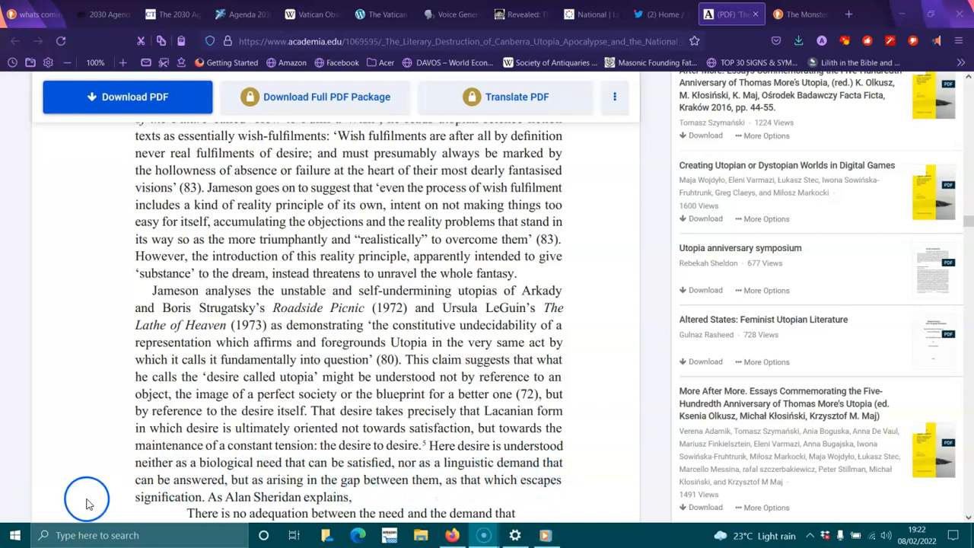
{"action": "scroll", "scroll_direction": "down", "scroll_amount": 3}
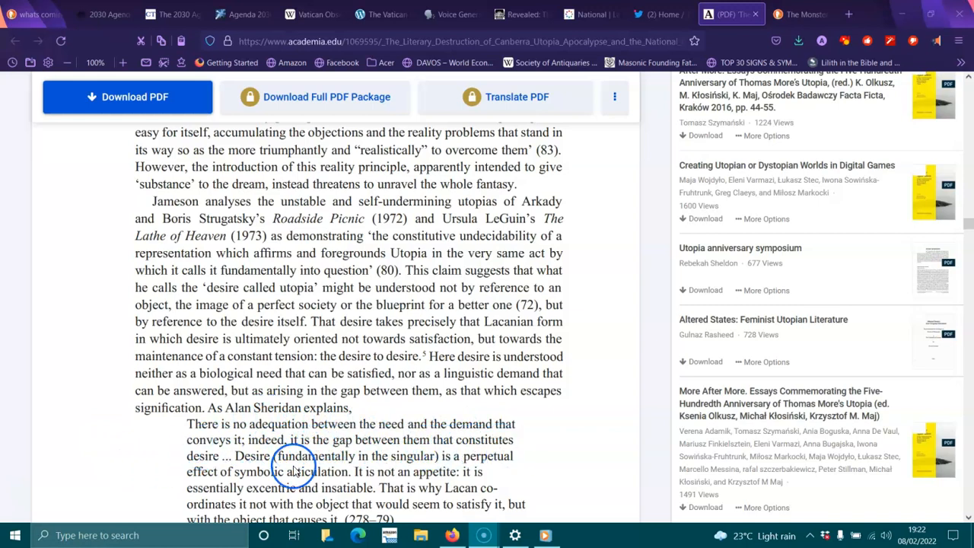
{"action": "mouse_move", "coordinate": [414, 459]}
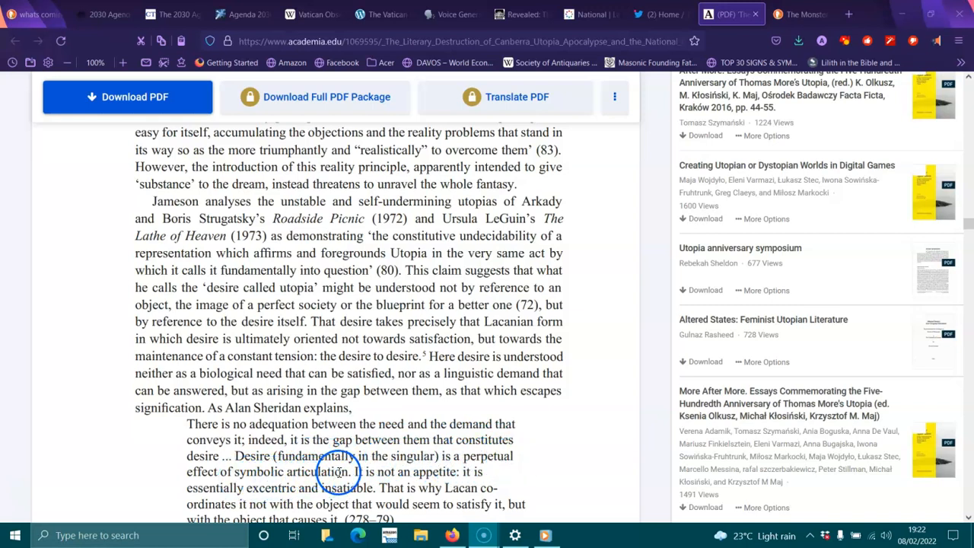
{"action": "mouse_move", "coordinate": [441, 472]}
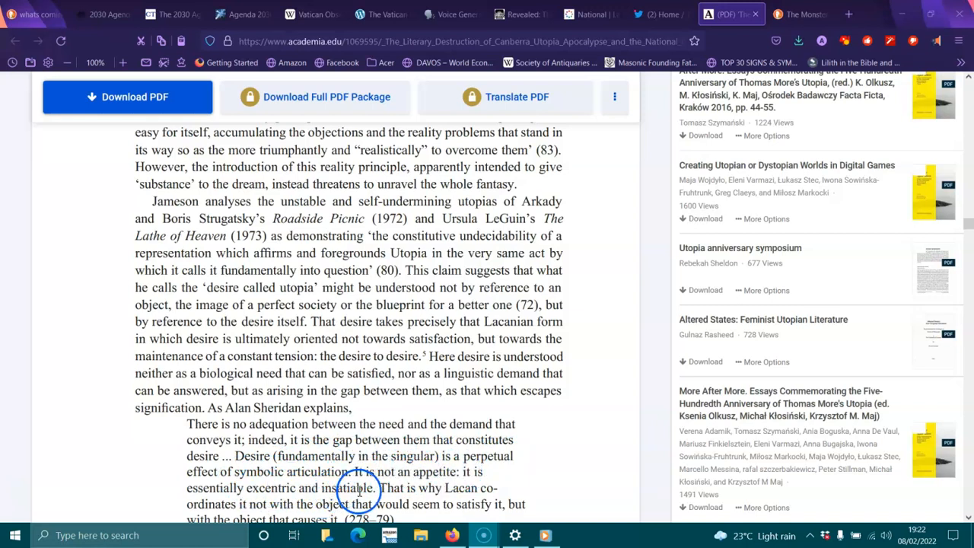
{"action": "mouse_move", "coordinate": [262, 521]}
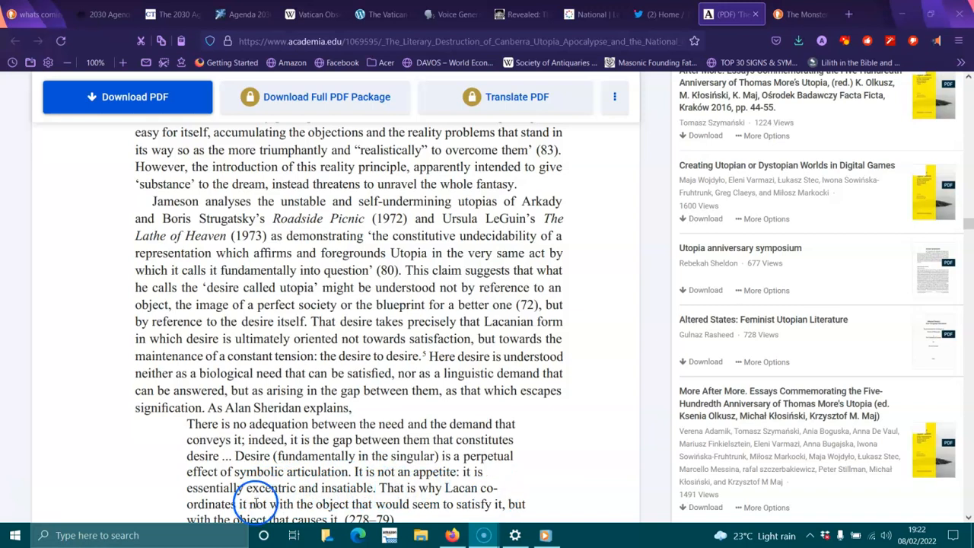
- Scroll down to Jameson's 'We need a nobler word' quotation and footnote 5 at the page foot
{"action": "scroll", "scroll_direction": "down", "scroll_amount": 3}
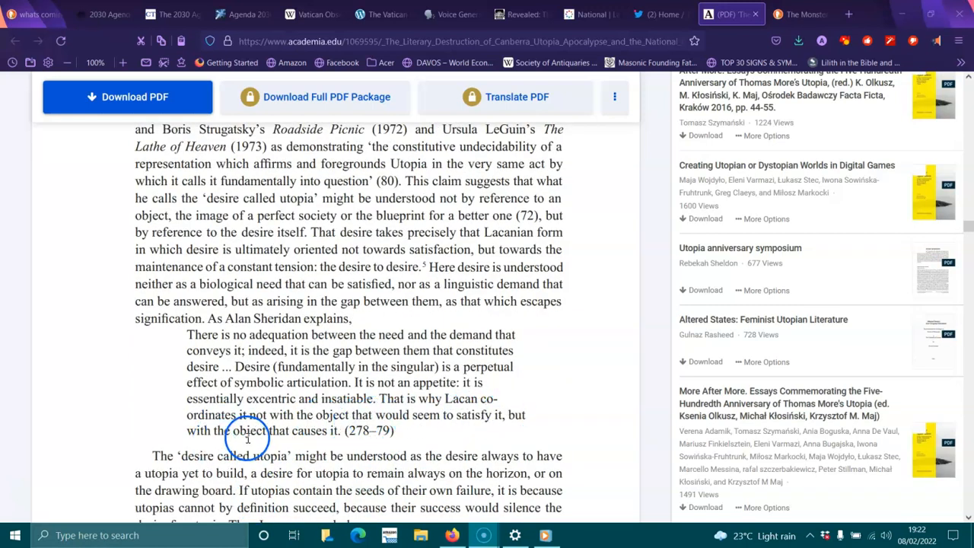
{"action": "scroll", "scroll_direction": "down", "scroll_amount": 3}
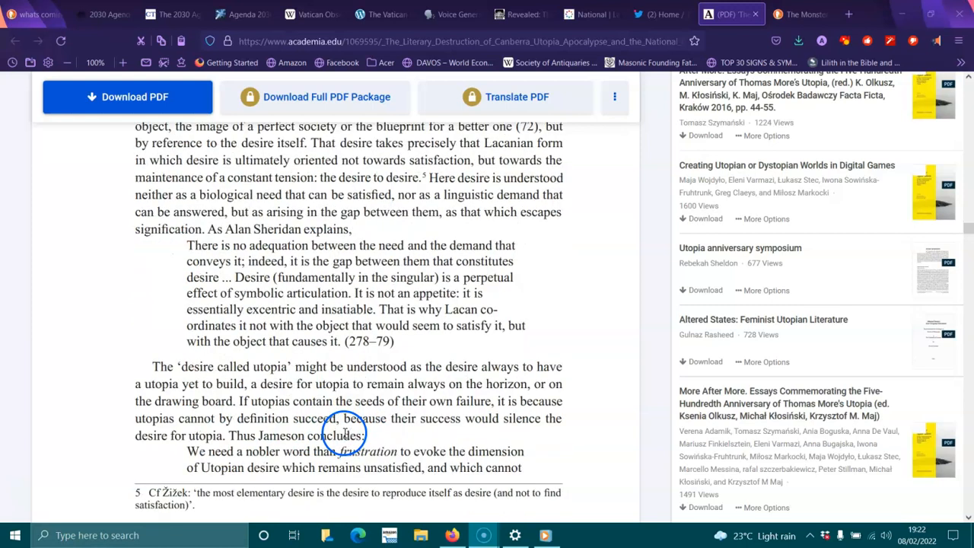
{"action": "mouse_move", "coordinate": [327, 378]}
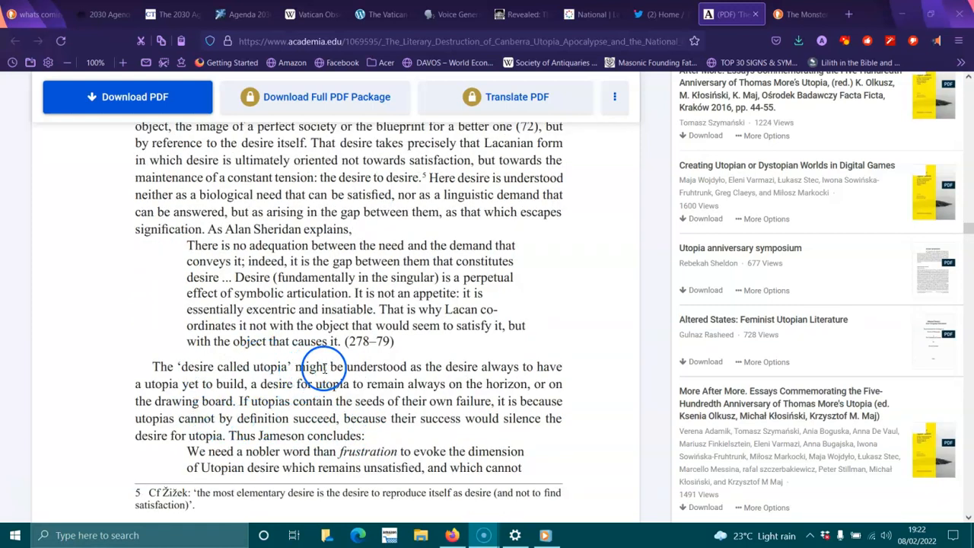
{"action": "mouse_move", "coordinate": [508, 367]}
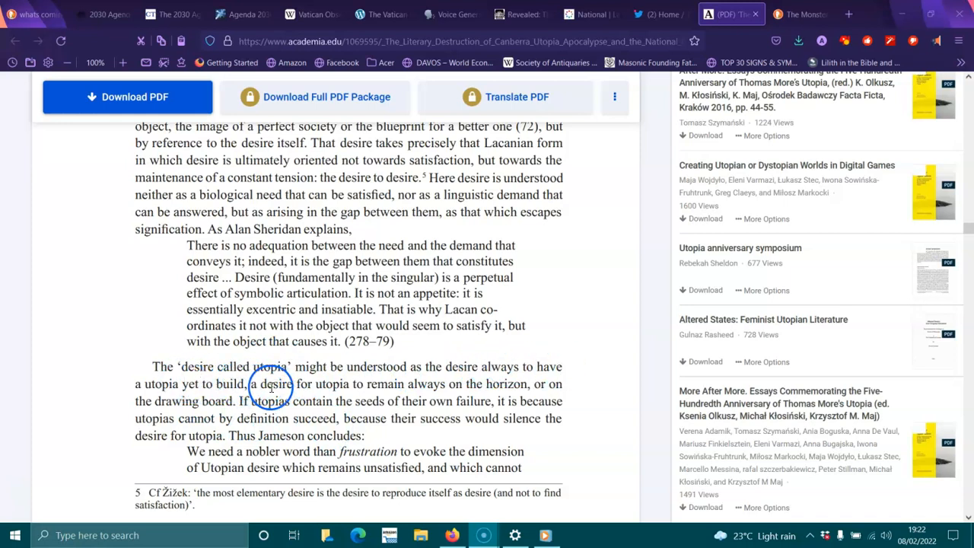
{"action": "mouse_move", "coordinate": [463, 383]}
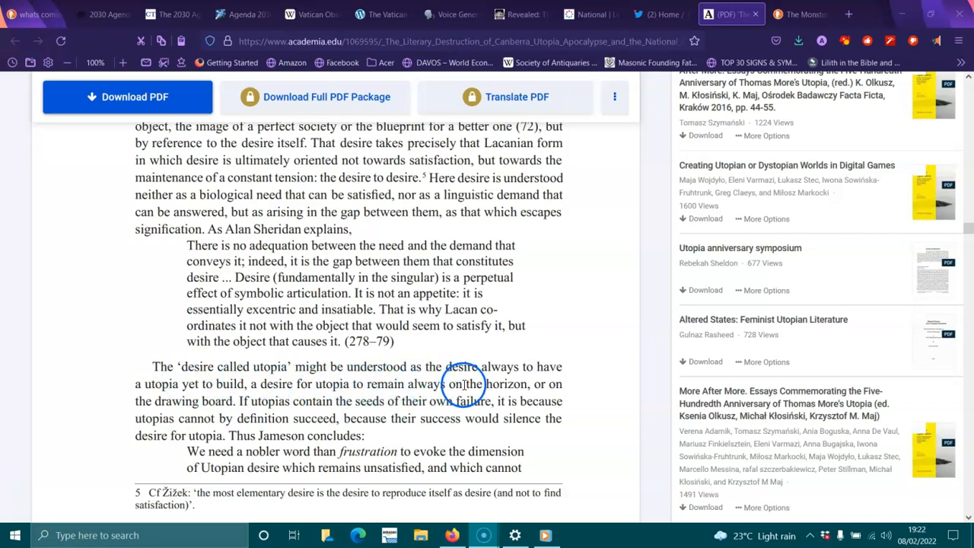
{"action": "mouse_move", "coordinate": [243, 402]}
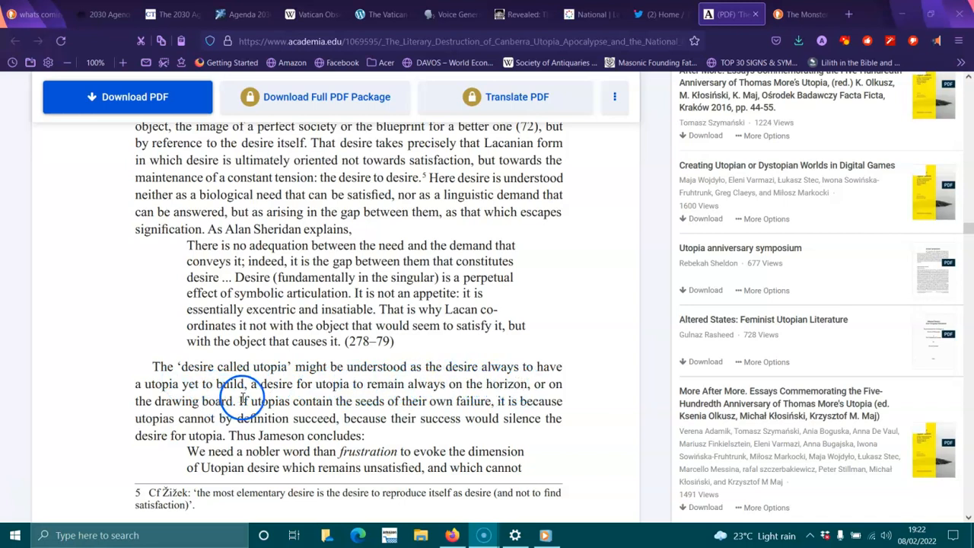
{"action": "mouse_move", "coordinate": [464, 410]}
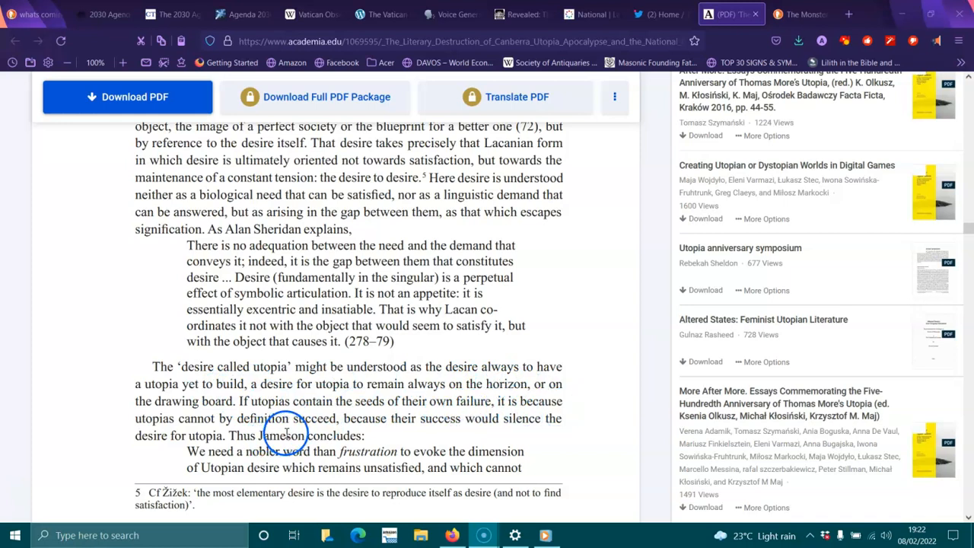
{"action": "mouse_move", "coordinate": [313, 429]}
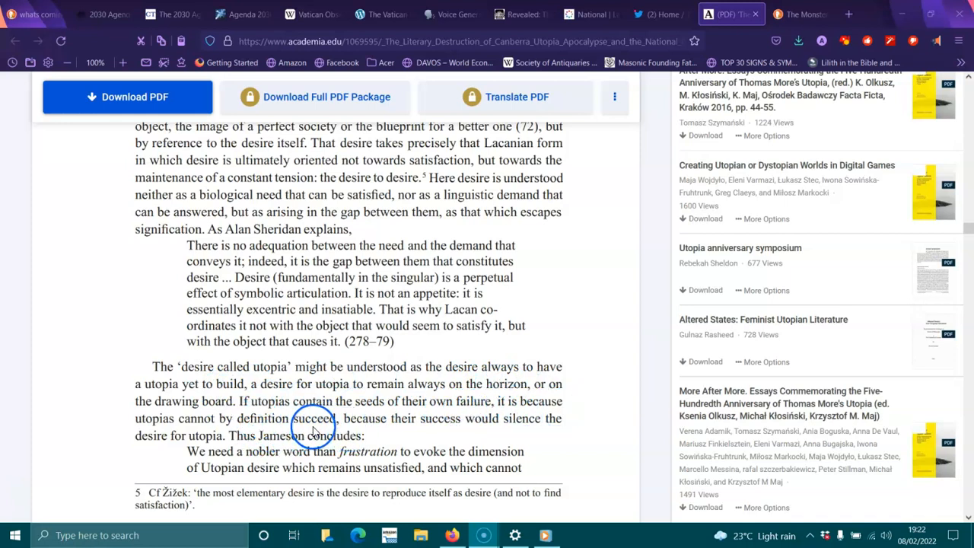
{"action": "mouse_move", "coordinate": [516, 423]}
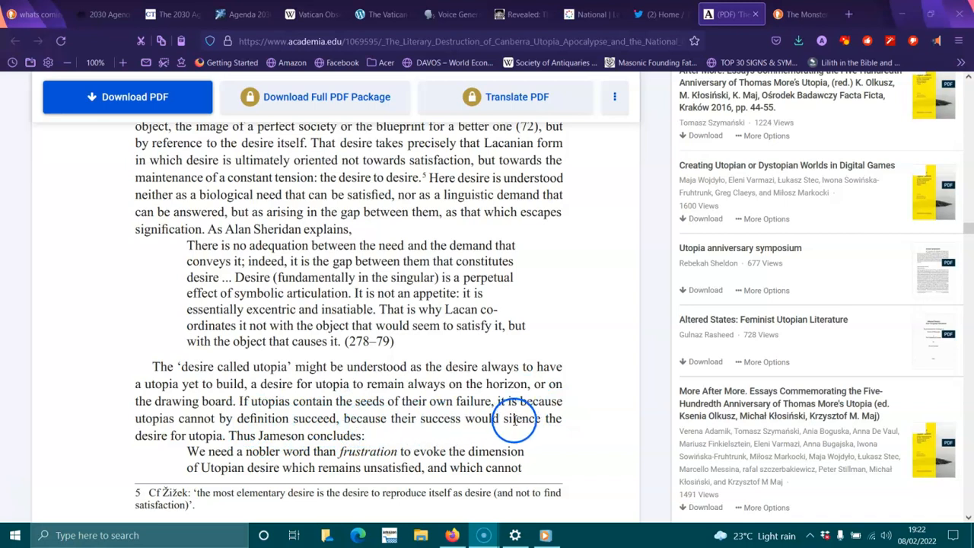
{"action": "mouse_move", "coordinate": [248, 447]}
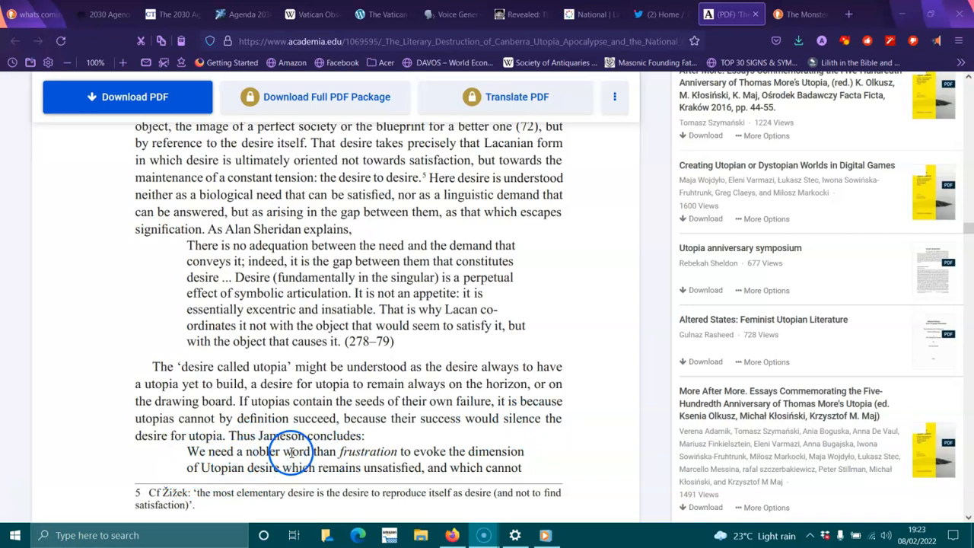
{"action": "mouse_move", "coordinate": [458, 451]}
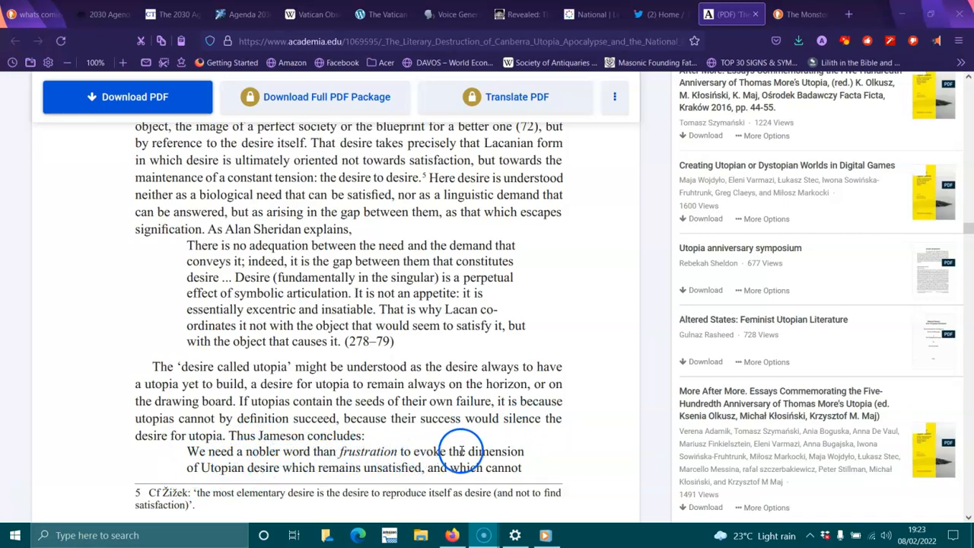
{"action": "mouse_move", "coordinate": [274, 472]}
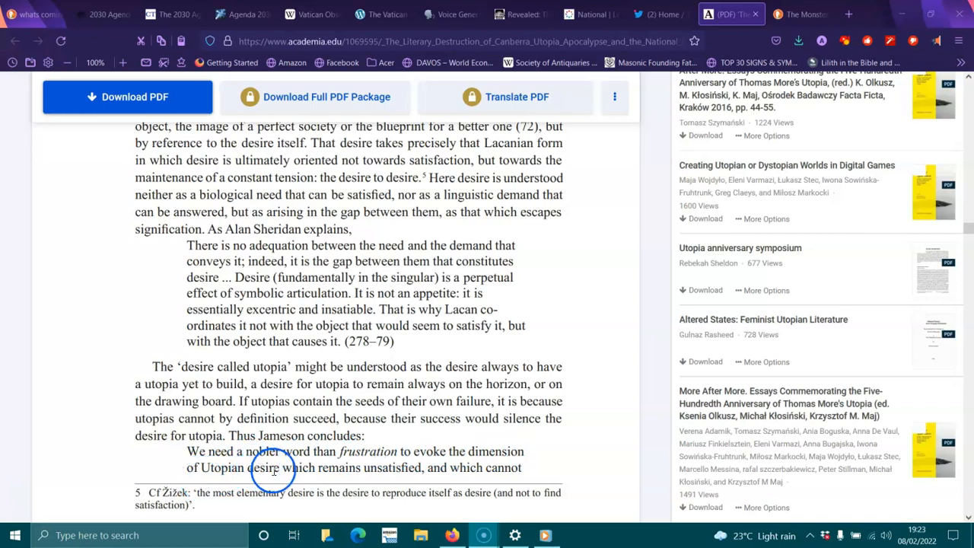
{"action": "mouse_move", "coordinate": [436, 469]}
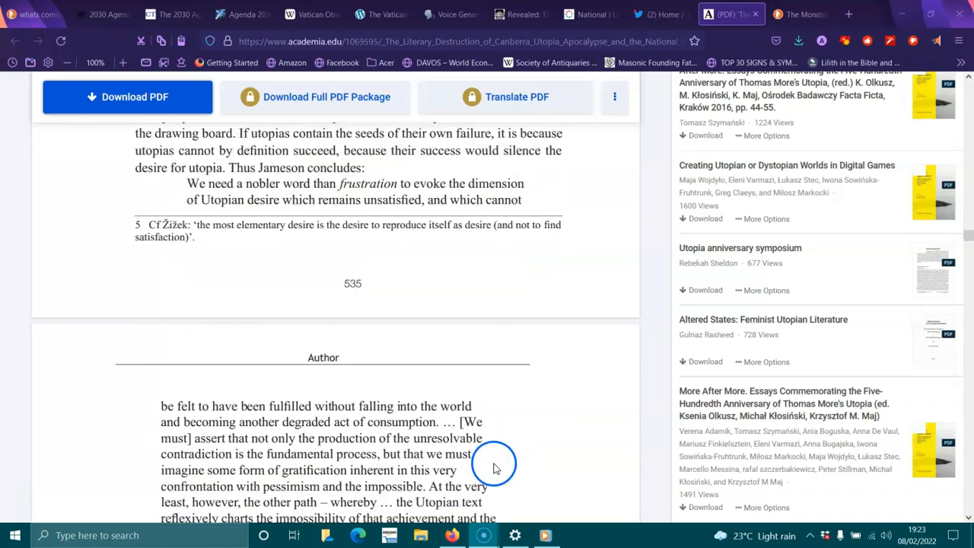
{"action": "mouse_move", "coordinate": [266, 421]}
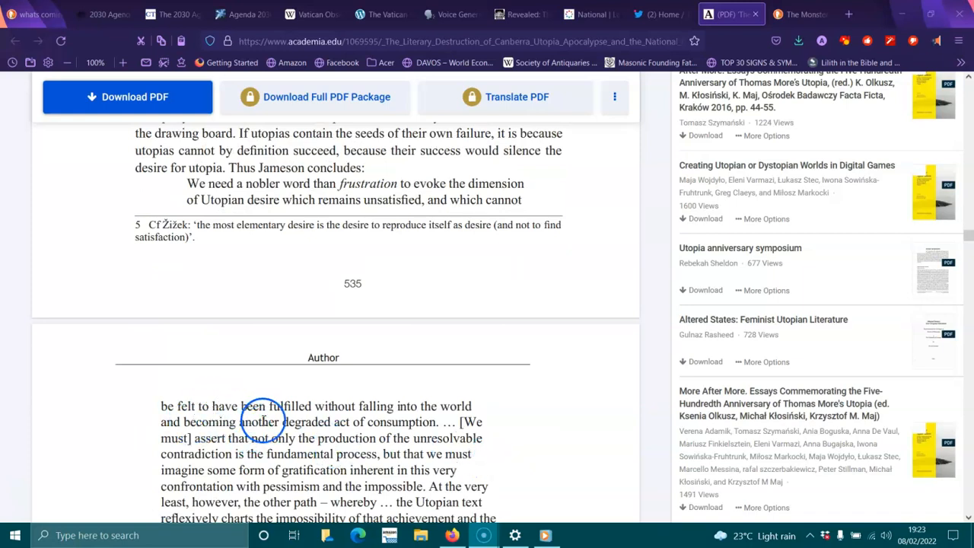
{"action": "mouse_move", "coordinate": [229, 423]}
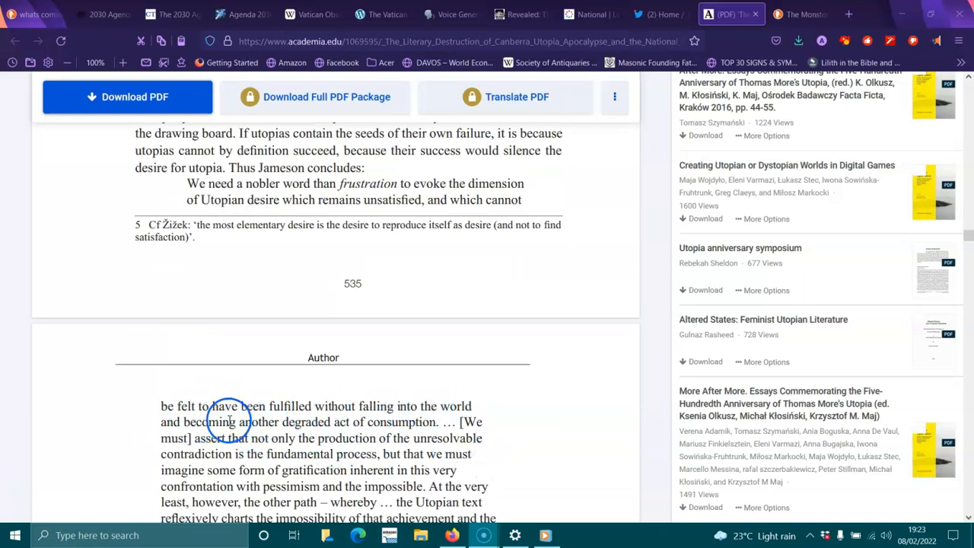
{"action": "mouse_move", "coordinate": [319, 440]}
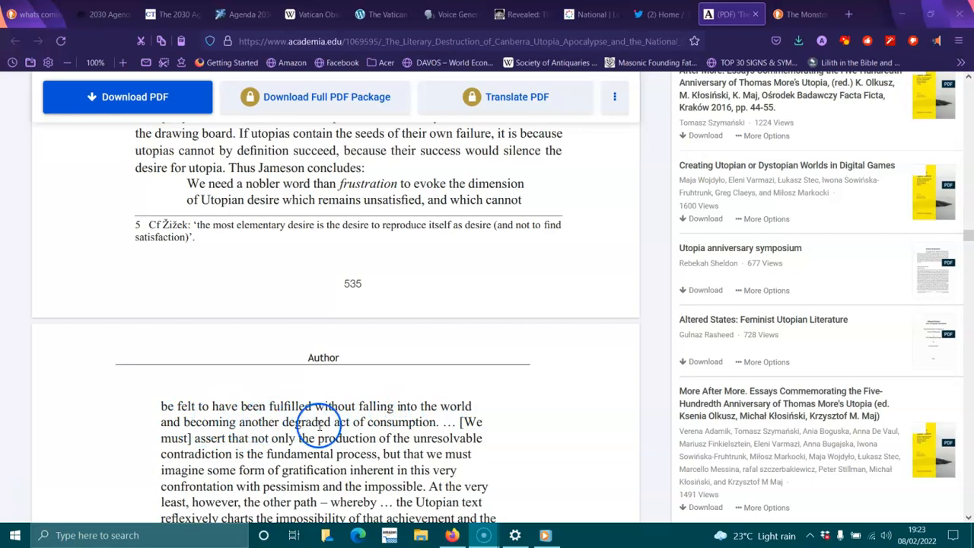
{"action": "mouse_move", "coordinate": [271, 454]}
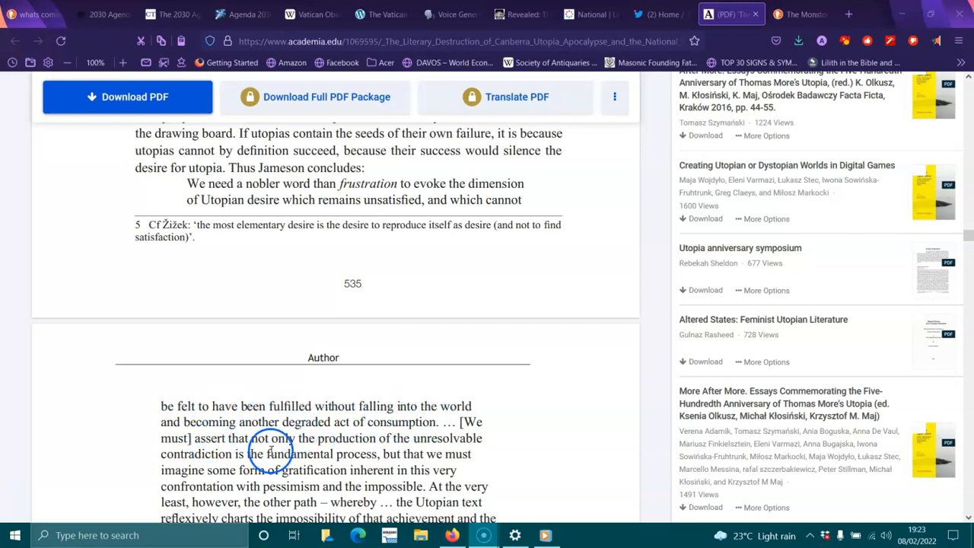
{"action": "mouse_move", "coordinate": [347, 453]}
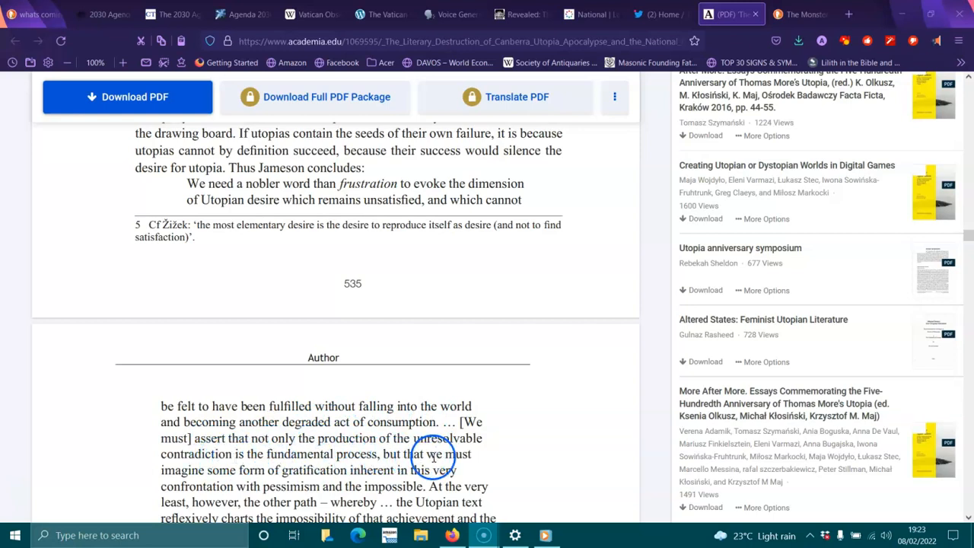
{"action": "mouse_move", "coordinate": [256, 476]}
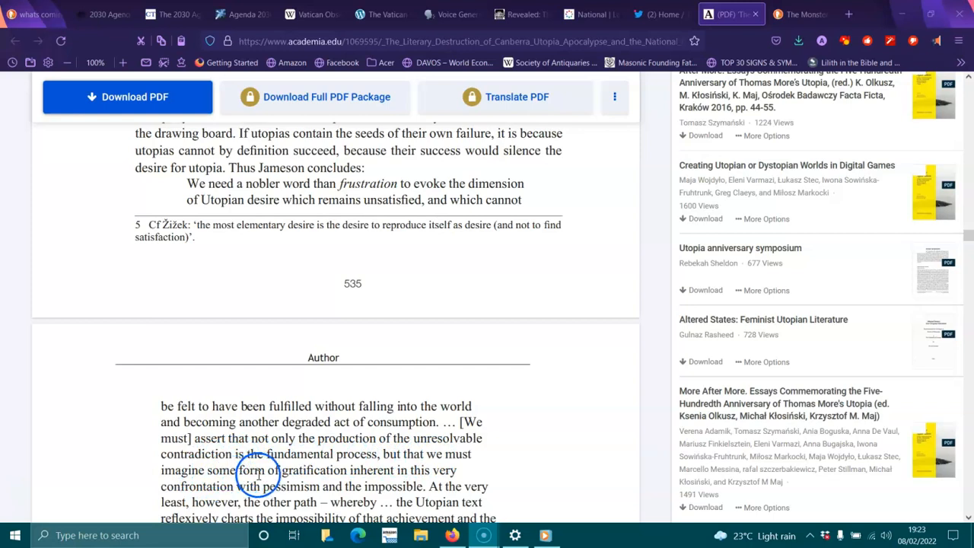
{"action": "mouse_move", "coordinate": [399, 472]}
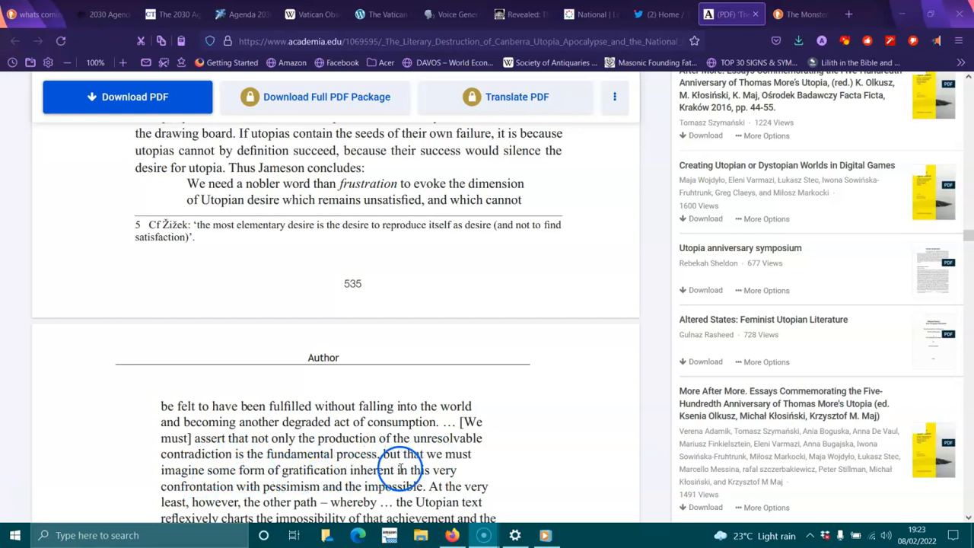
- Scroll down to the paragraph beginning 'The purpose of this rather extensive preamble'
{"action": "scroll", "scroll_direction": "down", "scroll_amount": 3}
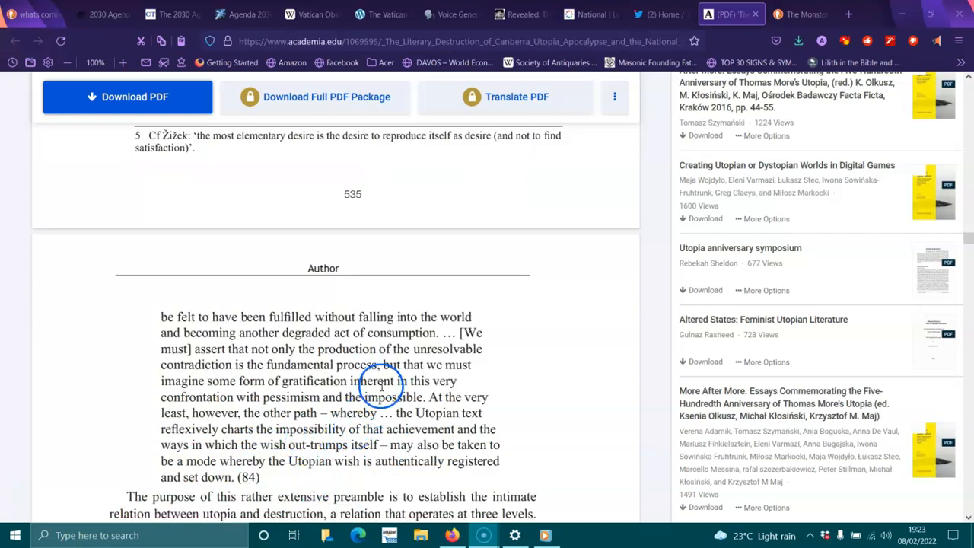
{"action": "mouse_move", "coordinate": [196, 403]}
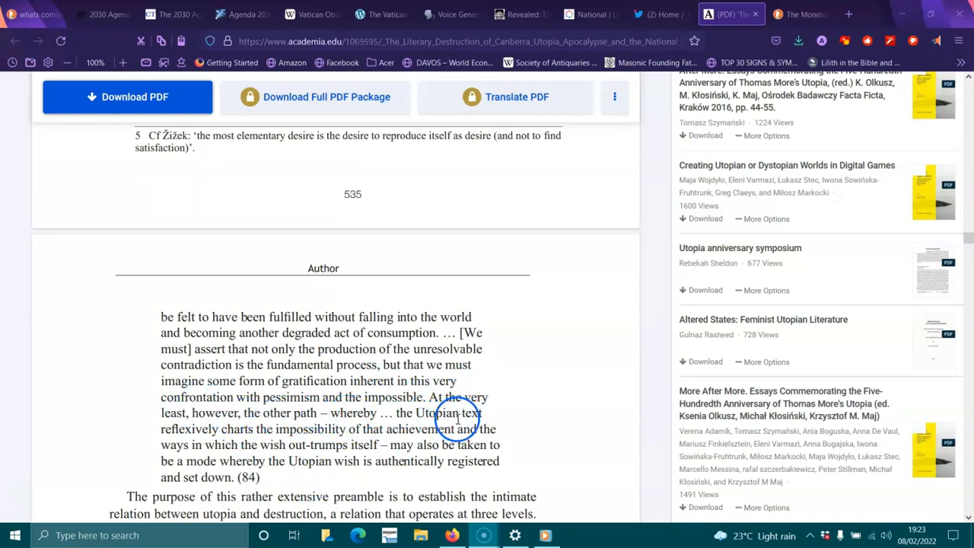
{"action": "mouse_move", "coordinate": [343, 434]}
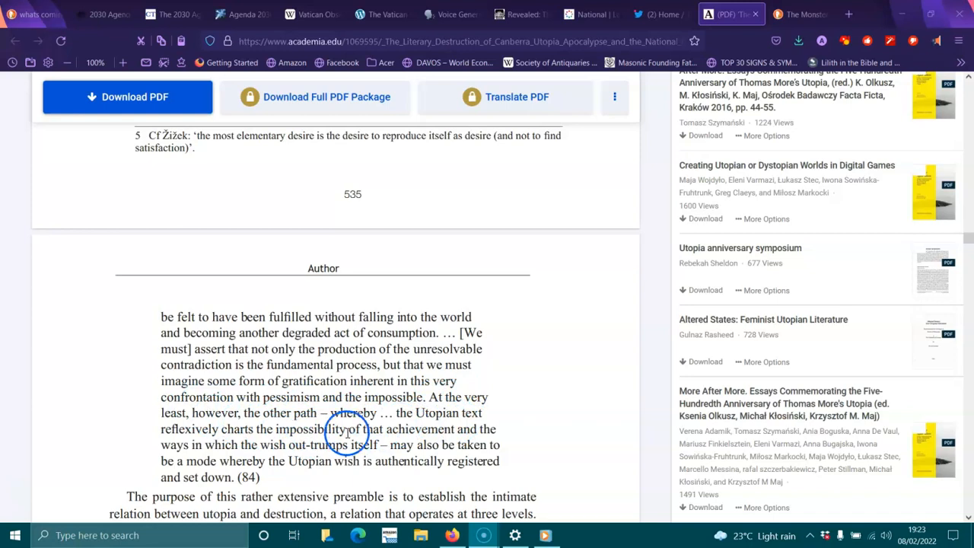
{"action": "mouse_move", "coordinate": [271, 449]}
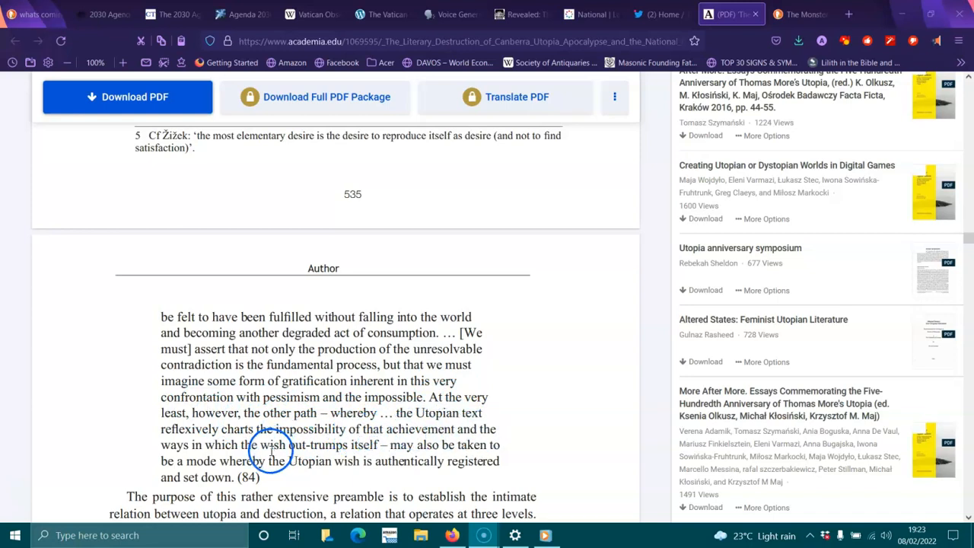
{"action": "mouse_move", "coordinate": [381, 447]}
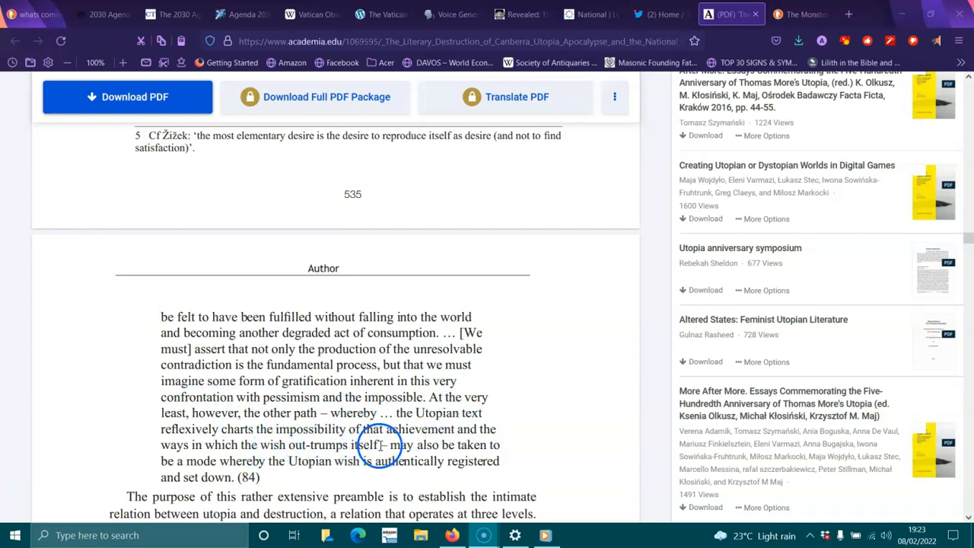
{"action": "mouse_move", "coordinate": [484, 449]}
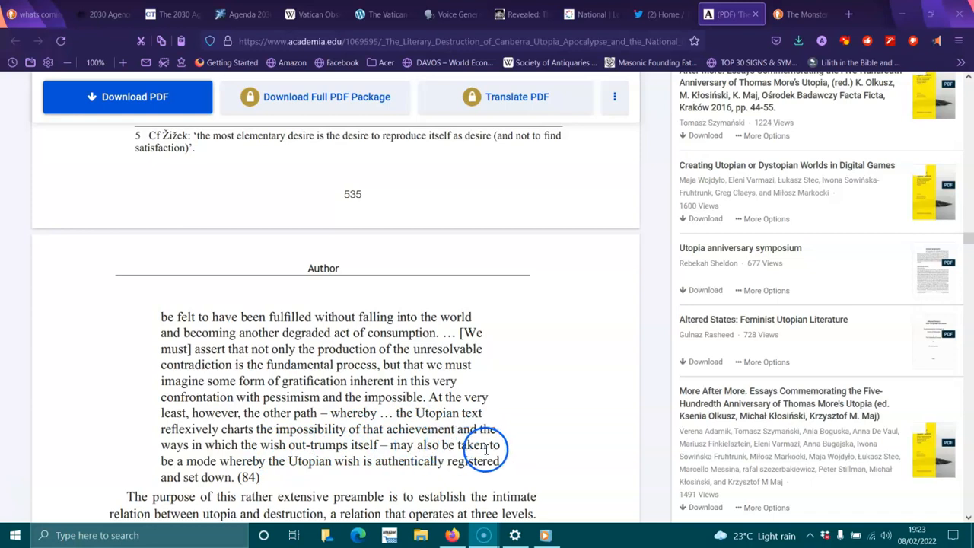
{"action": "mouse_move", "coordinate": [362, 476]}
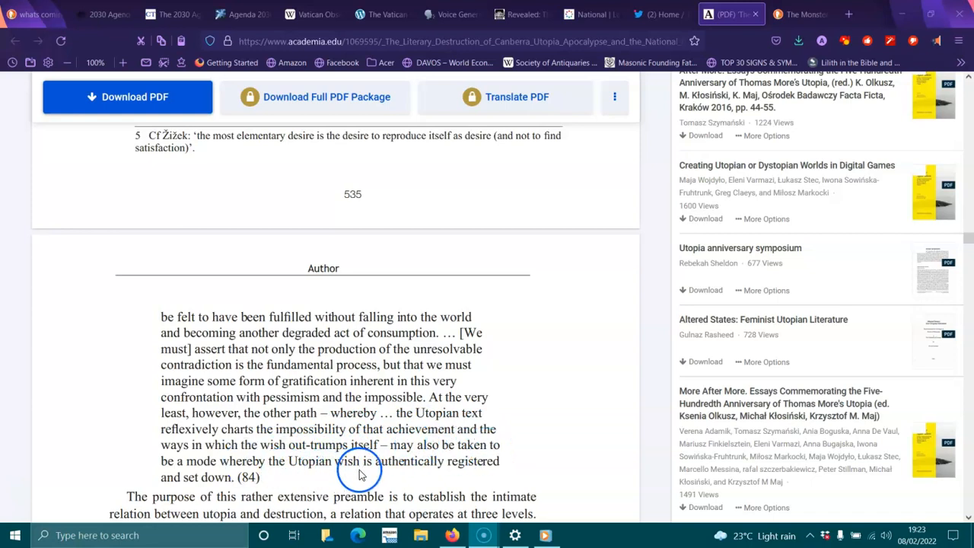
{"action": "scroll", "scroll_direction": "down", "scroll_amount": 3}
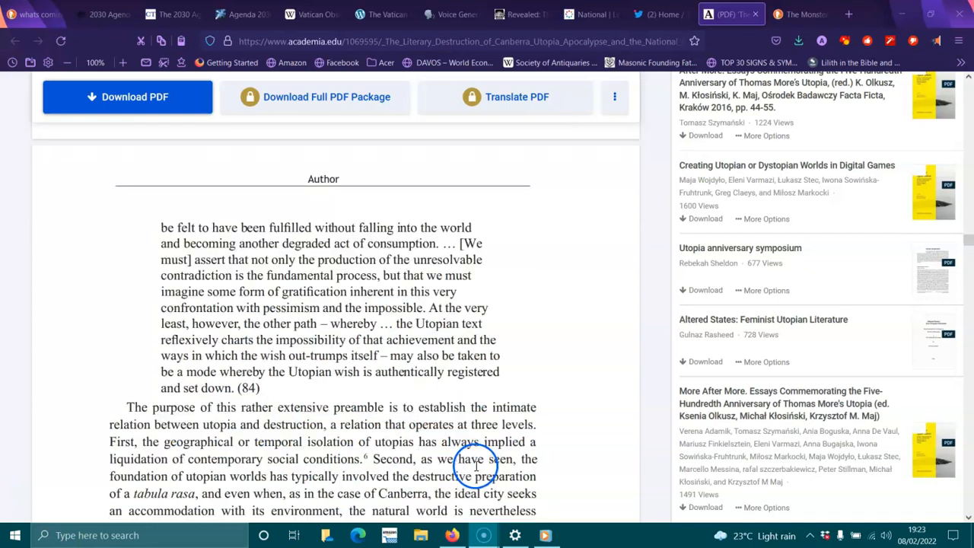
{"action": "scroll", "scroll_direction": "down", "scroll_amount": 3}
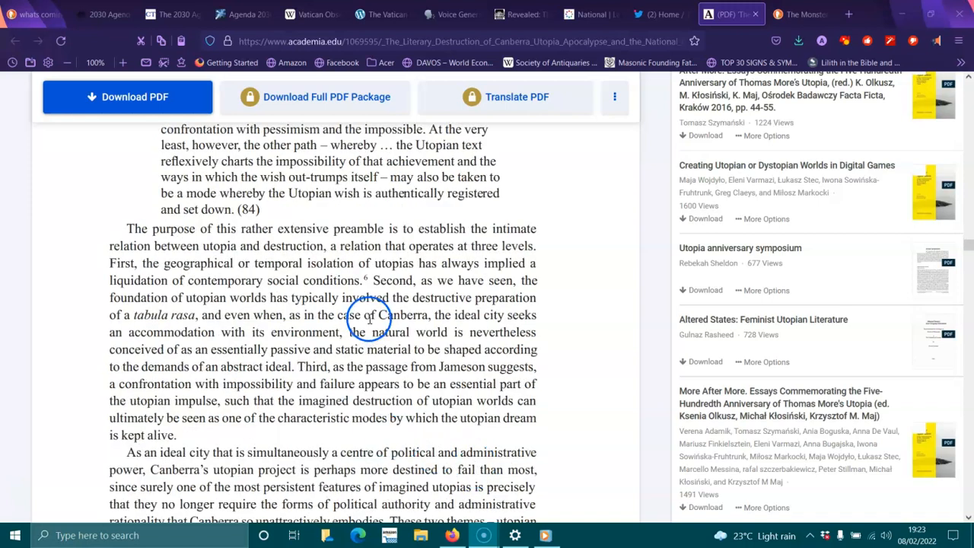
{"action": "mouse_move", "coordinate": [362, 233]}
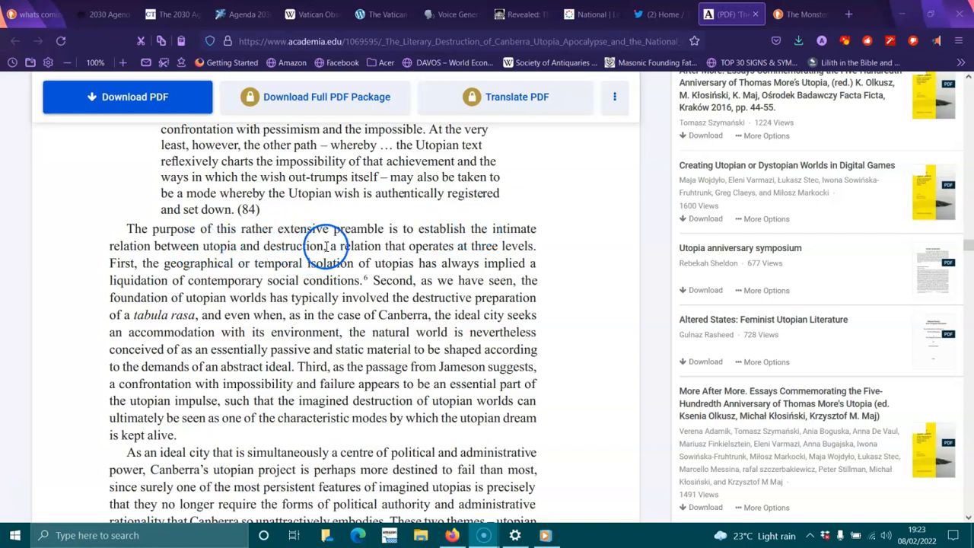
{"action": "mouse_move", "coordinate": [490, 246]}
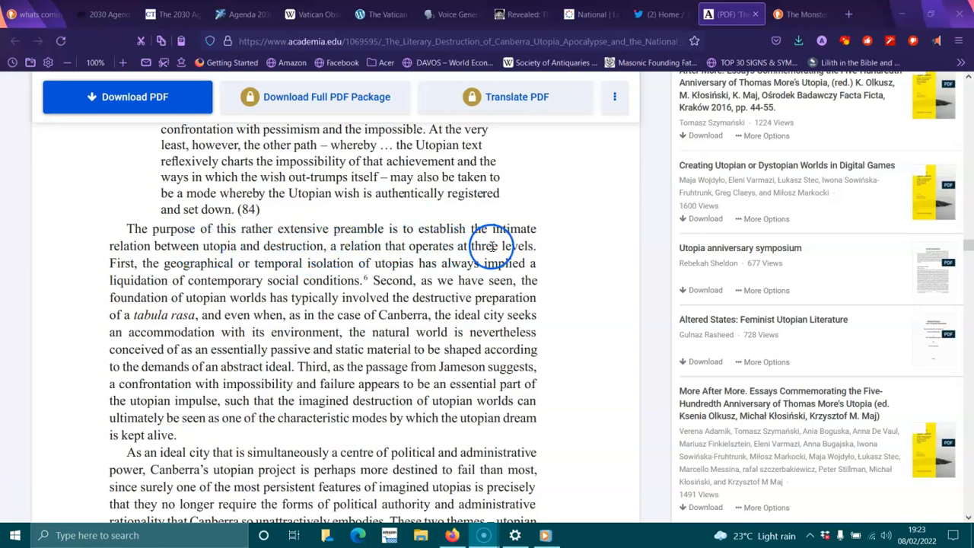
{"action": "mouse_move", "coordinate": [283, 262]}
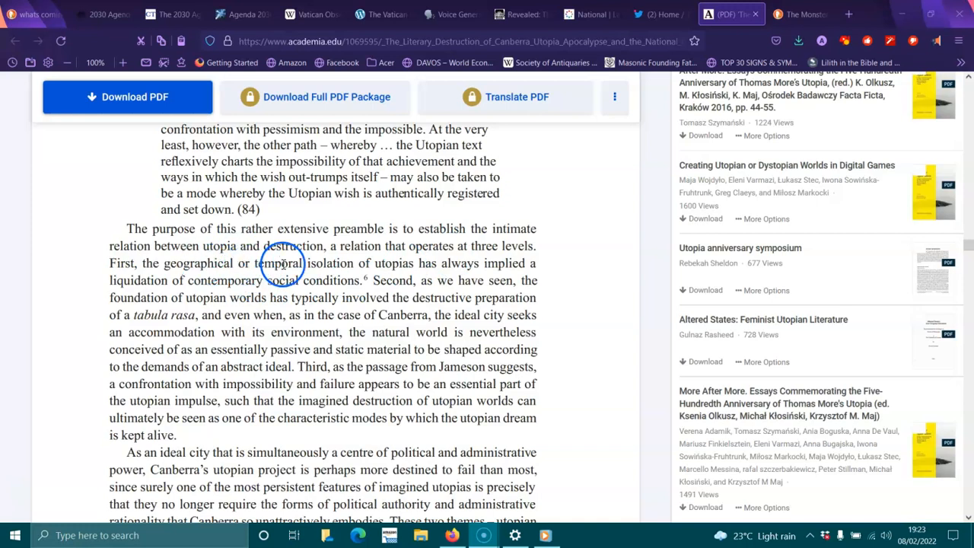
{"action": "mouse_move", "coordinate": [525, 270]}
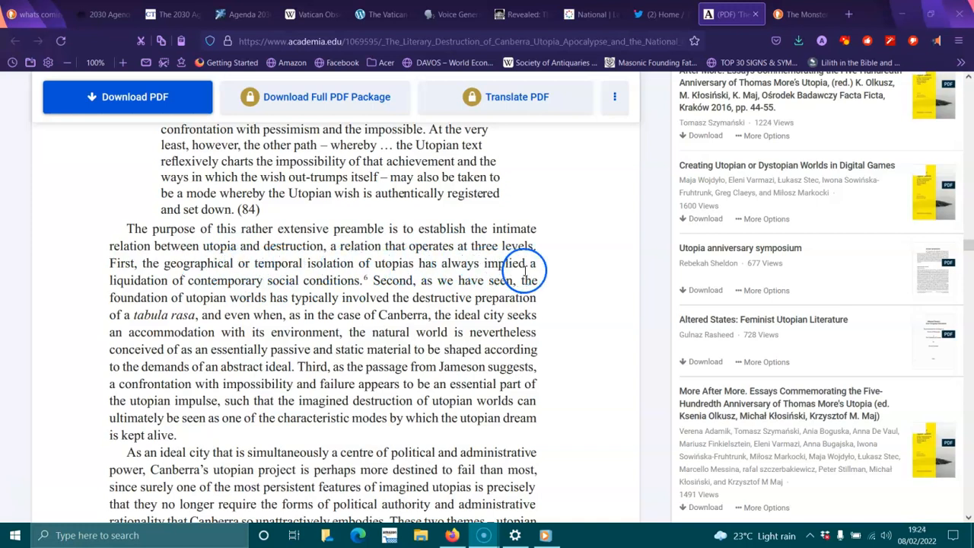
{"action": "mouse_move", "coordinate": [271, 280]}
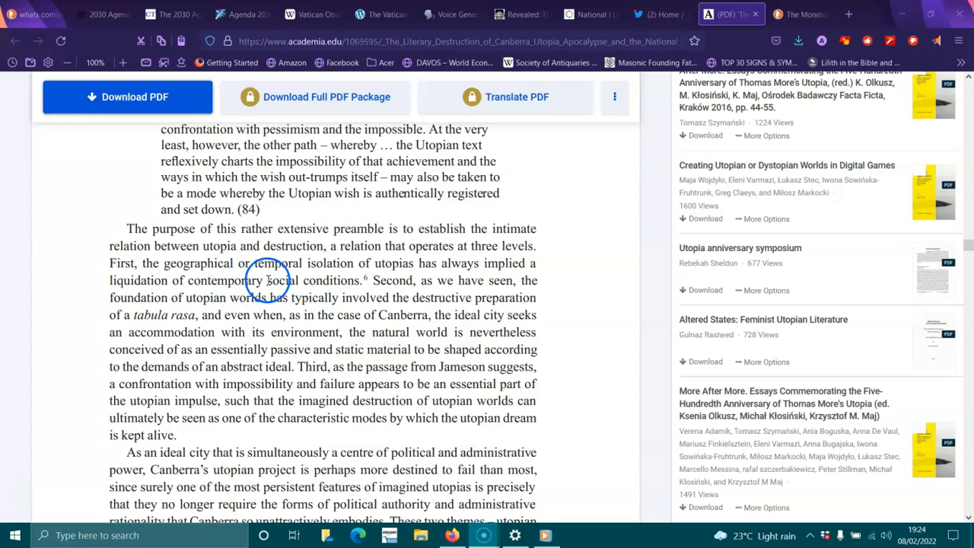
{"action": "mouse_move", "coordinate": [403, 289]}
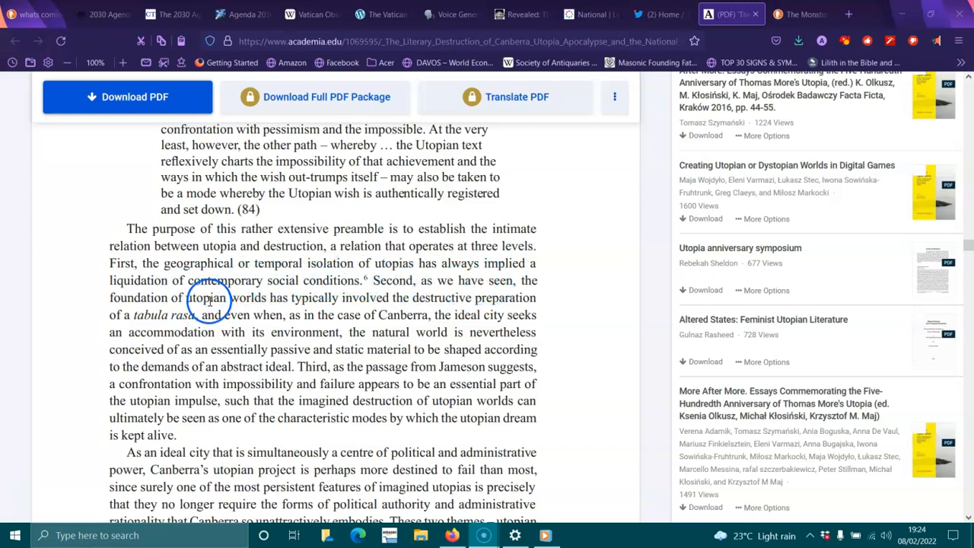
{"action": "mouse_move", "coordinate": [373, 307]}
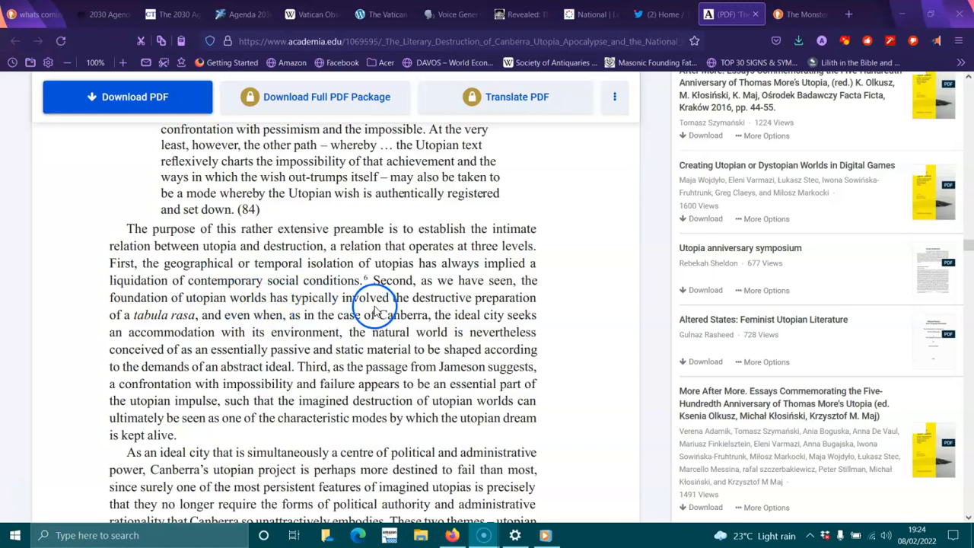
{"action": "mouse_move", "coordinate": [149, 320]}
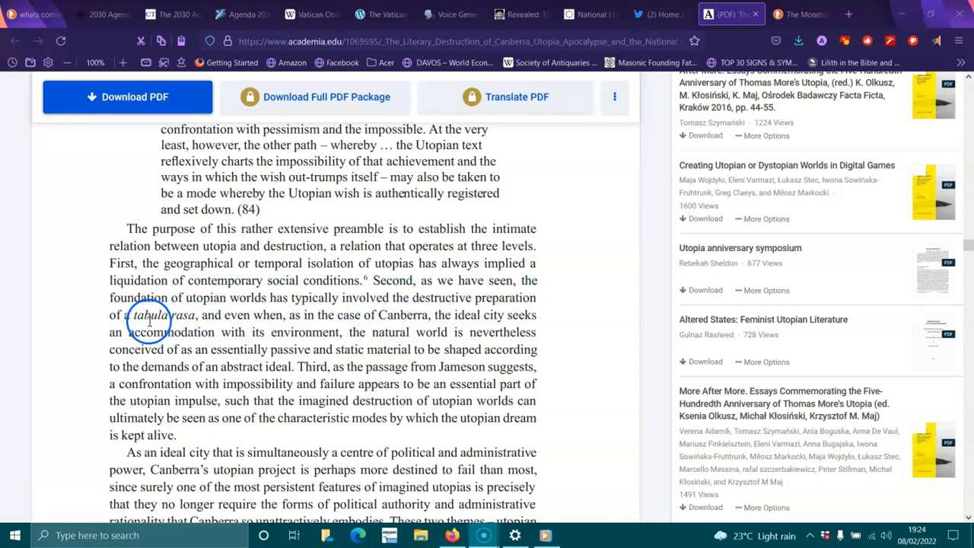
{"action": "mouse_move", "coordinate": [283, 320]}
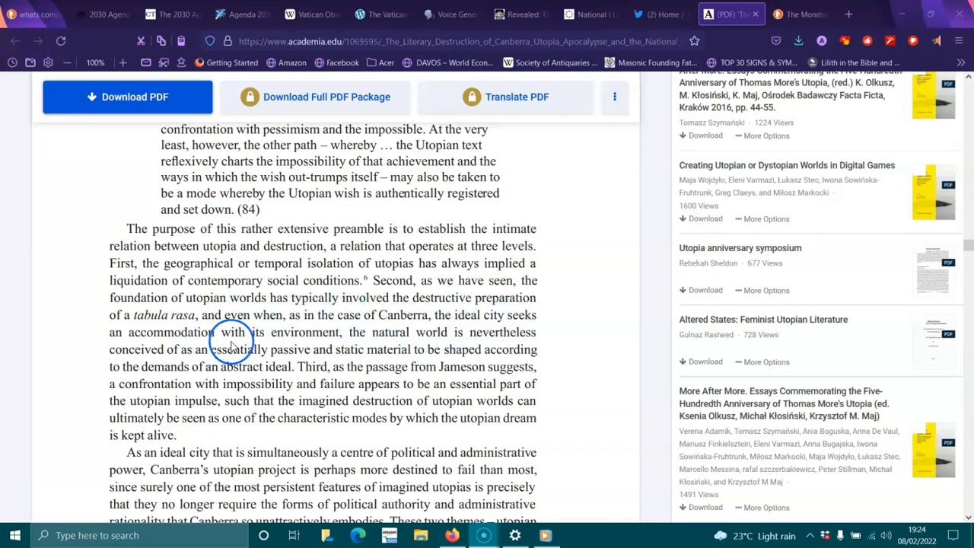
{"action": "mouse_move", "coordinate": [480, 336]}
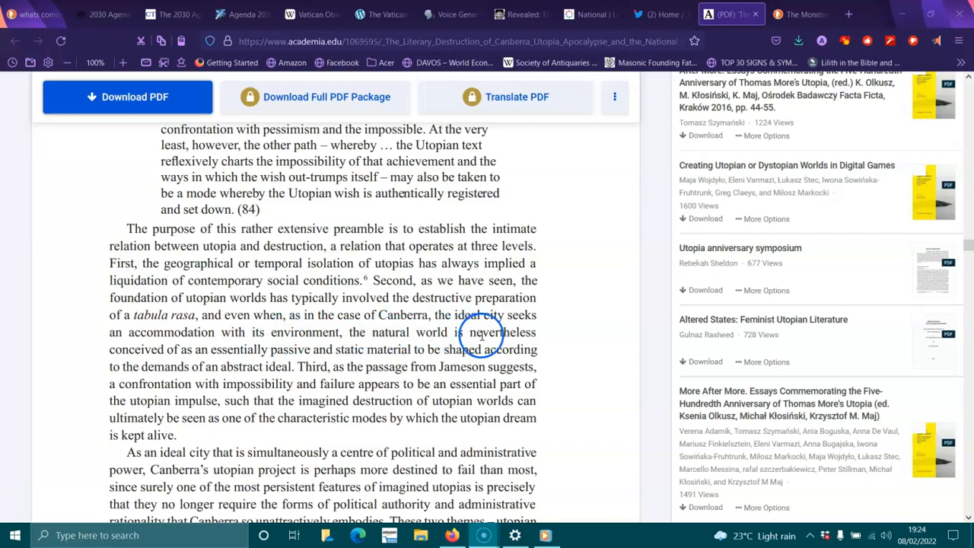
{"action": "mouse_move", "coordinate": [236, 356]}
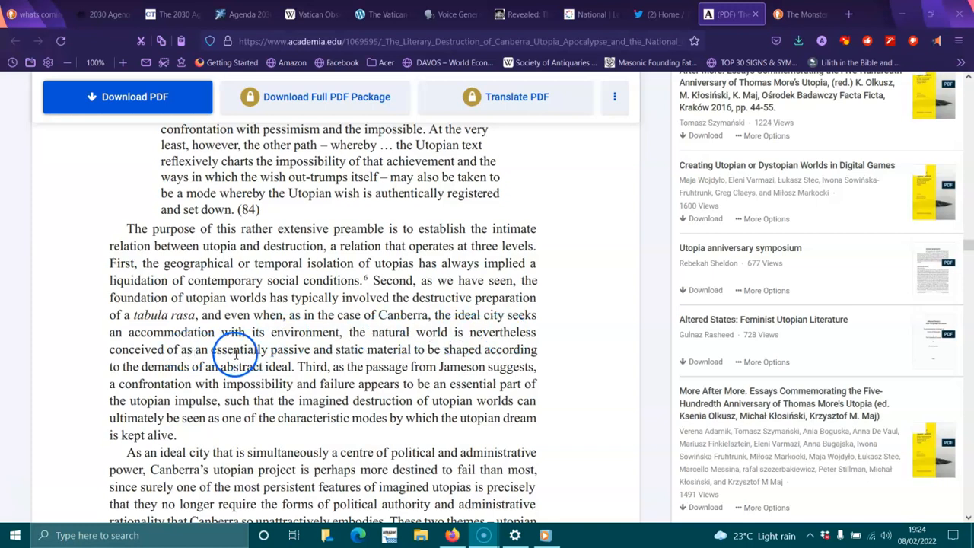
{"action": "mouse_move", "coordinate": [419, 348]}
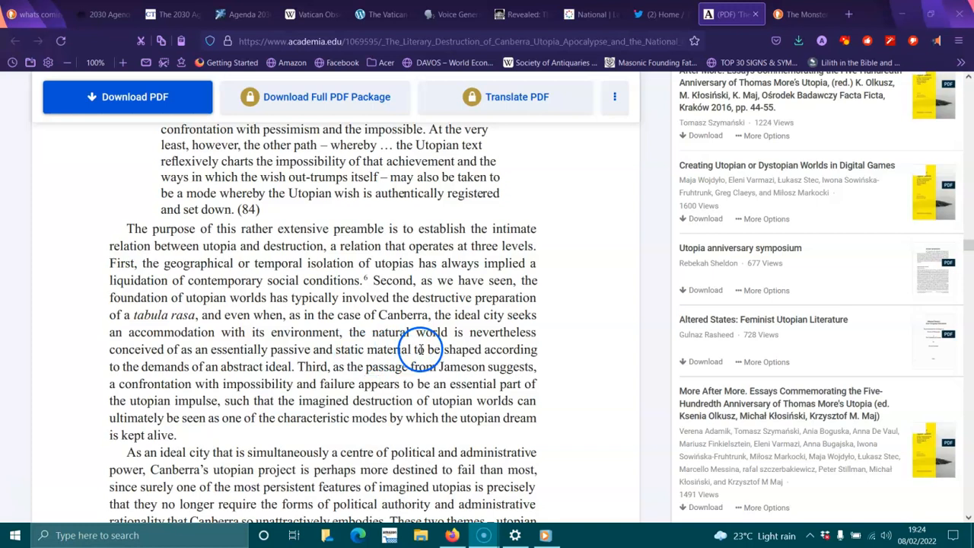
{"action": "mouse_move", "coordinate": [261, 367]}
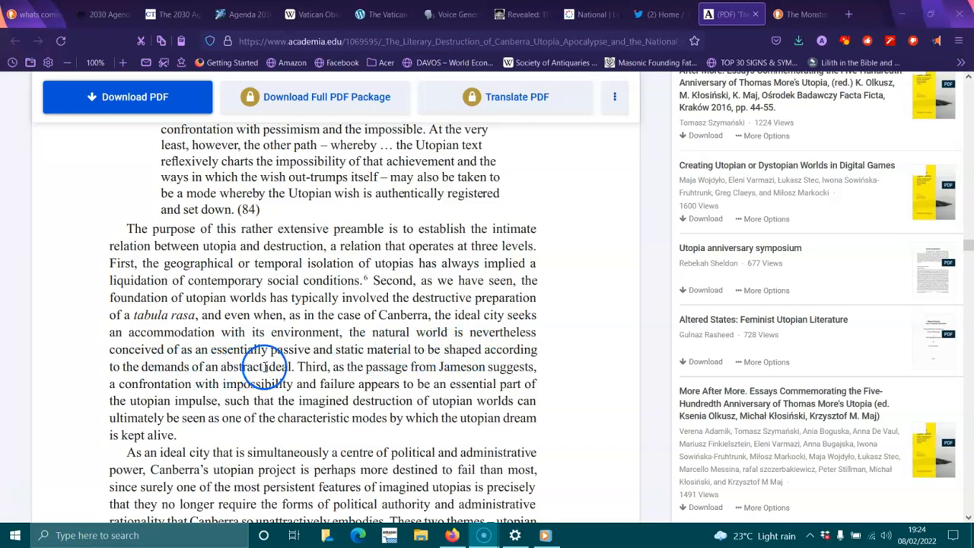
{"action": "mouse_move", "coordinate": [296, 367]}
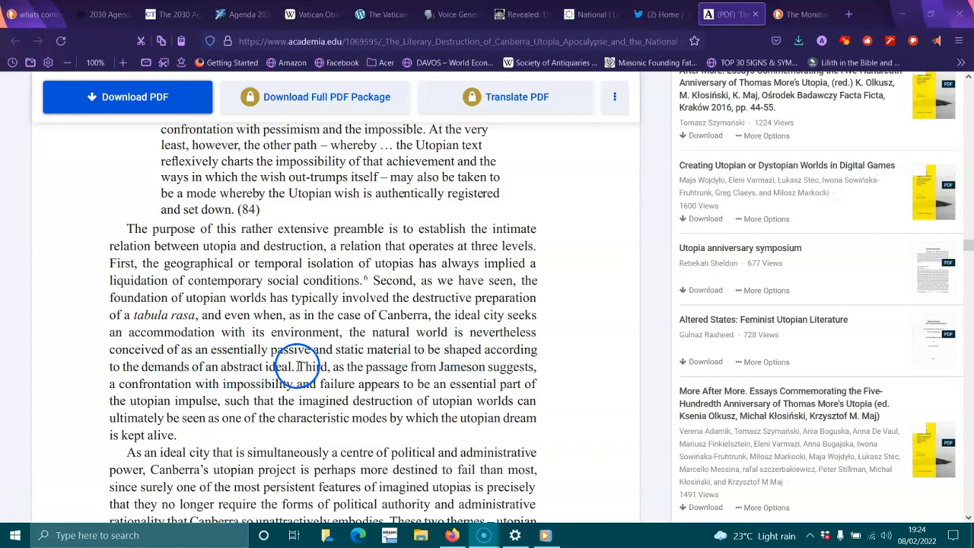
{"action": "mouse_move", "coordinate": [401, 366]}
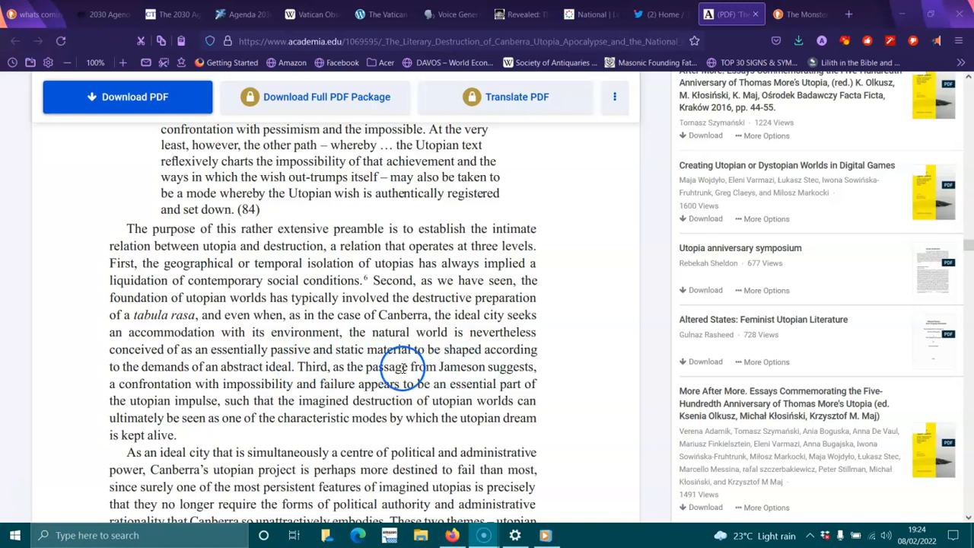
{"action": "mouse_move", "coordinate": [302, 398]}
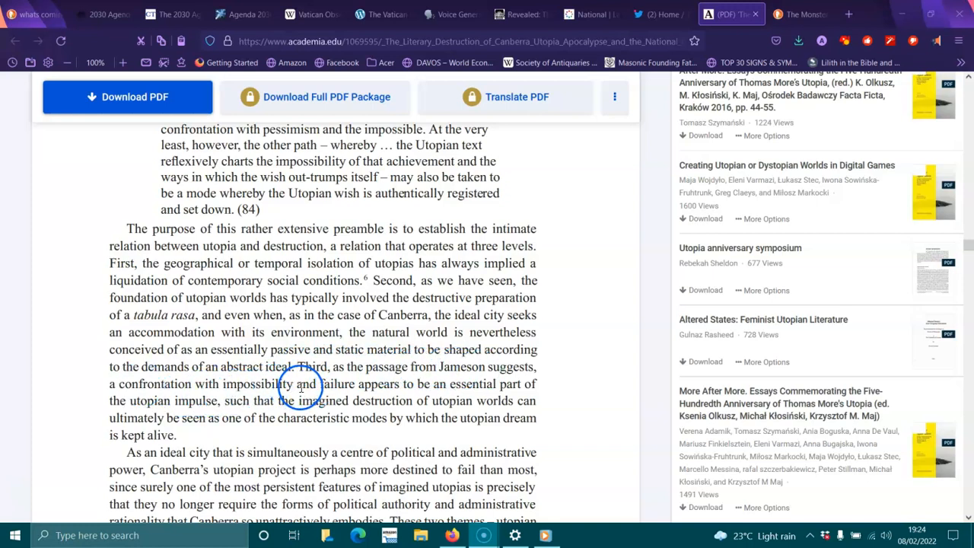
{"action": "mouse_move", "coordinate": [505, 402]}
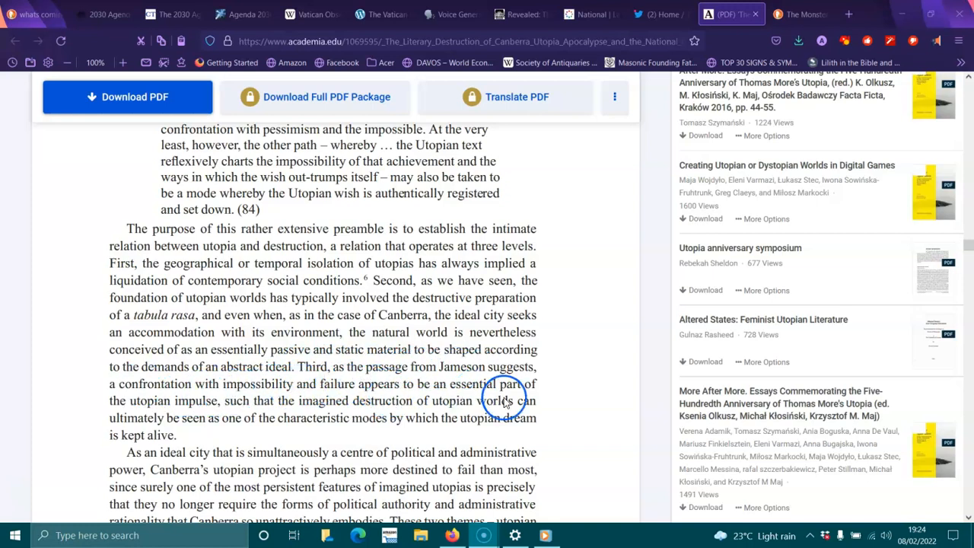
{"action": "mouse_move", "coordinate": [262, 414]}
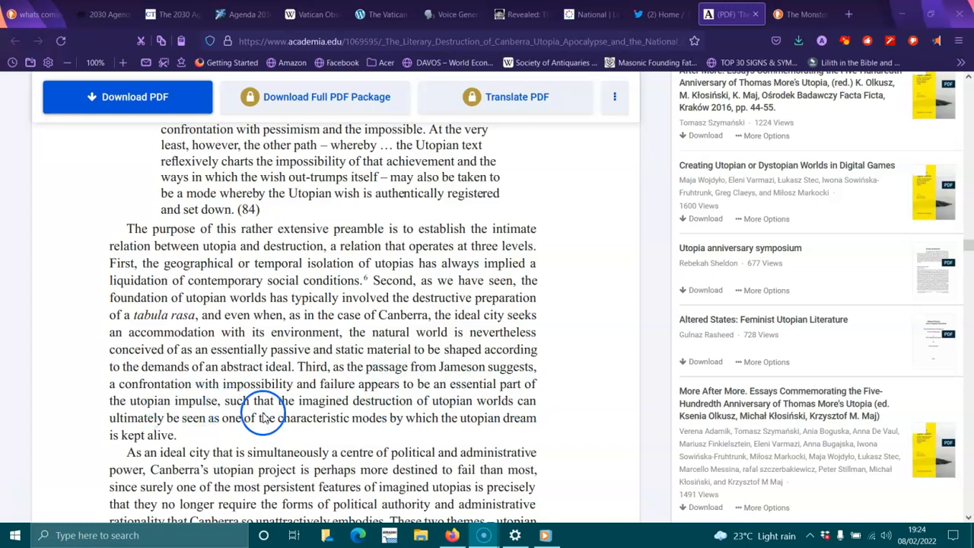
{"action": "mouse_move", "coordinate": [450, 406]}
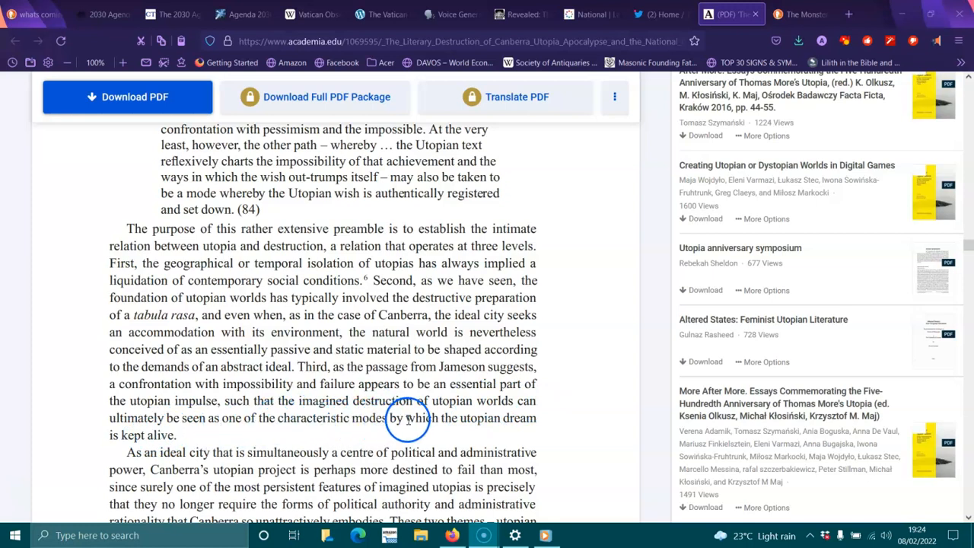
- Scroll past footnote 6 and page 536 to Bryson's 'Canberra – Why Wait for Death?' slogan
{"action": "scroll", "scroll_direction": "down", "scroll_amount": 3}
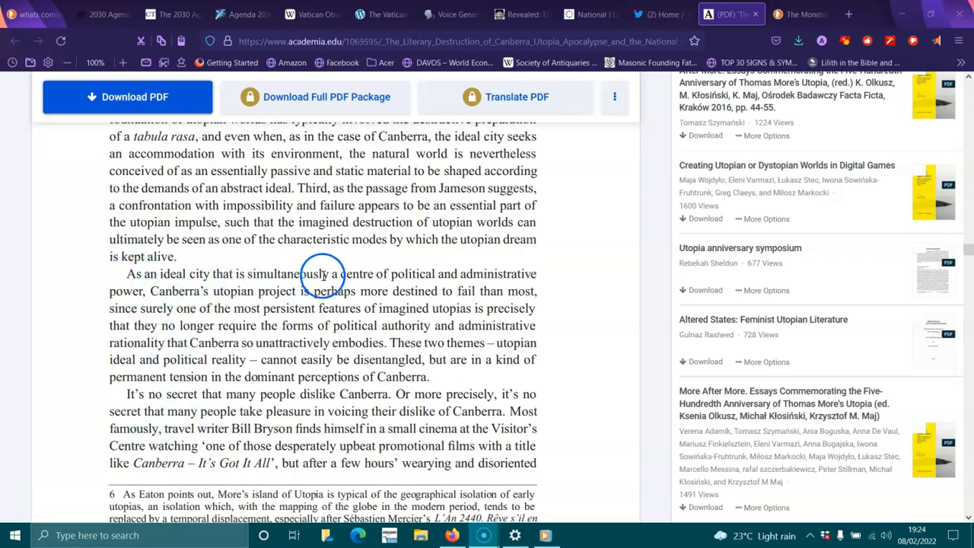
{"action": "mouse_move", "coordinate": [174, 288]}
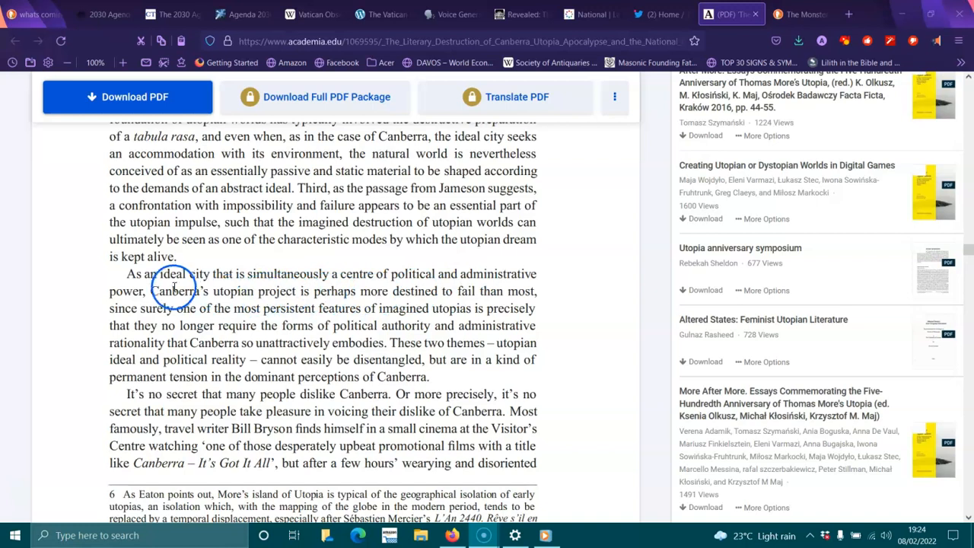
{"action": "mouse_move", "coordinate": [329, 293]}
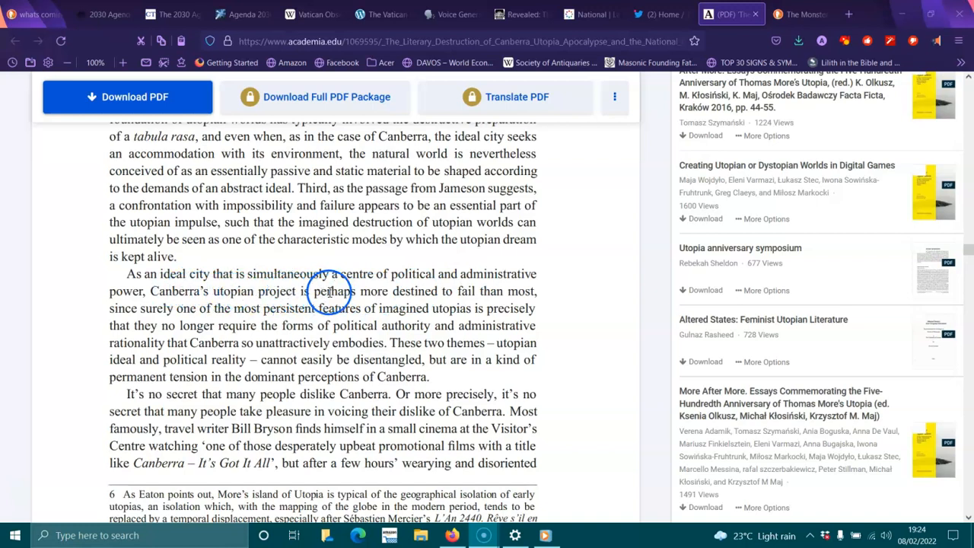
{"action": "mouse_move", "coordinate": [256, 282]}
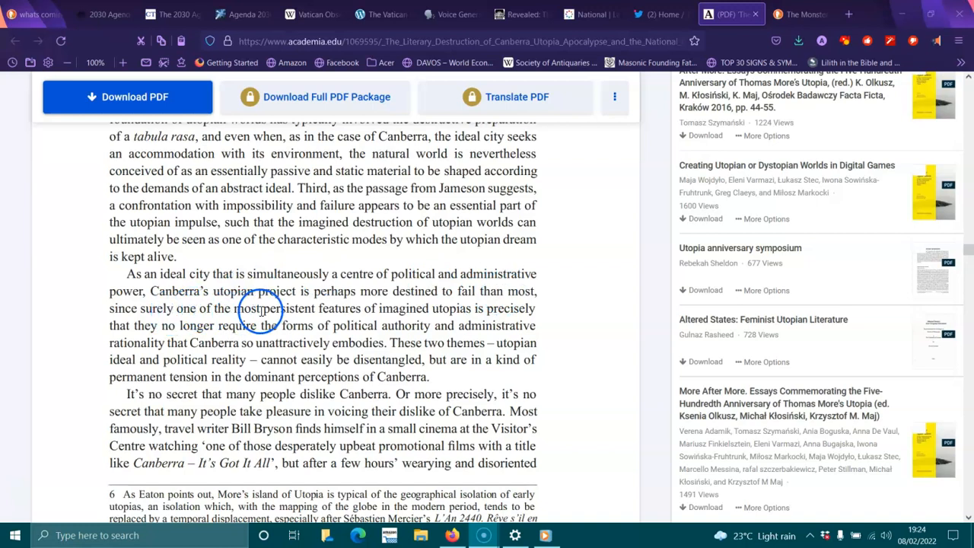
{"action": "mouse_move", "coordinate": [430, 308]}
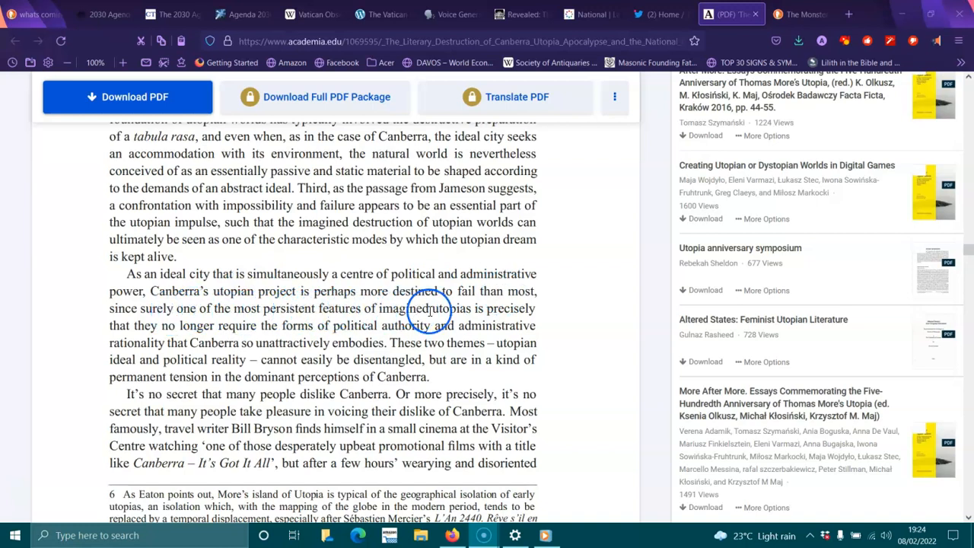
{"action": "mouse_move", "coordinate": [212, 327]}
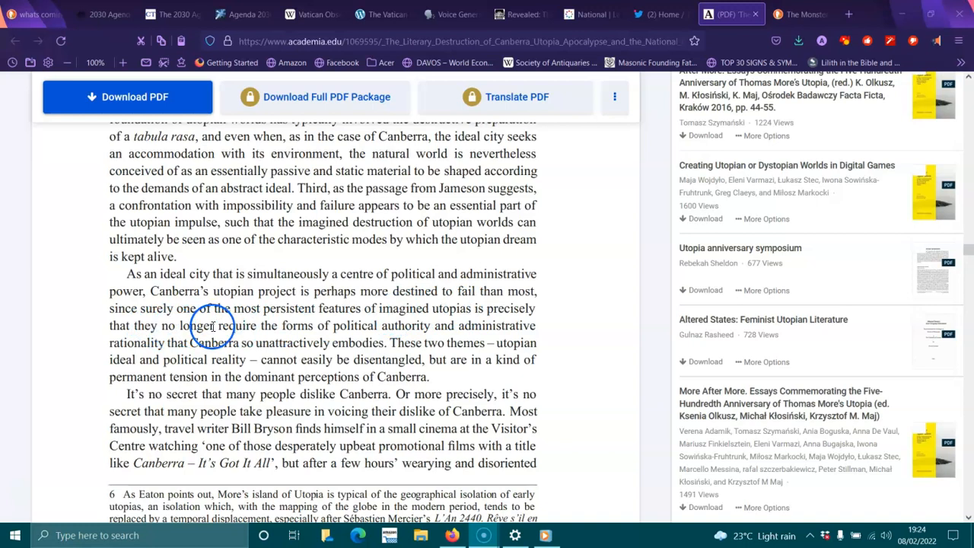
{"action": "mouse_move", "coordinate": [441, 326]}
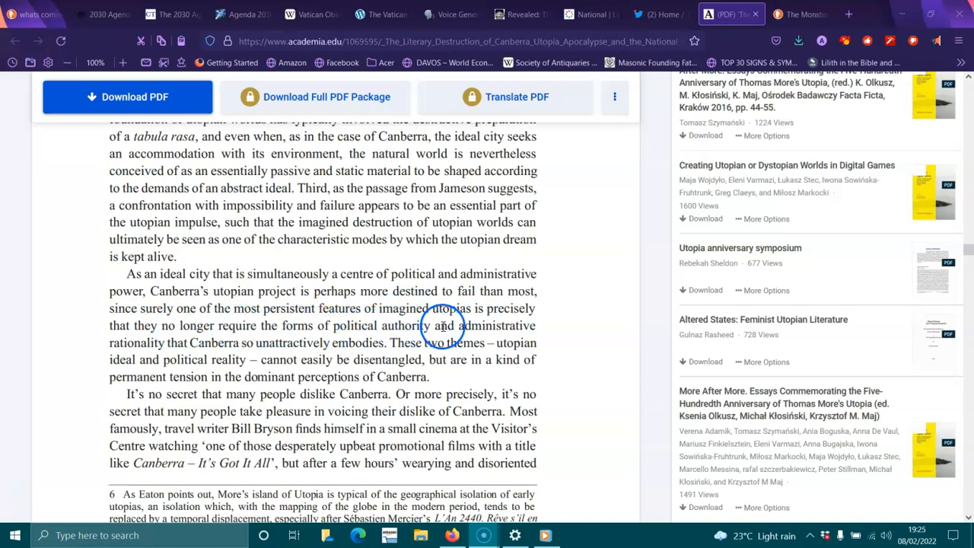
{"action": "mouse_move", "coordinate": [206, 344]}
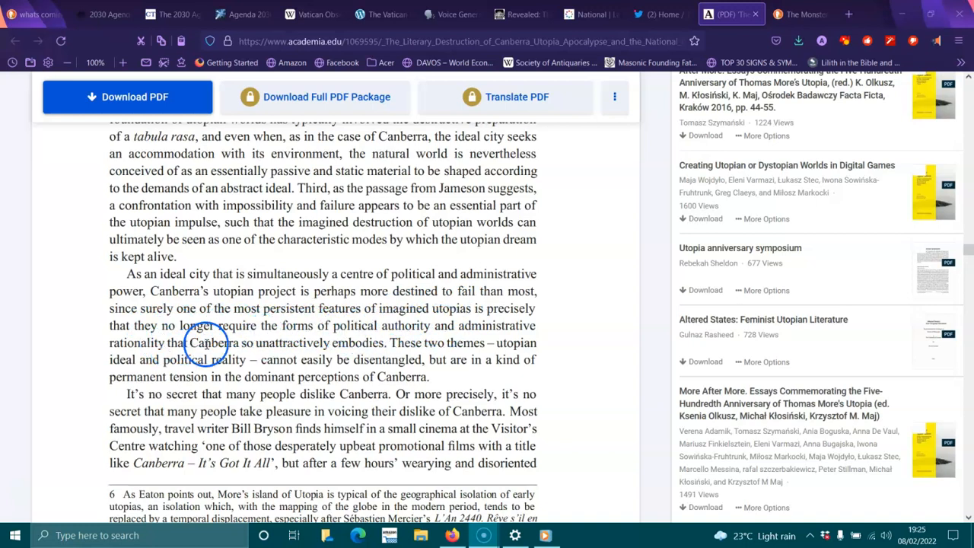
{"action": "mouse_move", "coordinate": [334, 343]}
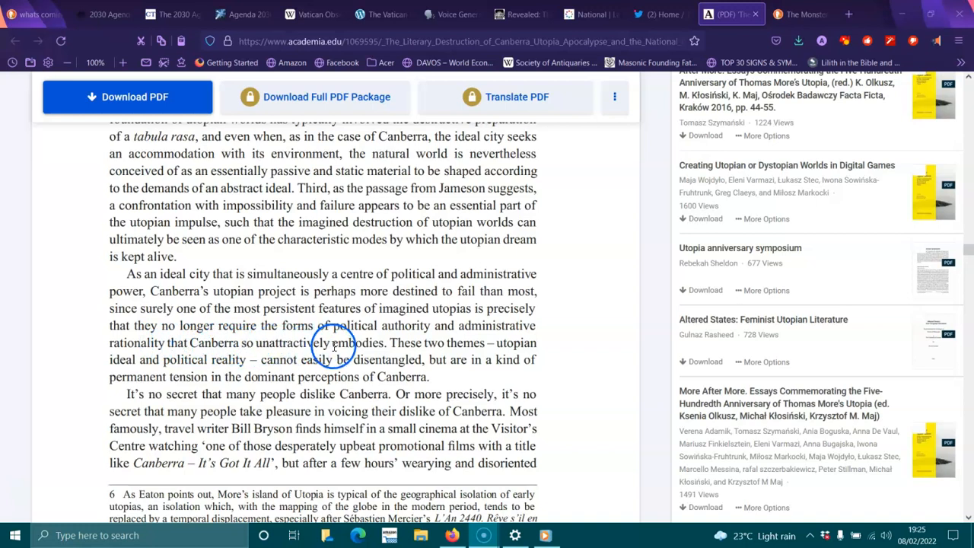
{"action": "mouse_move", "coordinate": [516, 353]}
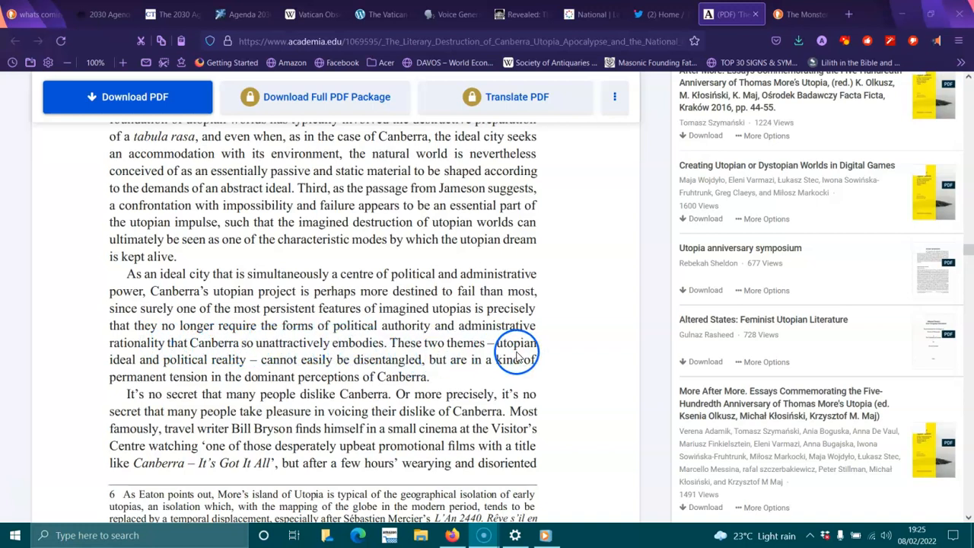
{"action": "mouse_move", "coordinate": [281, 367]}
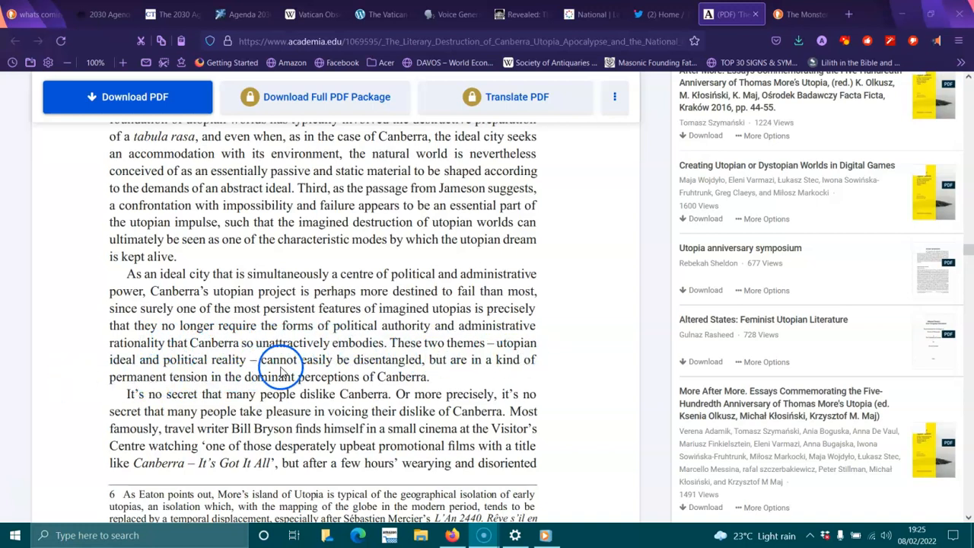
{"action": "mouse_move", "coordinate": [528, 365]}
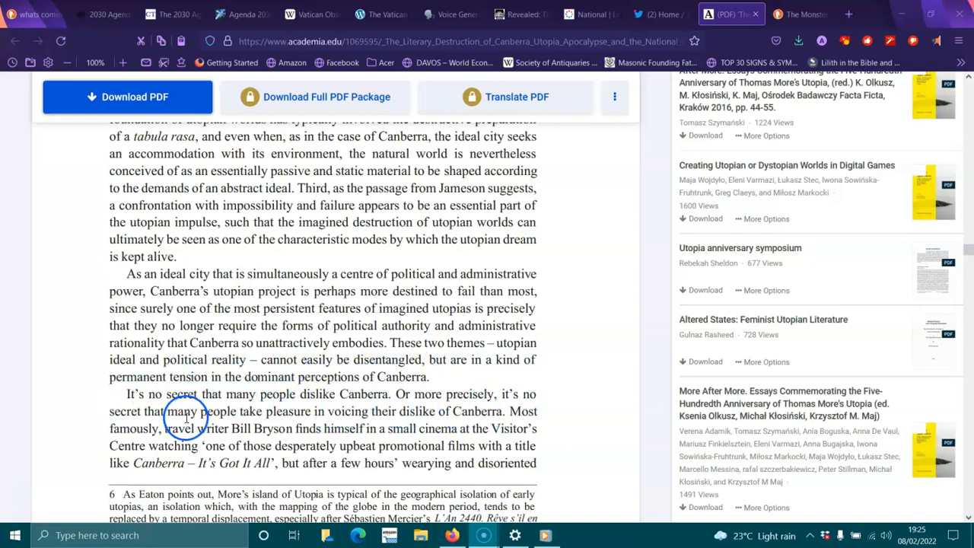
{"action": "mouse_move", "coordinate": [372, 412]}
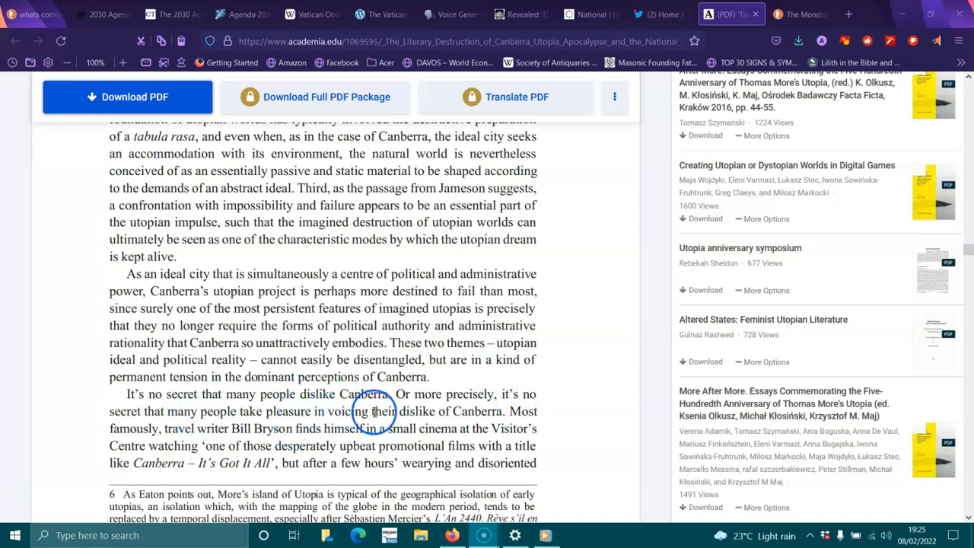
{"action": "mouse_move", "coordinate": [169, 433]}
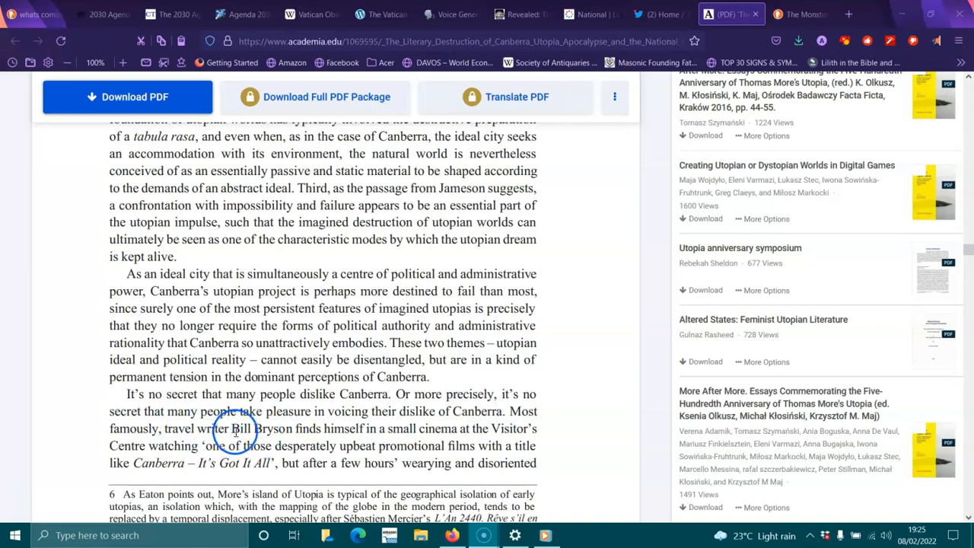
{"action": "mouse_move", "coordinate": [427, 412]}
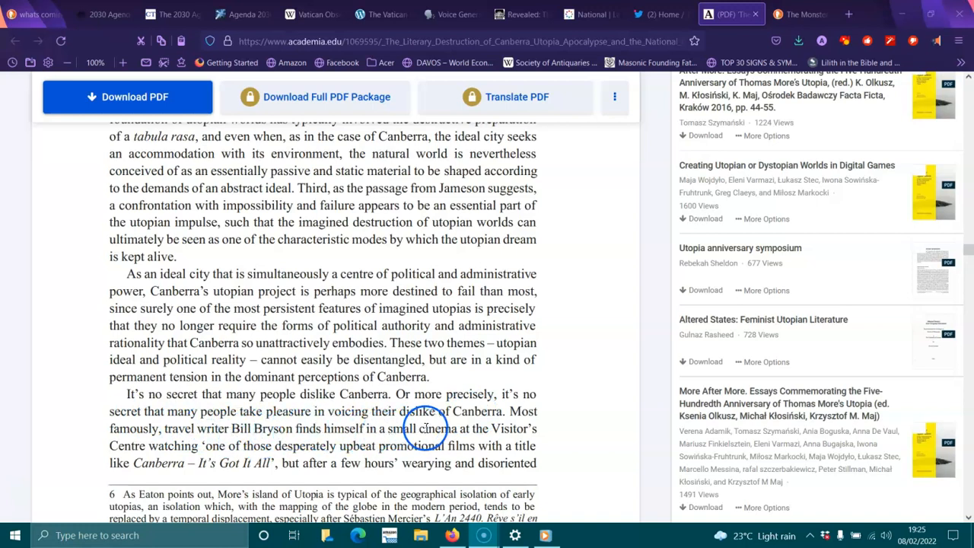
{"action": "mouse_move", "coordinate": [211, 449]}
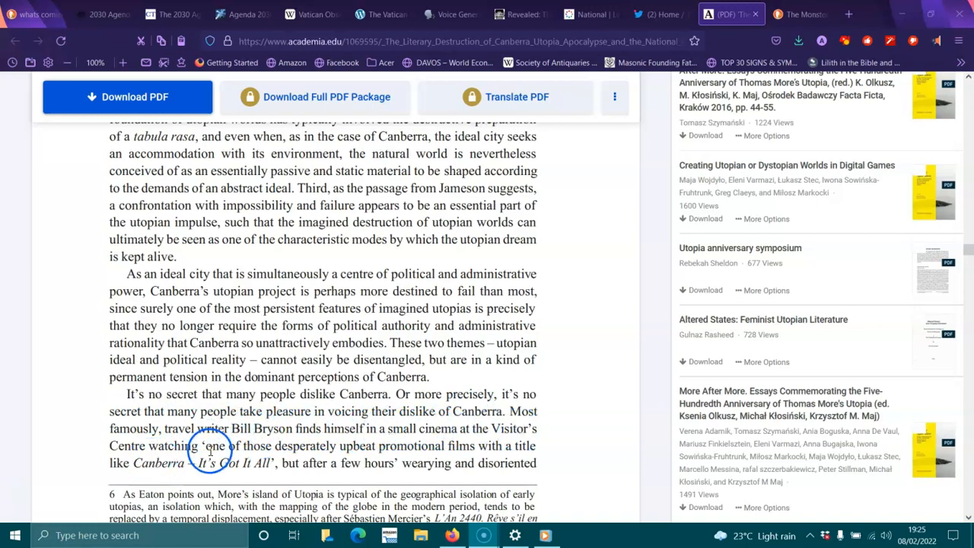
{"action": "mouse_move", "coordinate": [399, 447]}
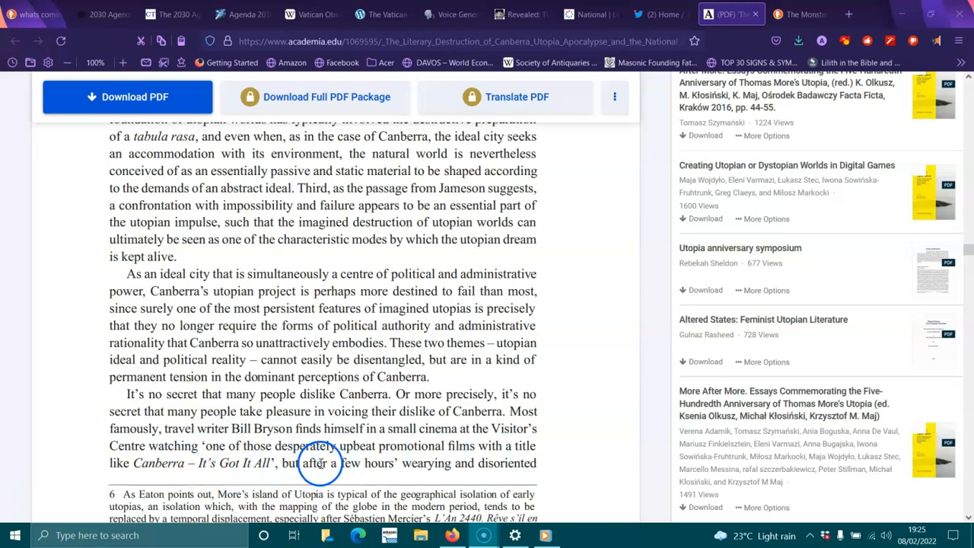
{"action": "scroll", "scroll_direction": "down", "scroll_amount": 3}
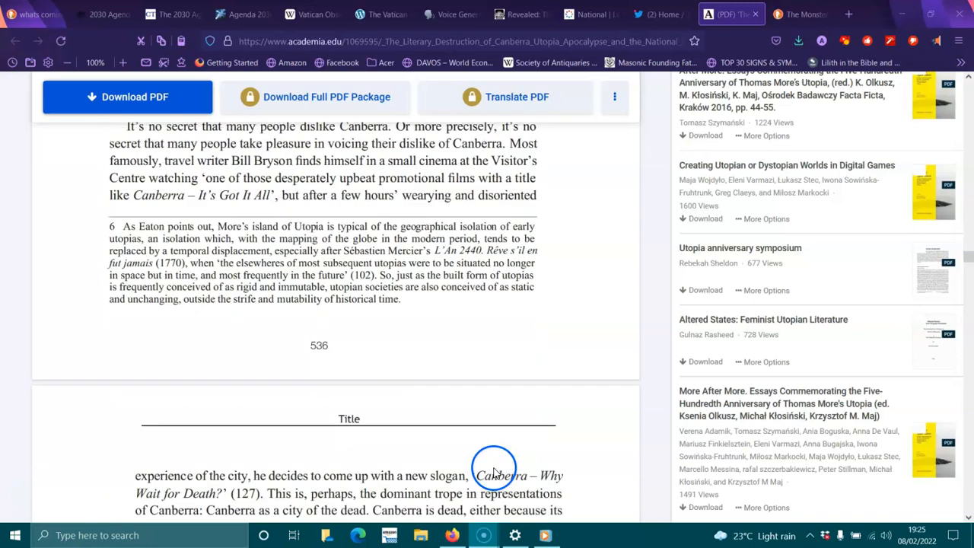
{"action": "scroll", "scroll_direction": "down", "scroll_amount": 3}
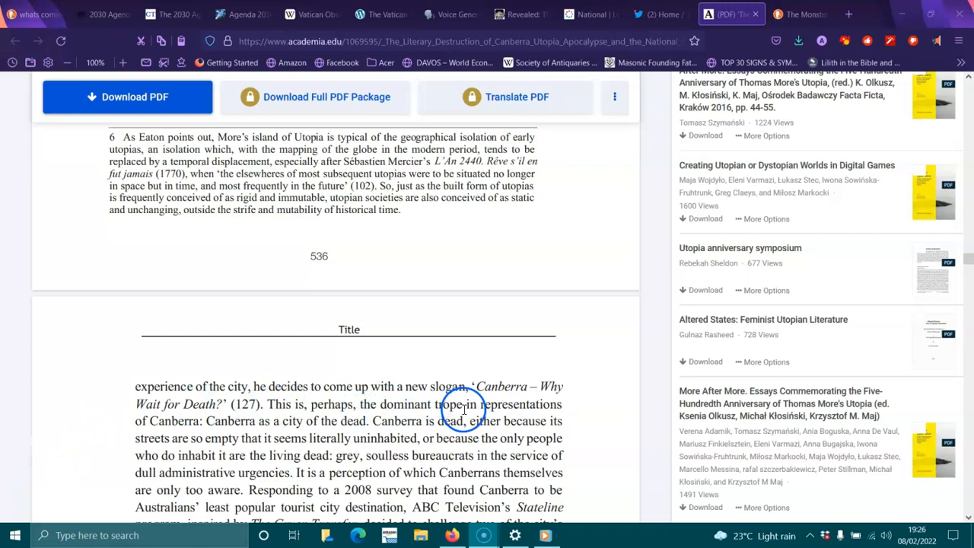
{"action": "mouse_move", "coordinate": [310, 408]}
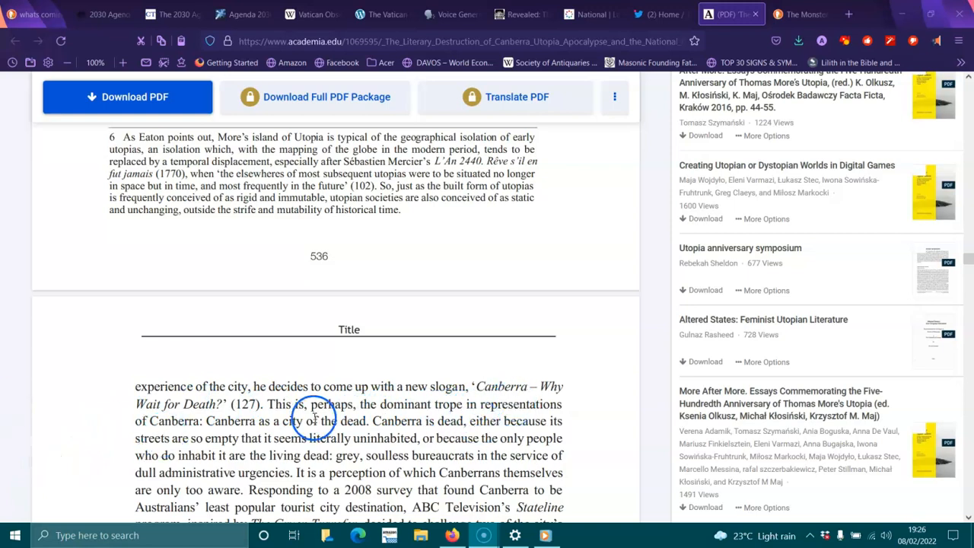
{"action": "mouse_move", "coordinate": [400, 429]}
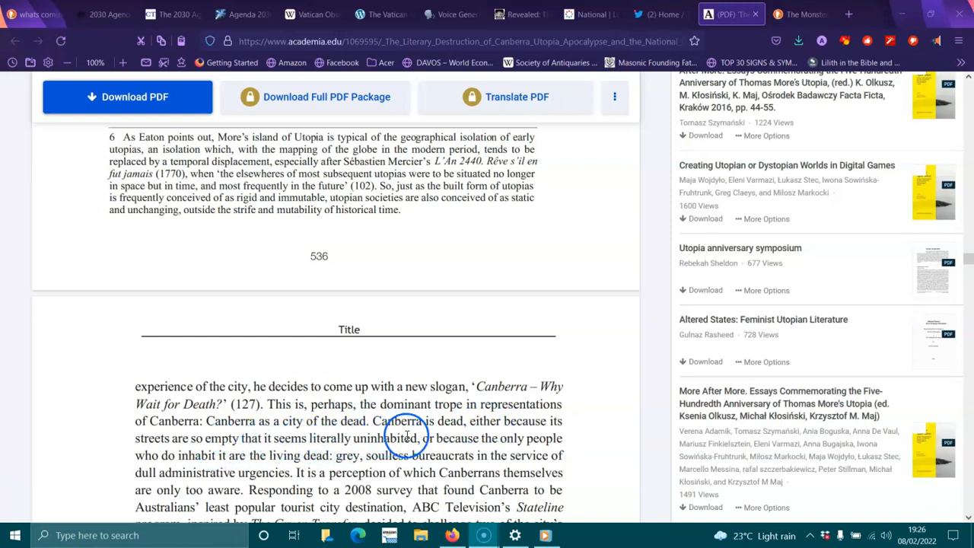
{"action": "mouse_move", "coordinate": [210, 457]}
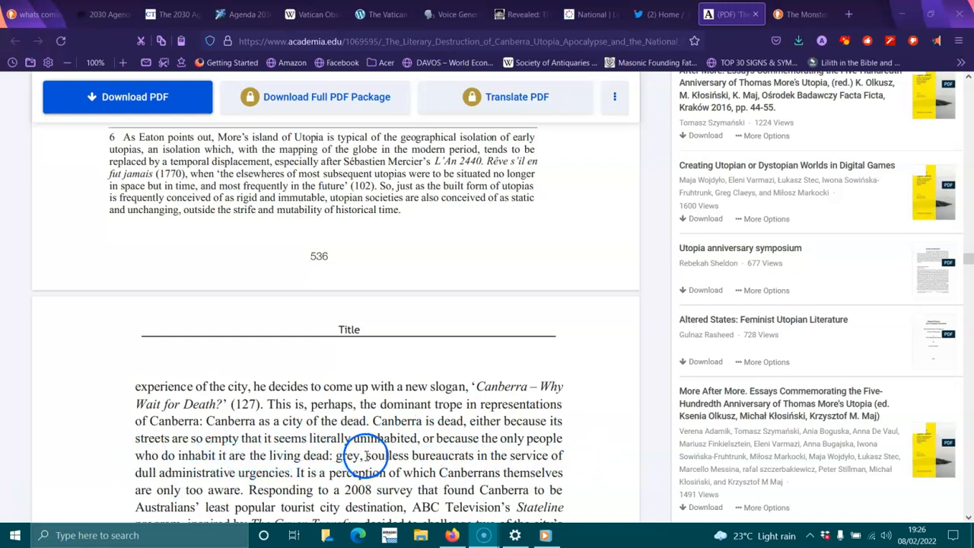
{"action": "mouse_move", "coordinate": [389, 475]}
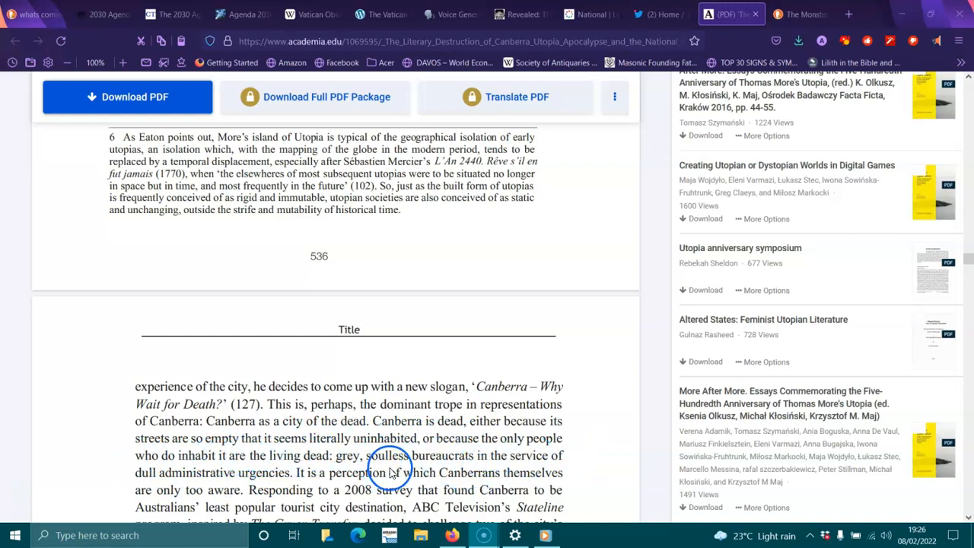
{"action": "mouse_move", "coordinate": [317, 472]}
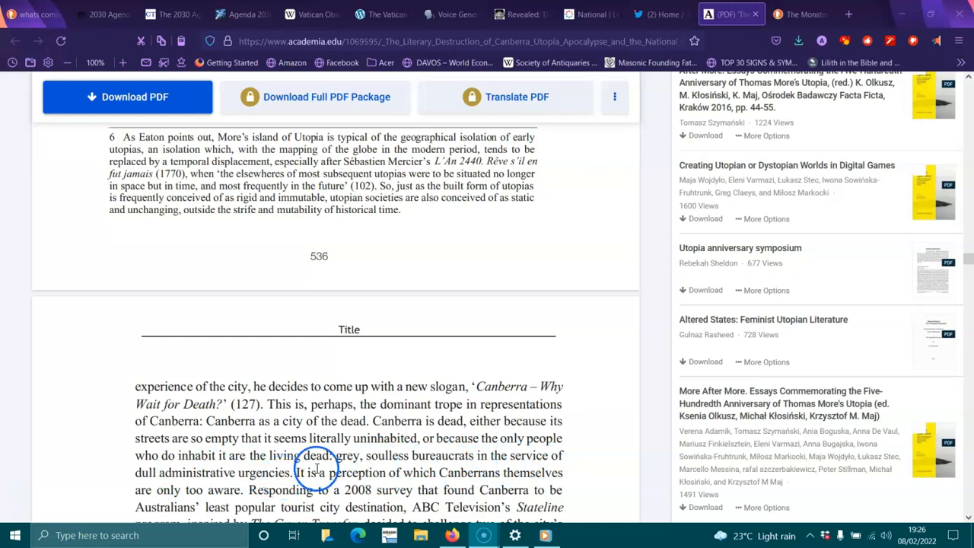
{"action": "mouse_move", "coordinate": [516, 484]}
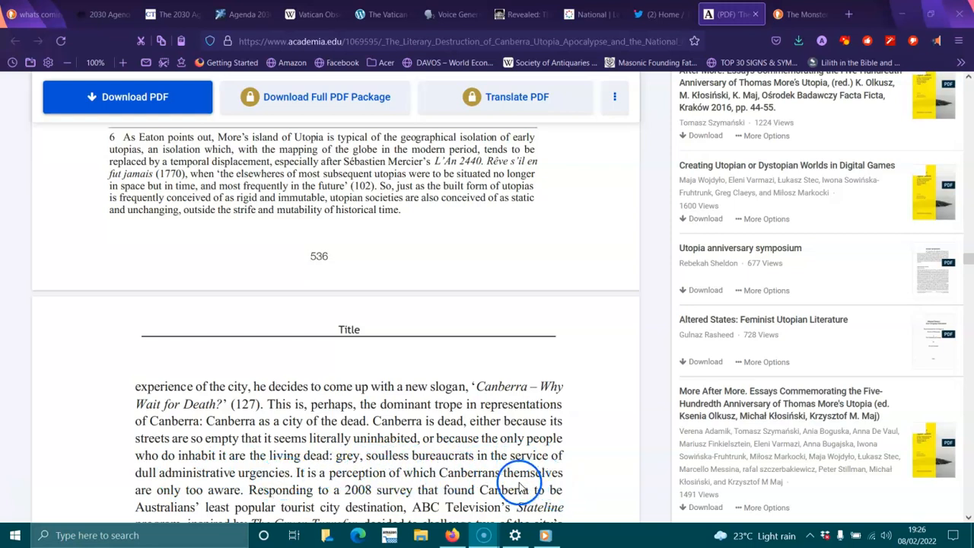
{"action": "scroll", "scroll_direction": "down", "scroll_amount": 3}
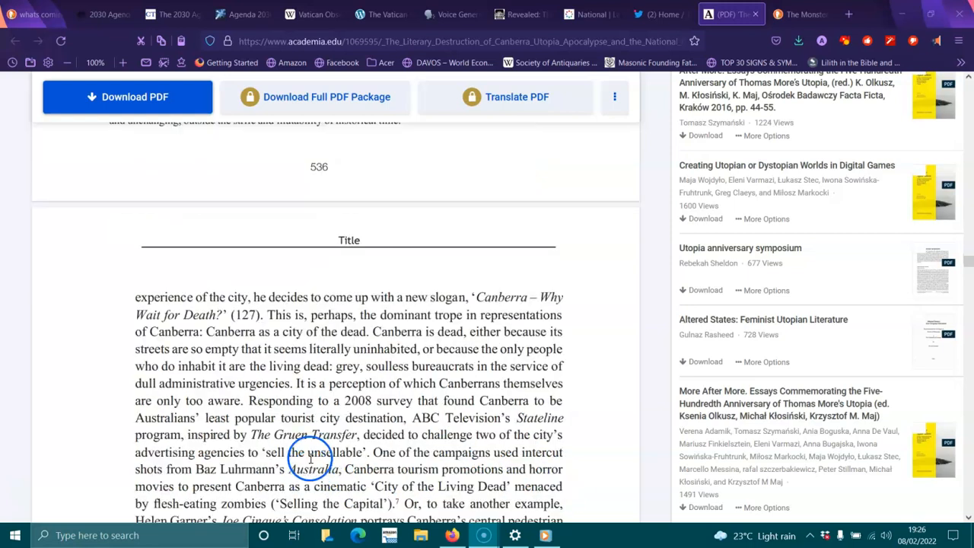
{"action": "mouse_move", "coordinate": [469, 408]}
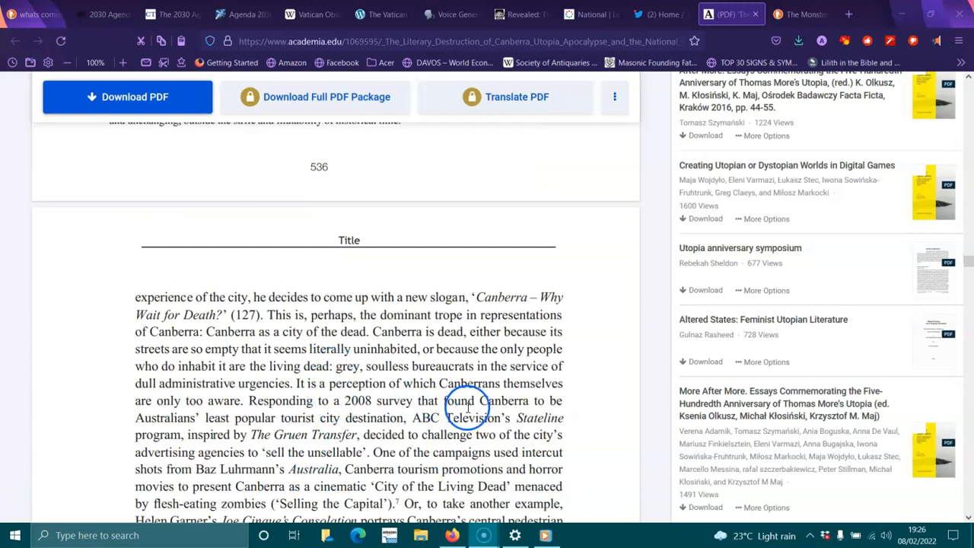
{"action": "mouse_move", "coordinate": [298, 417]}
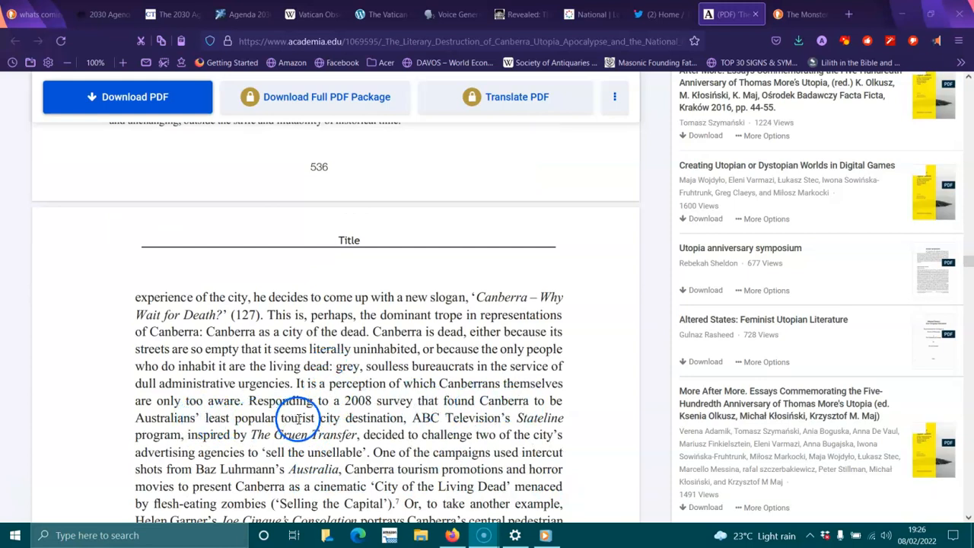
{"action": "mouse_move", "coordinate": [456, 423]}
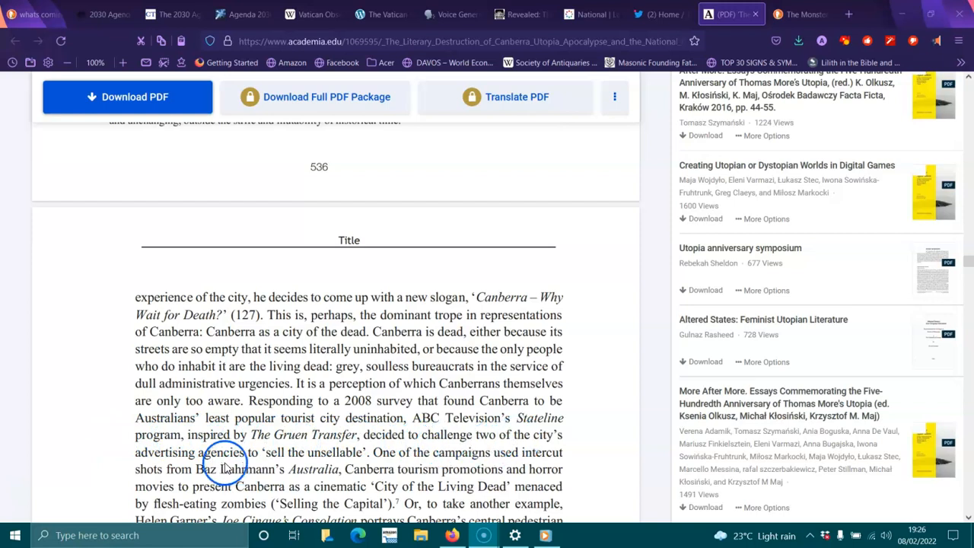
{"action": "mouse_move", "coordinate": [348, 463]}
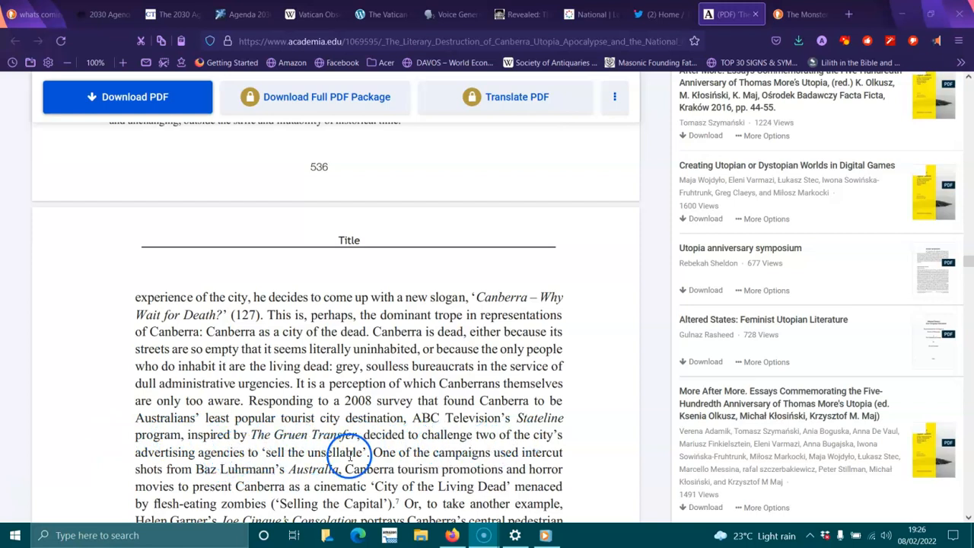
{"action": "mouse_move", "coordinate": [530, 472]}
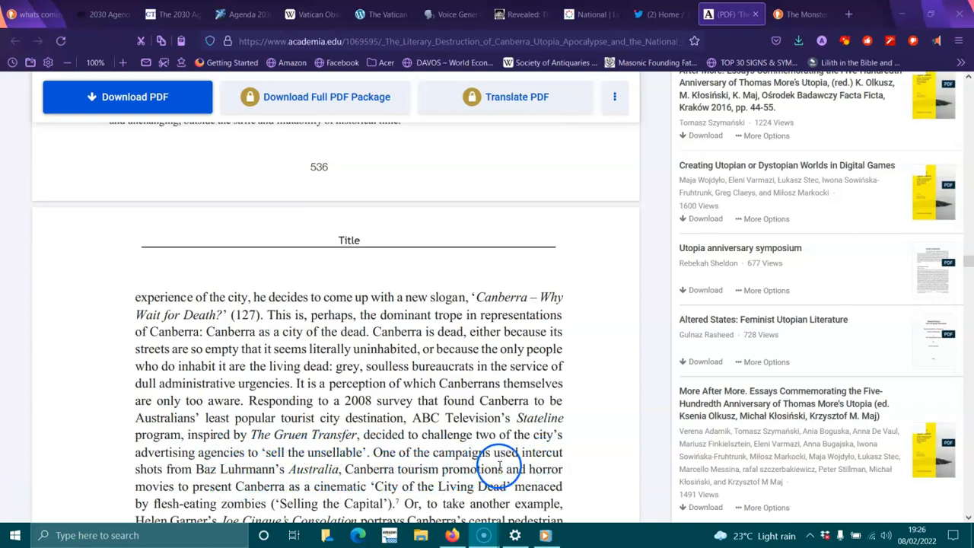
{"action": "mouse_move", "coordinate": [323, 487]}
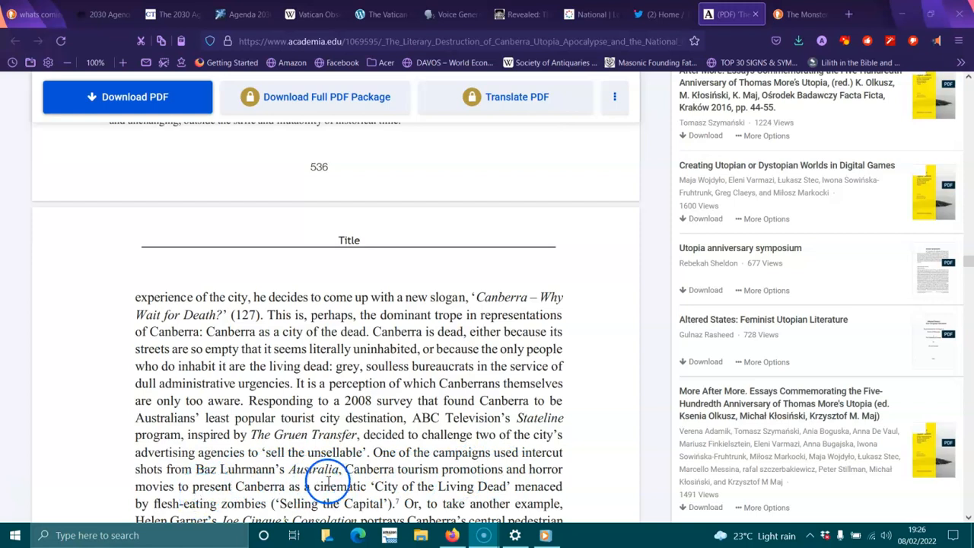
{"action": "mouse_move", "coordinate": [504, 487]}
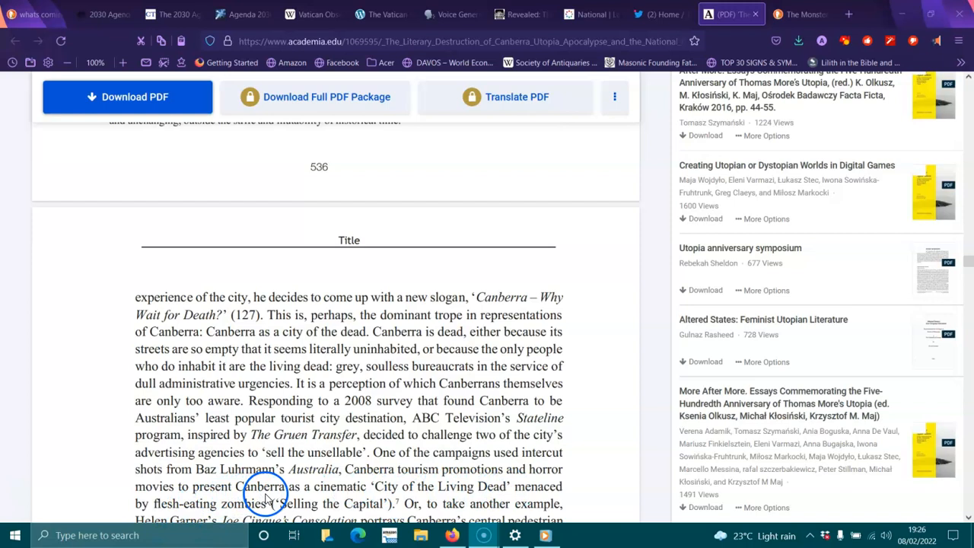
{"action": "scroll", "scroll_direction": "down", "scroll_amount": 3}
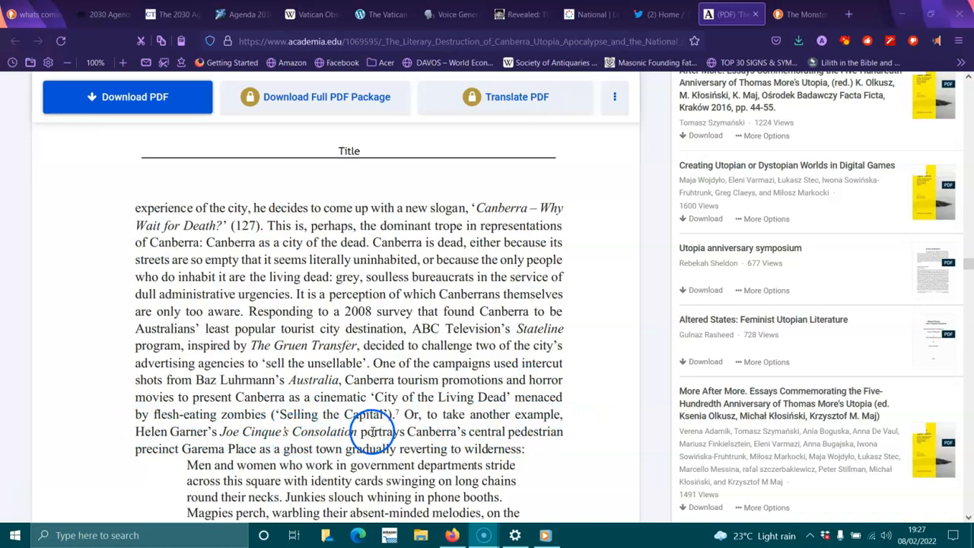
{"action": "mouse_move", "coordinate": [210, 466]}
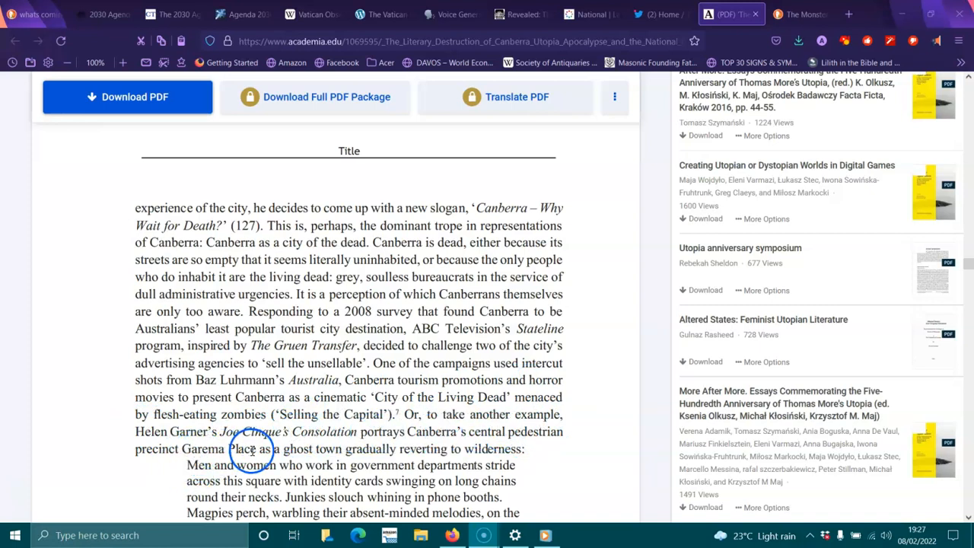
{"action": "mouse_move", "coordinate": [418, 451]}
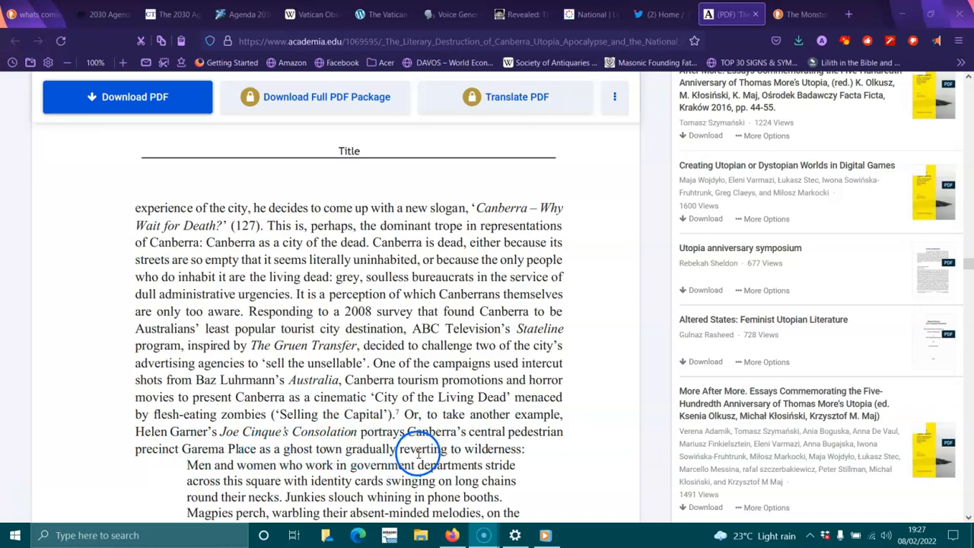
{"action": "scroll", "scroll_direction": "down", "scroll_amount": 3}
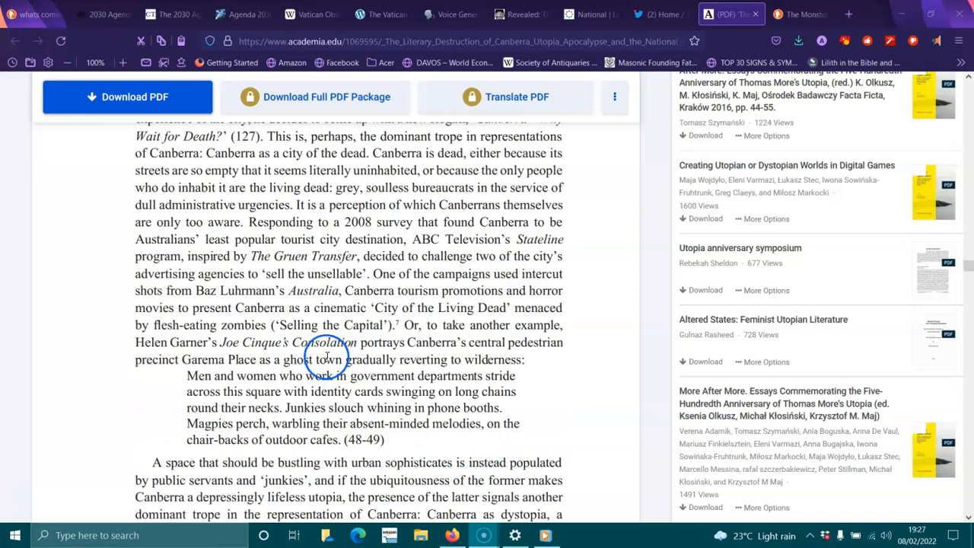
{"action": "mouse_move", "coordinate": [502, 390]}
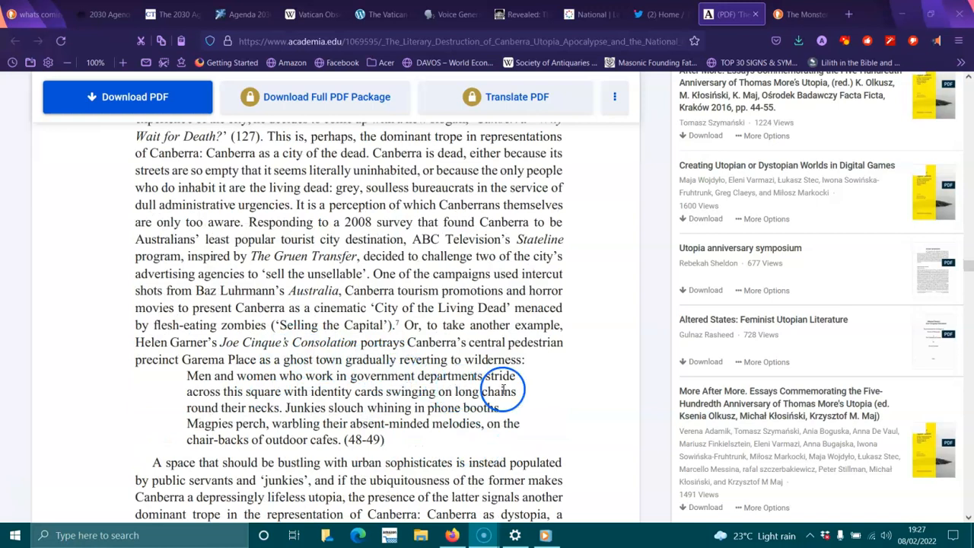
{"action": "mouse_move", "coordinate": [319, 396]}
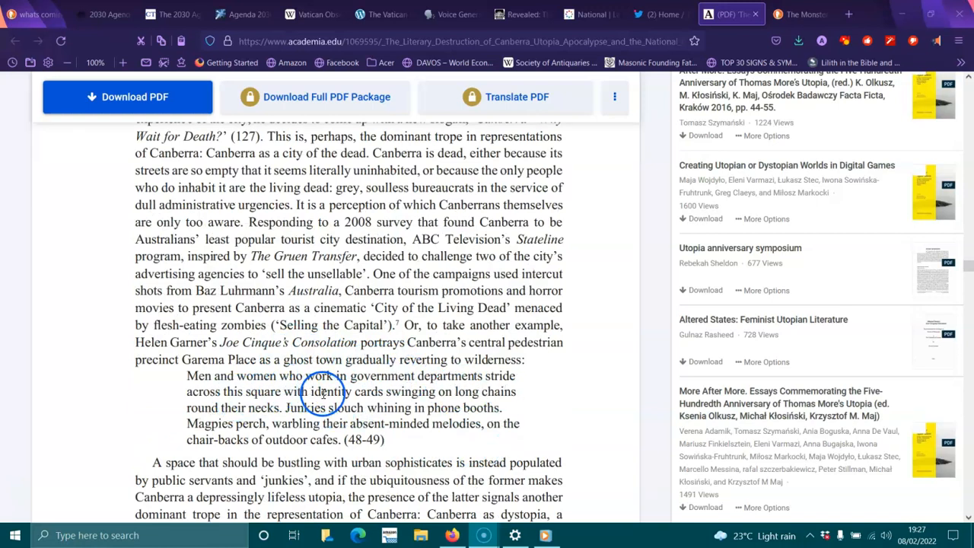
{"action": "mouse_move", "coordinate": [219, 423]}
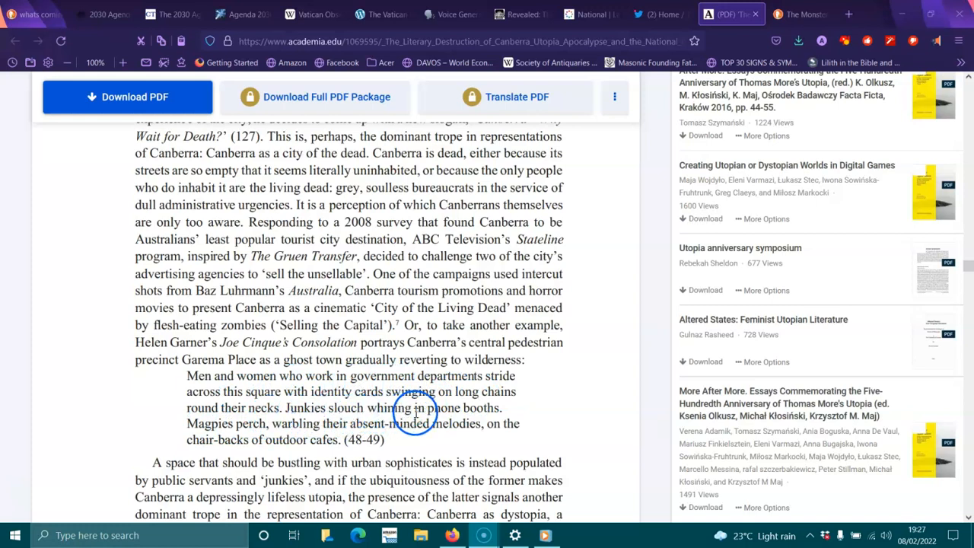
{"action": "mouse_move", "coordinate": [271, 437]}
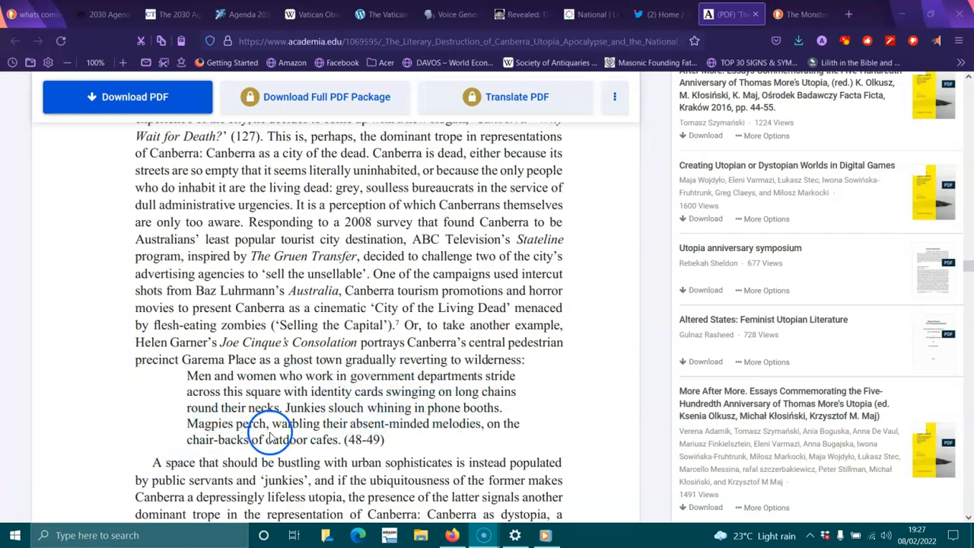
{"action": "mouse_move", "coordinate": [490, 423]}
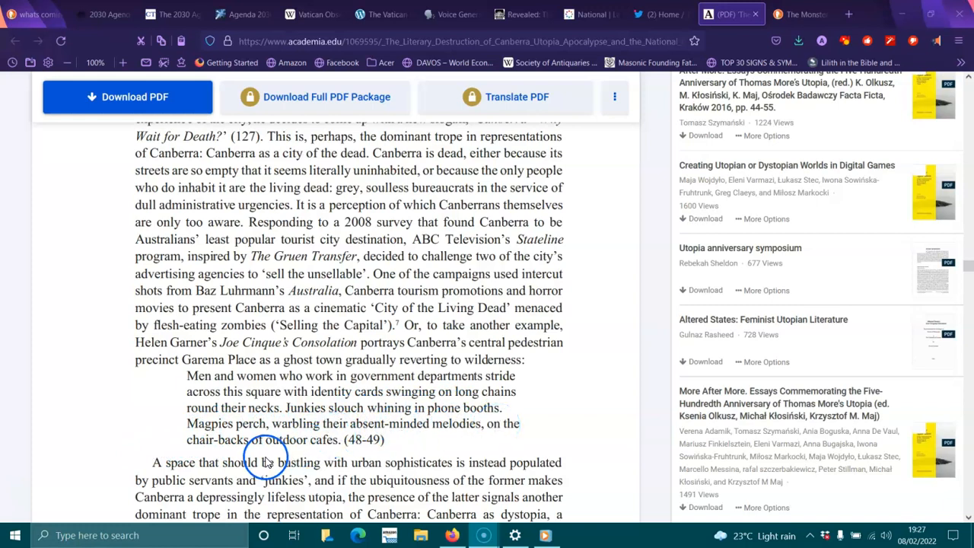
{"action": "scroll", "scroll_direction": "down", "scroll_amount": 3}
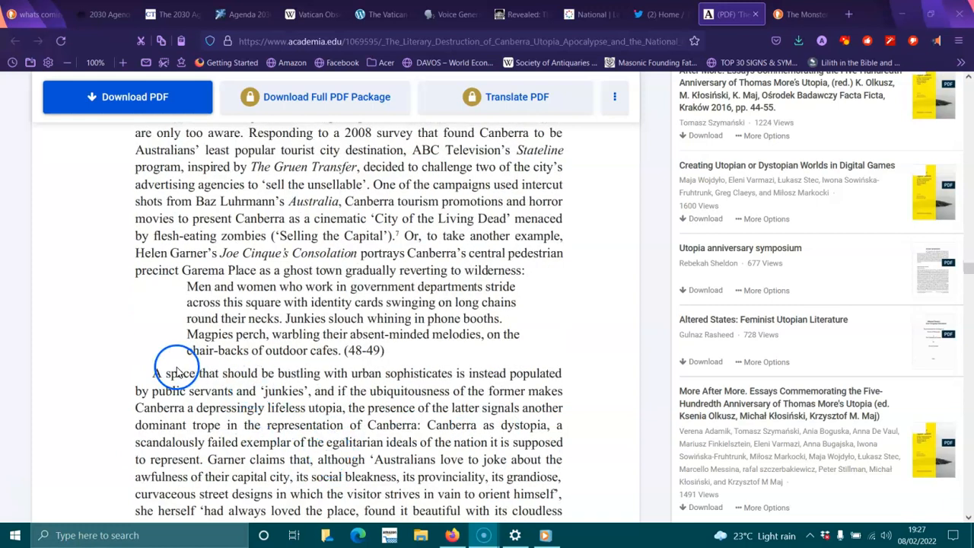
{"action": "mouse_move", "coordinate": [448, 375]}
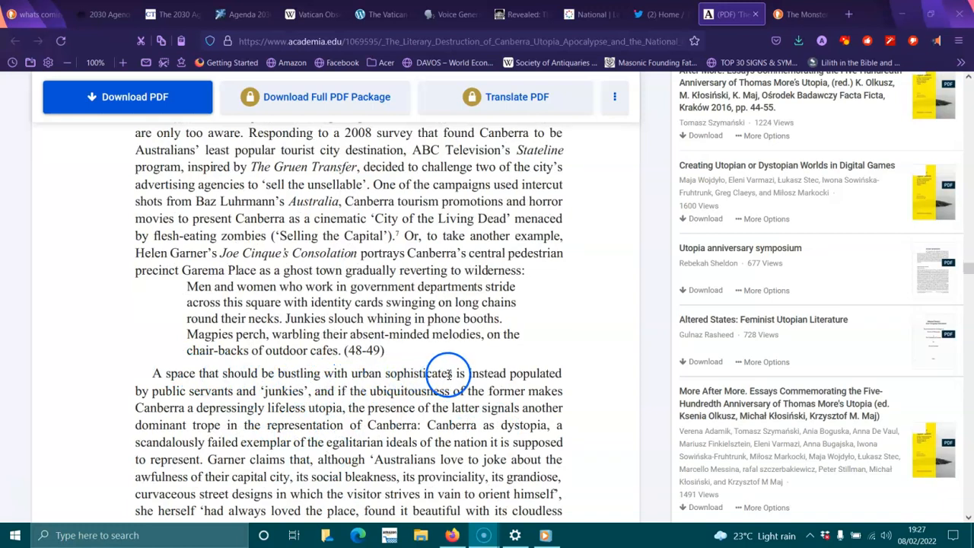
{"action": "mouse_move", "coordinate": [198, 407]}
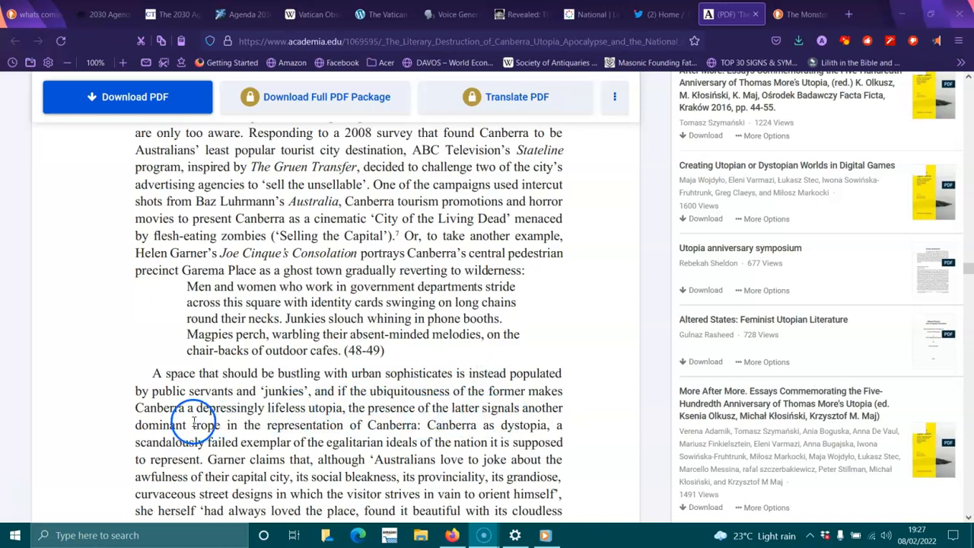
{"action": "mouse_move", "coordinate": [394, 429]}
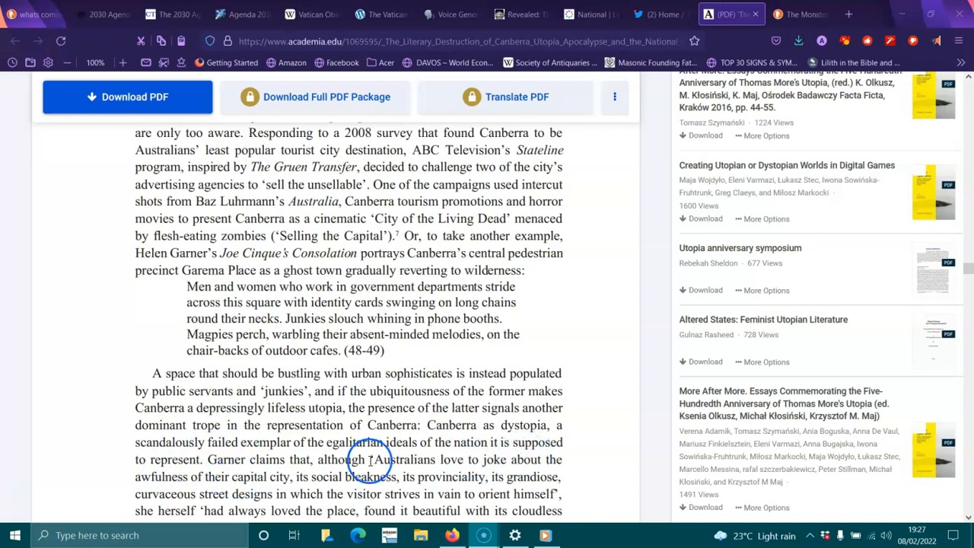
{"action": "mouse_move", "coordinate": [457, 493]}
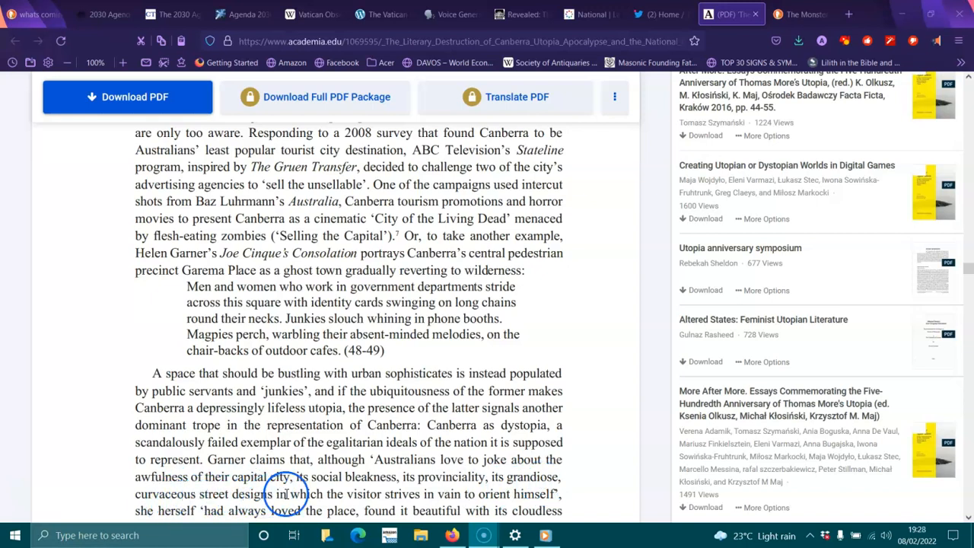
{"action": "scroll", "scroll_direction": "down", "scroll_amount": 3}
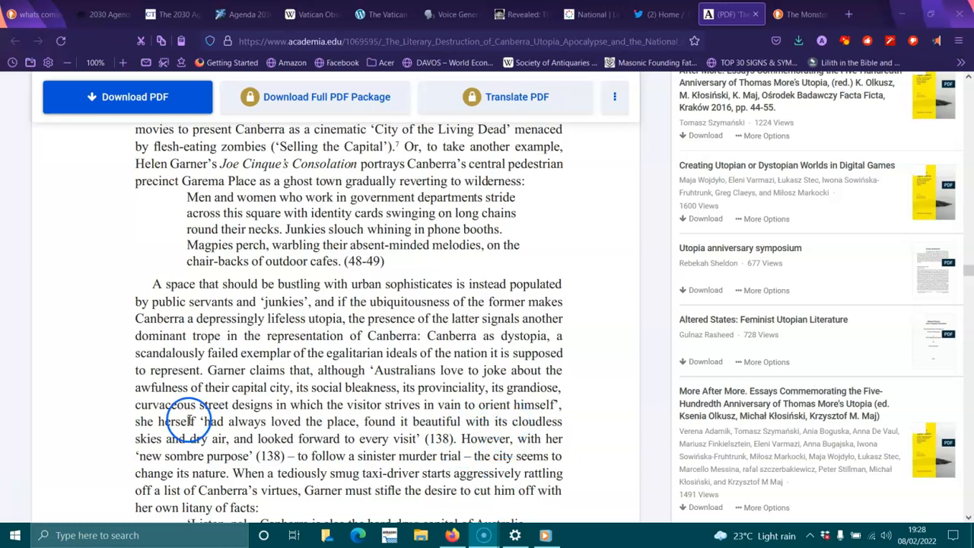
{"action": "mouse_move", "coordinate": [393, 434]}
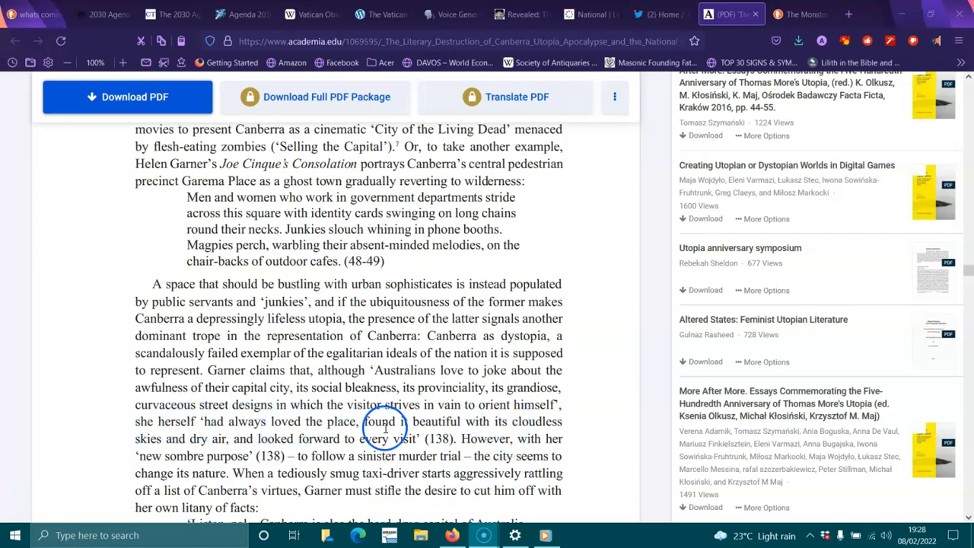
{"action": "mouse_move", "coordinate": [186, 442]}
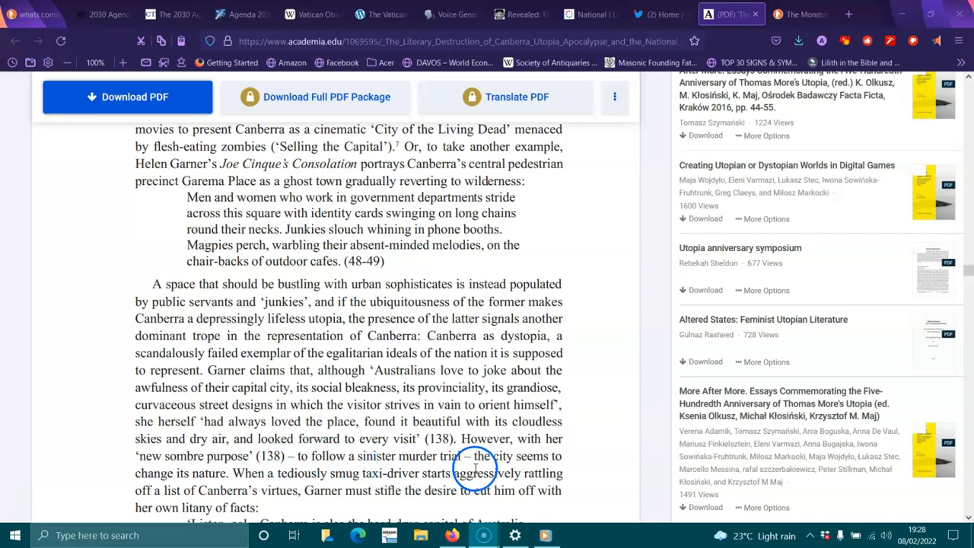
{"action": "mouse_move", "coordinate": [259, 477]}
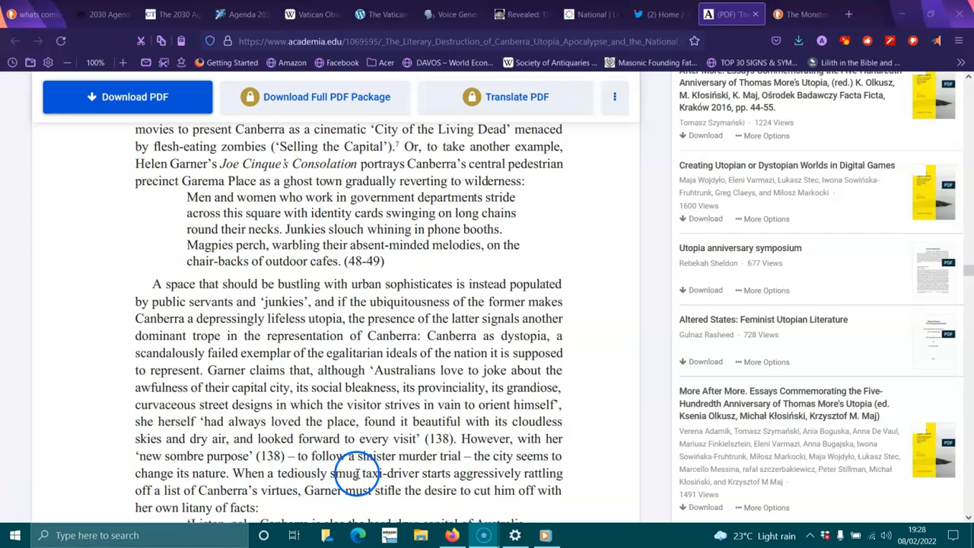
{"action": "mouse_move", "coordinate": [543, 473]}
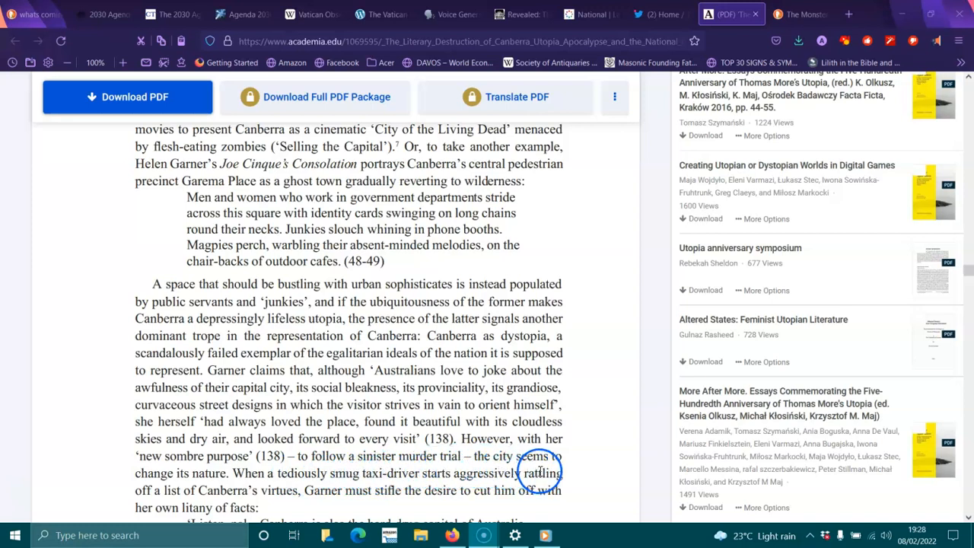
{"action": "mouse_move", "coordinate": [335, 490]}
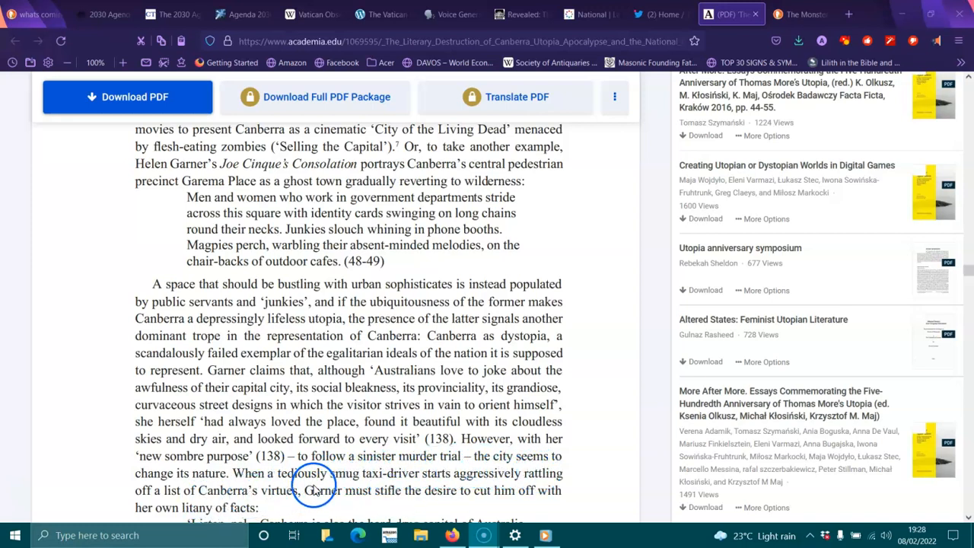
{"action": "mouse_move", "coordinate": [451, 505]}
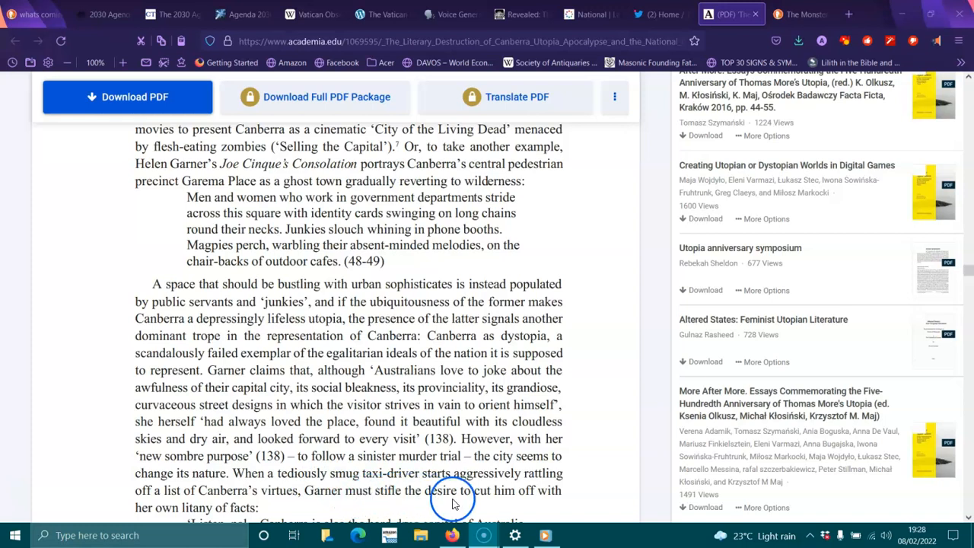
- Scroll down to the 'These two images of Canberra' paragraph, clearing a stray text selection along the way
{"action": "scroll", "scroll_direction": "down", "scroll_amount": 3}
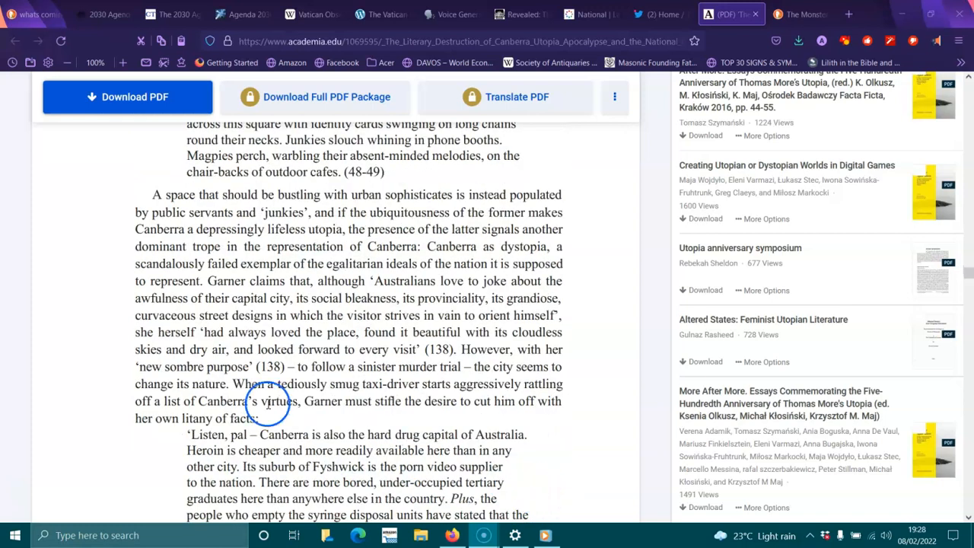
{"action": "scroll", "scroll_direction": "down", "scroll_amount": 3}
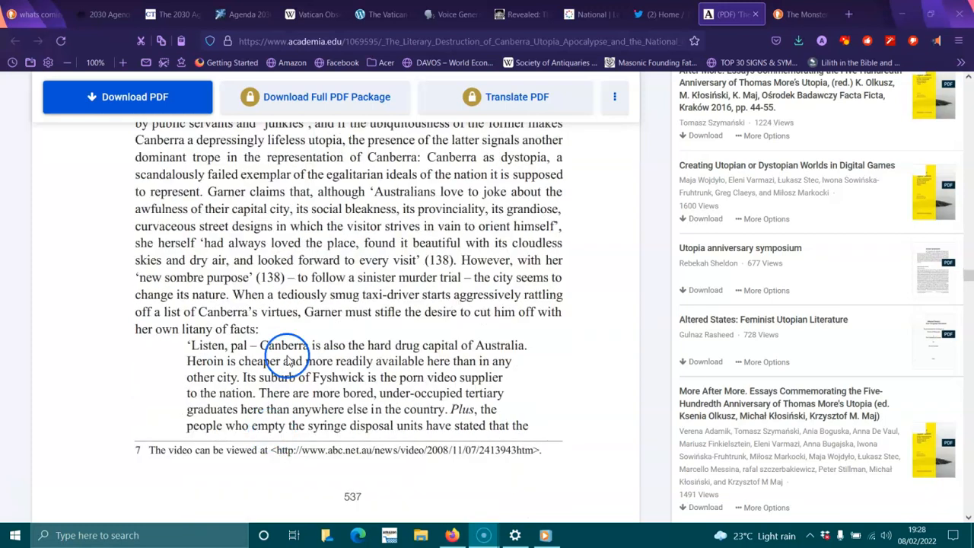
{"action": "mouse_move", "coordinate": [384, 359]}
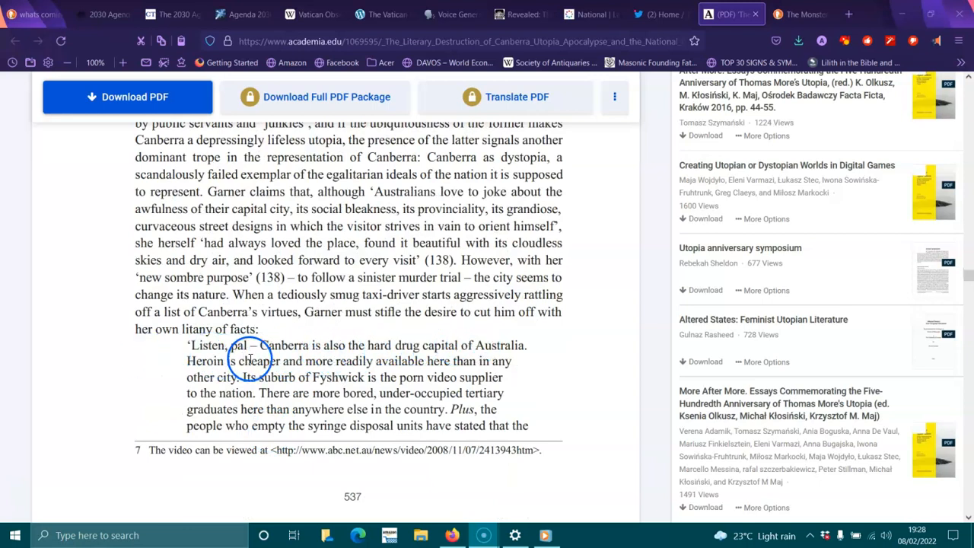
{"action": "mouse_move", "coordinate": [473, 365]}
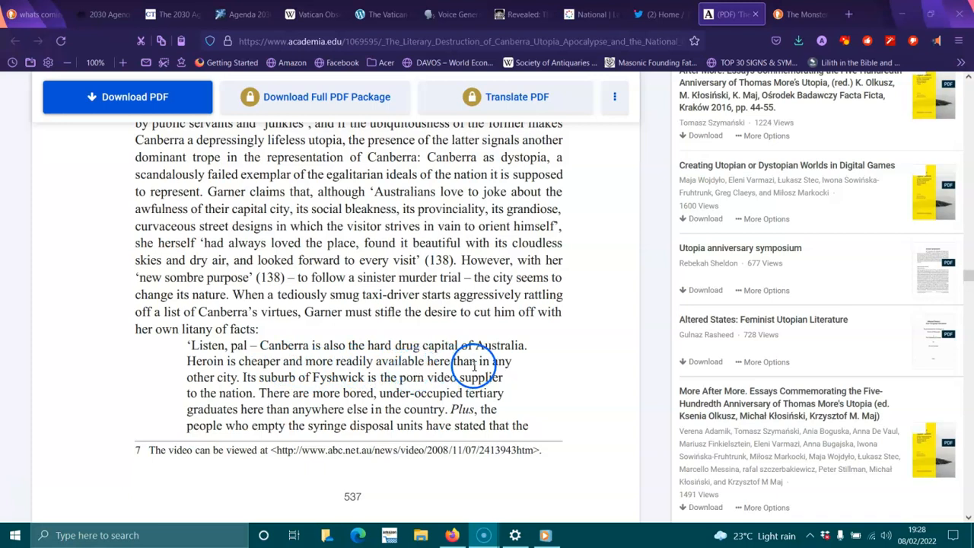
{"action": "mouse_move", "coordinate": [244, 393]}
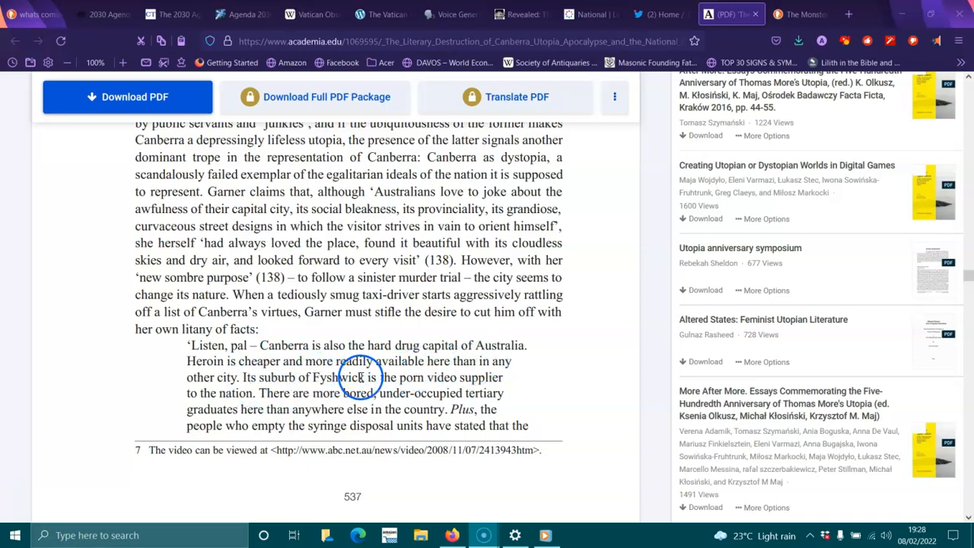
{"action": "mouse_move", "coordinate": [251, 407]}
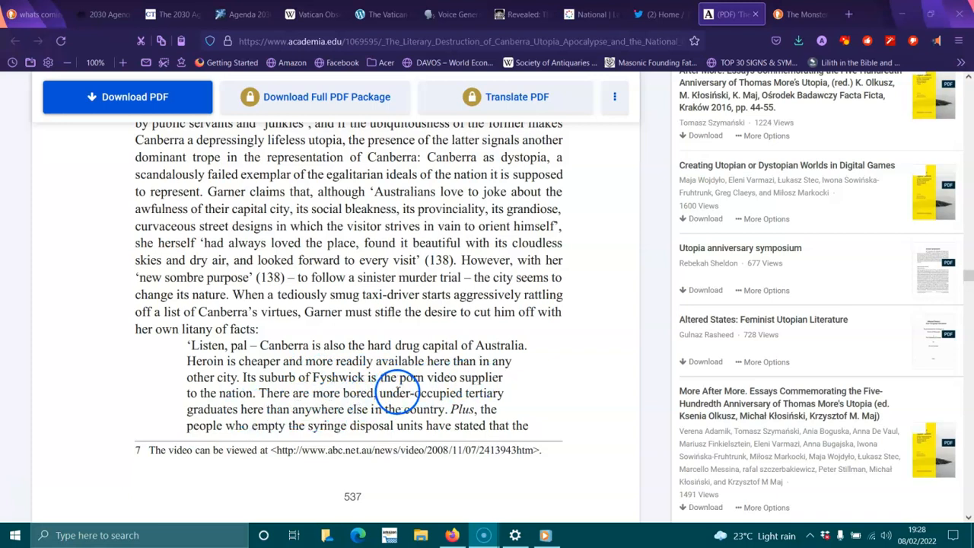
{"action": "mouse_move", "coordinate": [289, 409]}
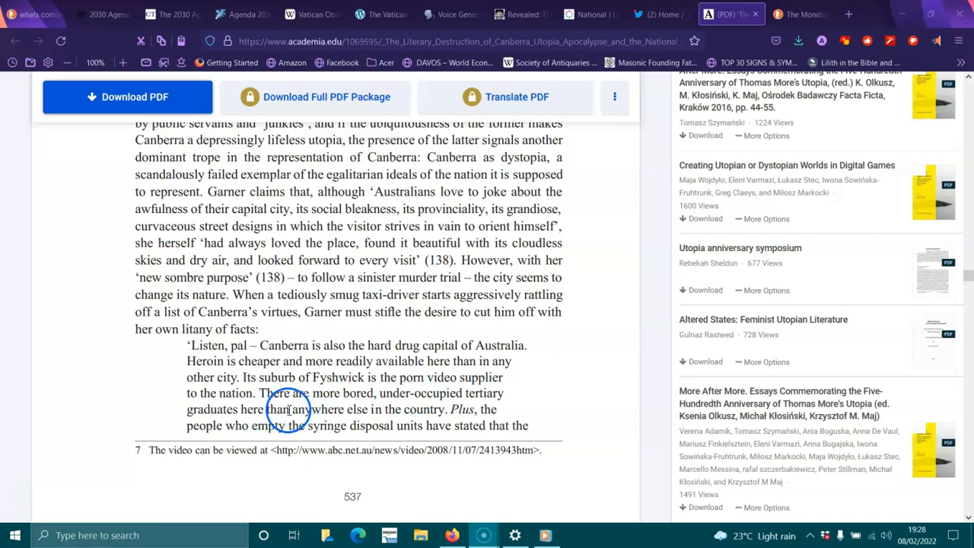
{"action": "mouse_move", "coordinate": [467, 417]}
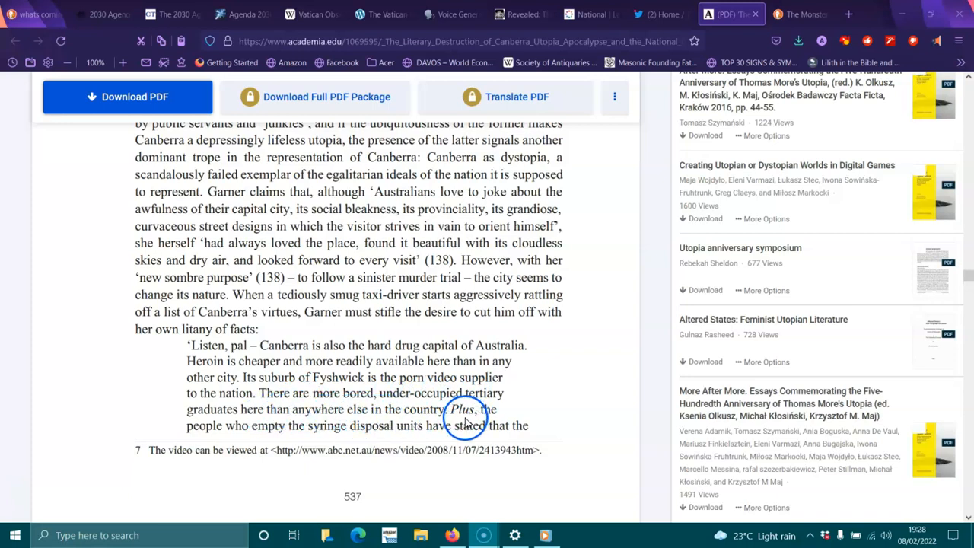
{"action": "mouse_move", "coordinate": [398, 430]}
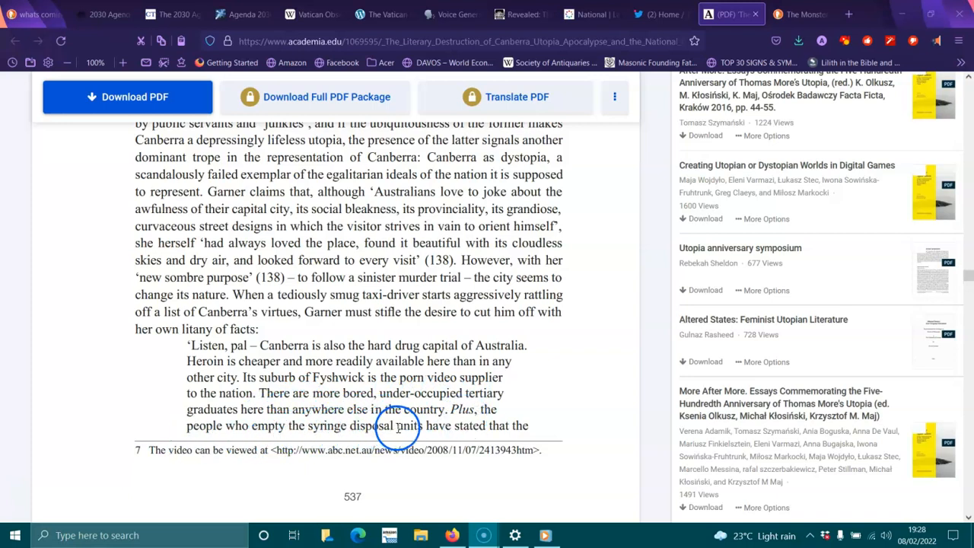
{"action": "scroll", "scroll_direction": "down", "scroll_amount": 3}
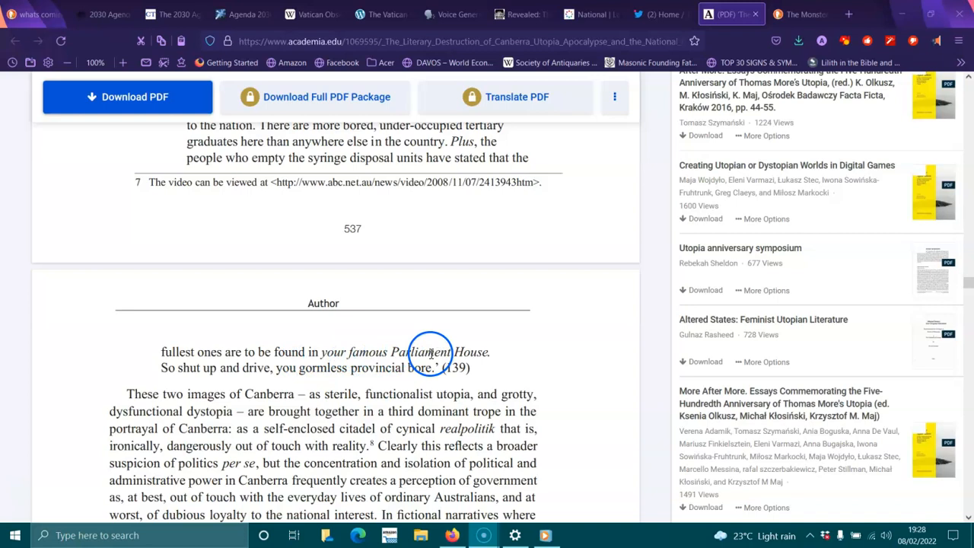
{"action": "mouse_move", "coordinate": [314, 374]}
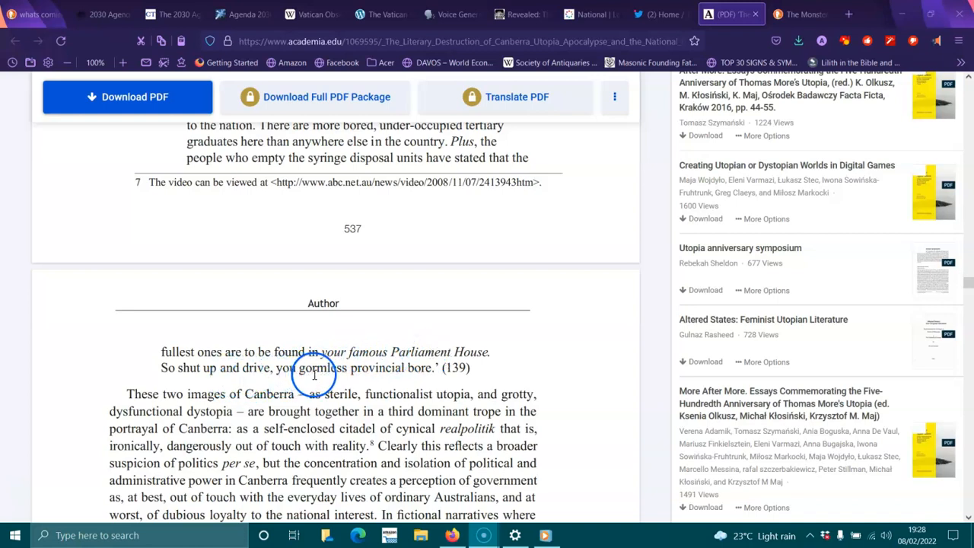
{"action": "mouse_move", "coordinate": [335, 396]}
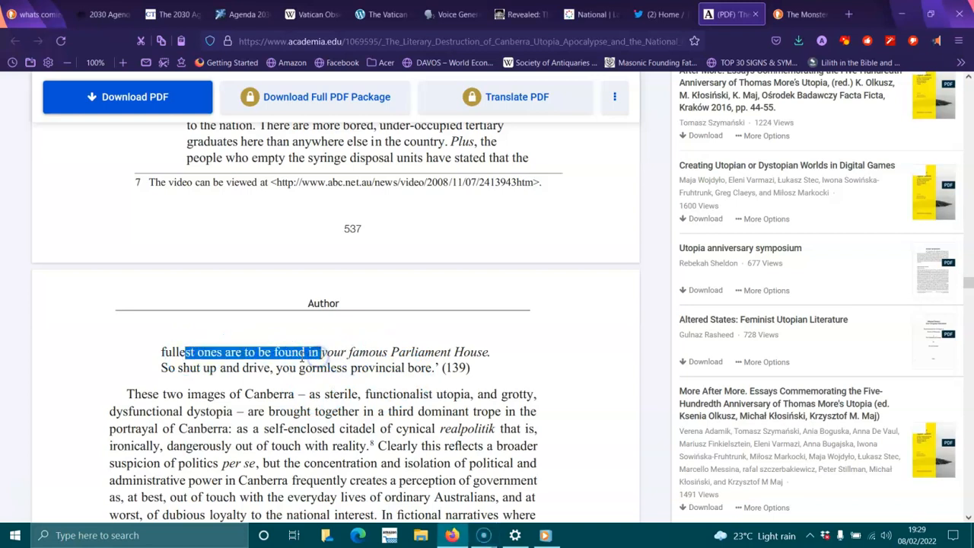
{"action": "left_click", "coordinate": [124, 365]}
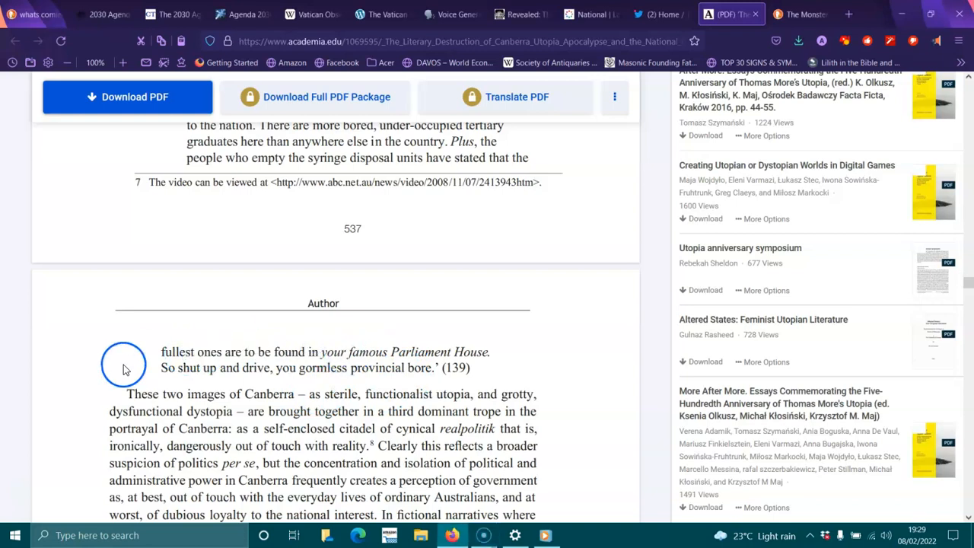
{"action": "scroll", "scroll_direction": "down", "scroll_amount": 3}
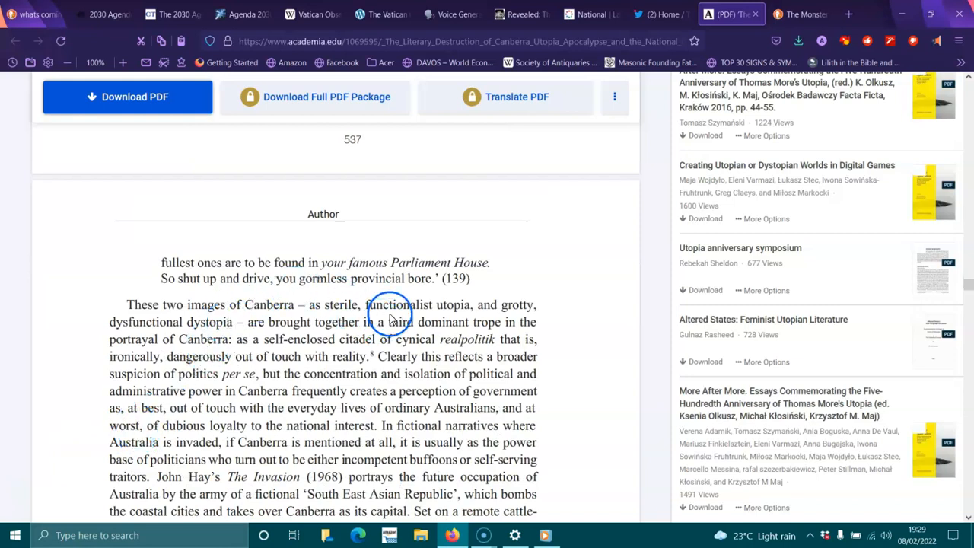
{"action": "mouse_move", "coordinate": [146, 323]}
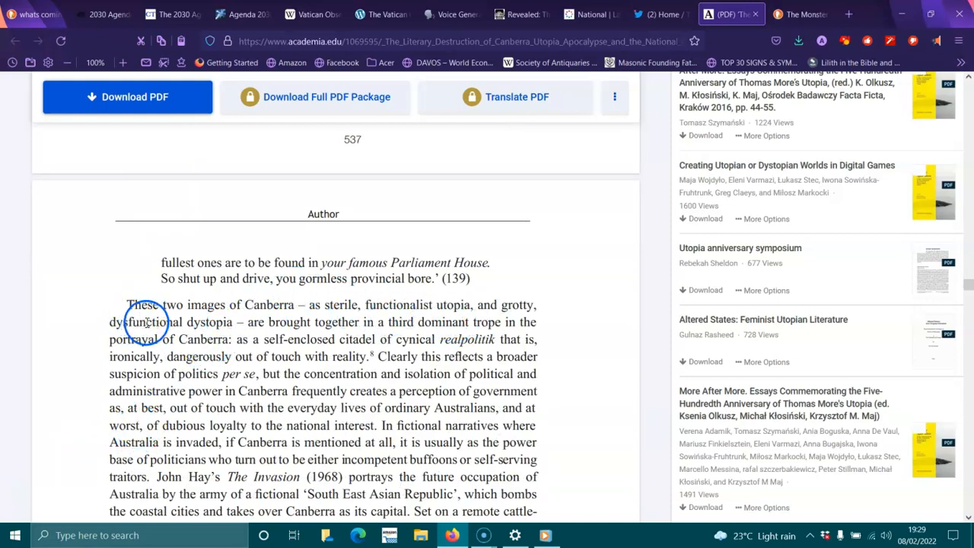
{"action": "mouse_move", "coordinate": [390, 330]}
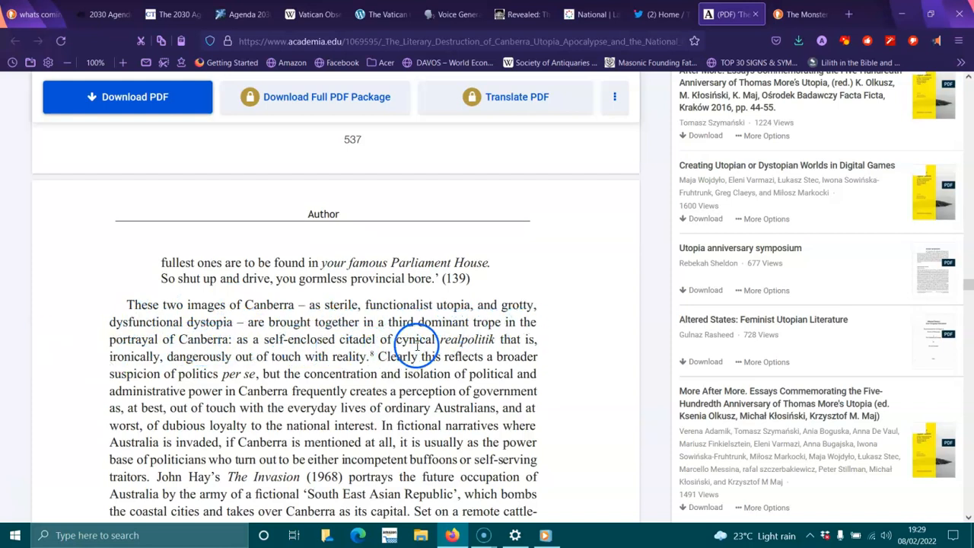
{"action": "mouse_move", "coordinate": [247, 357]}
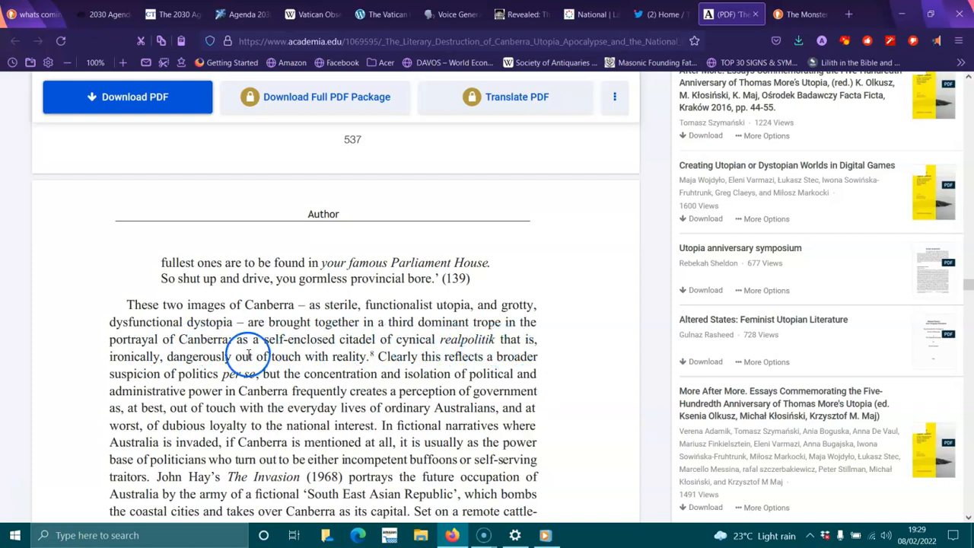
{"action": "mouse_move", "coordinate": [389, 356]}
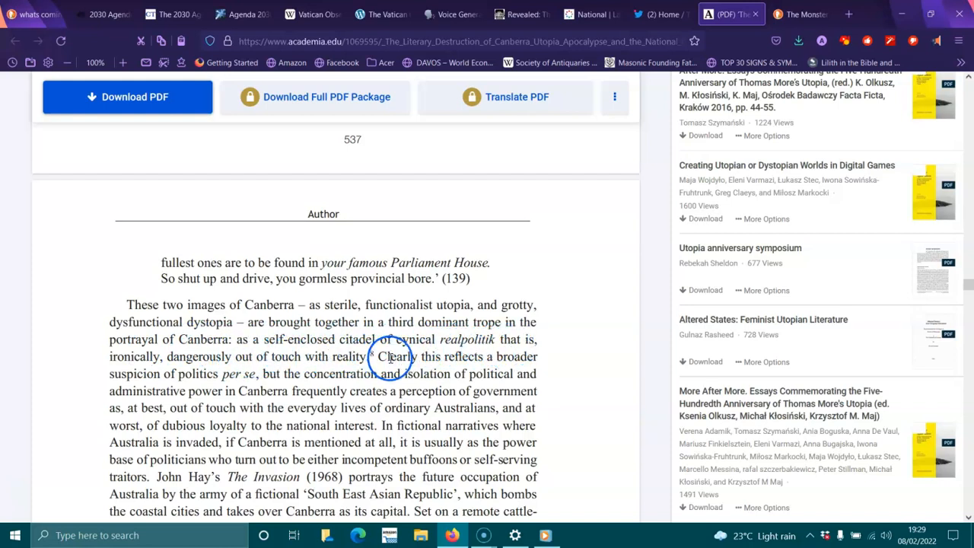
{"action": "mouse_move", "coordinate": [258, 396]}
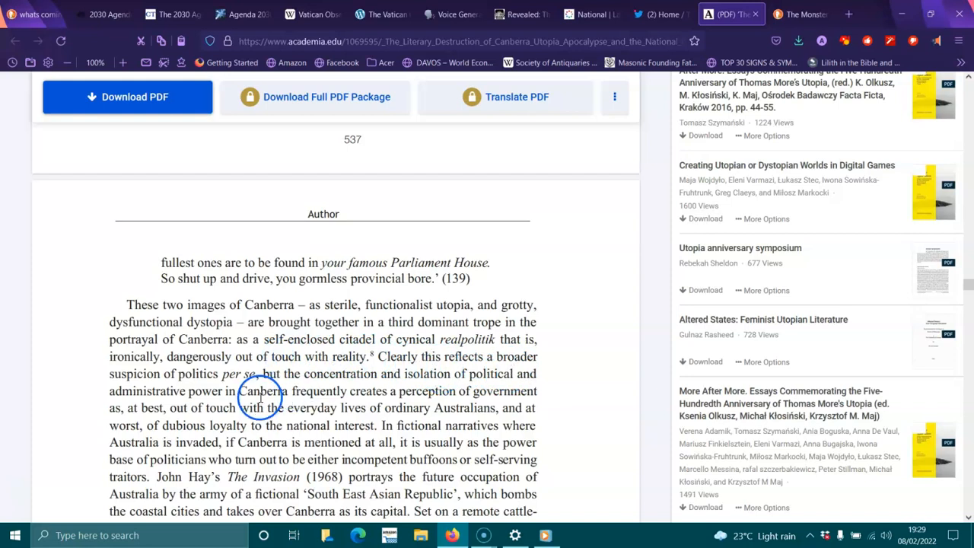
{"action": "mouse_move", "coordinate": [281, 374]}
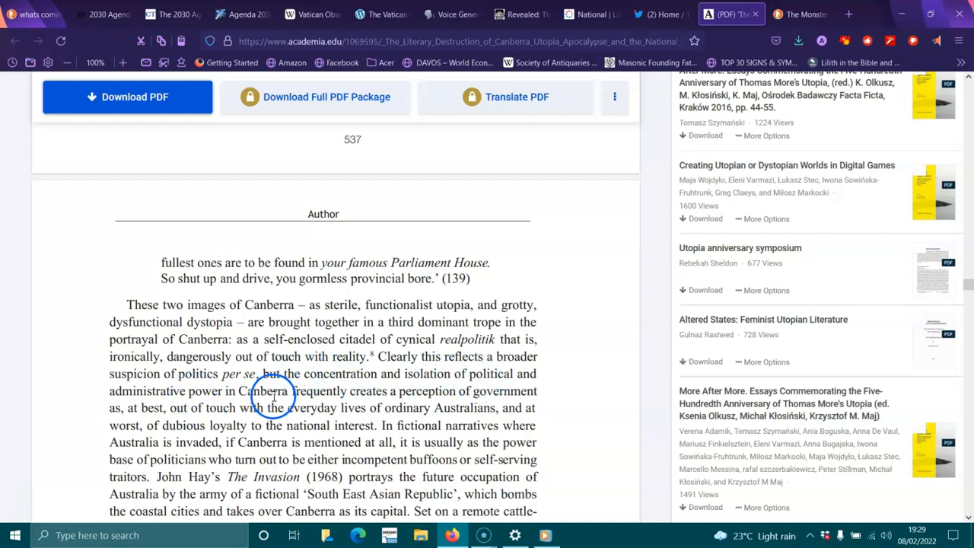
{"action": "mouse_move", "coordinate": [402, 391]}
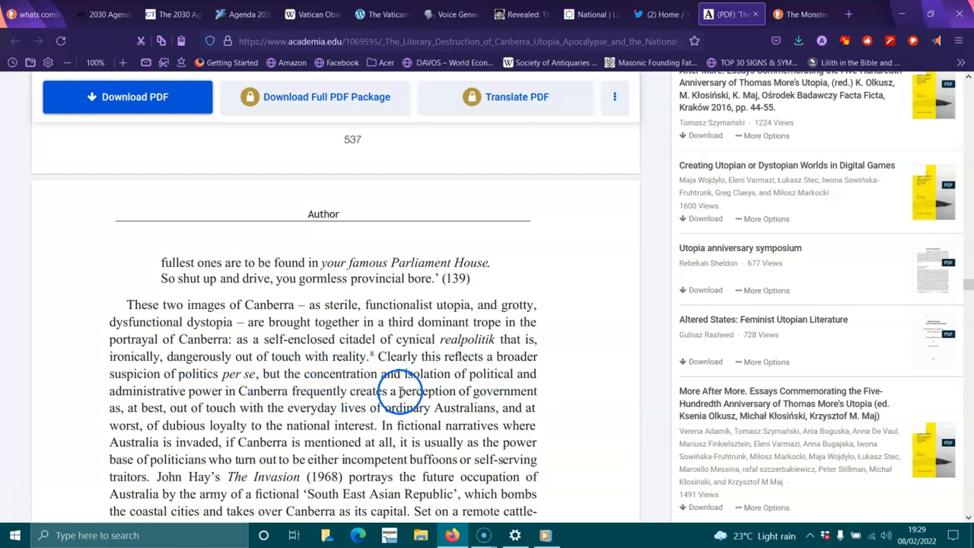
{"action": "mouse_move", "coordinate": [151, 408]}
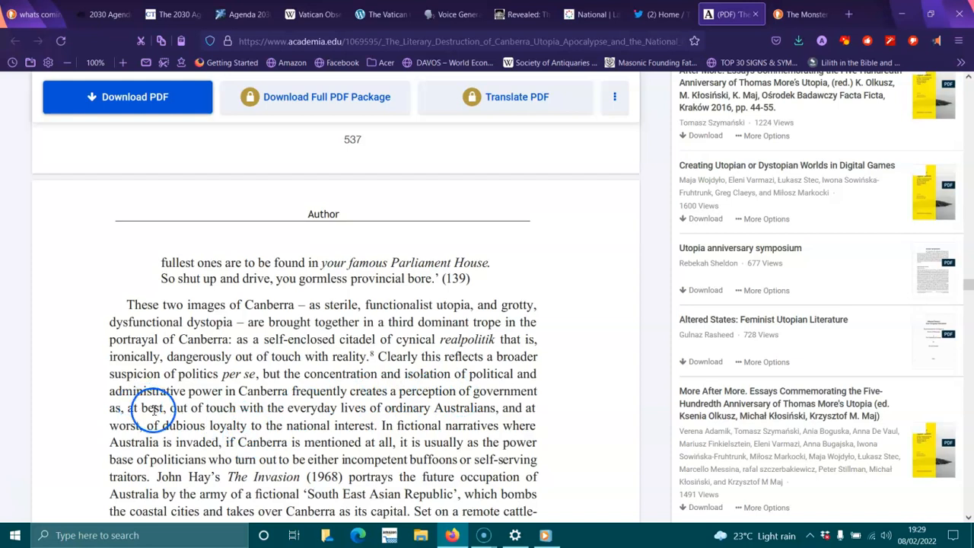
{"action": "mouse_move", "coordinate": [446, 416]}
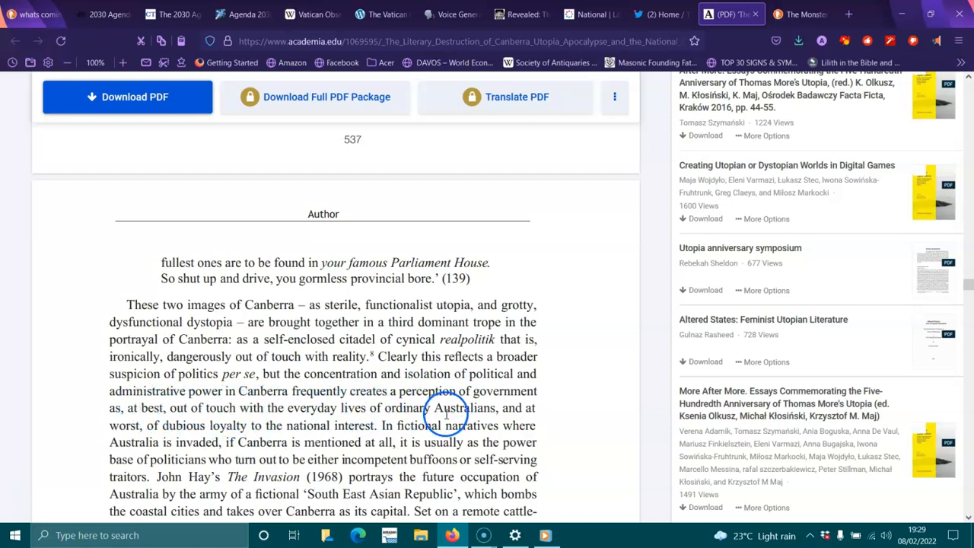
{"action": "mouse_move", "coordinate": [512, 417]}
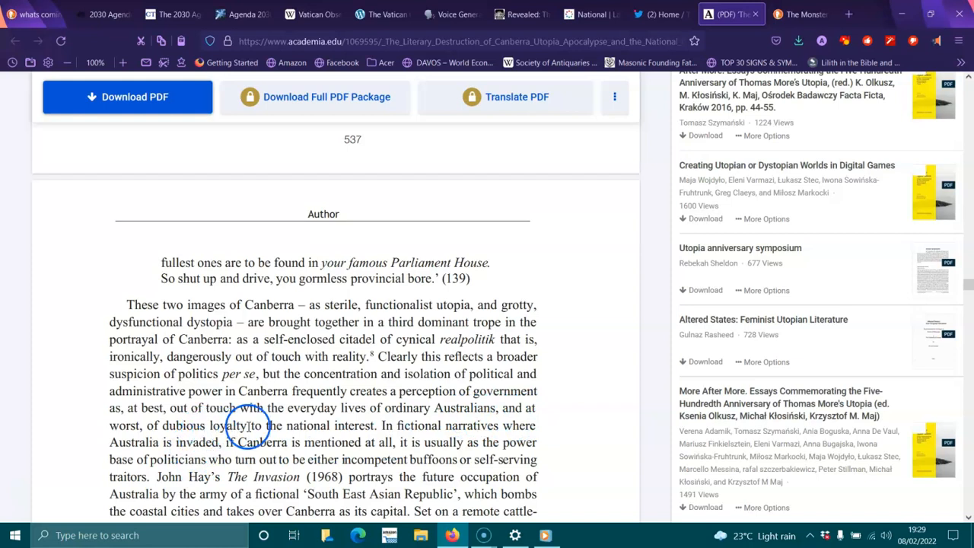
{"action": "mouse_move", "coordinate": [430, 375]}
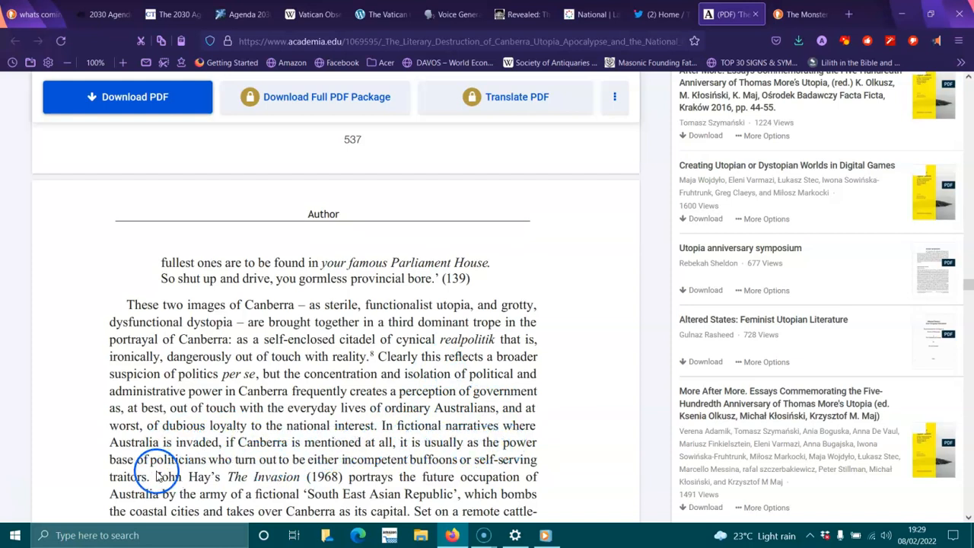
{"action": "mouse_move", "coordinate": [429, 453]}
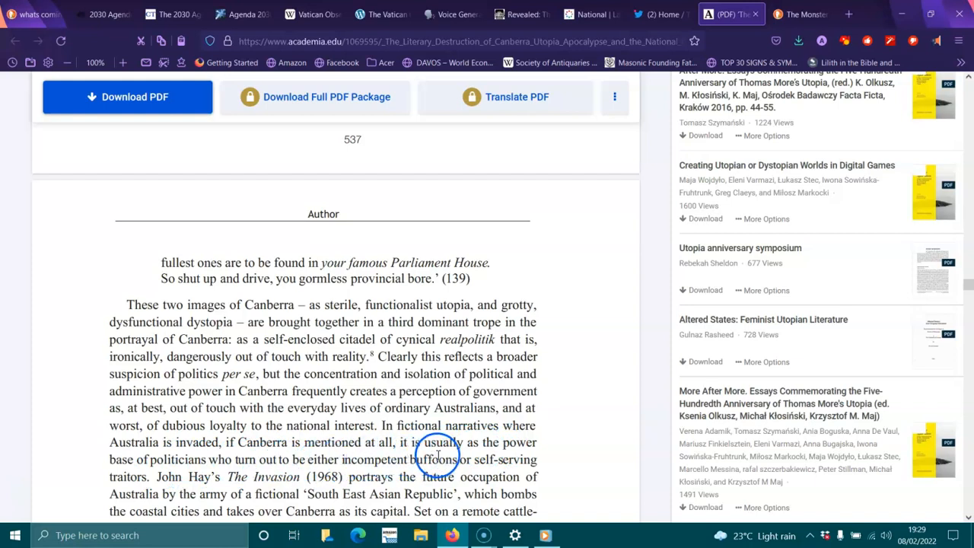
{"action": "mouse_move", "coordinate": [505, 459]}
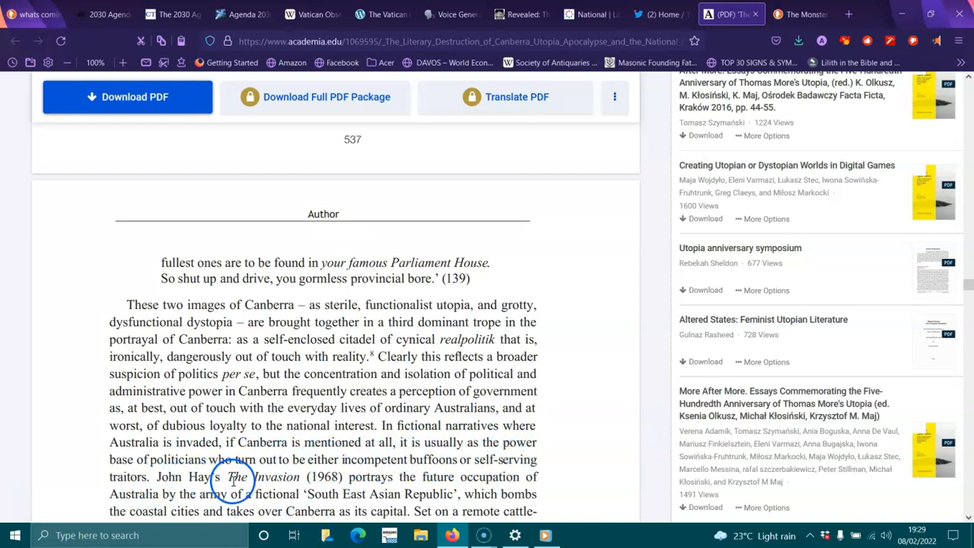
{"action": "mouse_move", "coordinate": [408, 478]}
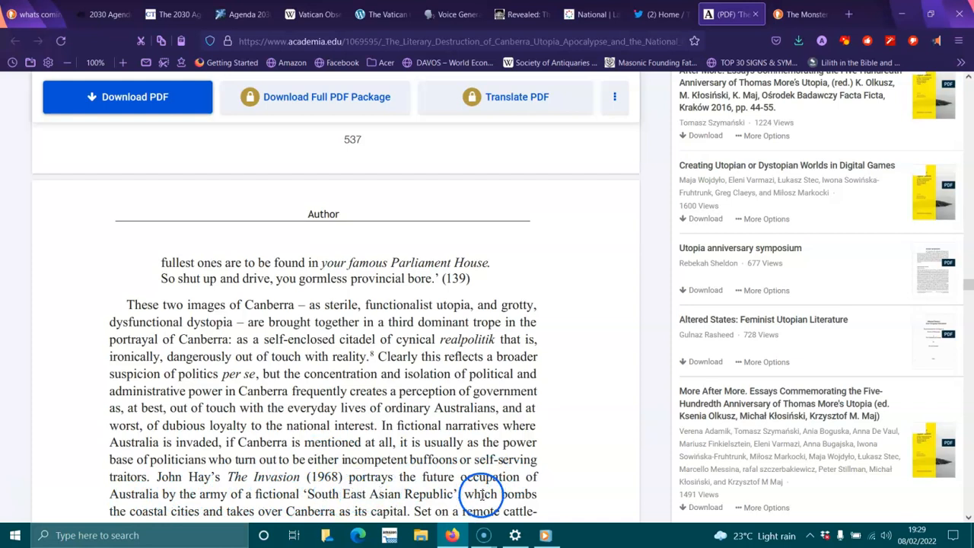
- Scroll down to the 'Kommando Tingii in Canberra' (104) line and the following paragraph
{"action": "scroll", "scroll_direction": "down", "scroll_amount": 3}
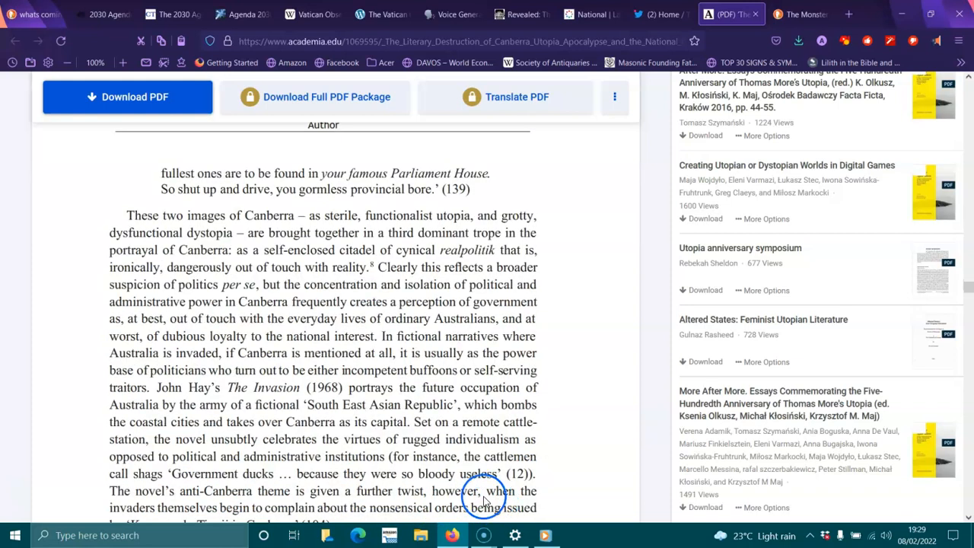
{"action": "mouse_move", "coordinate": [474, 402]}
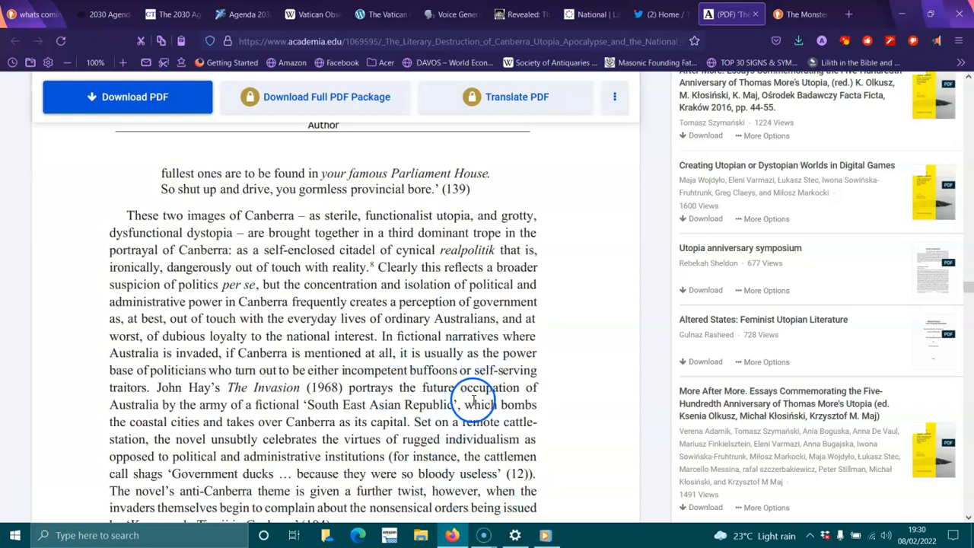
{"action": "mouse_move", "coordinate": [287, 422]}
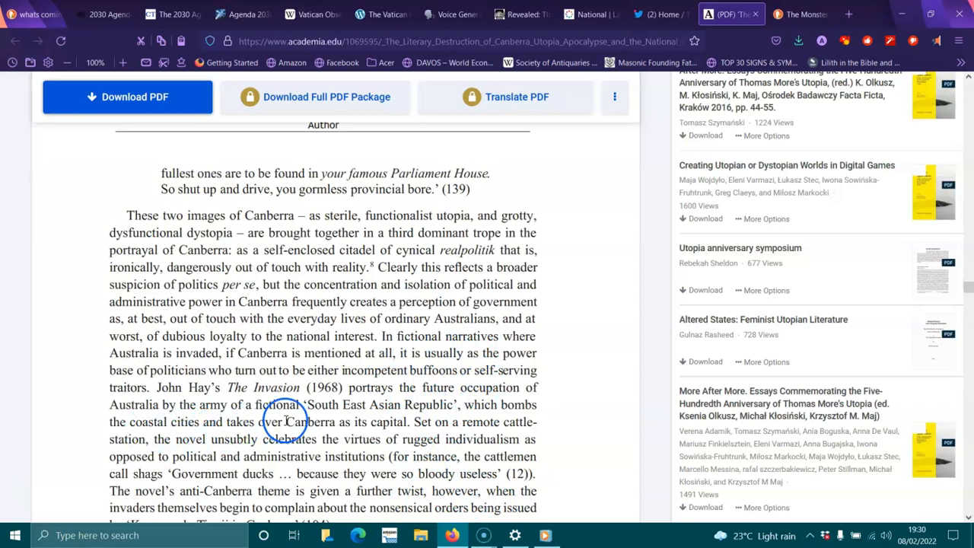
{"action": "mouse_move", "coordinate": [478, 429]}
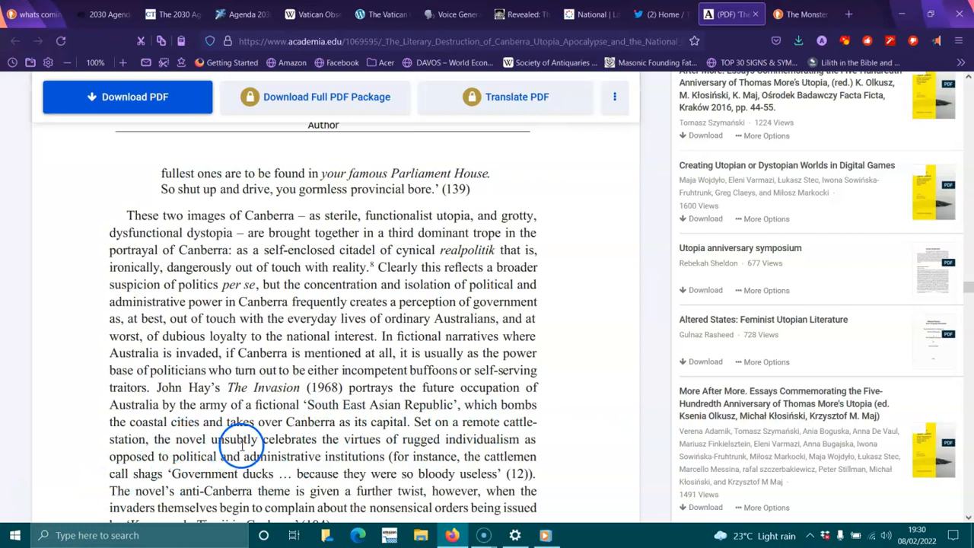
{"action": "mouse_move", "coordinate": [404, 440]}
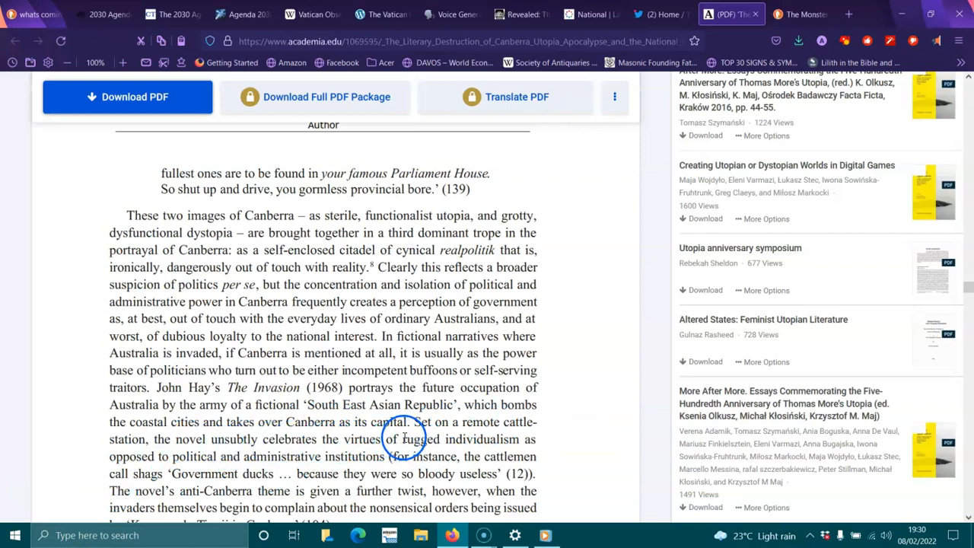
{"action": "mouse_move", "coordinate": [527, 445]}
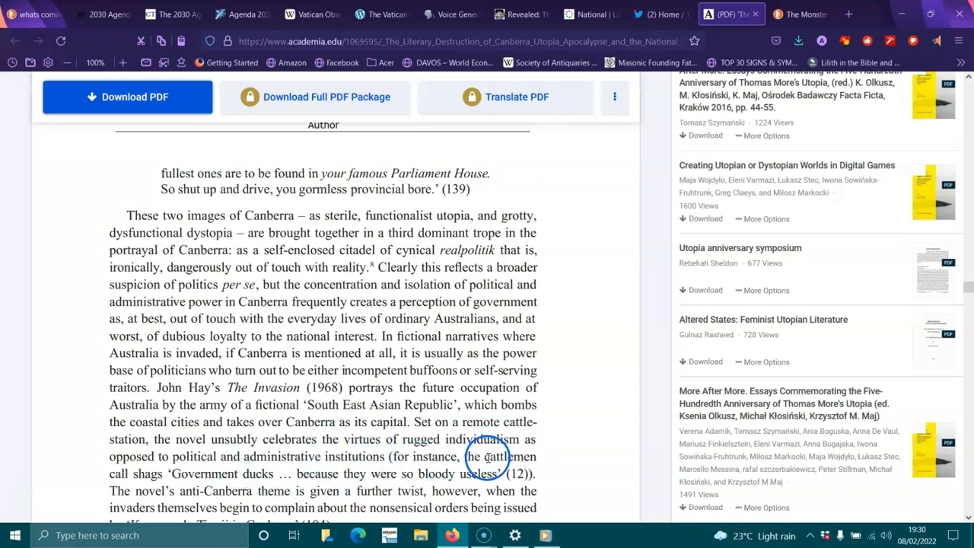
{"action": "mouse_move", "coordinate": [225, 475]}
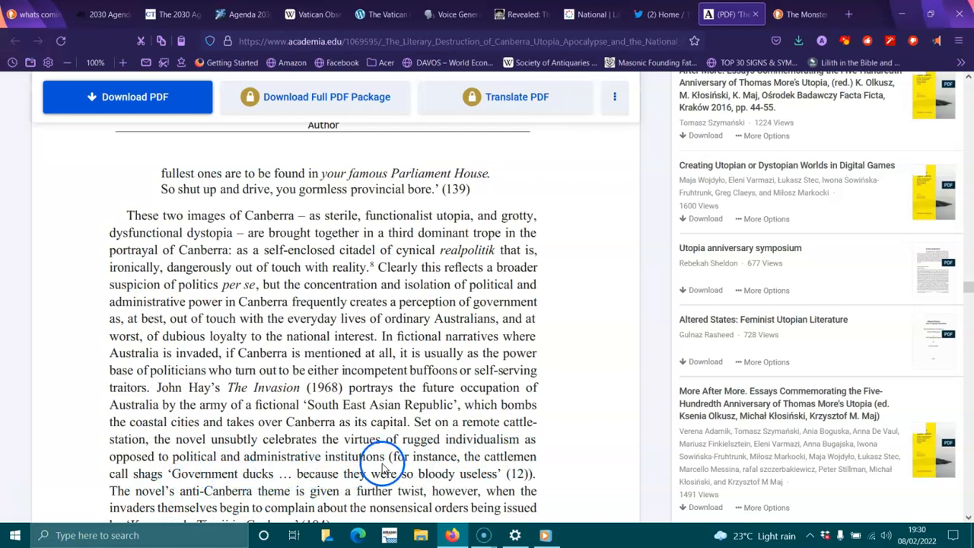
{"action": "scroll", "scroll_direction": "down", "scroll_amount": 3}
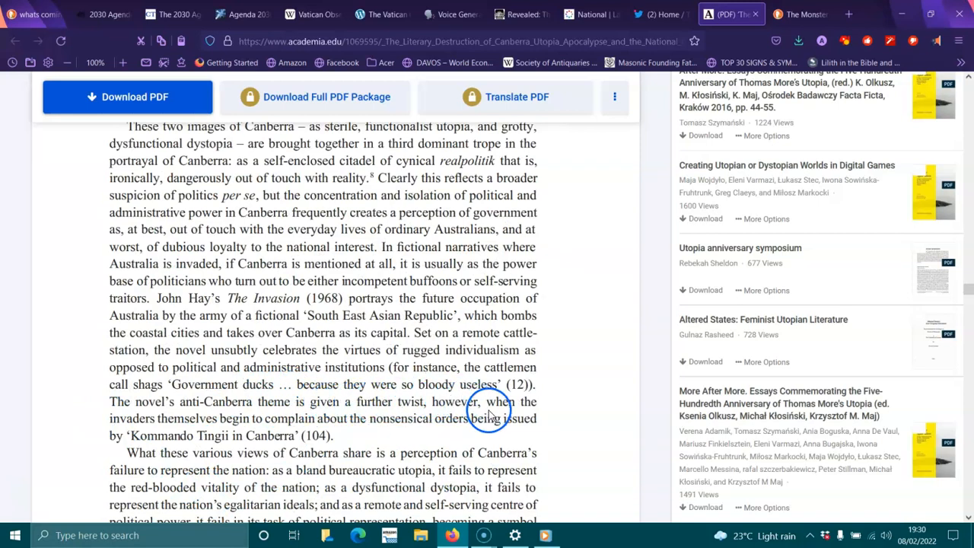
{"action": "mouse_move", "coordinate": [307, 435]}
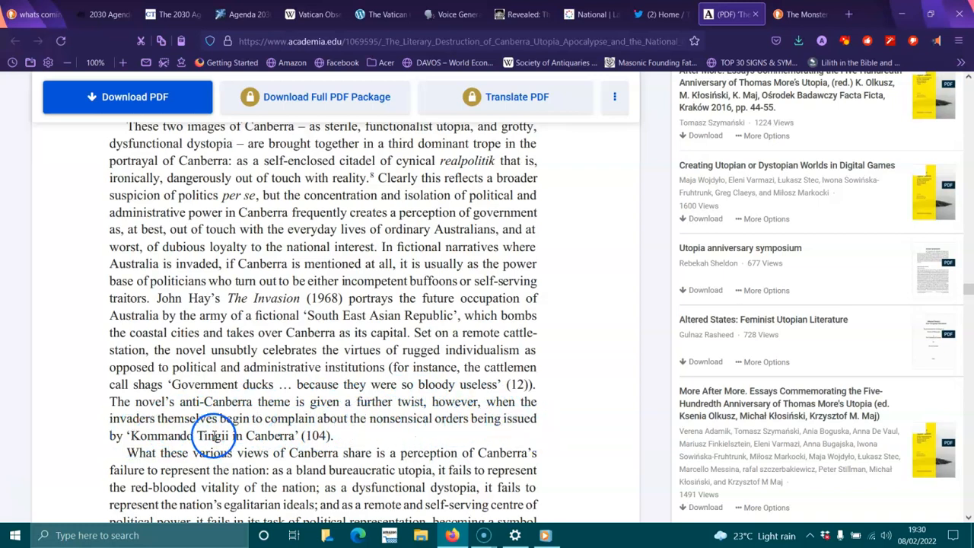
{"action": "scroll", "scroll_direction": "down", "scroll_amount": 3}
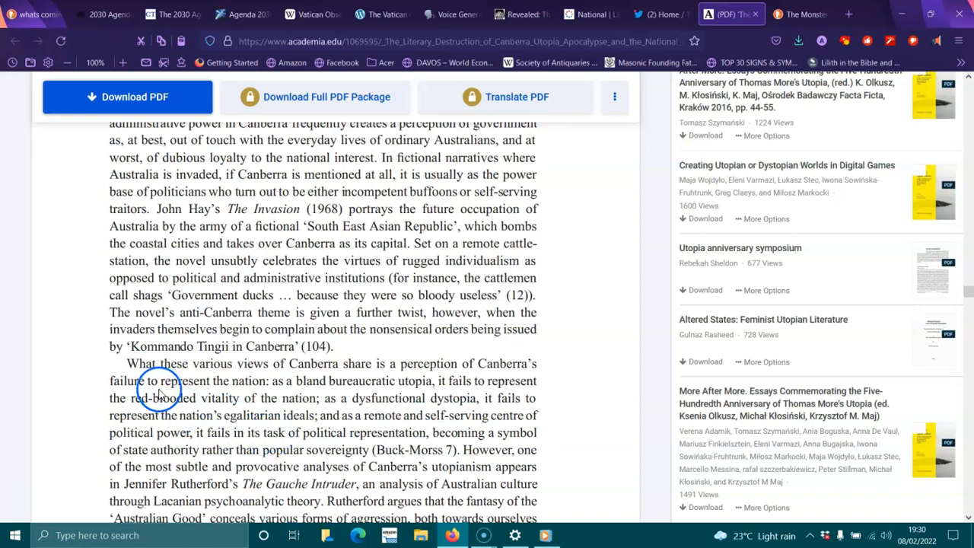
{"action": "mouse_move", "coordinate": [382, 371]}
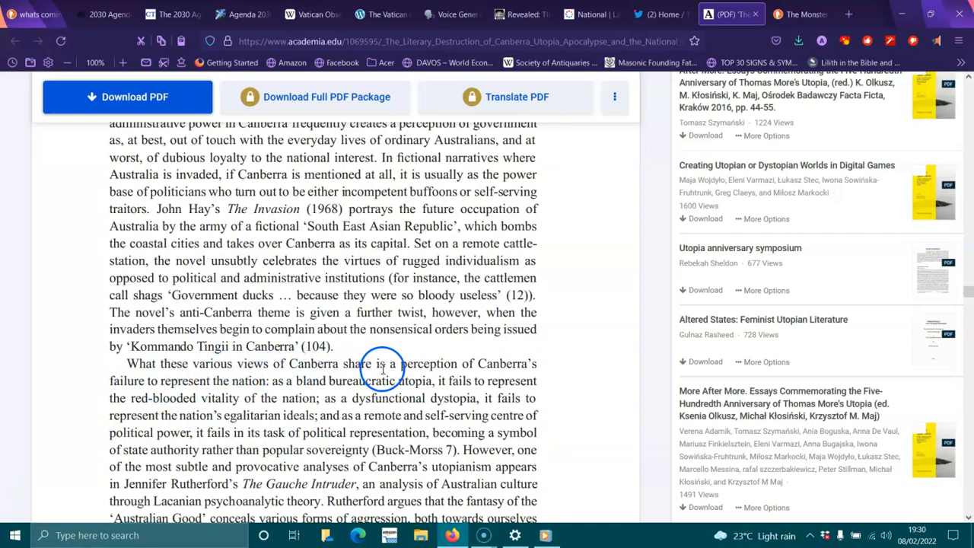
{"action": "mouse_move", "coordinate": [179, 386]}
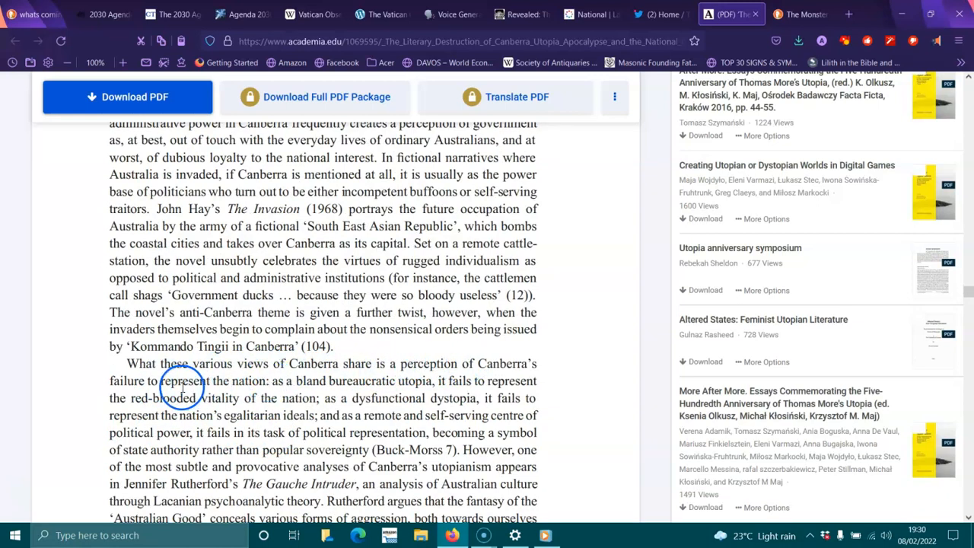
{"action": "mouse_move", "coordinate": [377, 387]}
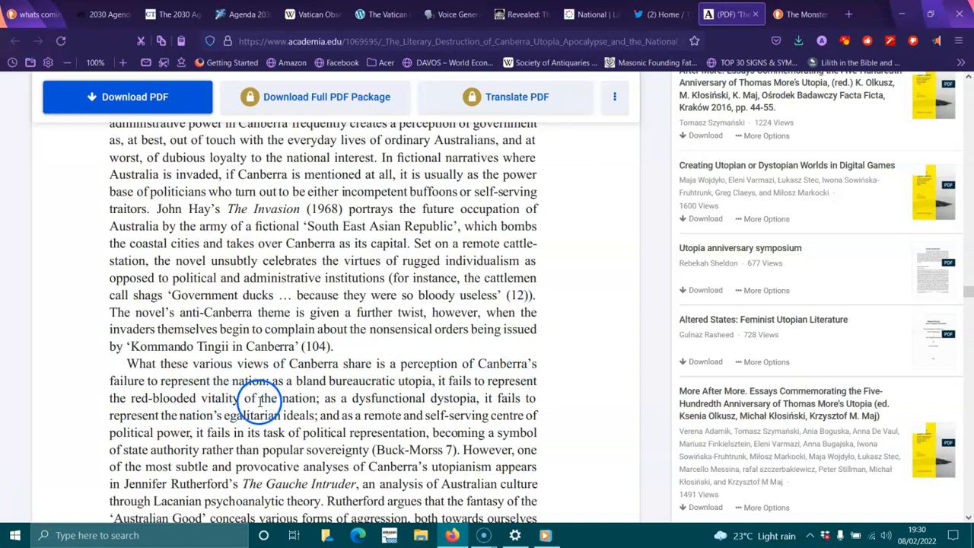
{"action": "mouse_move", "coordinate": [435, 356]}
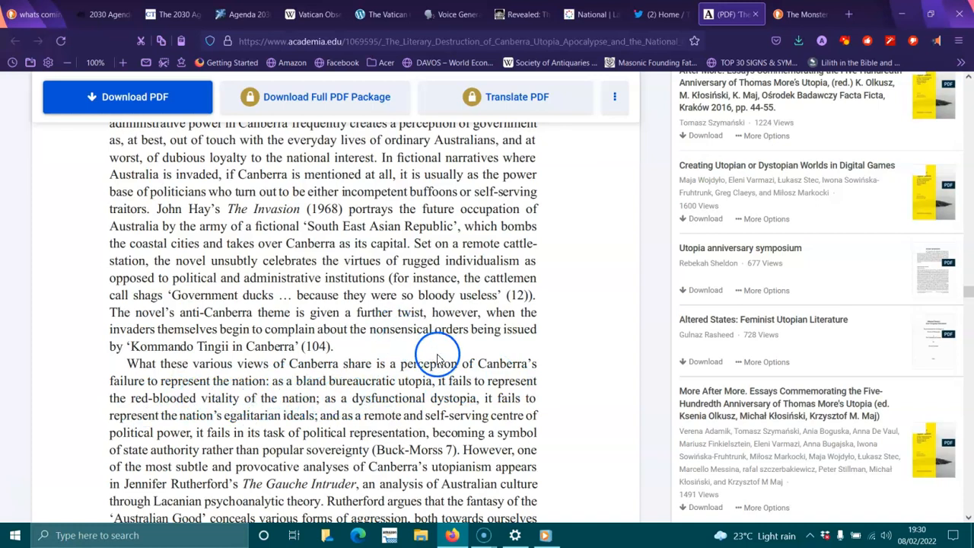
{"action": "mouse_move", "coordinate": [195, 429]}
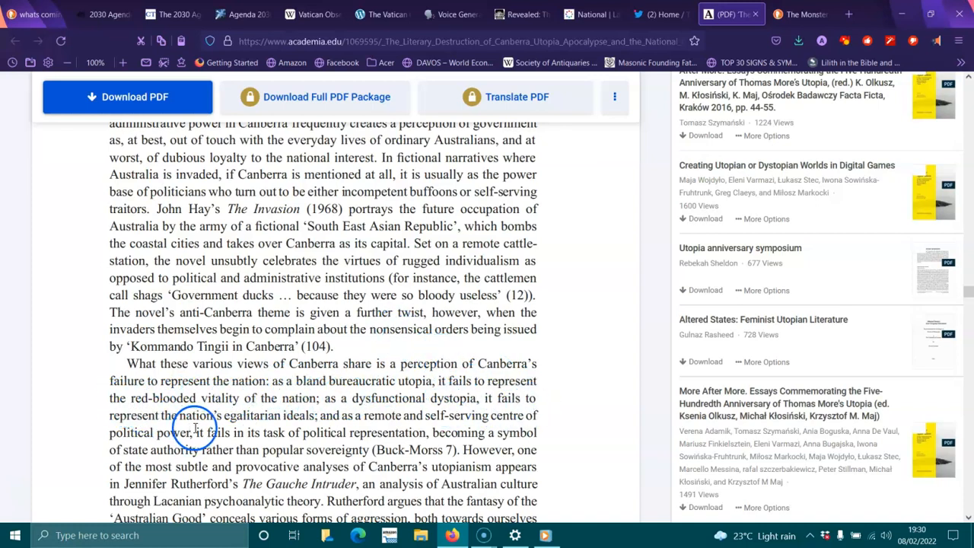
{"action": "mouse_move", "coordinate": [344, 424]}
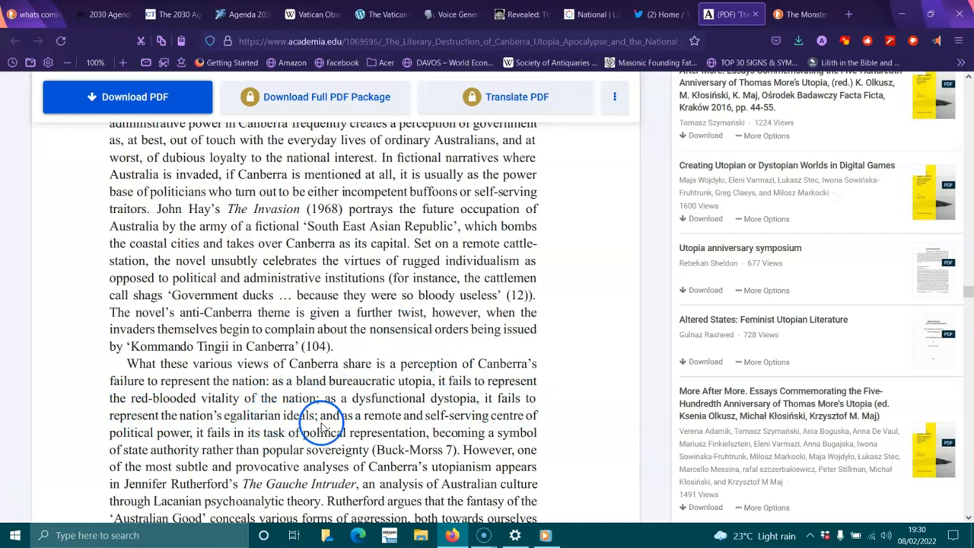
{"action": "left_click_drag", "start_coordinate": [222, 414], "coordinate": [271, 432]}
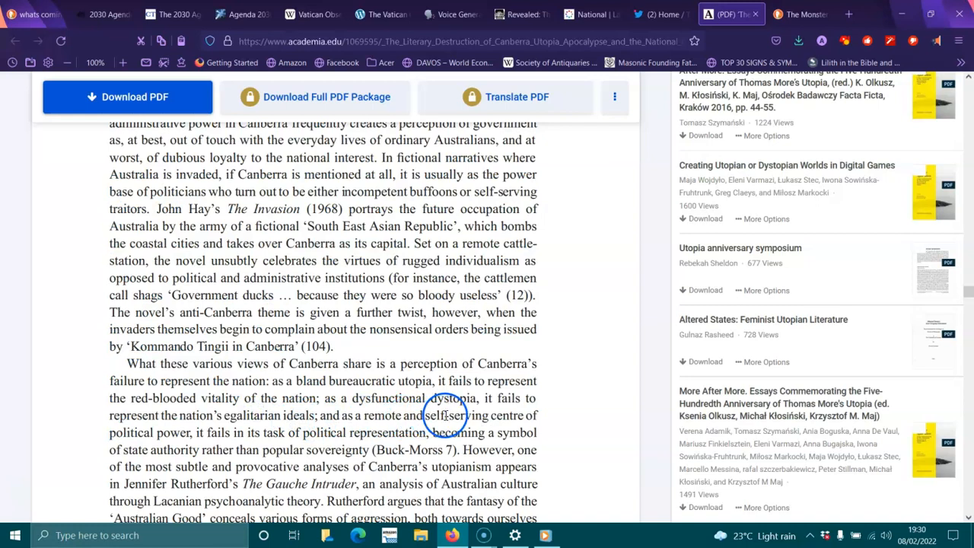
{"action": "mouse_move", "coordinate": [186, 441]}
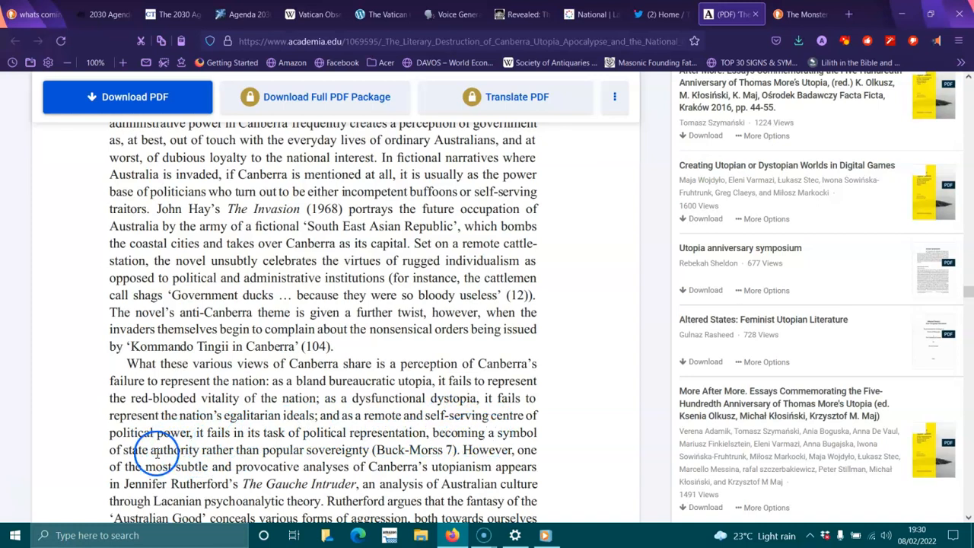
{"action": "mouse_move", "coordinate": [313, 451]}
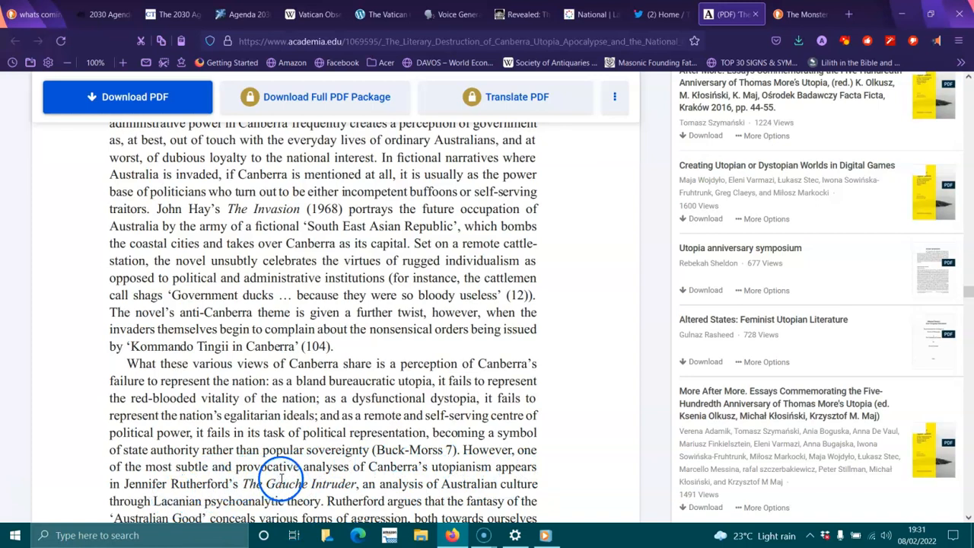
- Scroll past footnote 8 and page 538 to Rutherford's quotation ending '(157)' and 'In other words'
{"action": "scroll", "scroll_direction": "down", "scroll_amount": 3}
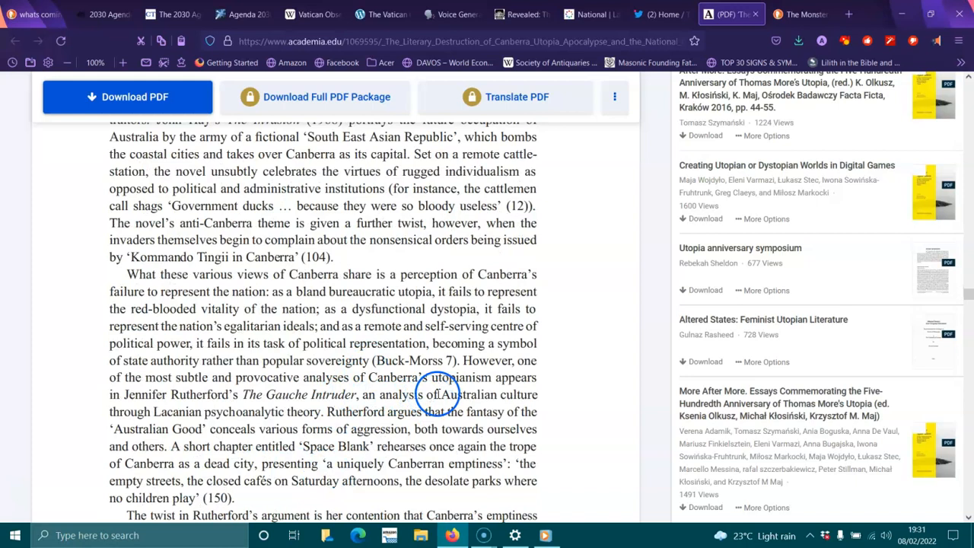
{"action": "mouse_move", "coordinate": [164, 420]}
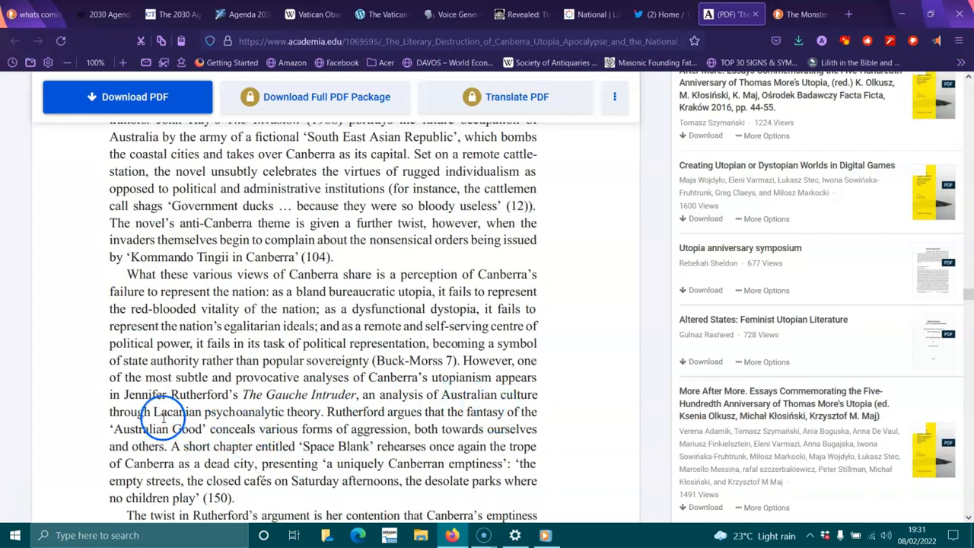
{"action": "mouse_move", "coordinate": [231, 417]}
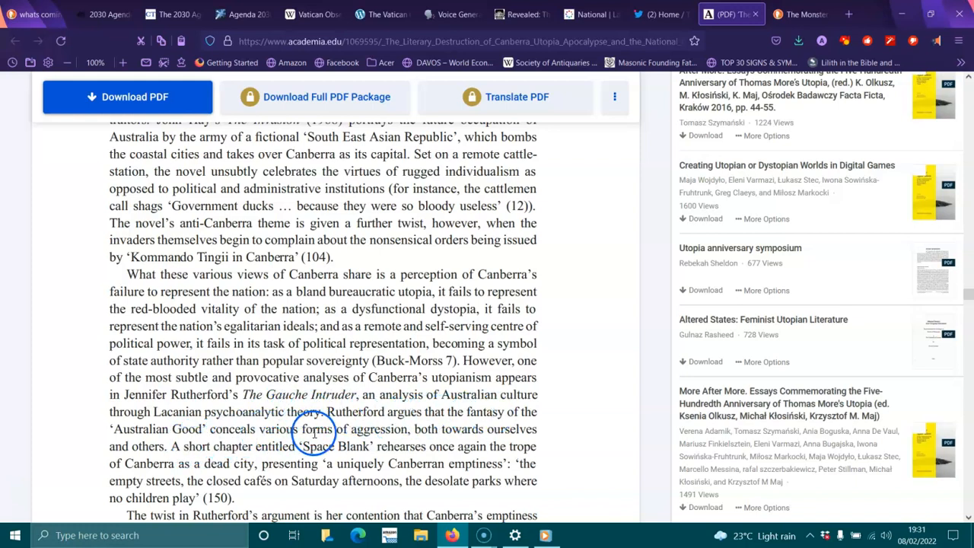
{"action": "mouse_move", "coordinate": [273, 454]}
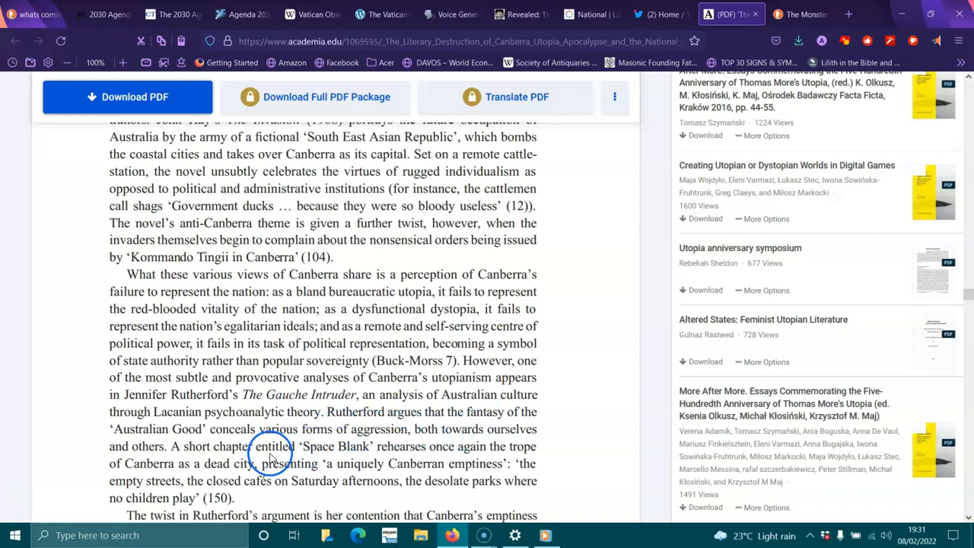
{"action": "mouse_move", "coordinate": [301, 447]}
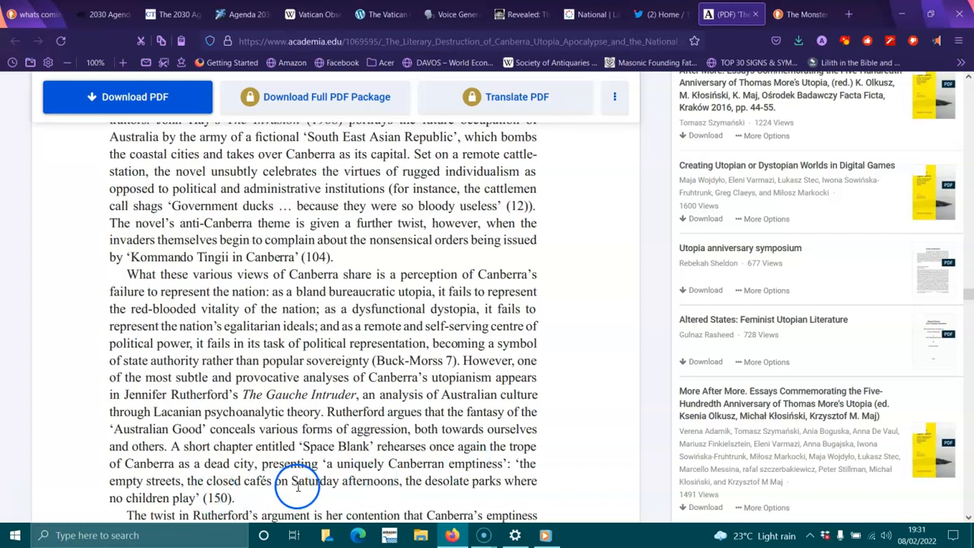
{"action": "mouse_move", "coordinate": [466, 481]}
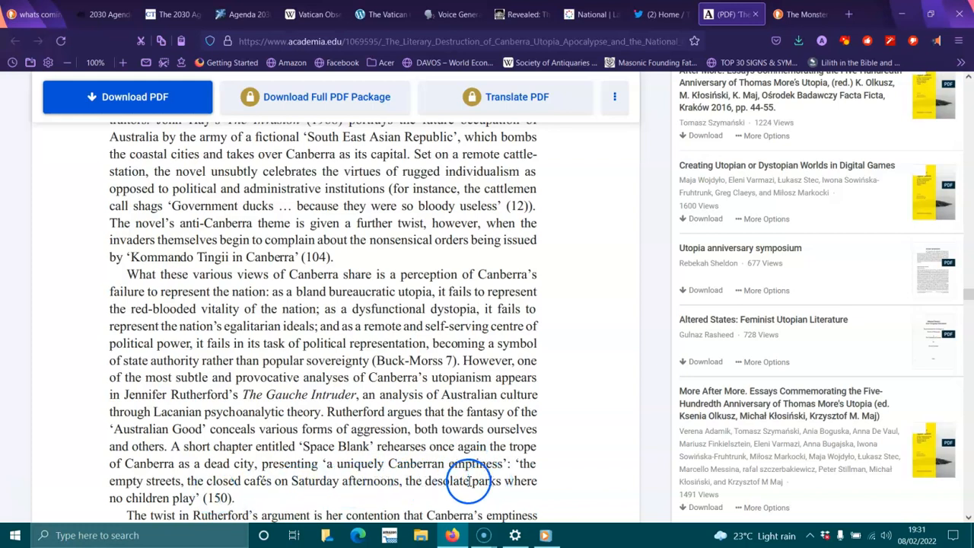
{"action": "scroll", "scroll_direction": "down", "scroll_amount": 3}
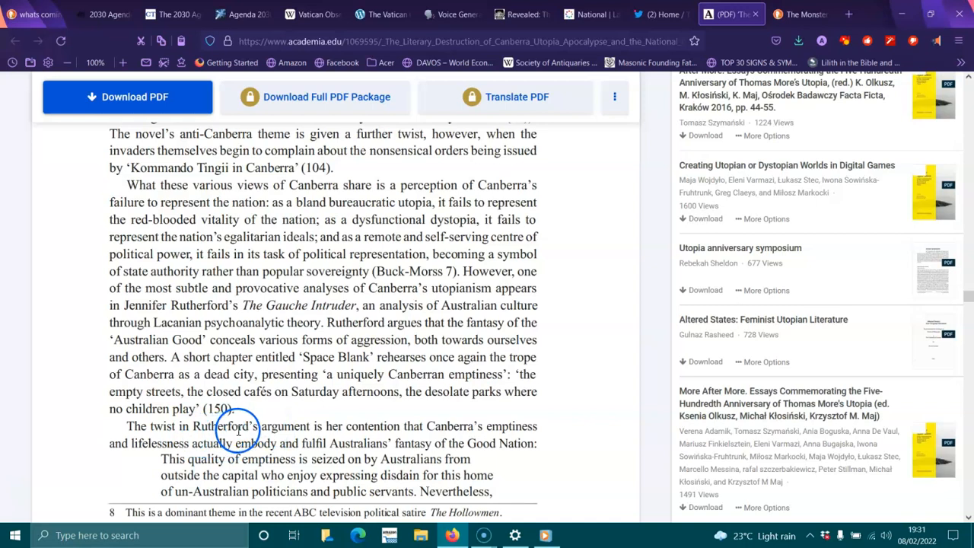
{"action": "mouse_move", "coordinate": [418, 423]}
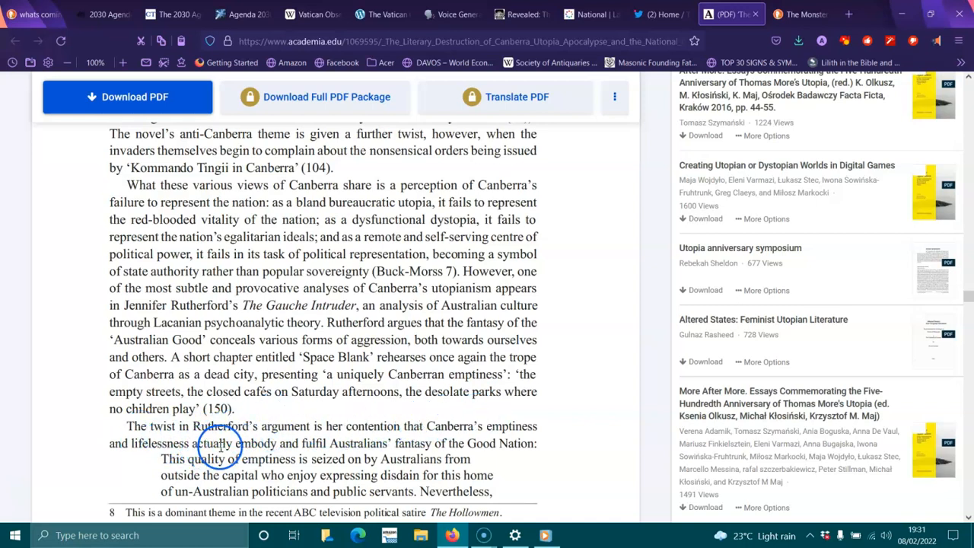
{"action": "mouse_move", "coordinate": [335, 463]}
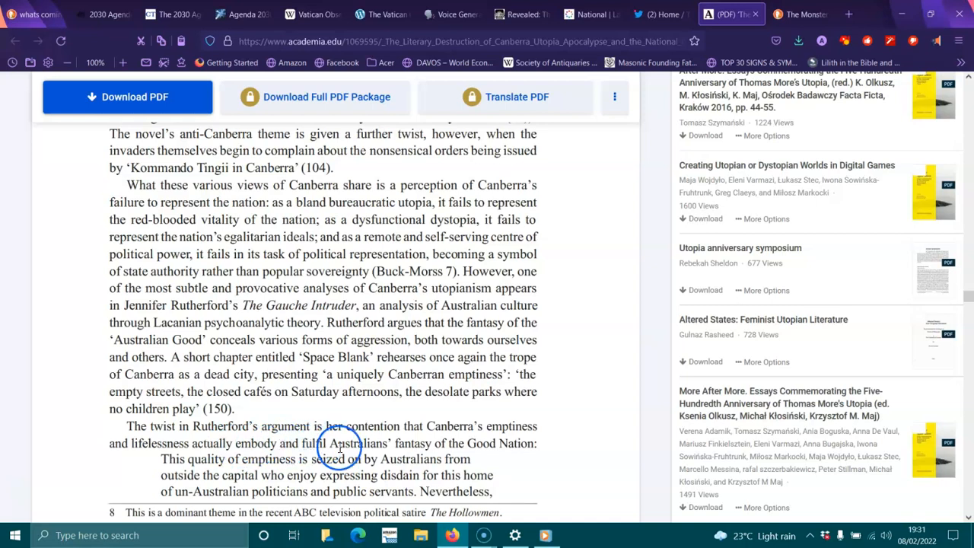
{"action": "mouse_move", "coordinate": [295, 455]}
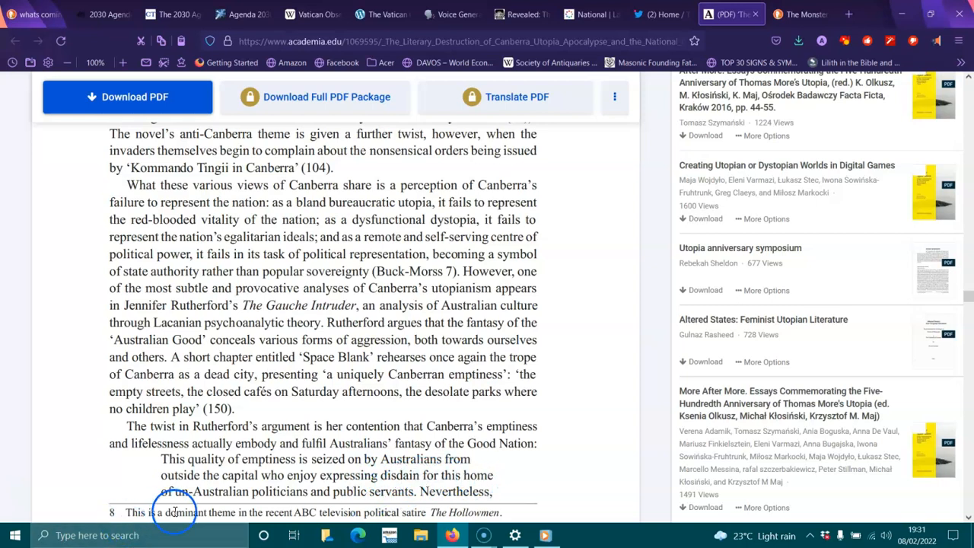
{"action": "mouse_move", "coordinate": [420, 479]}
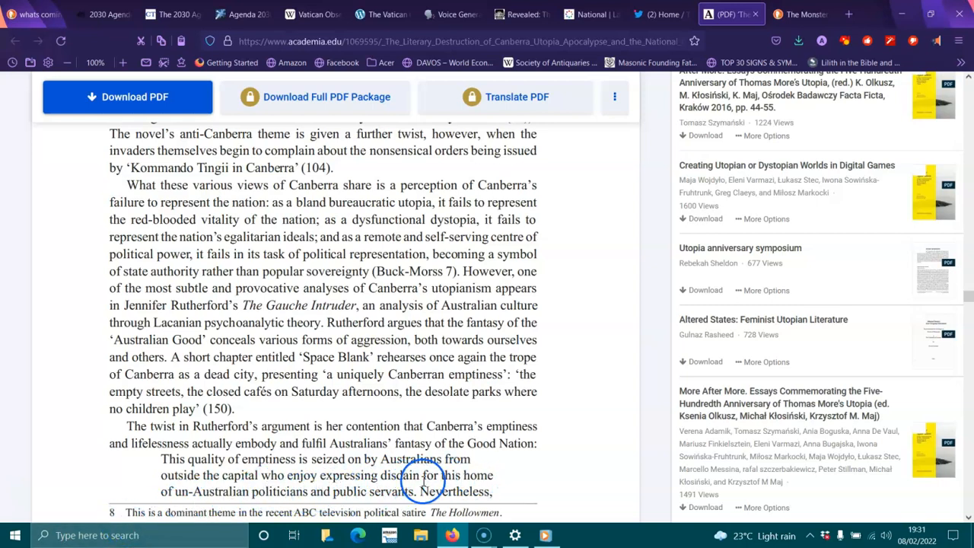
{"action": "scroll", "scroll_direction": "down", "scroll_amount": 3}
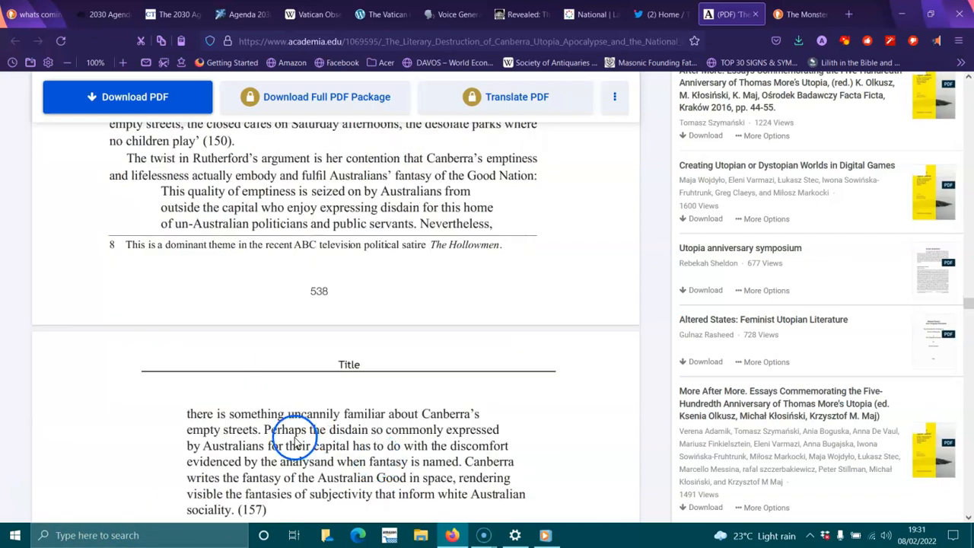
{"action": "mouse_move", "coordinate": [428, 404]}
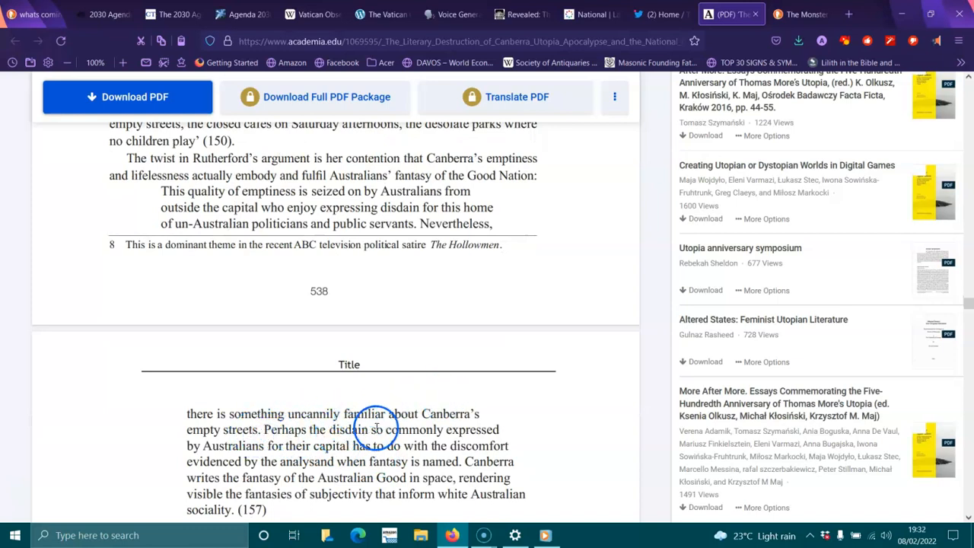
{"action": "mouse_move", "coordinate": [292, 461]}
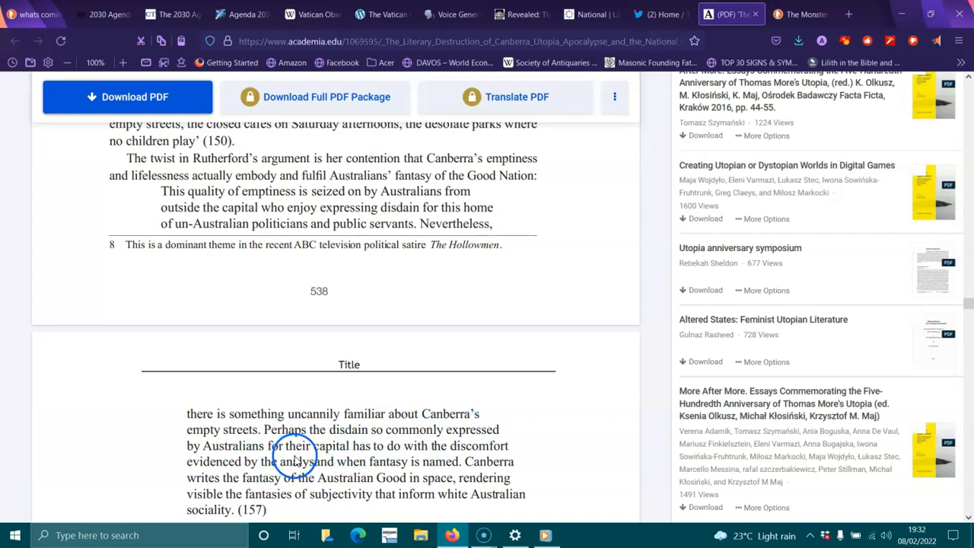
{"action": "mouse_move", "coordinate": [400, 449]}
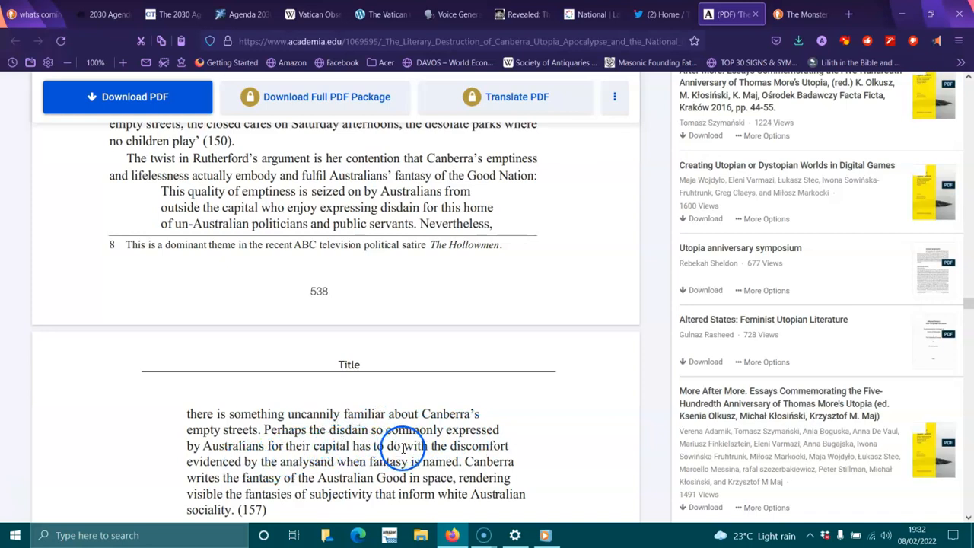
{"action": "mouse_move", "coordinate": [297, 462]}
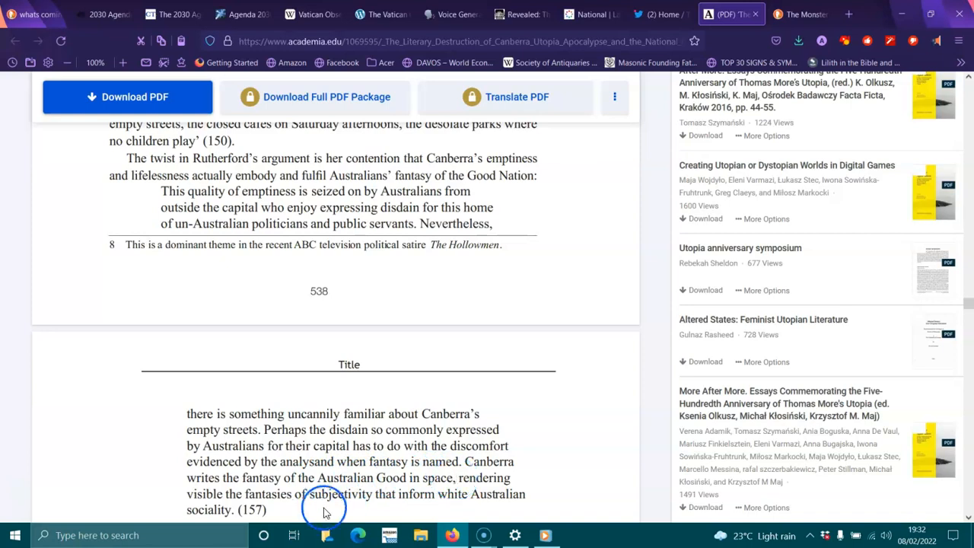
{"action": "mouse_move", "coordinate": [383, 495]}
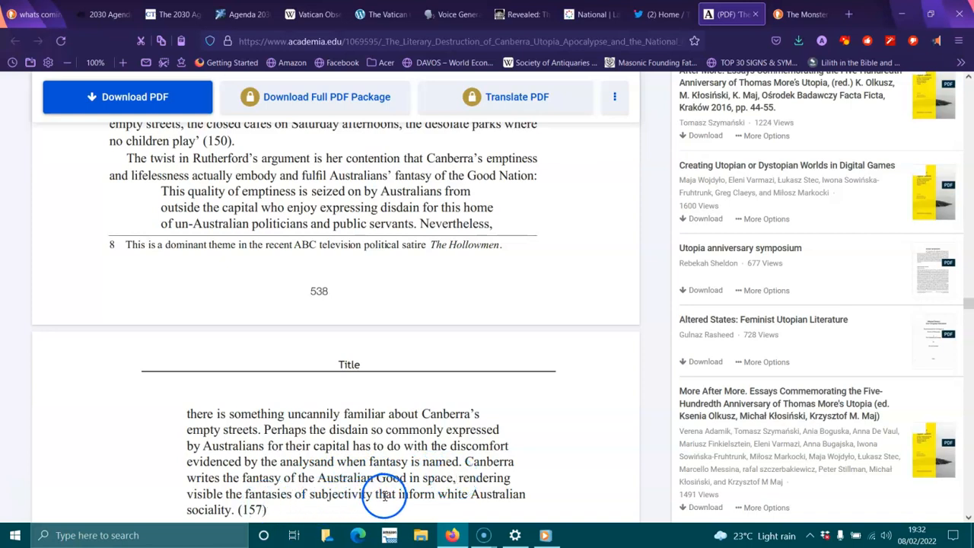
{"action": "scroll", "scroll_direction": "down", "scroll_amount": 3}
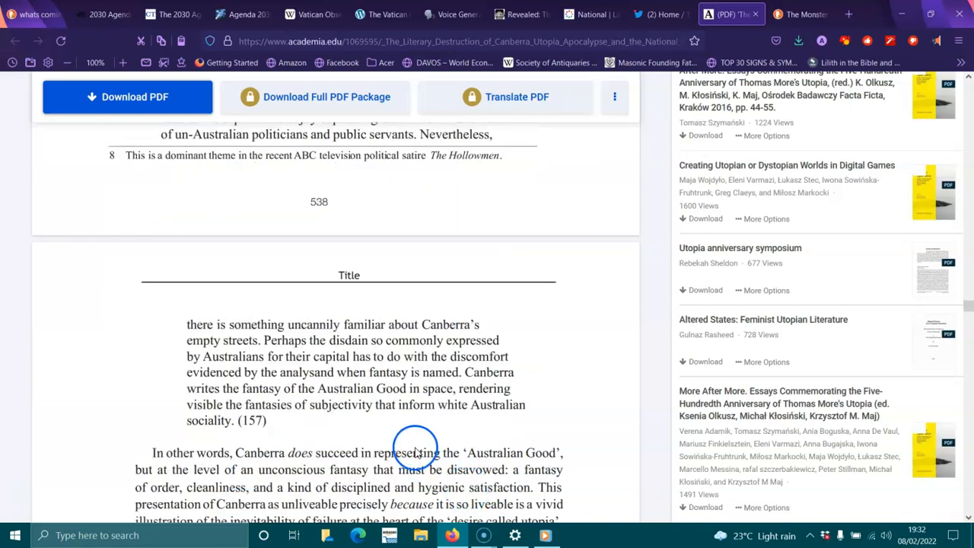
- Scroll down until the paragraph beginning 'In Andrew McGahan's Underground' appears
{"action": "scroll", "scroll_direction": "down", "scroll_amount": 3}
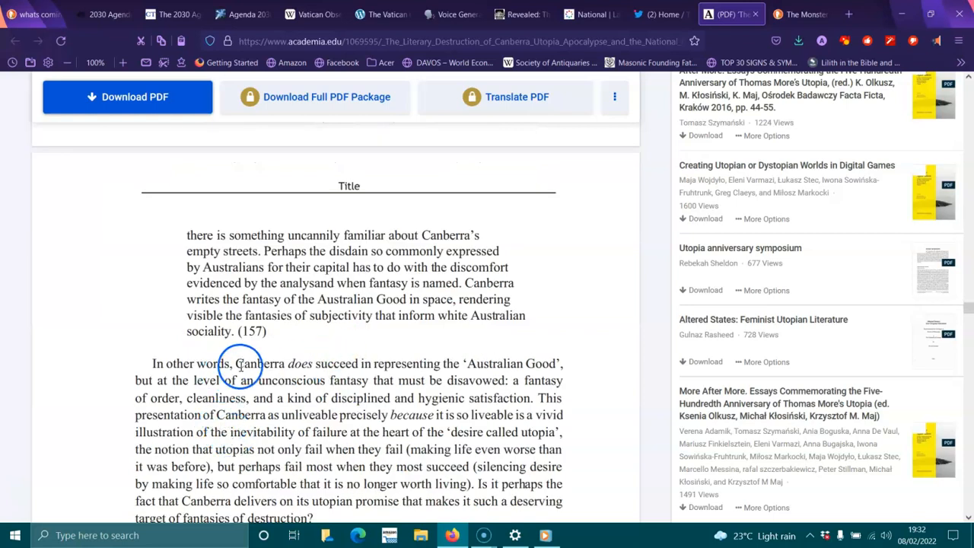
{"action": "mouse_move", "coordinate": [494, 371]}
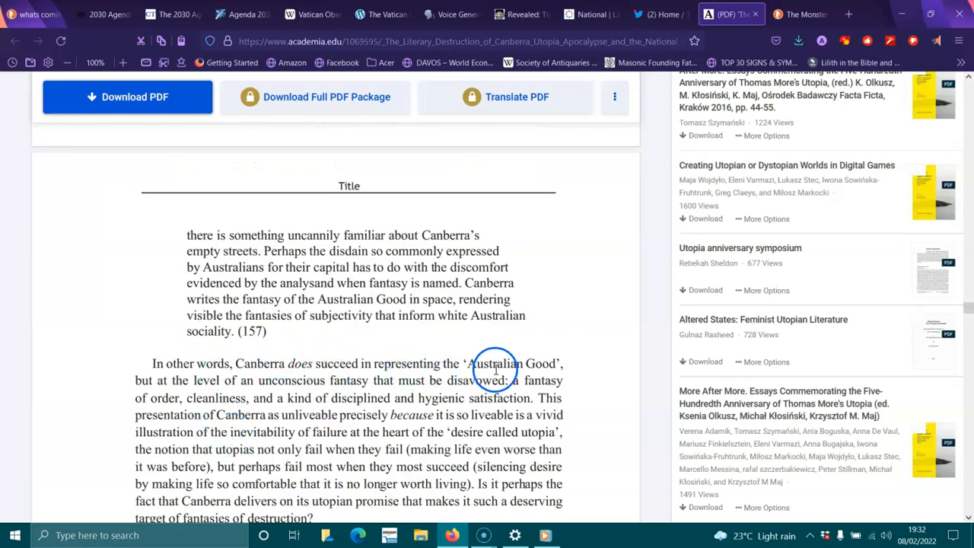
{"action": "mouse_move", "coordinate": [282, 381]}
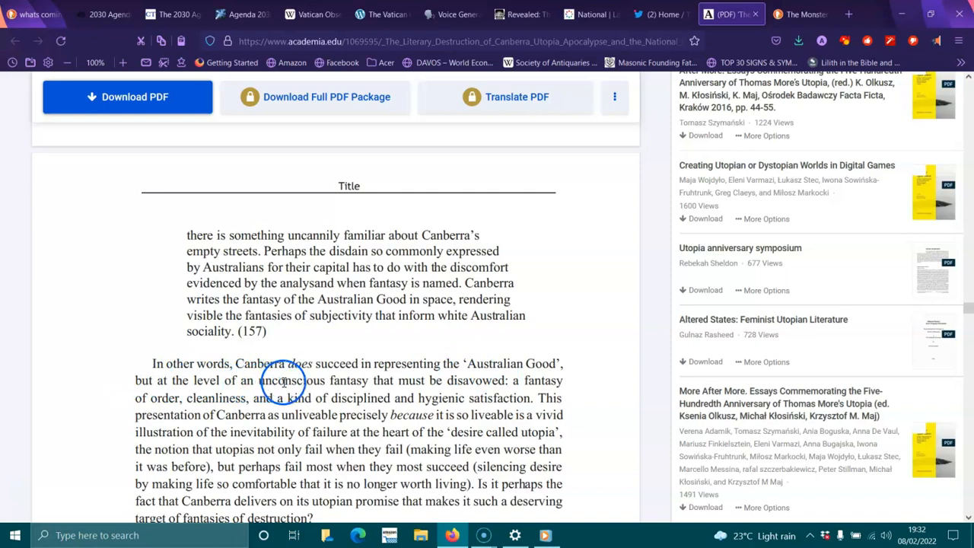
{"action": "mouse_move", "coordinate": [472, 387]}
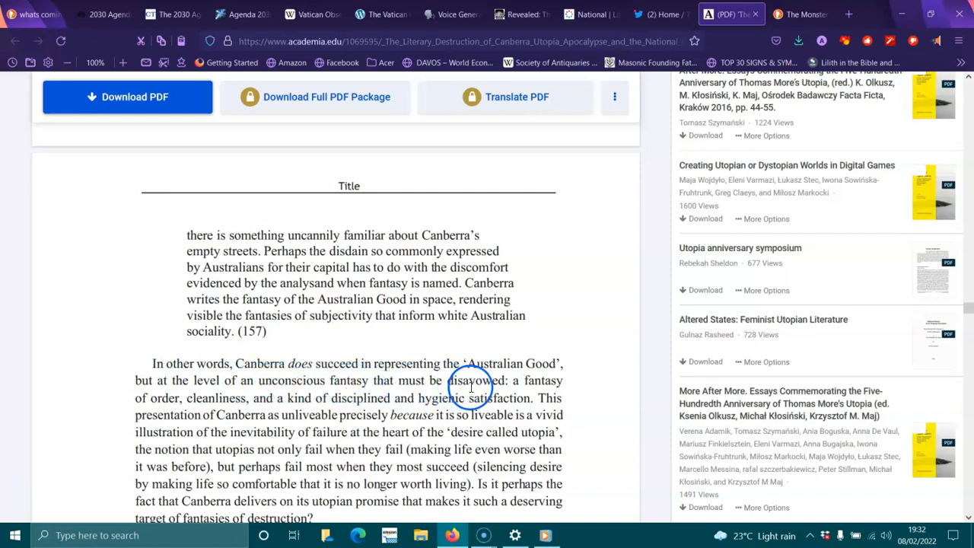
{"action": "mouse_move", "coordinate": [238, 403]}
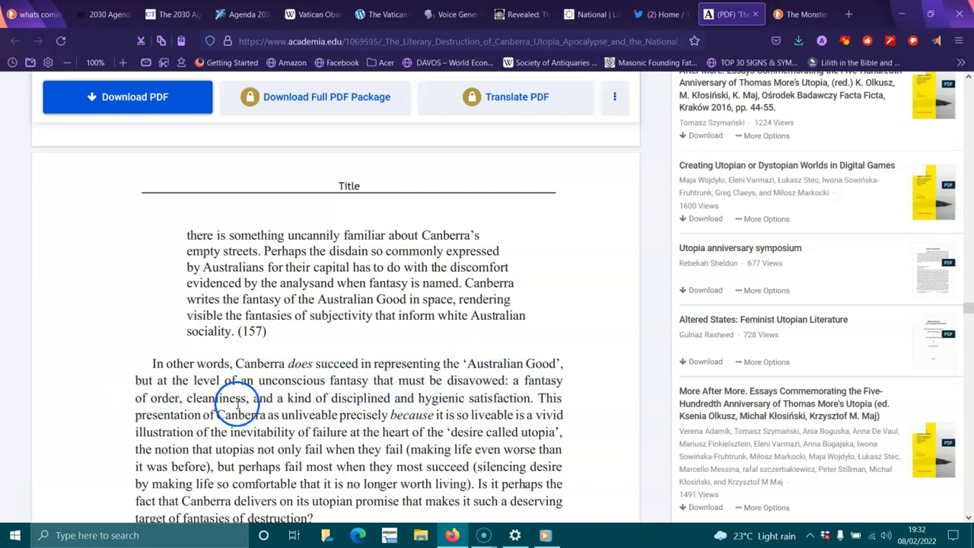
{"action": "mouse_move", "coordinate": [432, 399]}
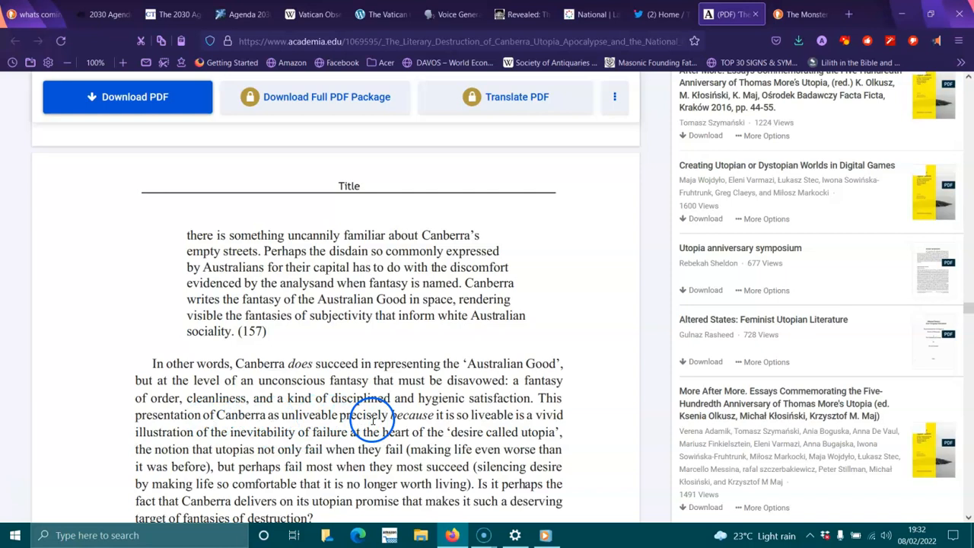
{"action": "mouse_move", "coordinate": [490, 414]}
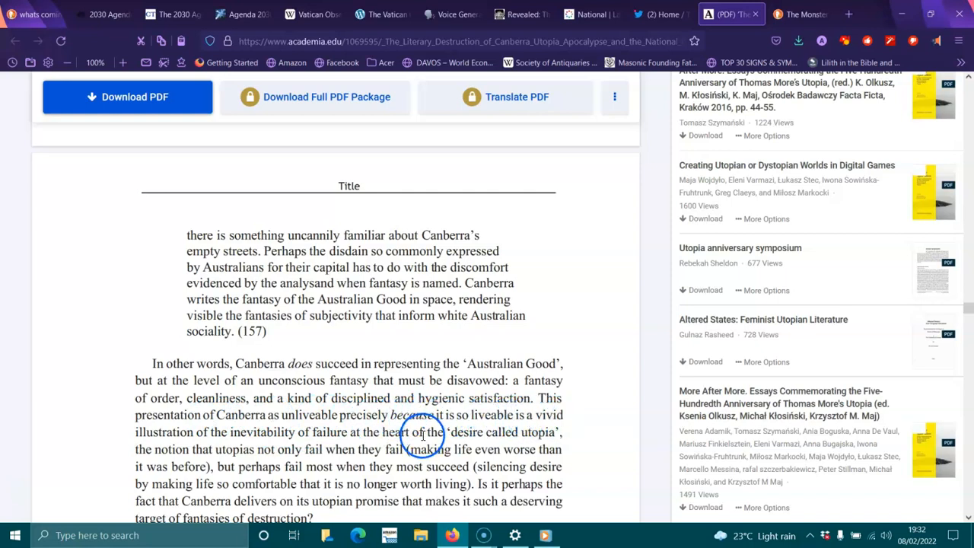
{"action": "mouse_move", "coordinate": [261, 432]}
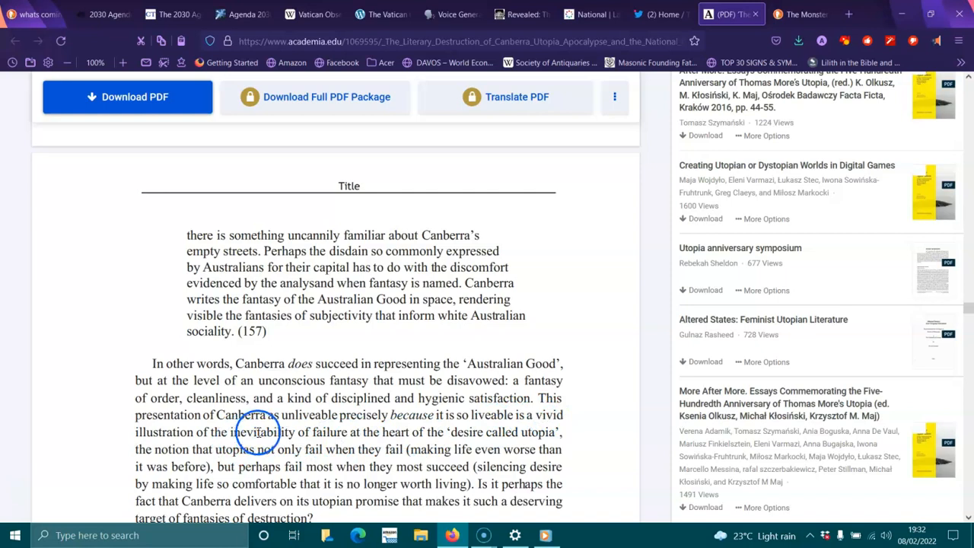
{"action": "mouse_move", "coordinate": [451, 441]}
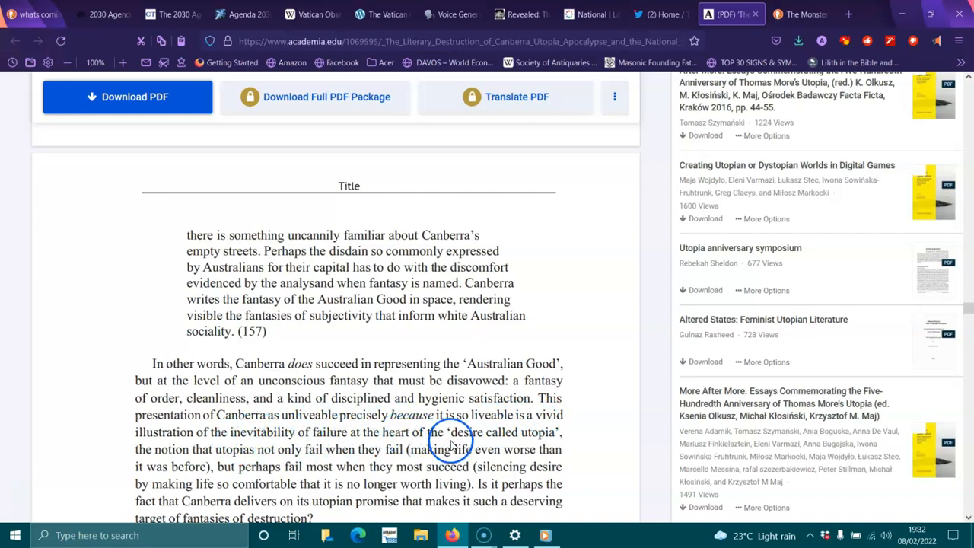
{"action": "mouse_move", "coordinate": [192, 465]}
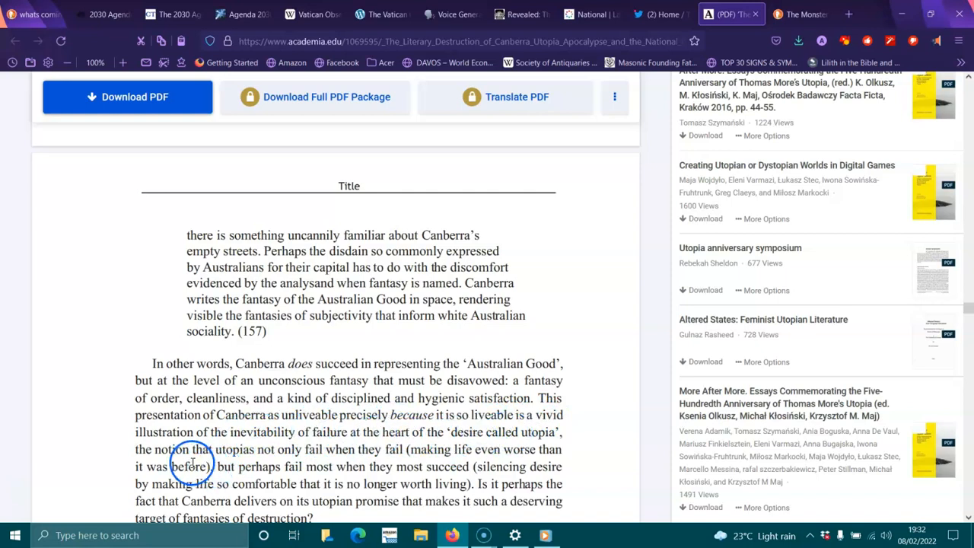
{"action": "mouse_move", "coordinate": [338, 453]}
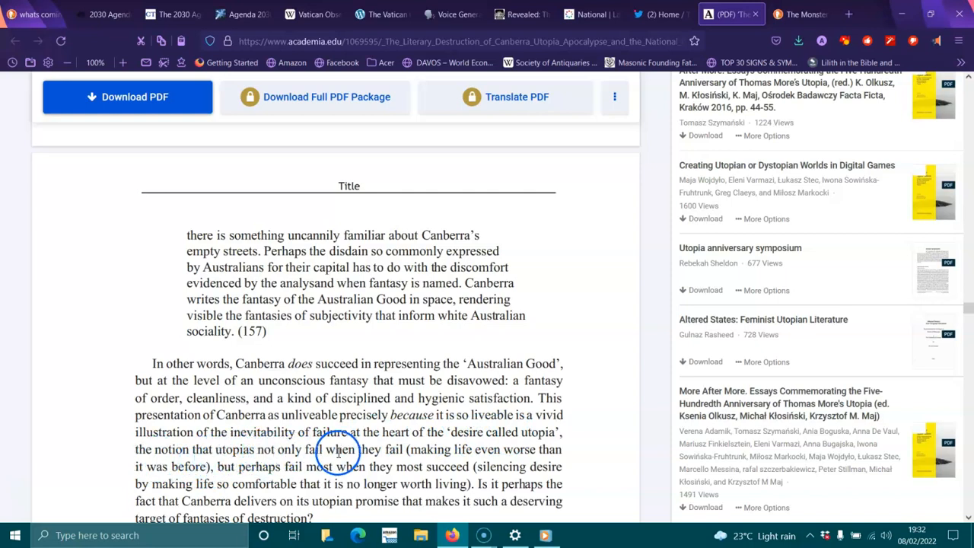
{"action": "mouse_move", "coordinate": [480, 449]}
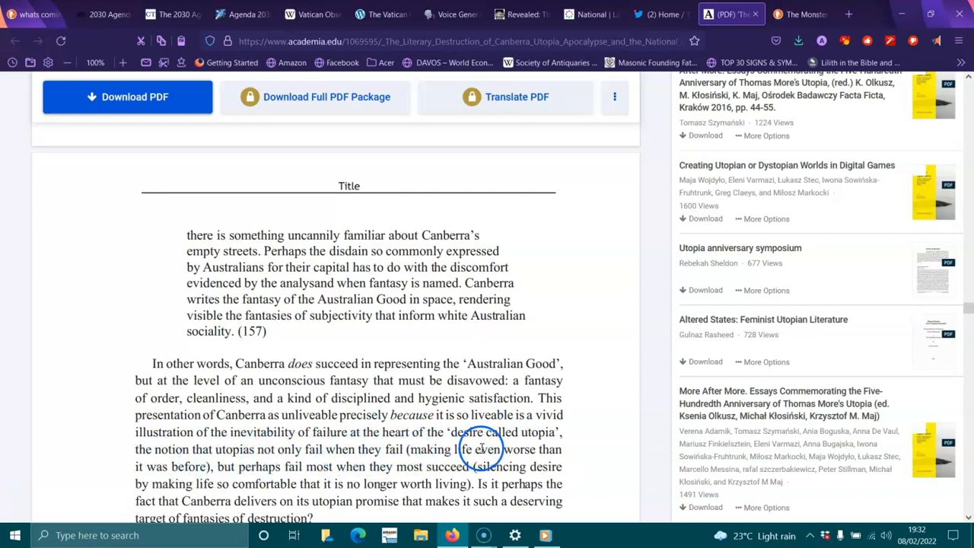
{"action": "mouse_move", "coordinate": [293, 472]}
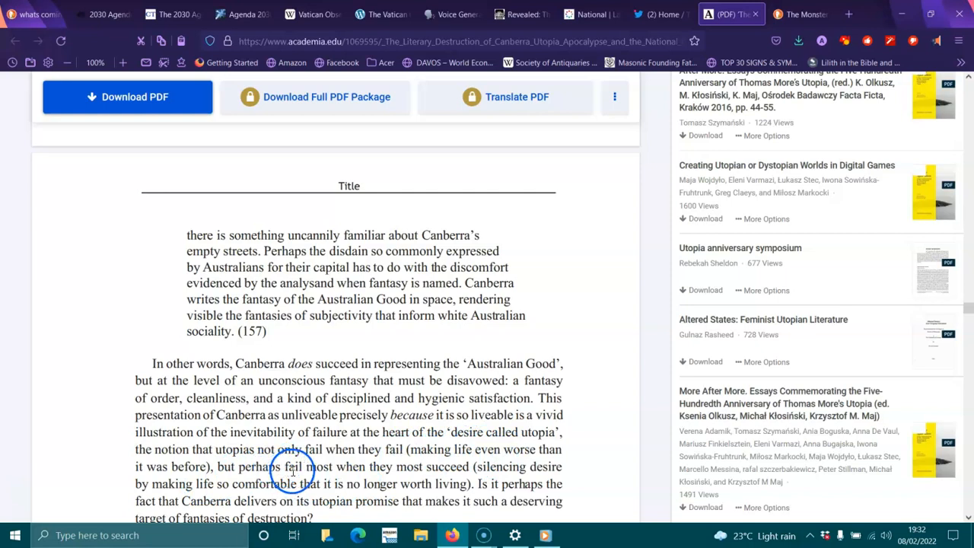
{"action": "mouse_move", "coordinate": [402, 472]}
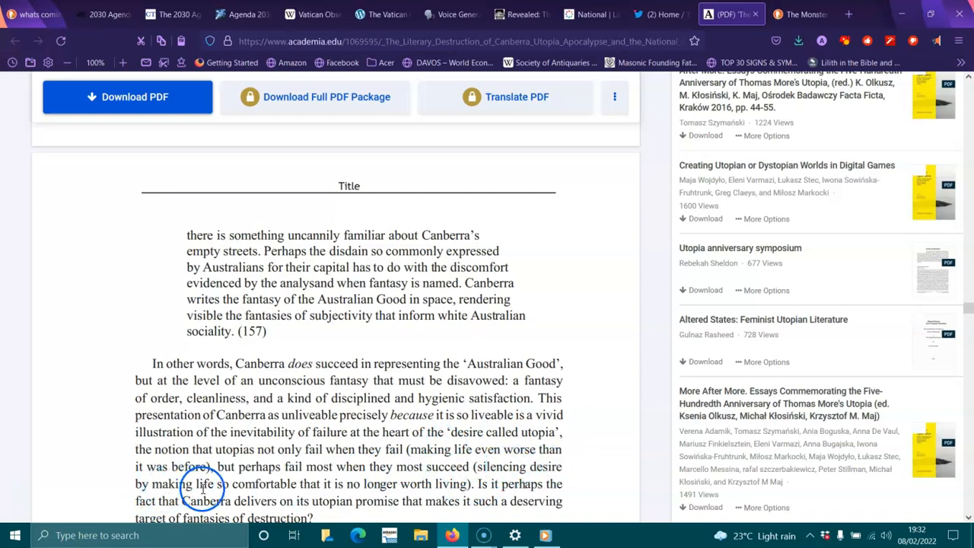
{"action": "mouse_move", "coordinate": [388, 486]}
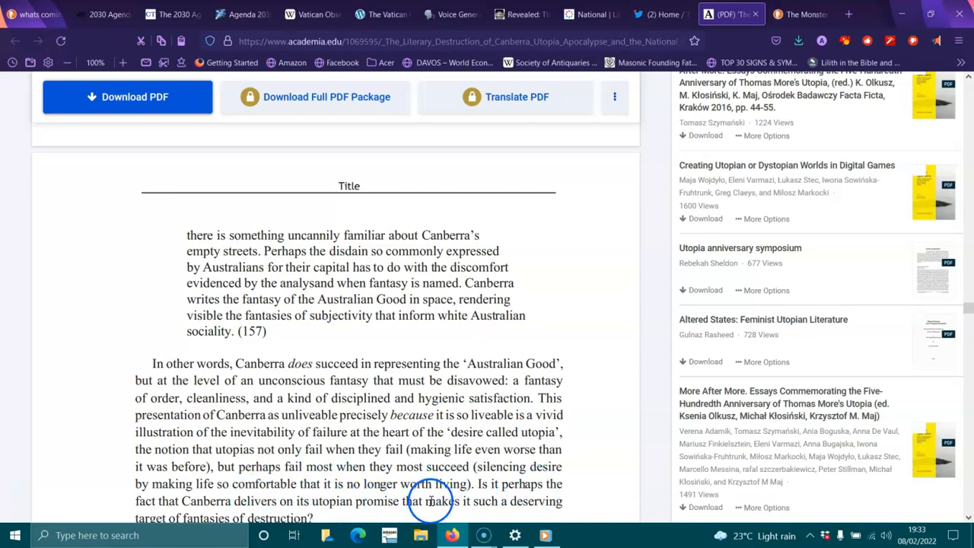
{"action": "scroll", "scroll_direction": "down", "scroll_amount": 3}
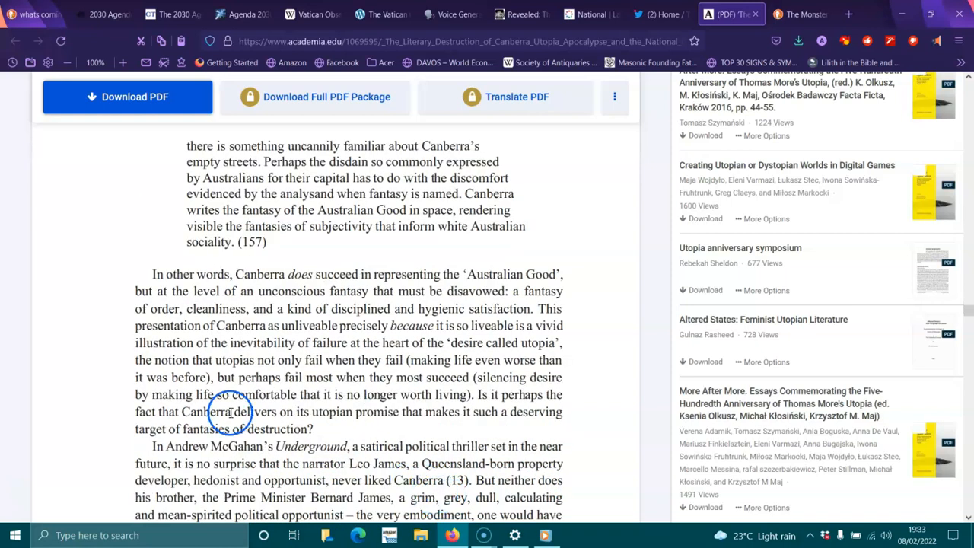
{"action": "scroll", "scroll_direction": "down", "scroll_amount": 3}
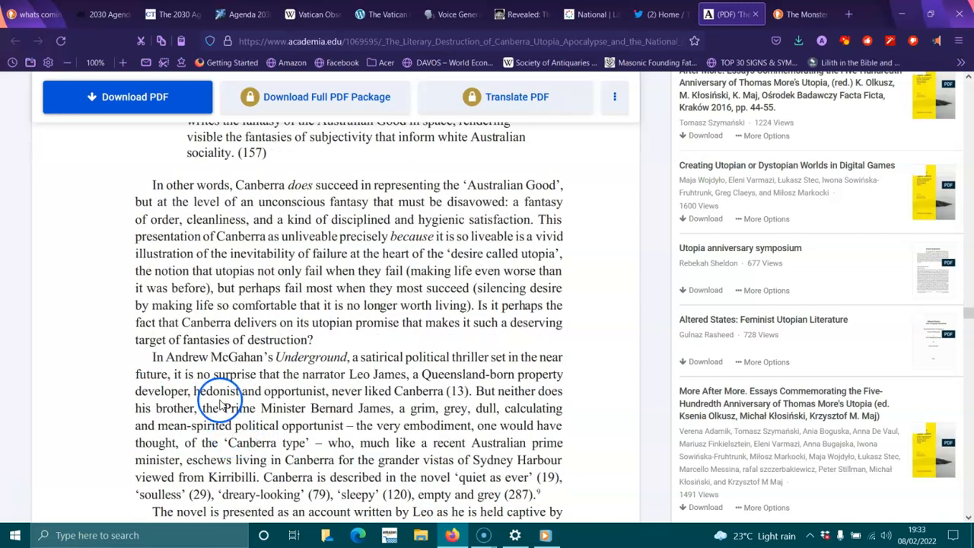
{"action": "mouse_move", "coordinate": [398, 369]}
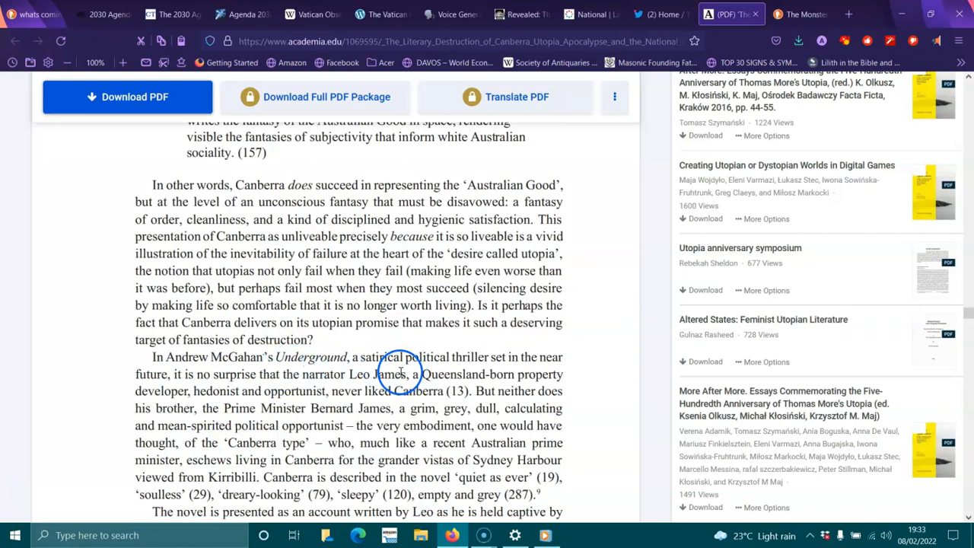
{"action": "mouse_move", "coordinate": [484, 357]}
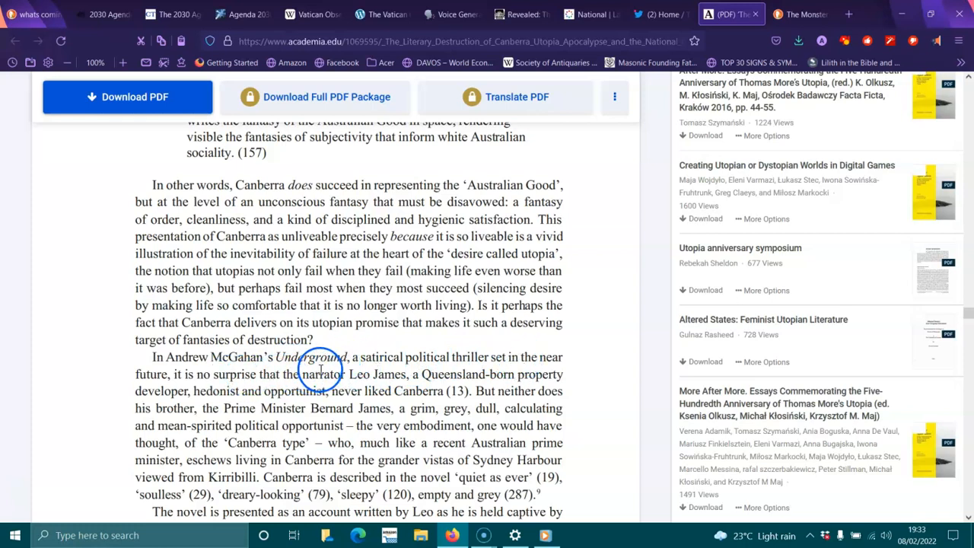
{"action": "mouse_move", "coordinate": [417, 381]}
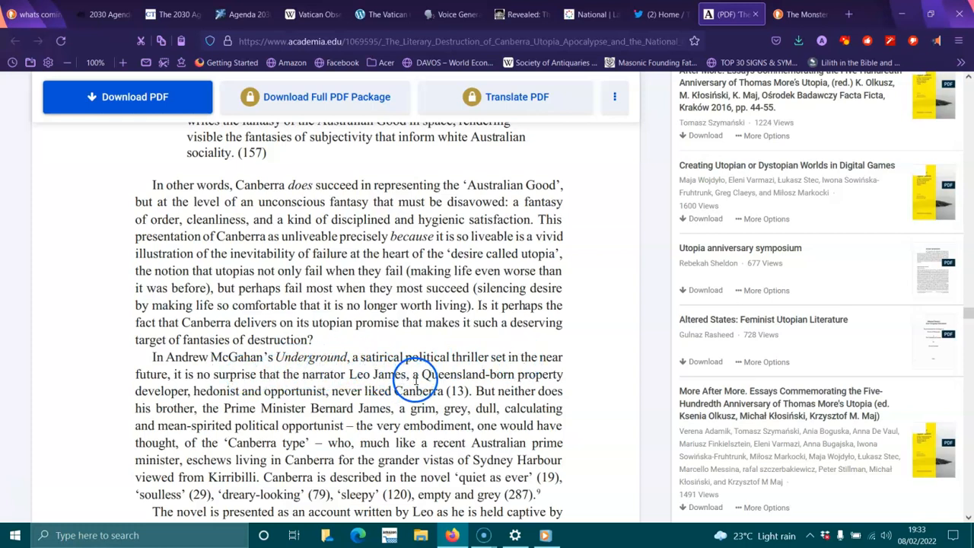
{"action": "mouse_move", "coordinate": [201, 396]}
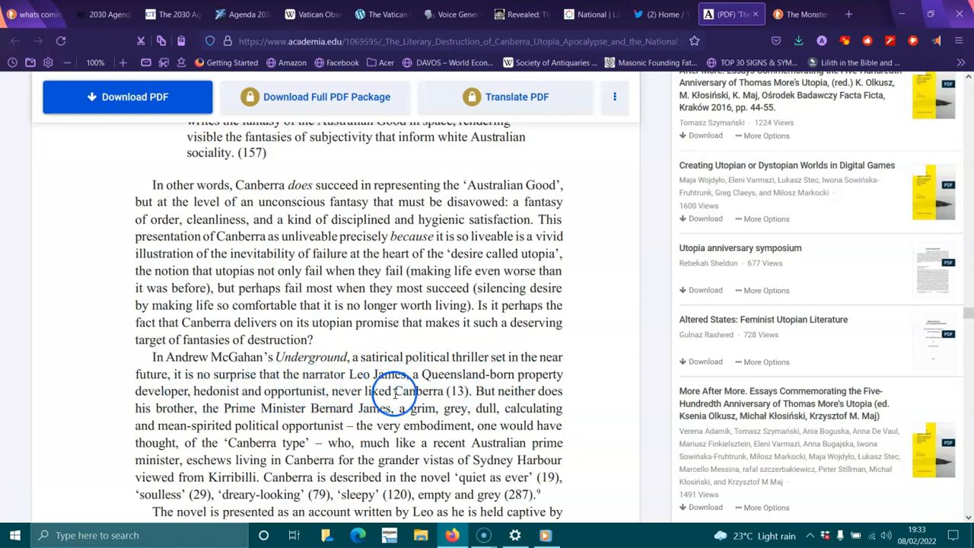
{"action": "mouse_move", "coordinate": [266, 409]}
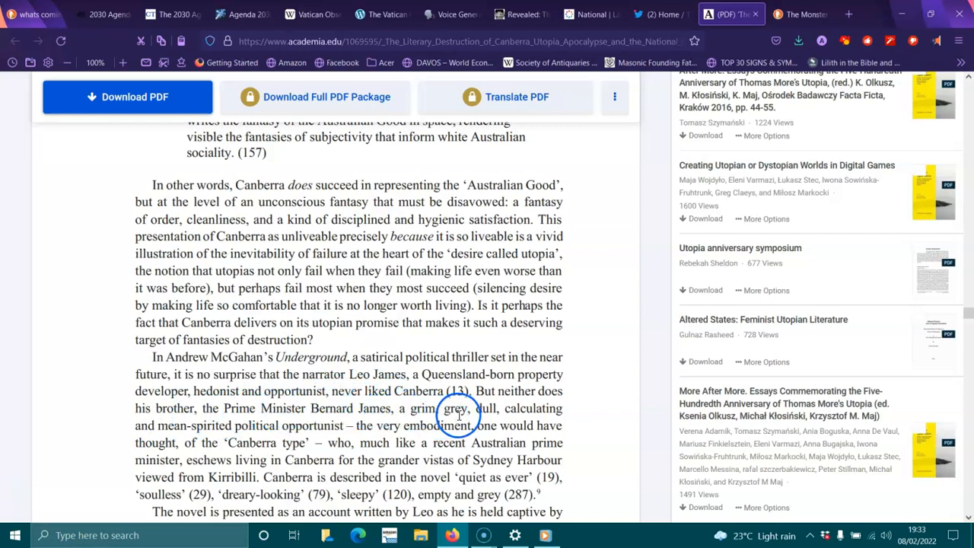
{"action": "mouse_move", "coordinate": [274, 431]}
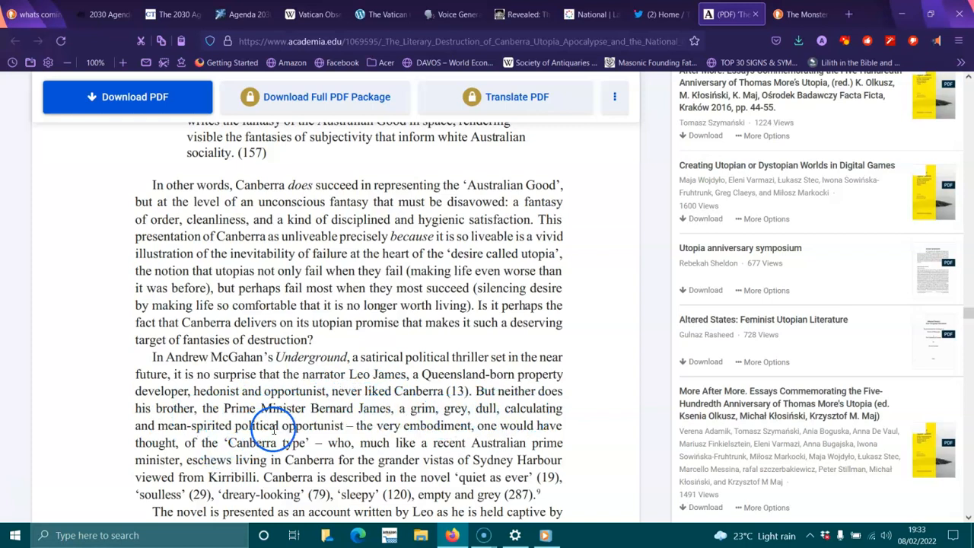
{"action": "mouse_move", "coordinate": [453, 425]}
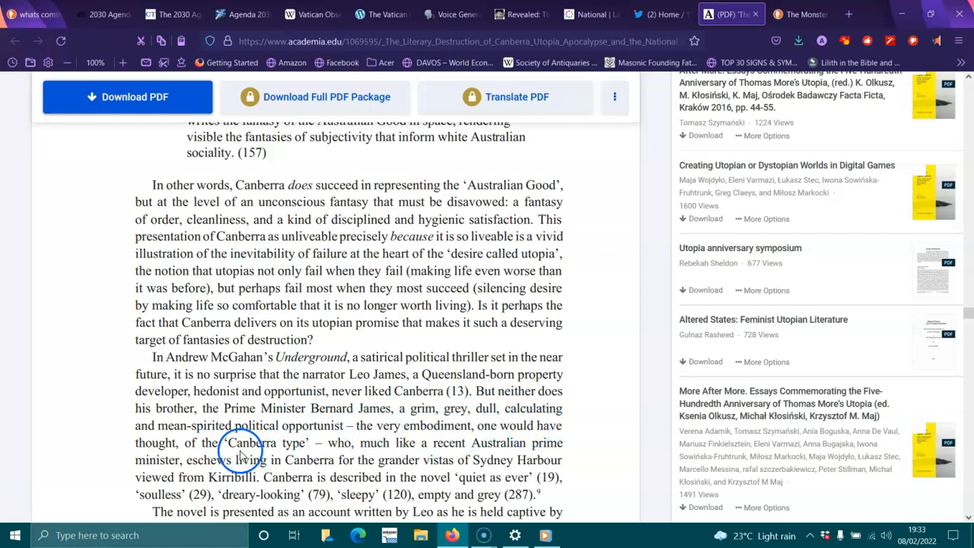
{"action": "mouse_move", "coordinate": [445, 443]}
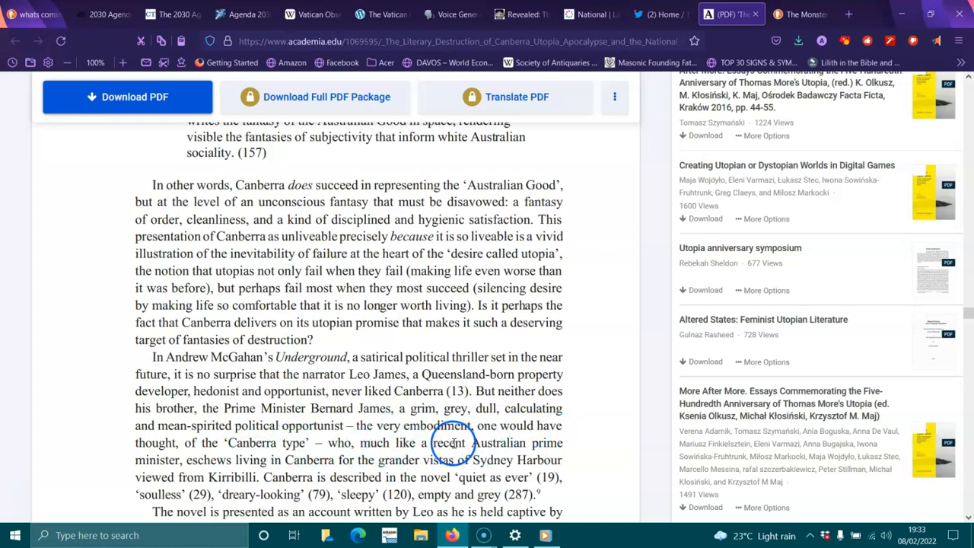
{"action": "mouse_move", "coordinate": [244, 460]}
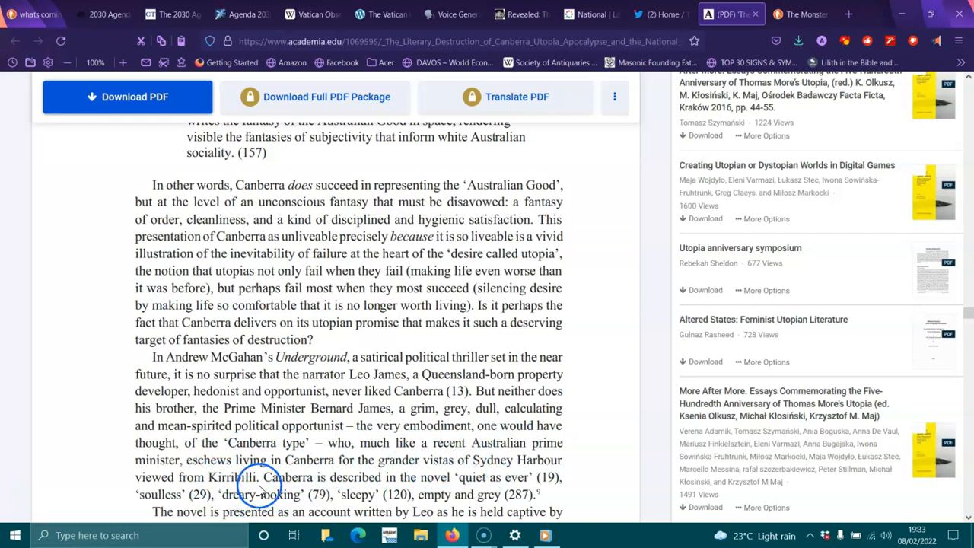
{"action": "mouse_move", "coordinate": [411, 480]}
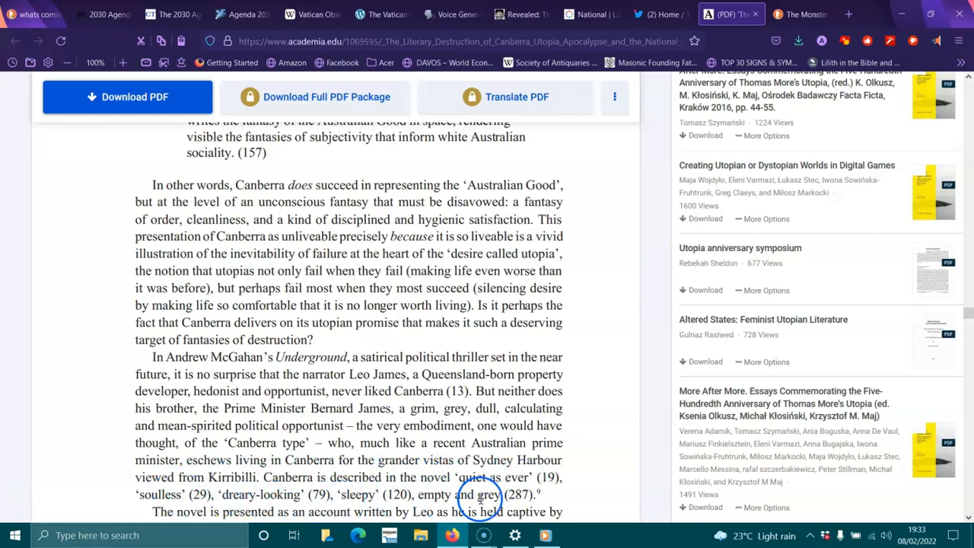
{"action": "scroll", "scroll_direction": "down", "scroll_amount": 3}
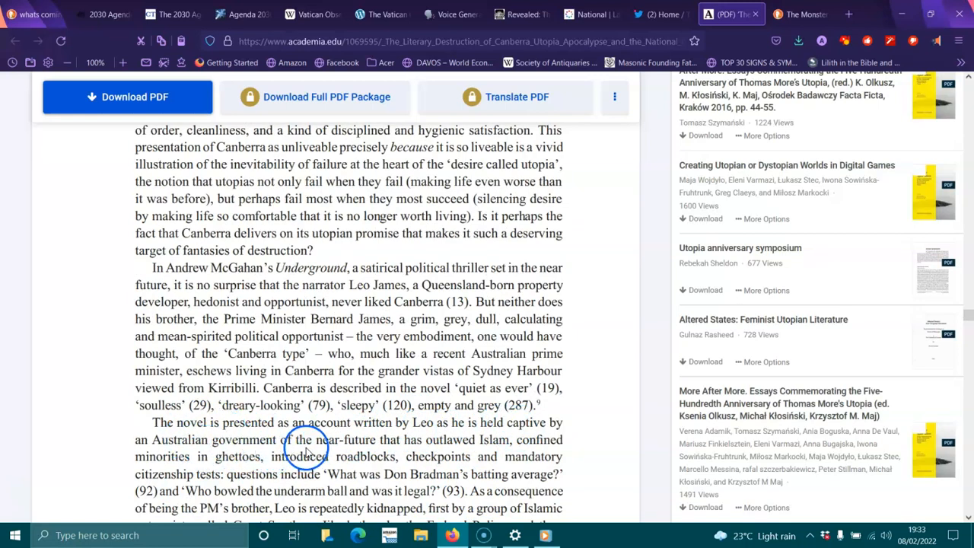
{"action": "mouse_move", "coordinate": [512, 444]}
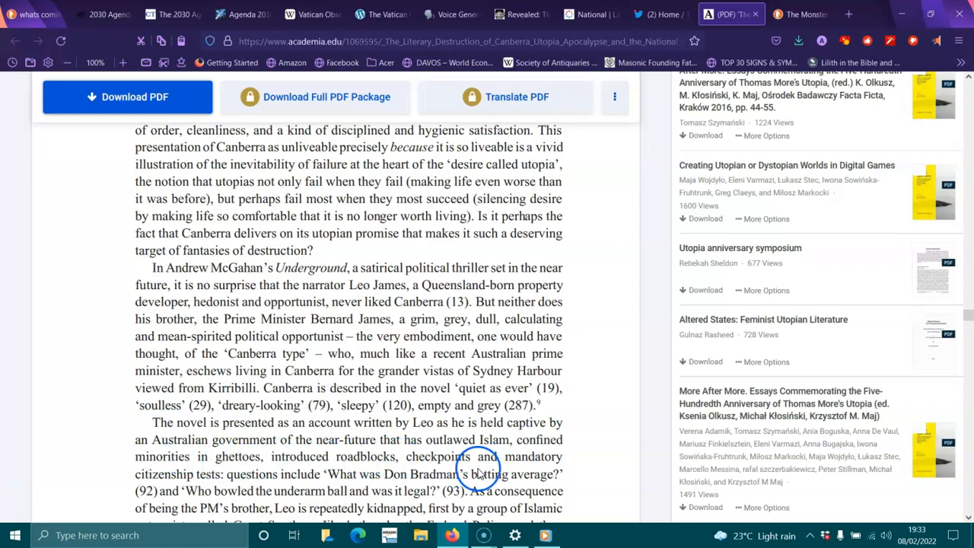
{"action": "mouse_move", "coordinate": [281, 481]}
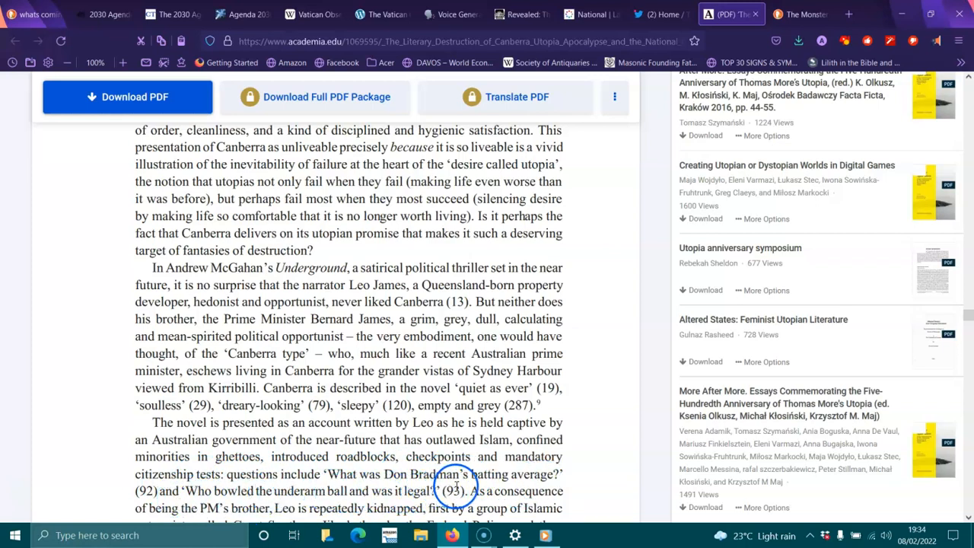
{"action": "scroll", "scroll_direction": "down", "scroll_amount": 3}
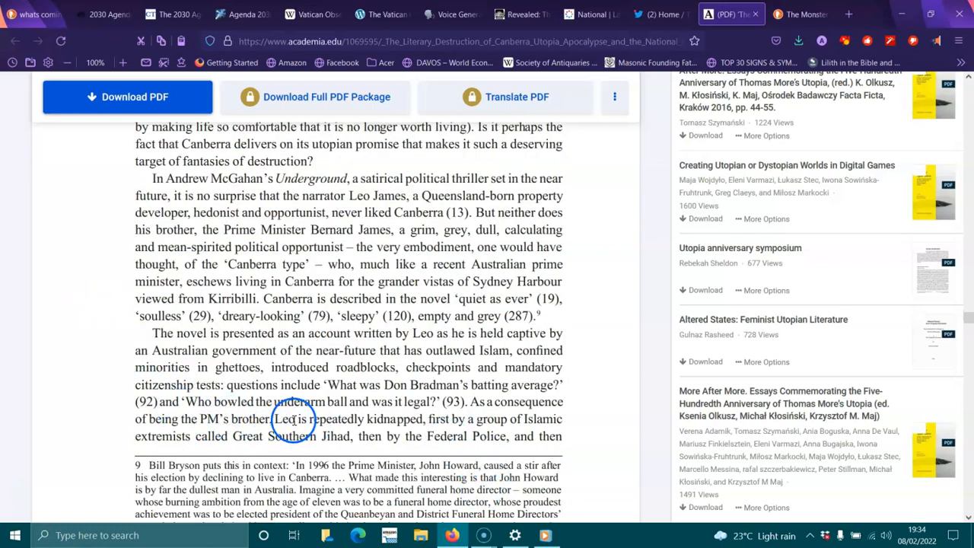
{"action": "mouse_move", "coordinate": [509, 426]}
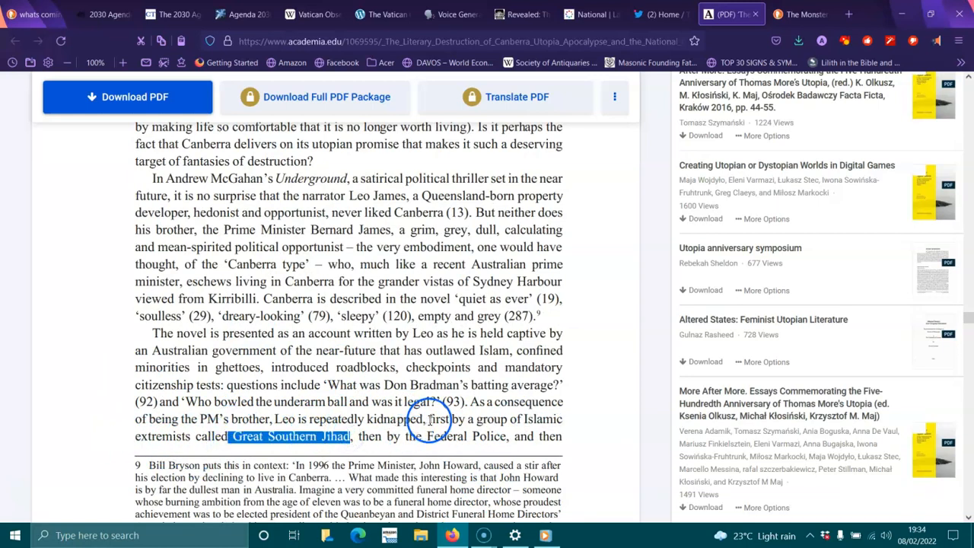
{"action": "scroll", "scroll_direction": "down", "scroll_amount": 3}
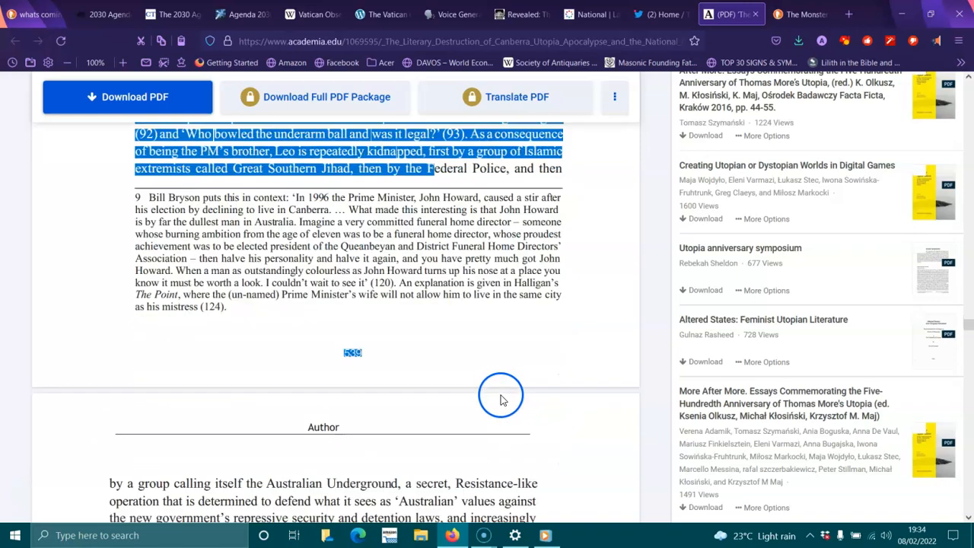
{"action": "scroll", "scroll_direction": "down", "scroll_amount": 3}
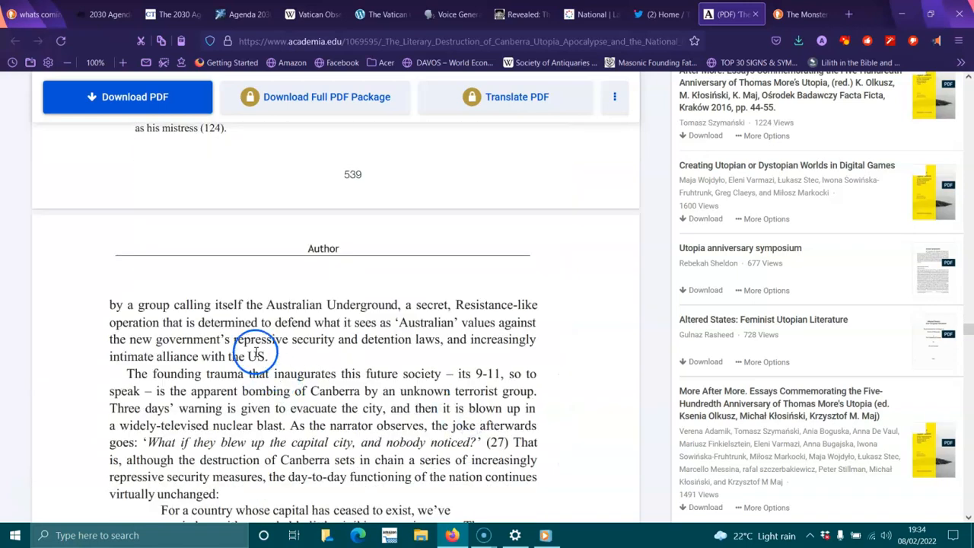
{"action": "mouse_move", "coordinate": [384, 312]}
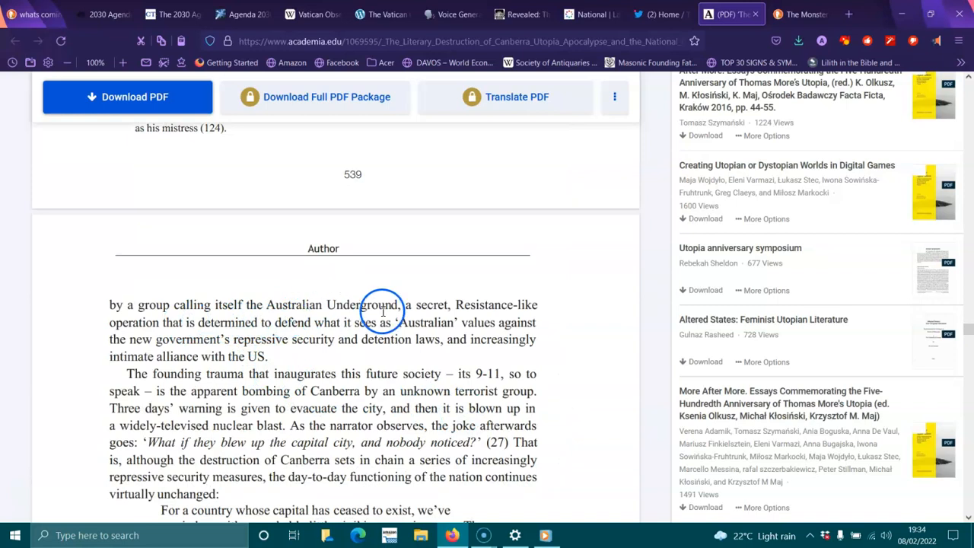
{"action": "mouse_move", "coordinate": [210, 327]}
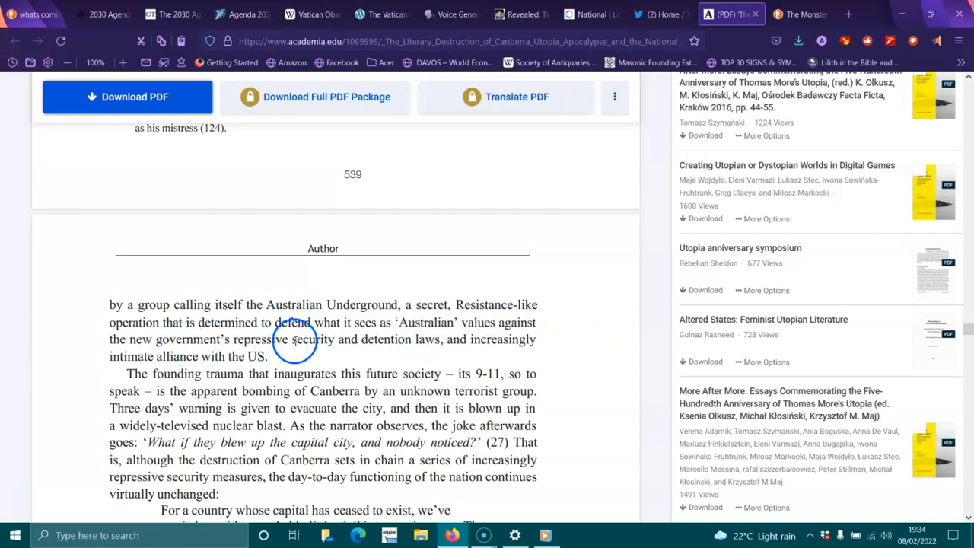
{"action": "mouse_move", "coordinate": [494, 341]}
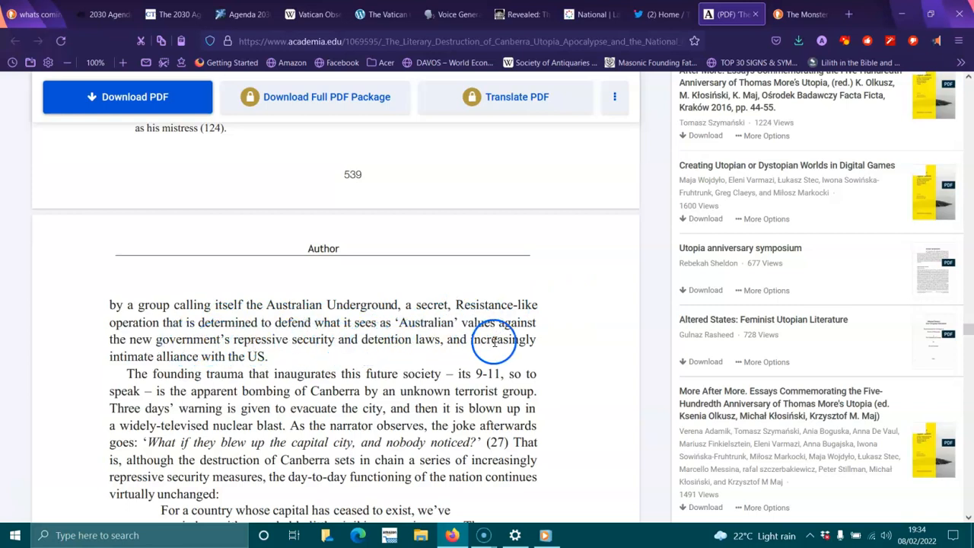
{"action": "mouse_move", "coordinate": [234, 359]}
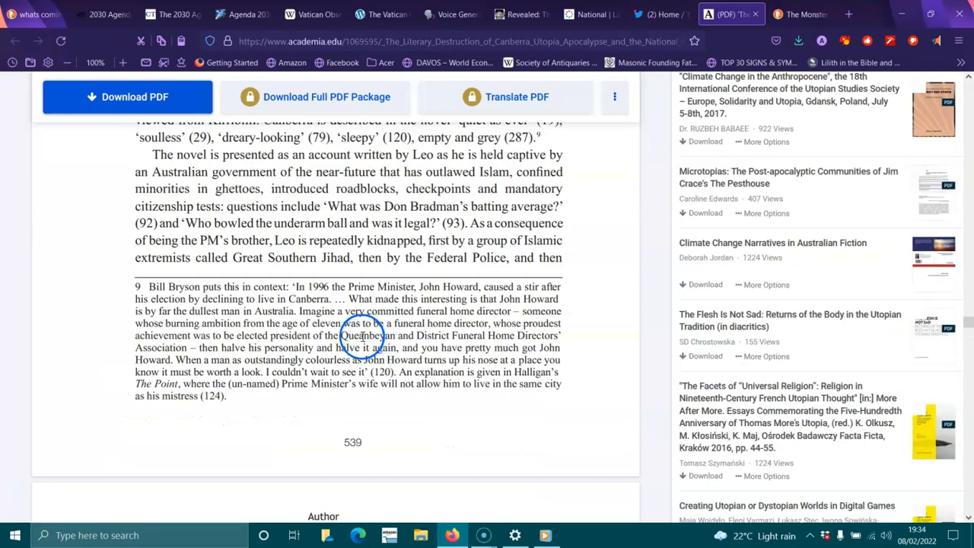
{"action": "mouse_move", "coordinate": [225, 286]}
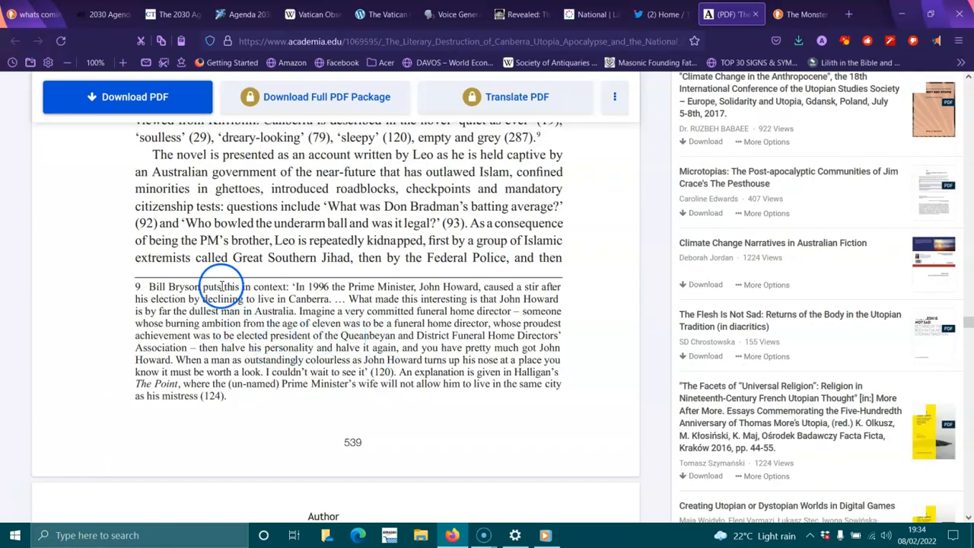
{"action": "mouse_move", "coordinate": [287, 298]}
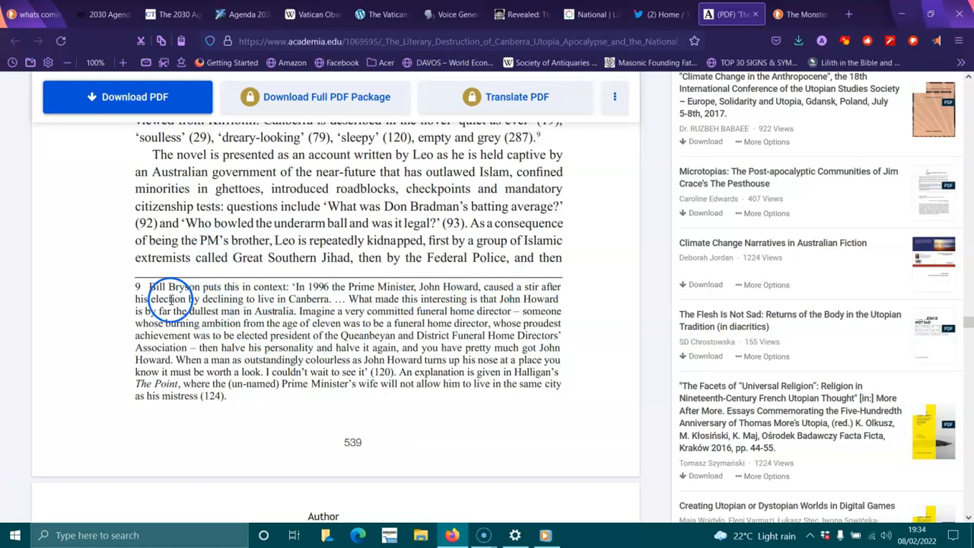
{"action": "mouse_move", "coordinate": [365, 298]}
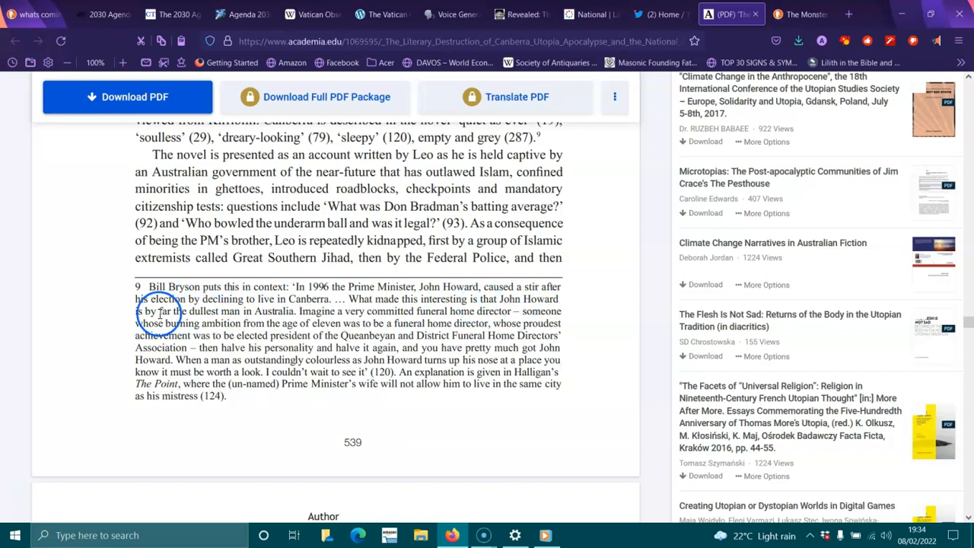
{"action": "mouse_move", "coordinate": [302, 322]}
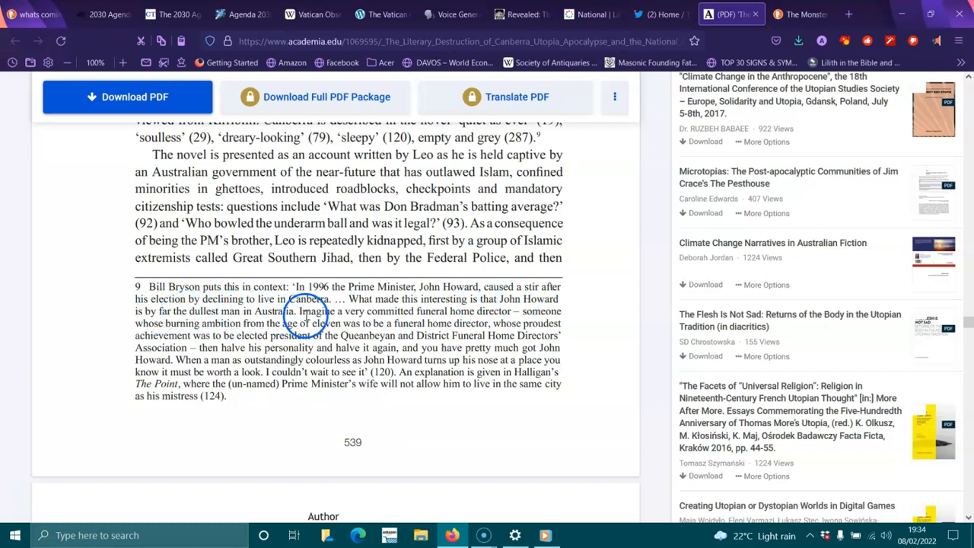
{"action": "mouse_move", "coordinate": [459, 315]}
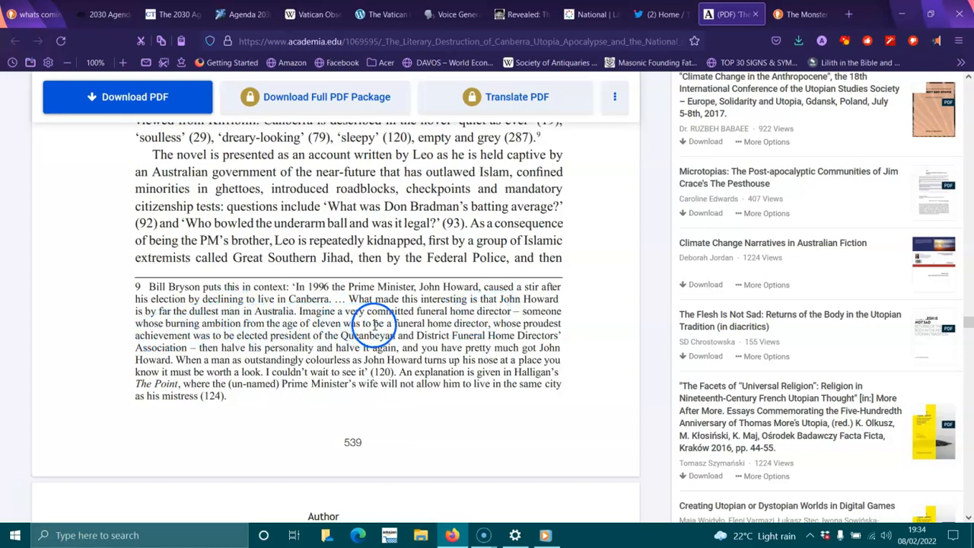
{"action": "mouse_move", "coordinate": [518, 323]}
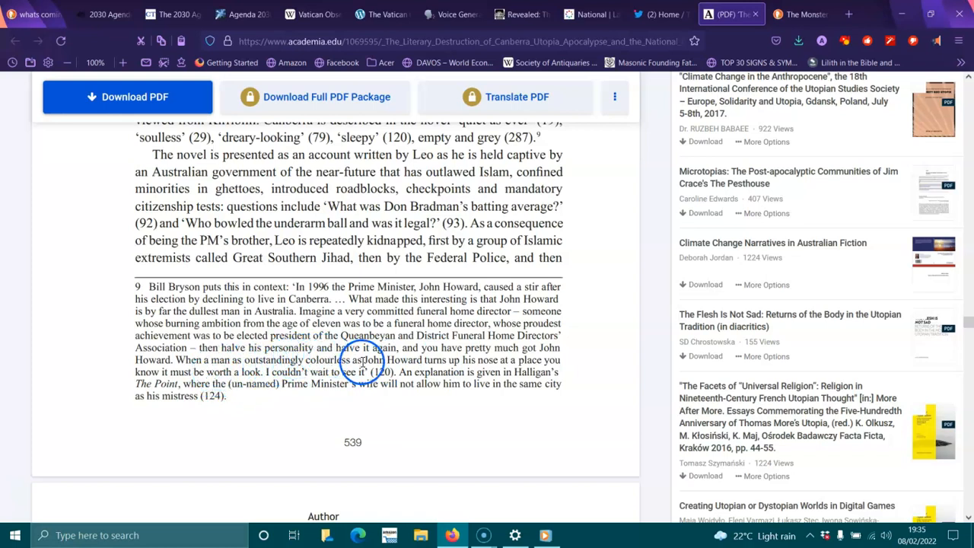
{"action": "mouse_move", "coordinate": [538, 359]}
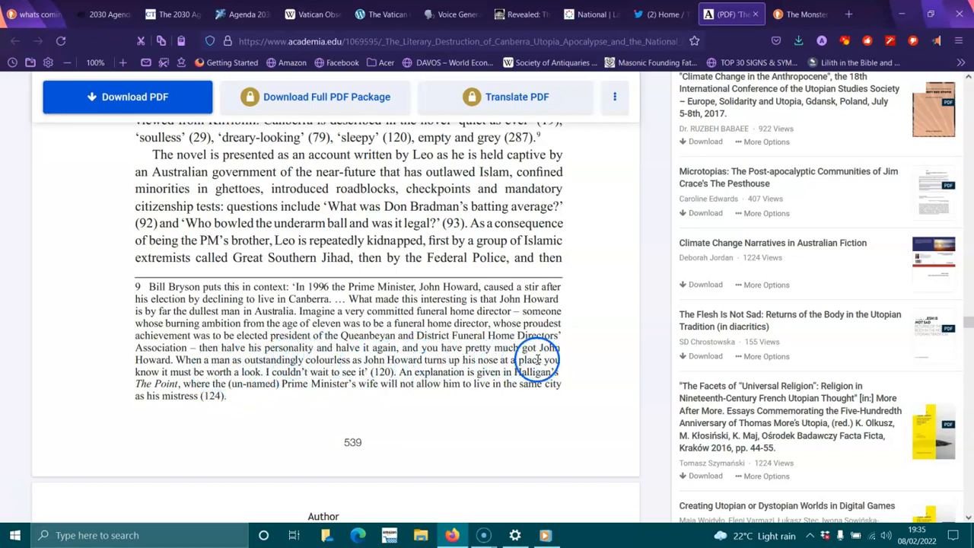
{"action": "mouse_move", "coordinate": [255, 373]}
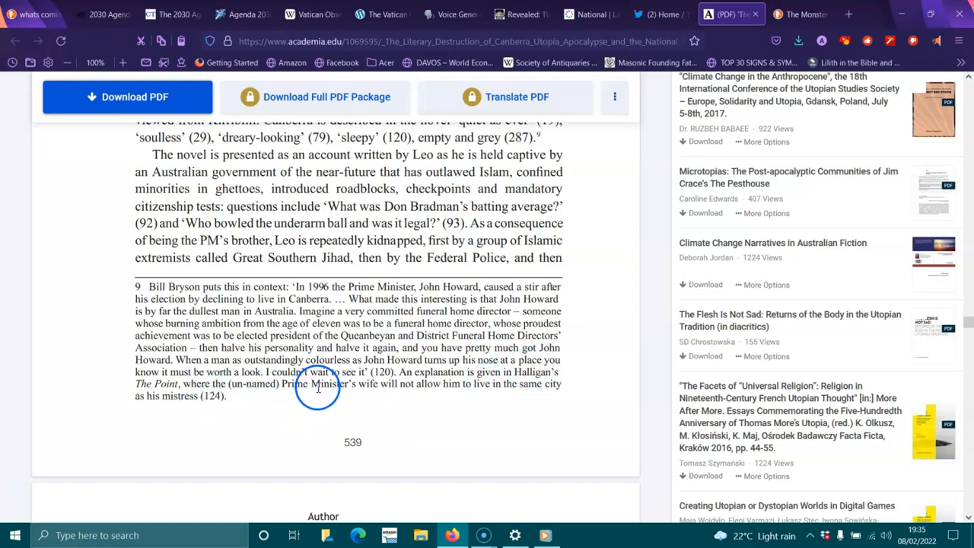
{"action": "mouse_move", "coordinate": [523, 391]}
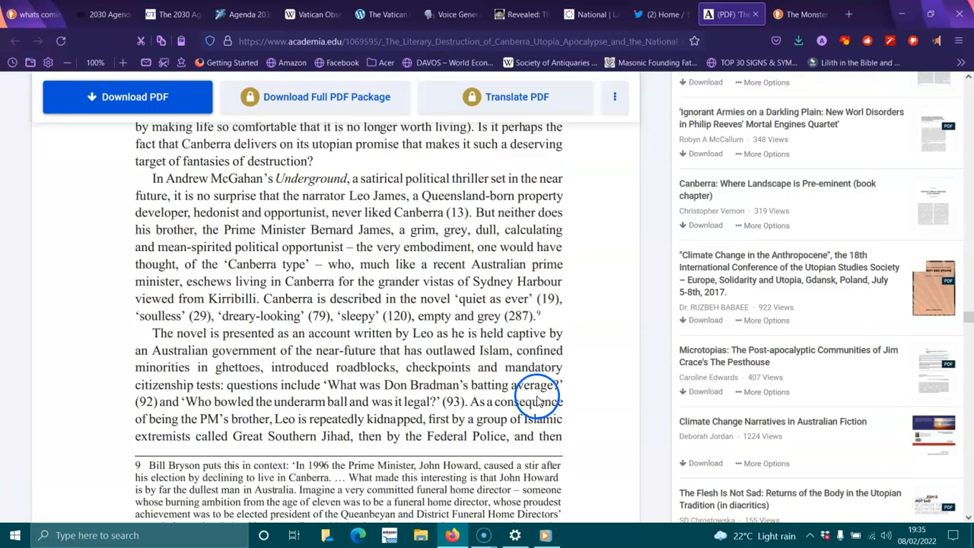
- Scroll past the page 539 footer to the narrator's bombing joke and the Sydney-or-Melbourne quotation, clearing a stray text selection
{"action": "scroll", "scroll_direction": "down", "scroll_amount": 3}
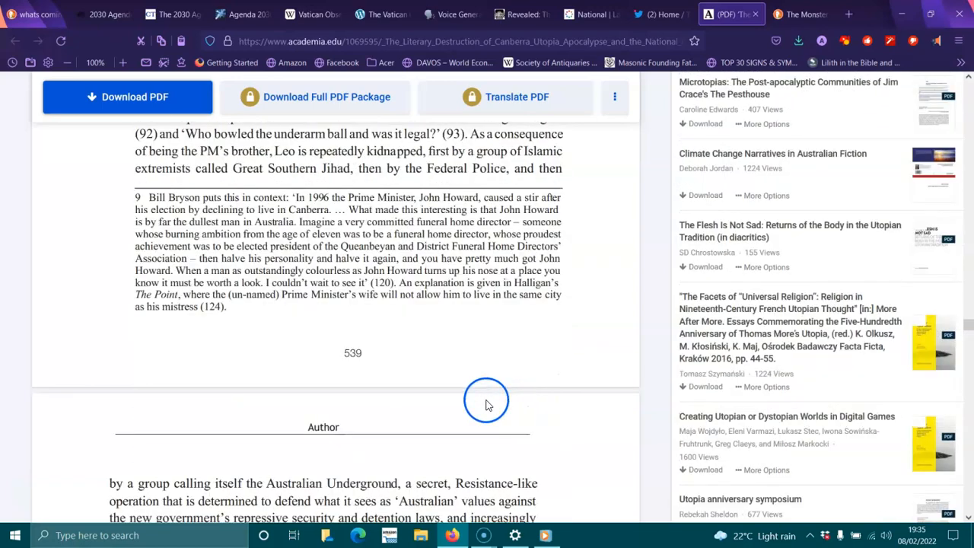
{"action": "scroll", "scroll_direction": "down", "scroll_amount": 3}
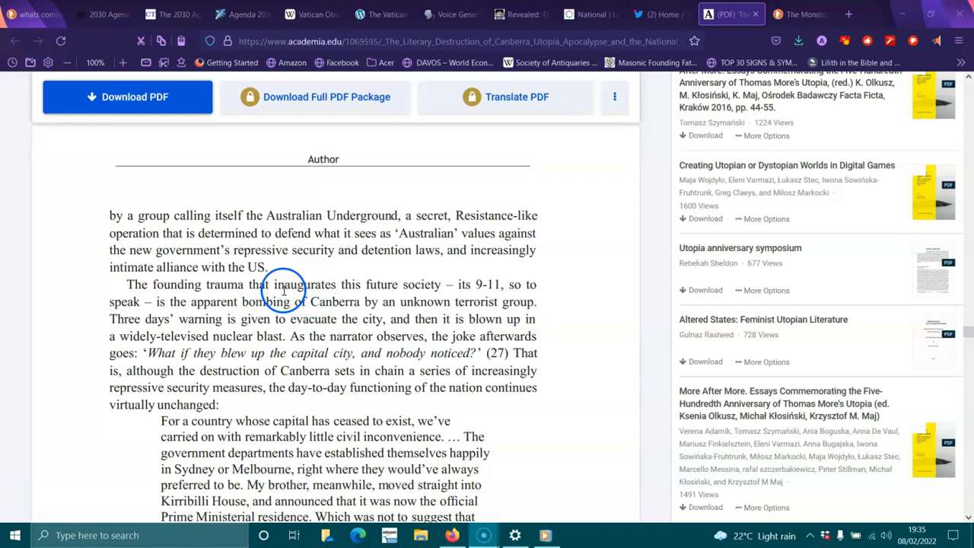
{"action": "mouse_move", "coordinate": [420, 302]}
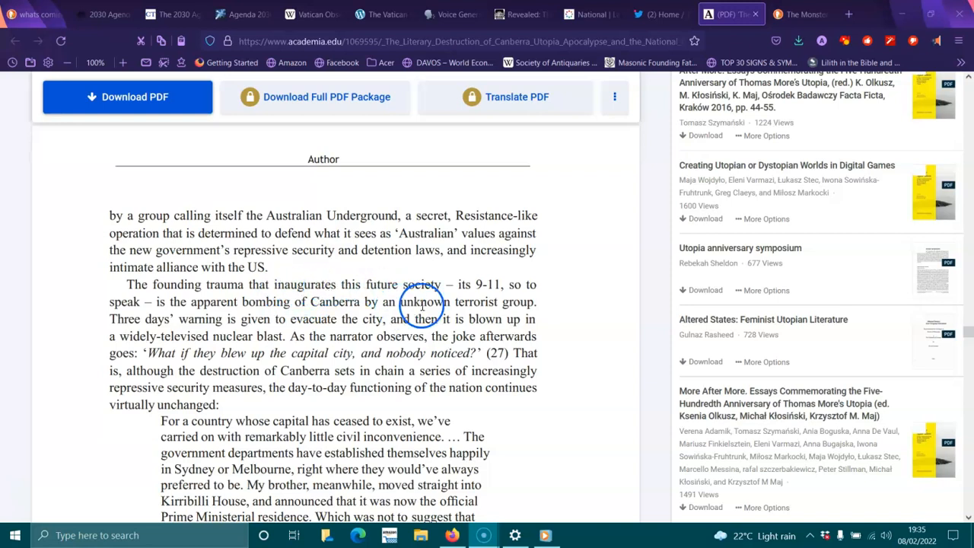
{"action": "mouse_move", "coordinate": [373, 268]}
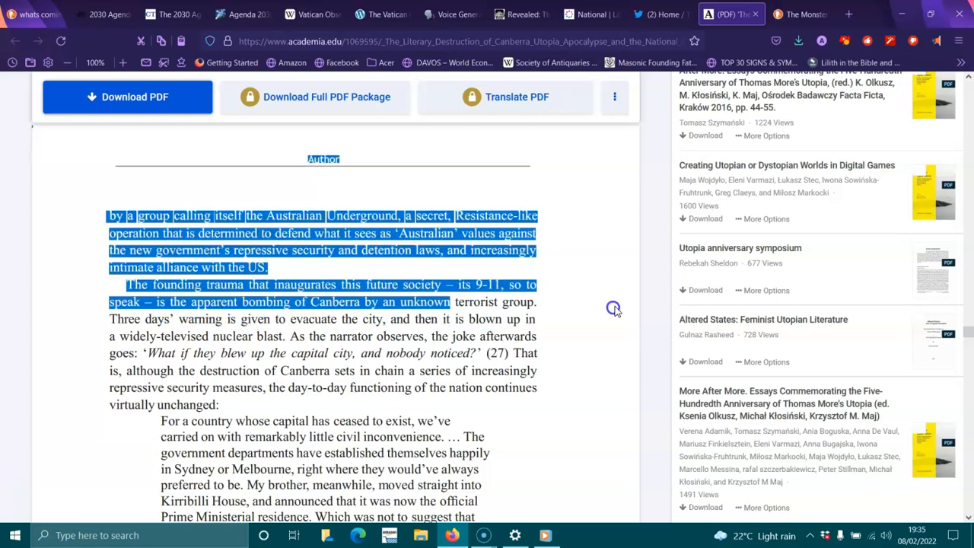
{"action": "left_click", "coordinate": [225, 320]}
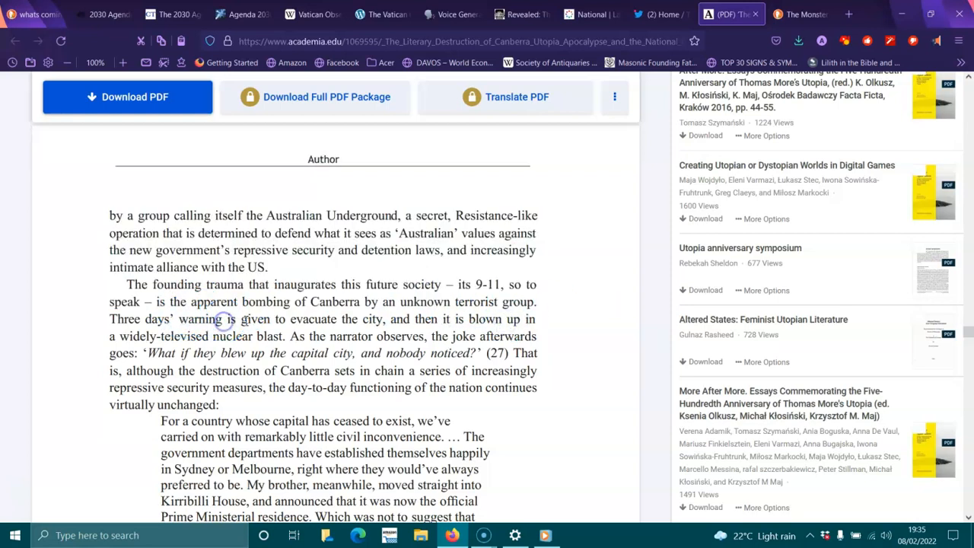
{"action": "mouse_move", "coordinate": [427, 320]}
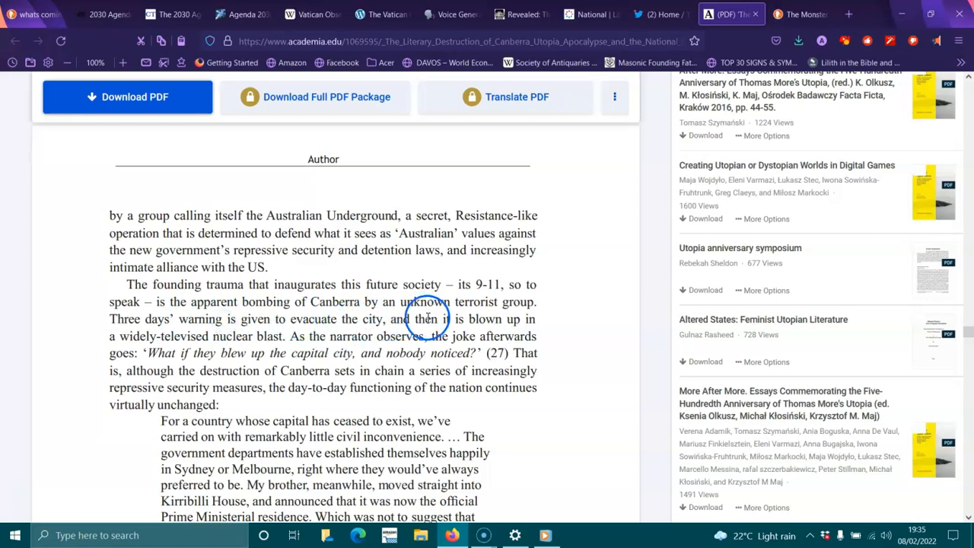
{"action": "mouse_move", "coordinate": [216, 336]}
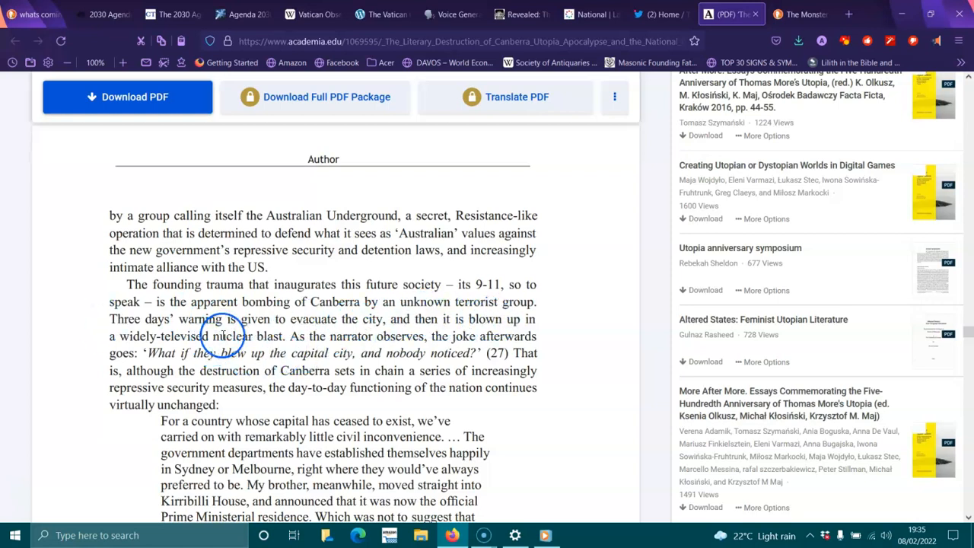
{"action": "mouse_move", "coordinate": [341, 344]}
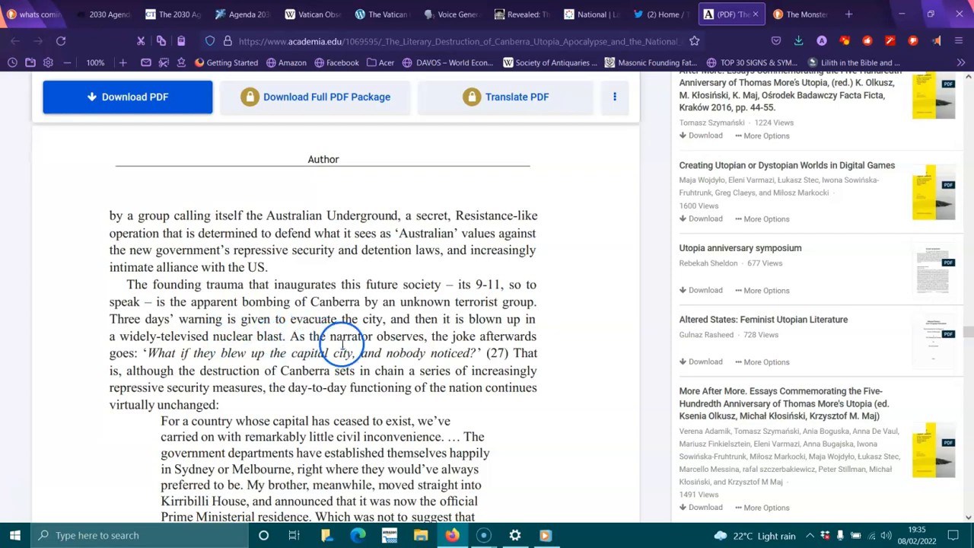
{"action": "mouse_move", "coordinate": [365, 357]}
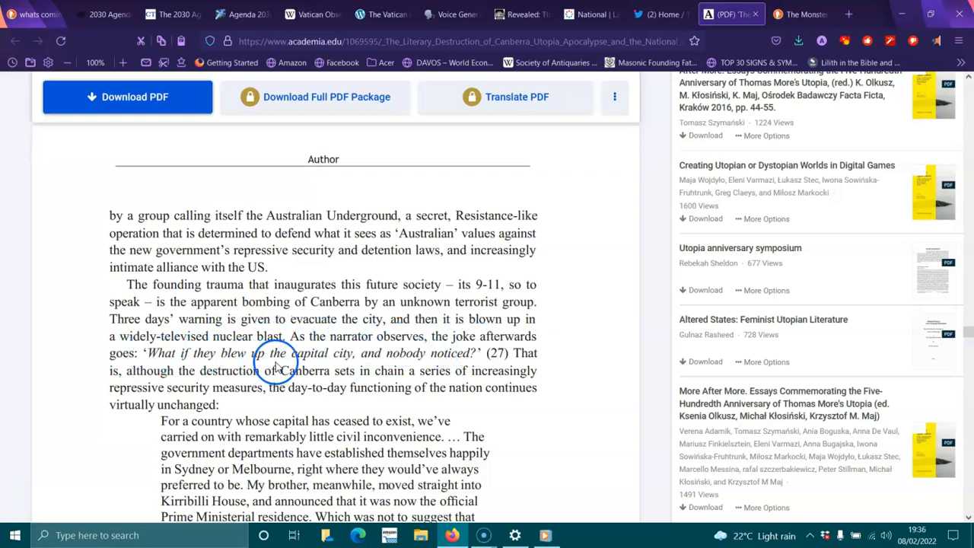
{"action": "mouse_move", "coordinate": [373, 388]}
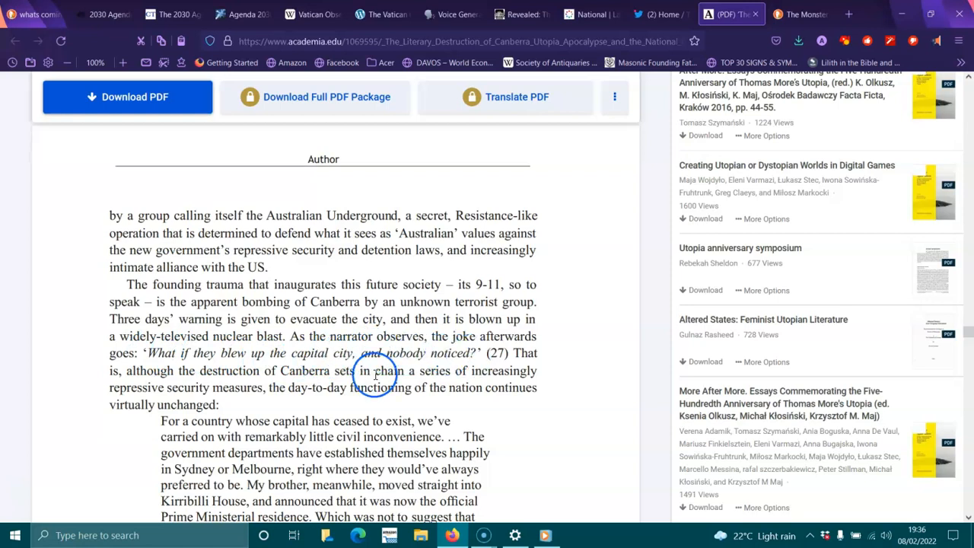
{"action": "mouse_move", "coordinate": [277, 383]}
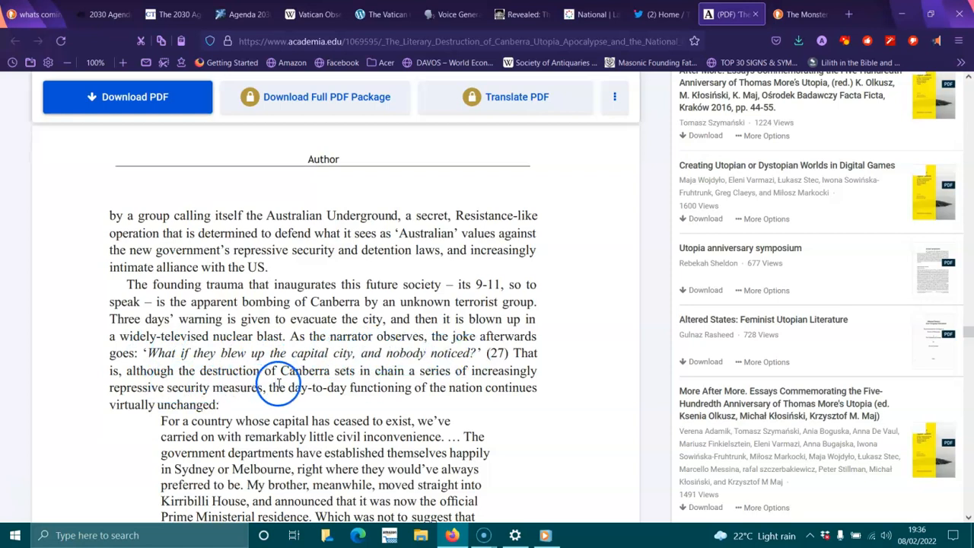
{"action": "mouse_move", "coordinate": [454, 375]}
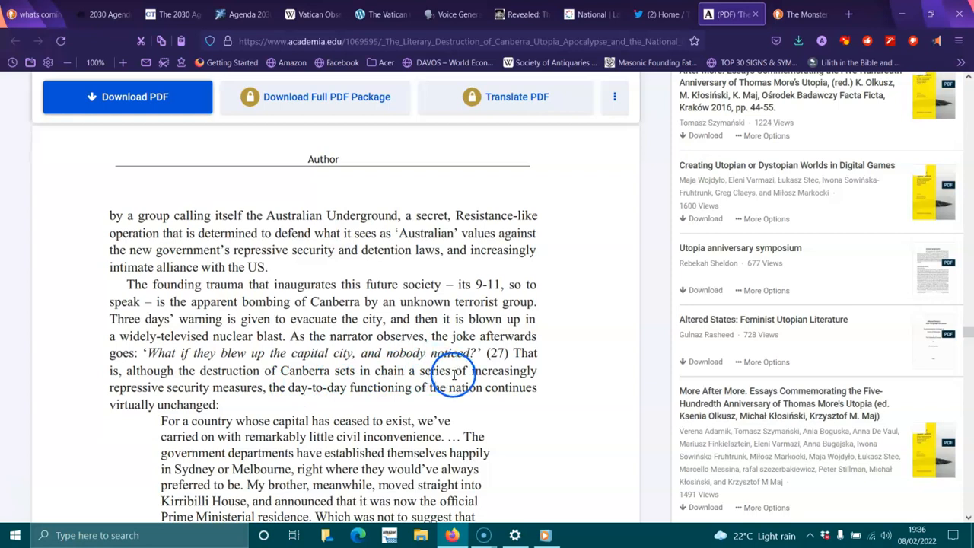
{"action": "mouse_move", "coordinate": [207, 399]}
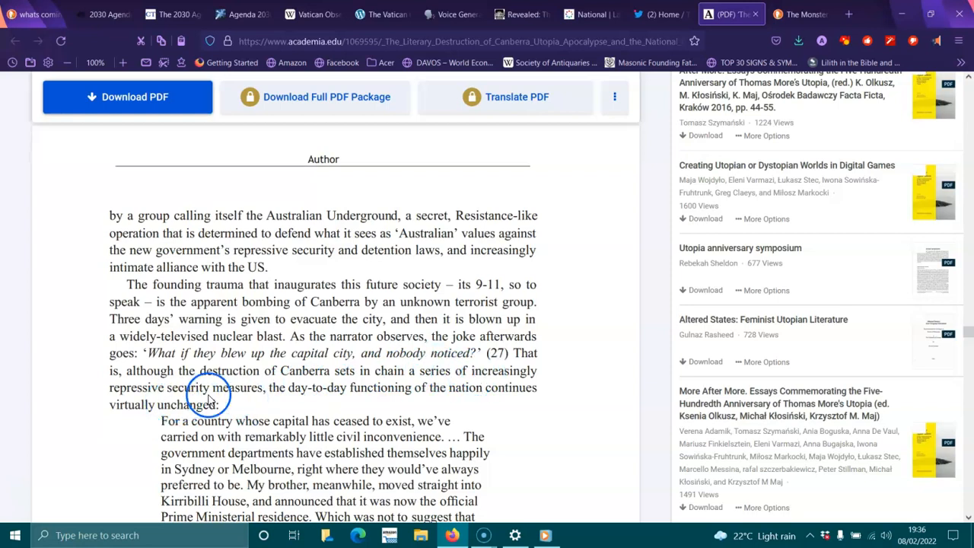
{"action": "mouse_move", "coordinate": [428, 388]}
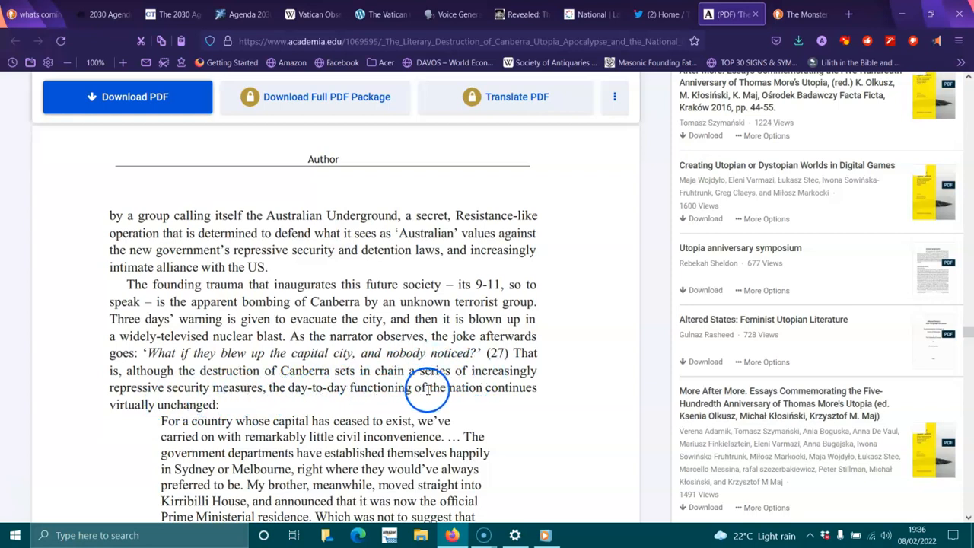
- Scroll slightly to bring the full indented quotation ending '(31–32)' into view
{"action": "scroll", "scroll_direction": "down", "scroll_amount": 3}
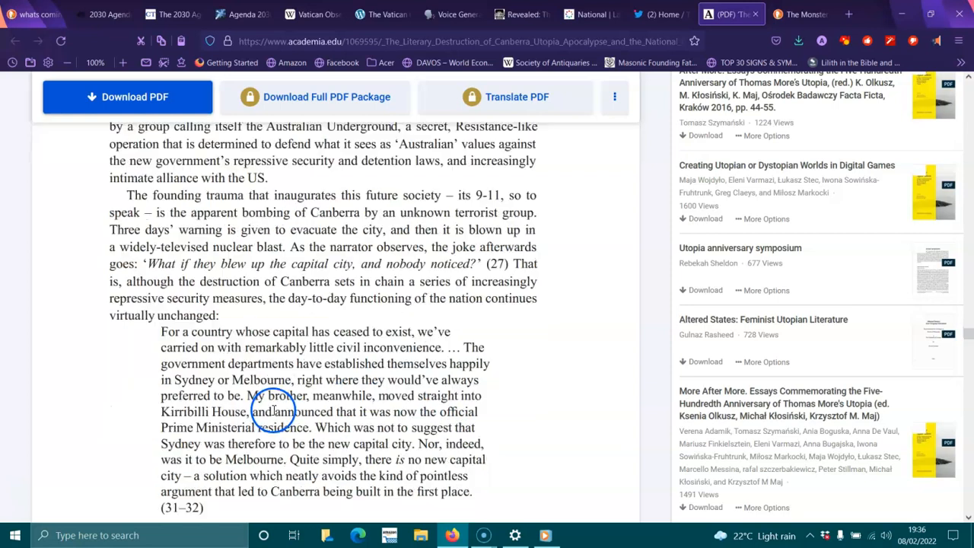
{"action": "mouse_move", "coordinate": [296, 338]}
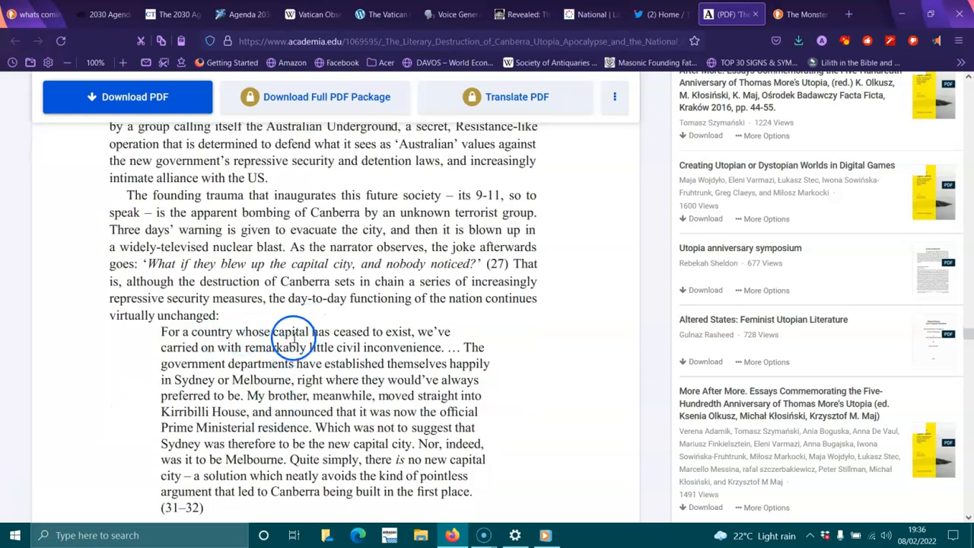
{"action": "mouse_move", "coordinate": [183, 344]}
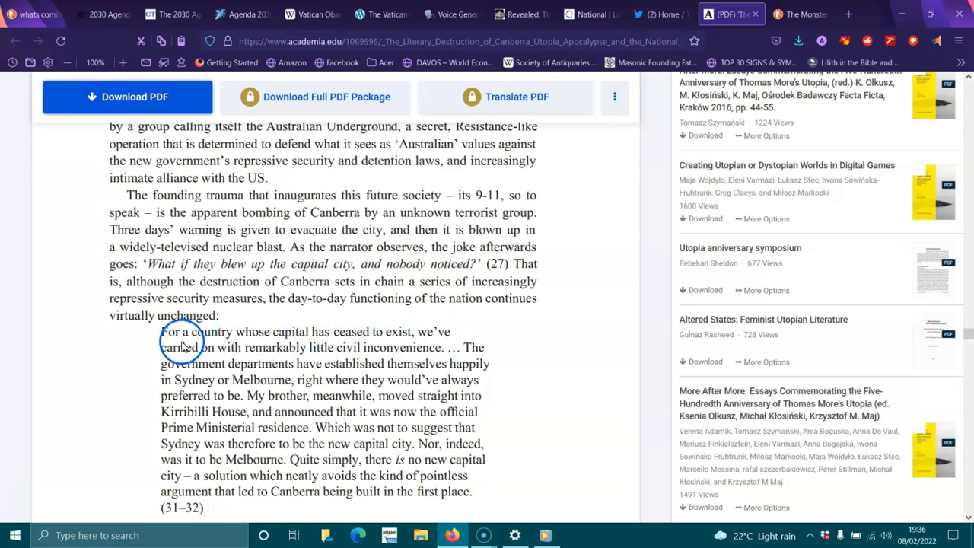
{"action": "mouse_move", "coordinate": [365, 352]}
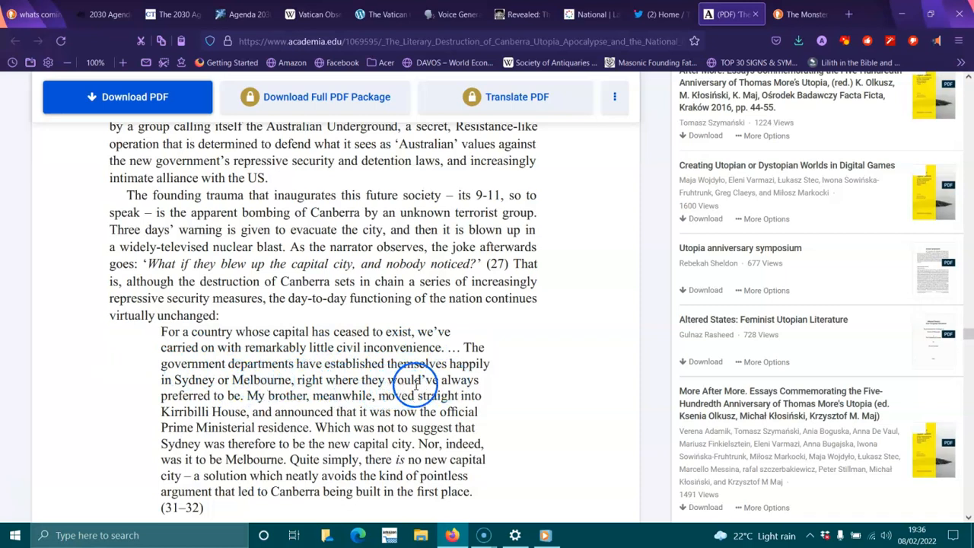
{"action": "mouse_move", "coordinate": [365, 411]}
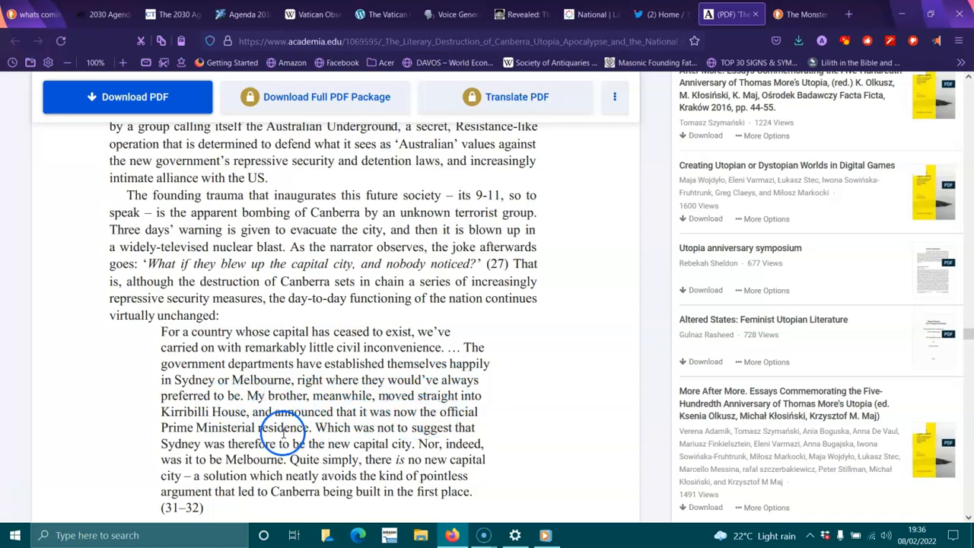
{"action": "mouse_move", "coordinate": [366, 428]}
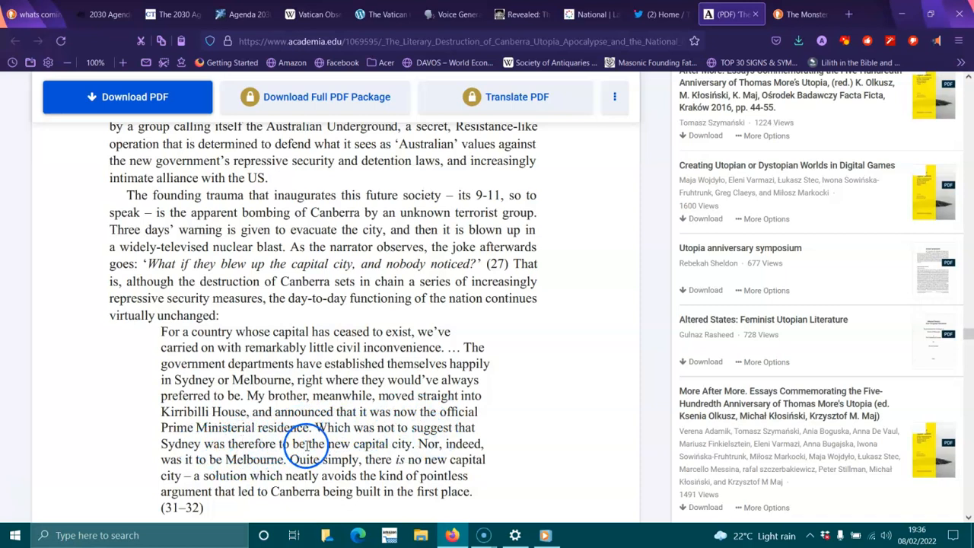
{"action": "mouse_move", "coordinate": [480, 455]}
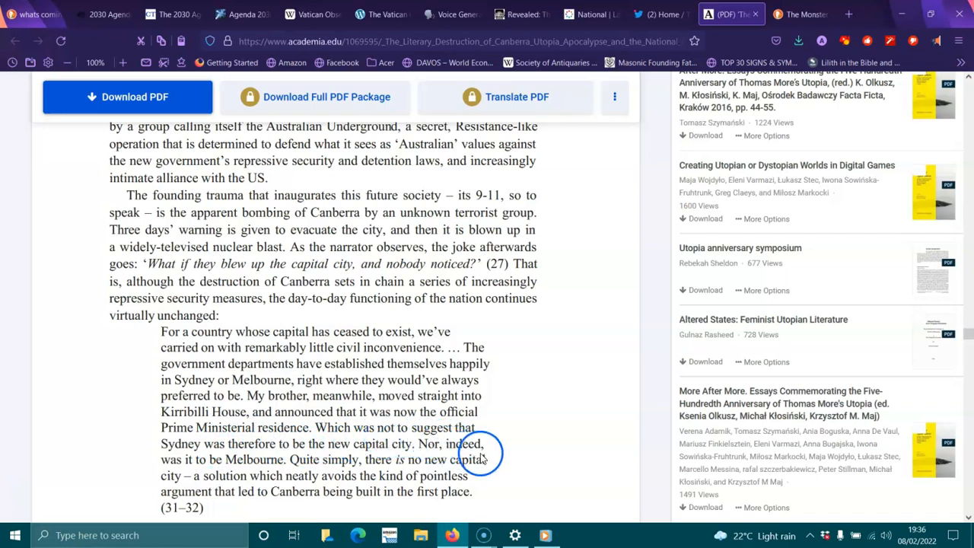
{"action": "mouse_move", "coordinate": [344, 456]}
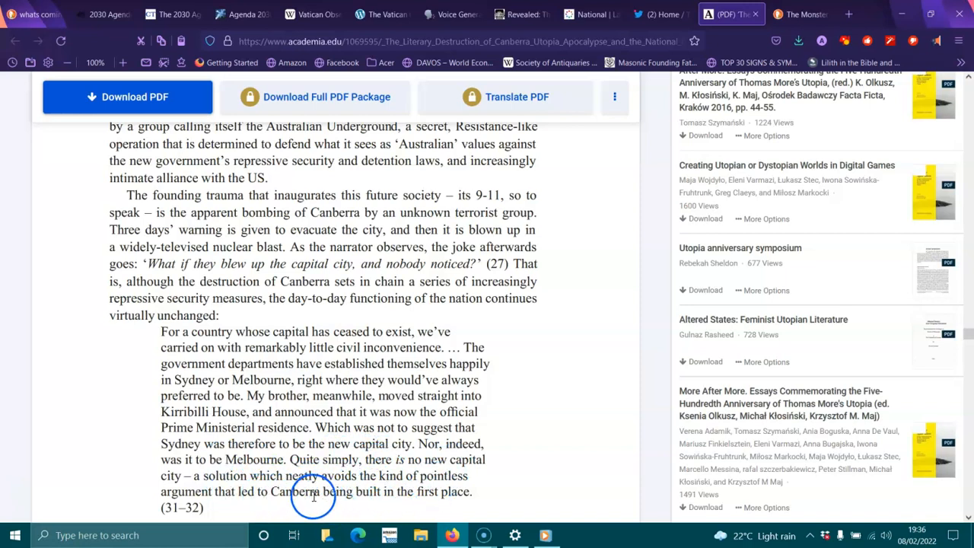
- Scroll past the abandoned-Canberra quote and footnote 10 to the section on McGahan's Canberra-bashing and anti-Americanism
{"action": "scroll", "scroll_direction": "down", "scroll_amount": 3}
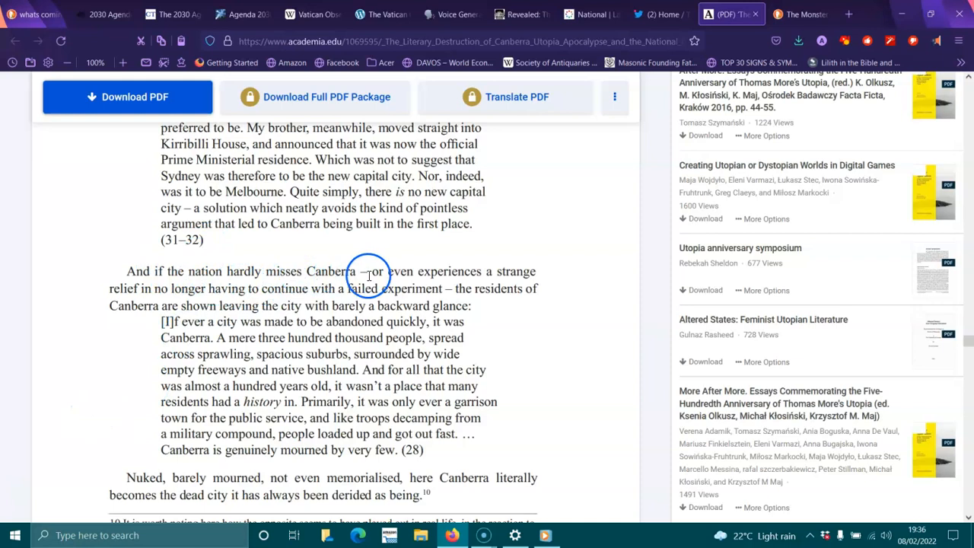
{"action": "mouse_move", "coordinate": [149, 283]}
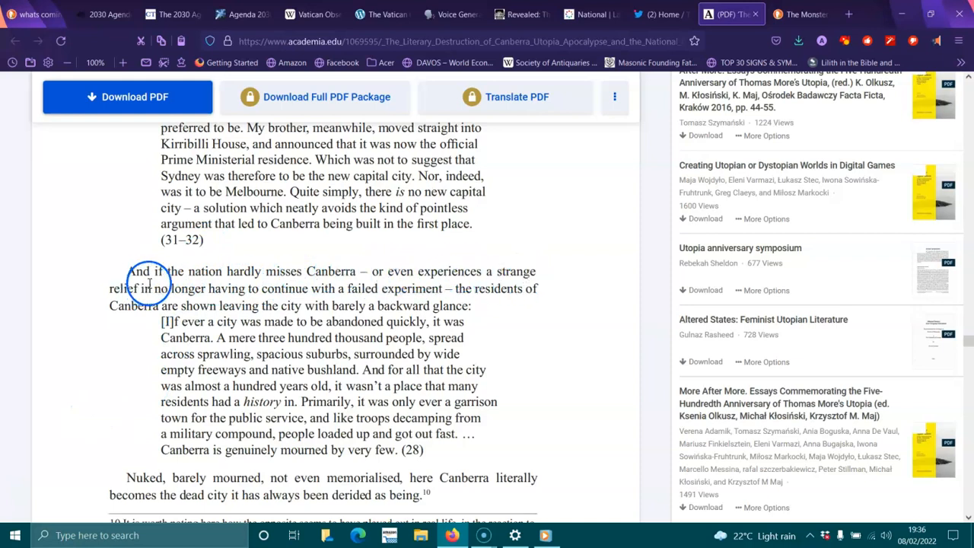
{"action": "mouse_move", "coordinate": [289, 290]}
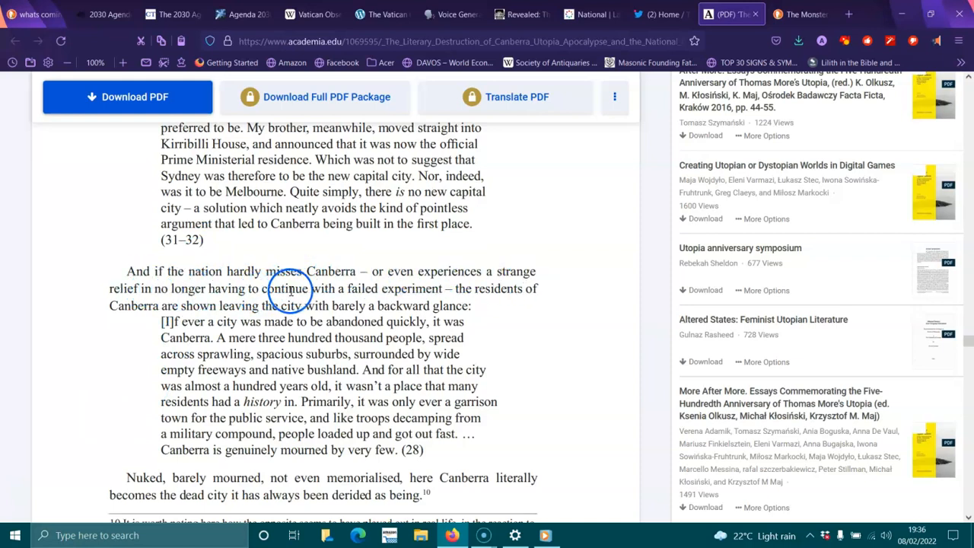
{"action": "mouse_move", "coordinate": [464, 297]}
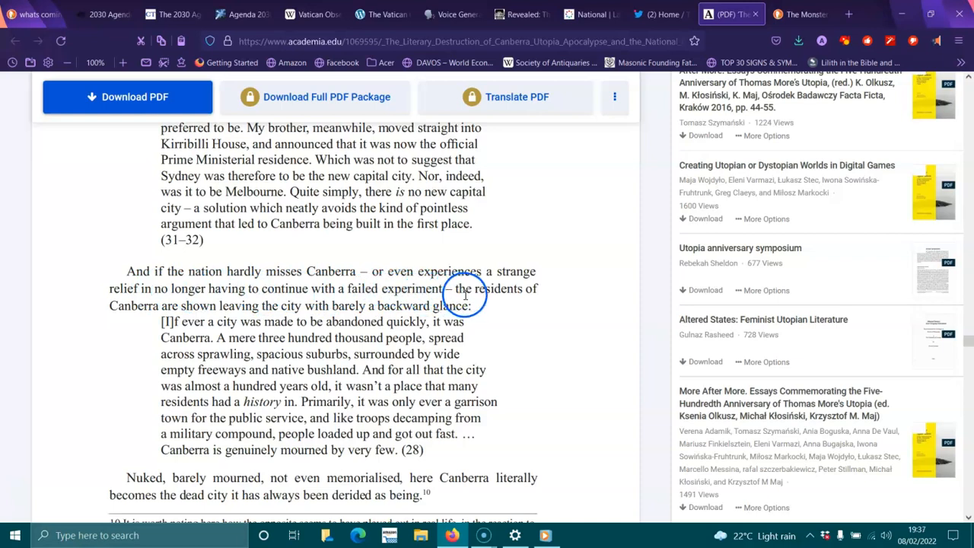
{"action": "mouse_move", "coordinate": [277, 310]}
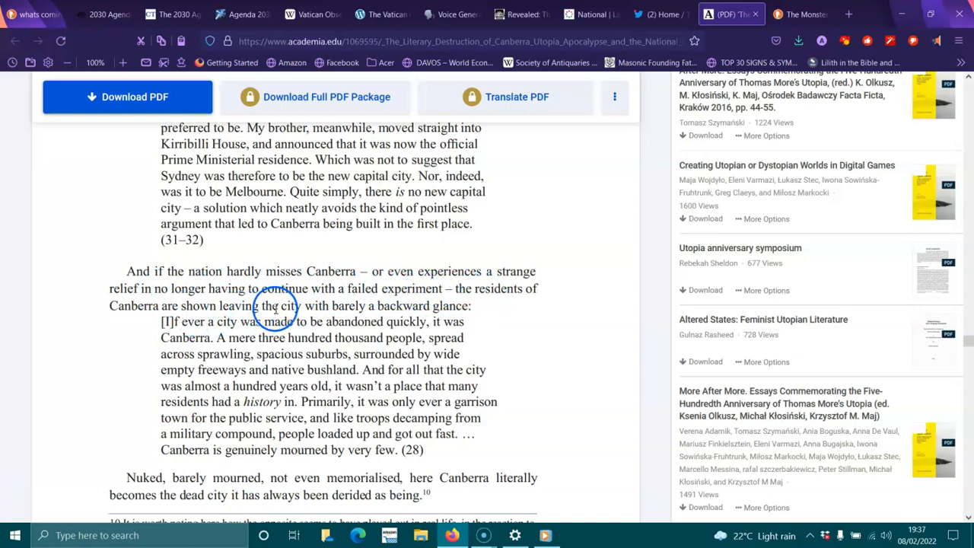
{"action": "mouse_move", "coordinate": [396, 306]}
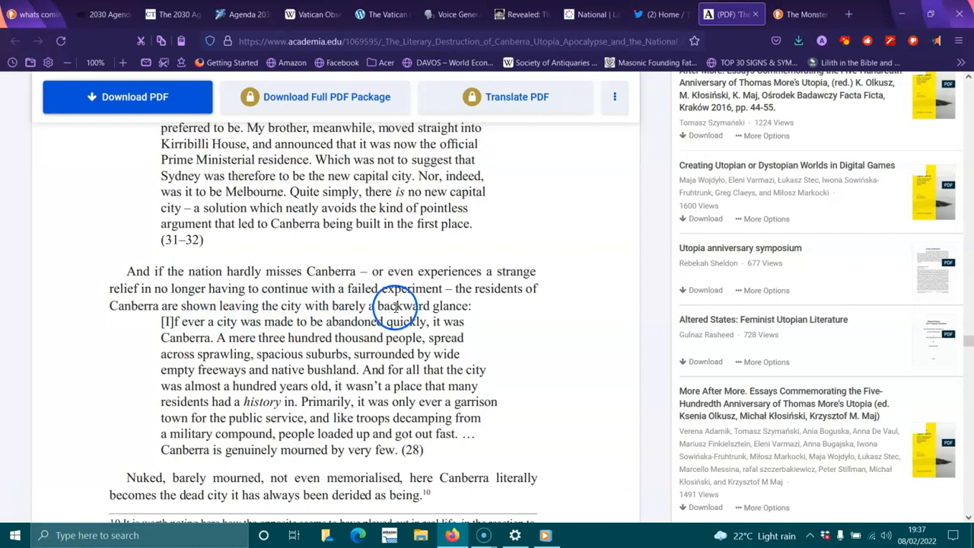
{"action": "mouse_move", "coordinate": [340, 323]}
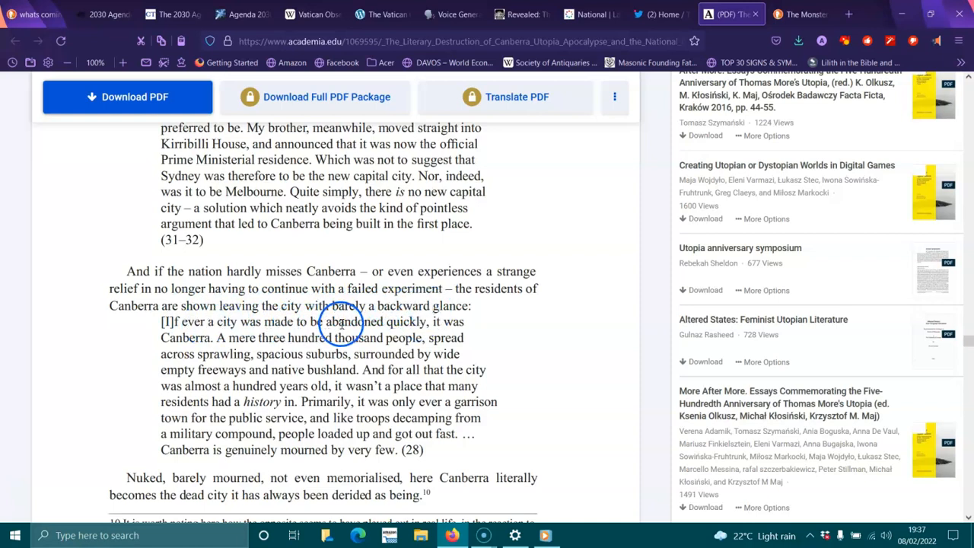
{"action": "mouse_move", "coordinate": [253, 347]}
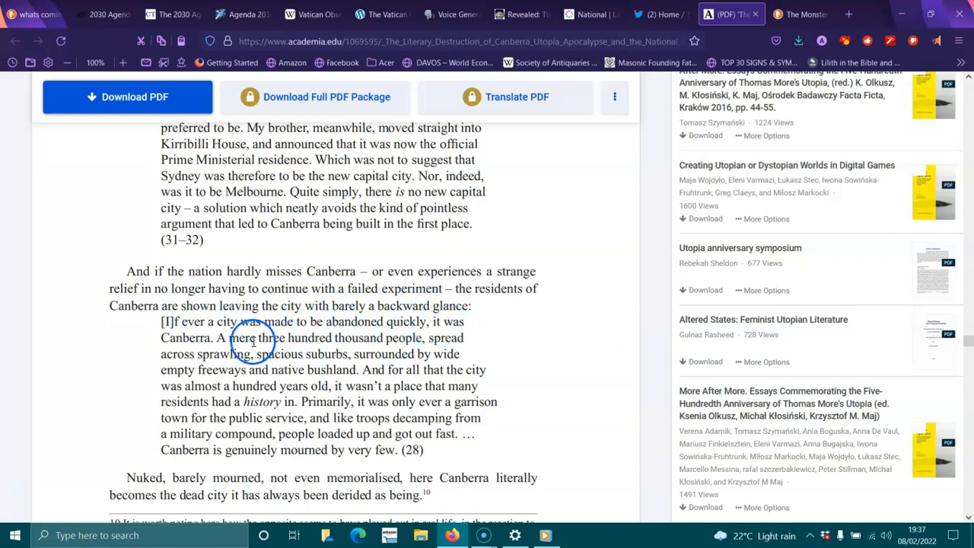
{"action": "mouse_move", "coordinate": [399, 338]}
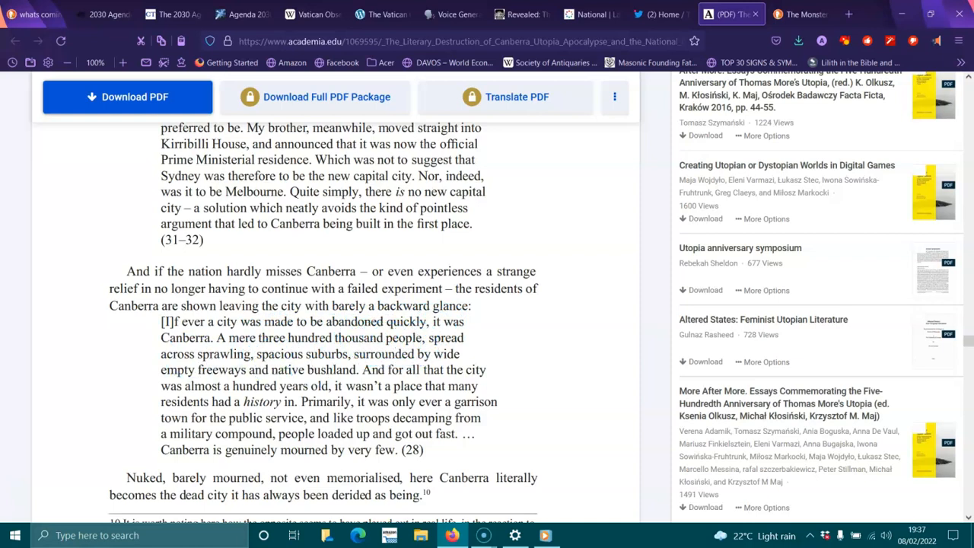
{"action": "left_click", "coordinate": [408, 370]}
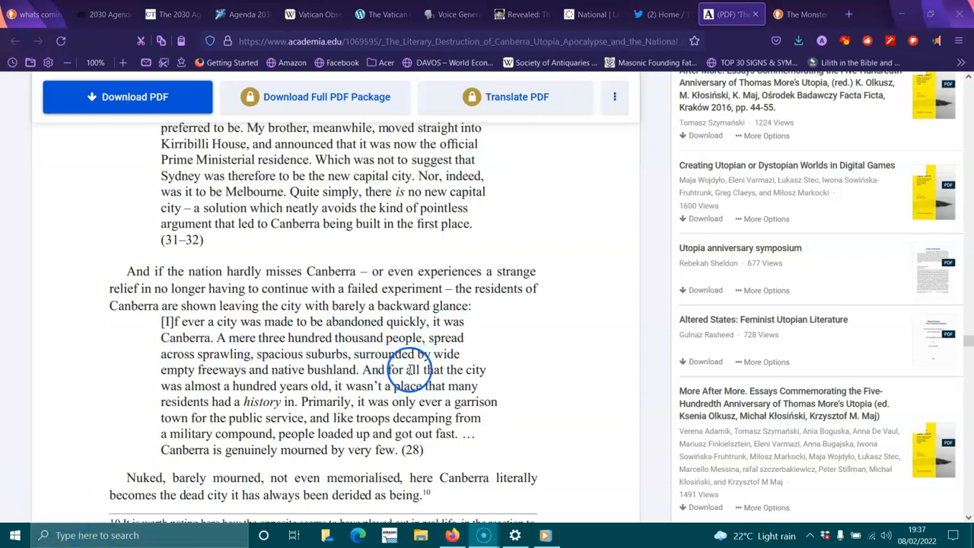
{"action": "mouse_move", "coordinate": [301, 371]}
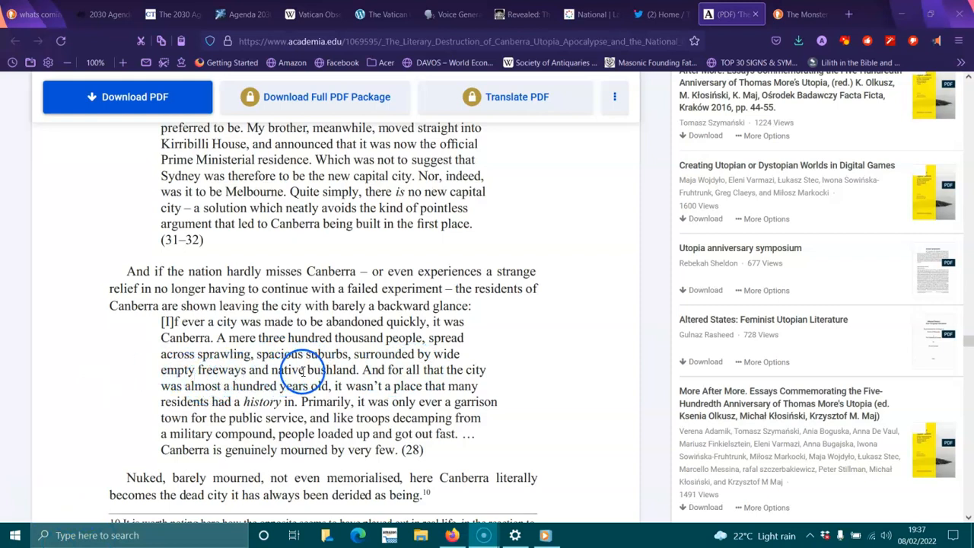
{"action": "mouse_move", "coordinate": [286, 385]}
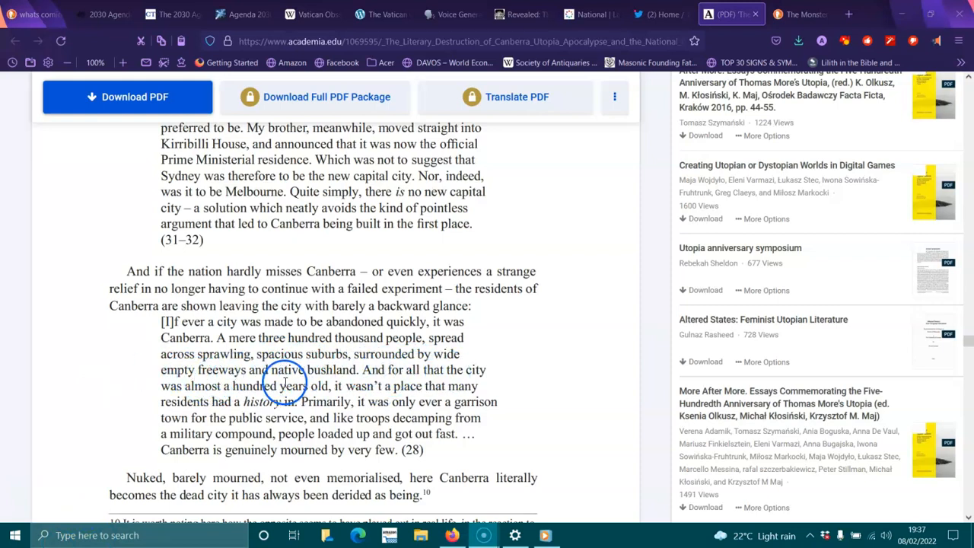
{"action": "mouse_move", "coordinate": [316, 386]}
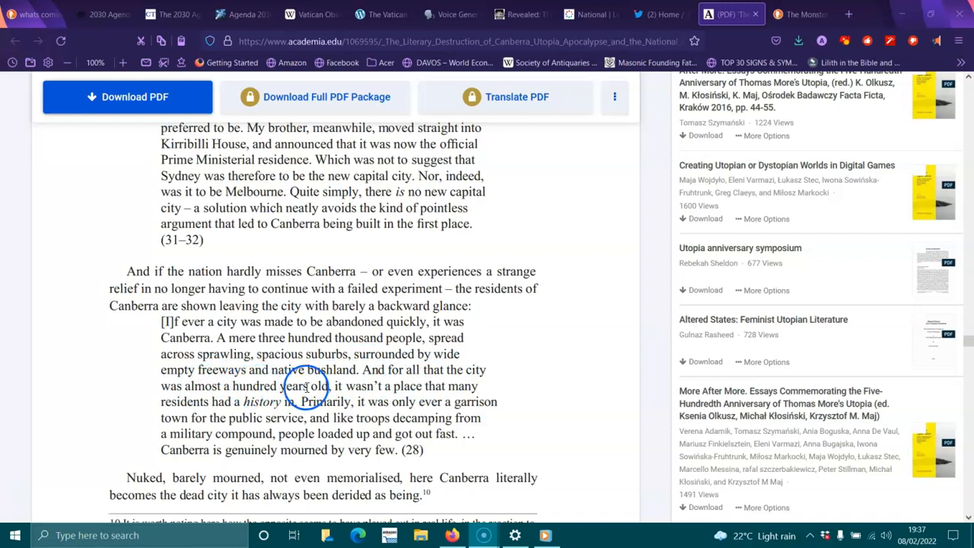
{"action": "mouse_move", "coordinate": [210, 410]}
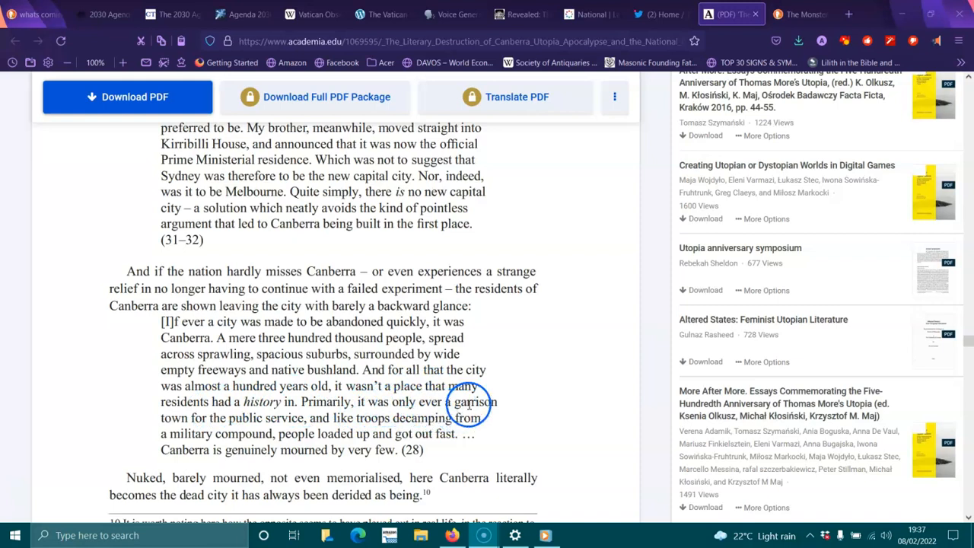
{"action": "mouse_move", "coordinate": [358, 417]}
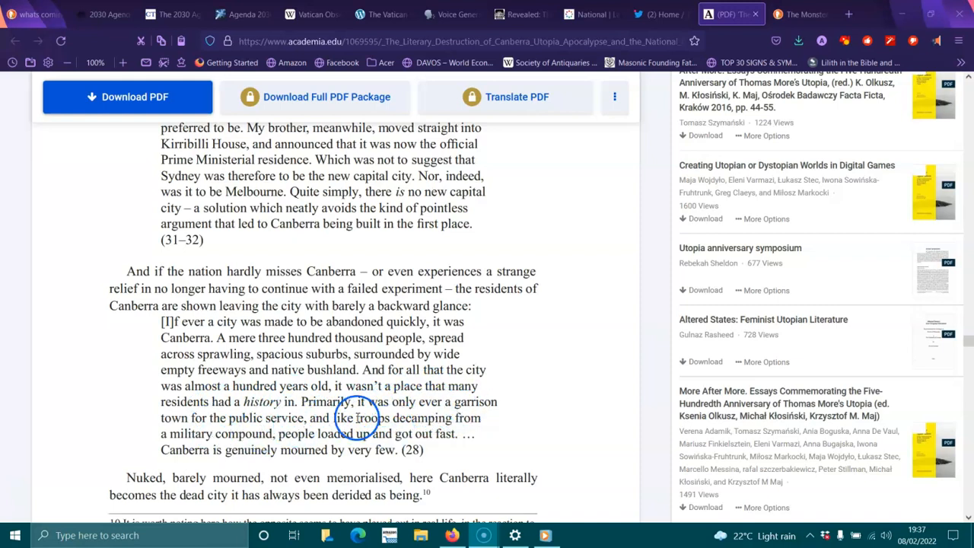
{"action": "mouse_move", "coordinate": [274, 434]}
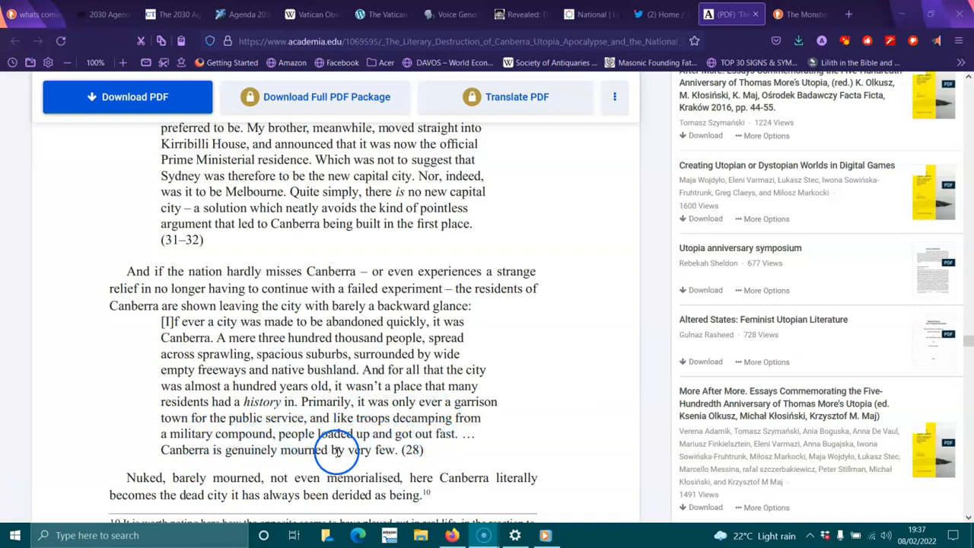
{"action": "scroll", "scroll_direction": "down", "scroll_amount": 3}
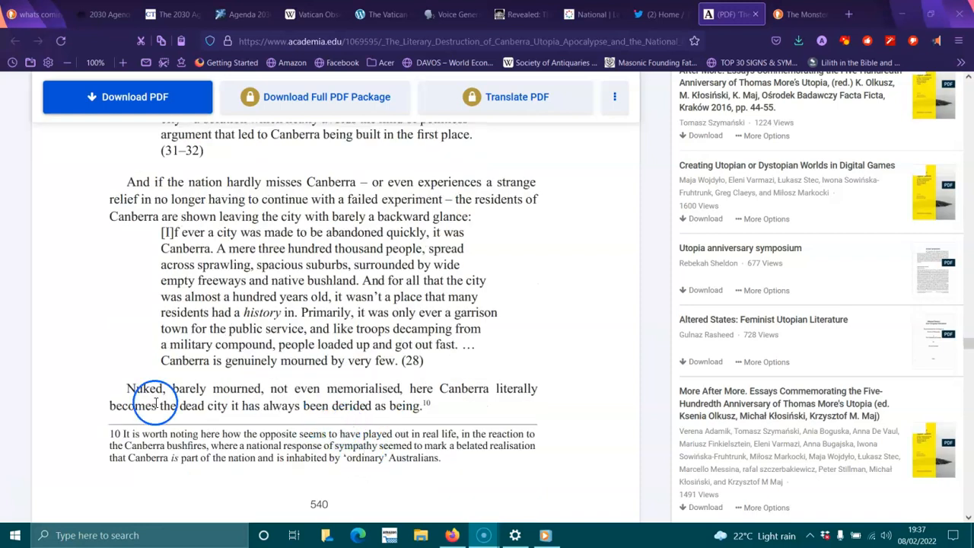
{"action": "mouse_move", "coordinate": [350, 389]}
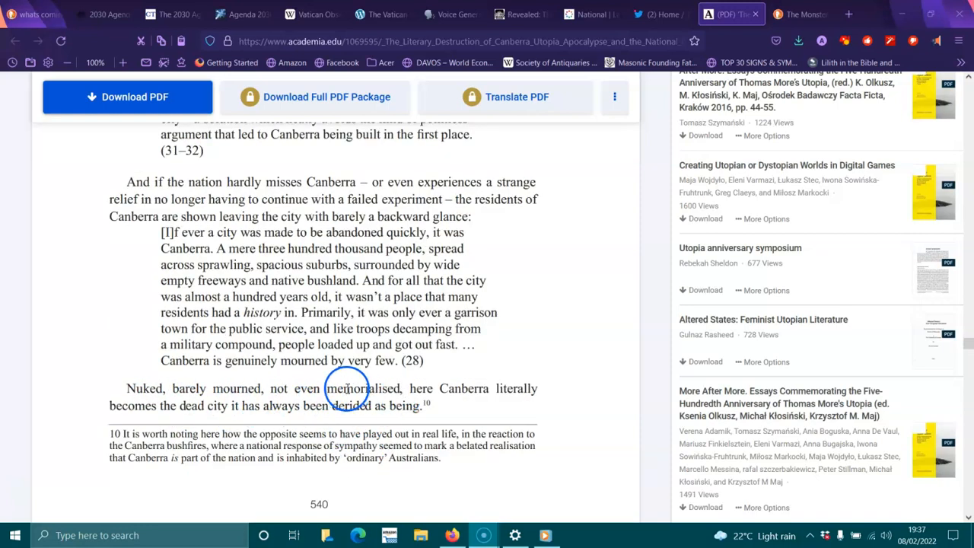
{"action": "mouse_move", "coordinate": [137, 405]}
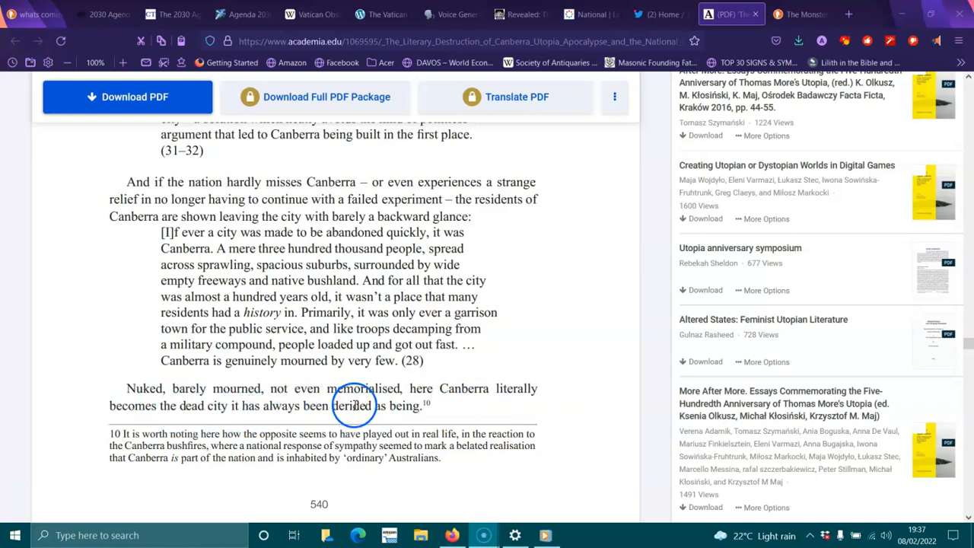
{"action": "scroll", "scroll_direction": "down", "scroll_amount": 3}
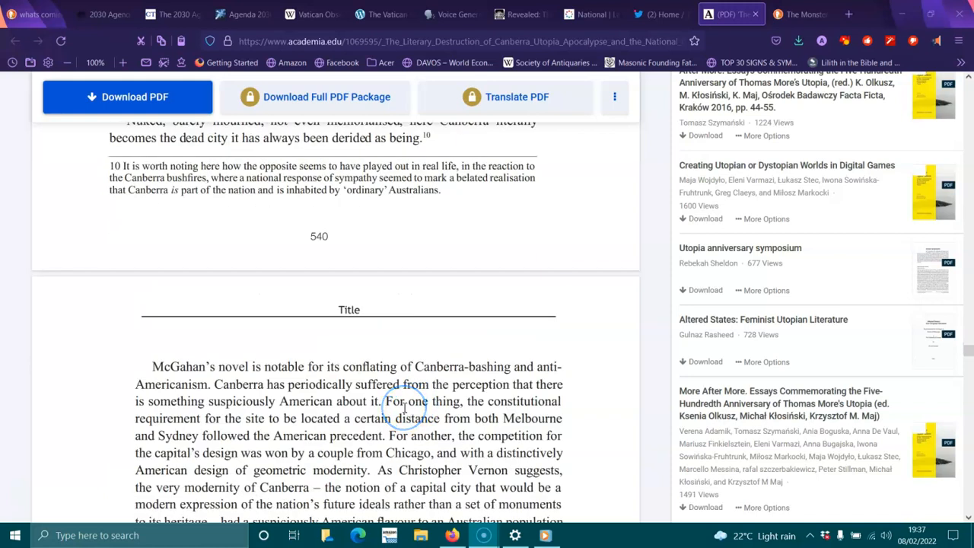
{"action": "mouse_move", "coordinate": [197, 167]}
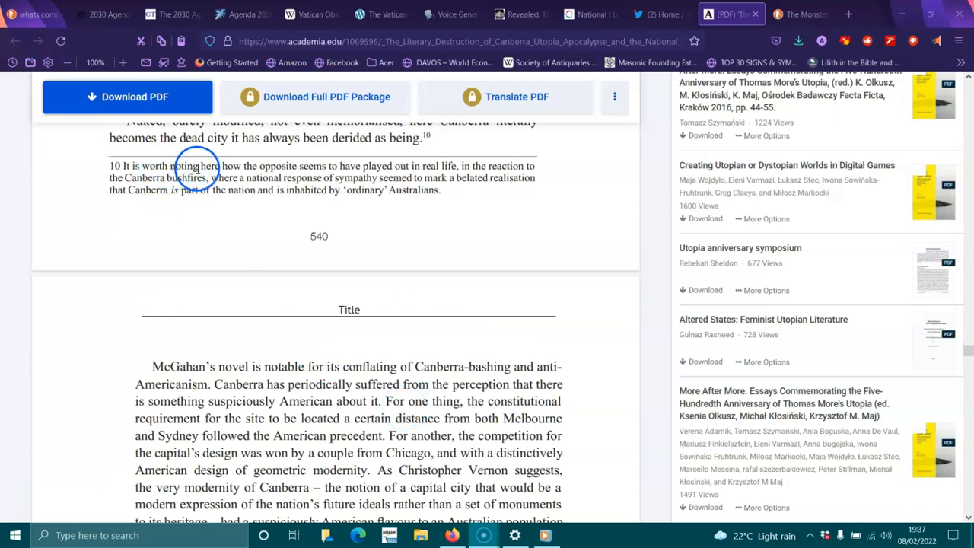
{"action": "mouse_move", "coordinate": [386, 166]}
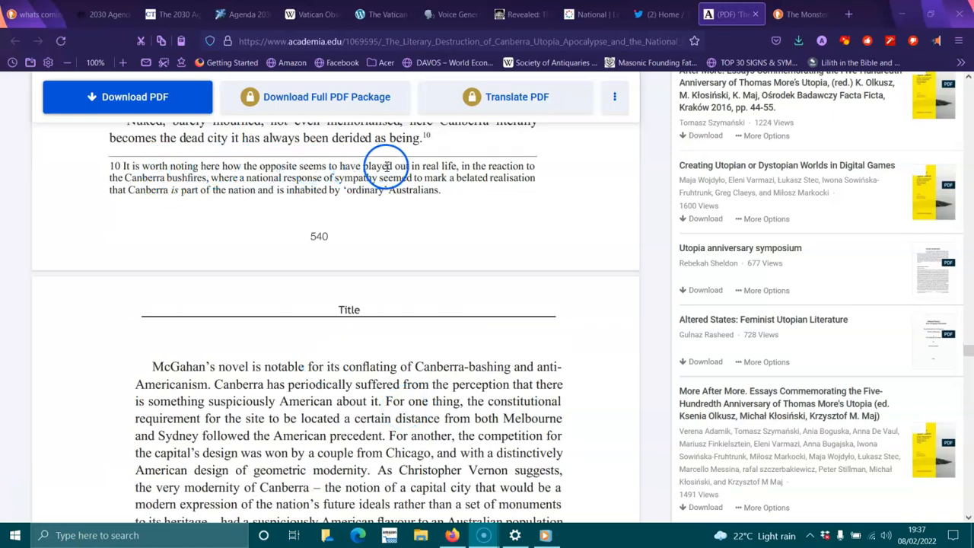
{"action": "mouse_move", "coordinate": [515, 166]}
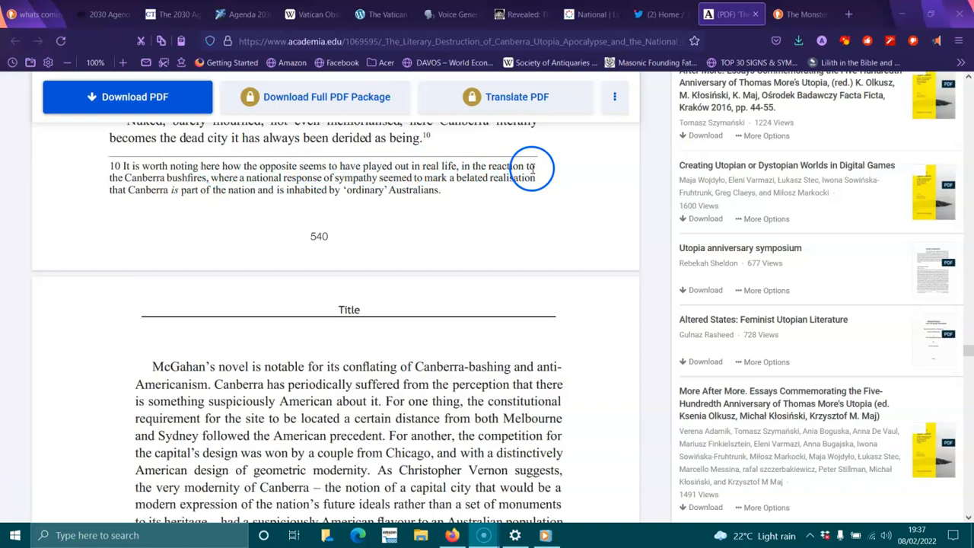
{"action": "mouse_move", "coordinate": [280, 176]}
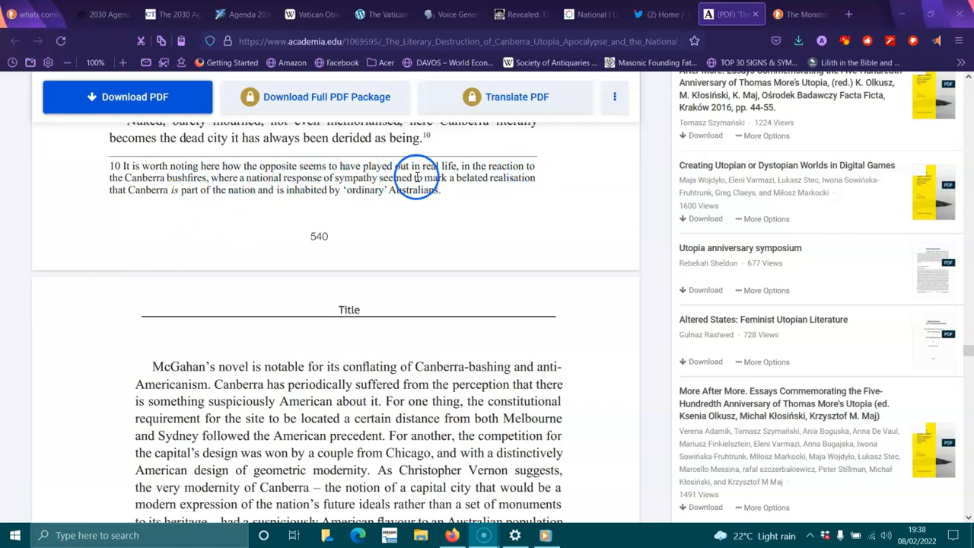
{"action": "mouse_move", "coordinate": [174, 207]}
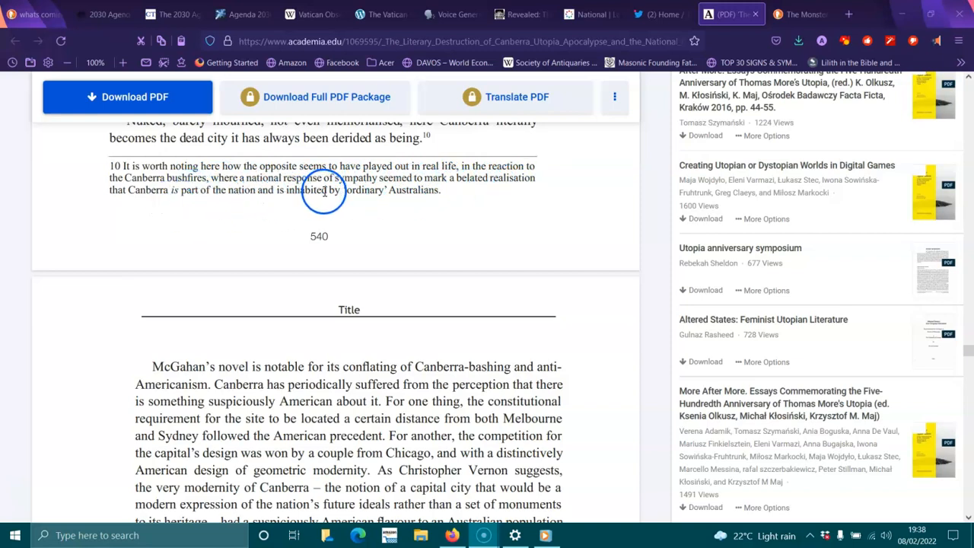
{"action": "scroll", "scroll_direction": "down", "scroll_amount": 3}
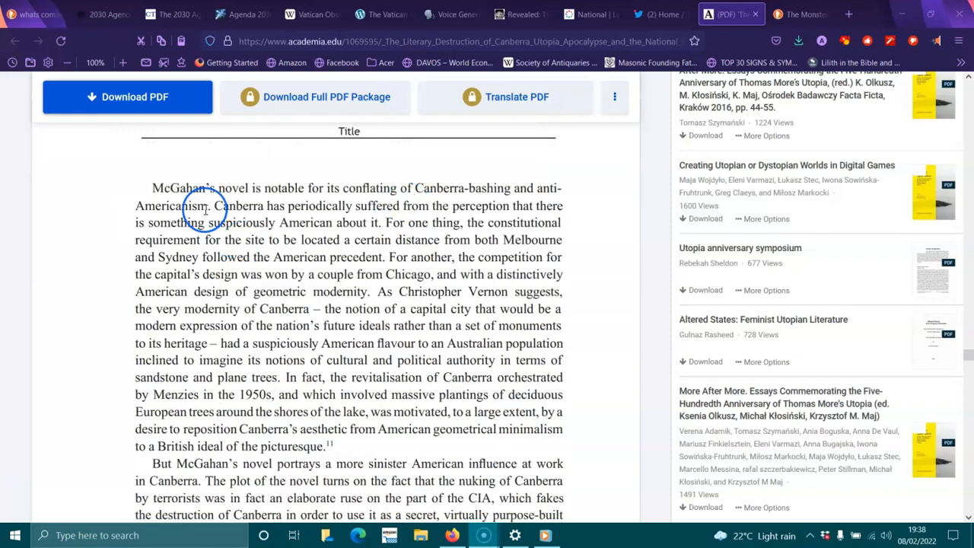
{"action": "mouse_move", "coordinate": [321, 189]}
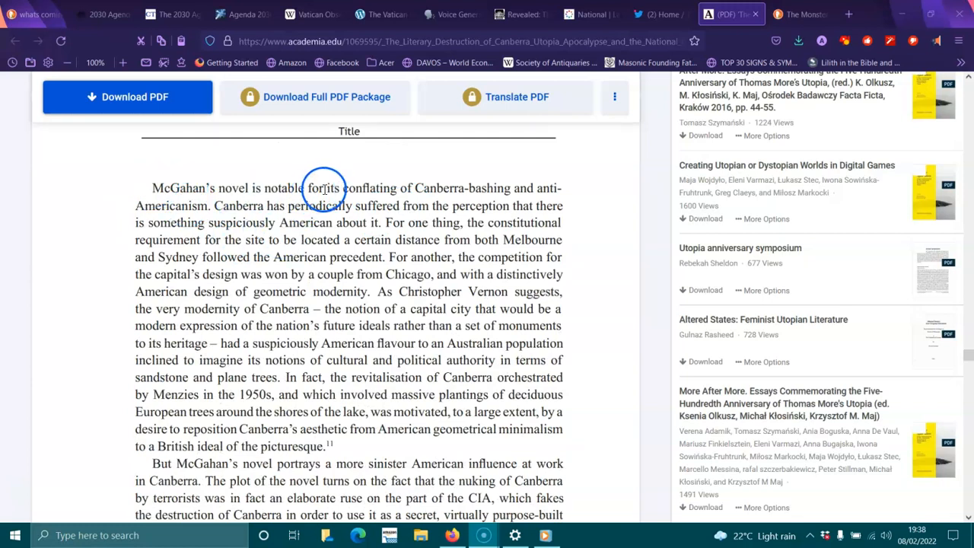
{"action": "mouse_move", "coordinate": [399, 189]}
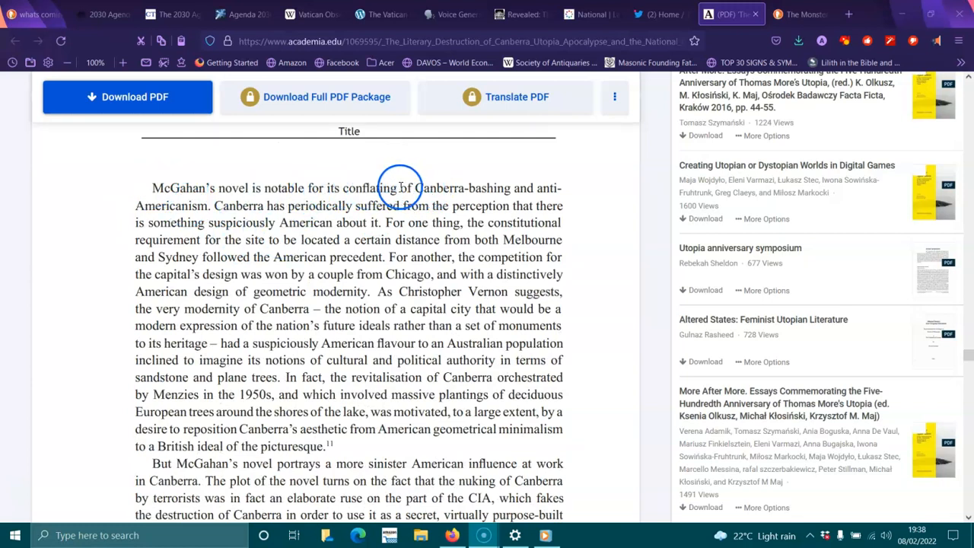
{"action": "mouse_move", "coordinate": [143, 222]}
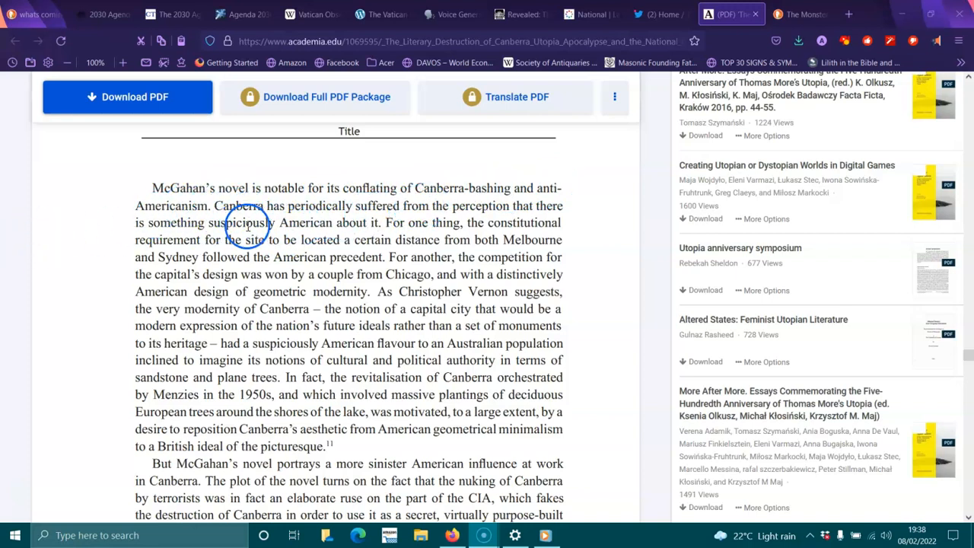
{"action": "mouse_move", "coordinate": [43, 465]}
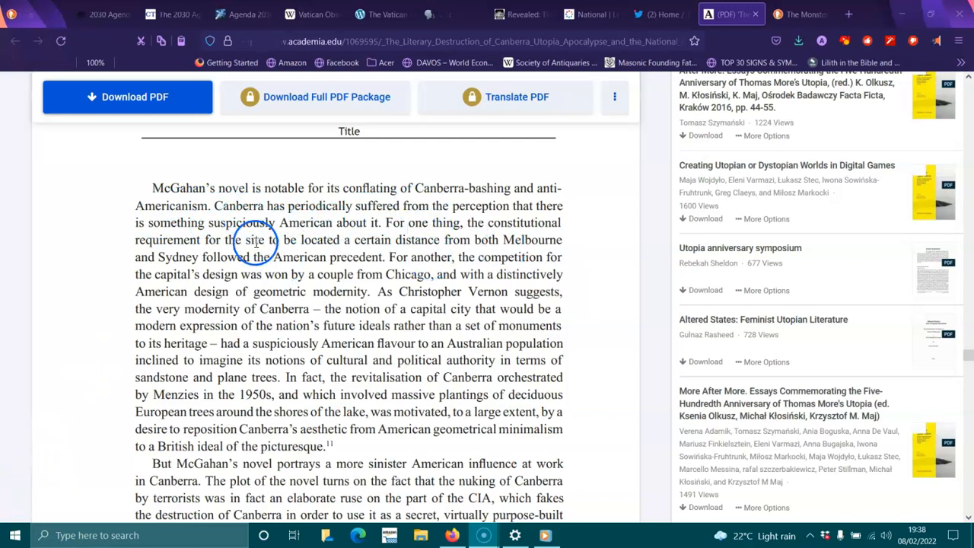
{"action": "mouse_move", "coordinate": [419, 250]}
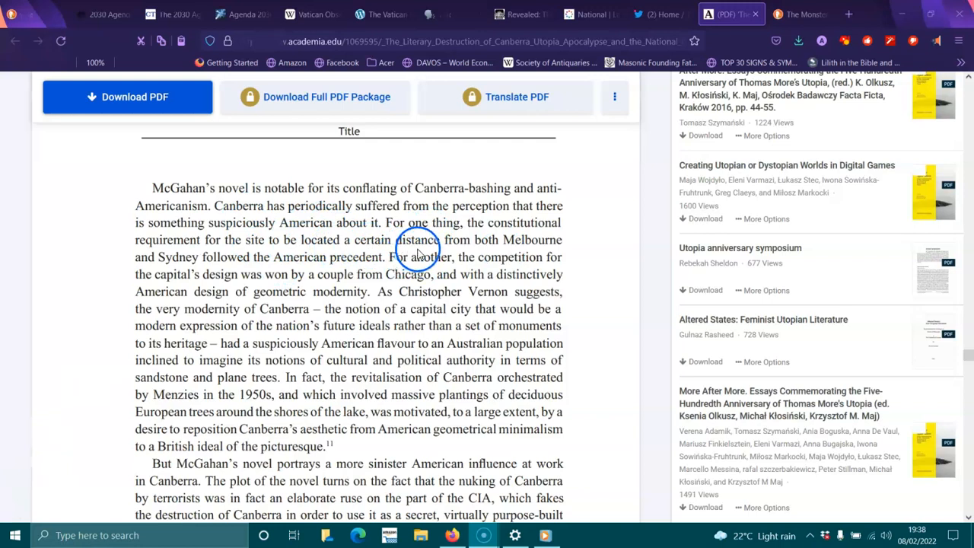
{"action": "mouse_move", "coordinate": [347, 274]}
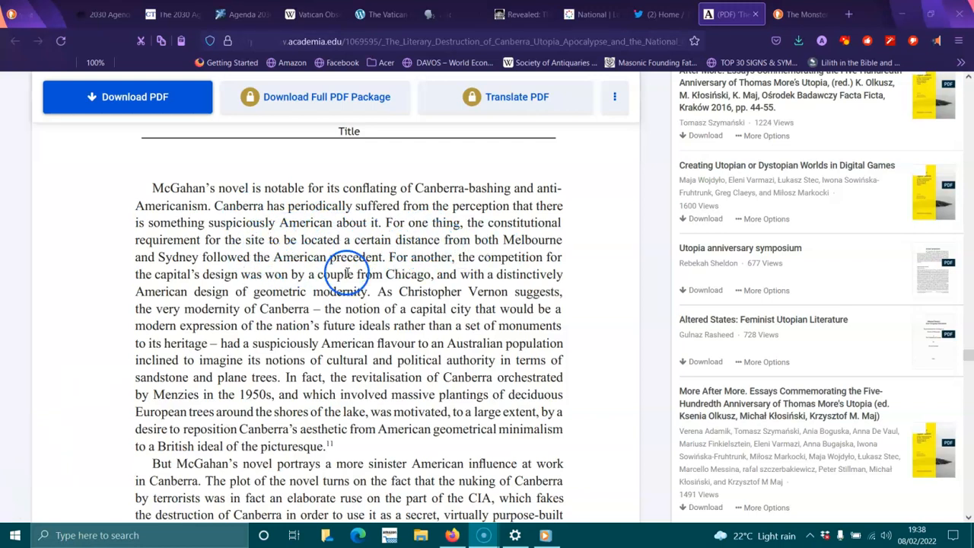
{"action": "mouse_move", "coordinate": [527, 274]}
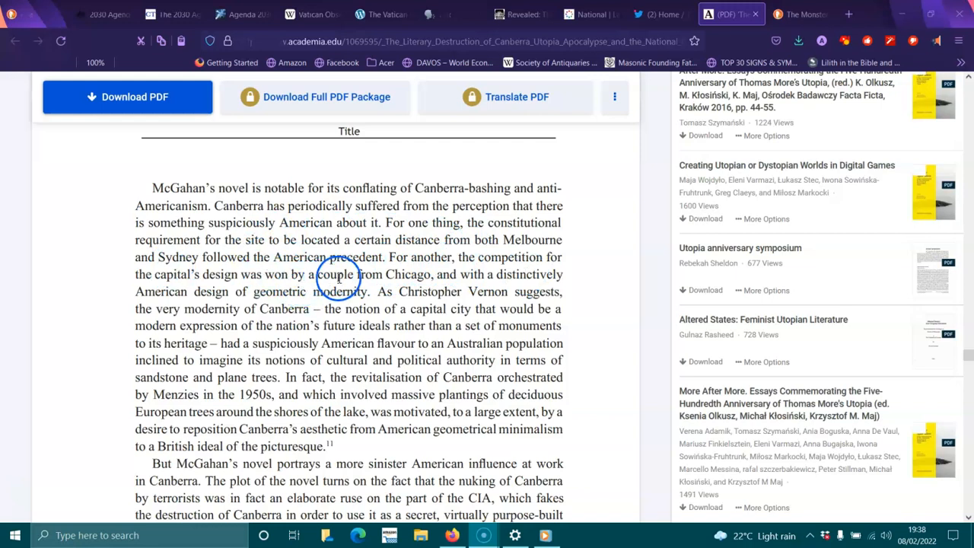
{"action": "mouse_move", "coordinate": [532, 274]}
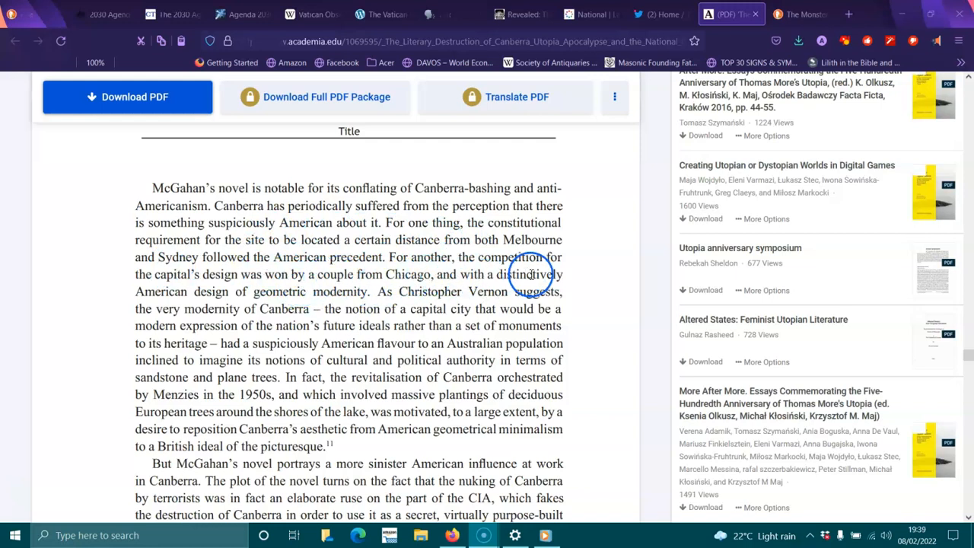
{"action": "mouse_move", "coordinate": [329, 292]}
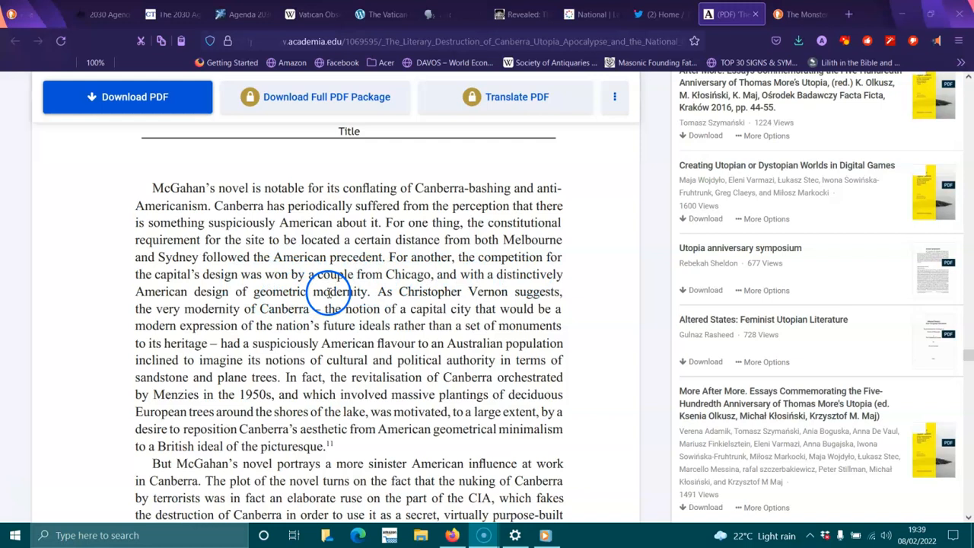
{"action": "mouse_move", "coordinate": [489, 293]}
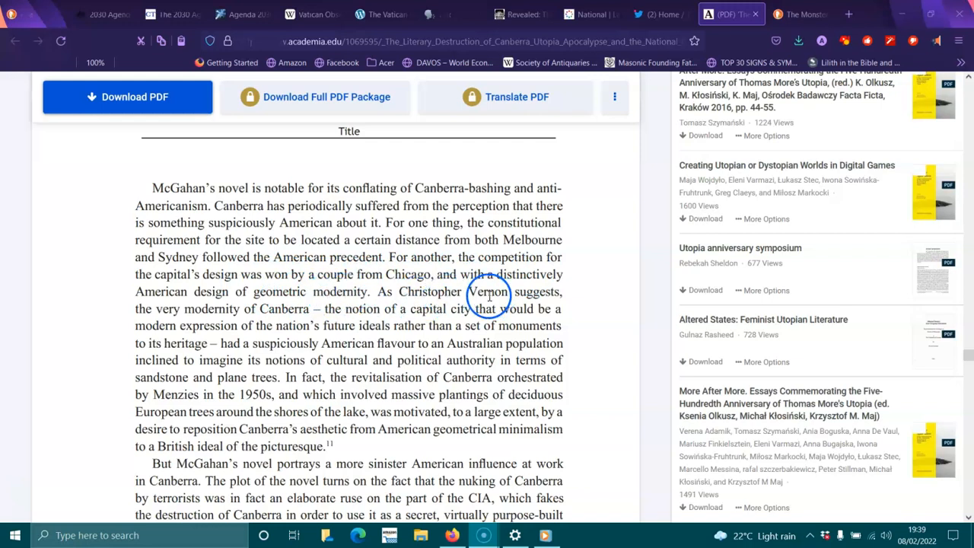
{"action": "mouse_move", "coordinate": [334, 317]}
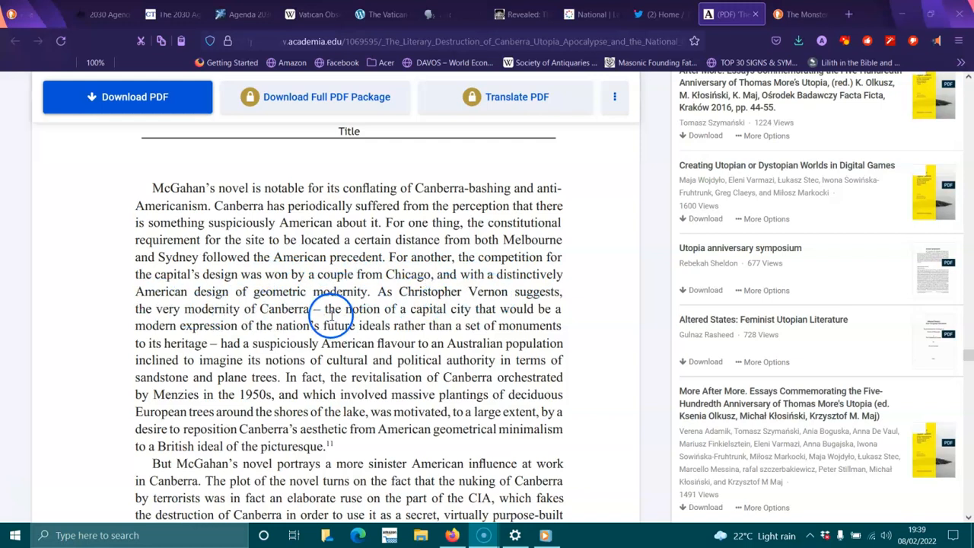
{"action": "mouse_move", "coordinate": [490, 312]}
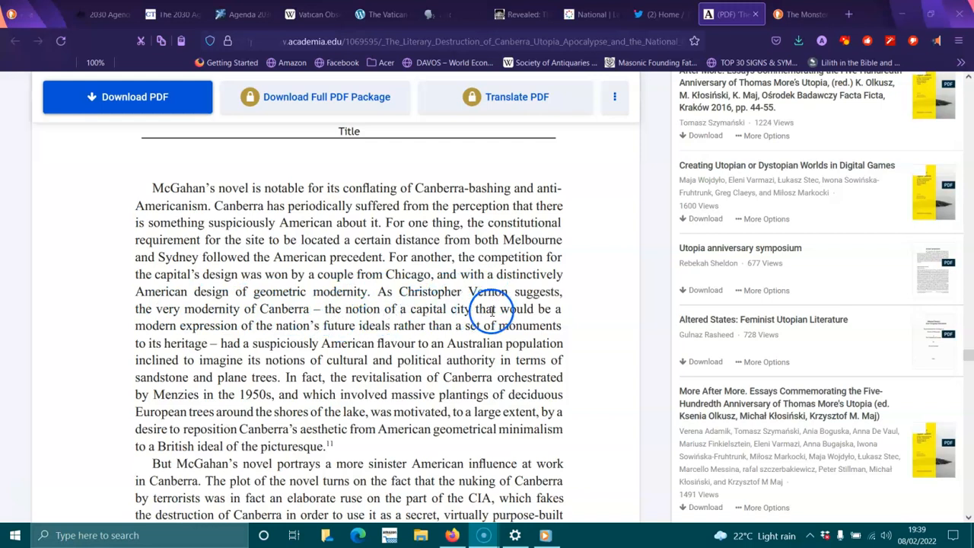
{"action": "mouse_move", "coordinate": [335, 328]}
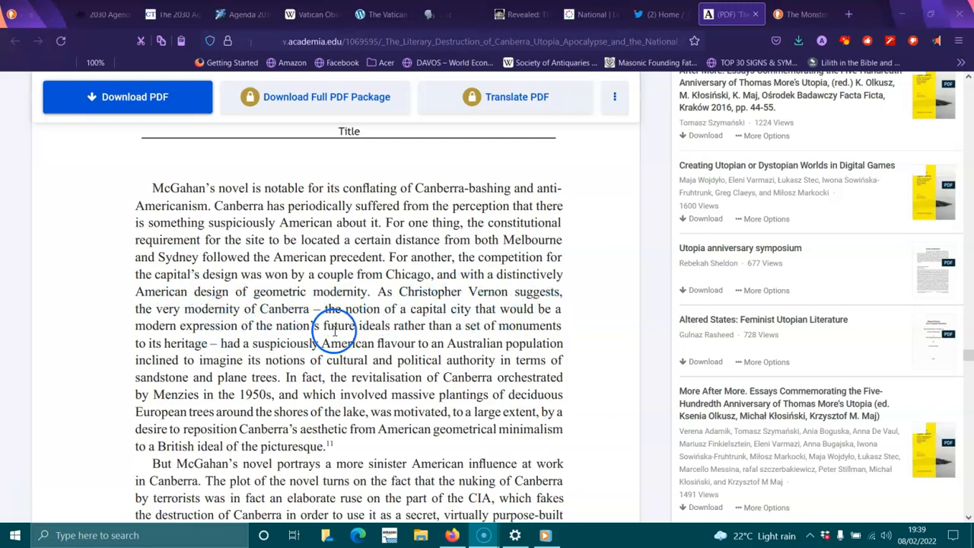
{"action": "mouse_move", "coordinate": [539, 332]}
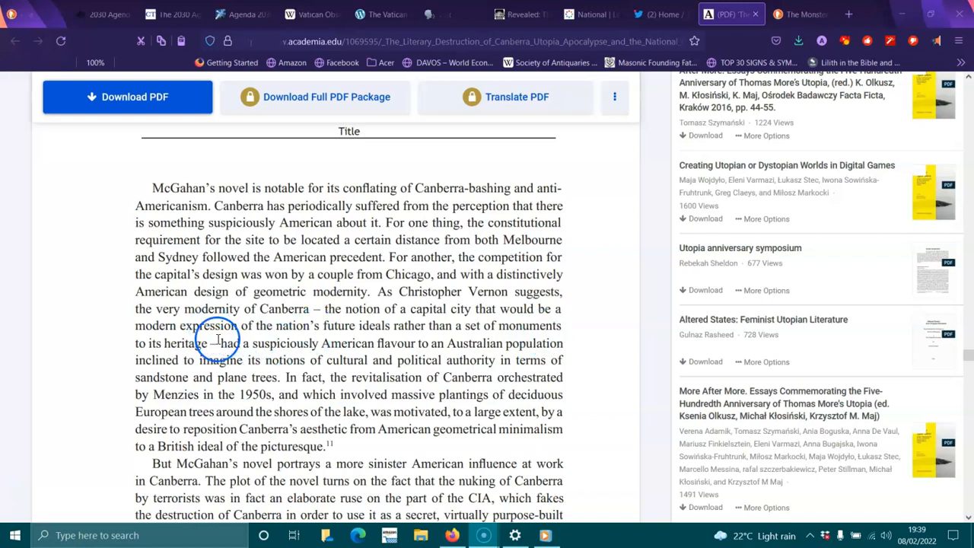
{"action": "mouse_move", "coordinate": [322, 347]}
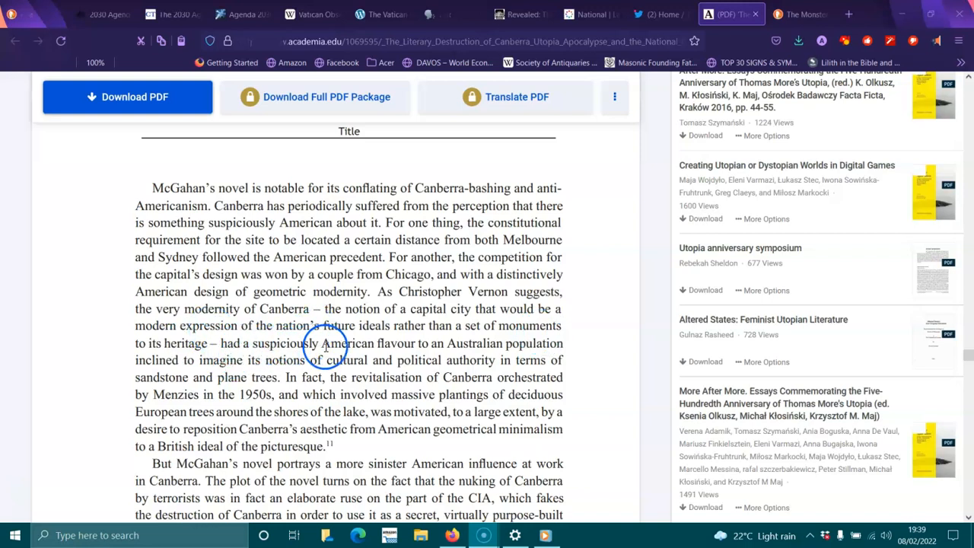
{"action": "mouse_move", "coordinate": [488, 344]}
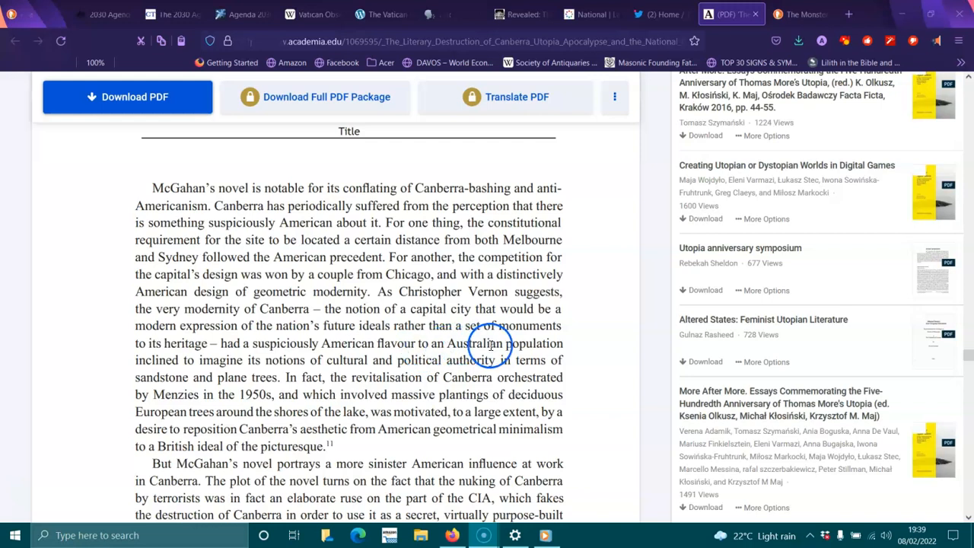
{"action": "mouse_move", "coordinate": [277, 360]}
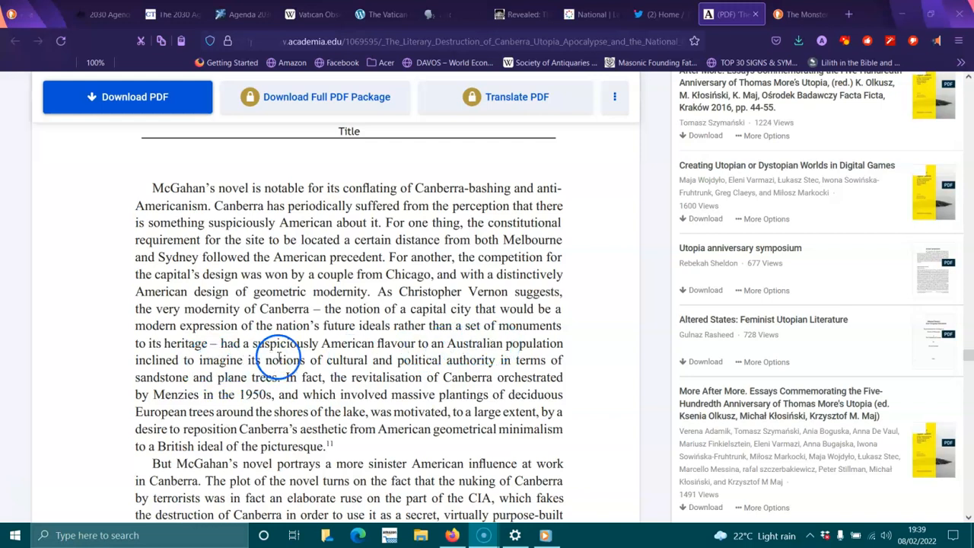
{"action": "mouse_move", "coordinate": [539, 362]}
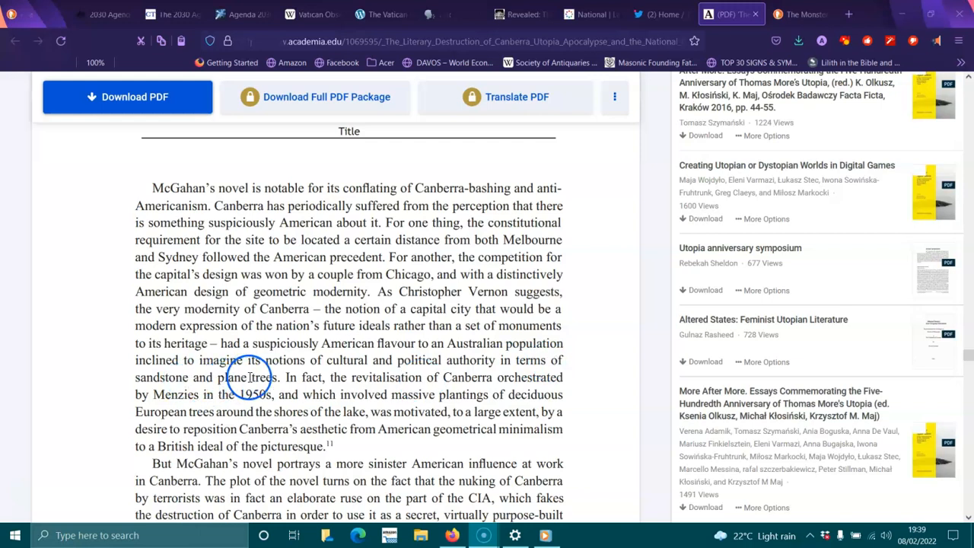
{"action": "mouse_move", "coordinate": [353, 378]}
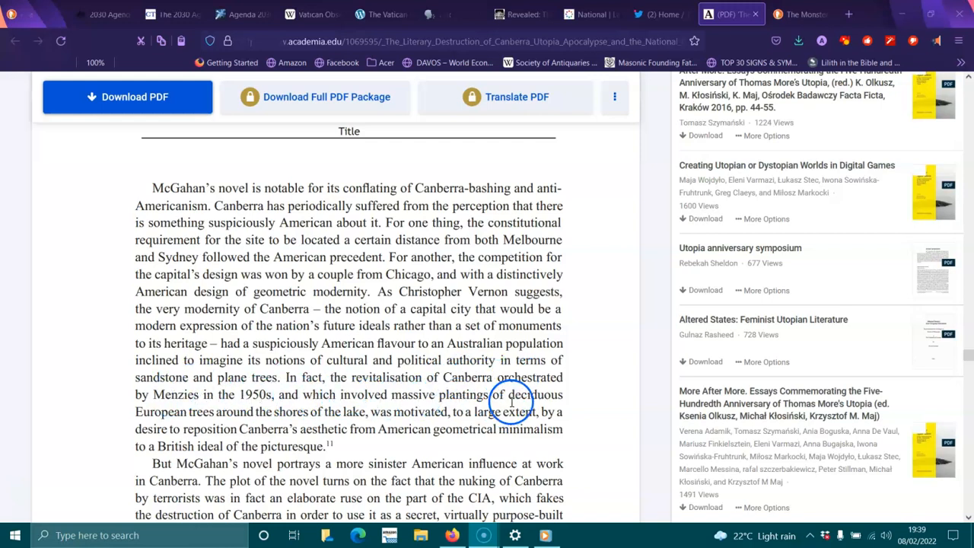
{"action": "mouse_move", "coordinate": [221, 411]}
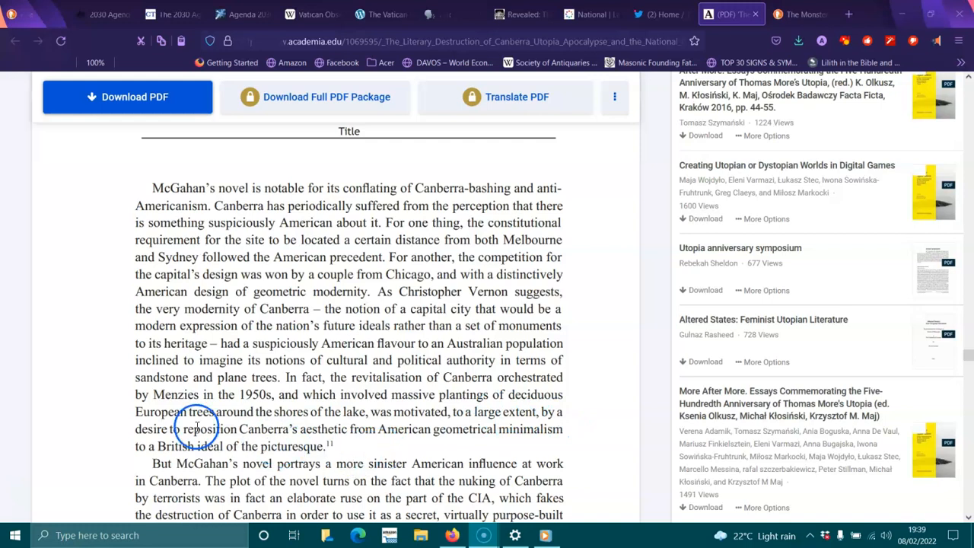
{"action": "mouse_move", "coordinate": [326, 438]}
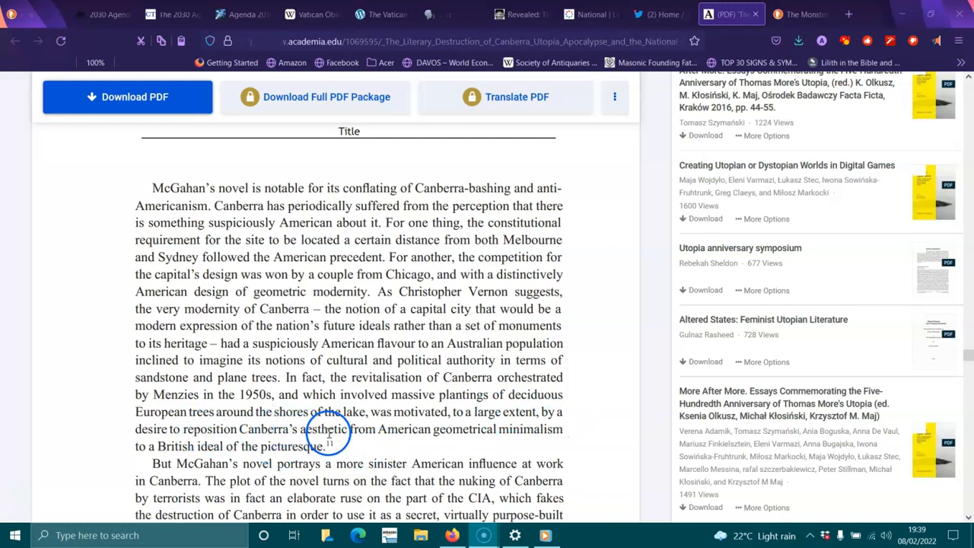
{"action": "mouse_move", "coordinate": [448, 429]}
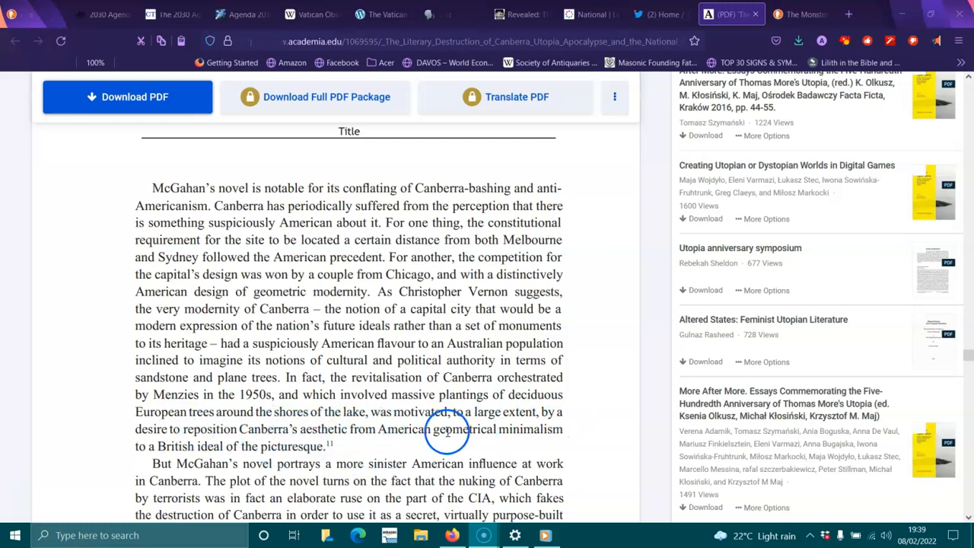
{"action": "mouse_move", "coordinate": [172, 452]}
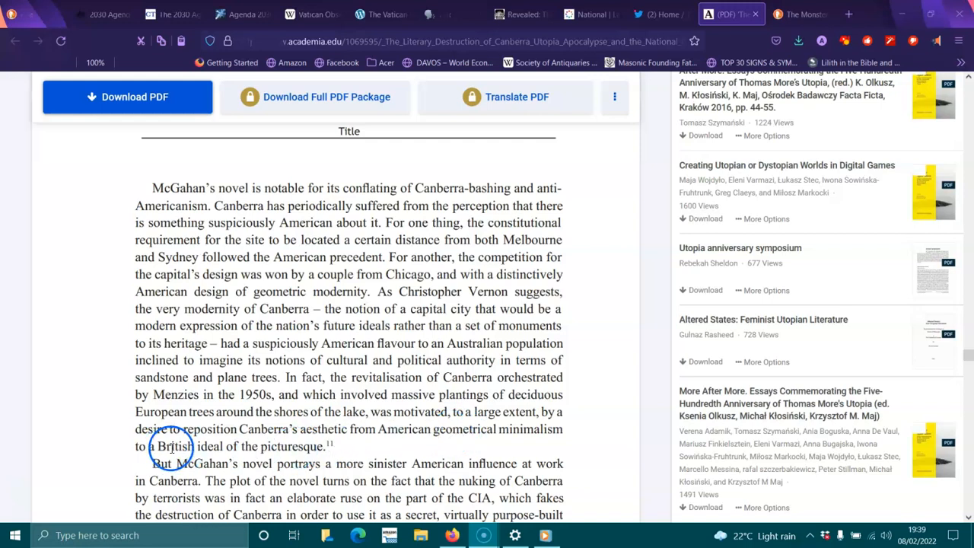
- Scroll through the sinister-American-influence paragraph and Mt Ainslie passage down to footnote 11 on the Griffins
{"action": "scroll", "scroll_direction": "down", "scroll_amount": 3}
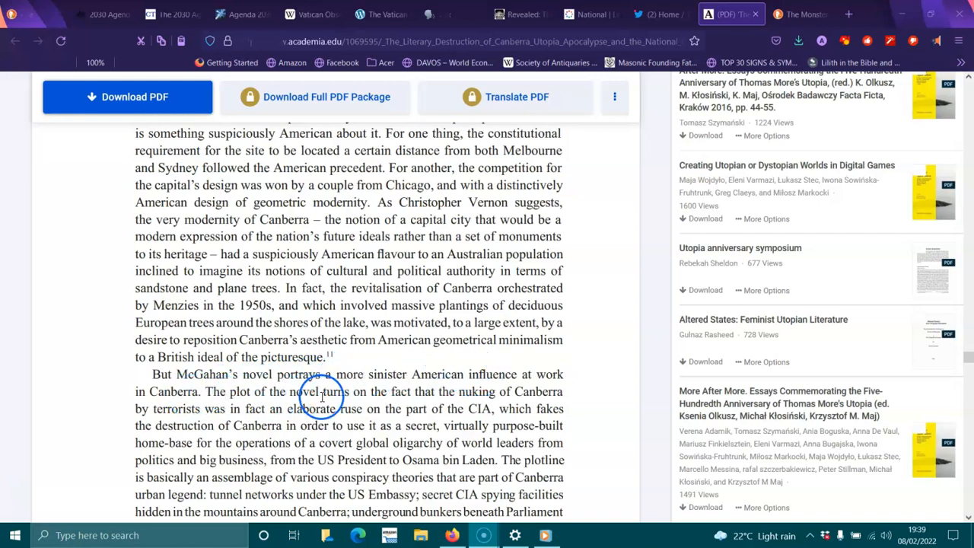
{"action": "mouse_move", "coordinate": [484, 396]}
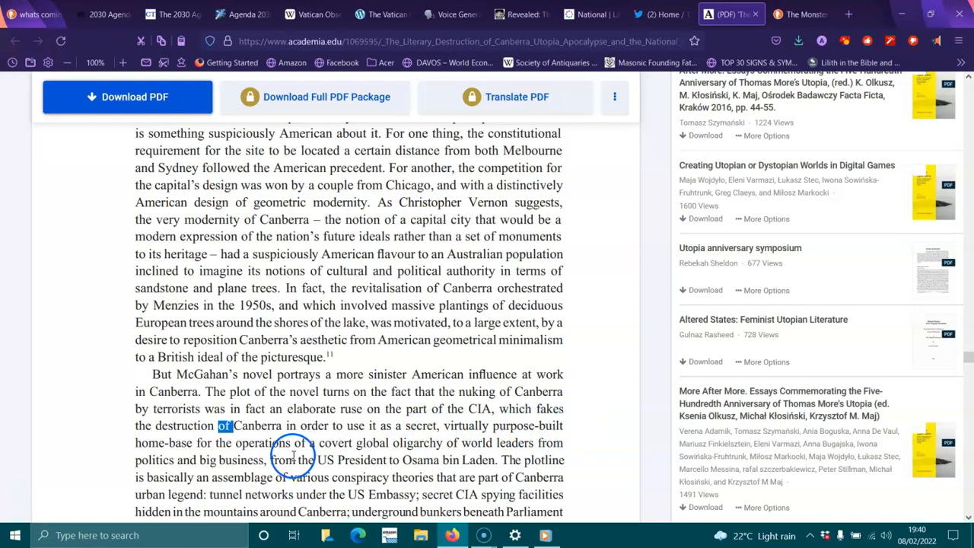
{"action": "mouse_move", "coordinate": [344, 444]}
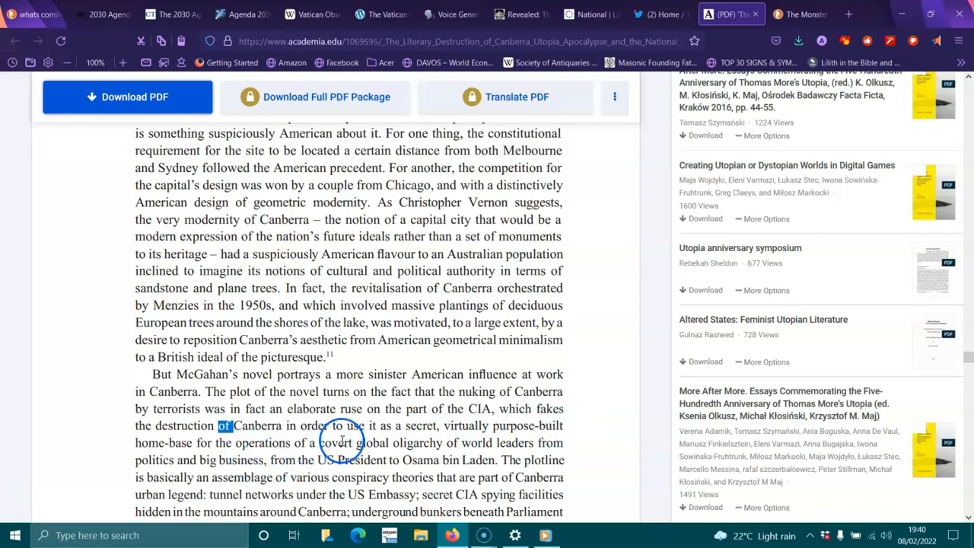
{"action": "mouse_move", "coordinate": [525, 444]}
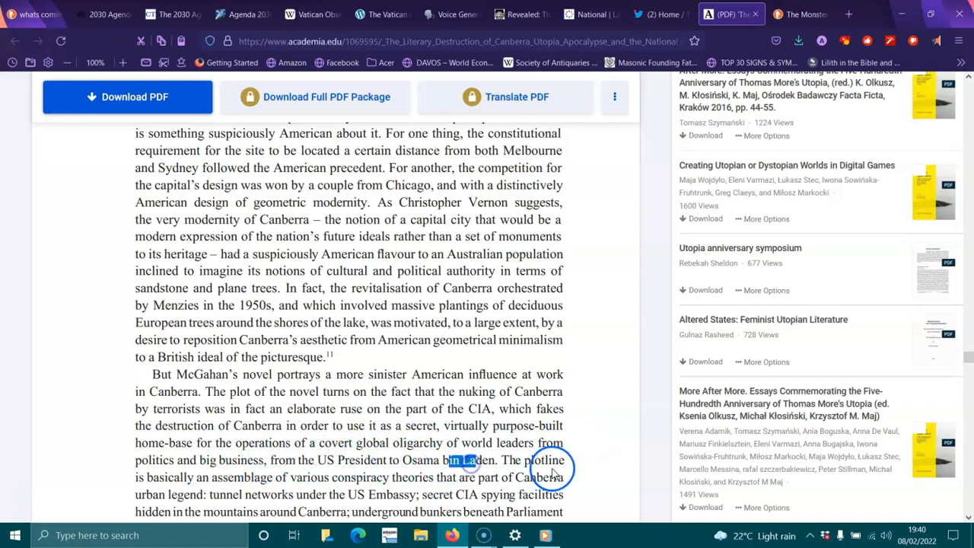
{"action": "scroll", "scroll_direction": "down", "scroll_amount": 3}
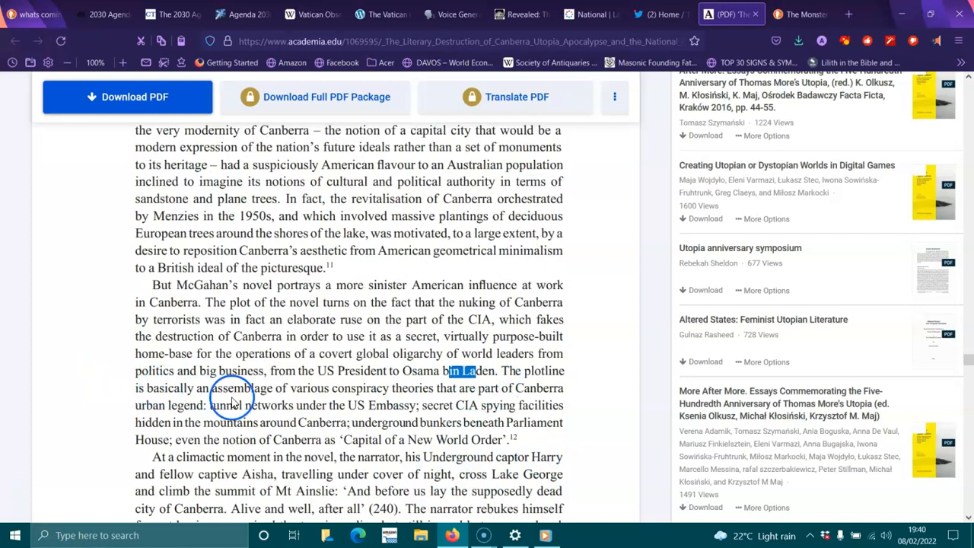
{"action": "mouse_move", "coordinate": [405, 392]}
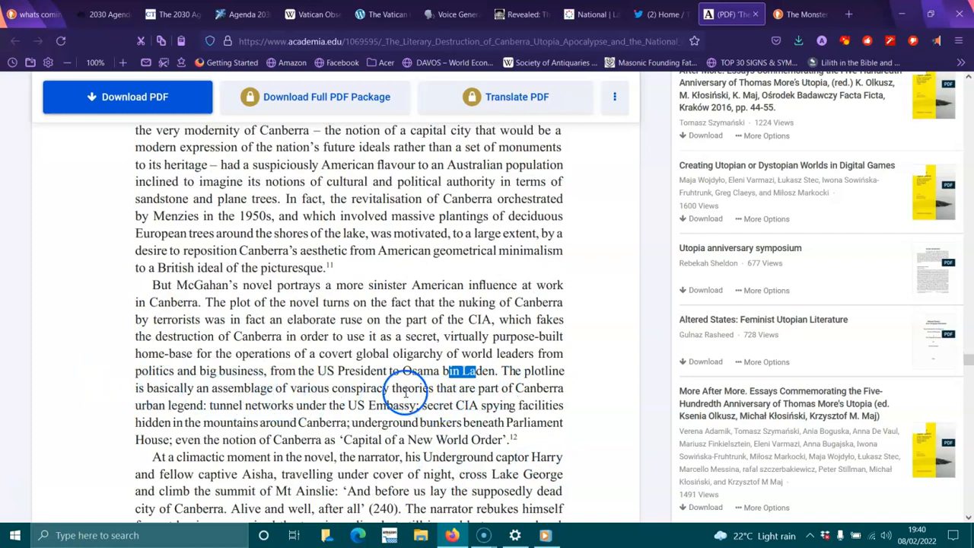
{"action": "mouse_move", "coordinate": [228, 402]}
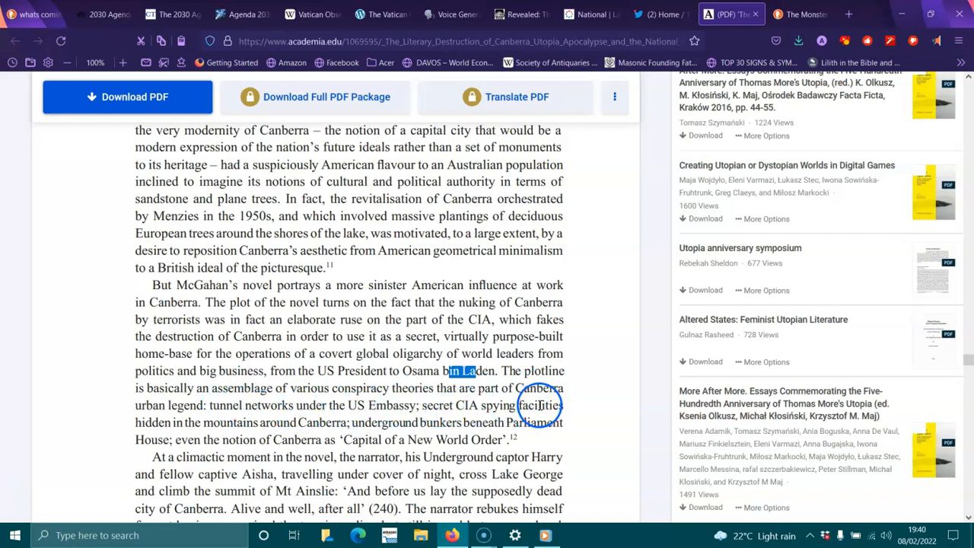
{"action": "mouse_move", "coordinate": [282, 423]}
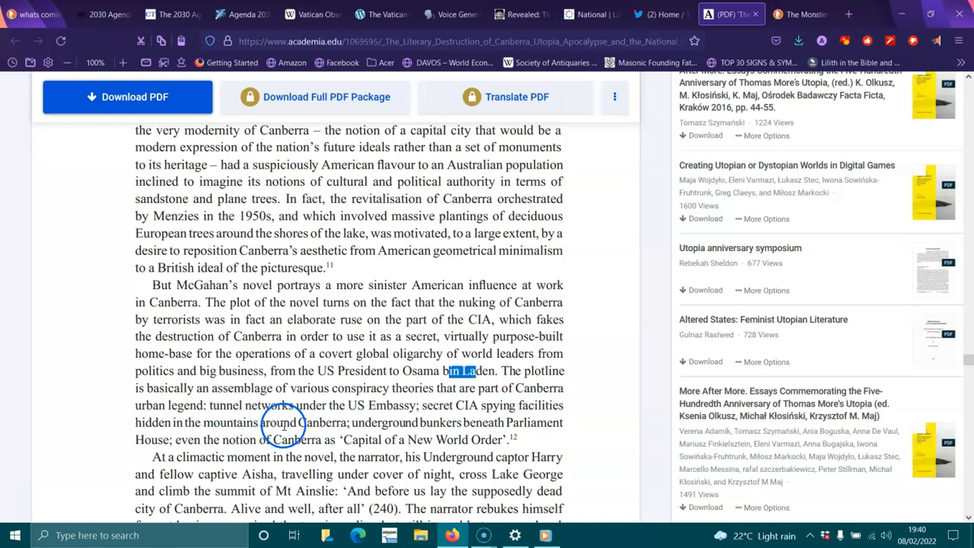
{"action": "mouse_move", "coordinate": [381, 420]}
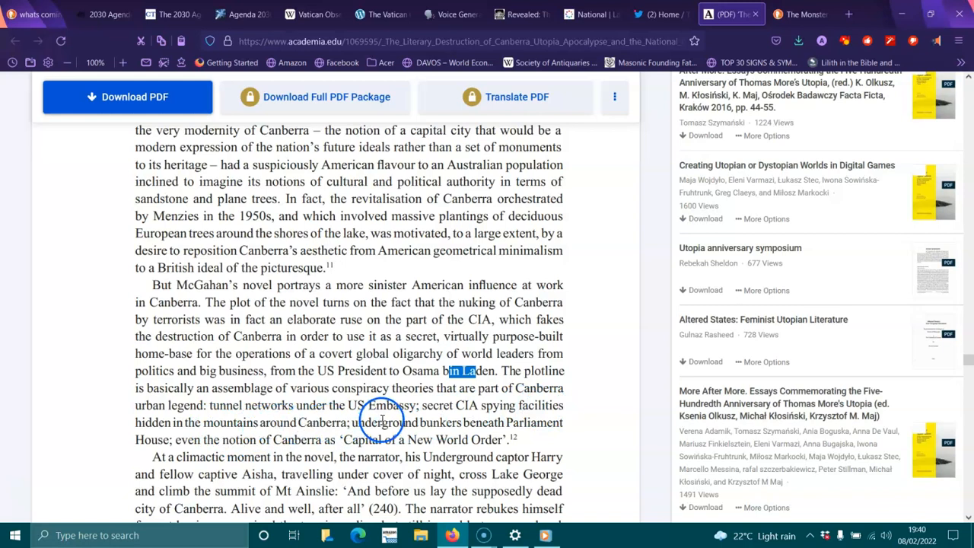
{"action": "mouse_move", "coordinate": [365, 411]}
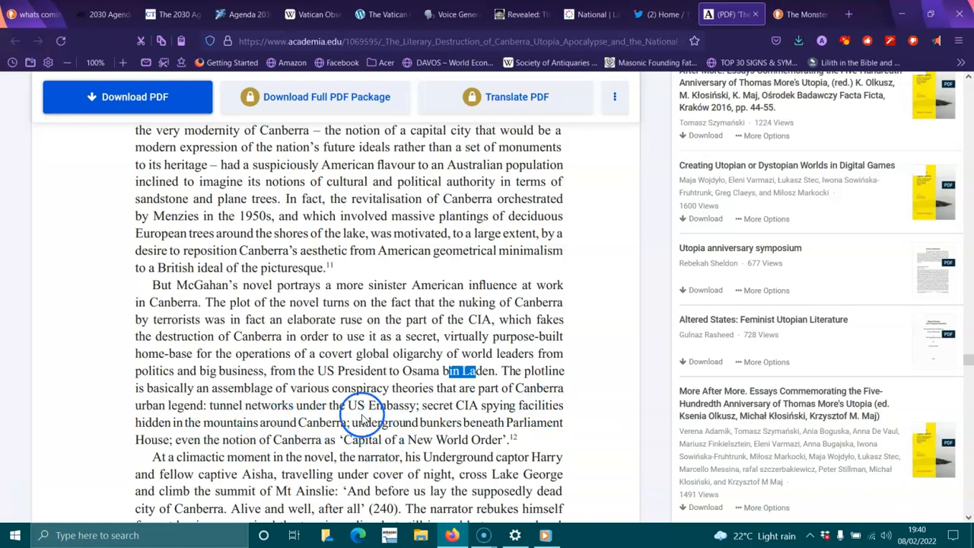
{"action": "mouse_move", "coordinate": [520, 433]}
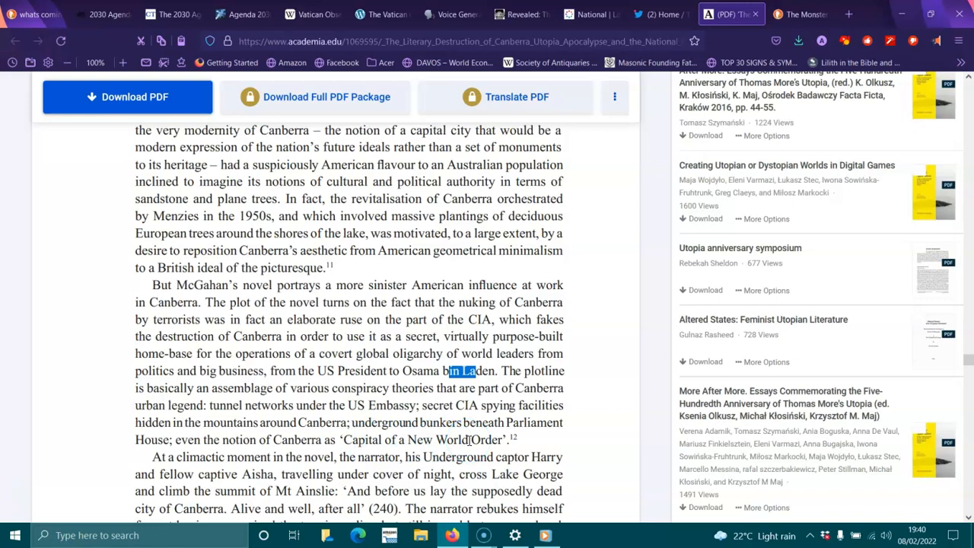
{"action": "scroll", "scroll_direction": "down", "scroll_amount": 3}
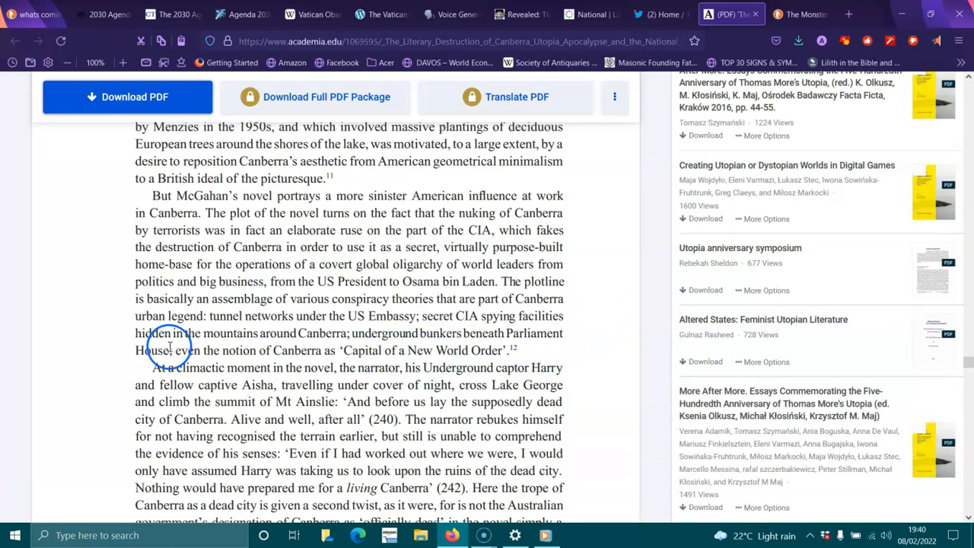
{"action": "mouse_move", "coordinate": [251, 368]}
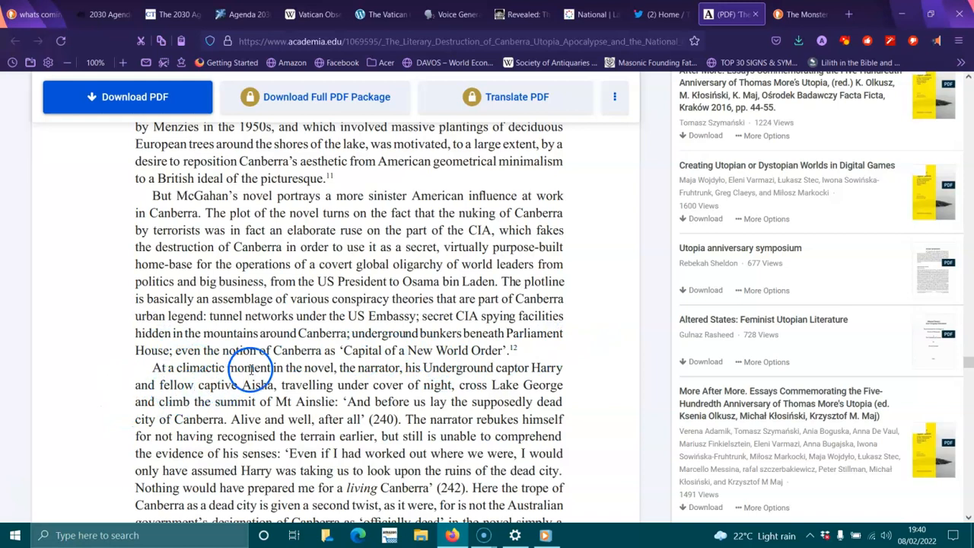
{"action": "mouse_move", "coordinate": [337, 372]}
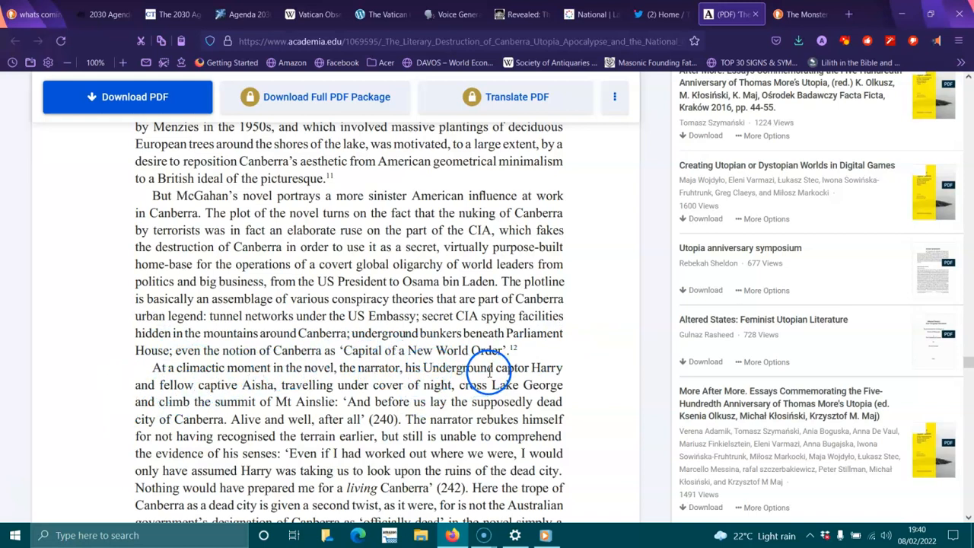
{"action": "mouse_move", "coordinate": [262, 385]}
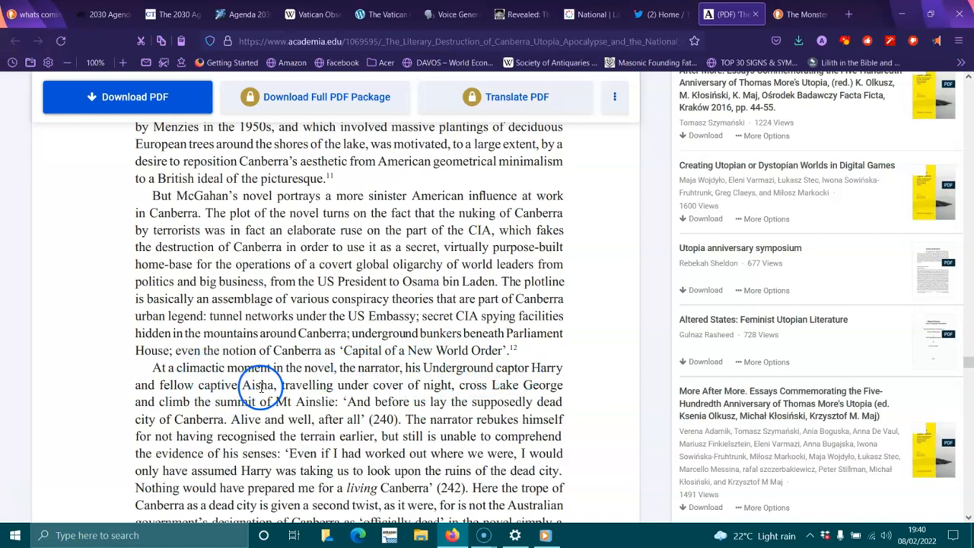
{"action": "mouse_move", "coordinate": [314, 384]}
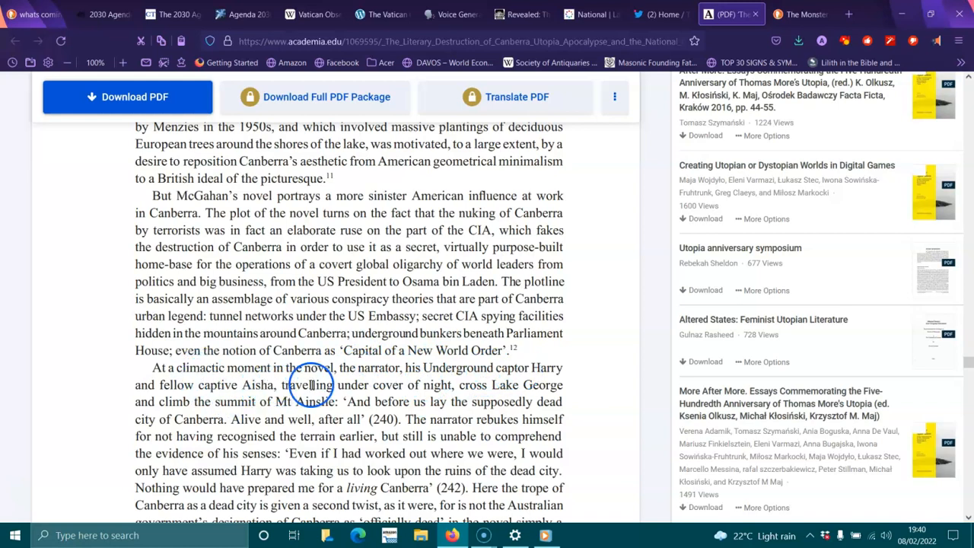
{"action": "mouse_move", "coordinate": [474, 385]}
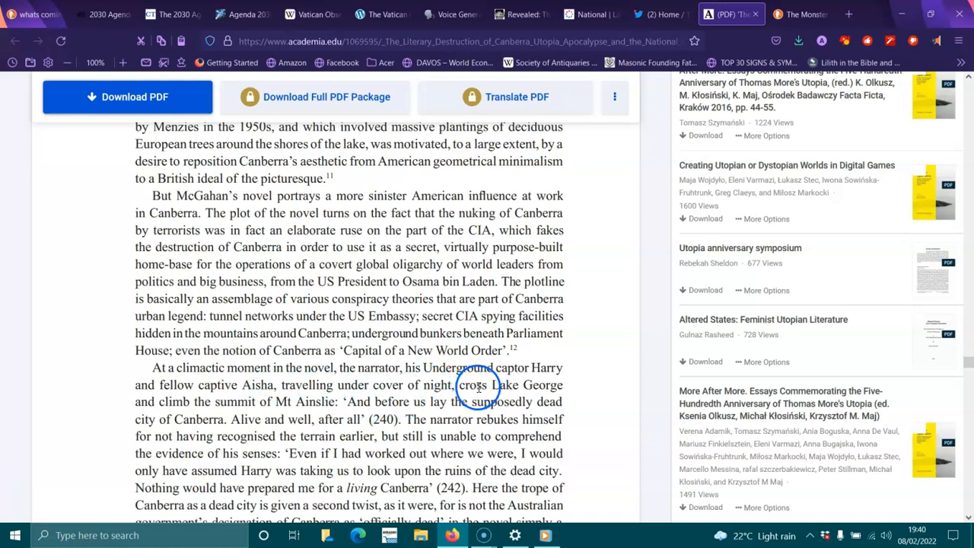
{"action": "mouse_move", "coordinate": [252, 408]}
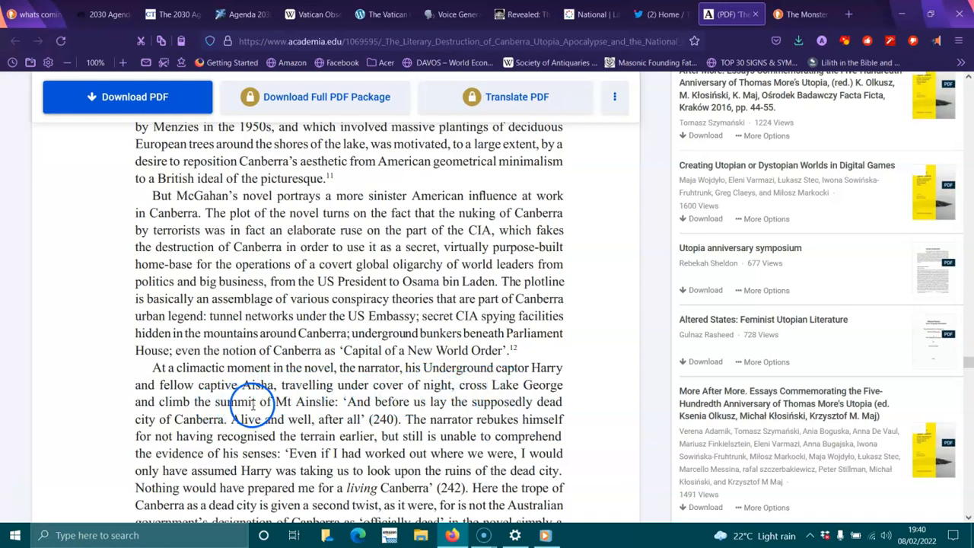
{"action": "mouse_move", "coordinate": [442, 408]}
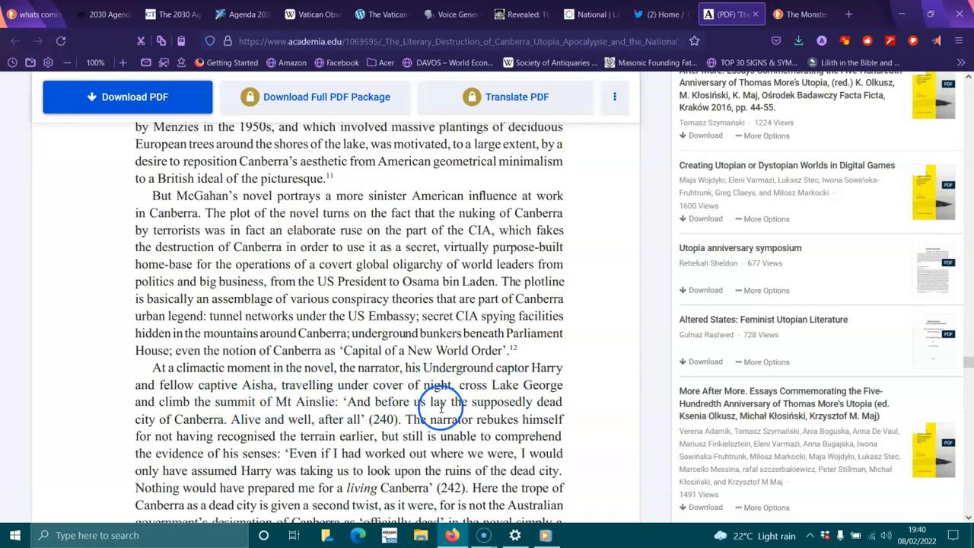
{"action": "mouse_move", "coordinate": [161, 420]}
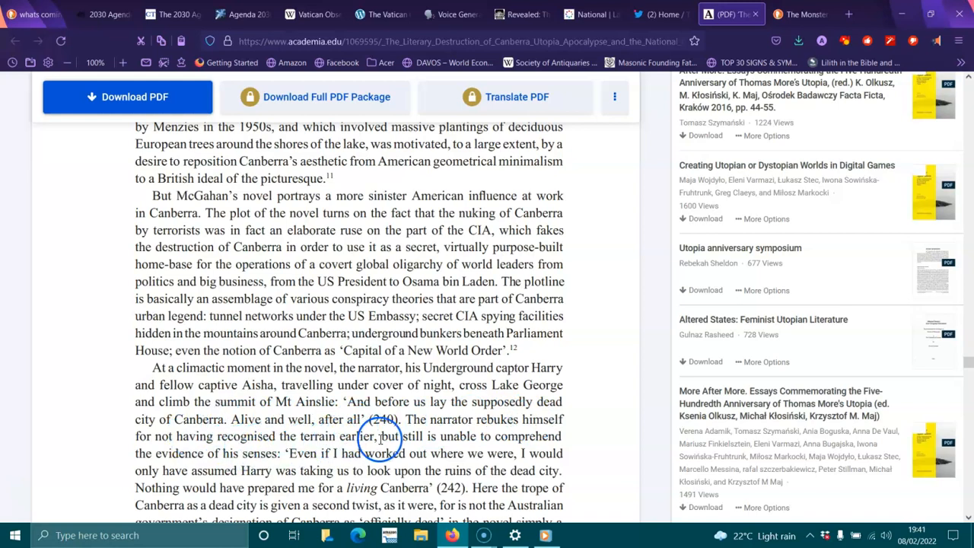
{"action": "mouse_move", "coordinate": [539, 438]}
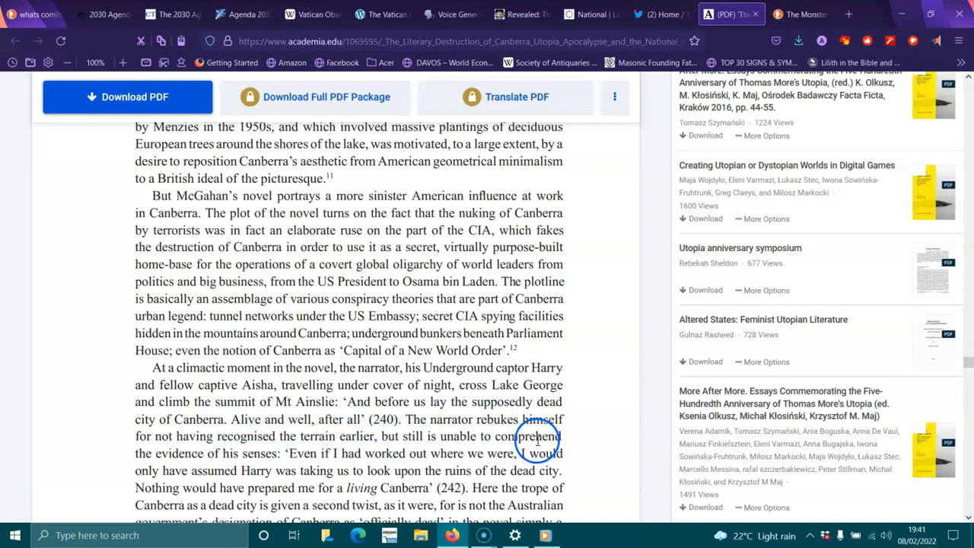
{"action": "mouse_move", "coordinate": [312, 472]}
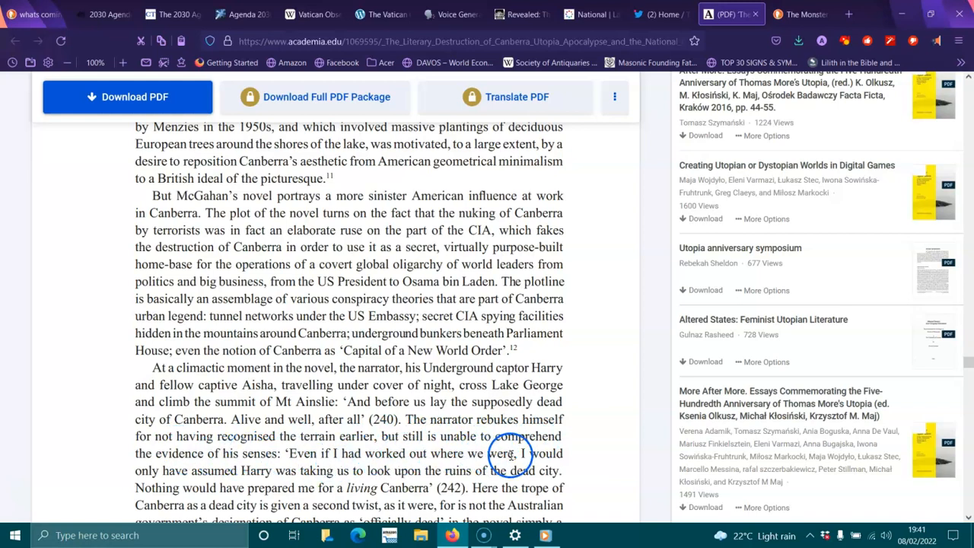
{"action": "mouse_move", "coordinate": [228, 490]}
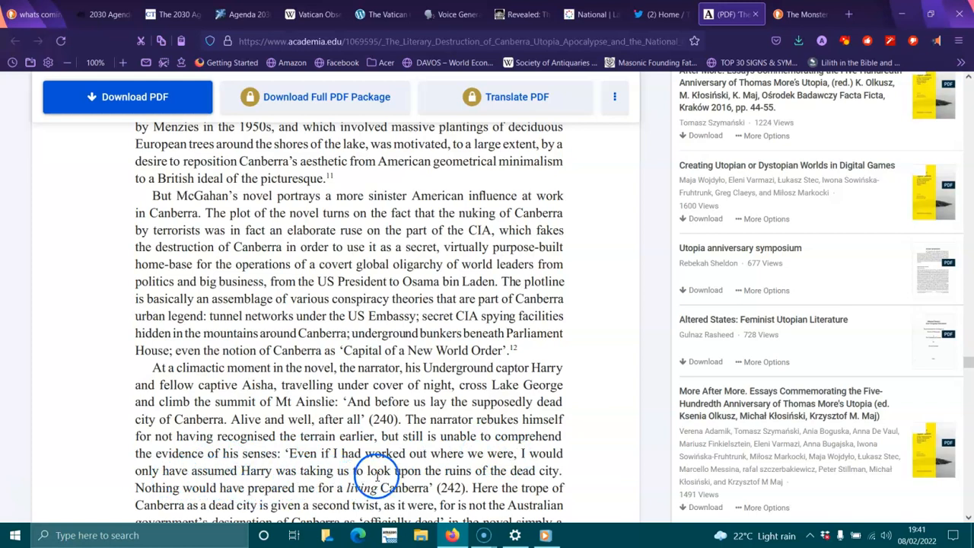
{"action": "mouse_move", "coordinate": [262, 469]}
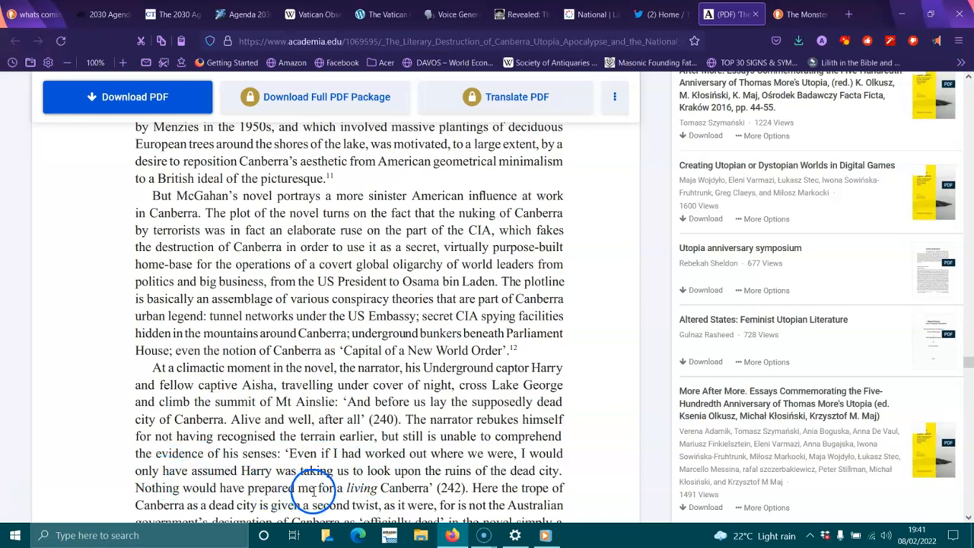
{"action": "scroll", "scroll_direction": "down", "scroll_amount": 3}
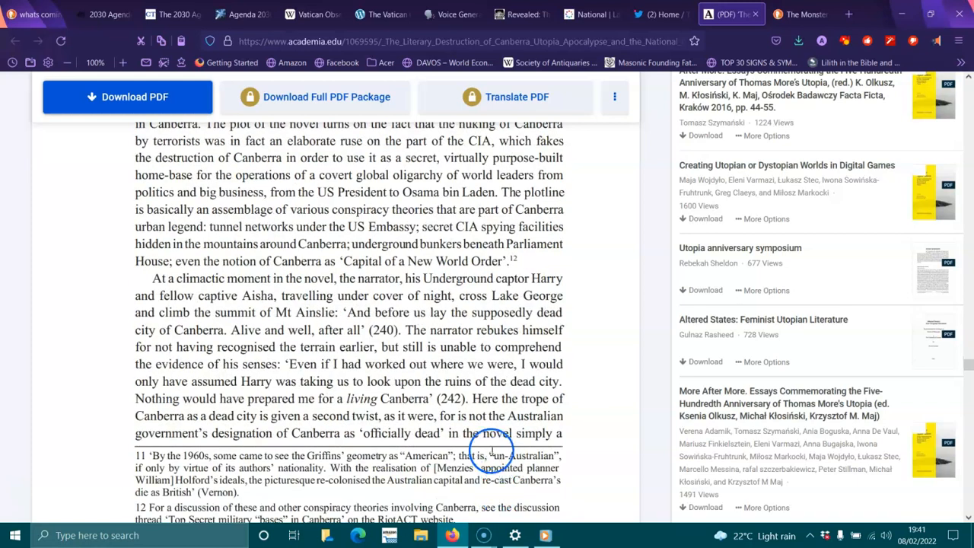
{"action": "mouse_move", "coordinate": [274, 415]}
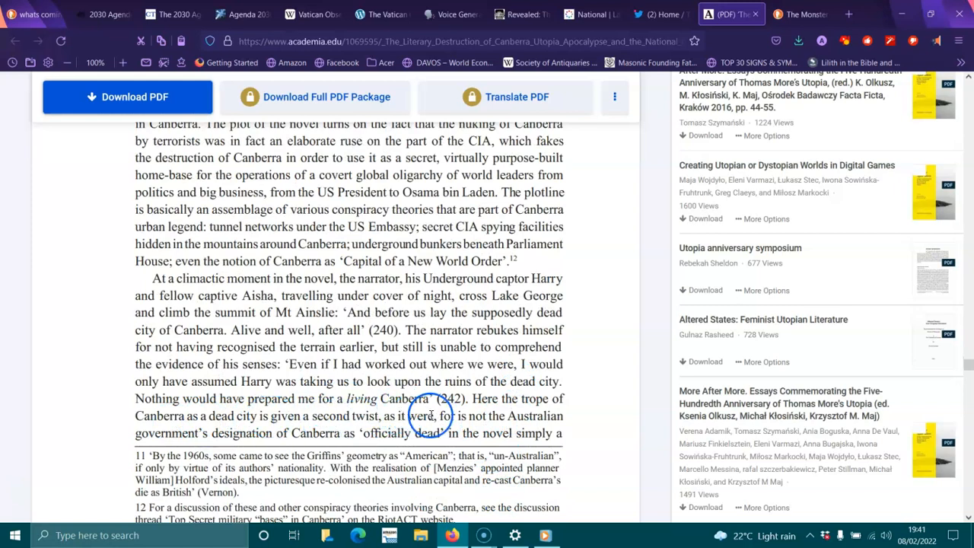
{"action": "mouse_move", "coordinate": [204, 429]}
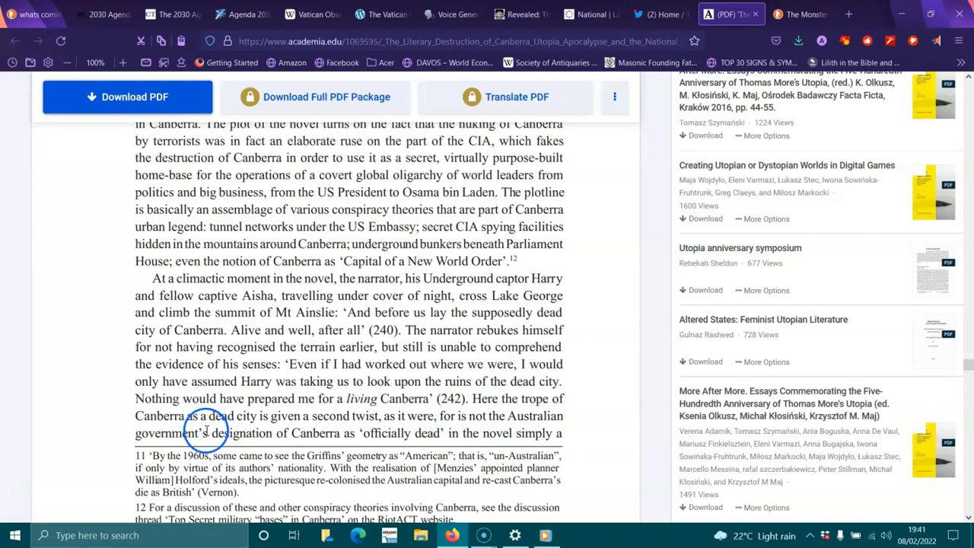
{"action": "mouse_move", "coordinate": [478, 432]}
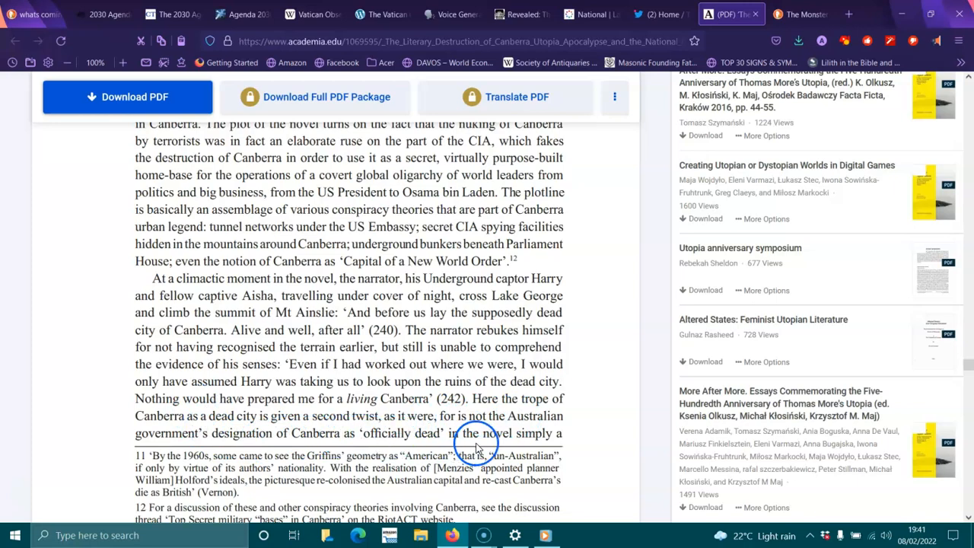
- Scroll past the page 541 break to the Canberra Protected Zone dialogue ending '(281)'
{"action": "scroll", "scroll_direction": "down", "scroll_amount": 3}
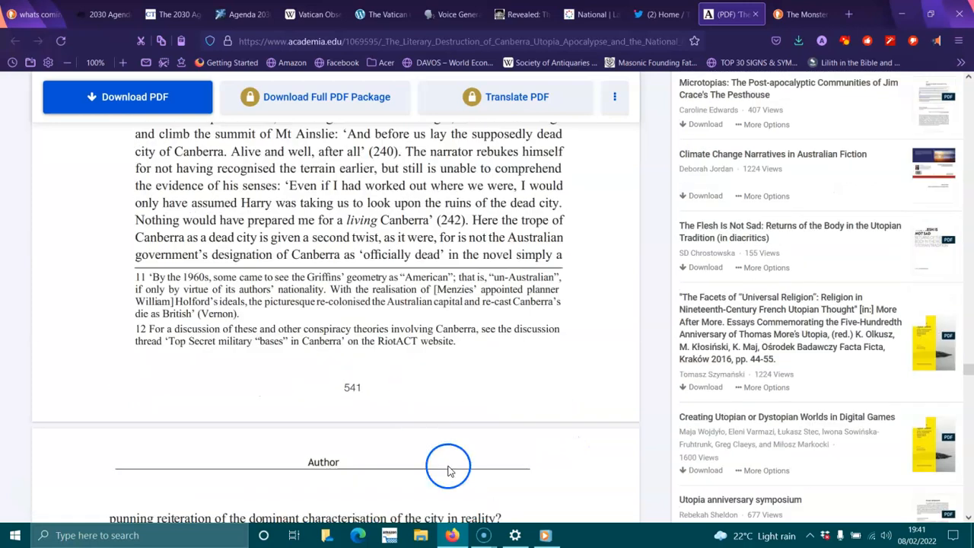
{"action": "scroll", "scroll_direction": "down", "scroll_amount": 3}
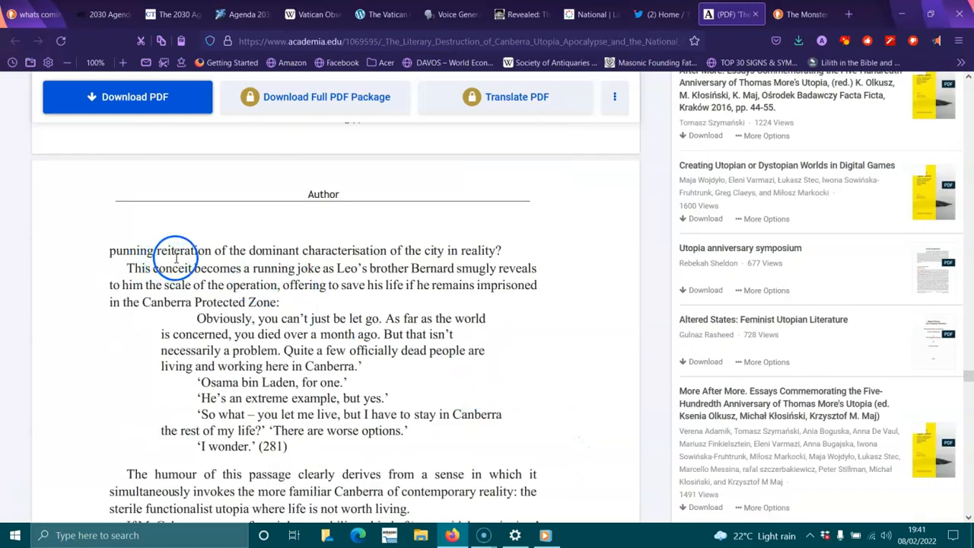
{"action": "mouse_move", "coordinate": [365, 249]}
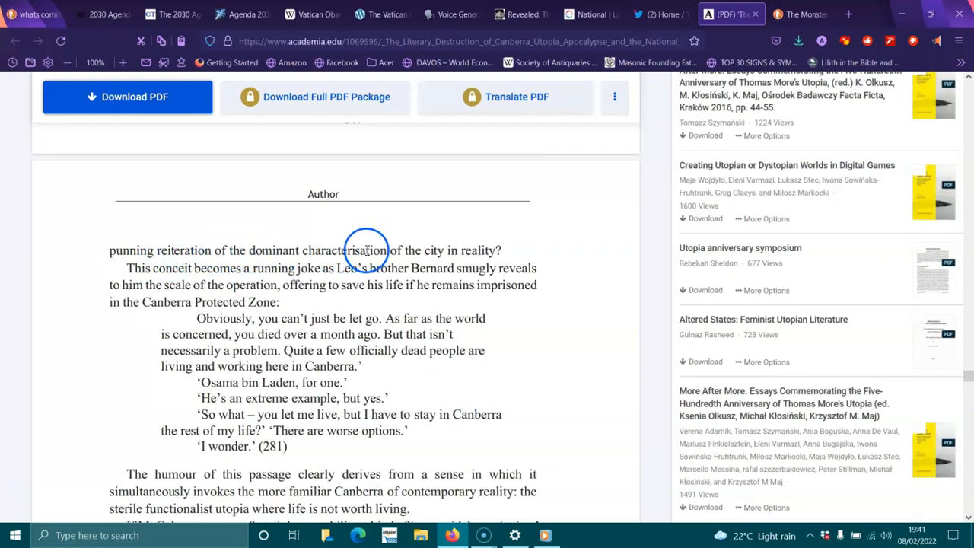
{"action": "mouse_move", "coordinate": [160, 280]}
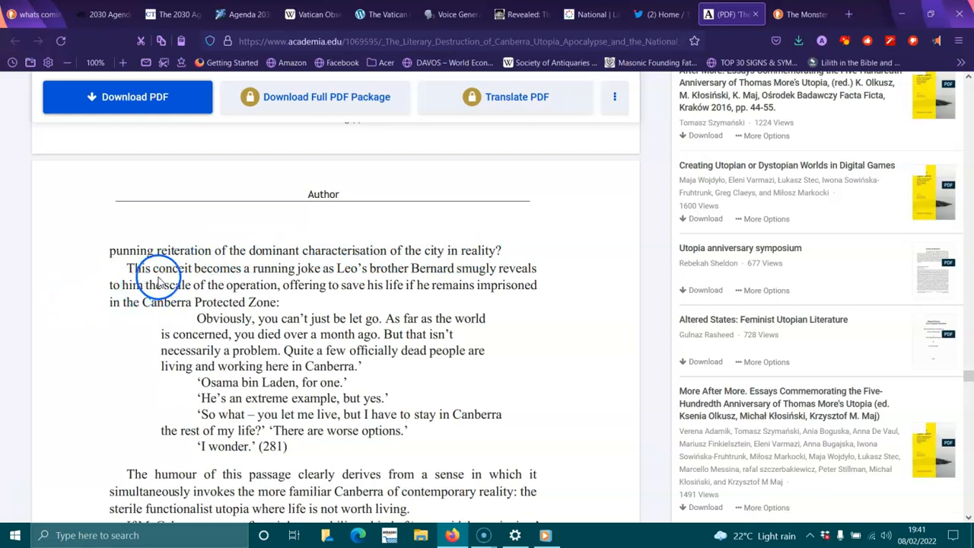
{"action": "mouse_move", "coordinate": [350, 274]}
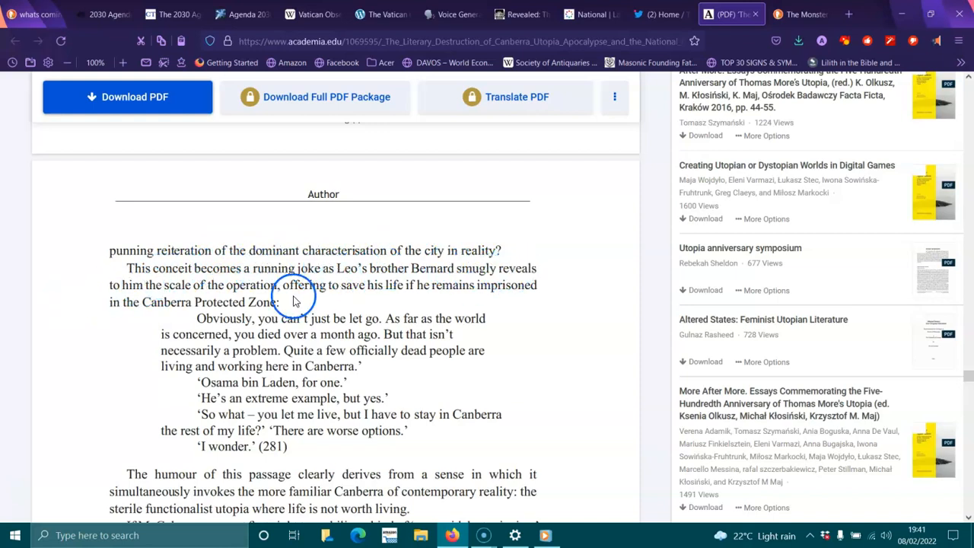
{"action": "mouse_move", "coordinate": [317, 290]}
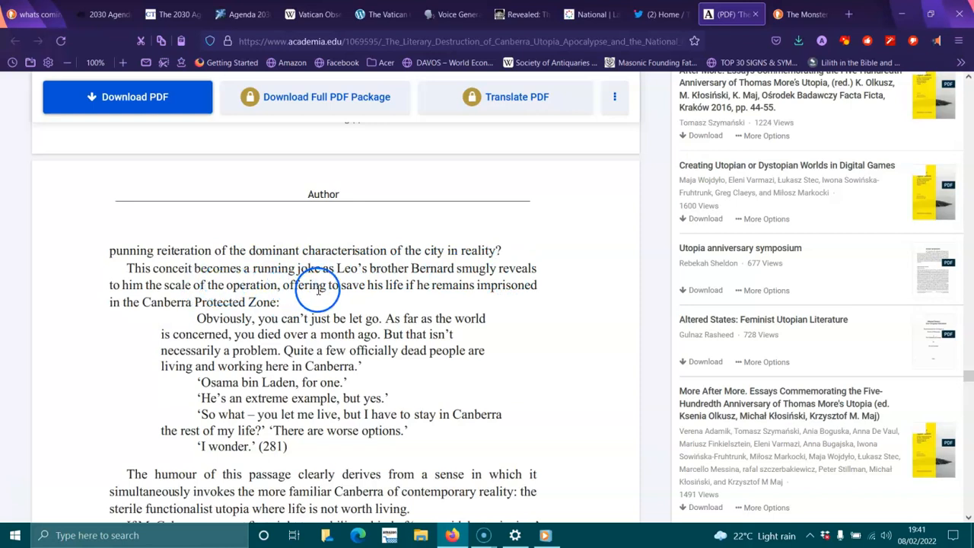
{"action": "mouse_move", "coordinate": [493, 287]}
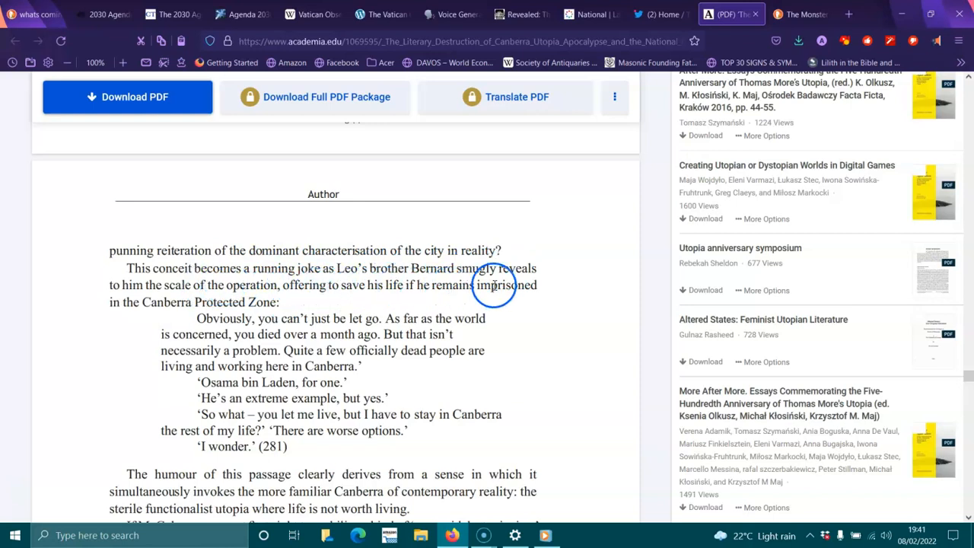
{"action": "mouse_move", "coordinate": [259, 318]}
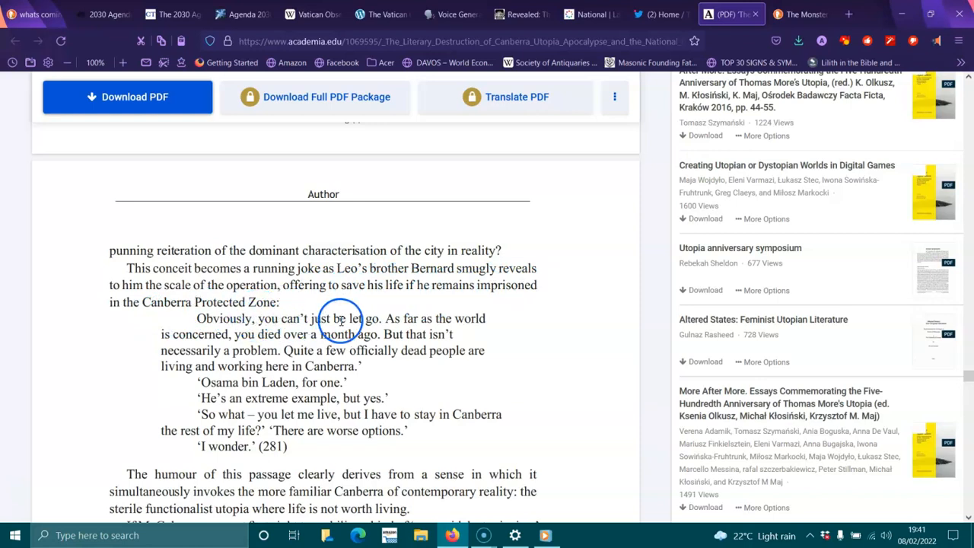
{"action": "mouse_move", "coordinate": [200, 350]}
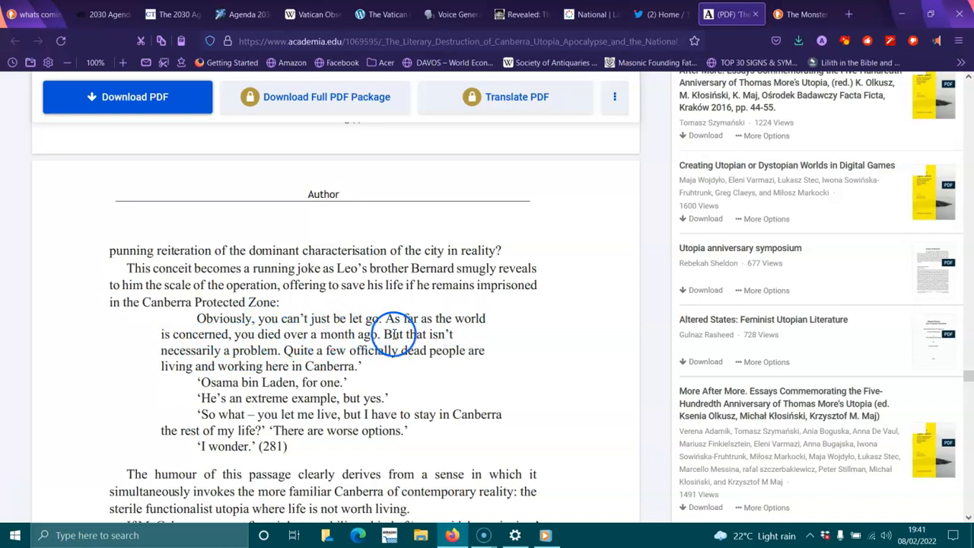
{"action": "mouse_move", "coordinate": [316, 368]}
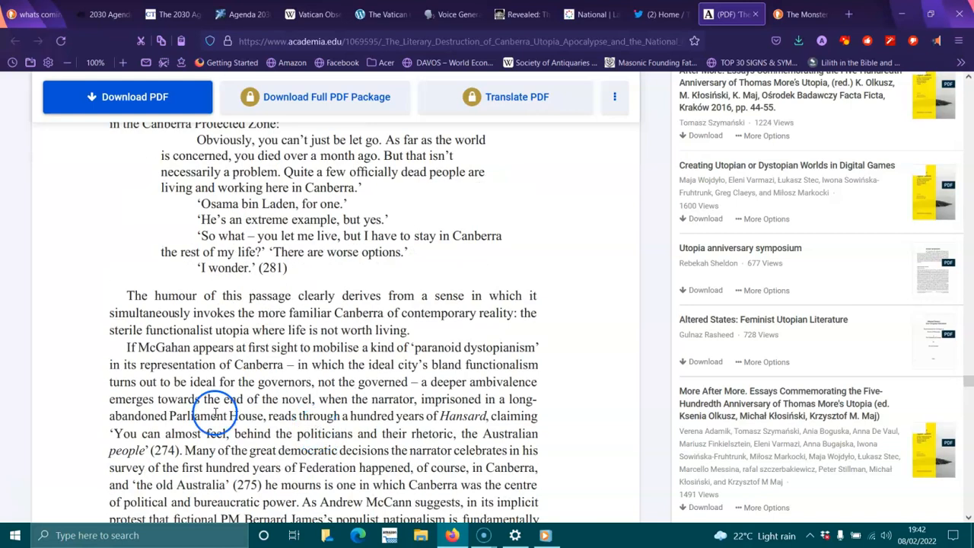
{"action": "mouse_move", "coordinate": [307, 313]}
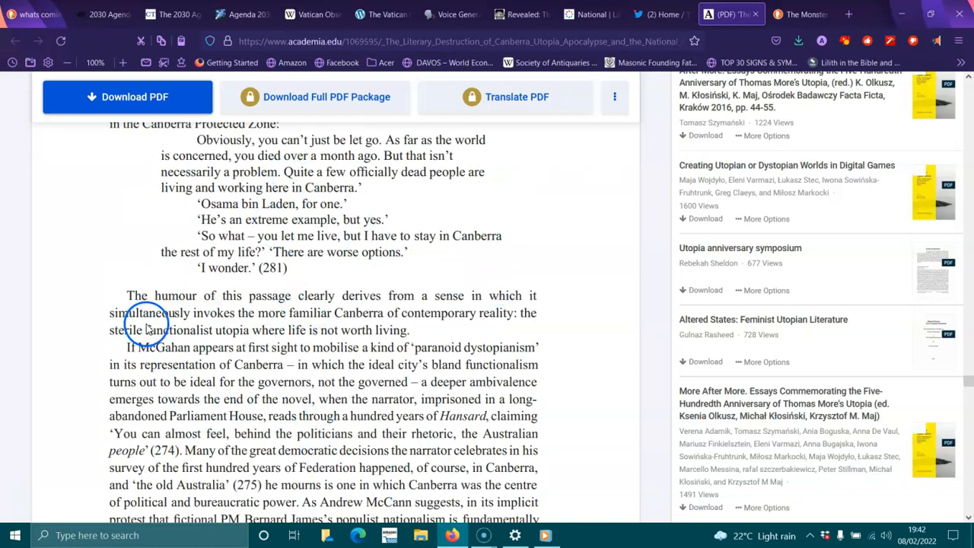
{"action": "mouse_move", "coordinate": [385, 321]}
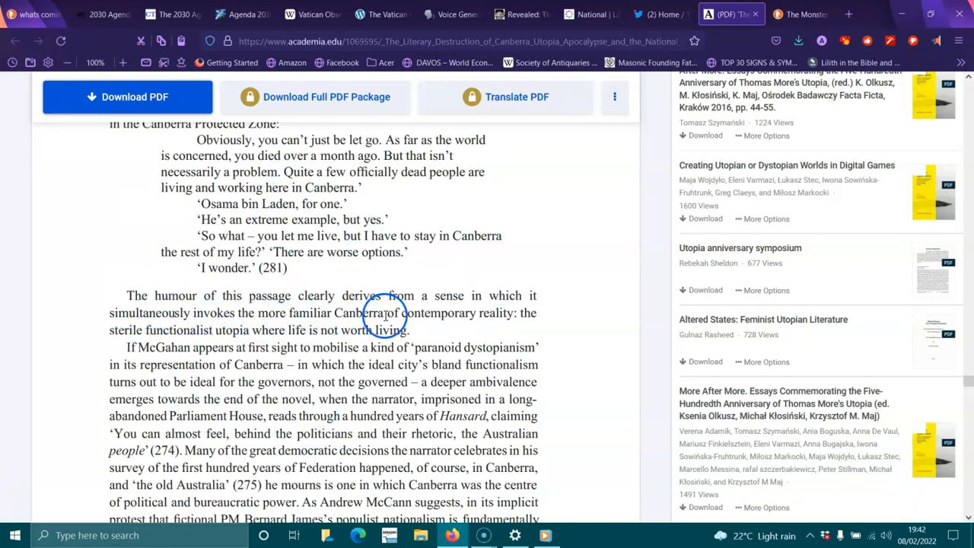
{"action": "mouse_move", "coordinate": [527, 329]}
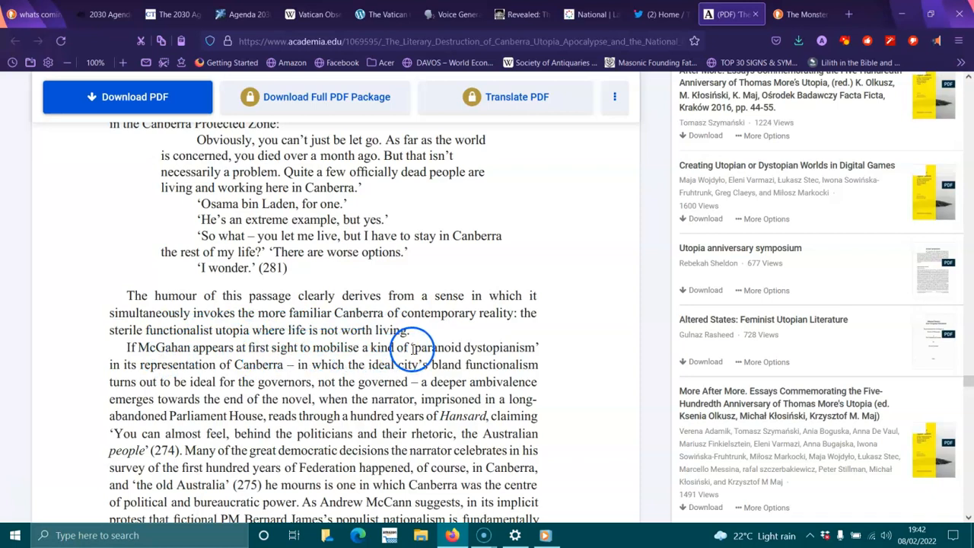
{"action": "mouse_move", "coordinate": [119, 365]}
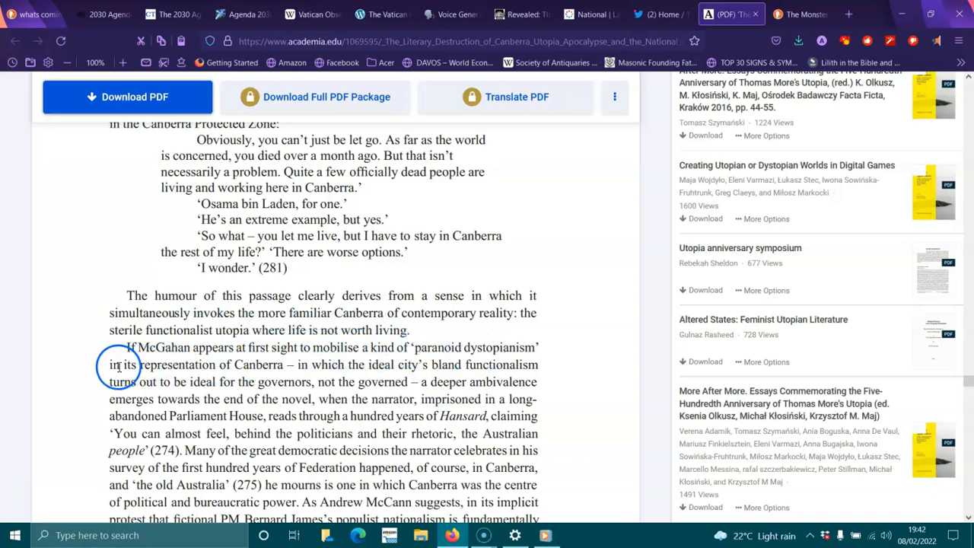
{"action": "mouse_move", "coordinate": [312, 373]}
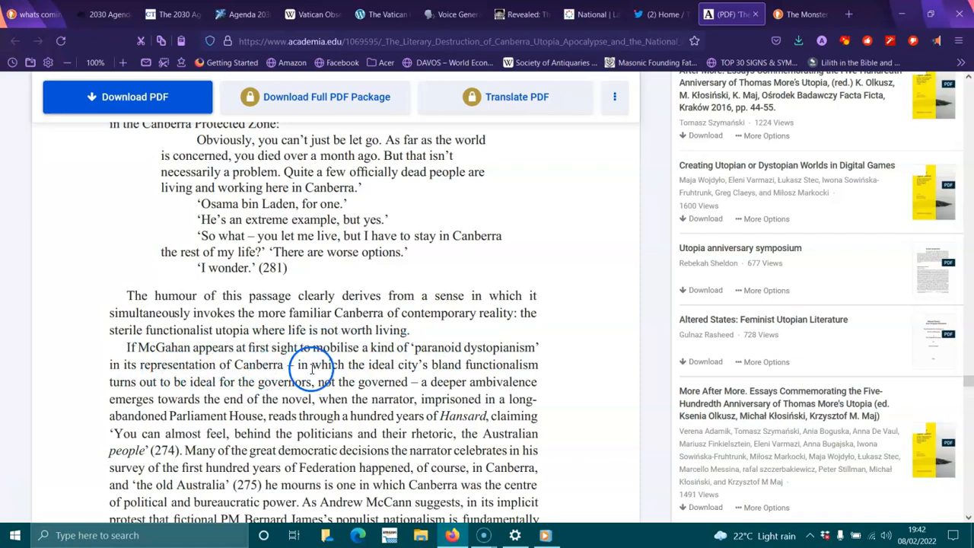
{"action": "mouse_move", "coordinate": [110, 385]}
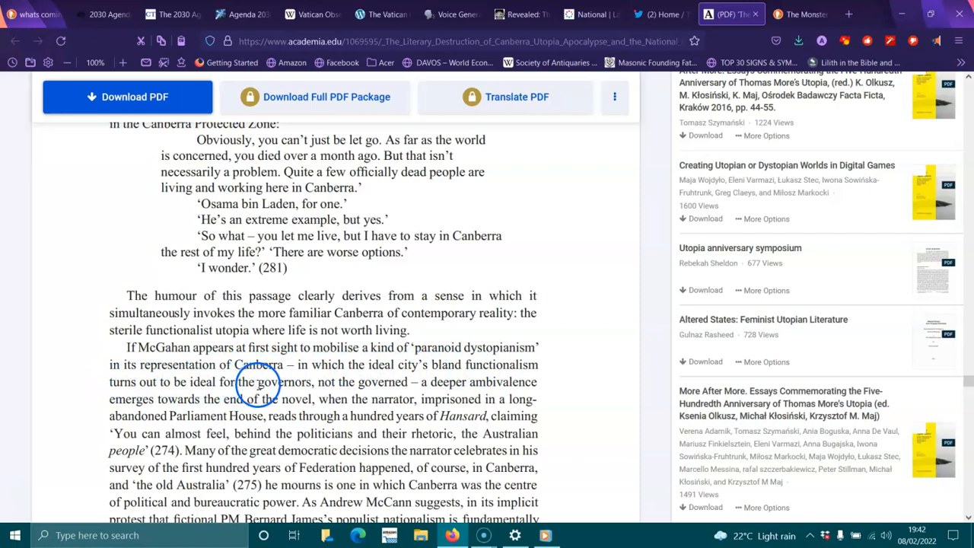
{"action": "mouse_move", "coordinate": [508, 388]}
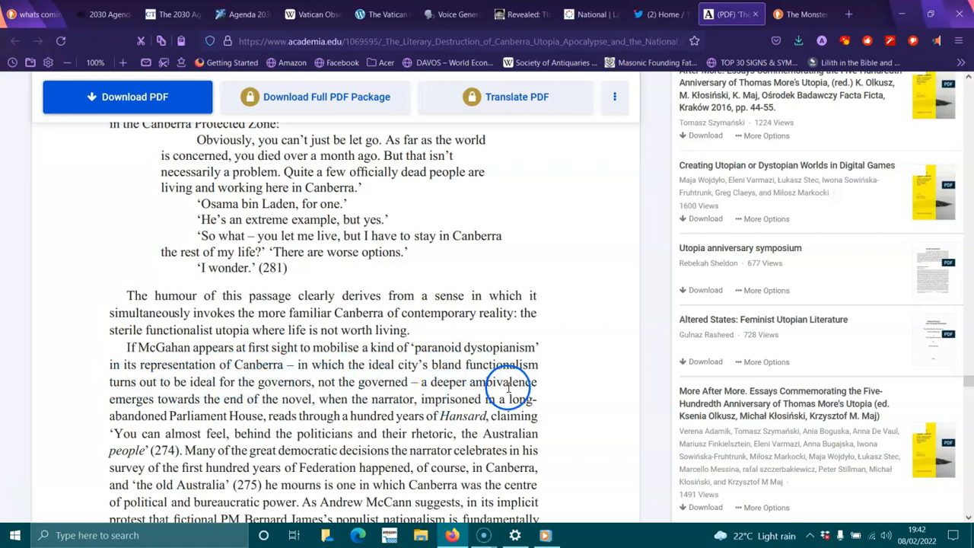
{"action": "mouse_move", "coordinate": [231, 408]}
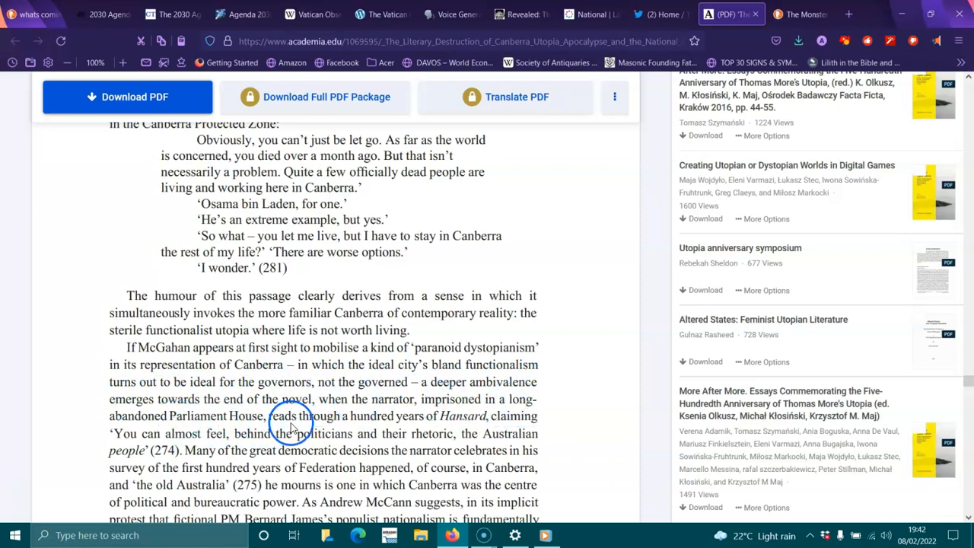
{"action": "mouse_move", "coordinate": [469, 417]}
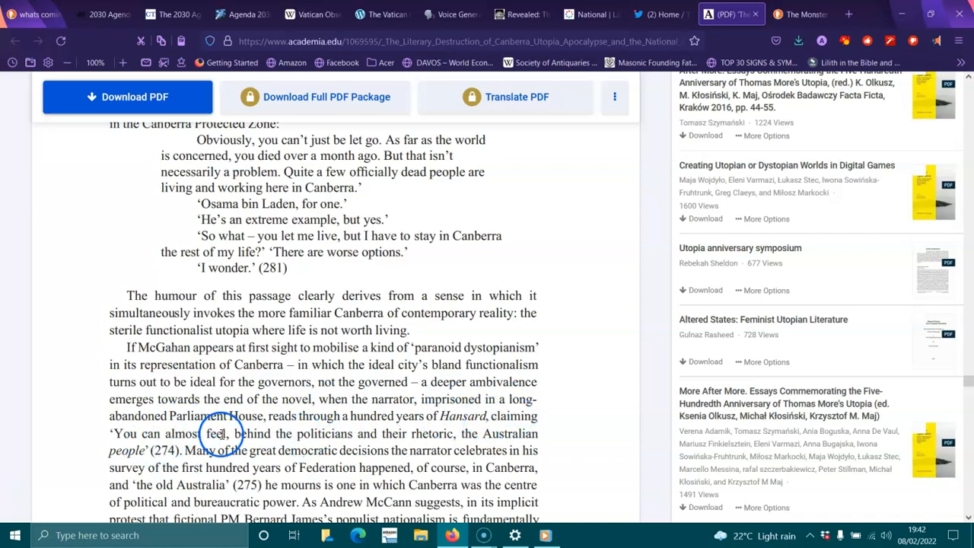
{"action": "mouse_move", "coordinate": [395, 441]}
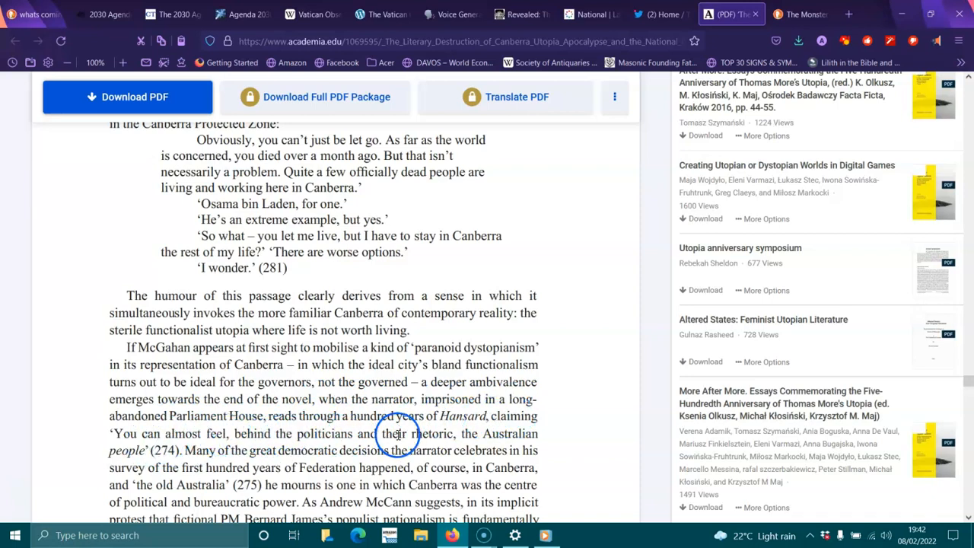
{"action": "mouse_move", "coordinate": [216, 456]}
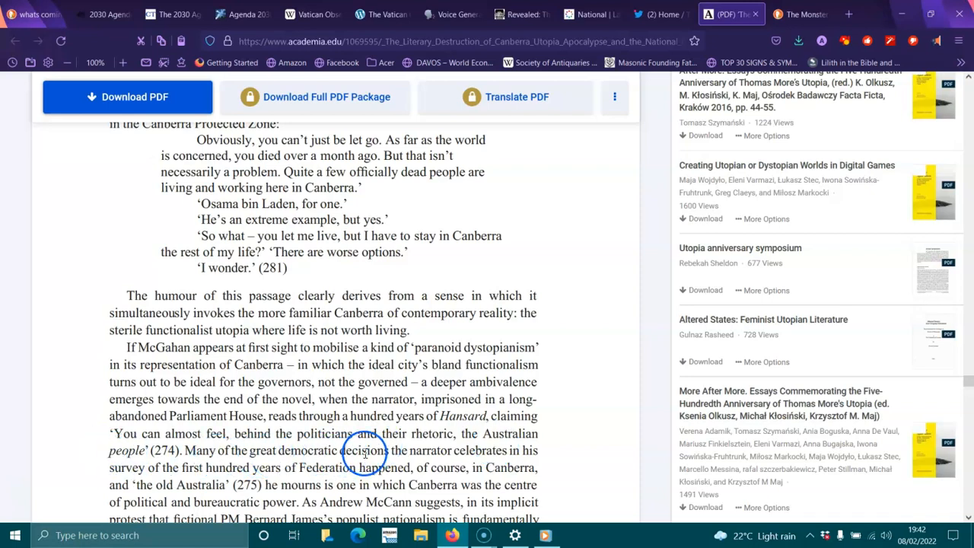
{"action": "mouse_move", "coordinate": [517, 452]}
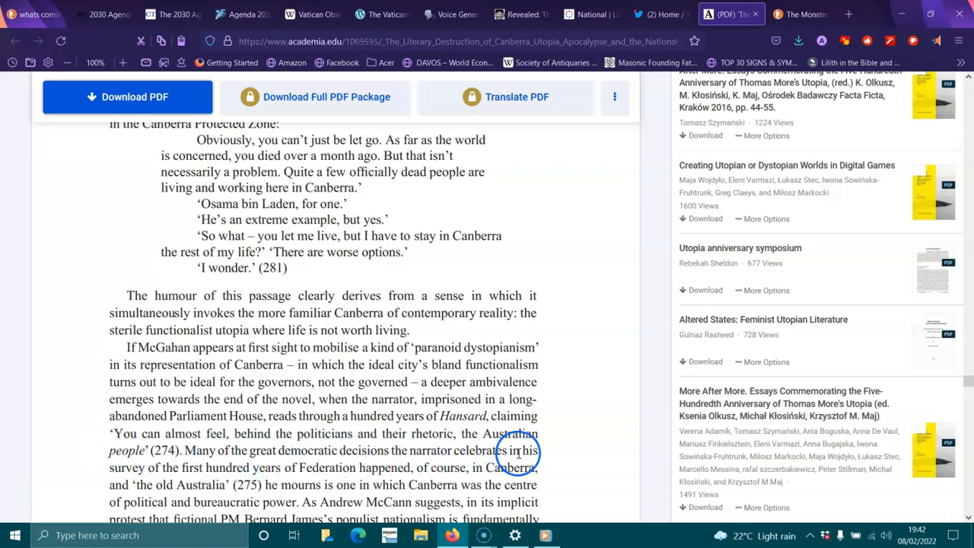
{"action": "mouse_move", "coordinate": [229, 481]}
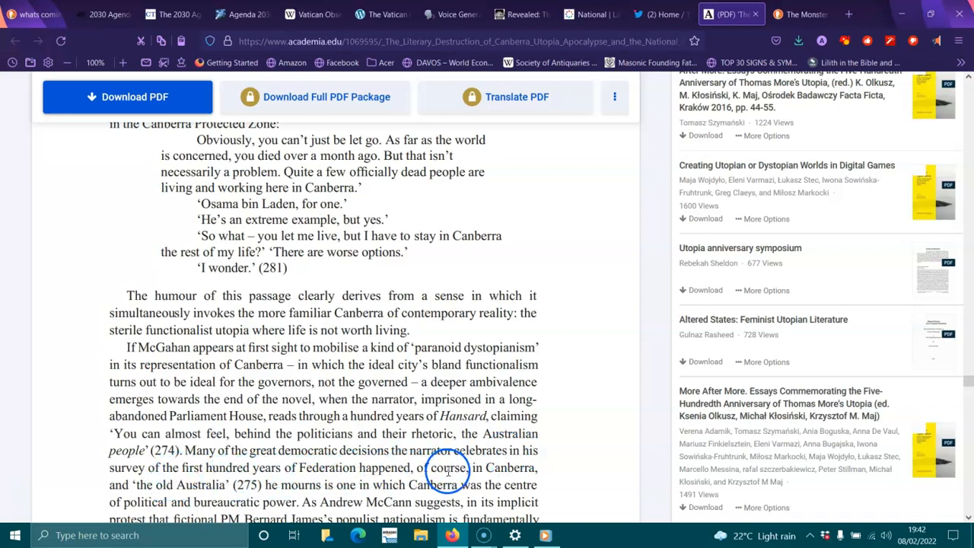
{"action": "mouse_move", "coordinate": [252, 490]}
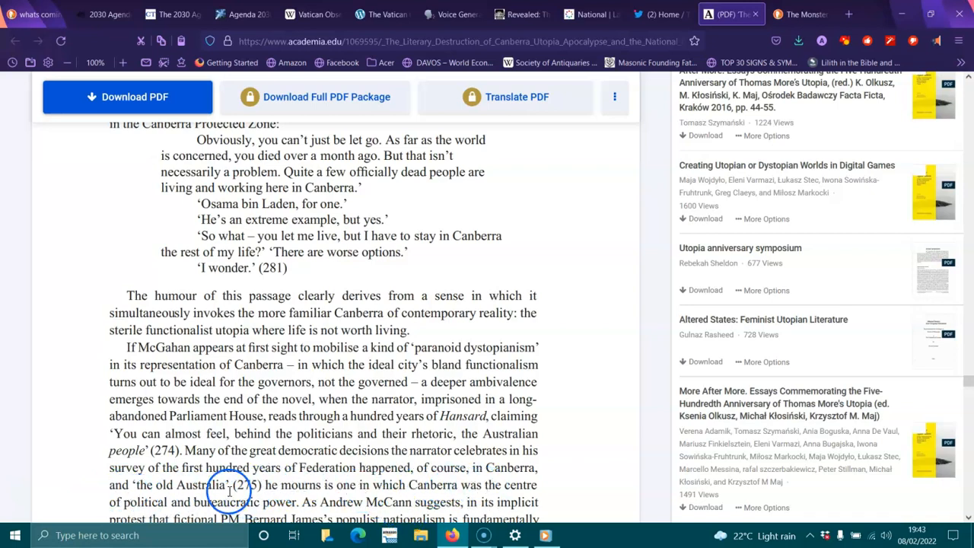
- Scroll through page 542 to the 'paranoid dystopianism' paragraph and the one on Marion Halligan
{"action": "scroll", "scroll_direction": "down", "scroll_amount": 3}
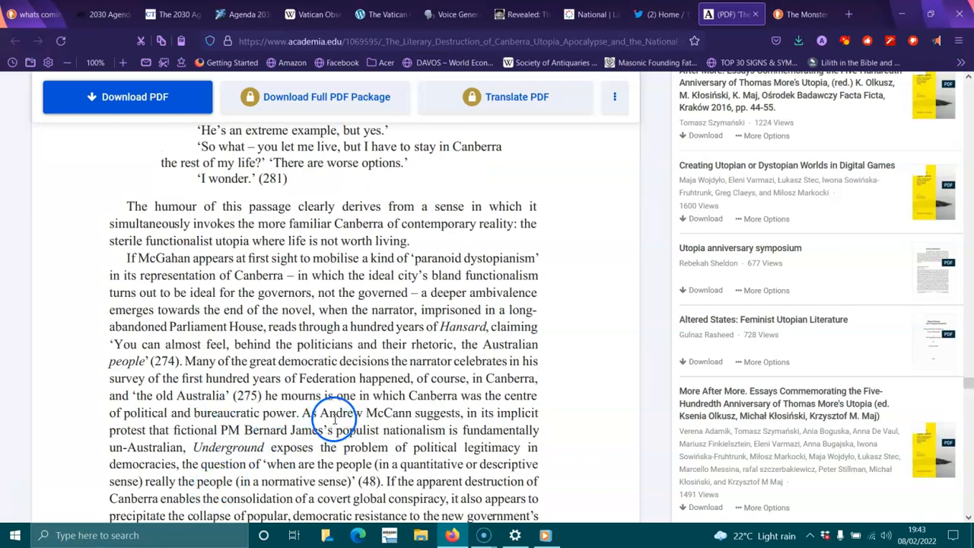
{"action": "mouse_move", "coordinate": [213, 437]}
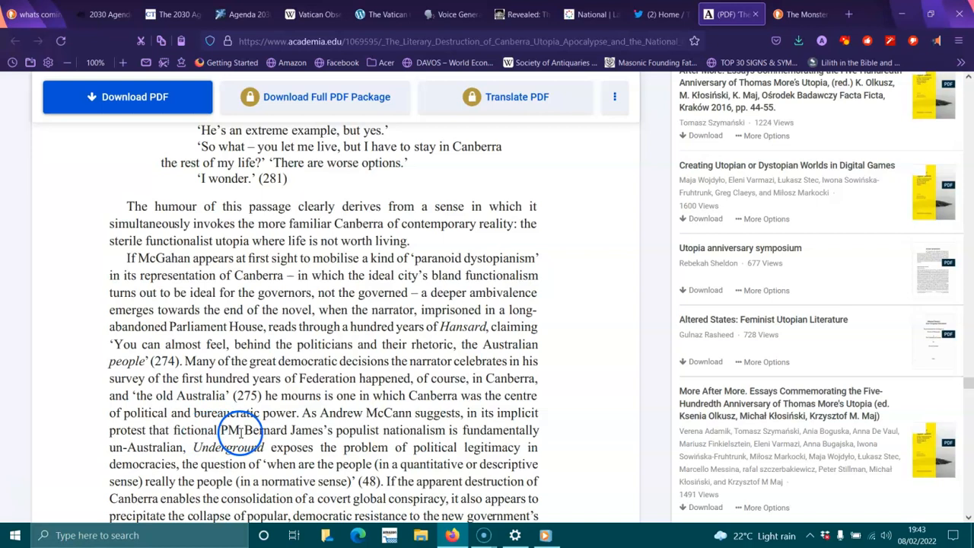
{"action": "mouse_move", "coordinate": [362, 442]}
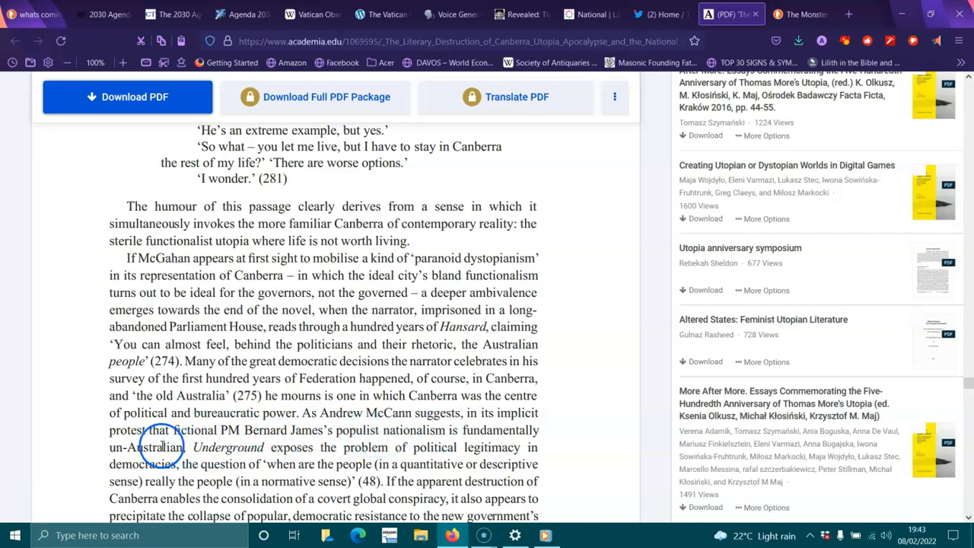
{"action": "mouse_move", "coordinate": [347, 447]}
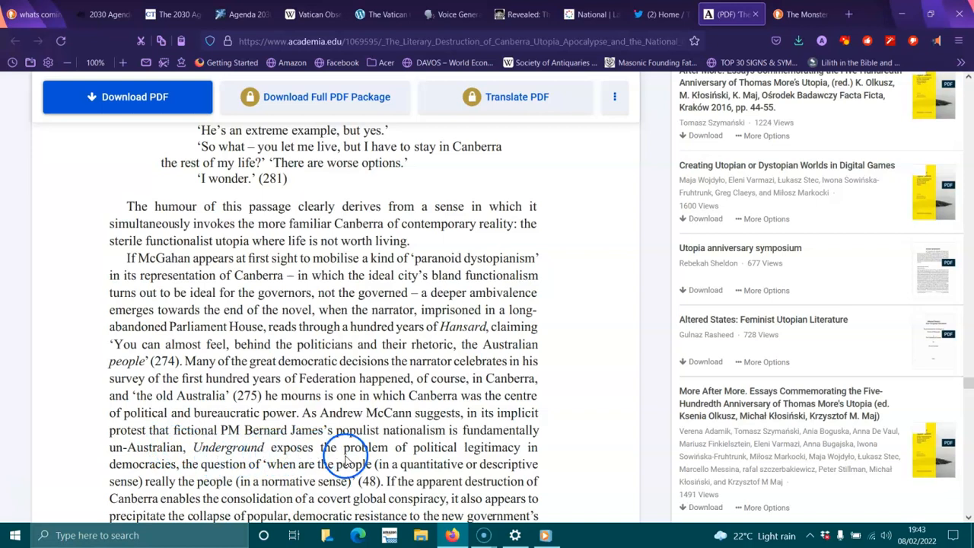
{"action": "mouse_move", "coordinate": [196, 465]}
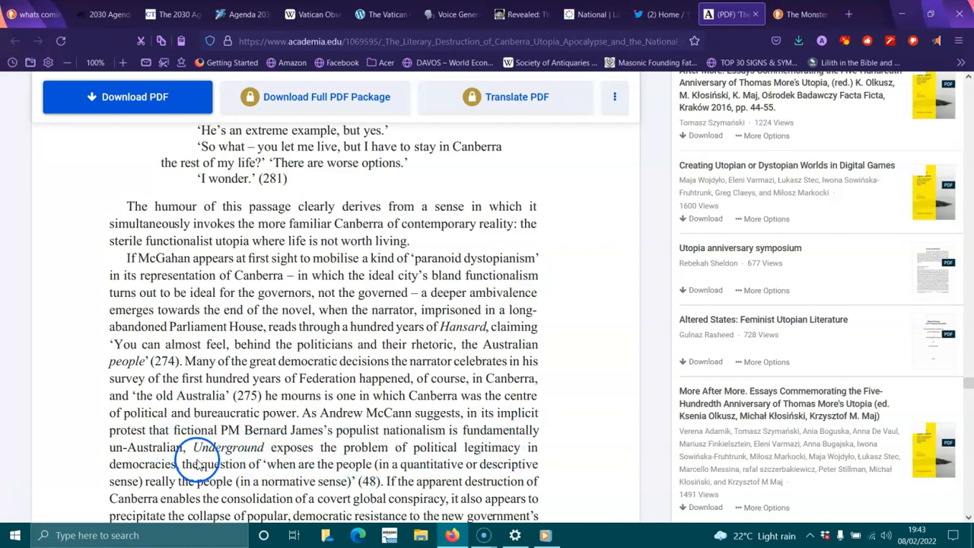
{"action": "mouse_move", "coordinate": [287, 485]}
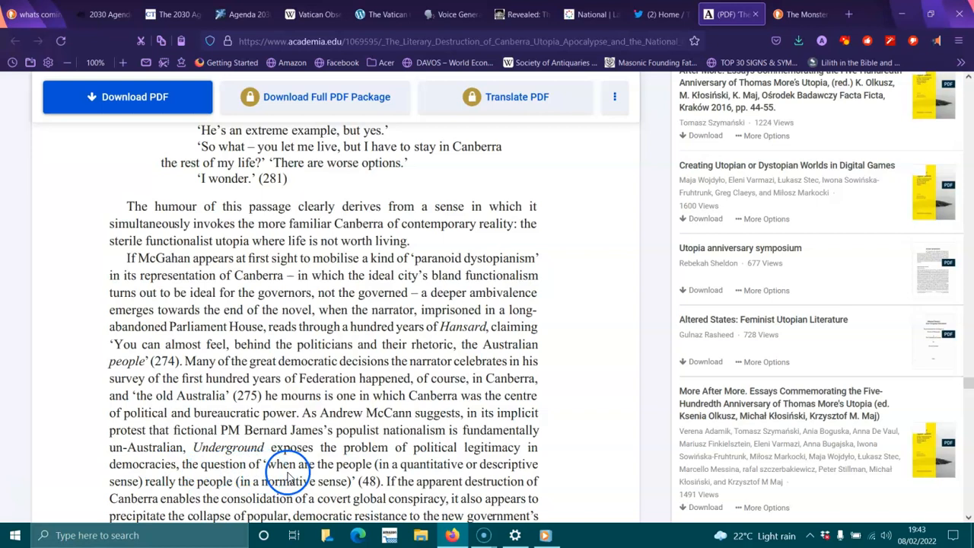
{"action": "mouse_move", "coordinate": [353, 481]}
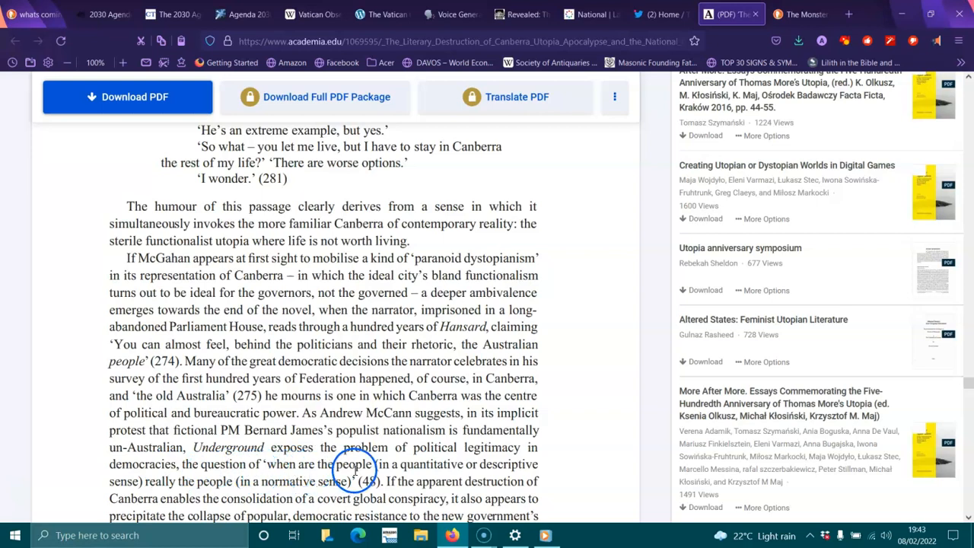
{"action": "mouse_move", "coordinate": [493, 464]}
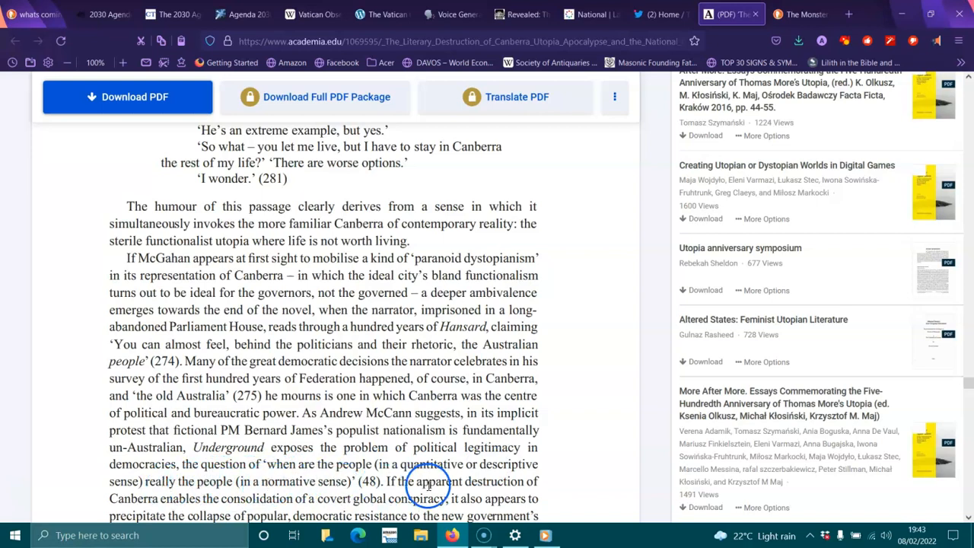
{"action": "mouse_move", "coordinate": [213, 514]}
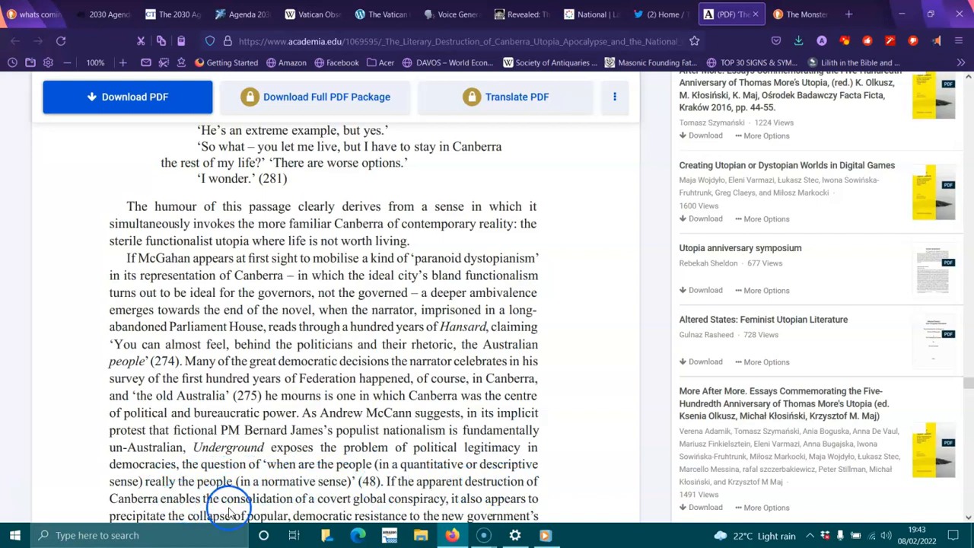
{"action": "mouse_move", "coordinate": [395, 501]}
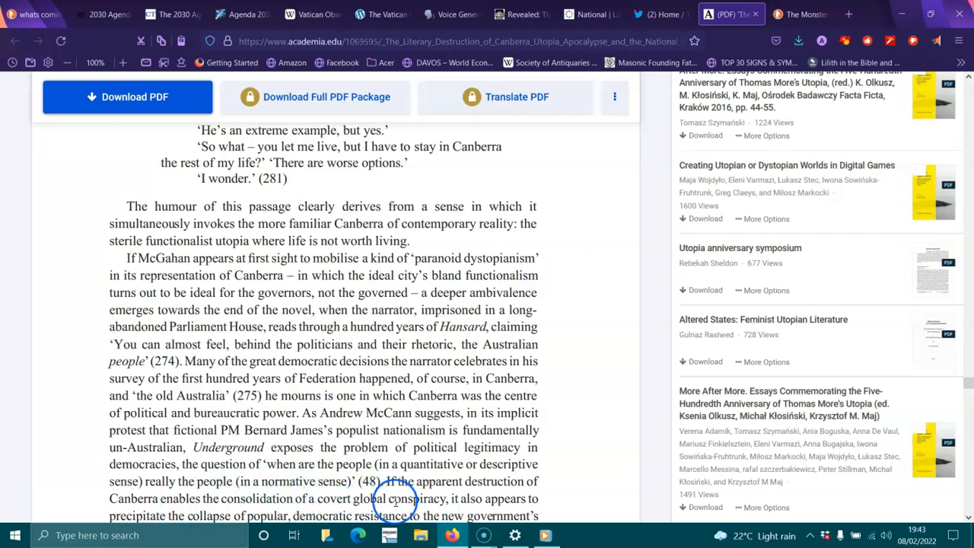
{"action": "scroll", "scroll_direction": "down", "scroll_amount": 3}
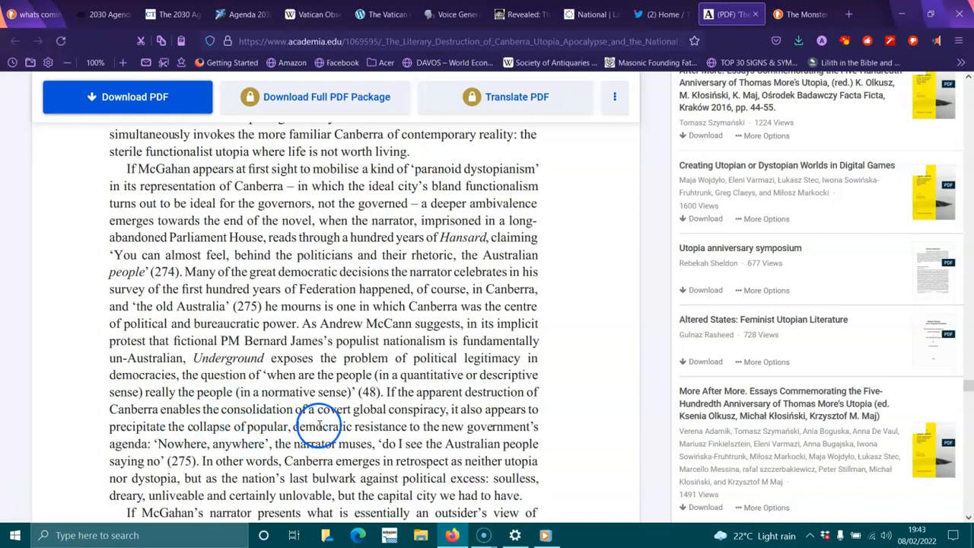
{"action": "mouse_move", "coordinate": [502, 409]}
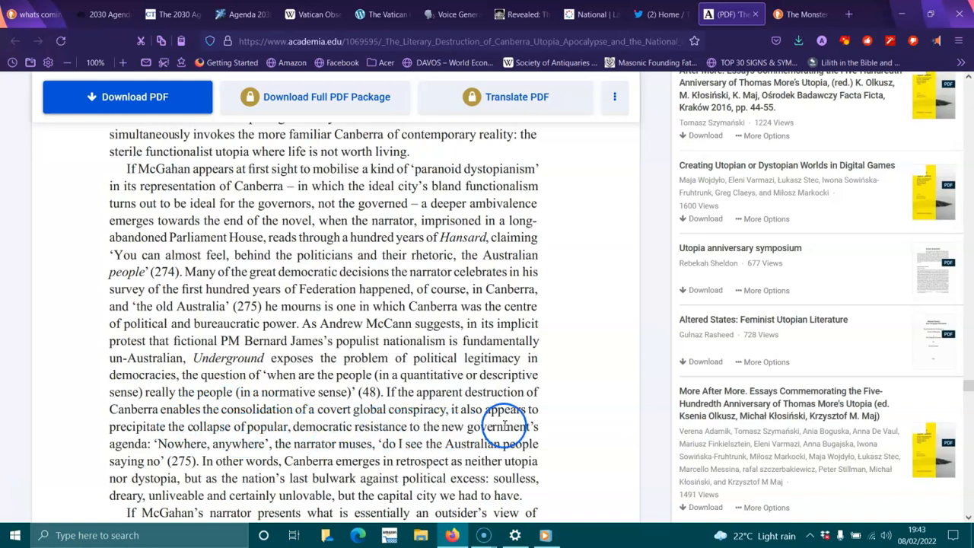
{"action": "mouse_move", "coordinate": [230, 447]}
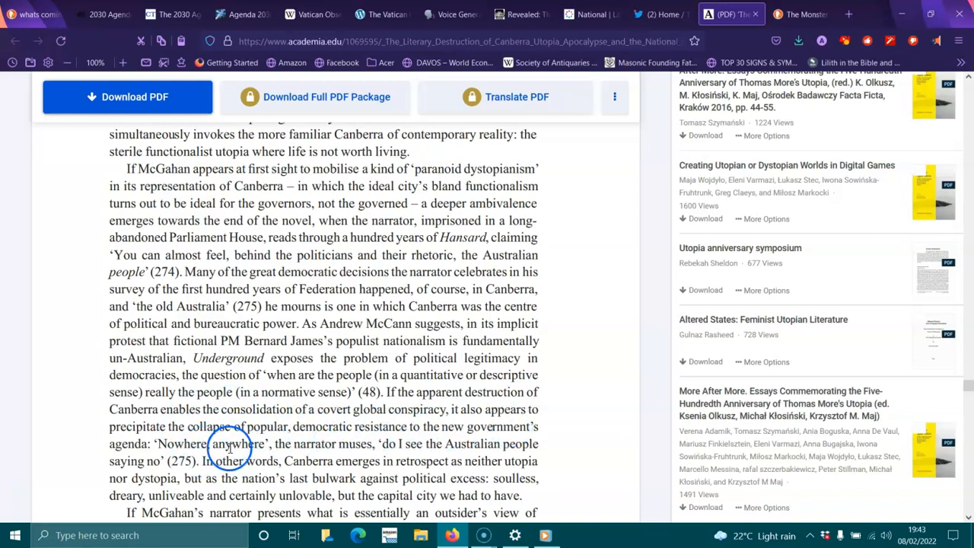
{"action": "mouse_move", "coordinate": [433, 444]}
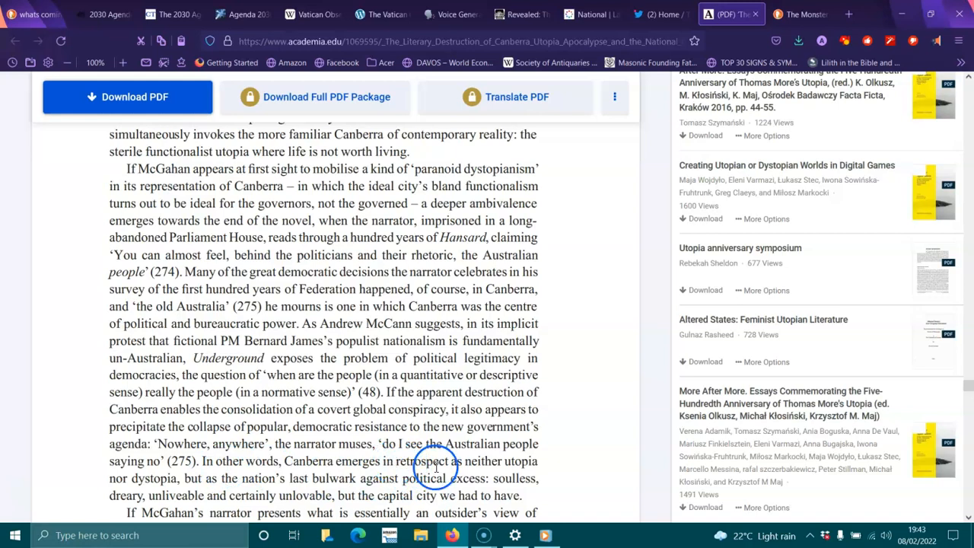
{"action": "mouse_move", "coordinate": [149, 477]}
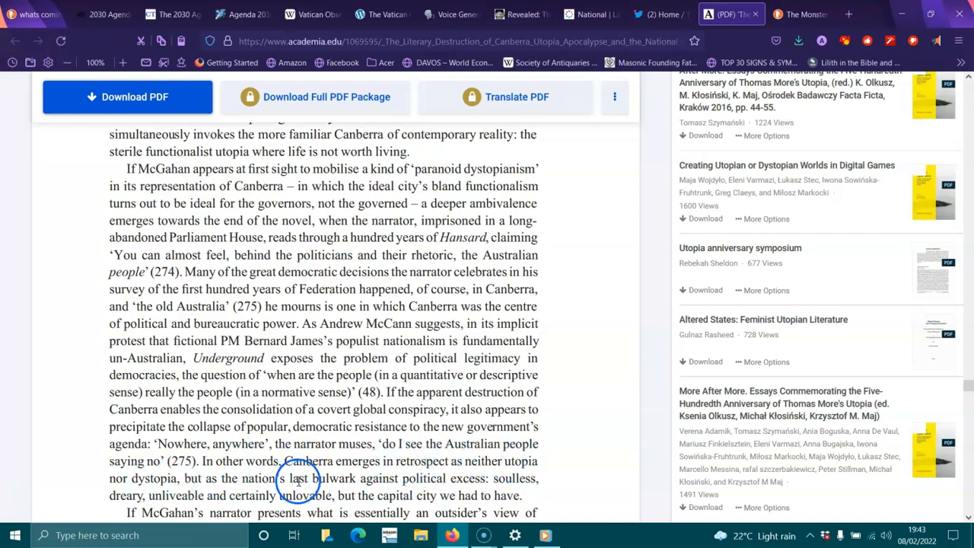
{"action": "mouse_move", "coordinate": [521, 481]}
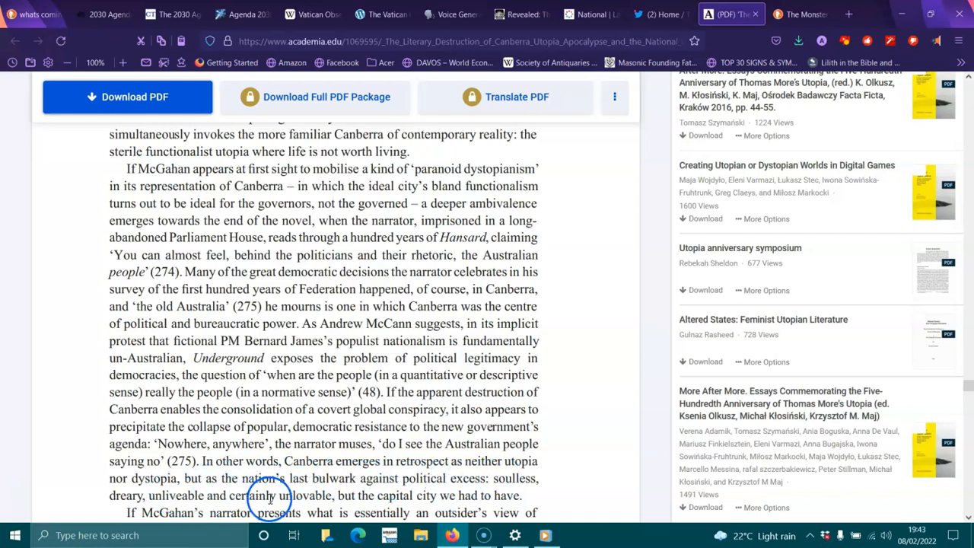
{"action": "mouse_move", "coordinate": [411, 493]}
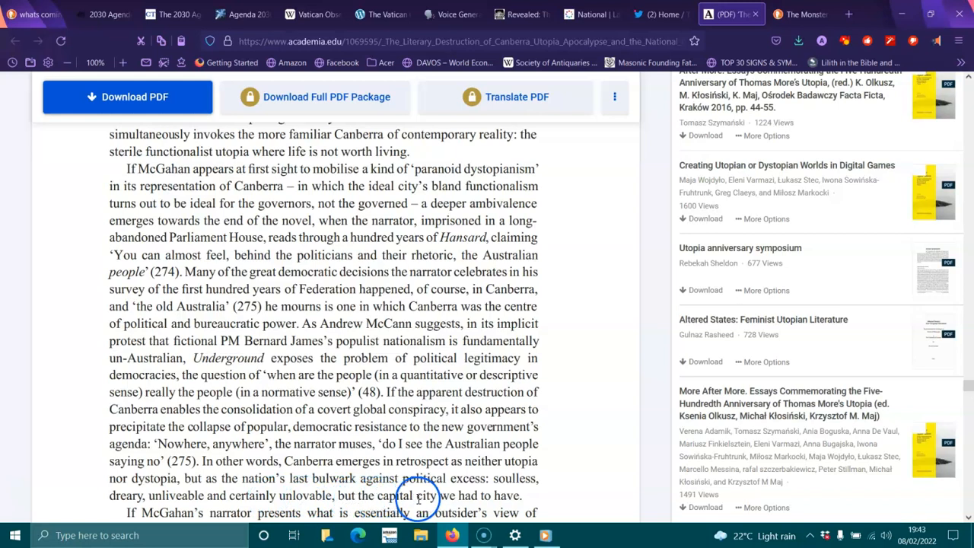
{"action": "scroll", "scroll_direction": "down", "scroll_amount": 3}
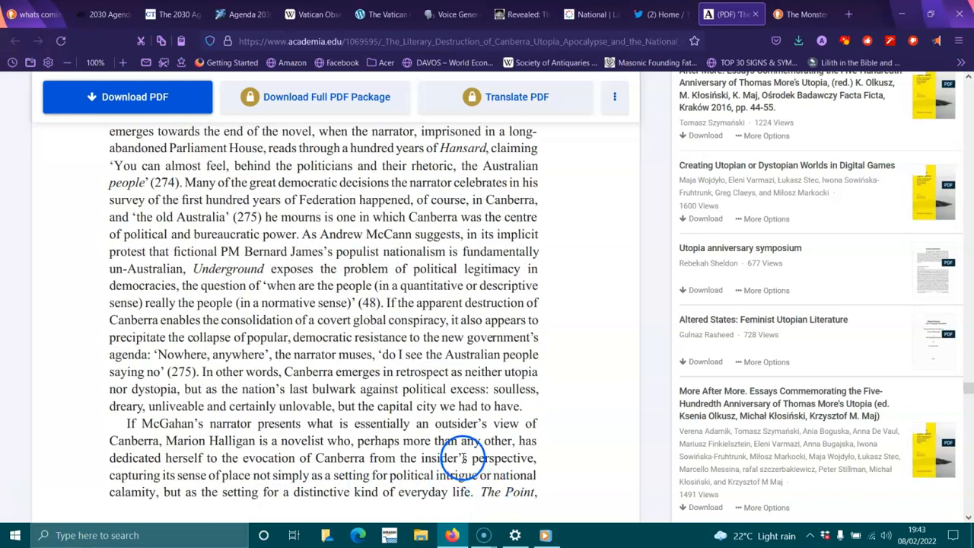
{"action": "mouse_move", "coordinate": [310, 430]}
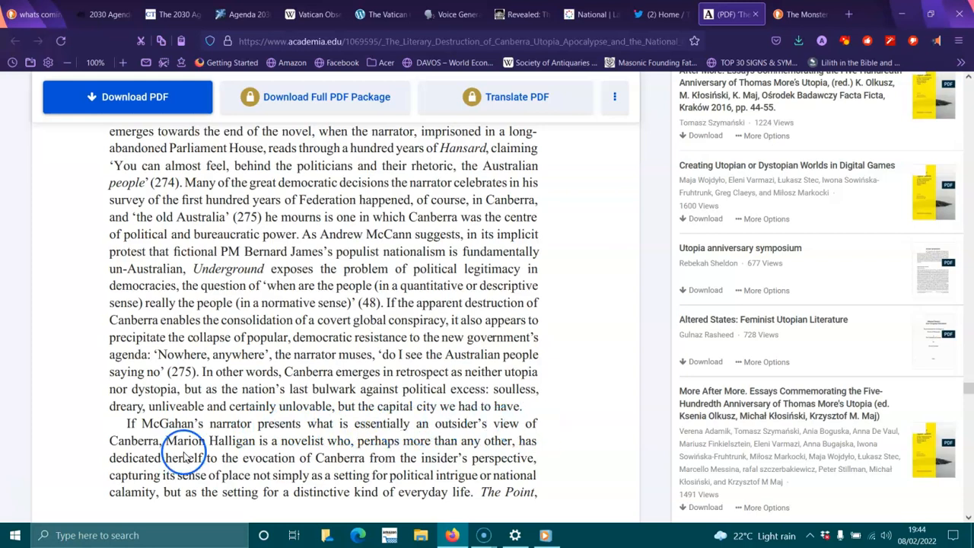
{"action": "mouse_move", "coordinate": [267, 440]}
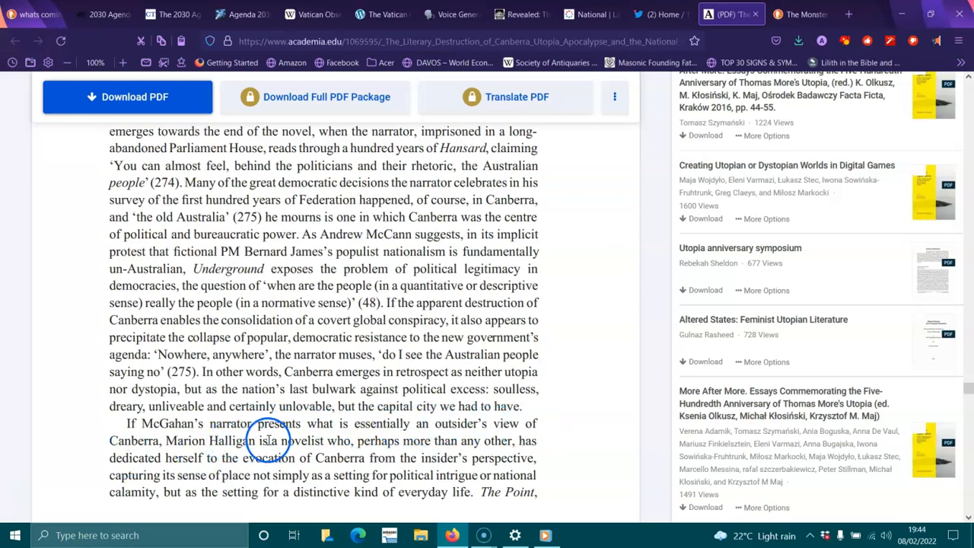
{"action": "mouse_move", "coordinate": [536, 443]}
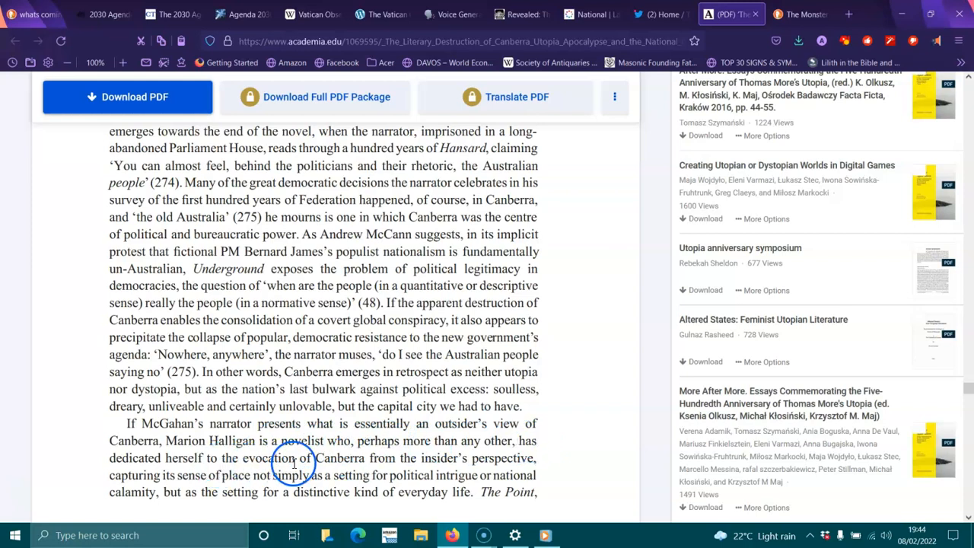
{"action": "mouse_move", "coordinate": [495, 458]}
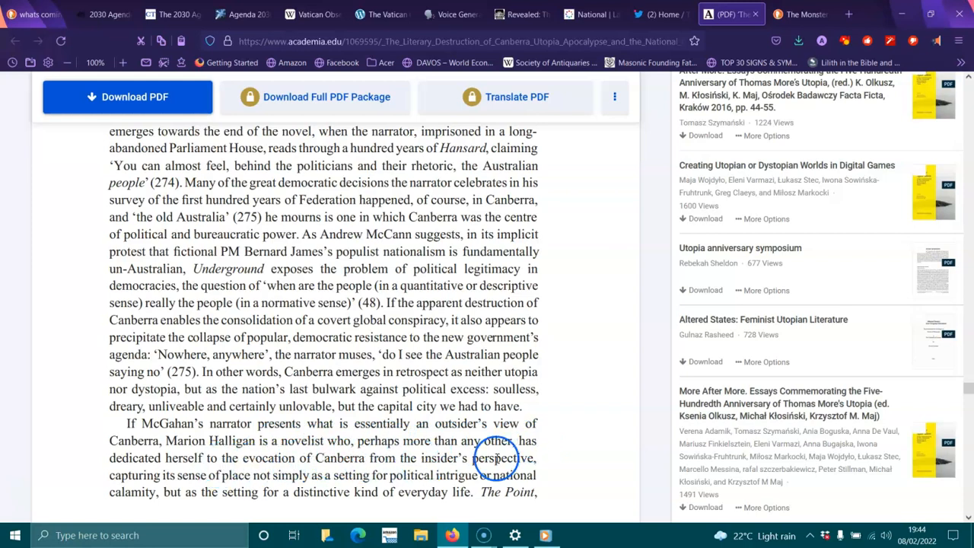
{"action": "mouse_move", "coordinate": [234, 481]}
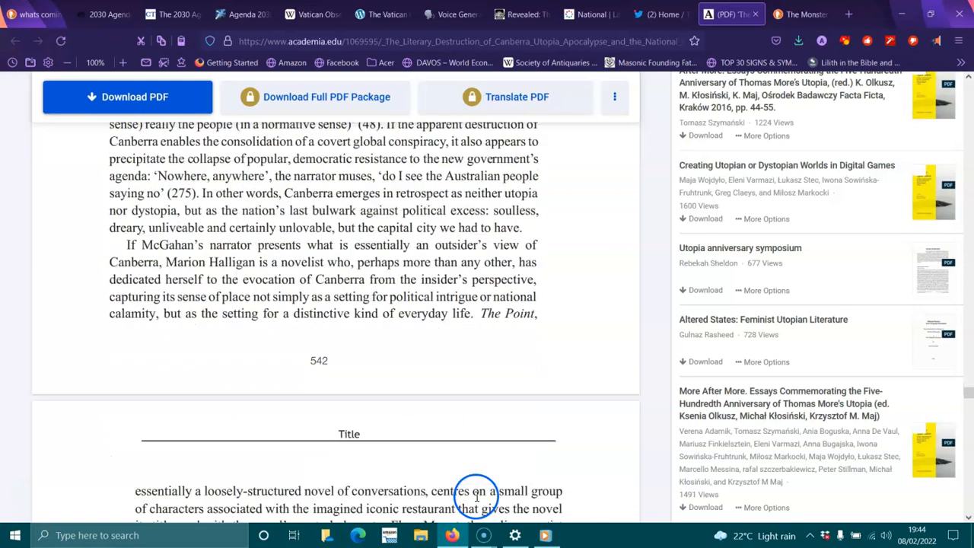
- Scroll past page 542 to the paragraph on Halligan's The Point and the restaurant-as-mirror quotation ending '(1–2)'
{"action": "scroll", "scroll_direction": "down", "scroll_amount": 3}
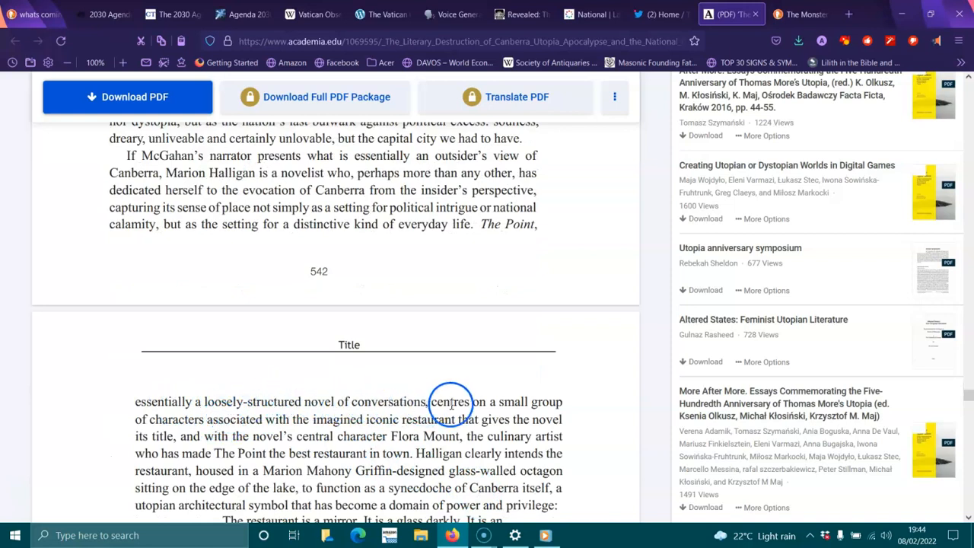
{"action": "mouse_move", "coordinate": [304, 426]}
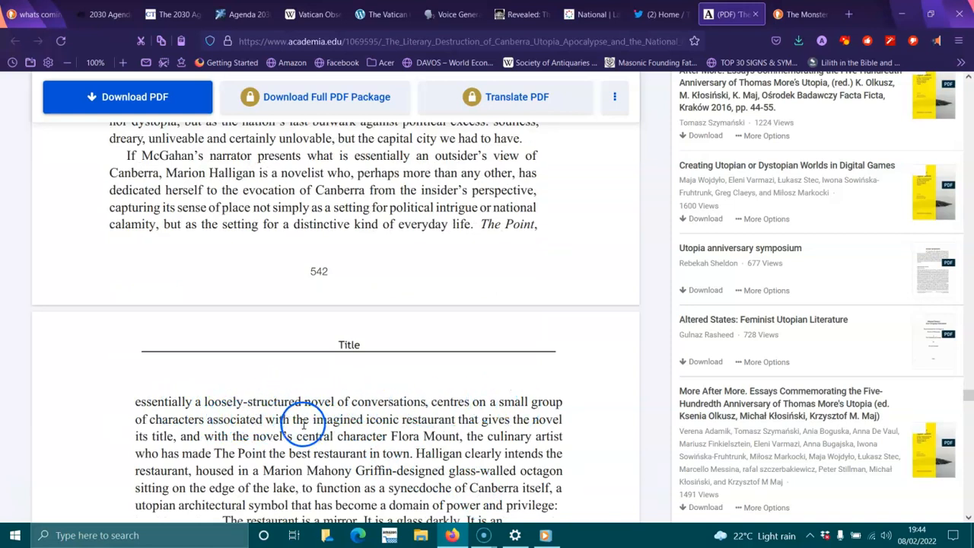
{"action": "mouse_move", "coordinate": [417, 419]}
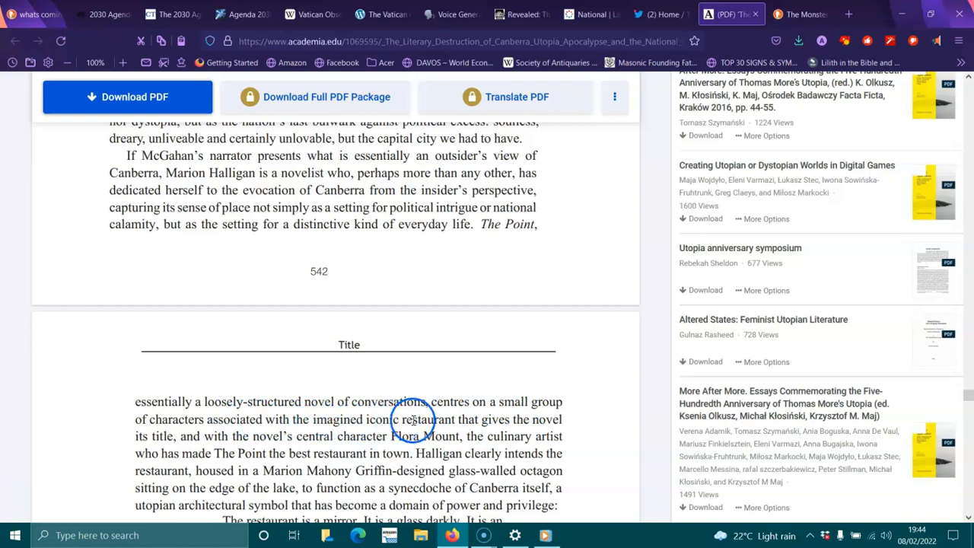
{"action": "mouse_move", "coordinate": [229, 441]}
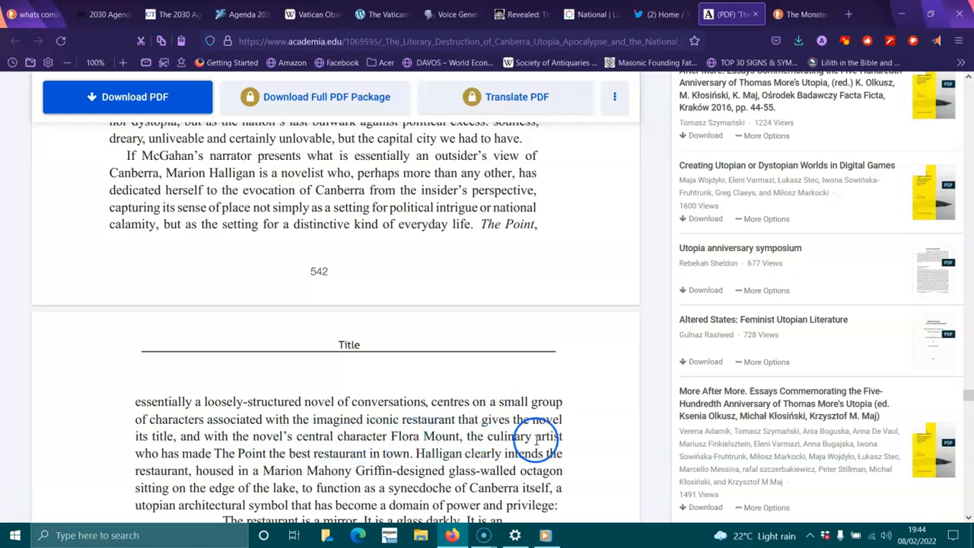
{"action": "mouse_move", "coordinate": [298, 469]}
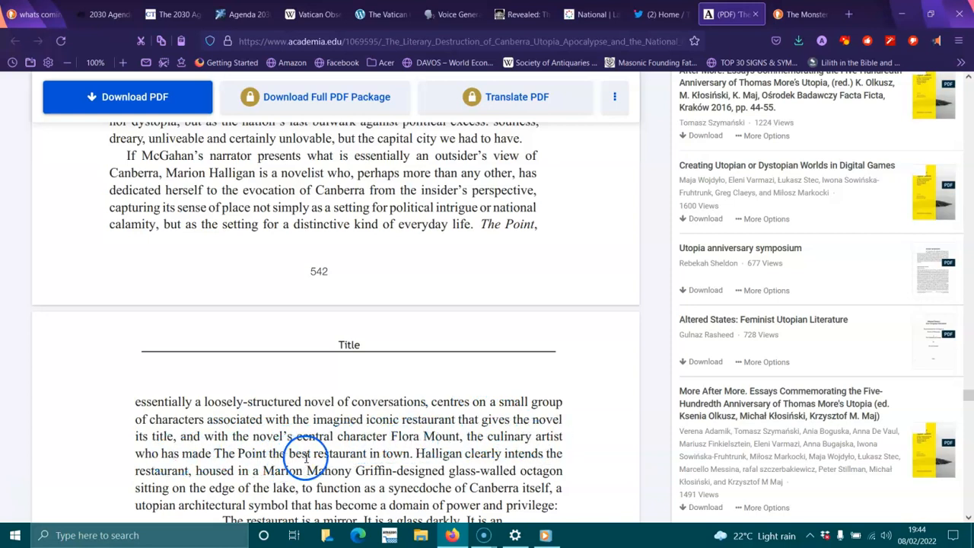
{"action": "mouse_move", "coordinate": [479, 454]}
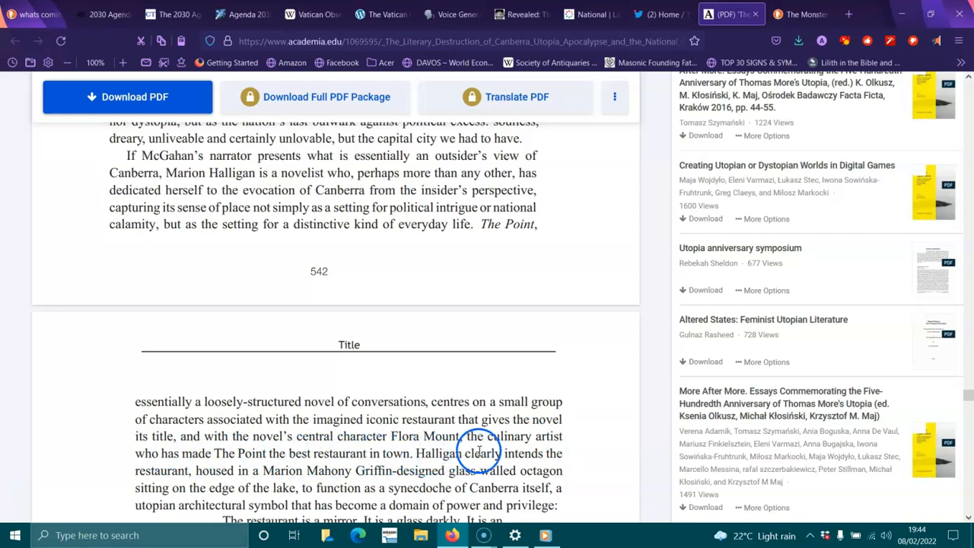
{"action": "mouse_move", "coordinate": [307, 490]}
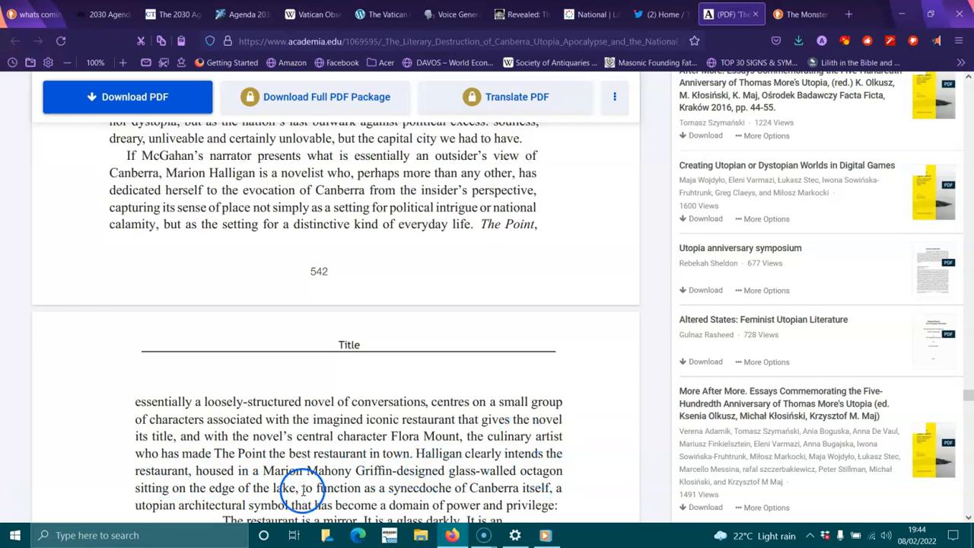
{"action": "mouse_move", "coordinate": [392, 493]}
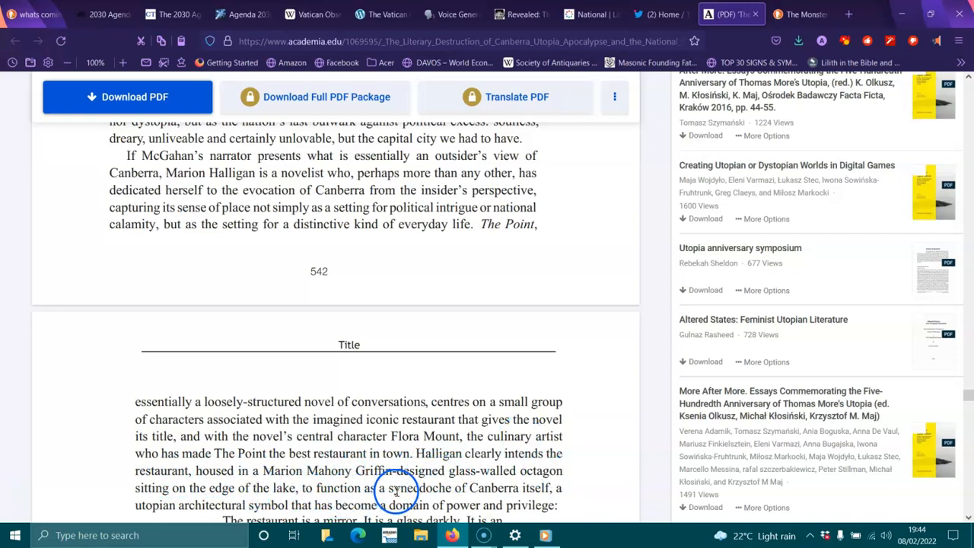
{"action": "scroll", "scroll_direction": "down", "scroll_amount": 3}
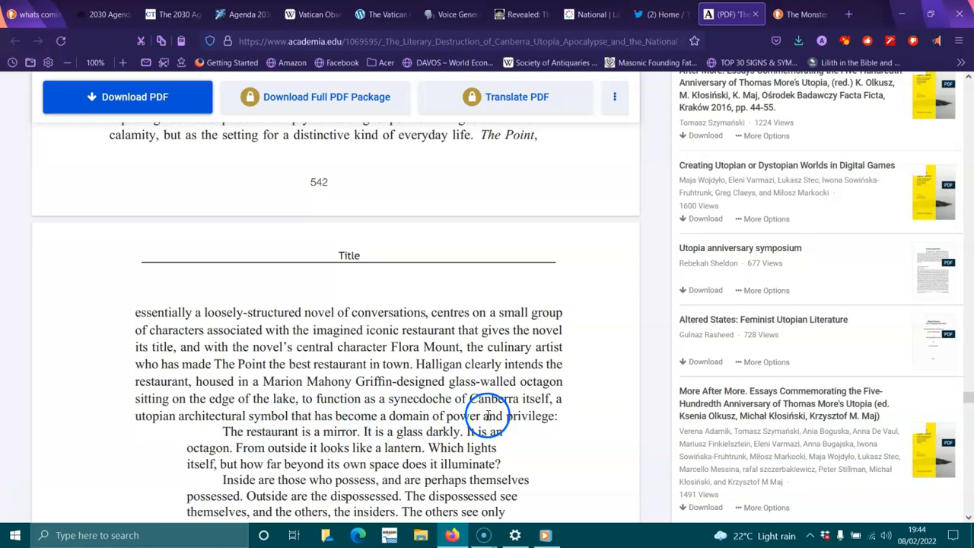
{"action": "mouse_move", "coordinate": [335, 448]}
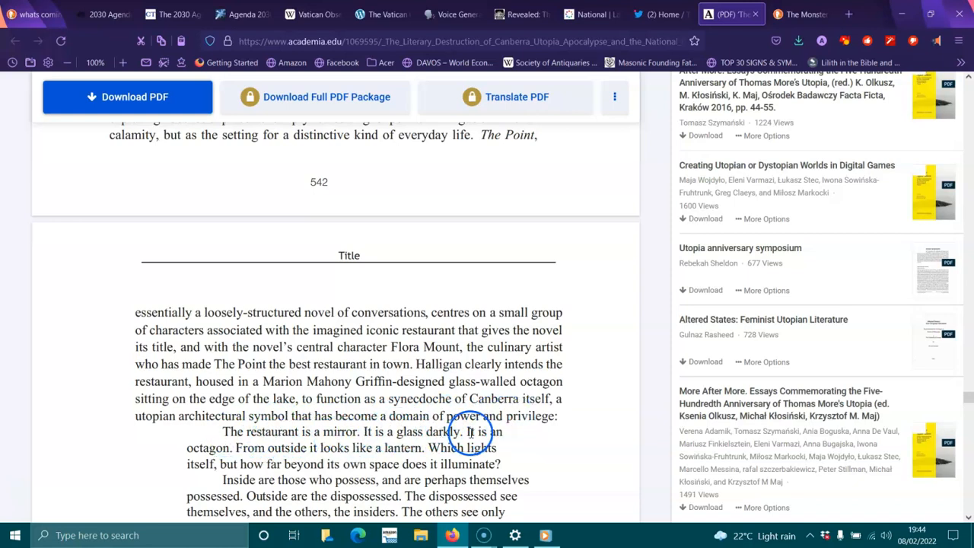
{"action": "mouse_move", "coordinate": [250, 447]}
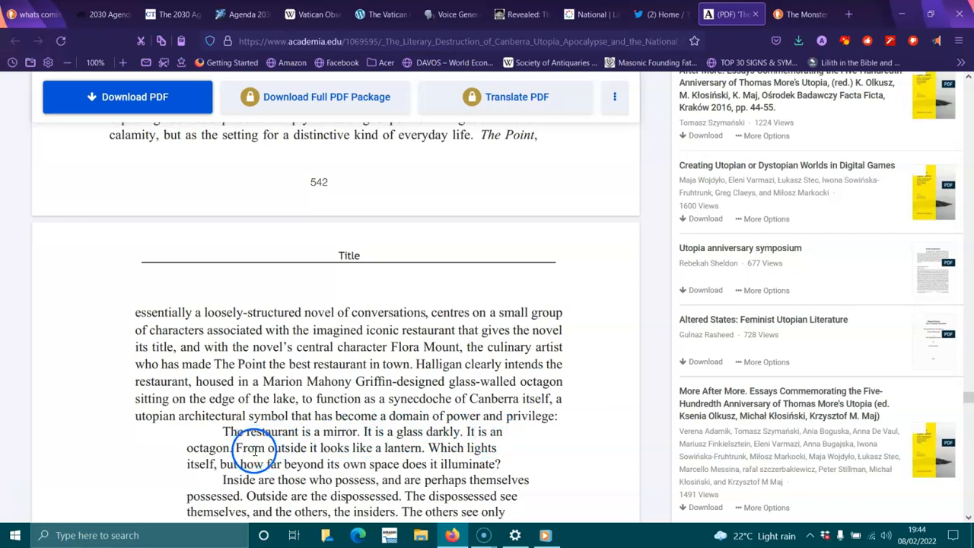
{"action": "mouse_move", "coordinate": [450, 447]}
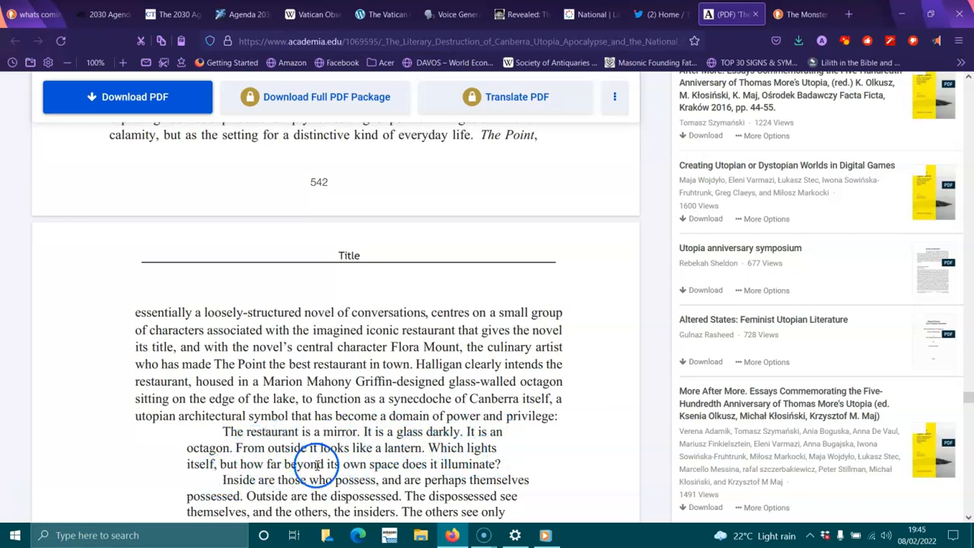
{"action": "mouse_move", "coordinate": [469, 466]}
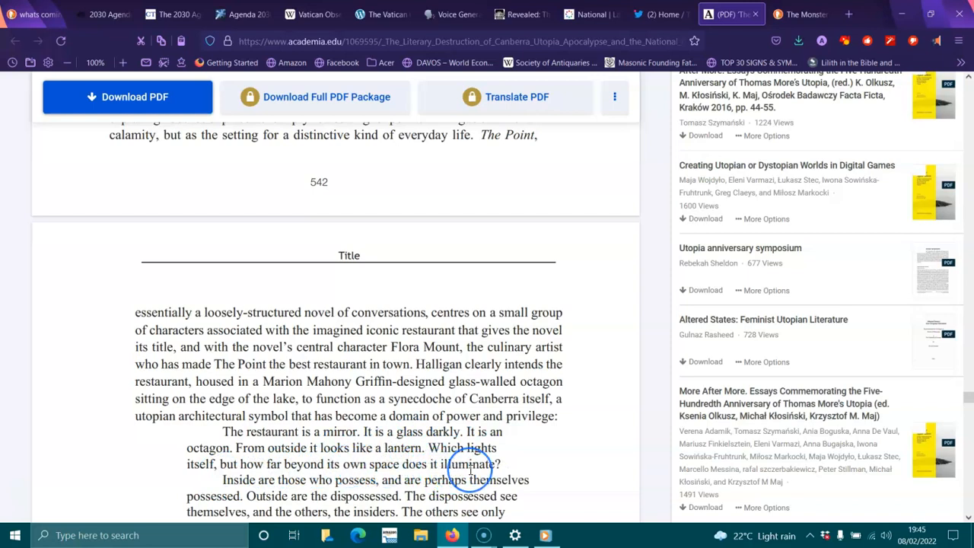
{"action": "scroll", "scroll_direction": "down", "scroll_amount": 3}
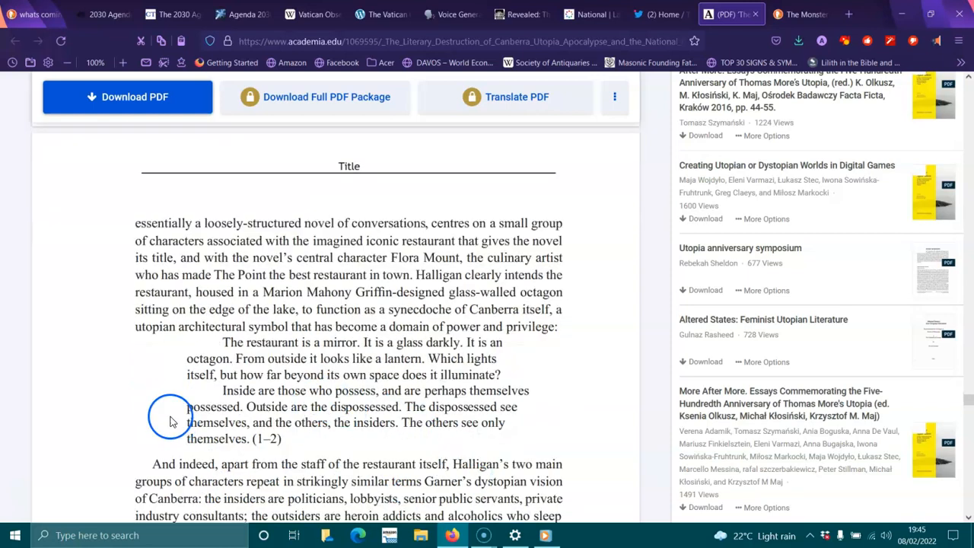
{"action": "mouse_move", "coordinate": [320, 423]}
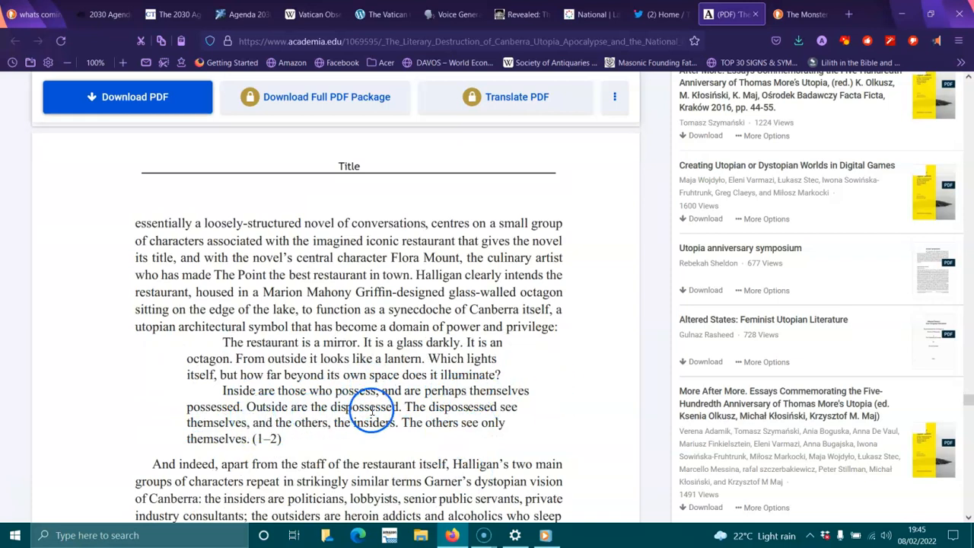
{"action": "mouse_move", "coordinate": [335, 427]}
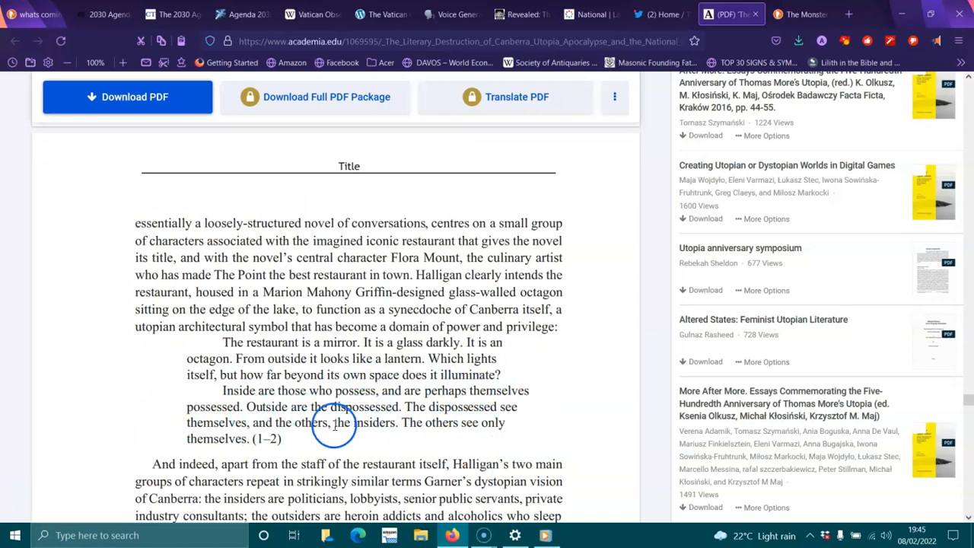
{"action": "mouse_move", "coordinate": [405, 426]}
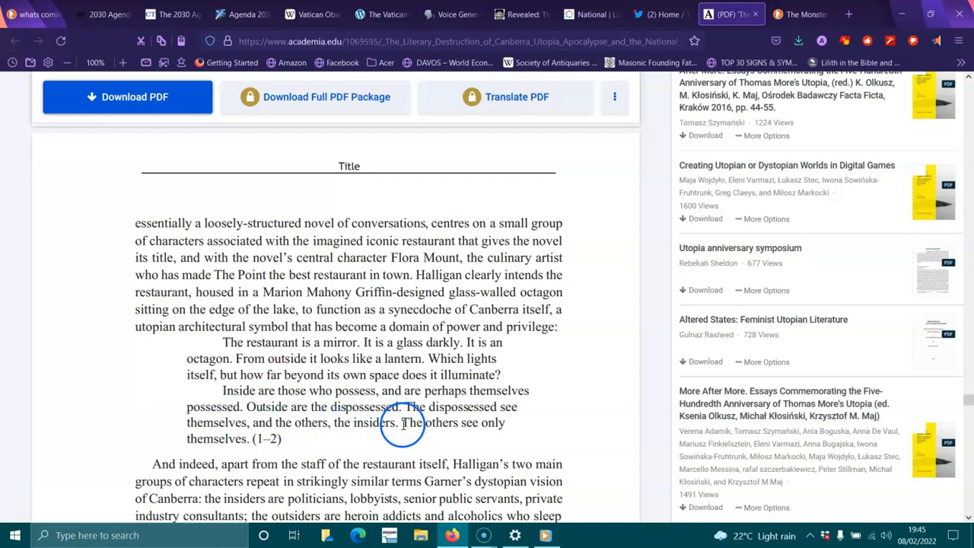
- Scroll slowly through the insiders-and-outsiders paragraph on Clovis and Gwyneth to the 'poofter-bashing' murder
{"action": "scroll", "scroll_direction": "down", "scroll_amount": 3}
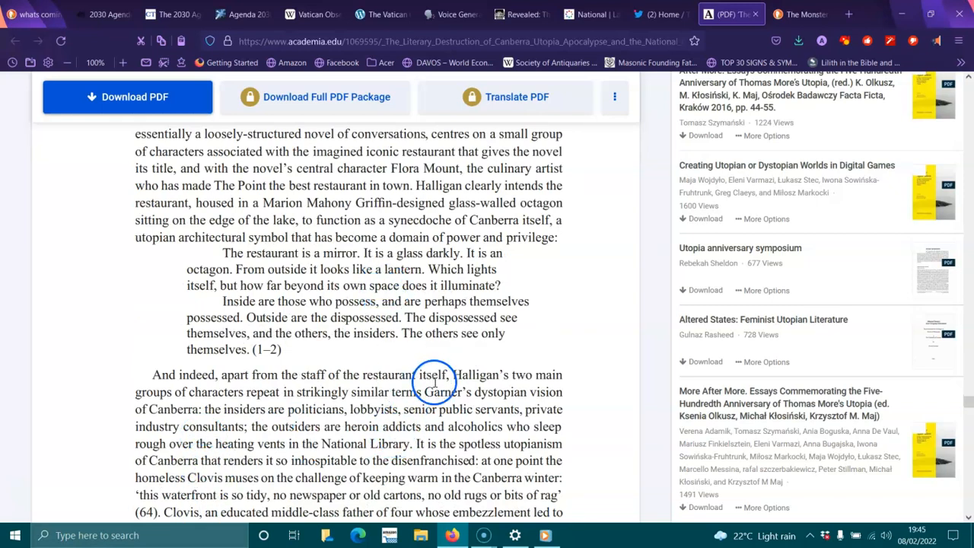
{"action": "mouse_move", "coordinate": [273, 393]}
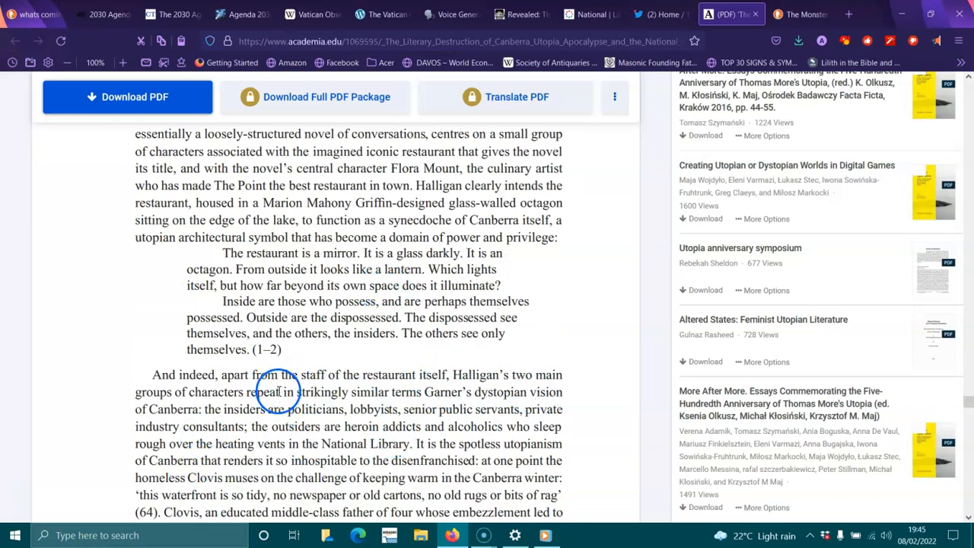
{"action": "mouse_move", "coordinate": [423, 399]}
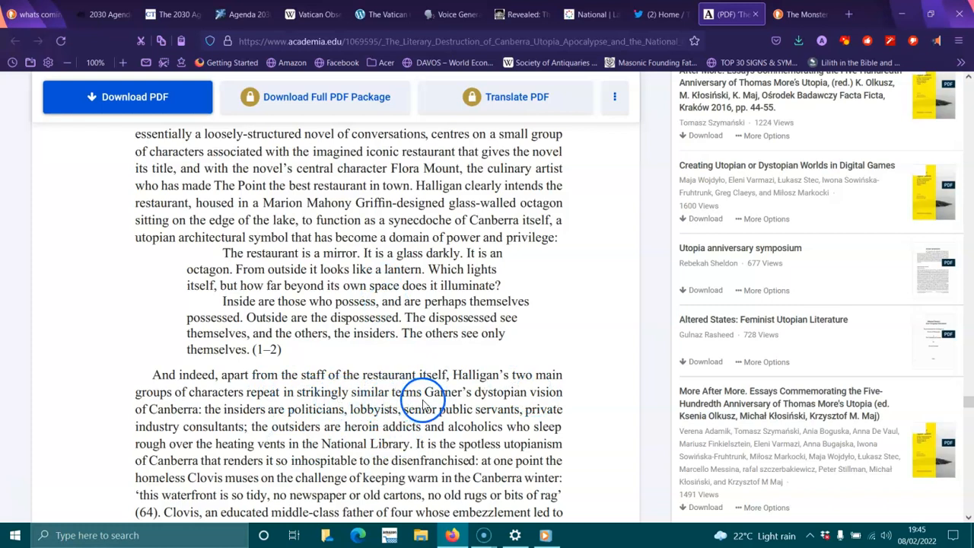
{"action": "mouse_move", "coordinate": [199, 411]}
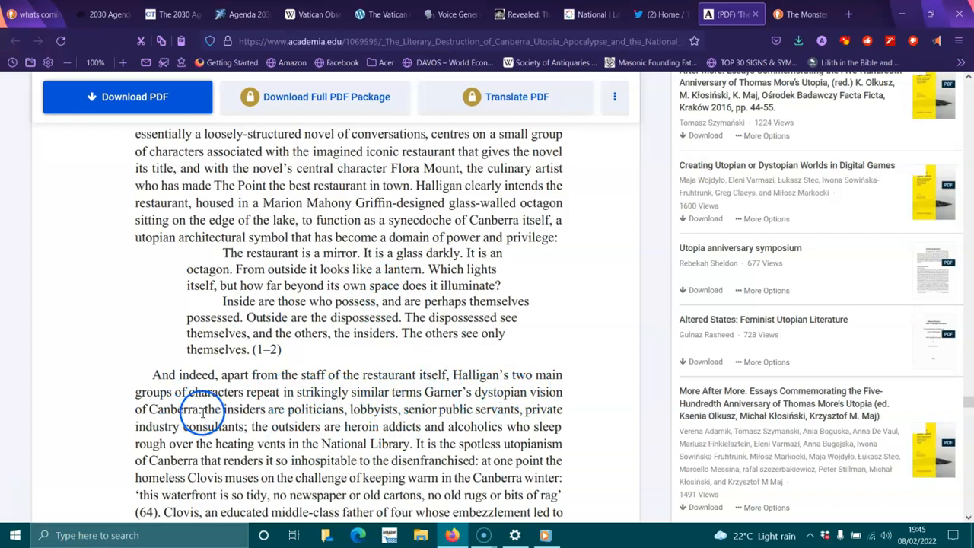
{"action": "mouse_move", "coordinate": [376, 426]}
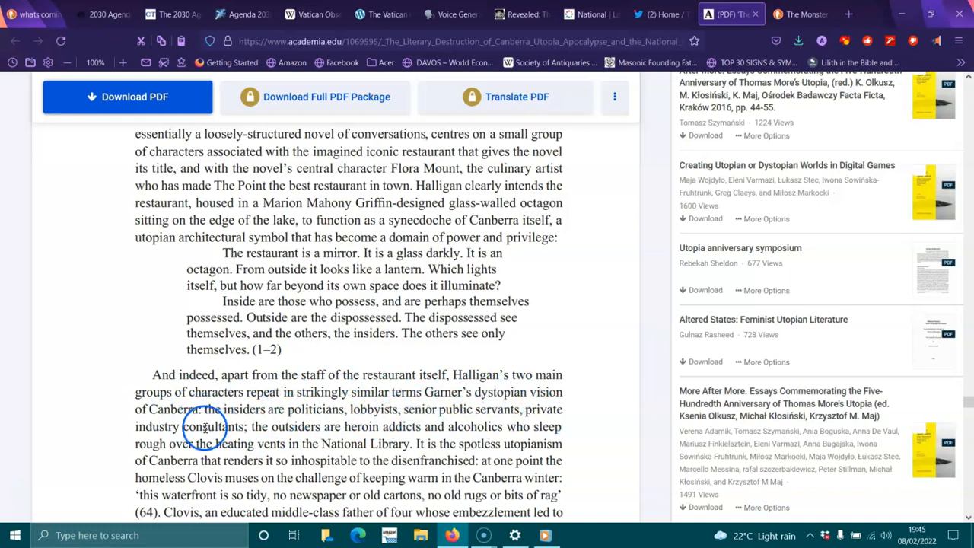
{"action": "mouse_move", "coordinate": [402, 432]}
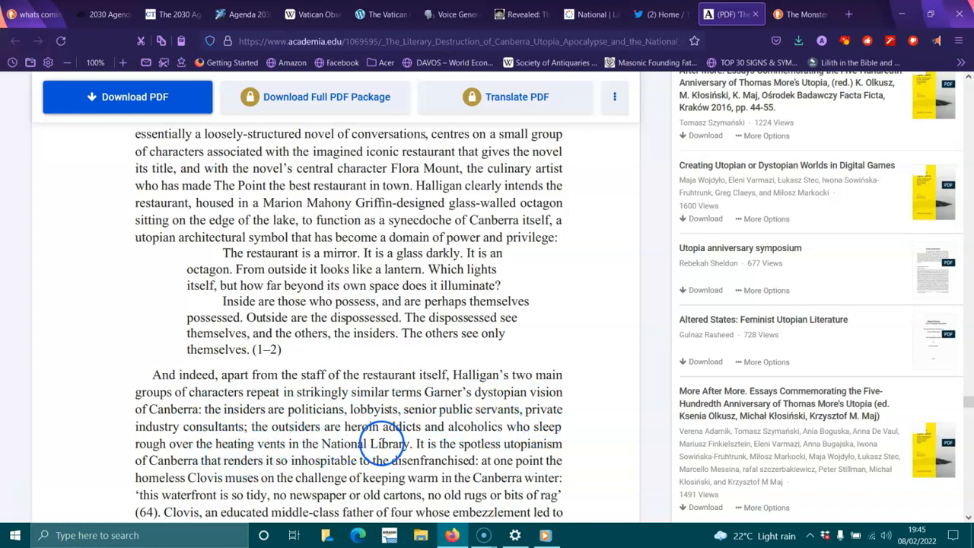
{"action": "mouse_move", "coordinate": [508, 445]}
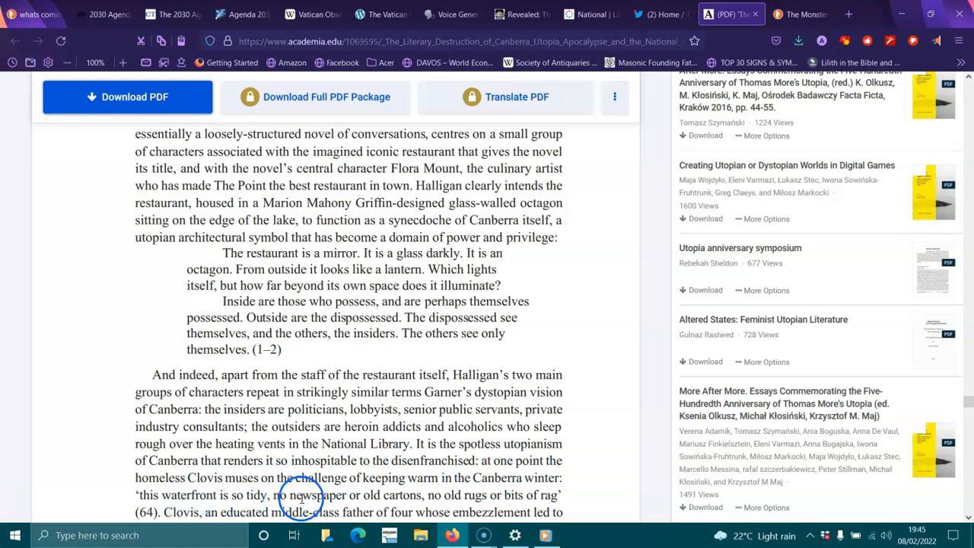
{"action": "scroll", "scroll_direction": "down", "scroll_amount": 3}
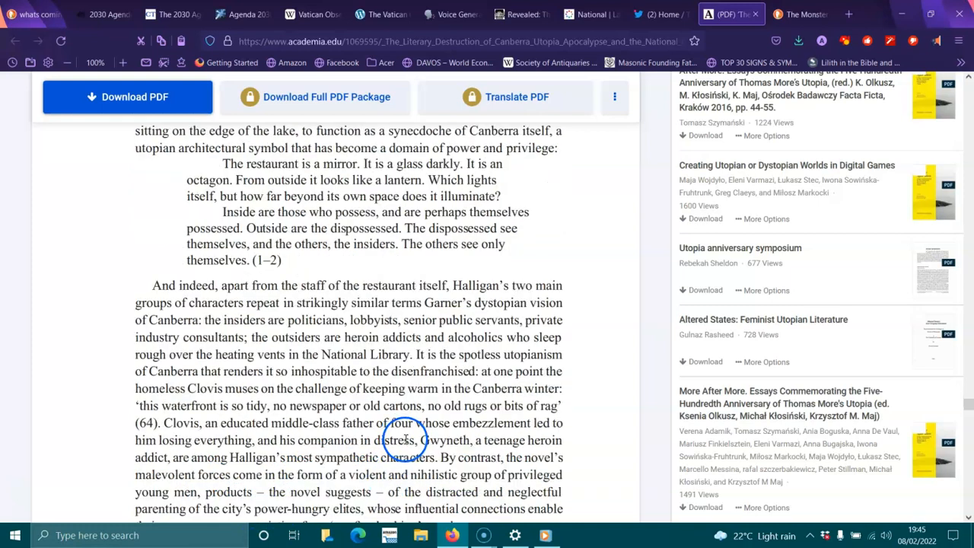
{"action": "mouse_move", "coordinate": [417, 423]}
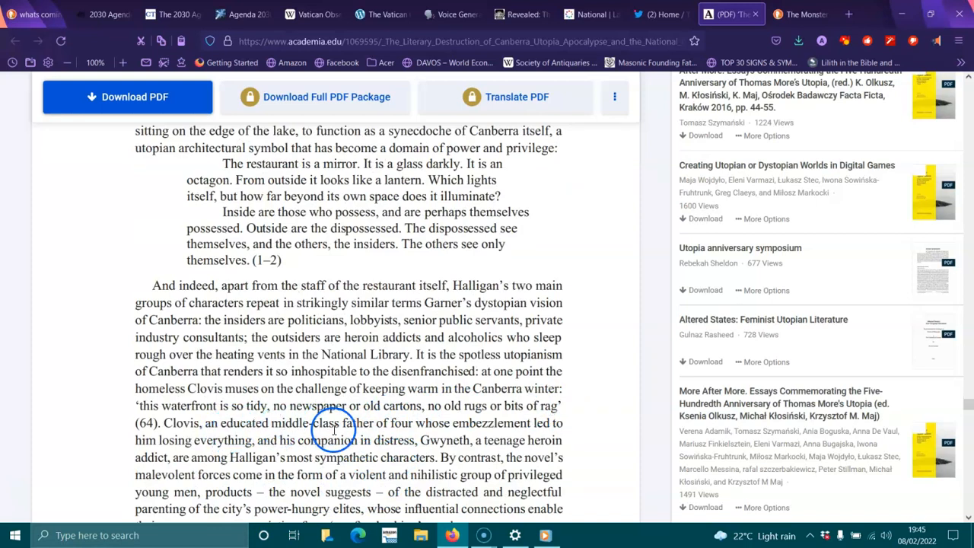
{"action": "mouse_move", "coordinate": [503, 431]}
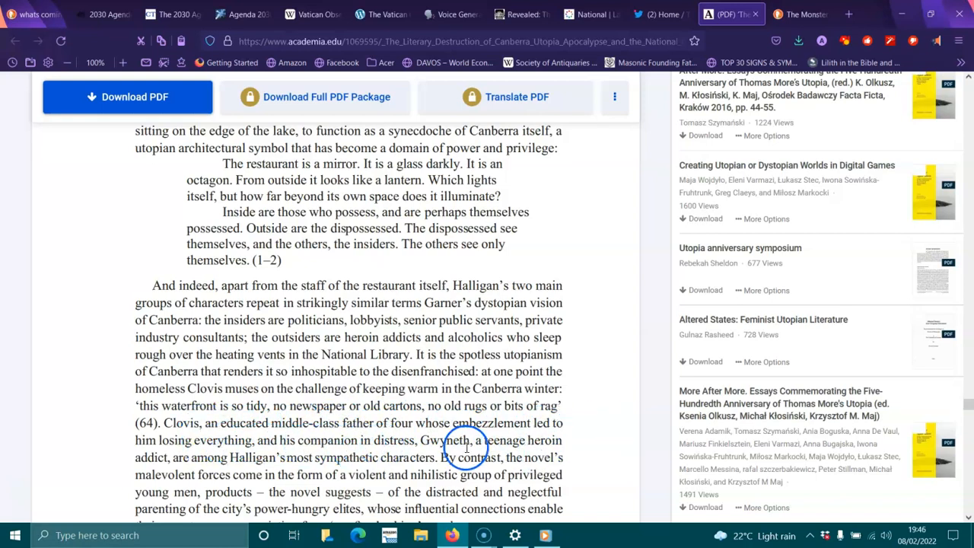
{"action": "mouse_move", "coordinate": [183, 456]}
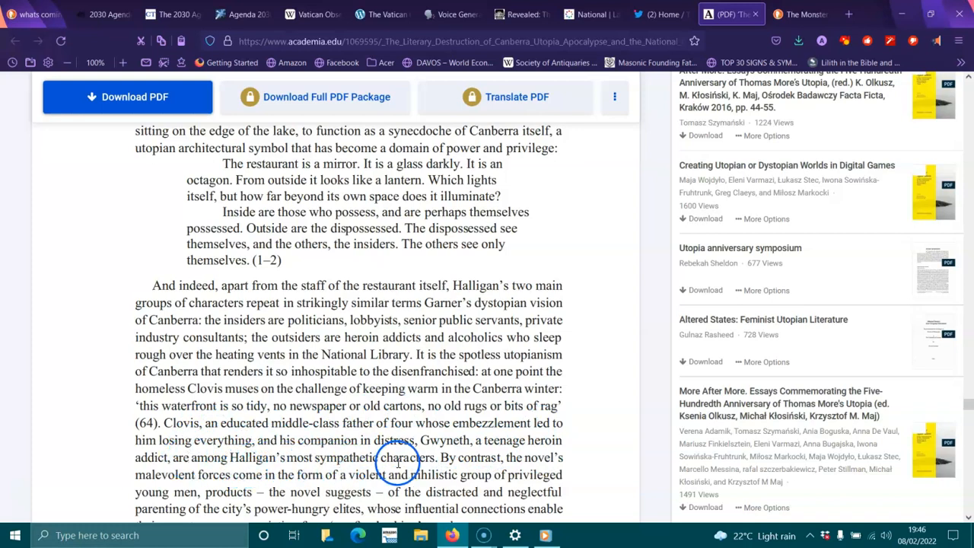
{"action": "mouse_move", "coordinate": [555, 464]}
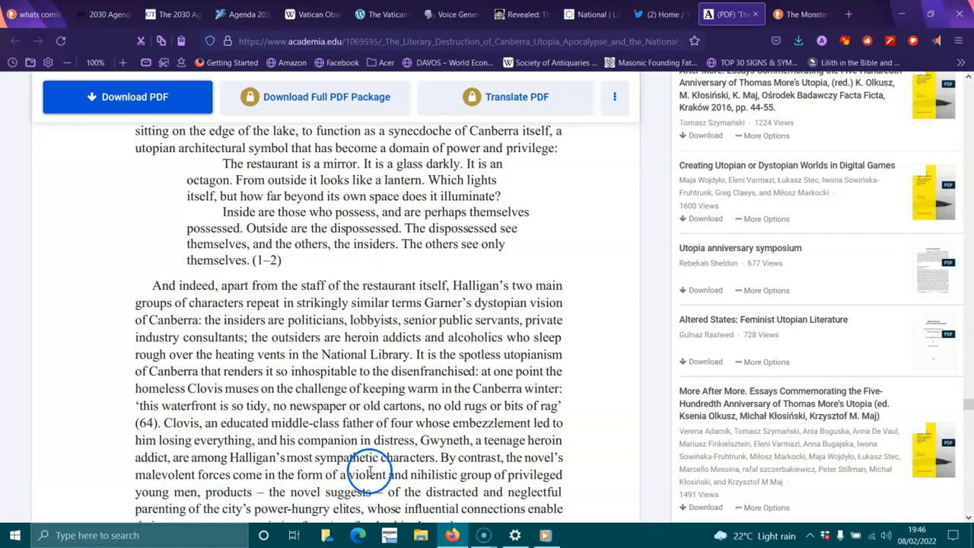
{"action": "mouse_move", "coordinate": [513, 479]}
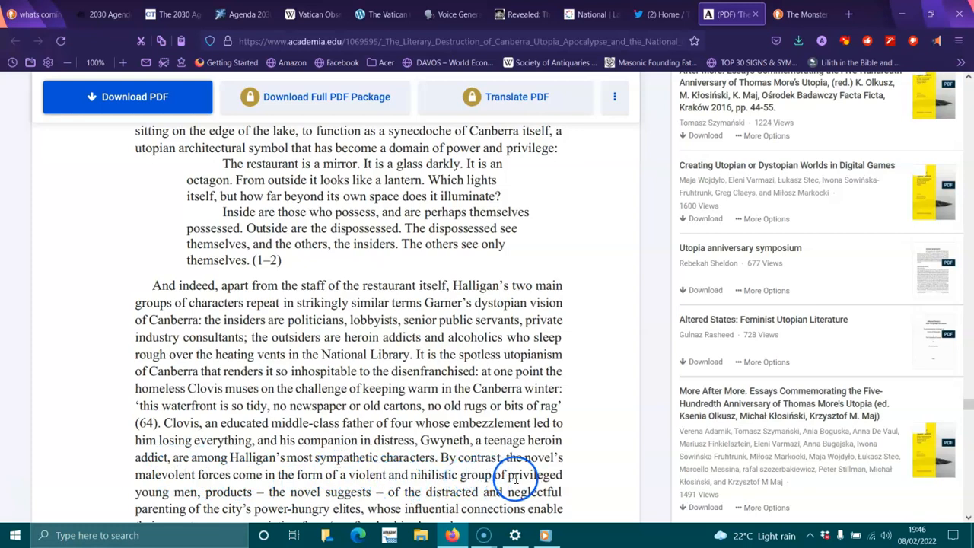
{"action": "mouse_move", "coordinate": [369, 493]}
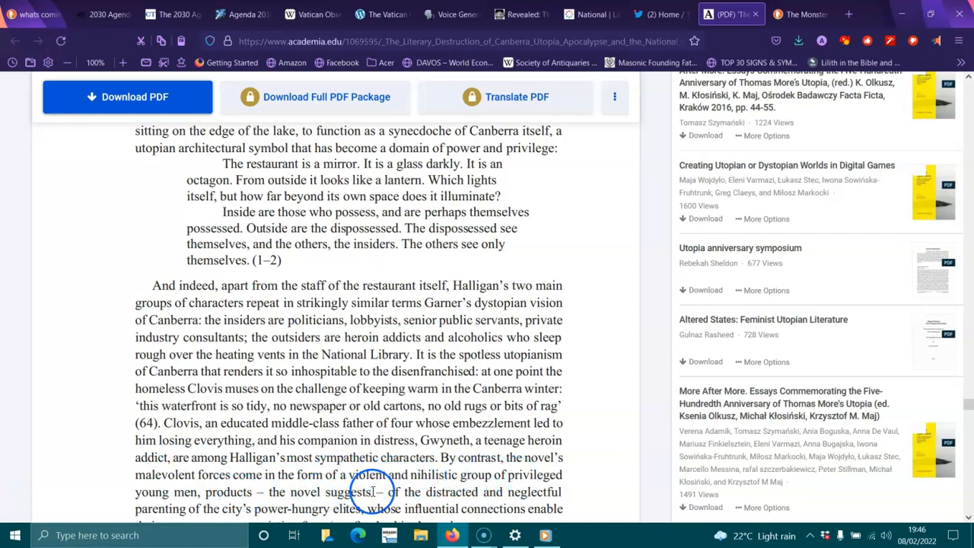
{"action": "mouse_move", "coordinate": [478, 493]}
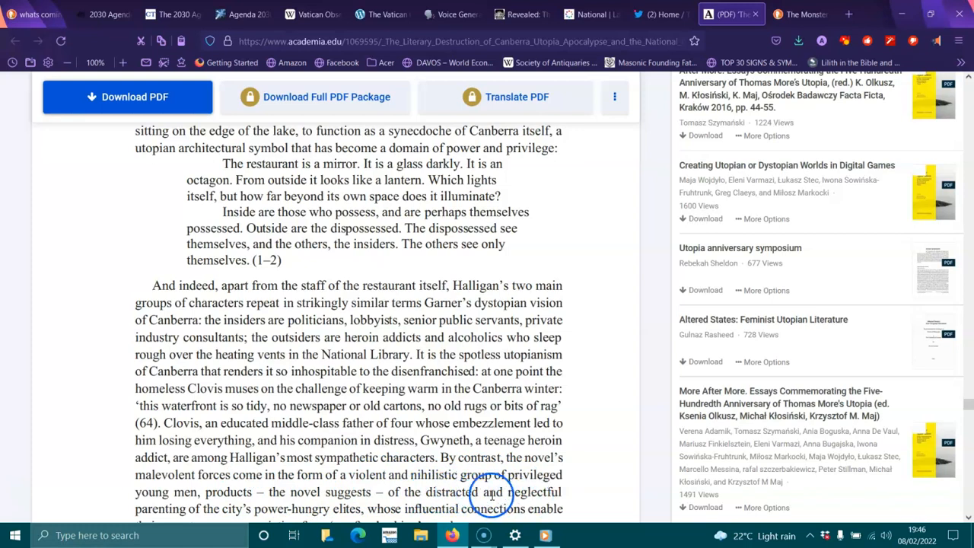
{"action": "scroll", "scroll_direction": "down", "scroll_amount": 3}
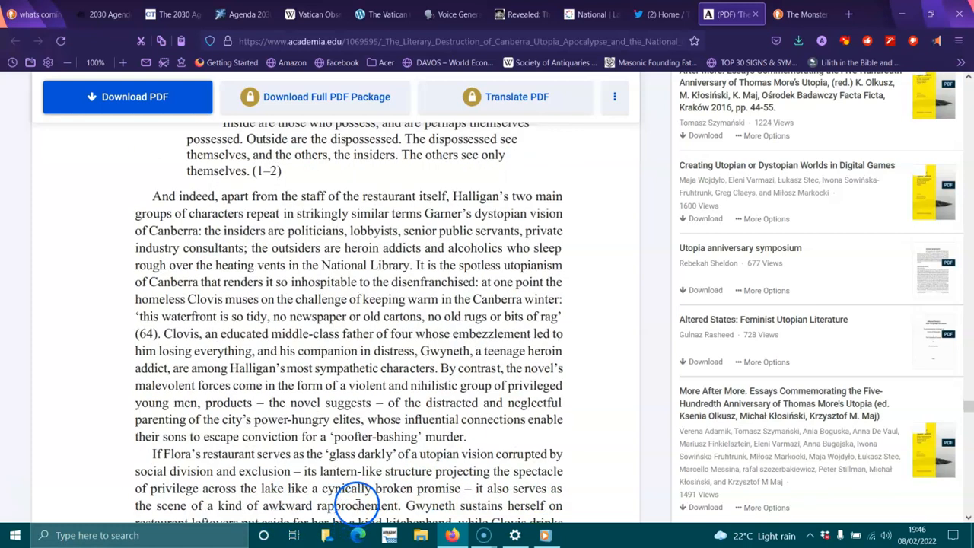
{"action": "mouse_move", "coordinate": [423, 420]}
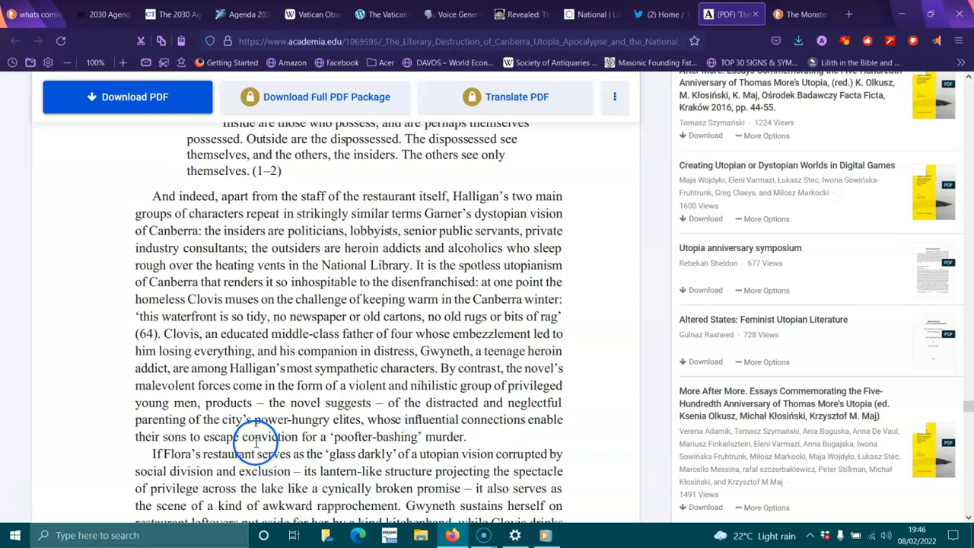
{"action": "mouse_move", "coordinate": [428, 444]}
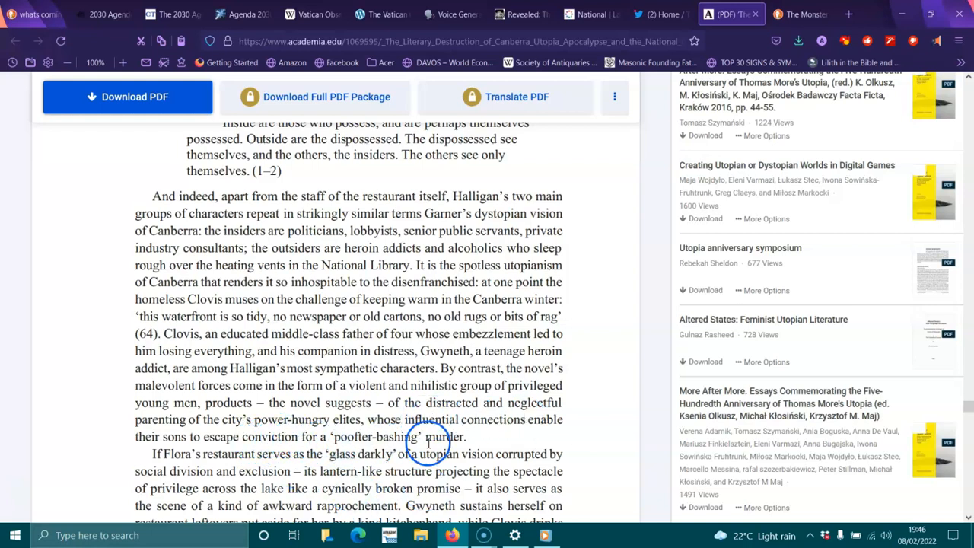
- Scroll to the bottom of page 543, showing the full 'Flora's restaurant' paragraph and 'But if the building itself'
{"action": "scroll", "scroll_direction": "down", "scroll_amount": 3}
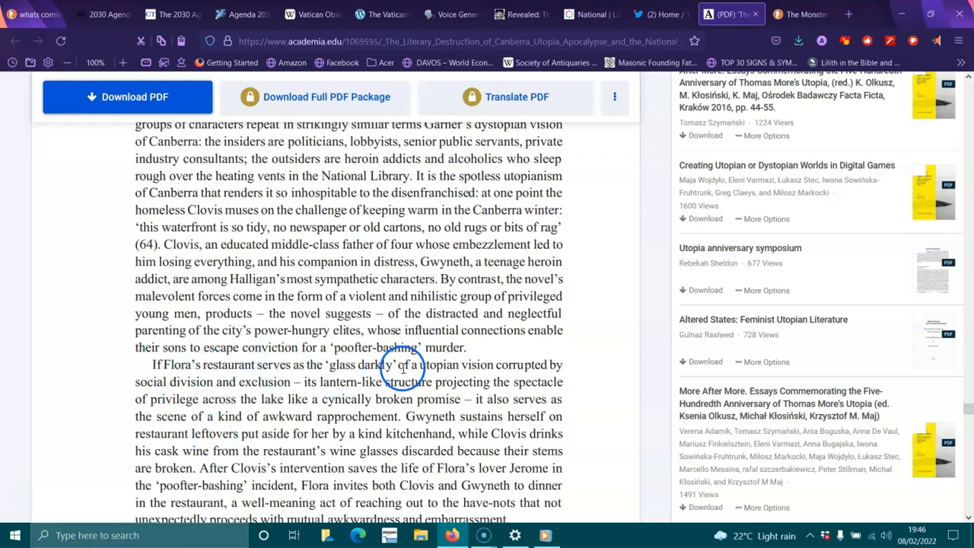
{"action": "mouse_move", "coordinate": [536, 365]}
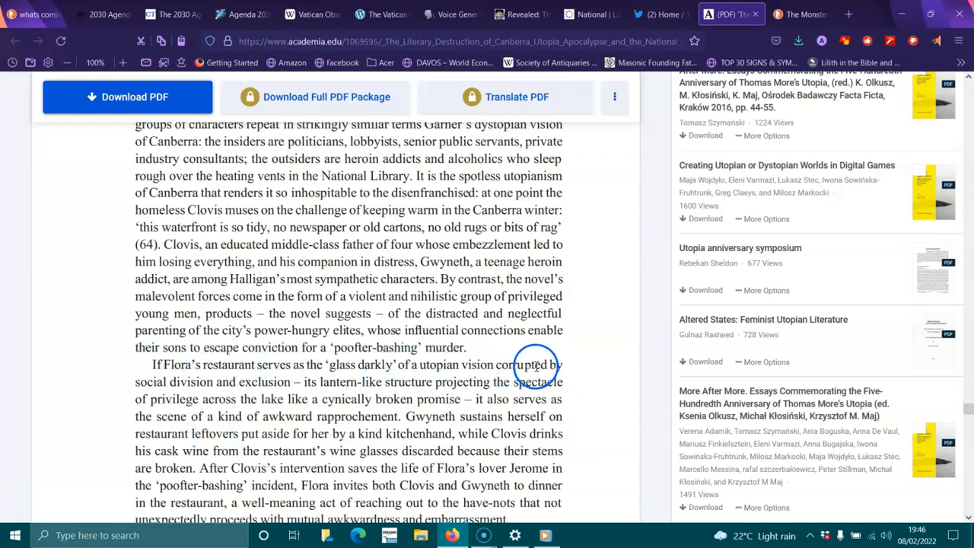
{"action": "mouse_move", "coordinate": [299, 394]}
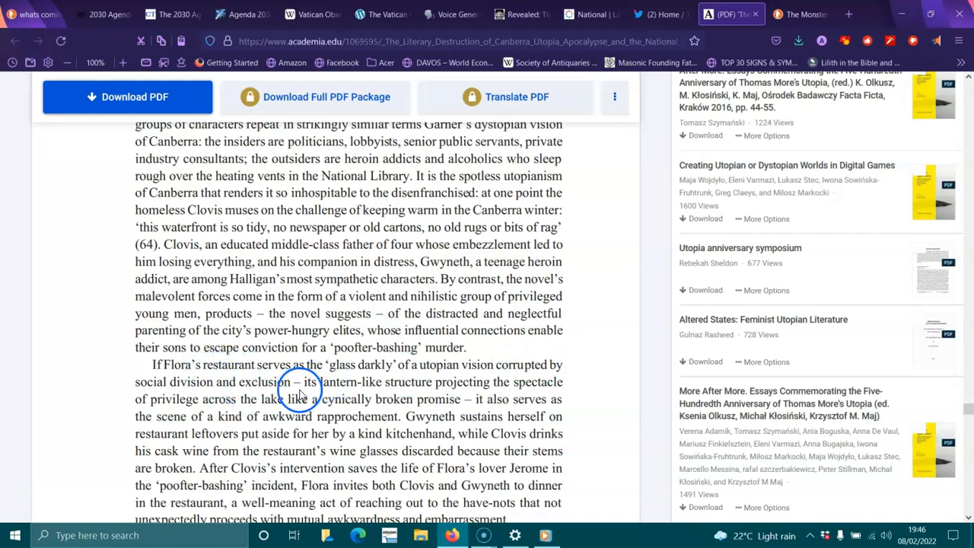
{"action": "mouse_move", "coordinate": [455, 382]}
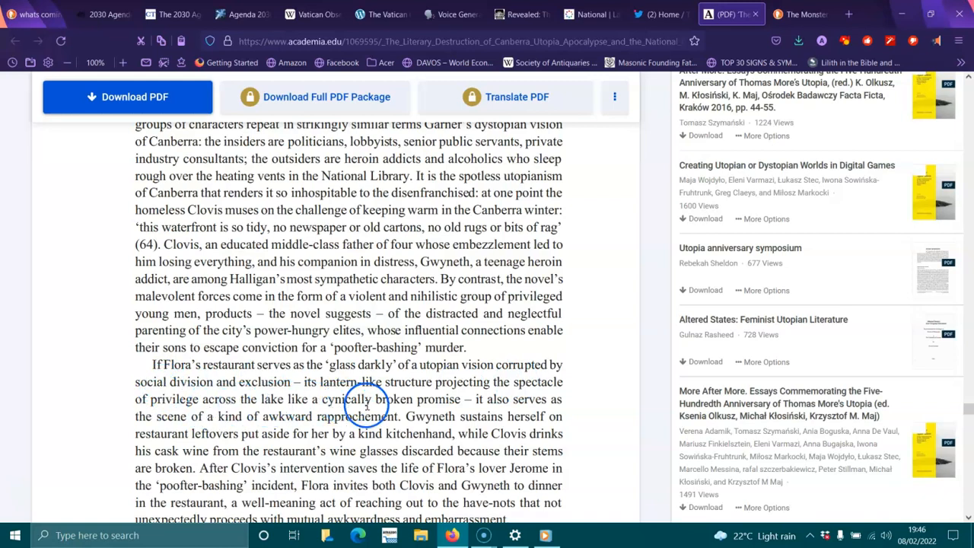
{"action": "mouse_move", "coordinate": [266, 417]}
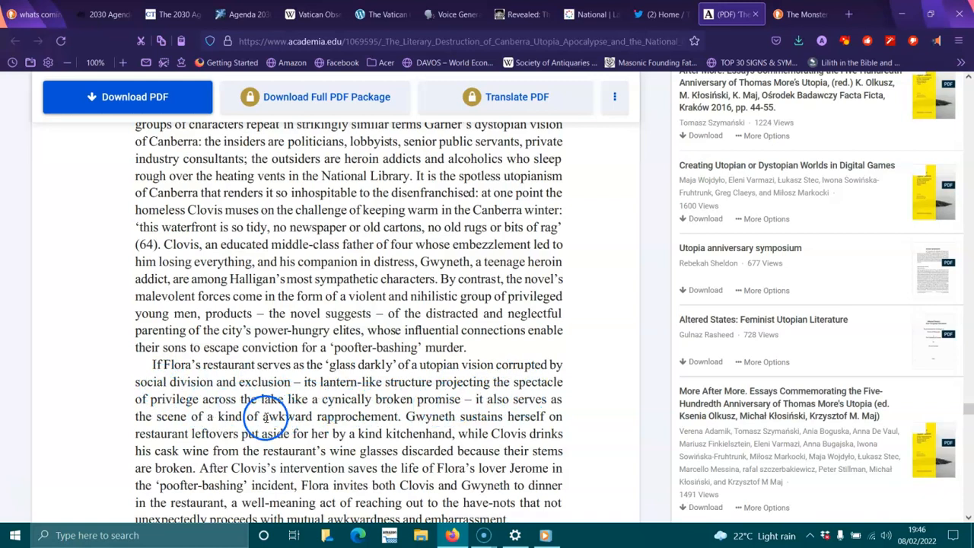
{"action": "mouse_move", "coordinate": [338, 417]}
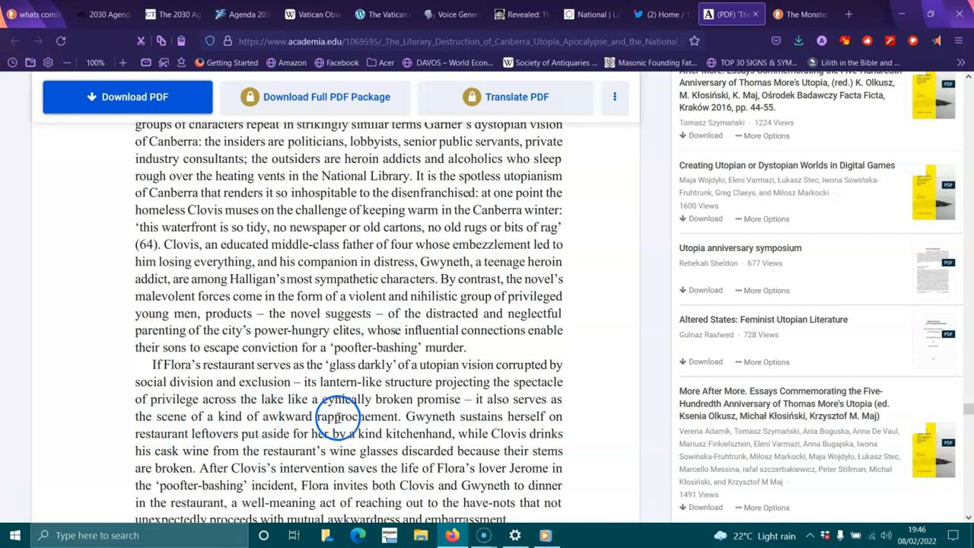
{"action": "mouse_move", "coordinate": [535, 417]}
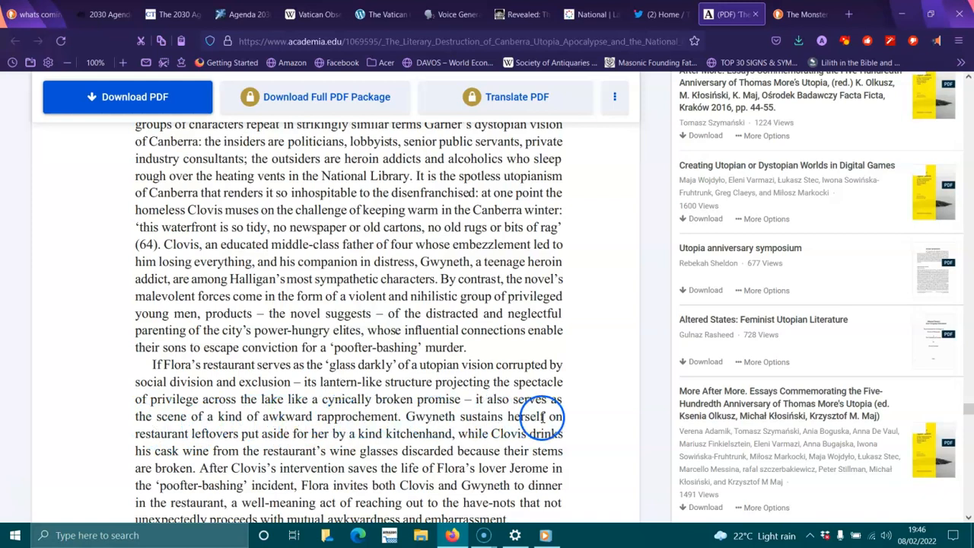
{"action": "mouse_move", "coordinate": [307, 451]}
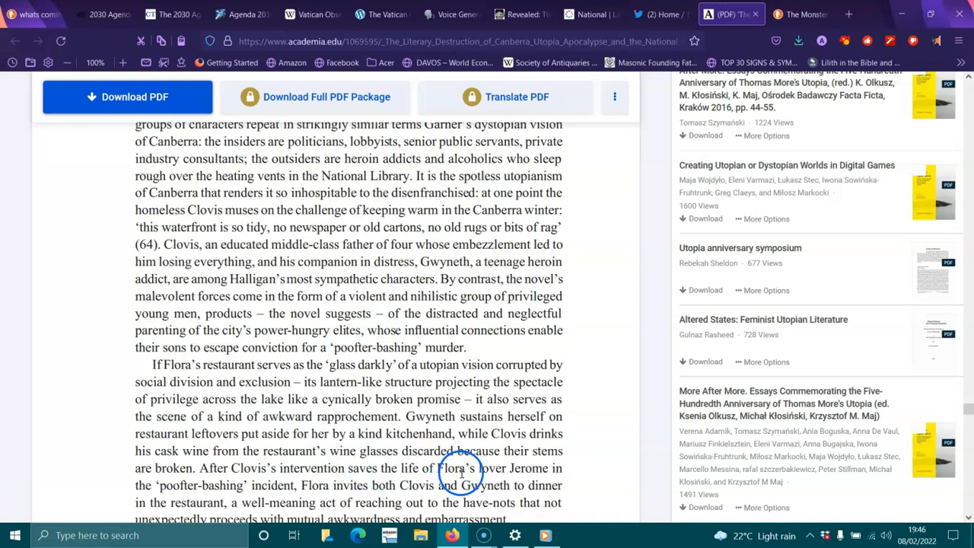
{"action": "mouse_move", "coordinate": [545, 457]}
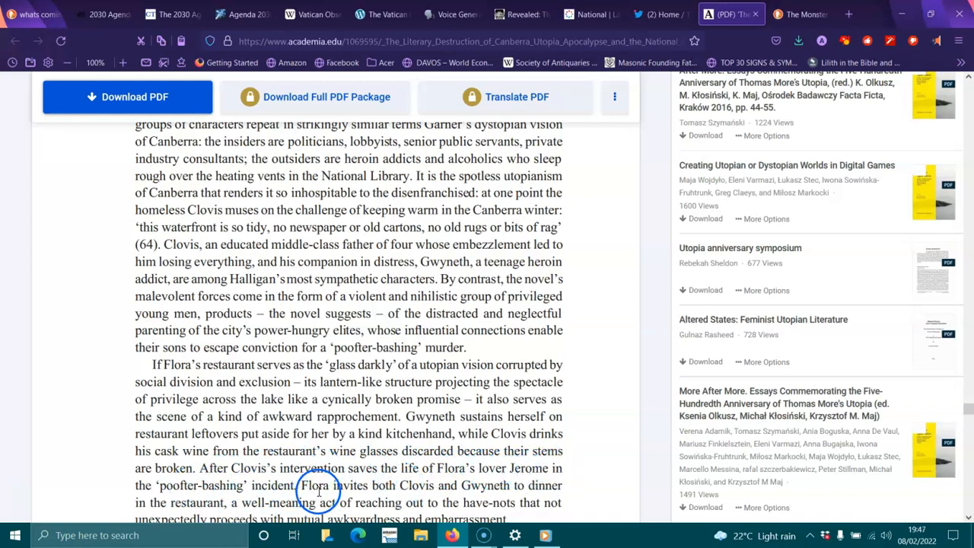
{"action": "mouse_move", "coordinate": [489, 485]}
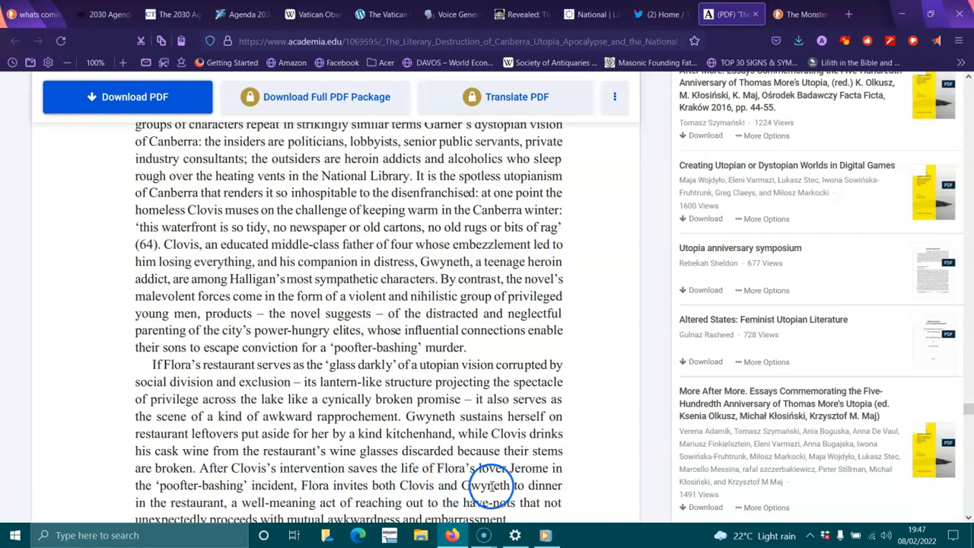
{"action": "scroll", "scroll_direction": "down", "scroll_amount": 3}
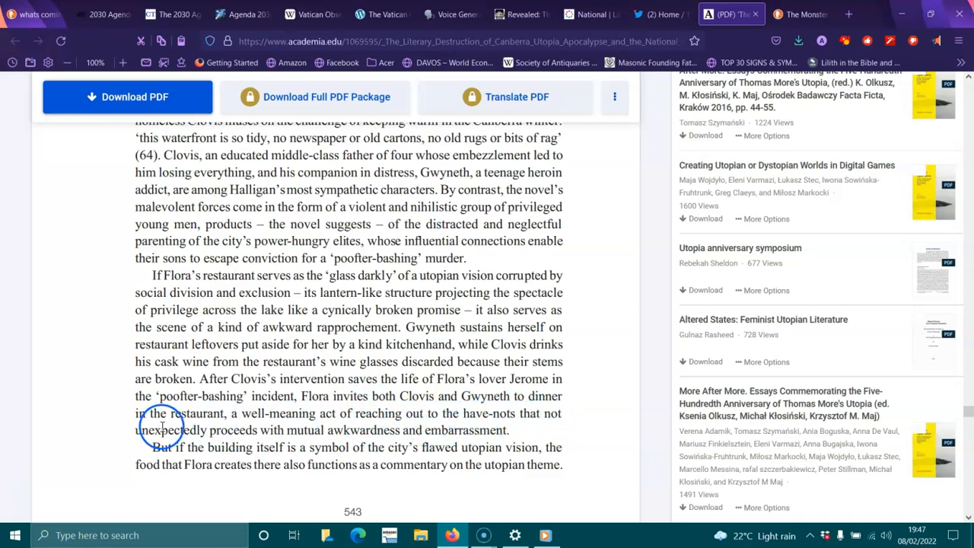
{"action": "mouse_move", "coordinate": [287, 438]}
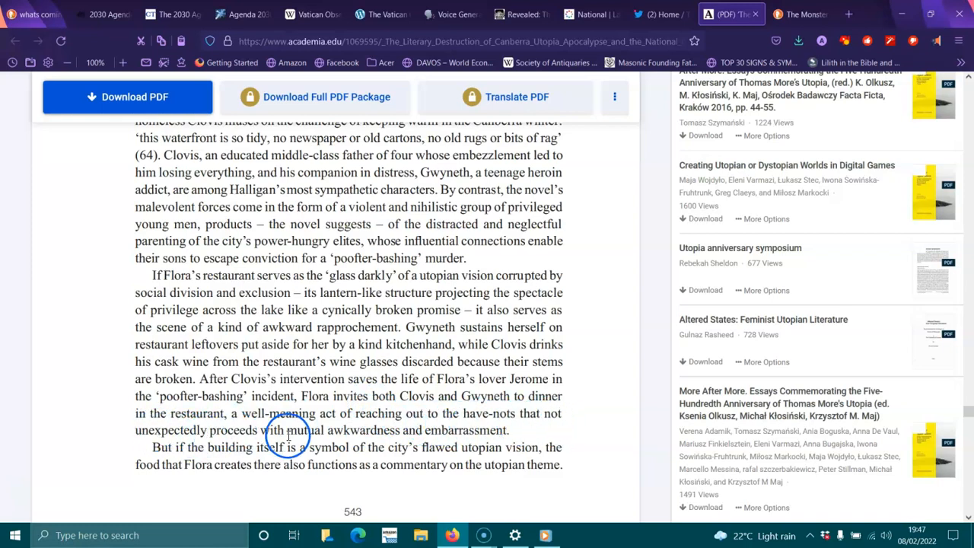
{"action": "mouse_move", "coordinate": [428, 426]}
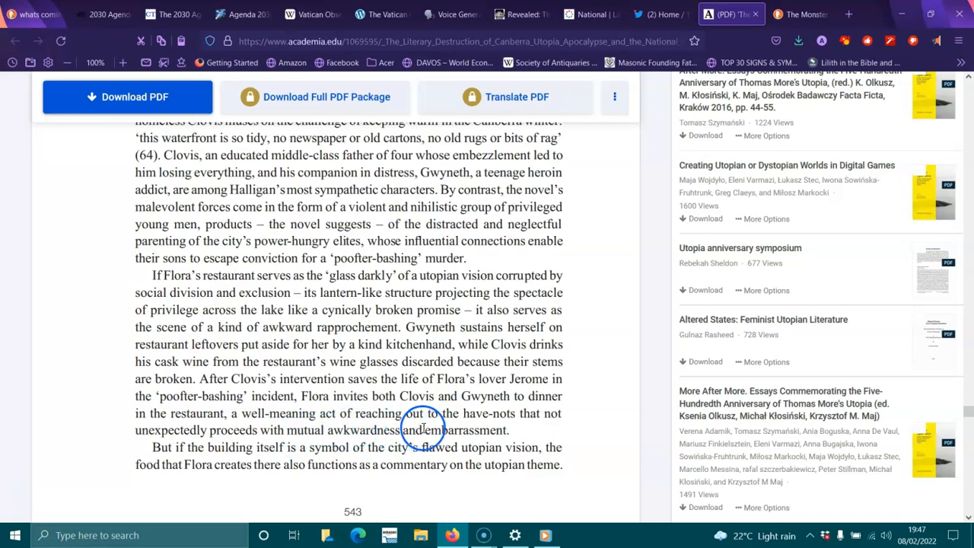
{"action": "mouse_move", "coordinate": [275, 456]}
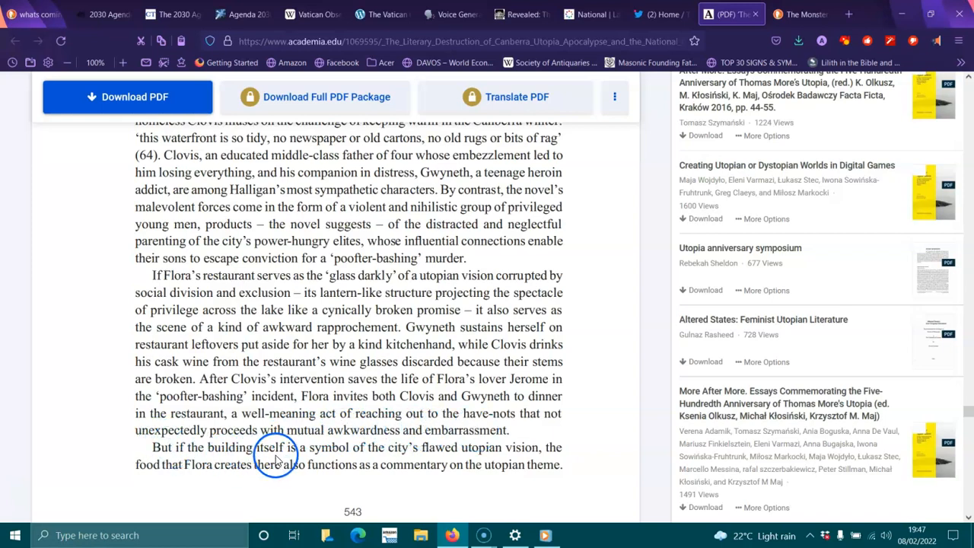
{"action": "mouse_move", "coordinate": [474, 448]}
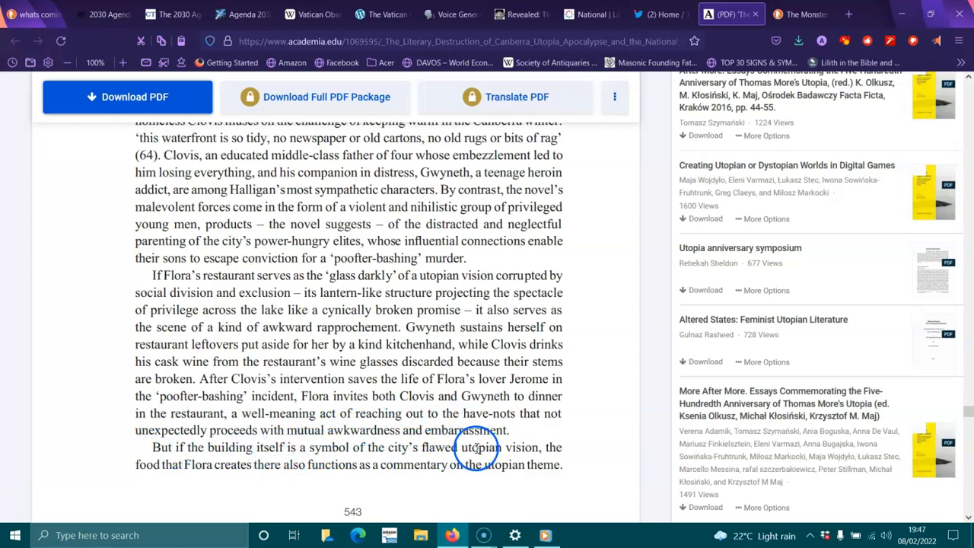
{"action": "mouse_move", "coordinate": [241, 480]}
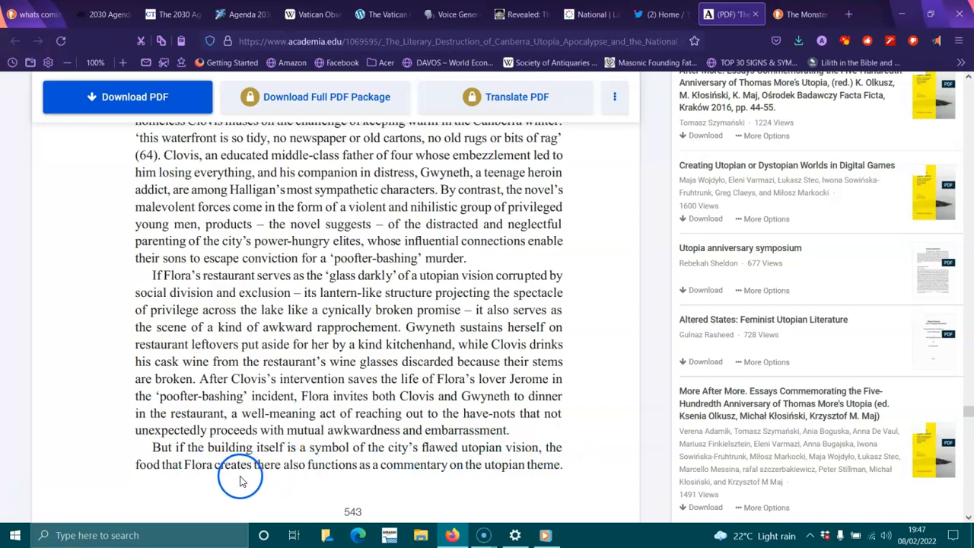
{"action": "mouse_move", "coordinate": [408, 466]}
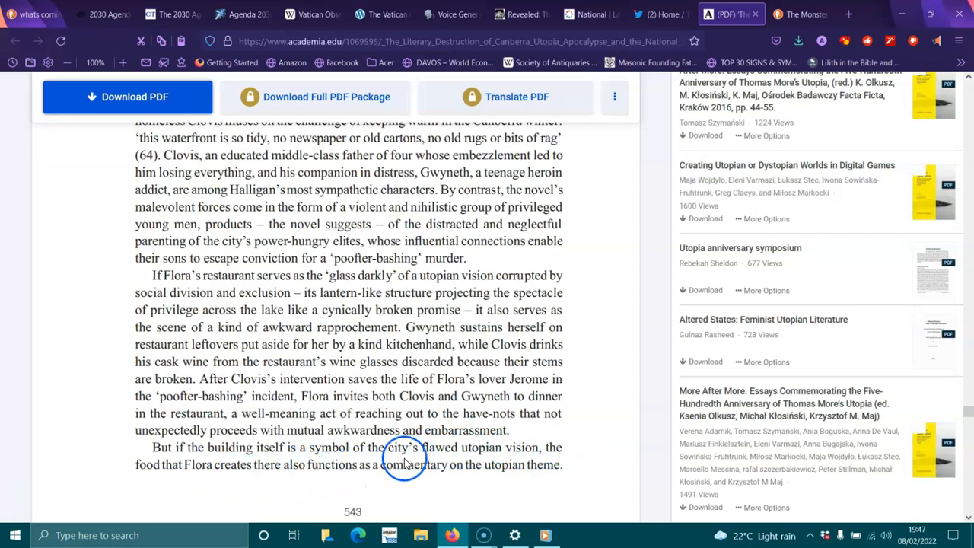
- Scroll onto the next page's section on food in Halligan's writing, reaching the quotation ending '(3)' and Jerome's paragraph
{"action": "scroll", "scroll_direction": "down", "scroll_amount": 3}
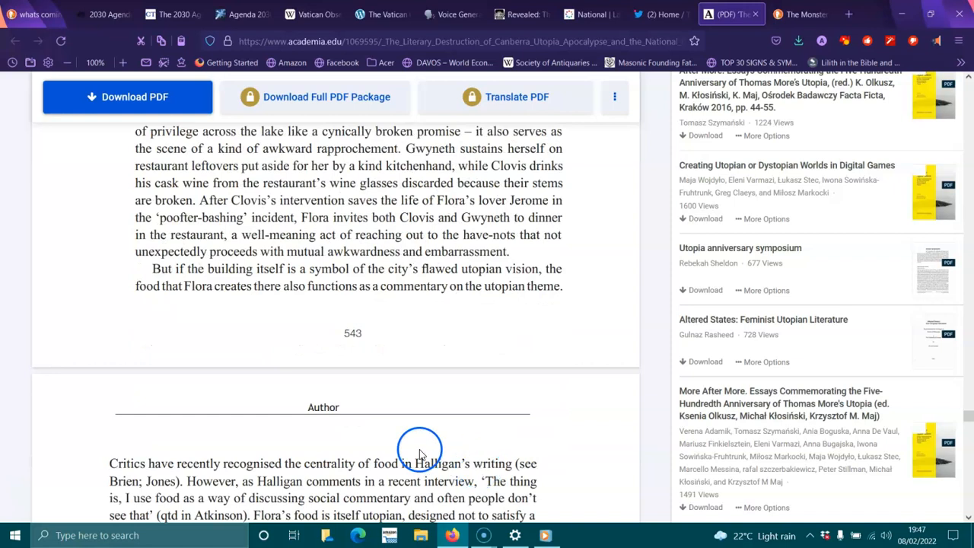
{"action": "scroll", "scroll_direction": "down", "scroll_amount": 3}
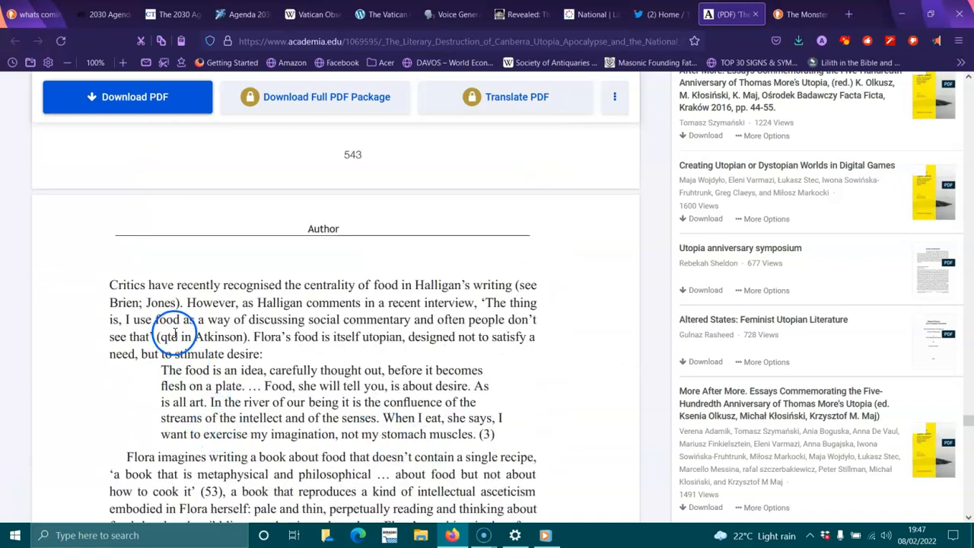
{"action": "mouse_move", "coordinate": [377, 290]}
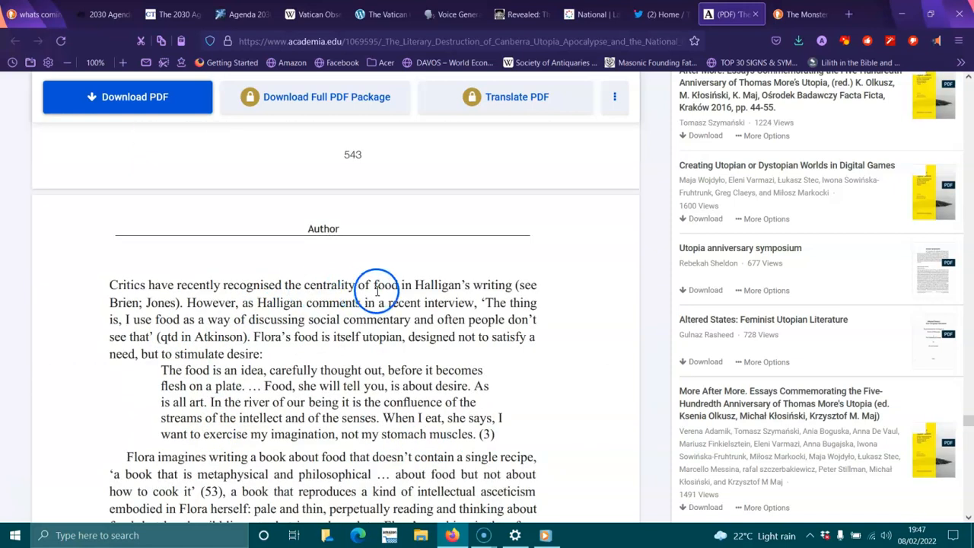
{"action": "mouse_move", "coordinate": [204, 316]}
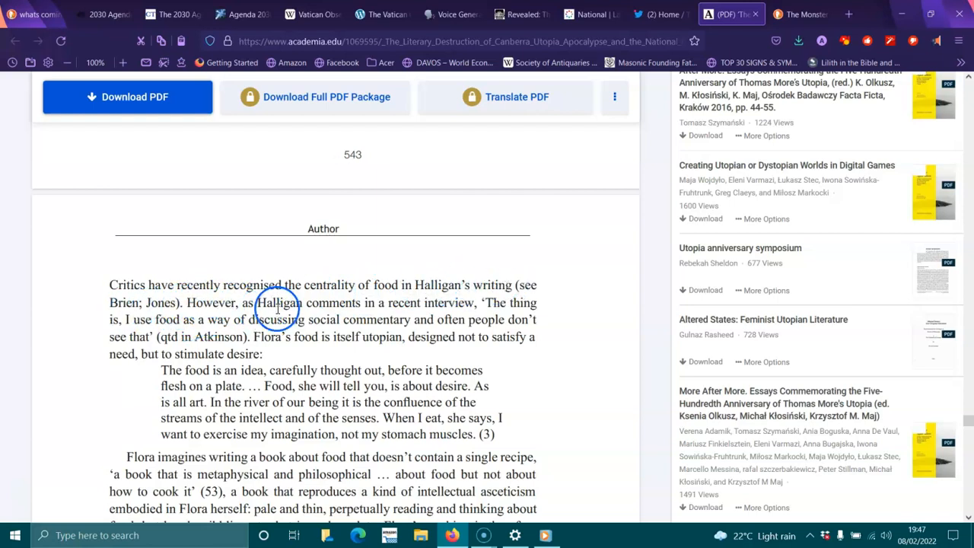
{"action": "mouse_move", "coordinate": [336, 326]}
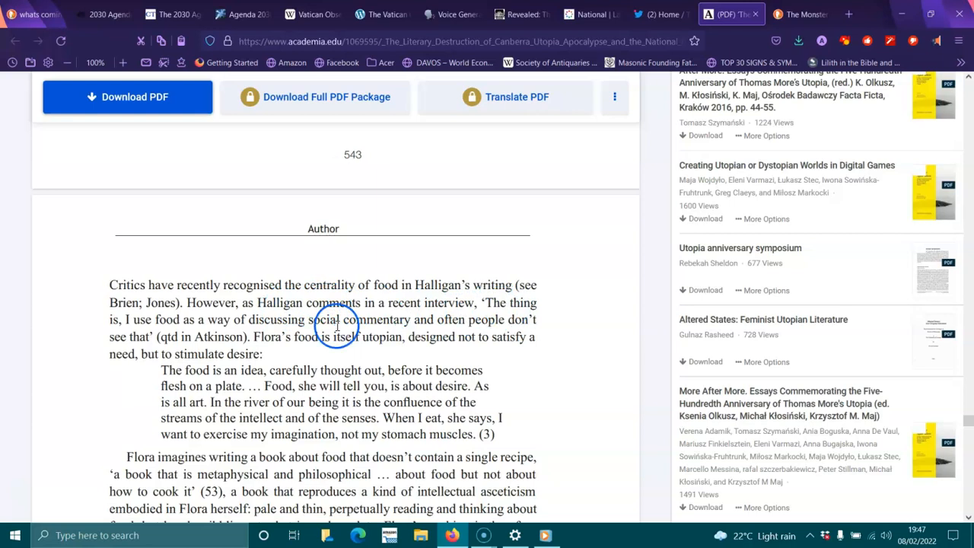
{"action": "mouse_move", "coordinate": [231, 319]}
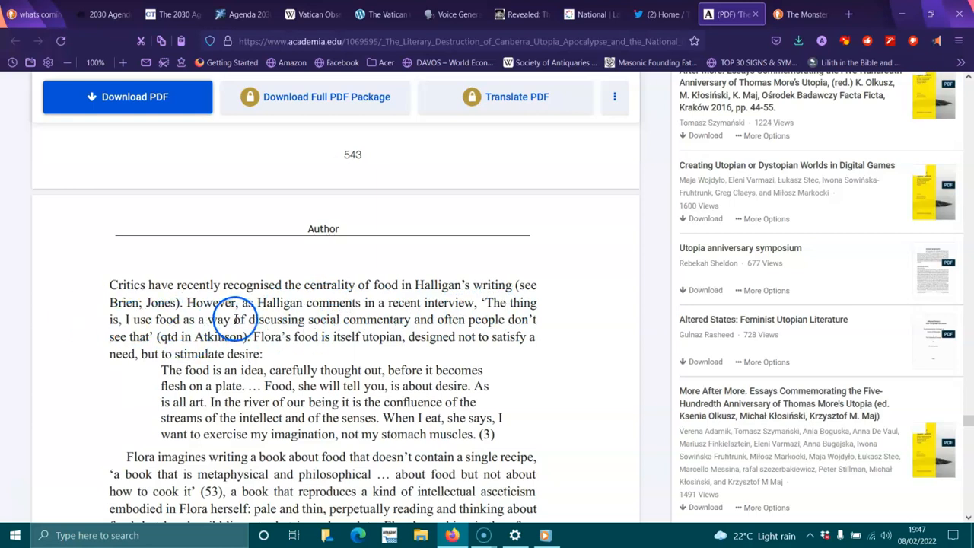
{"action": "mouse_move", "coordinate": [439, 319]}
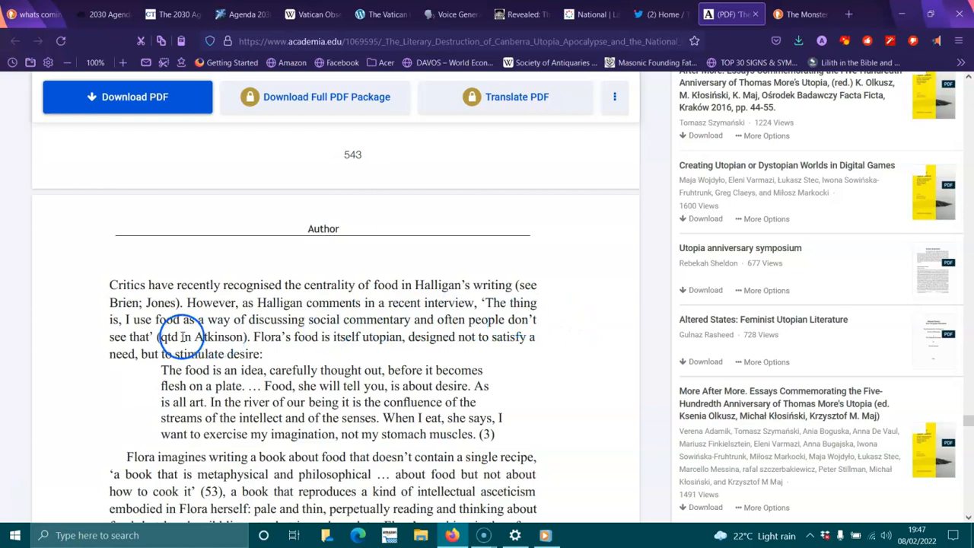
{"action": "mouse_move", "coordinate": [320, 338]}
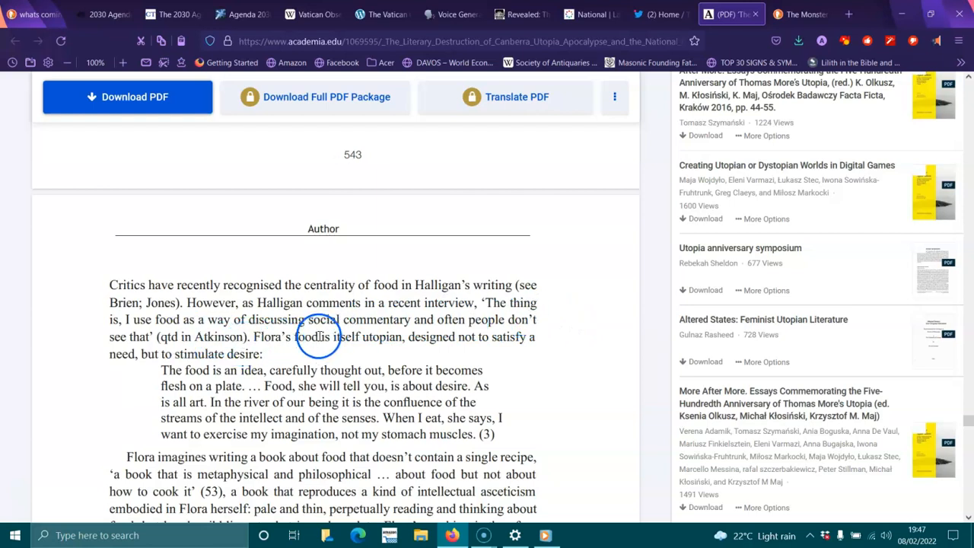
{"action": "mouse_move", "coordinate": [388, 336]}
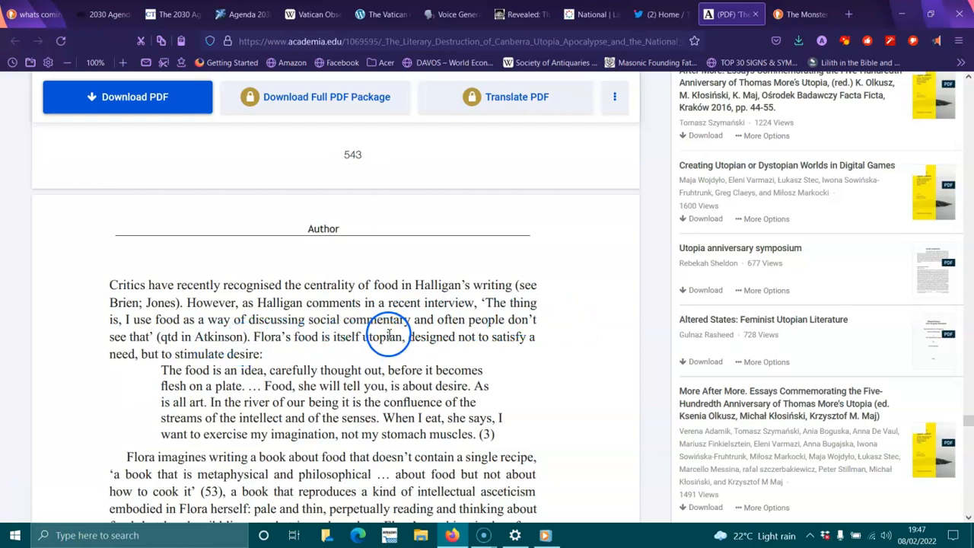
{"action": "mouse_move", "coordinate": [162, 347]}
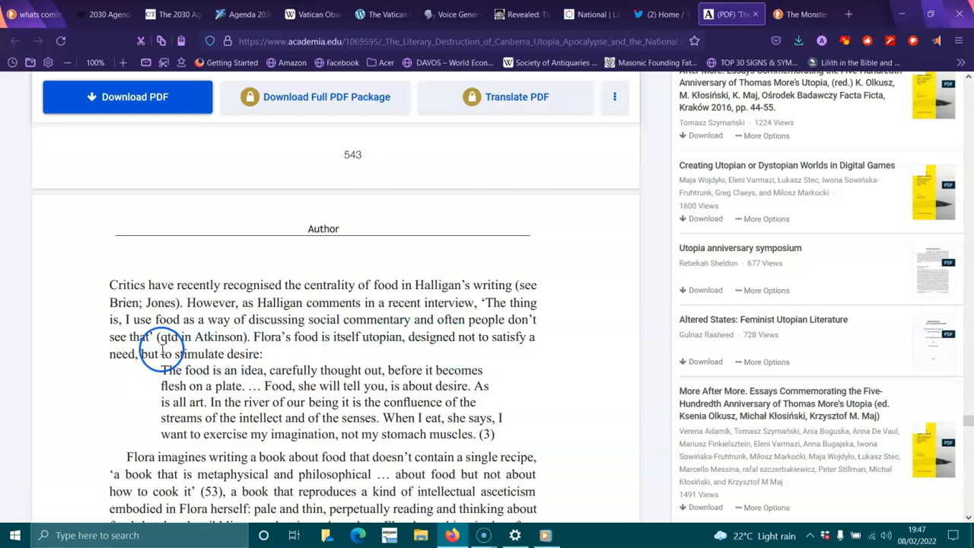
{"action": "mouse_move", "coordinate": [213, 370]}
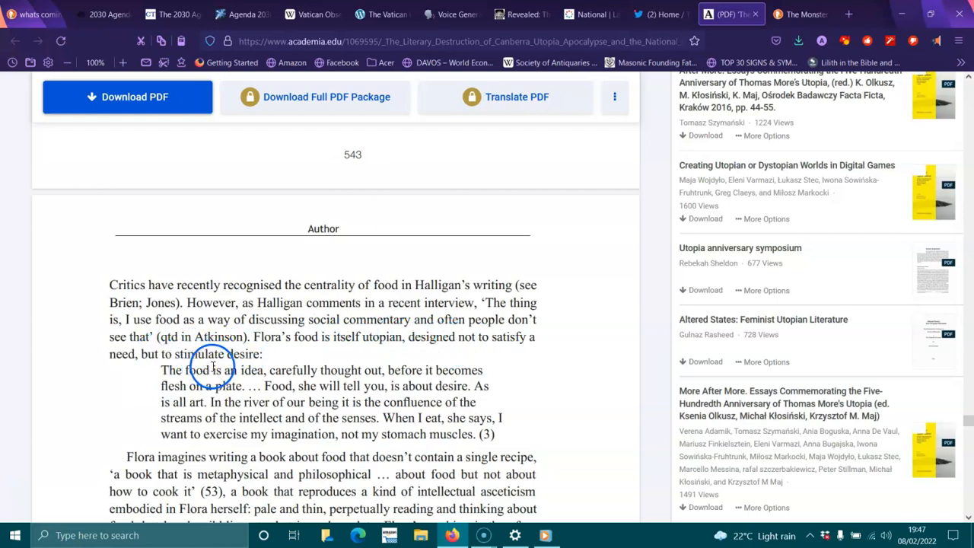
{"action": "mouse_move", "coordinate": [317, 372]}
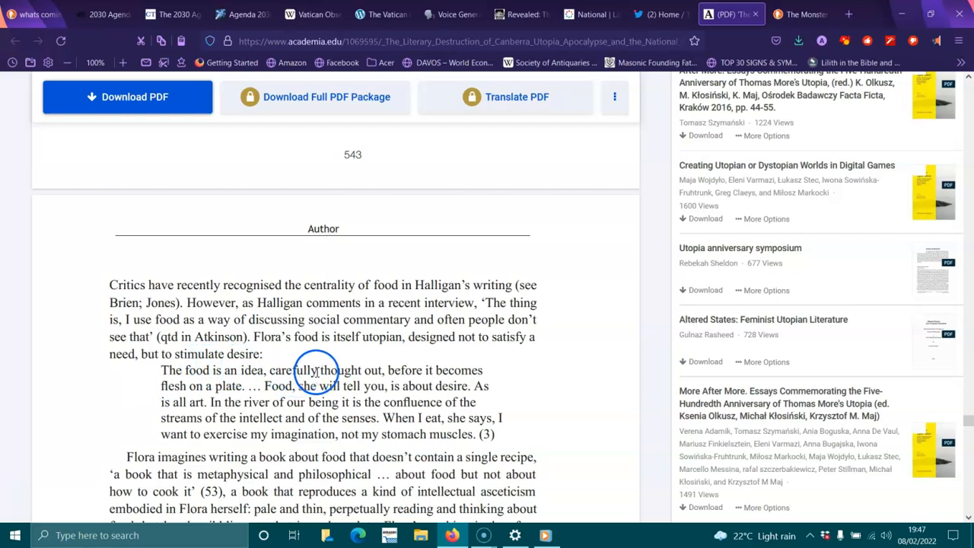
{"action": "mouse_move", "coordinate": [252, 388]}
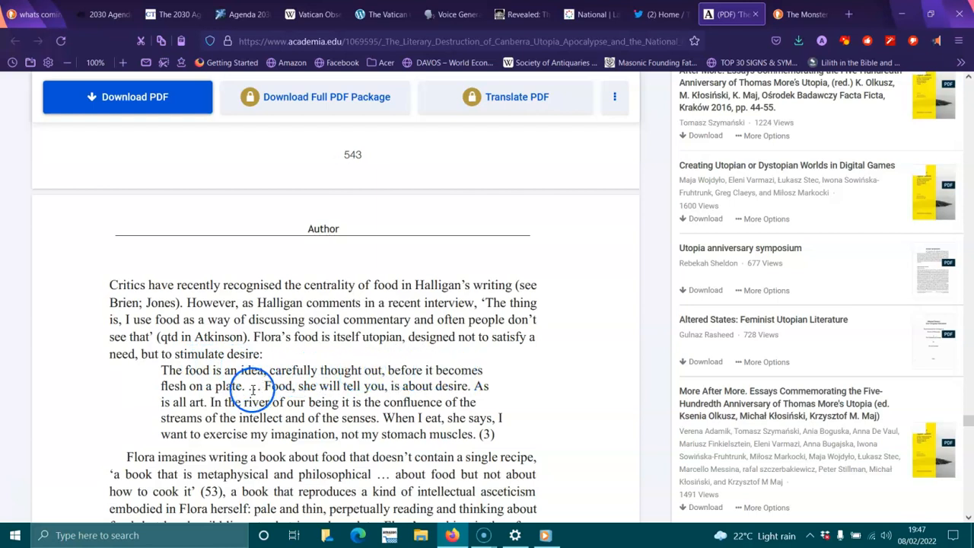
{"action": "mouse_move", "coordinate": [258, 394]}
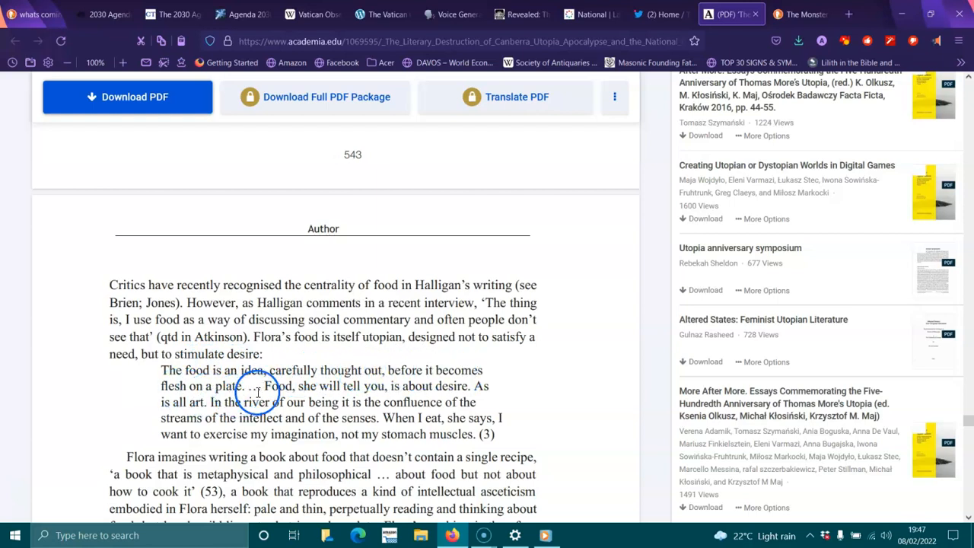
{"action": "mouse_move", "coordinate": [446, 391]}
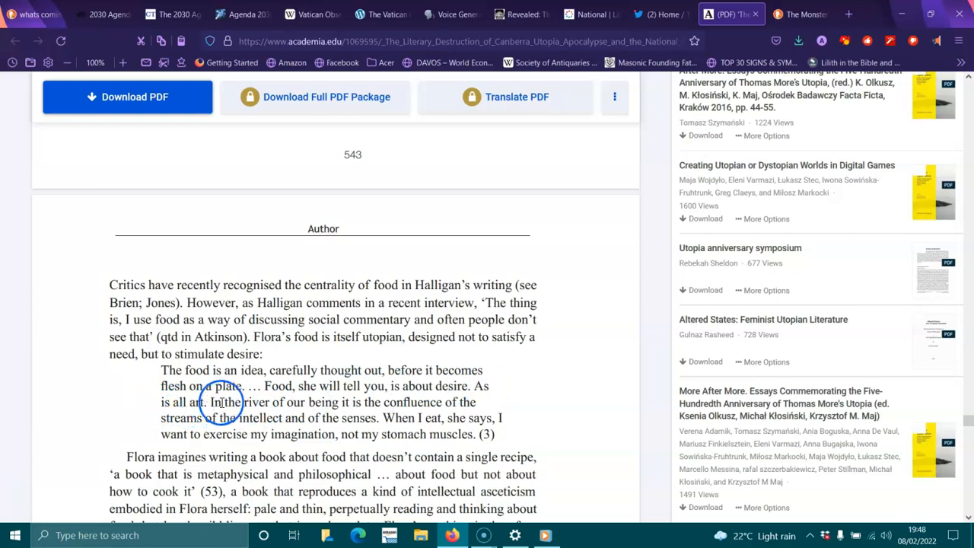
{"action": "mouse_move", "coordinate": [366, 401]}
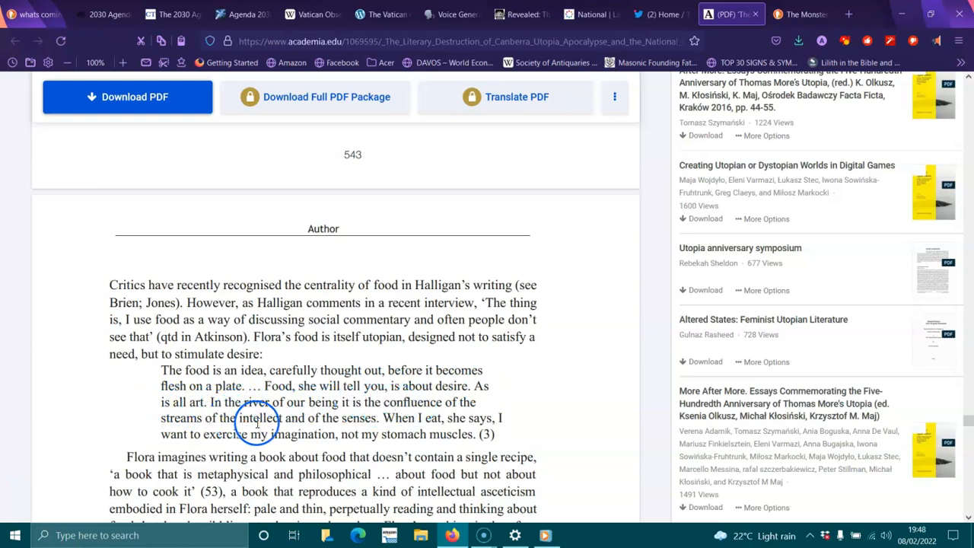
{"action": "mouse_move", "coordinate": [420, 420]}
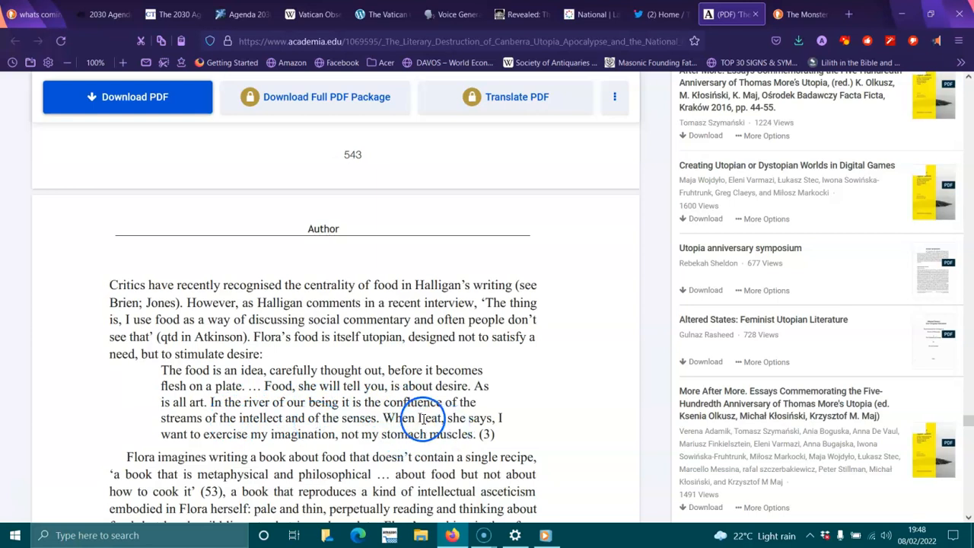
{"action": "mouse_move", "coordinate": [326, 449]}
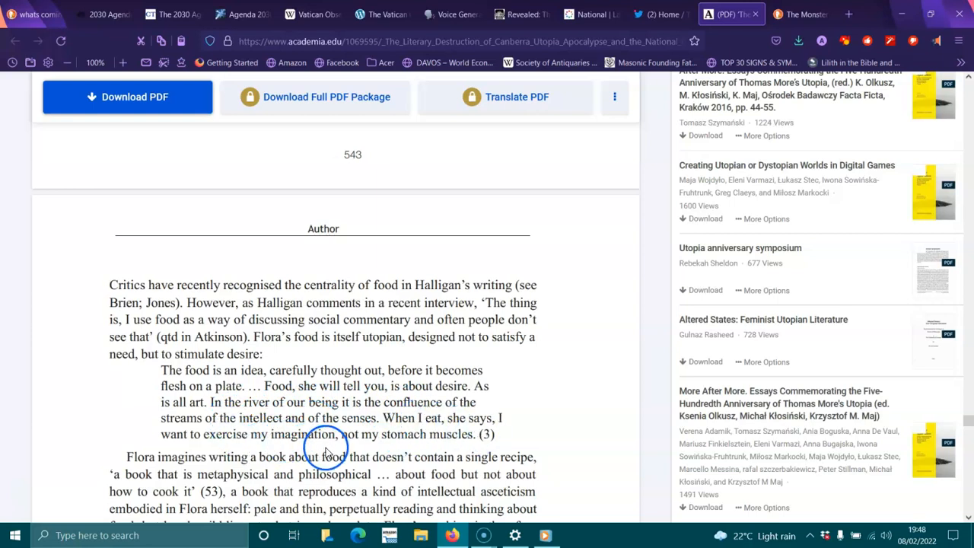
{"action": "scroll", "scroll_direction": "down", "scroll_amount": 3}
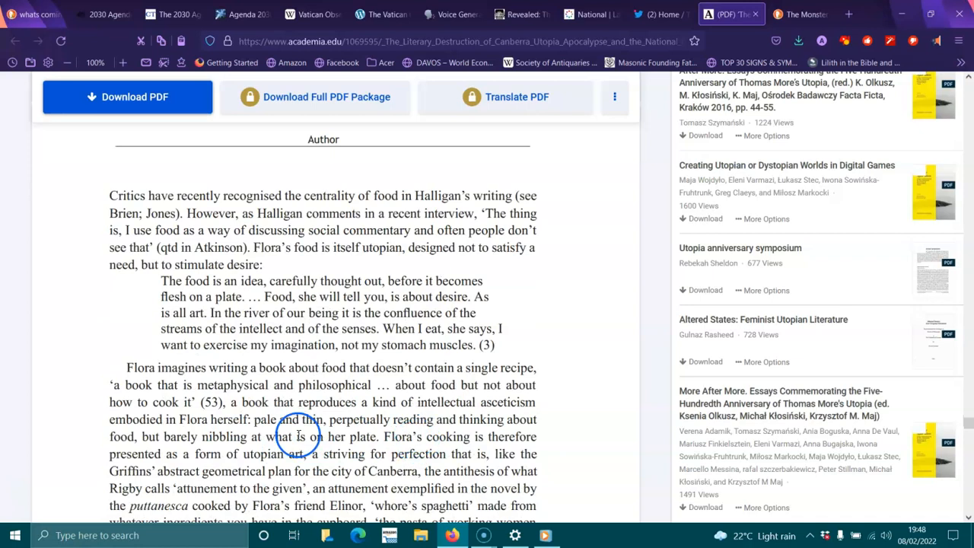
{"action": "mouse_move", "coordinate": [319, 377]}
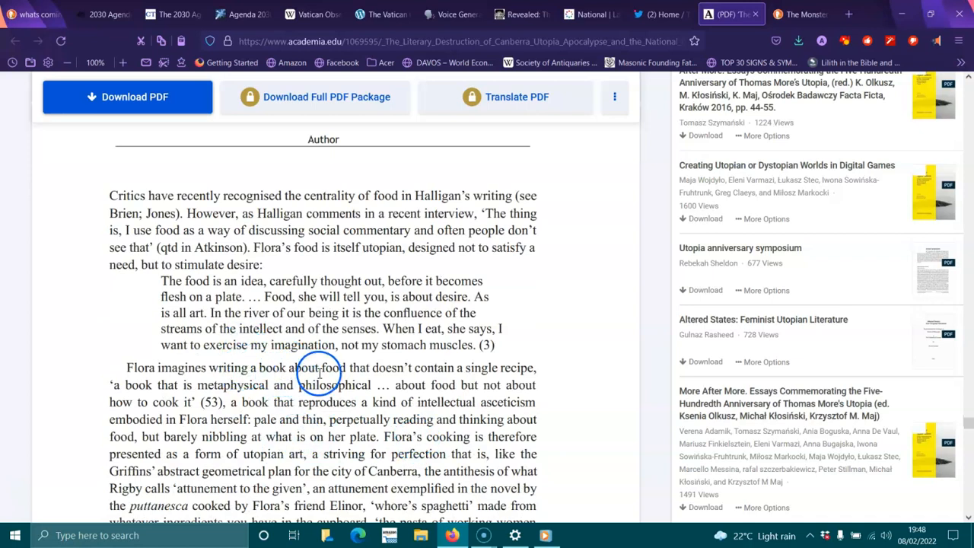
{"action": "mouse_move", "coordinate": [136, 374]}
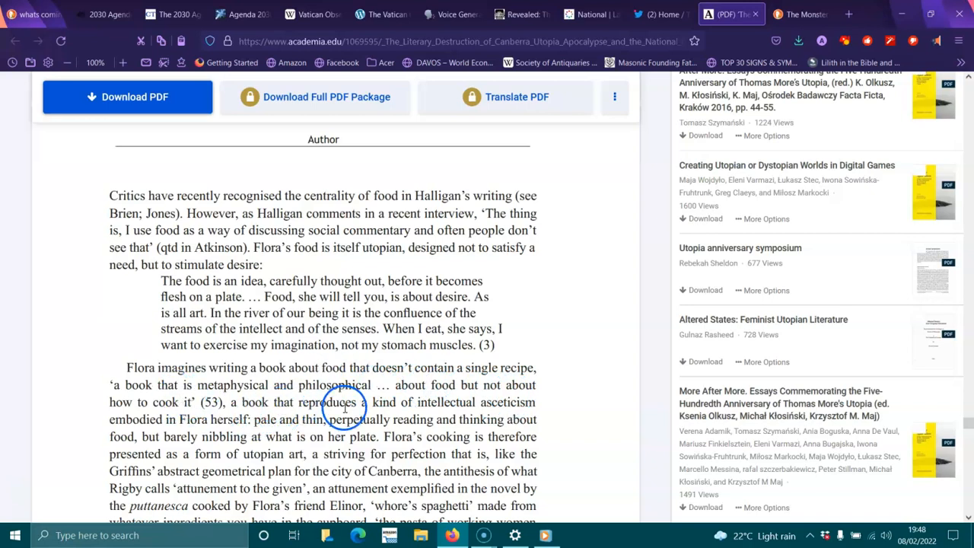
{"action": "mouse_move", "coordinate": [256, 408]}
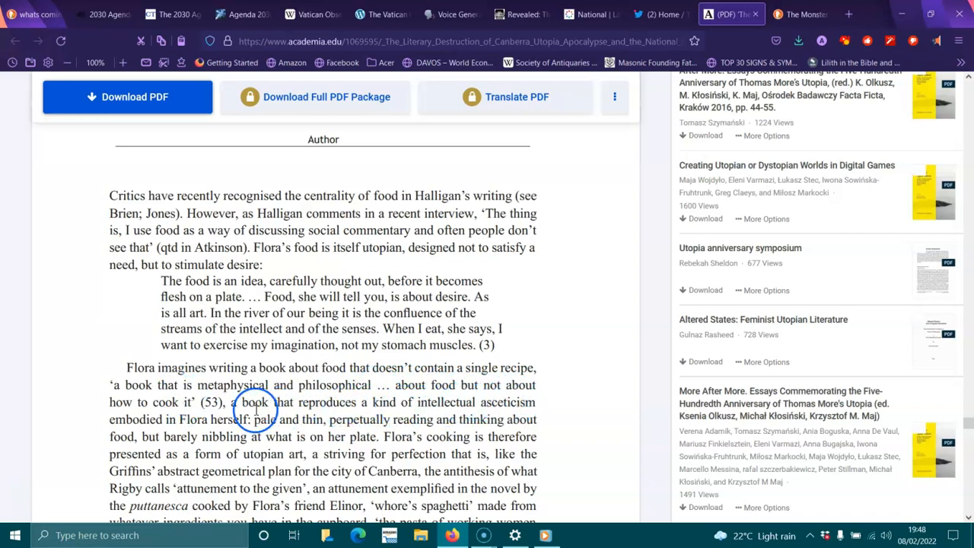
{"action": "mouse_move", "coordinate": [303, 420]}
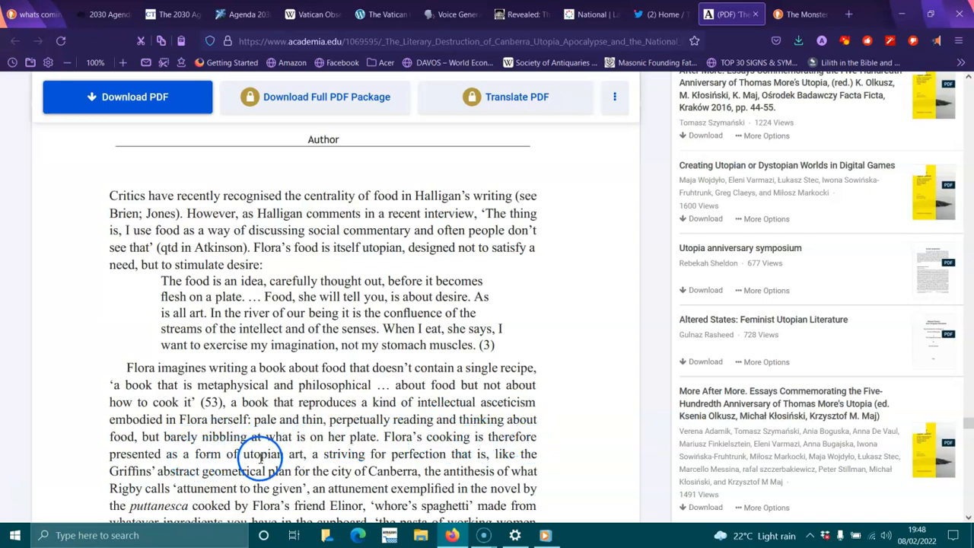
{"action": "mouse_move", "coordinate": [457, 453]}
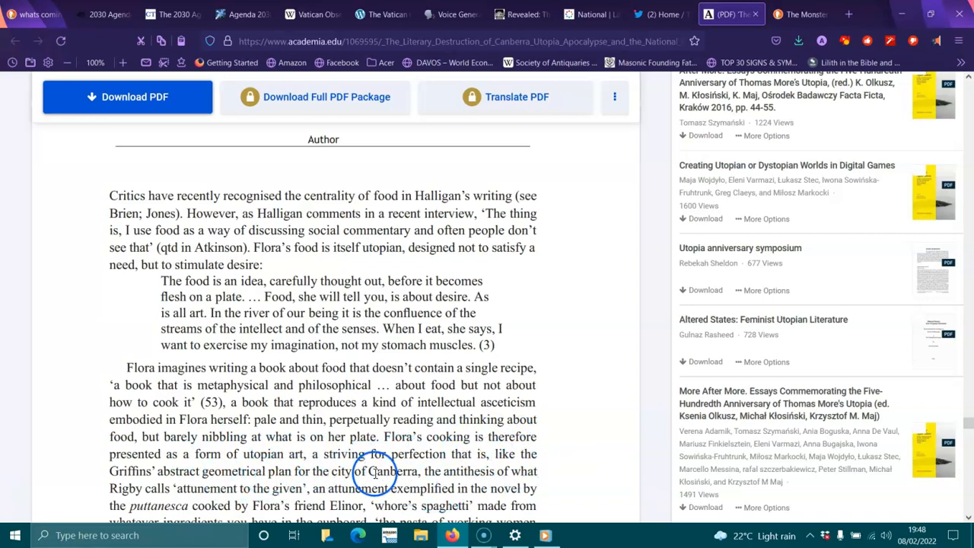
{"action": "mouse_move", "coordinate": [493, 472]}
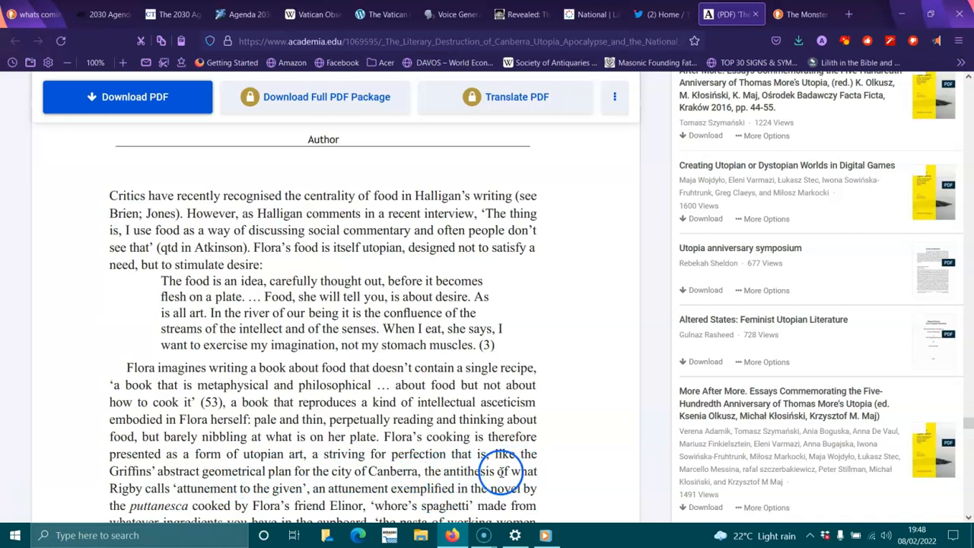
{"action": "mouse_move", "coordinate": [213, 509]}
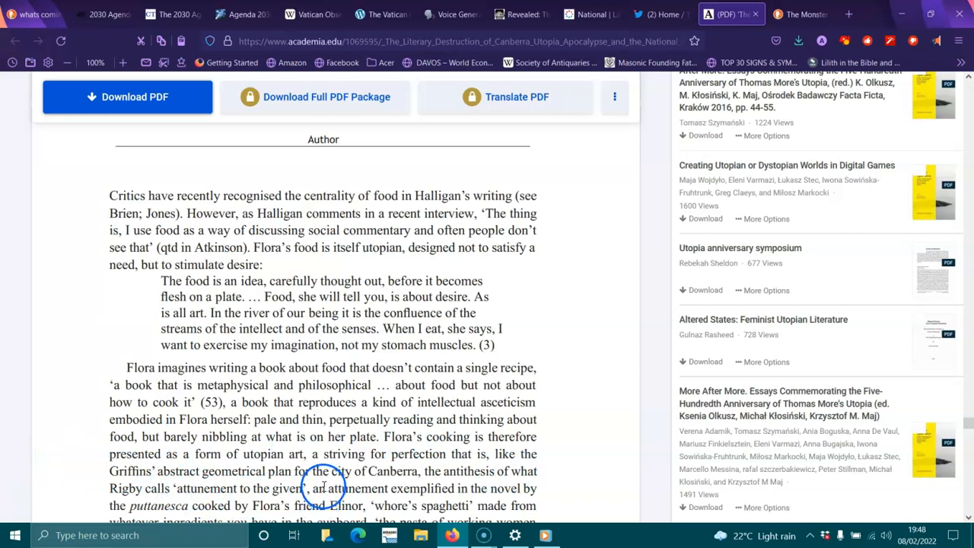
{"action": "mouse_move", "coordinate": [533, 501]}
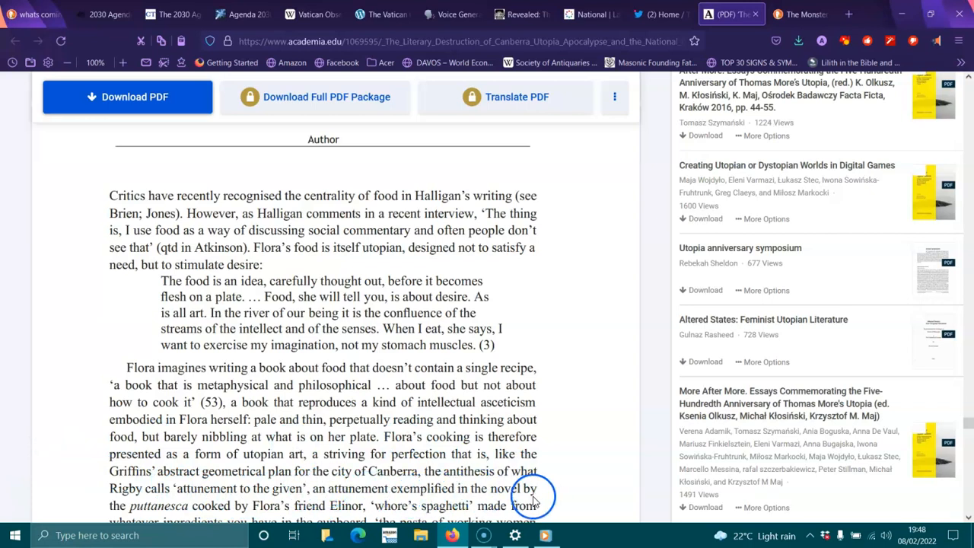
{"action": "scroll", "scroll_direction": "down", "scroll_amount": 3}
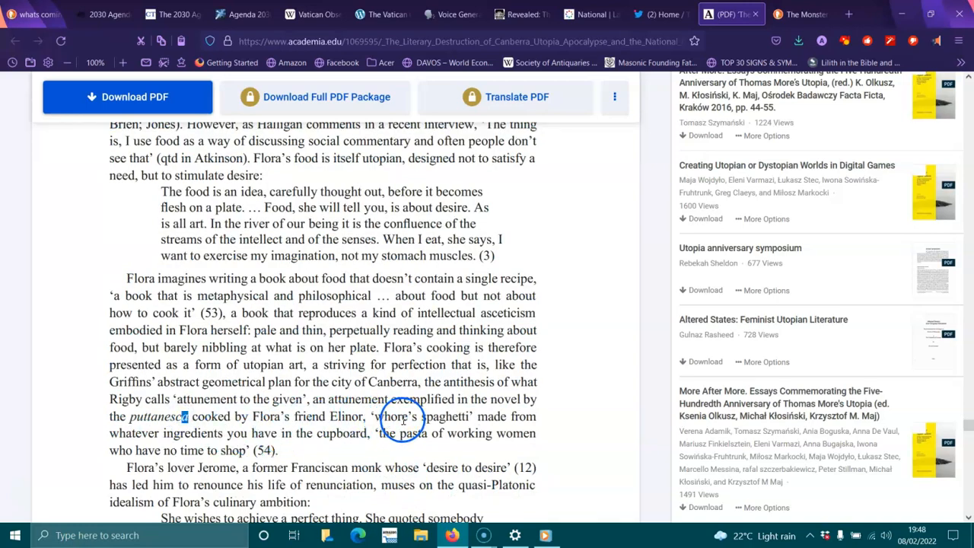
{"action": "mouse_move", "coordinate": [252, 451]}
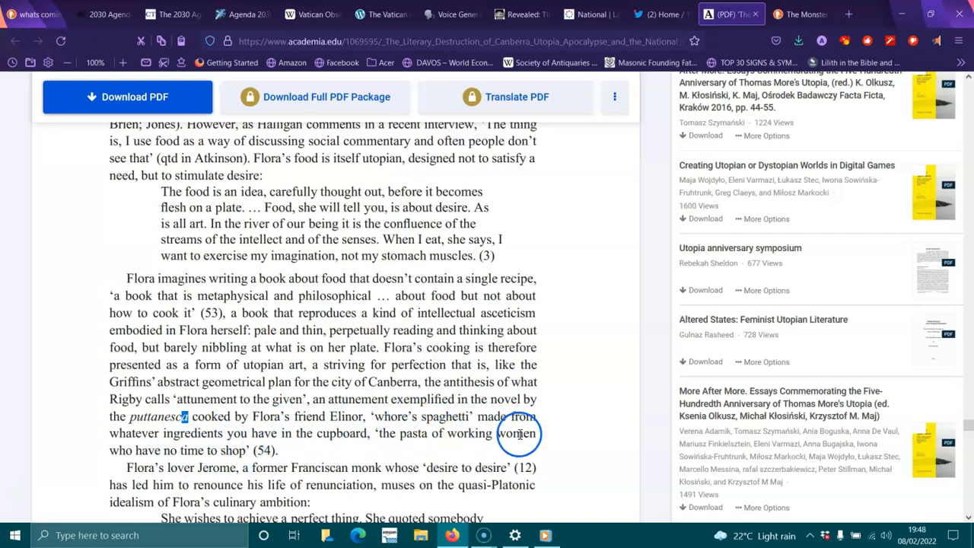
{"action": "mouse_move", "coordinate": [226, 468]}
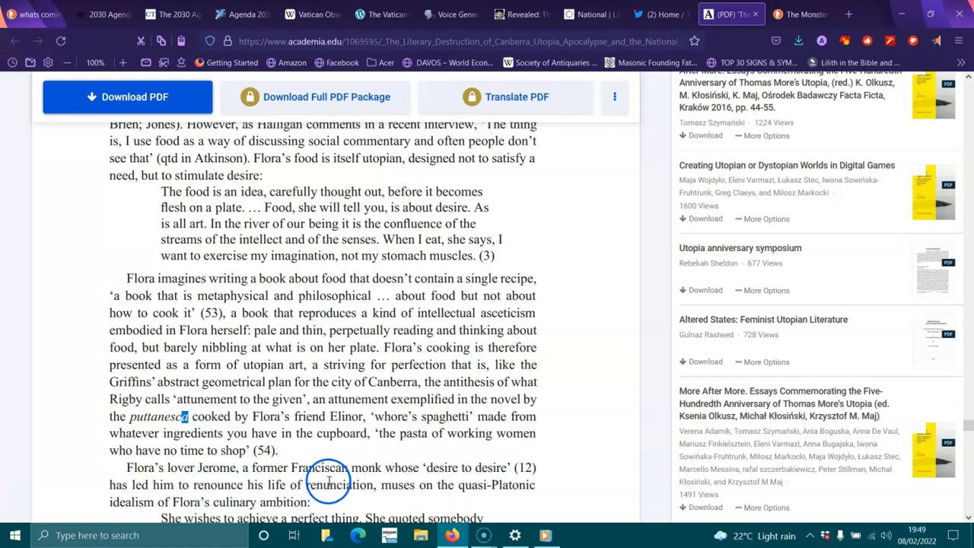
{"action": "mouse_move", "coordinate": [517, 491]}
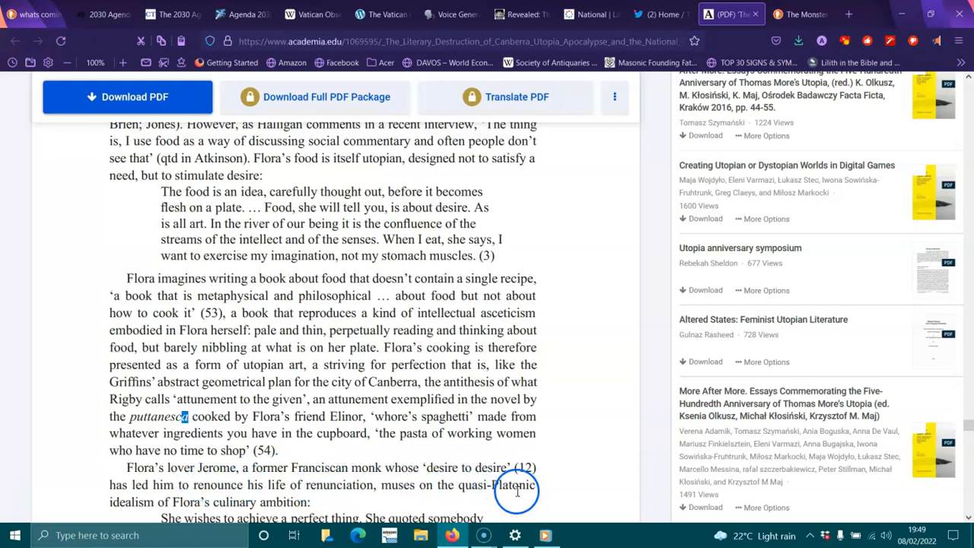
- Scroll down to the Jerome paragraph, the quotation ending '(183)' and the 'Flora's culinary ambition' paragraph
{"action": "scroll", "scroll_direction": "down", "scroll_amount": 3}
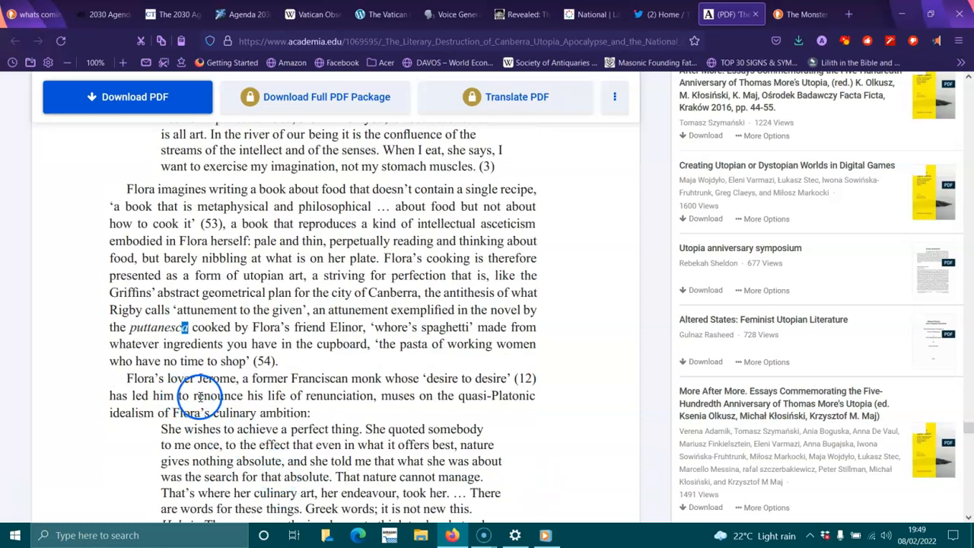
{"action": "scroll", "scroll_direction": "down", "scroll_amount": 3}
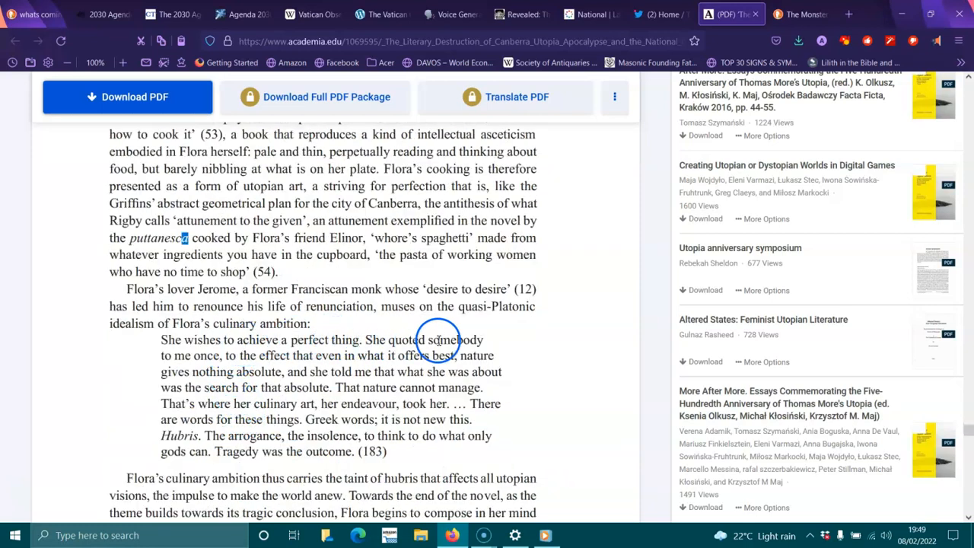
{"action": "mouse_move", "coordinate": [268, 365]}
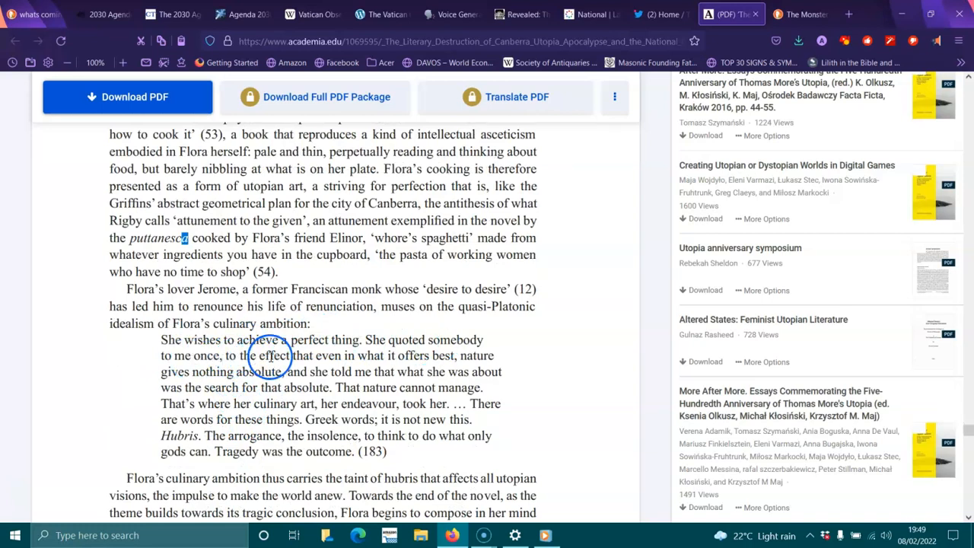
{"action": "mouse_move", "coordinate": [413, 360]}
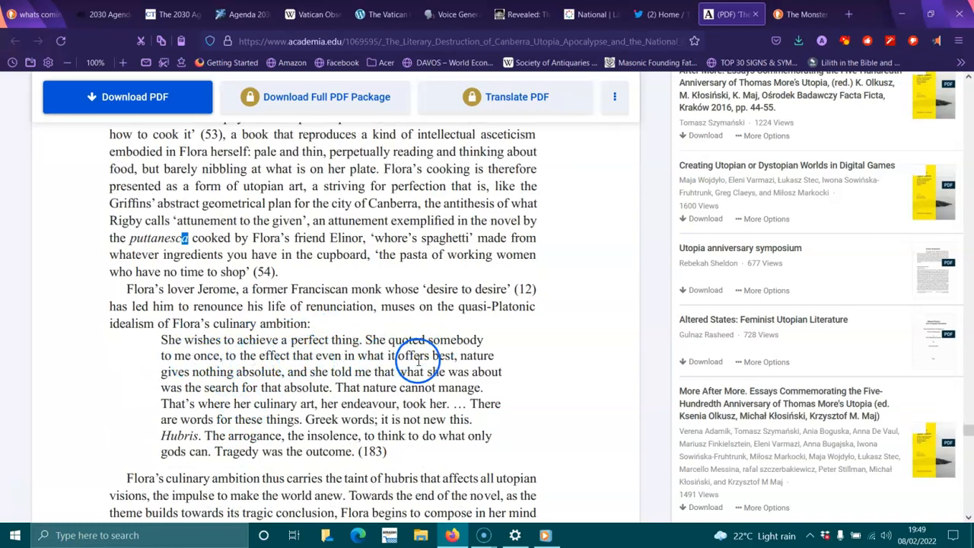
{"action": "mouse_move", "coordinate": [250, 378]}
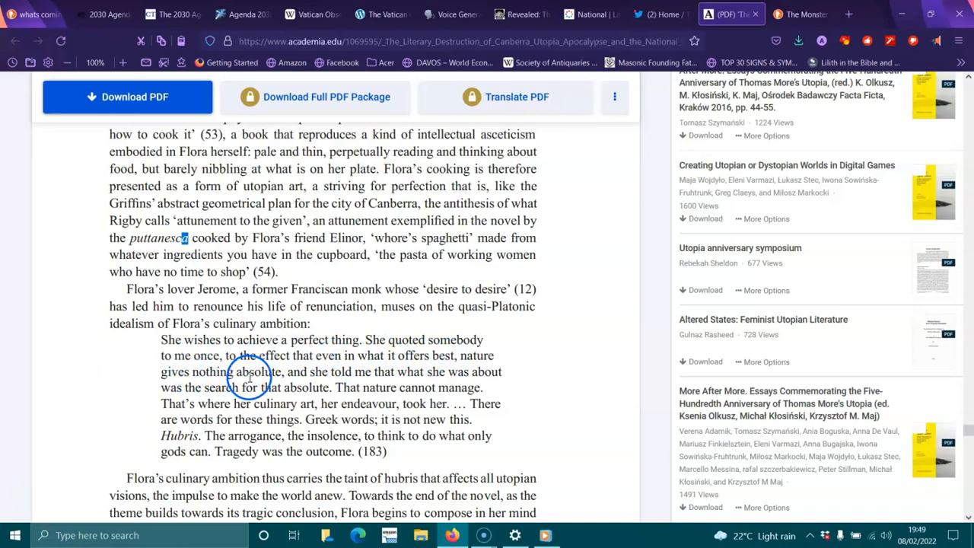
{"action": "mouse_move", "coordinate": [418, 372]}
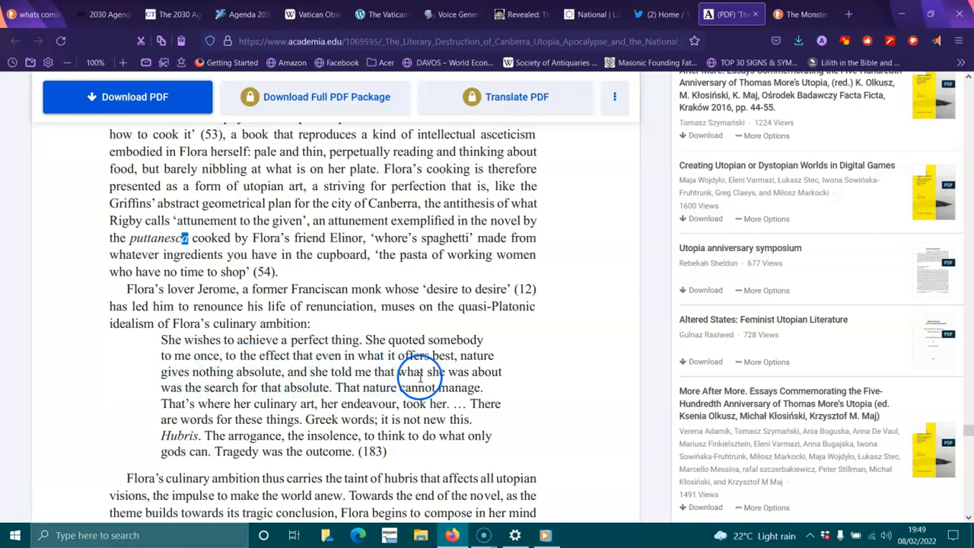
{"action": "mouse_move", "coordinate": [290, 388]}
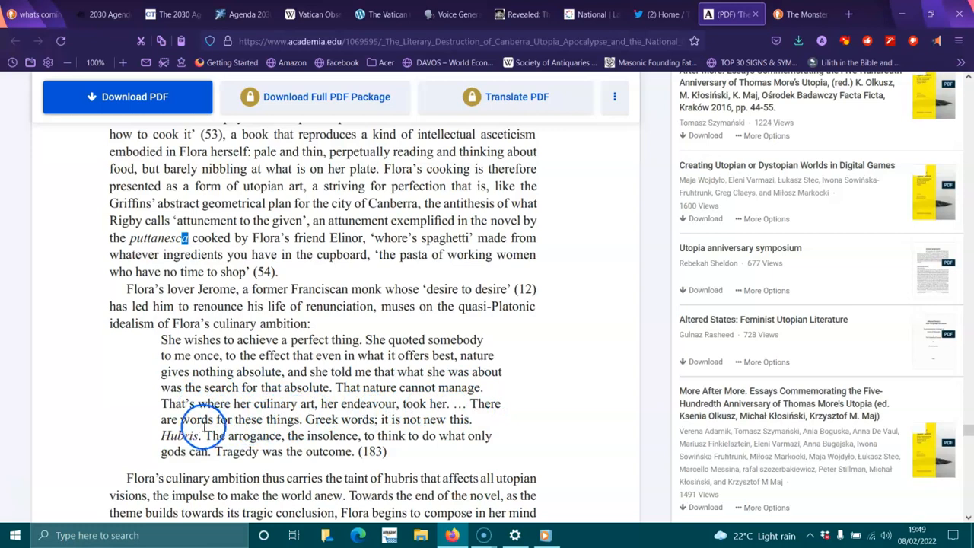
{"action": "mouse_move", "coordinate": [396, 426]}
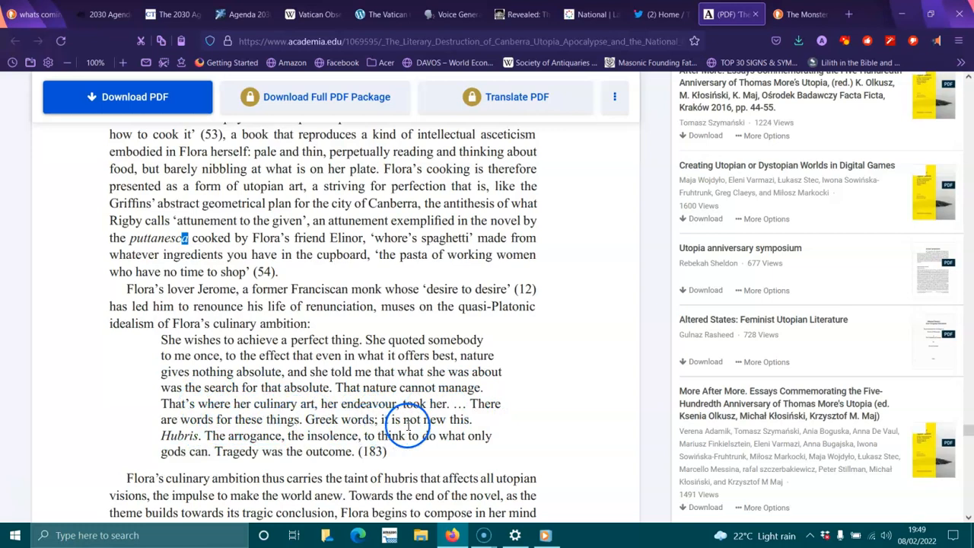
{"action": "mouse_move", "coordinate": [247, 450]}
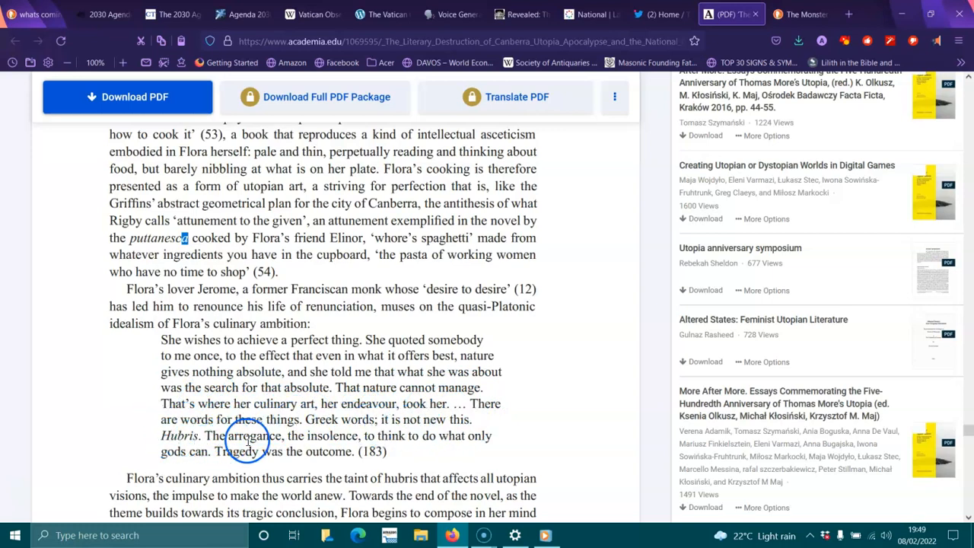
{"action": "mouse_move", "coordinate": [450, 445]}
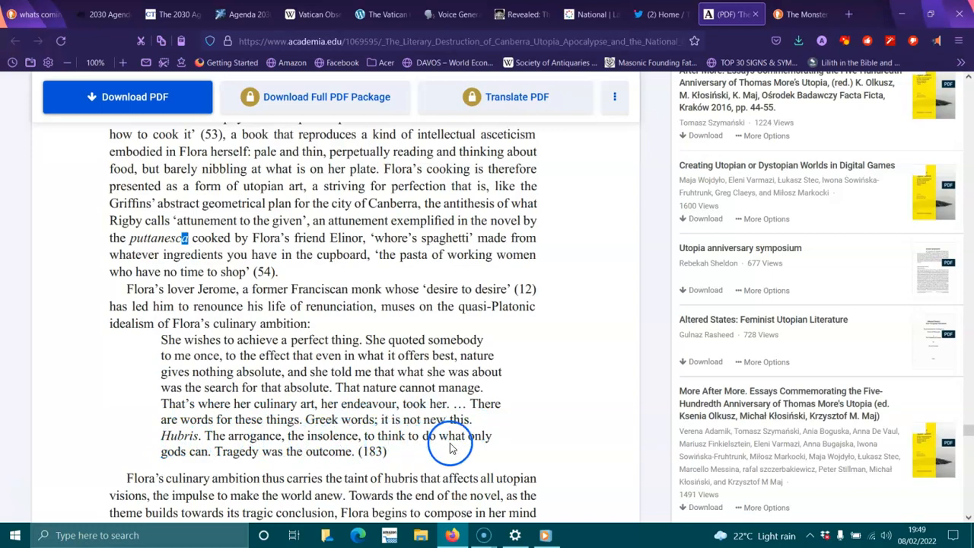
{"action": "mouse_move", "coordinate": [255, 419]}
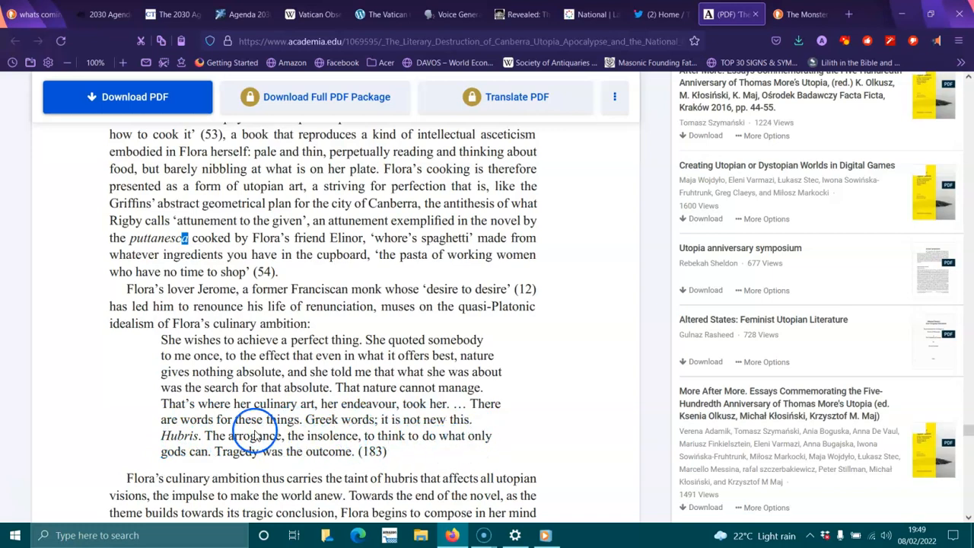
{"action": "scroll", "scroll_direction": "down", "scroll_amount": 3}
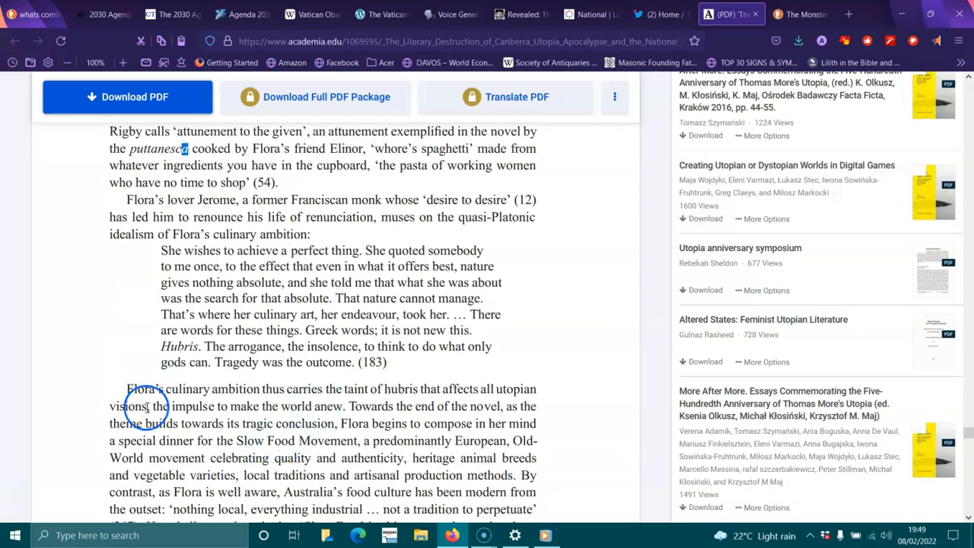
{"action": "mouse_move", "coordinate": [279, 362]}
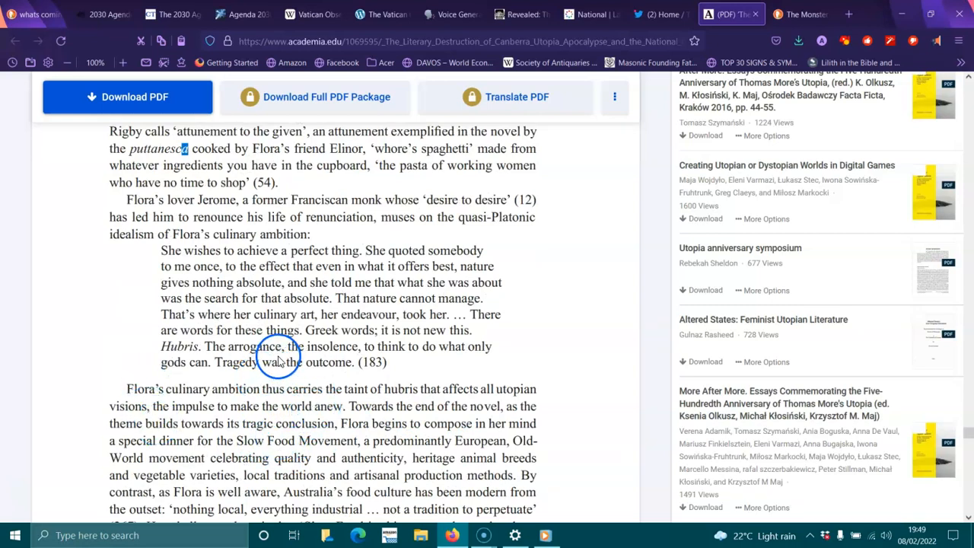
- Scroll down to the Slow Food Movement dinner lines at the foot of page 544
{"action": "scroll", "scroll_direction": "down", "scroll_amount": 3}
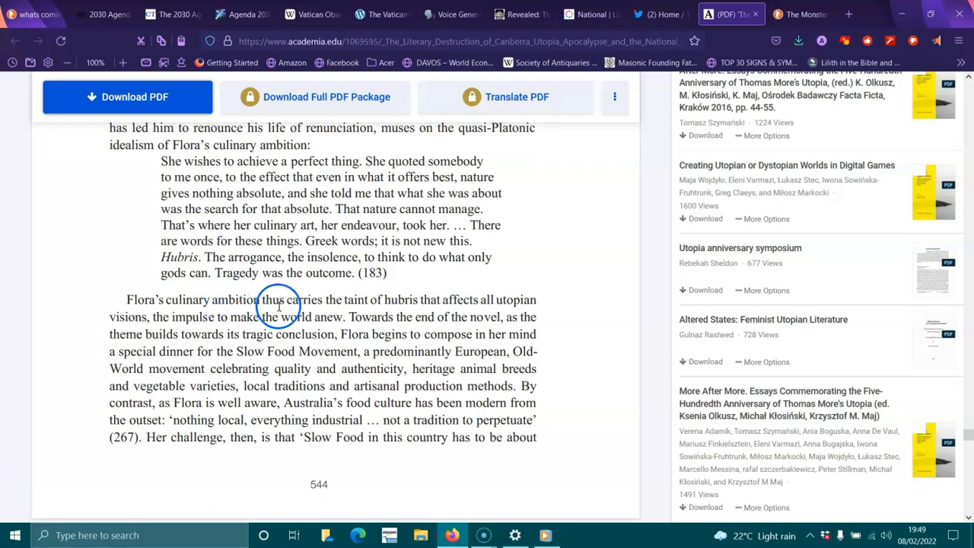
{"action": "mouse_move", "coordinate": [493, 326]}
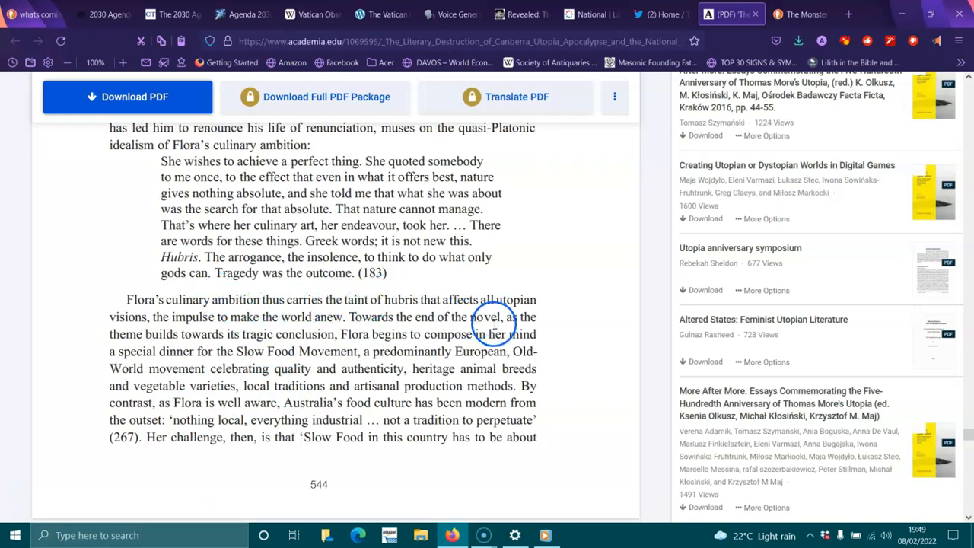
{"action": "mouse_move", "coordinate": [197, 322]}
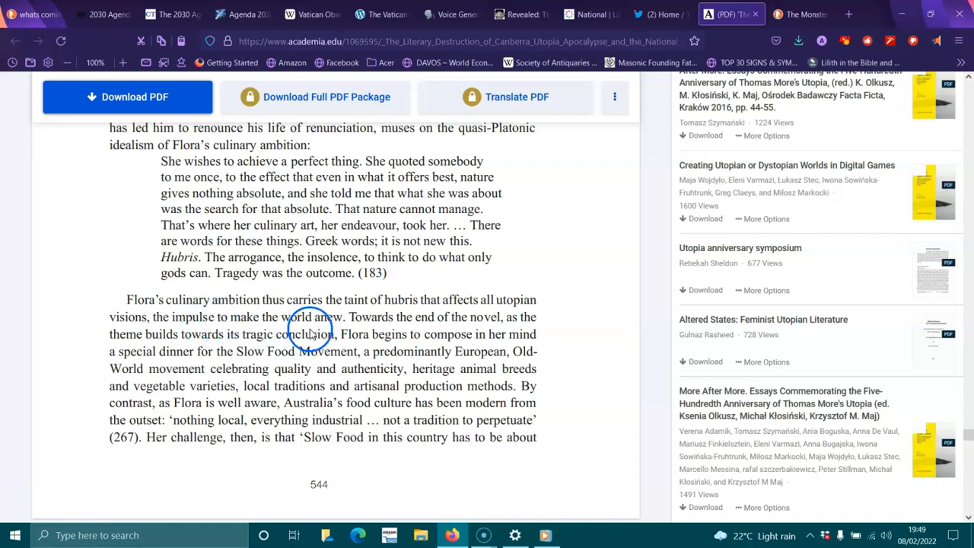
{"action": "mouse_move", "coordinate": [443, 341]}
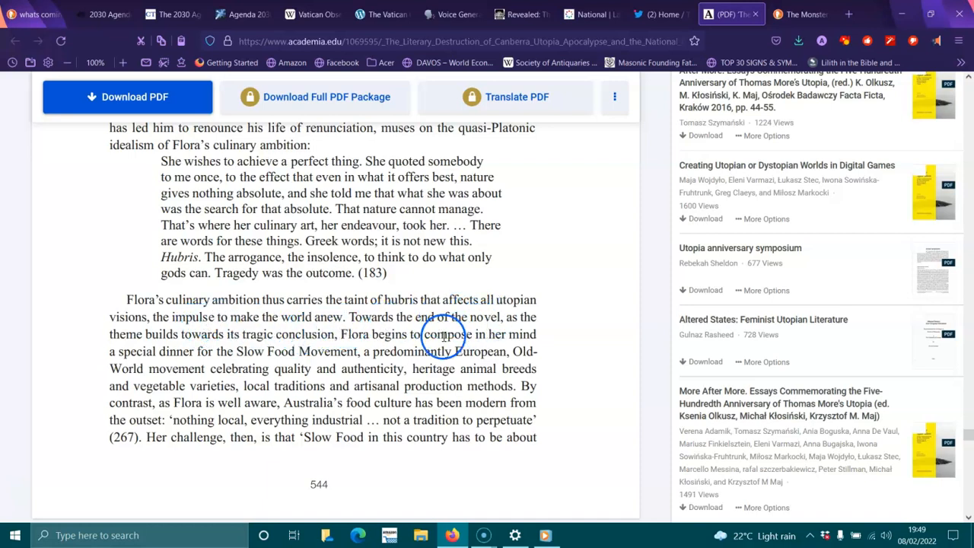
{"action": "mouse_move", "coordinate": [325, 341]}
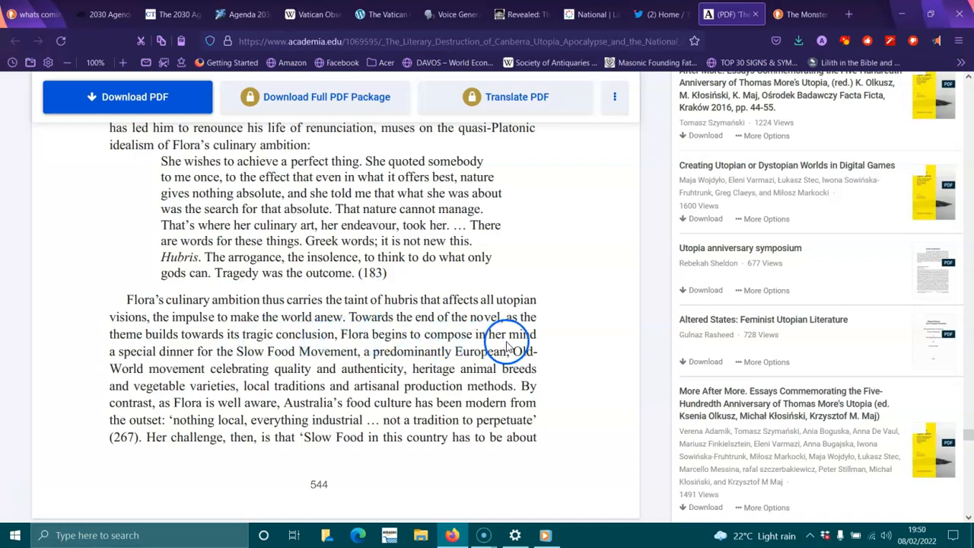
{"action": "mouse_move", "coordinate": [261, 351]}
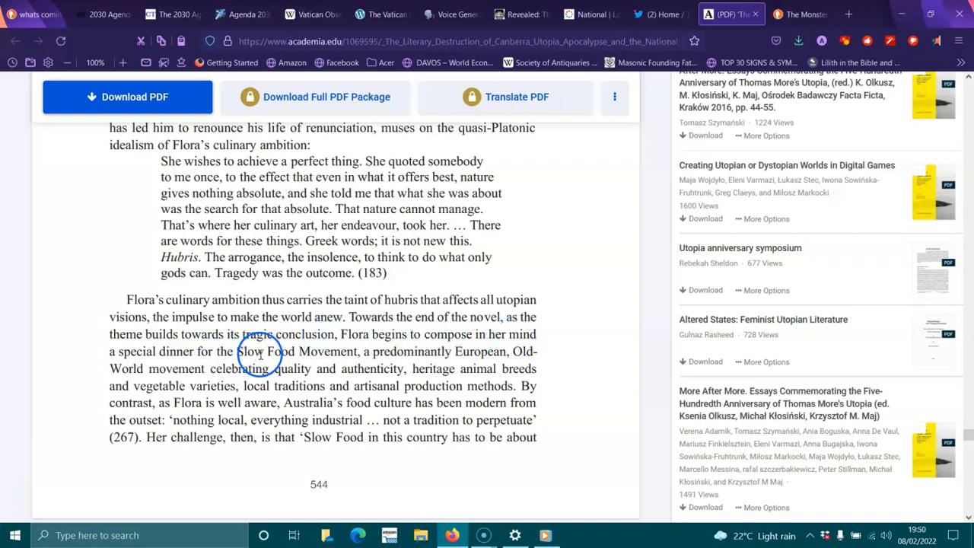
{"action": "mouse_move", "coordinate": [447, 357]}
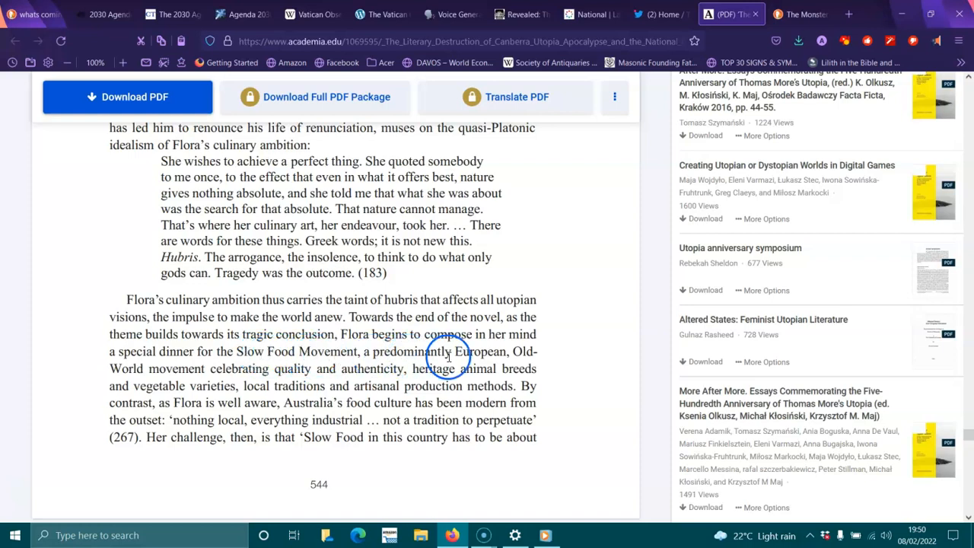
{"action": "mouse_move", "coordinate": [308, 380]}
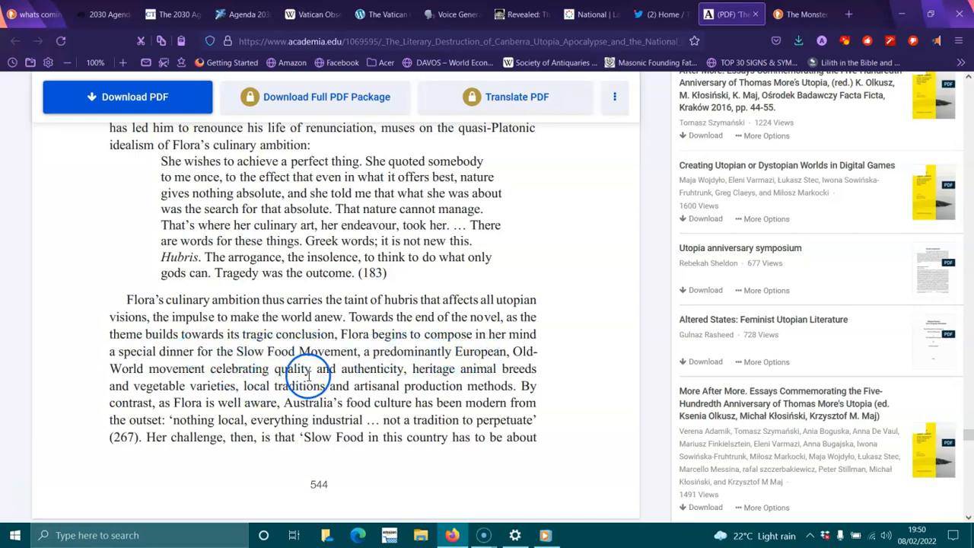
{"action": "mouse_move", "coordinate": [443, 368]}
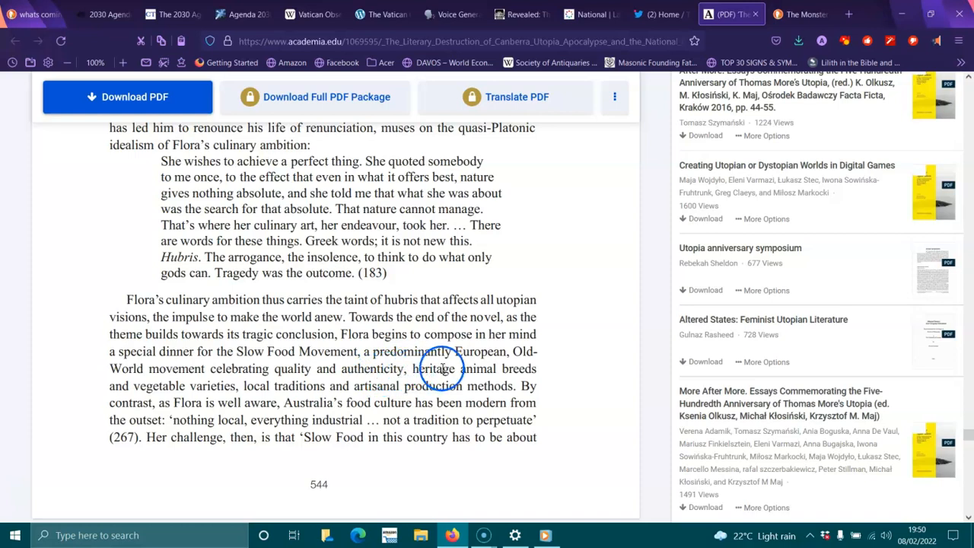
{"action": "mouse_move", "coordinate": [274, 393]}
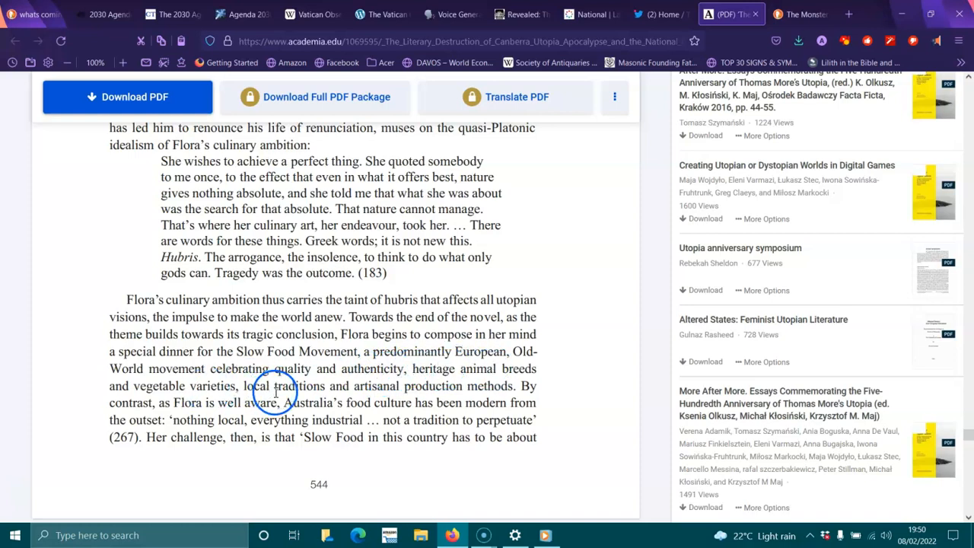
{"action": "mouse_move", "coordinate": [483, 386]}
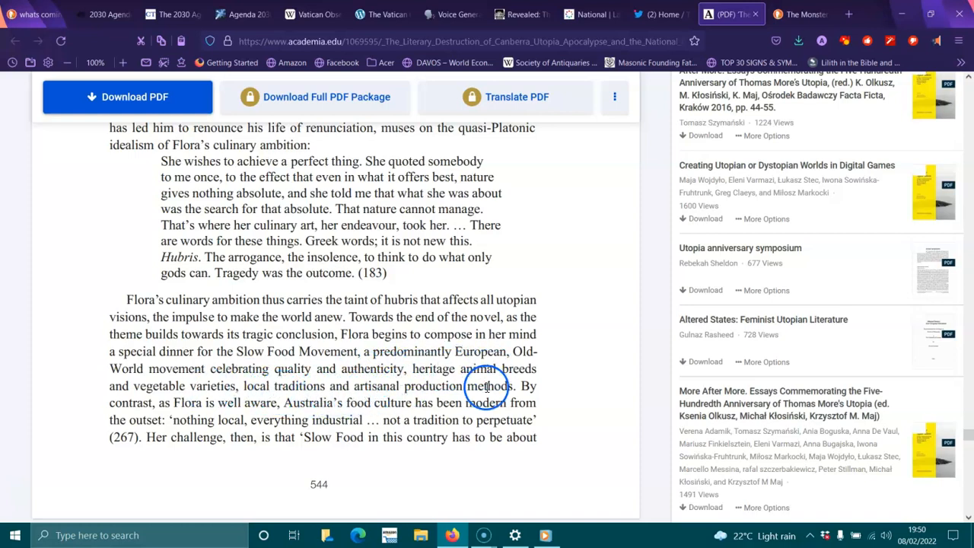
{"action": "mouse_move", "coordinate": [105, 450]}
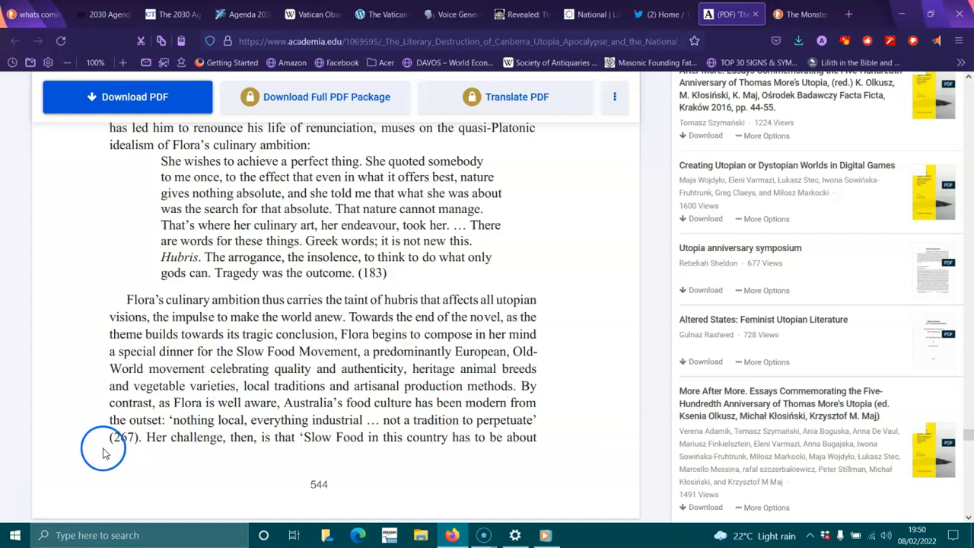
{"action": "mouse_move", "coordinate": [408, 433]}
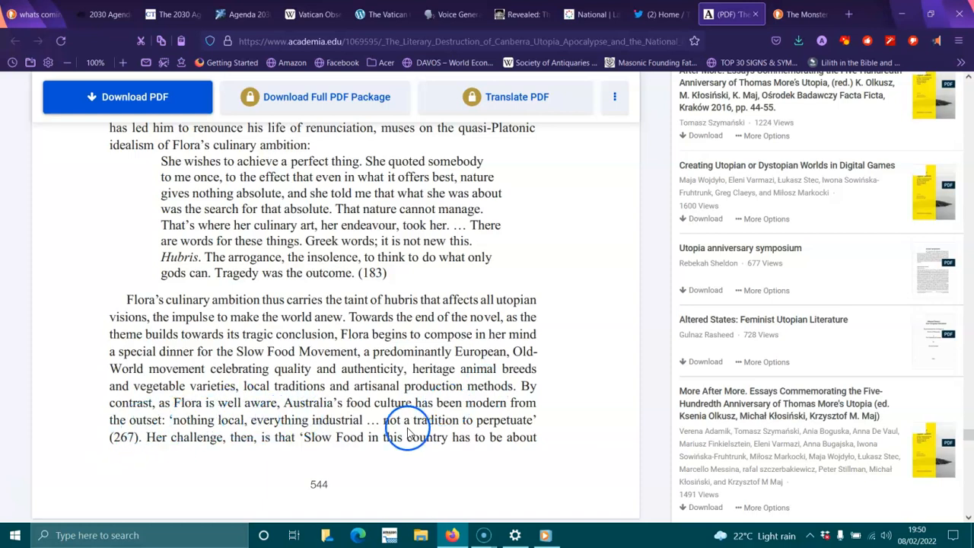
{"action": "mouse_move", "coordinate": [532, 414]}
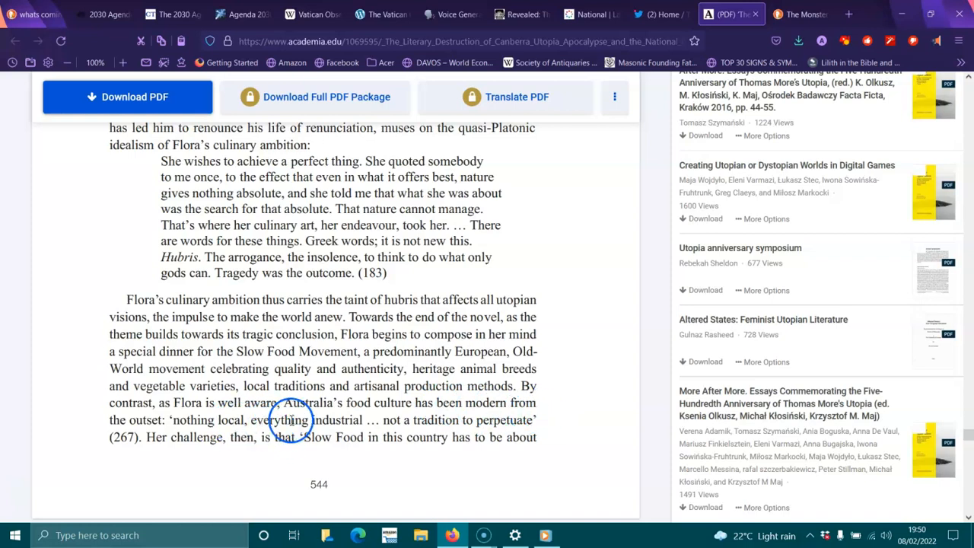
{"action": "mouse_move", "coordinate": [473, 423]}
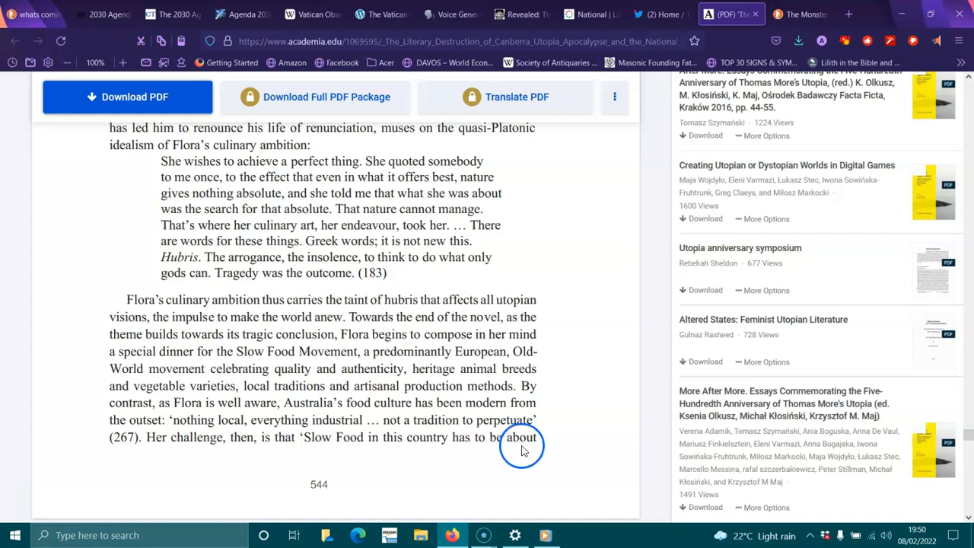
{"action": "mouse_move", "coordinate": [495, 460]}
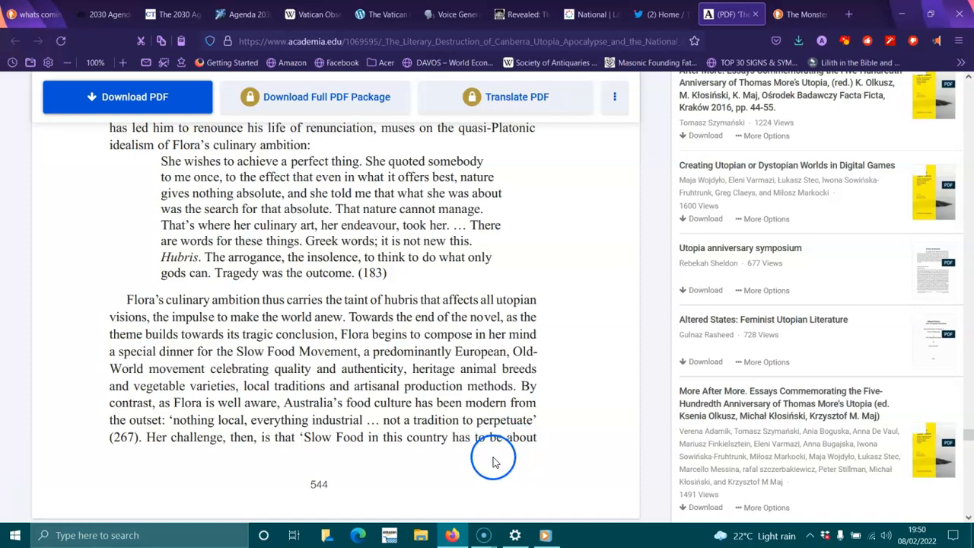
{"action": "mouse_move", "coordinate": [582, 427]}
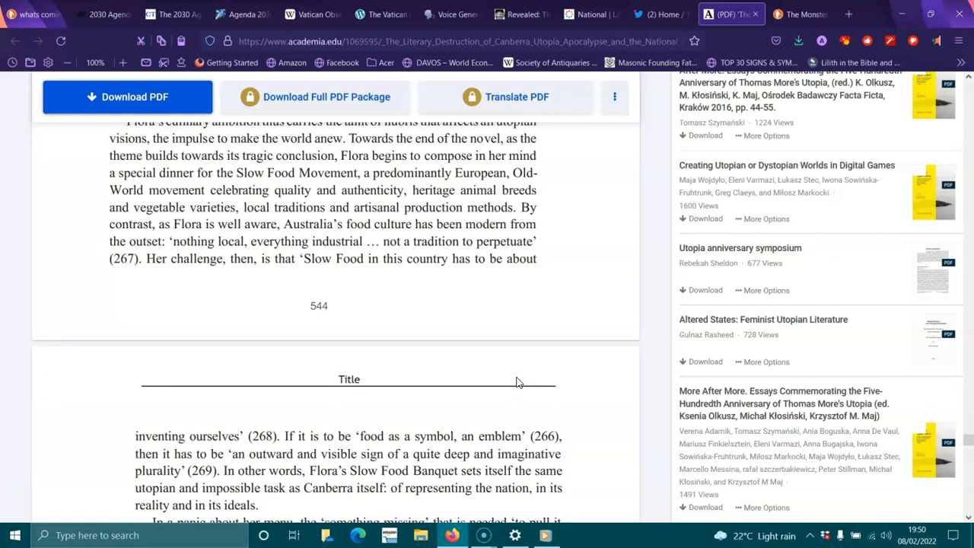
- Scroll past page 544 to the 'Title' section and Flora's Eureka moment with Bogong moths
{"action": "scroll", "scroll_direction": "down", "scroll_amount": 3}
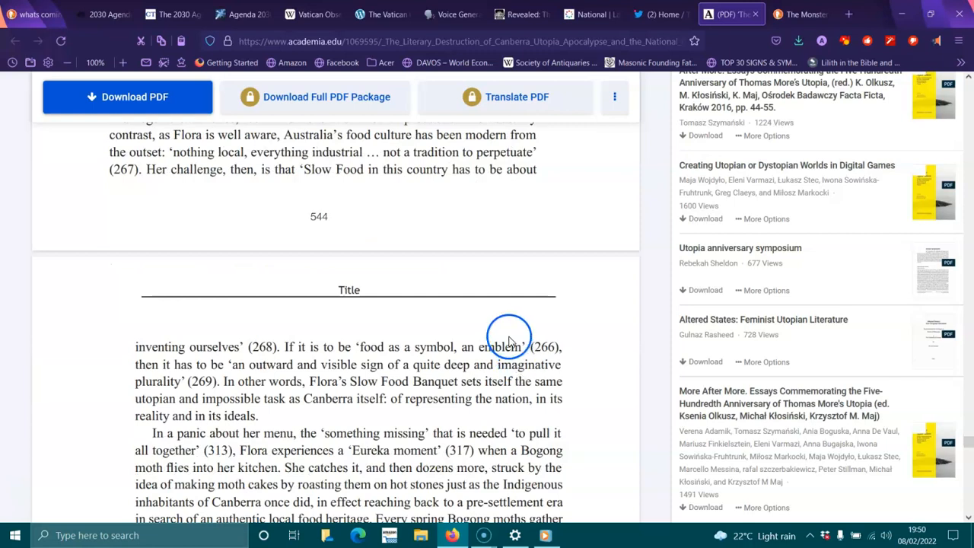
{"action": "mouse_move", "coordinate": [518, 347]}
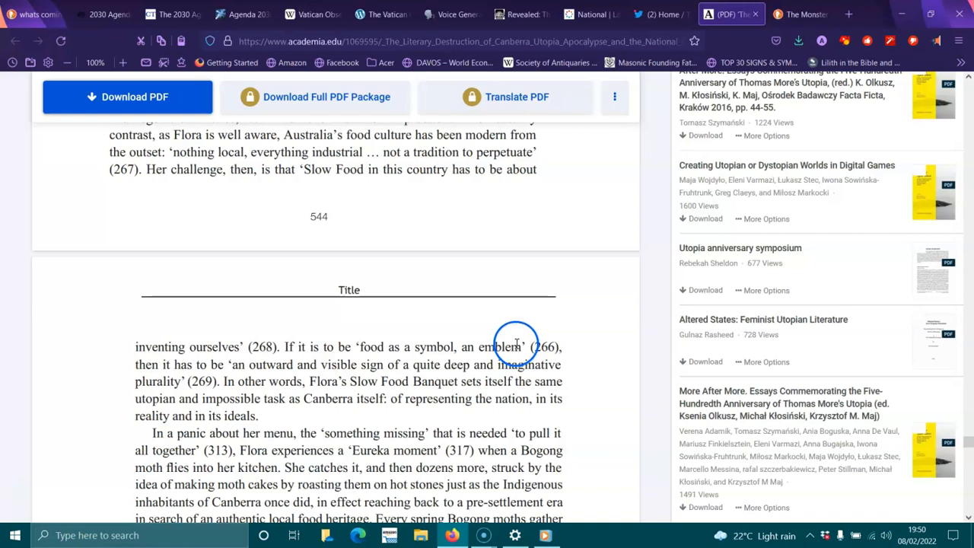
{"action": "scroll", "scroll_direction": "down", "scroll_amount": 3}
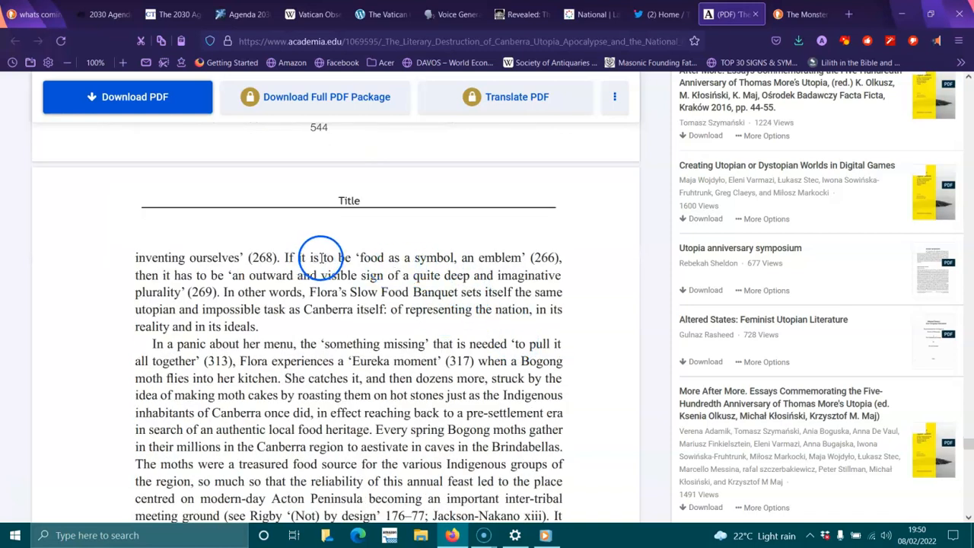
{"action": "mouse_move", "coordinate": [484, 258]}
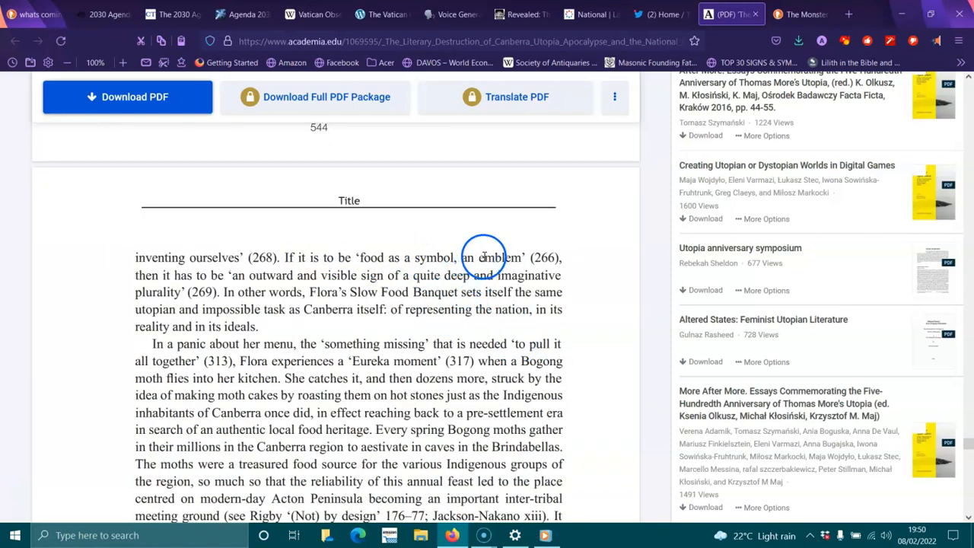
{"action": "mouse_move", "coordinate": [324, 283]}
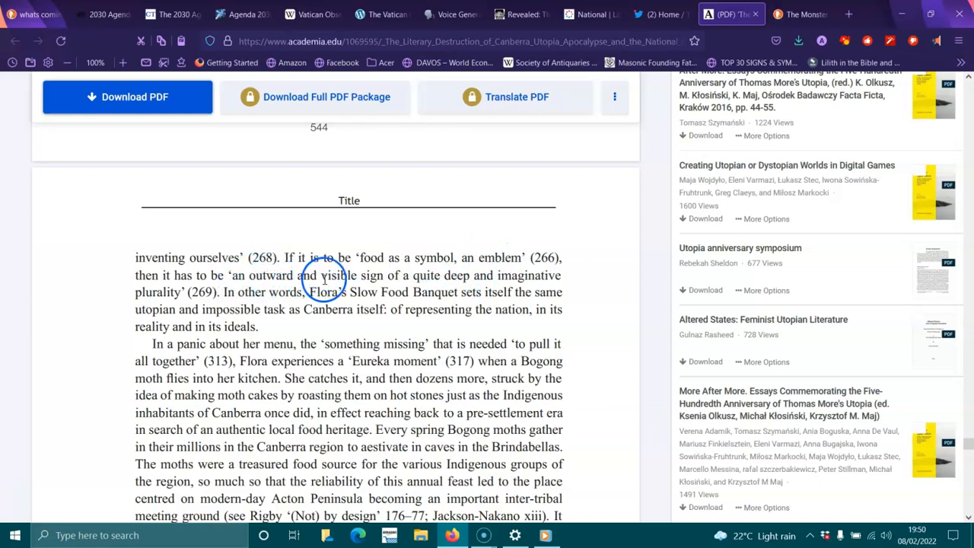
{"action": "mouse_move", "coordinate": [317, 309]}
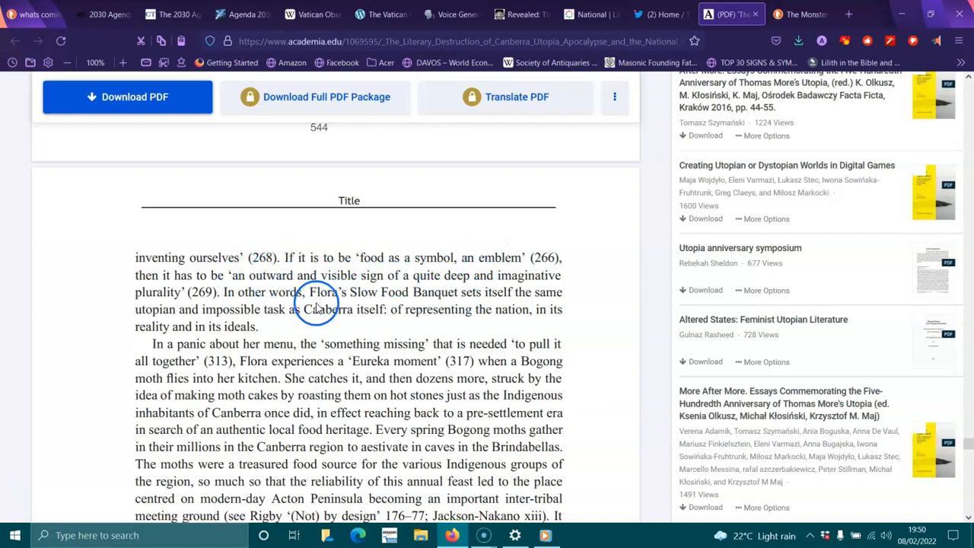
{"action": "mouse_move", "coordinate": [429, 292]}
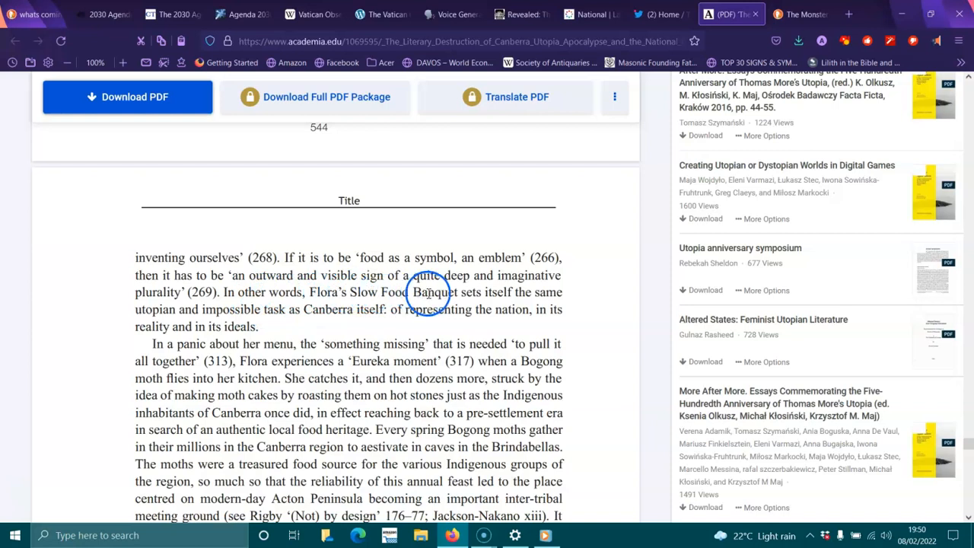
{"action": "mouse_move", "coordinate": [228, 311]}
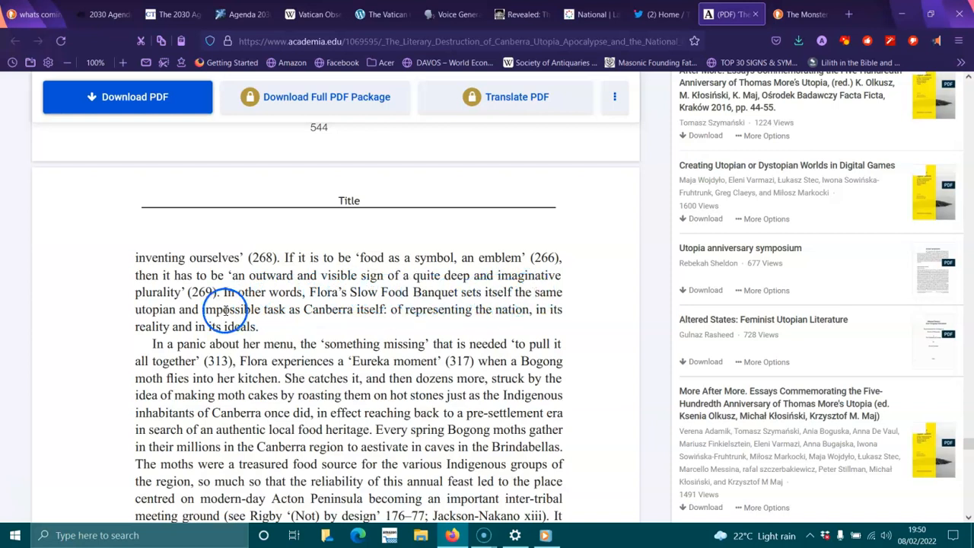
{"action": "mouse_move", "coordinate": [332, 313]}
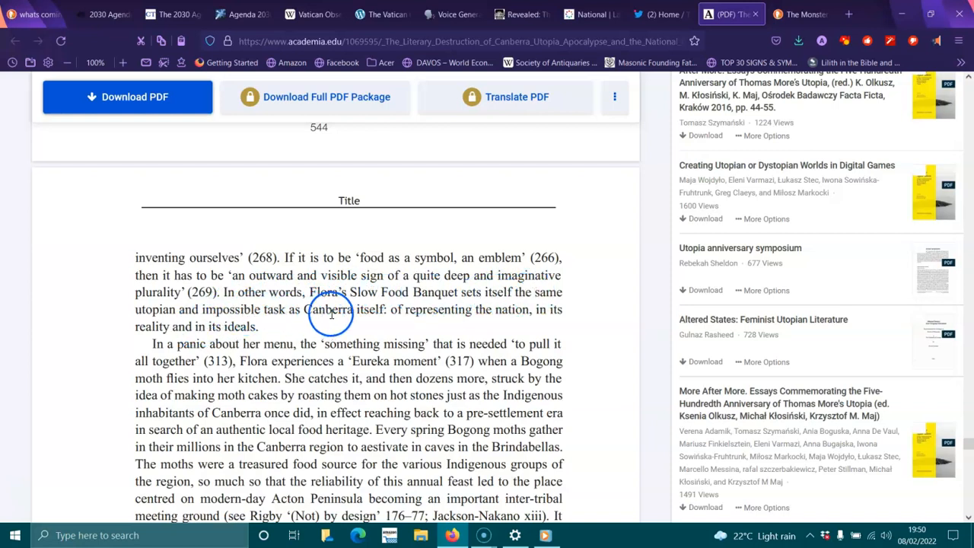
{"action": "mouse_move", "coordinate": [556, 315]}
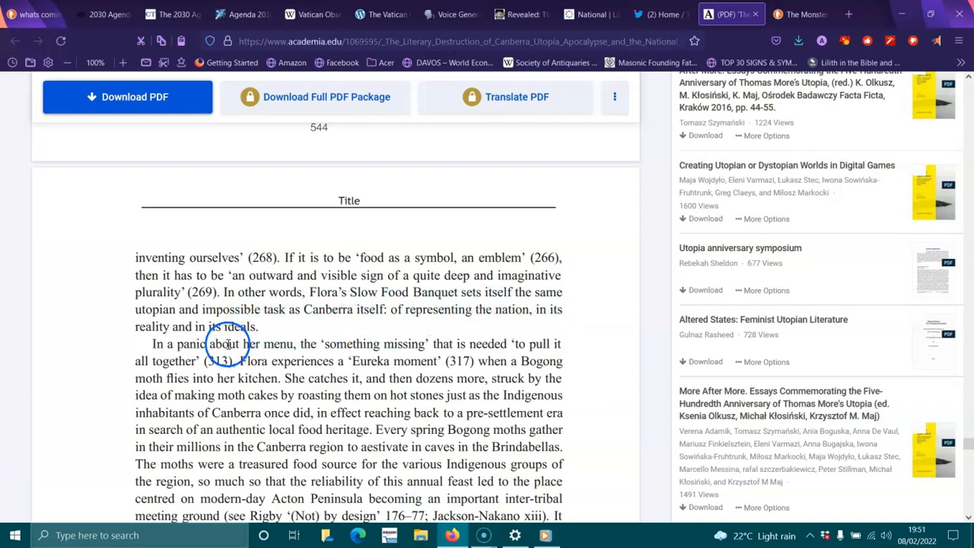
{"action": "mouse_move", "coordinate": [298, 344]}
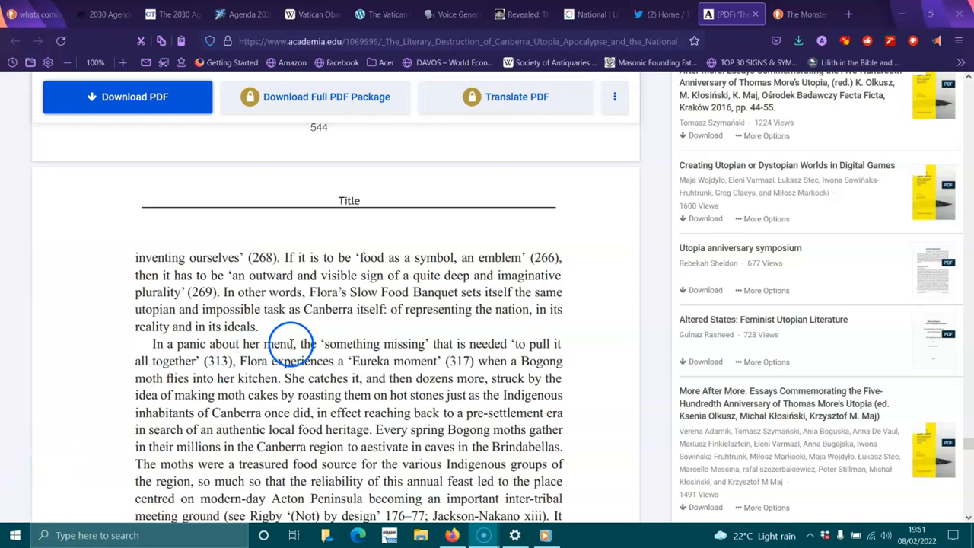
{"action": "mouse_move", "coordinate": [439, 344]}
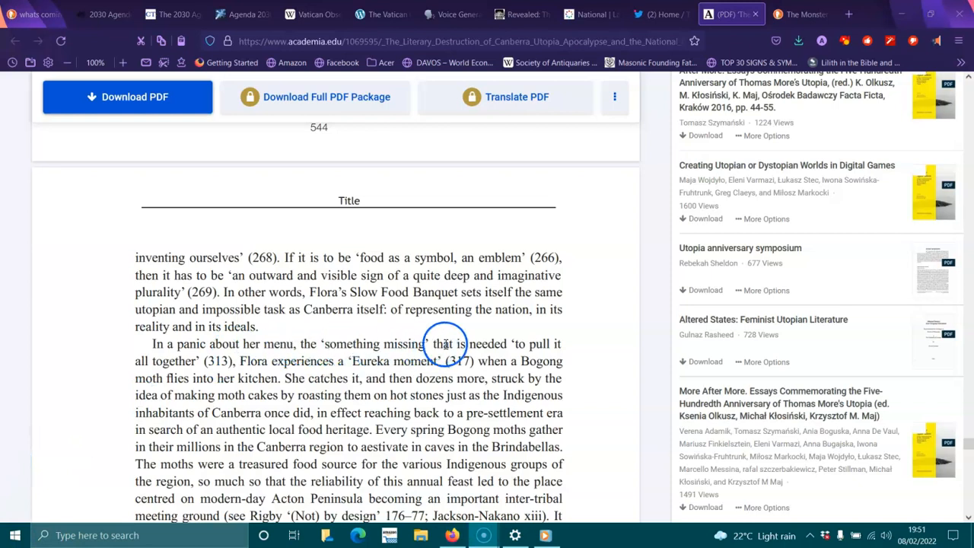
{"action": "mouse_move", "coordinate": [324, 370]}
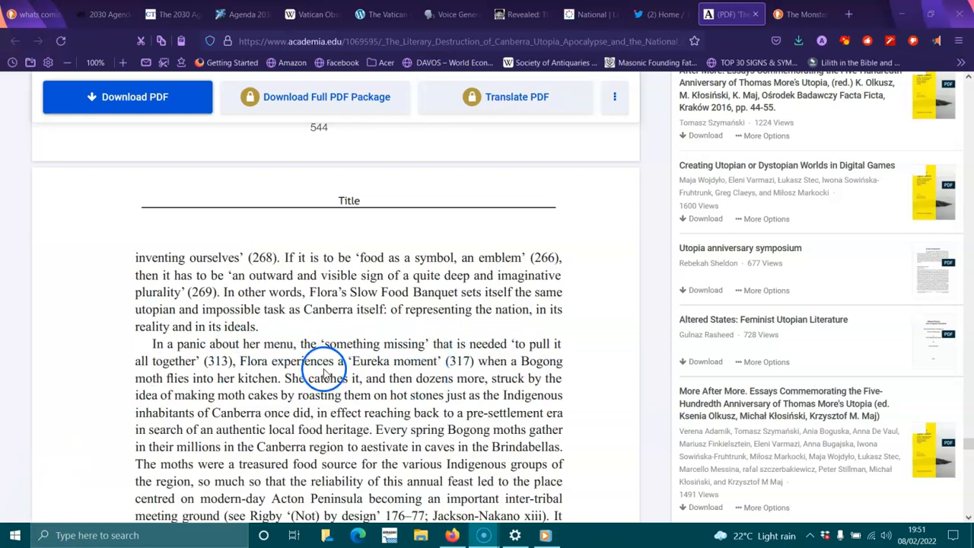
{"action": "mouse_move", "coordinate": [426, 365]}
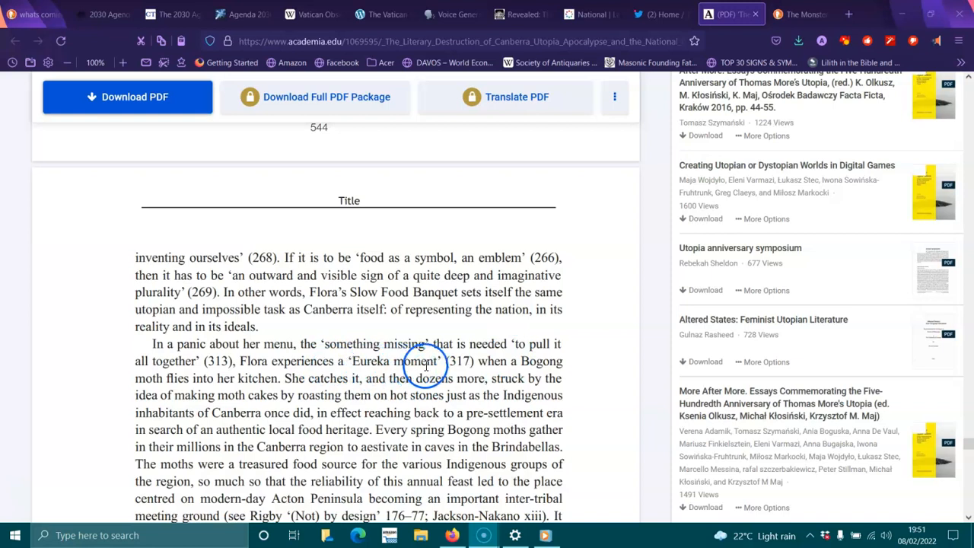
{"action": "mouse_move", "coordinate": [230, 385]}
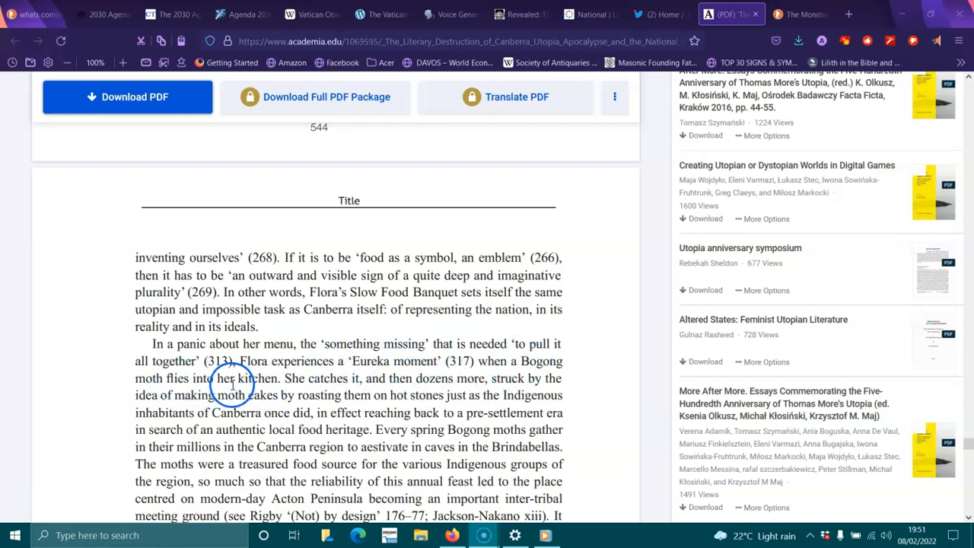
{"action": "mouse_move", "coordinate": [397, 380]}
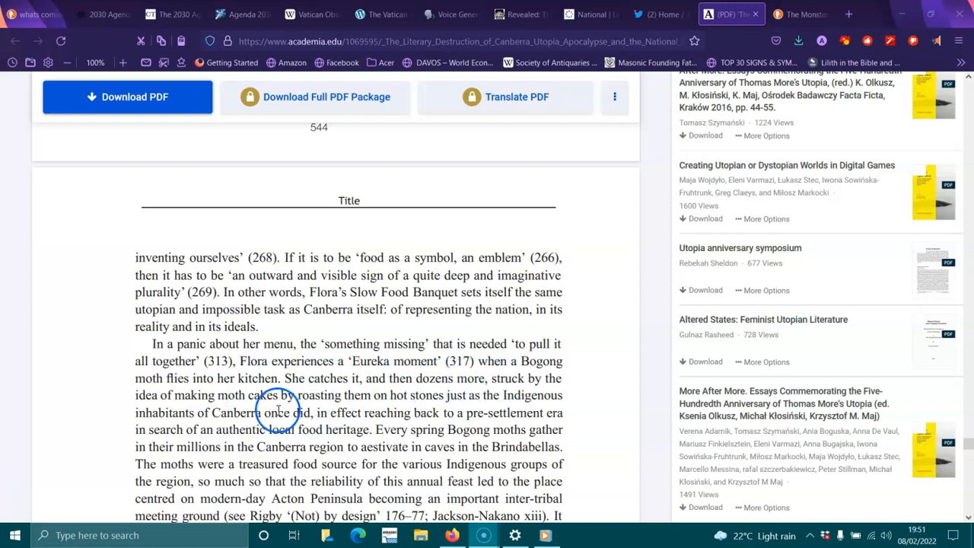
{"action": "mouse_move", "coordinate": [371, 396]}
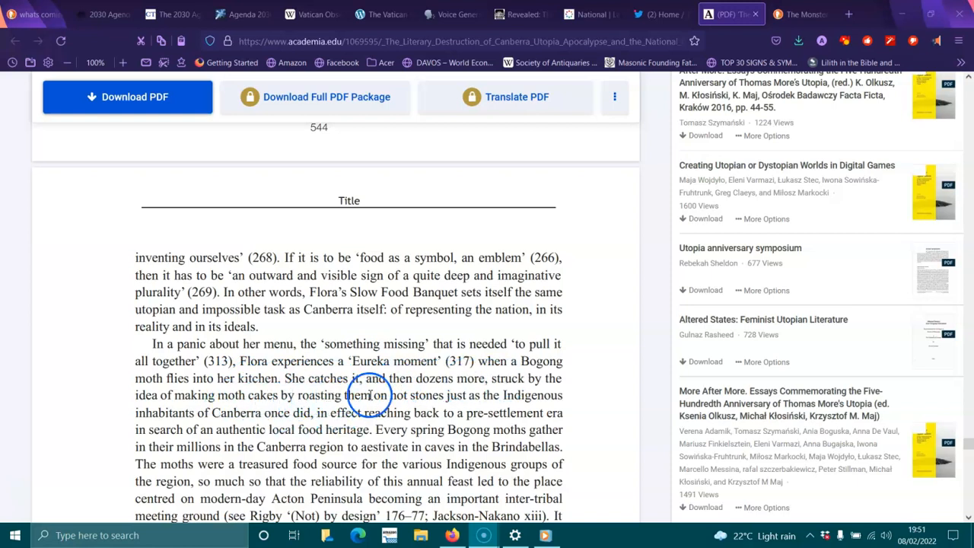
{"action": "mouse_move", "coordinate": [236, 408]}
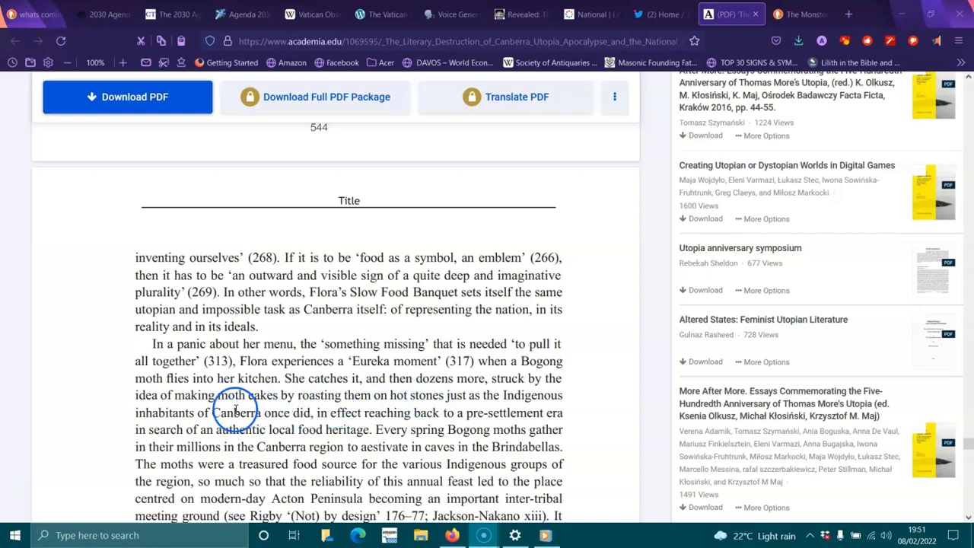
{"action": "mouse_move", "coordinate": [386, 414]}
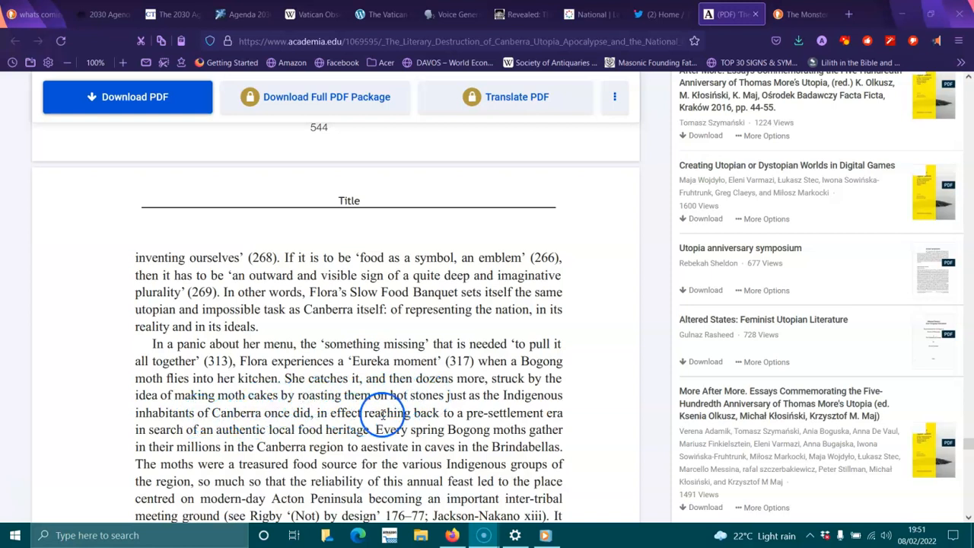
{"action": "mouse_move", "coordinate": [222, 459]}
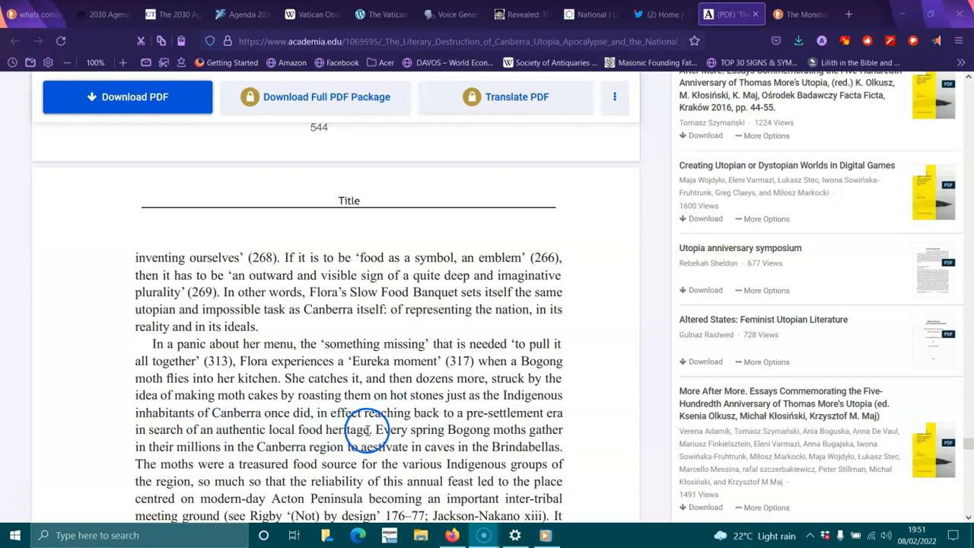
{"action": "mouse_move", "coordinate": [510, 431]}
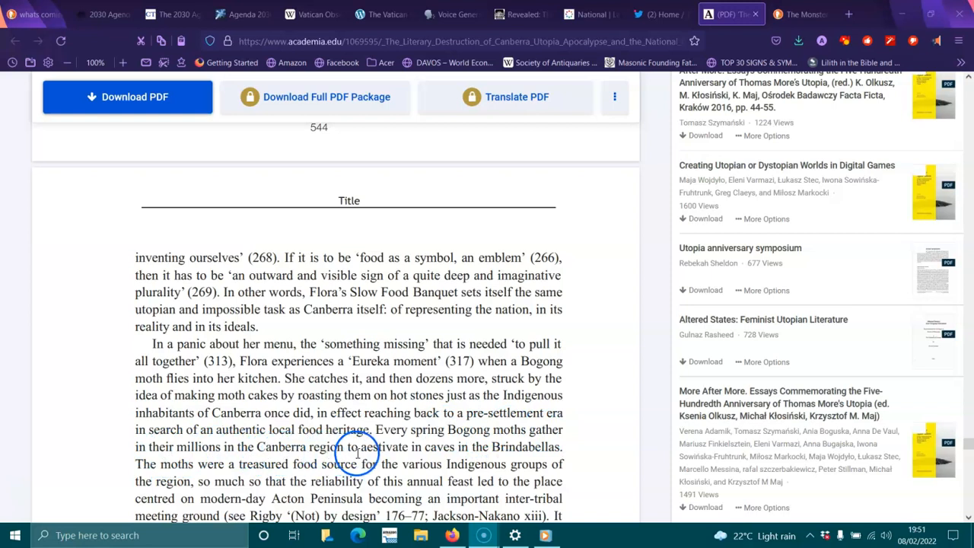
{"action": "mouse_move", "coordinate": [484, 452]}
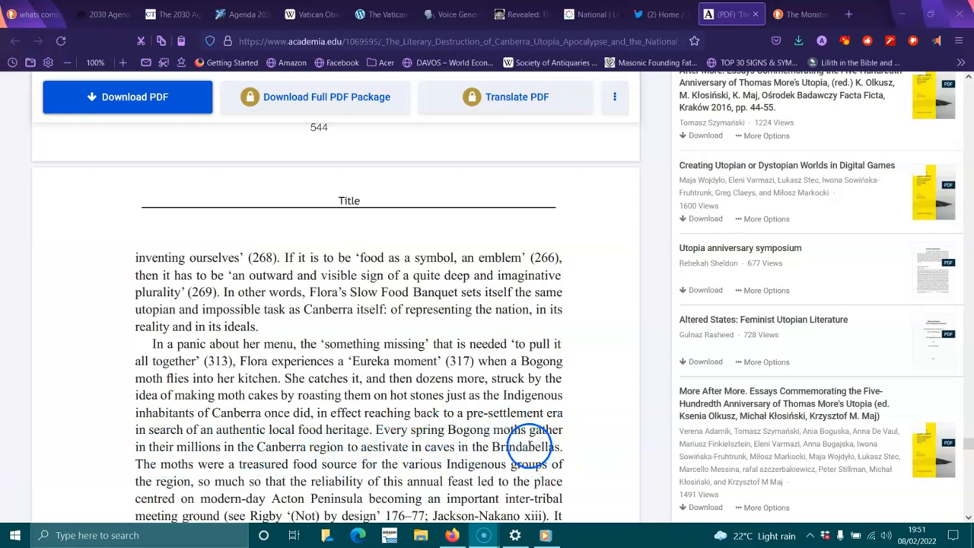
{"action": "mouse_move", "coordinate": [188, 471]}
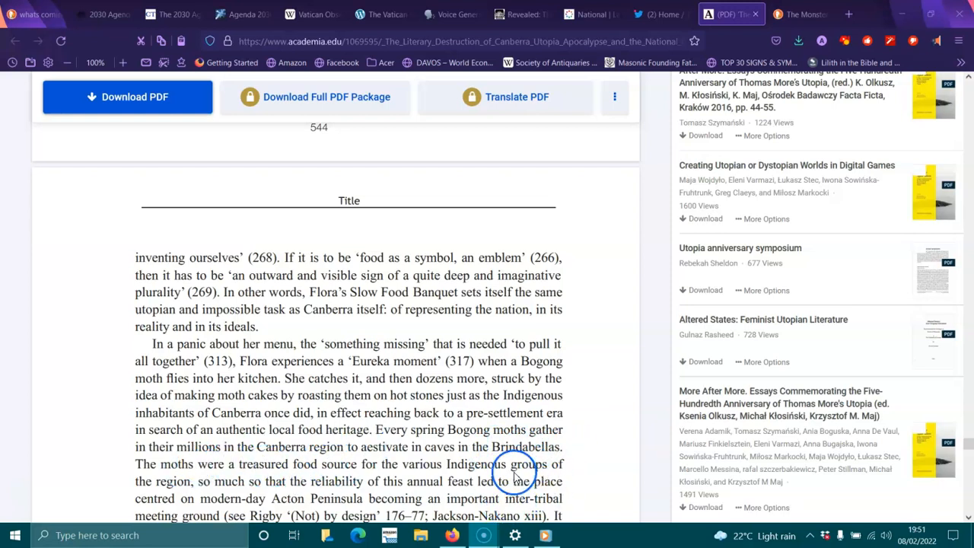
- Scroll through the Bogong moth paragraph to Halligan's prologue and 'Simple, immemorial, vital' (318), selecting the name Ngambra
{"action": "scroll", "scroll_direction": "down", "scroll_amount": 3}
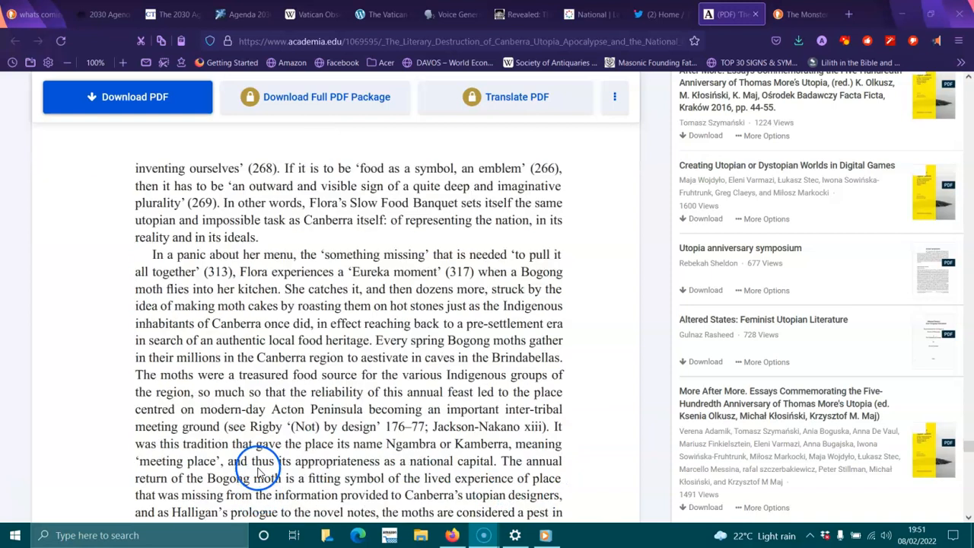
{"action": "mouse_move", "coordinate": [369, 393]}
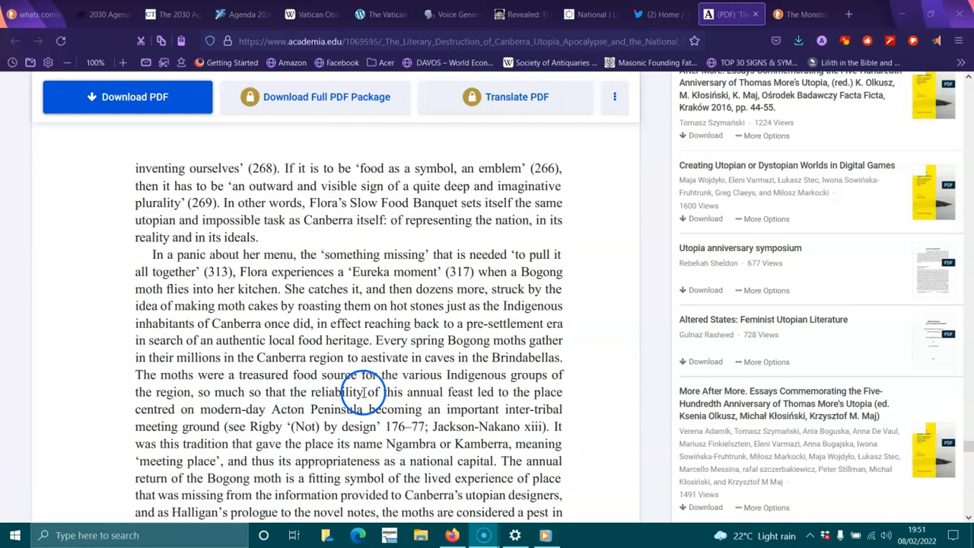
{"action": "mouse_move", "coordinate": [505, 395]}
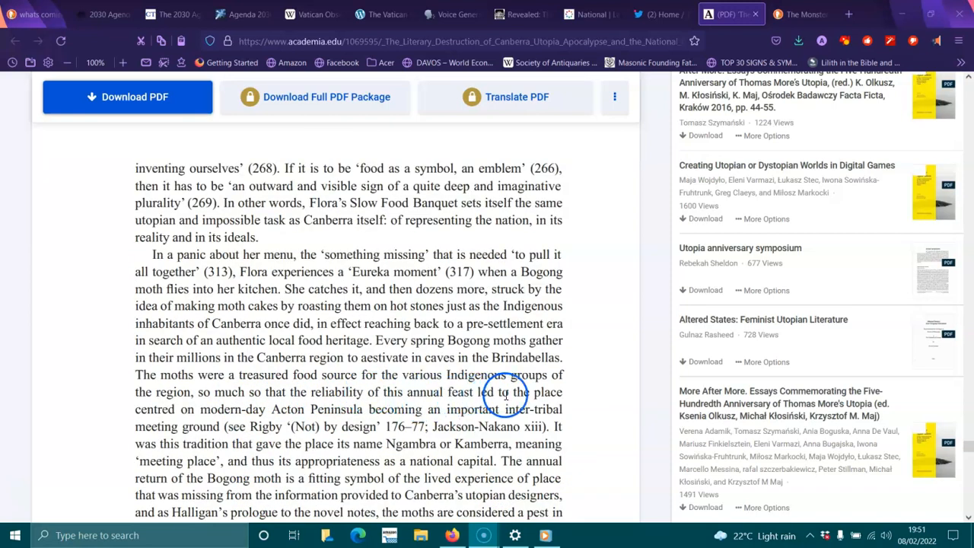
{"action": "mouse_move", "coordinate": [281, 411]}
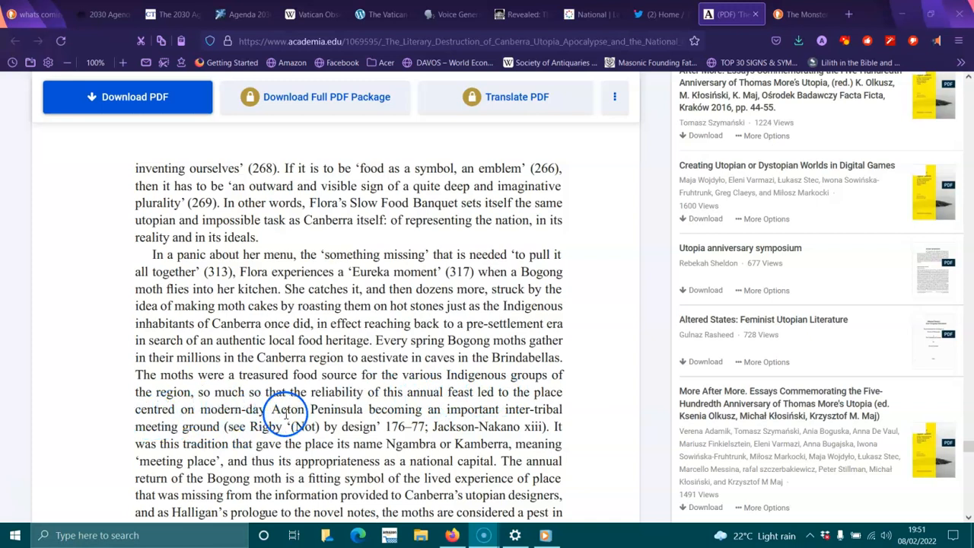
{"action": "mouse_move", "coordinate": [548, 425]}
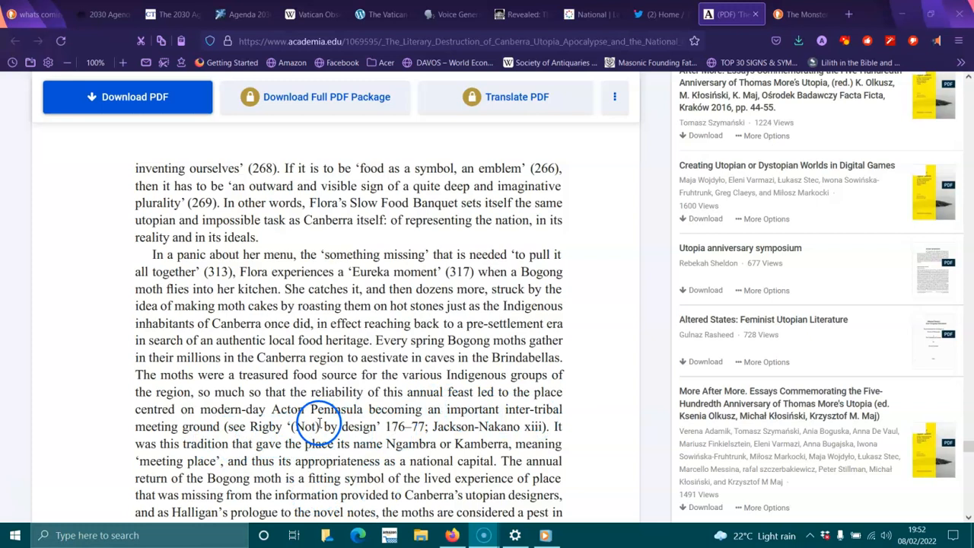
{"action": "mouse_move", "coordinate": [313, 450]}
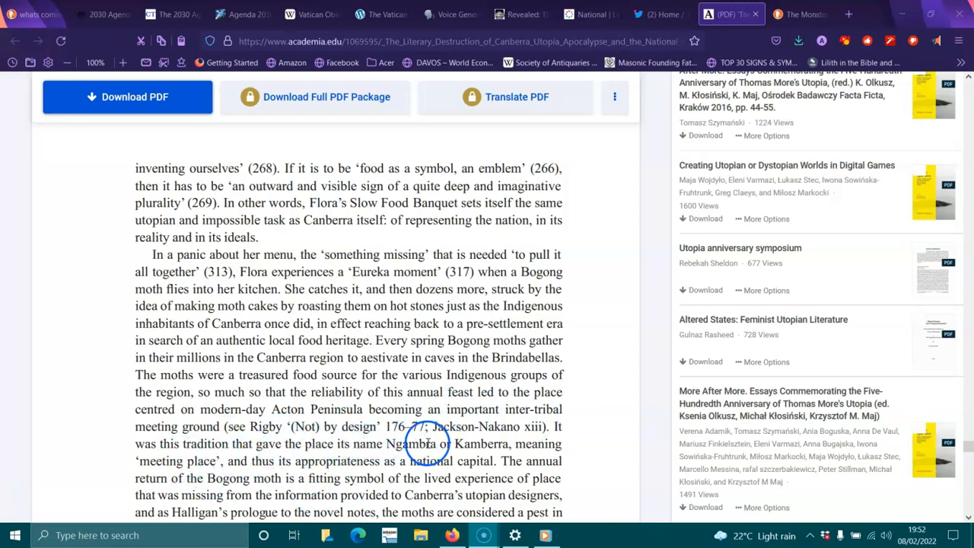
{"action": "mouse_move", "coordinate": [403, 455]}
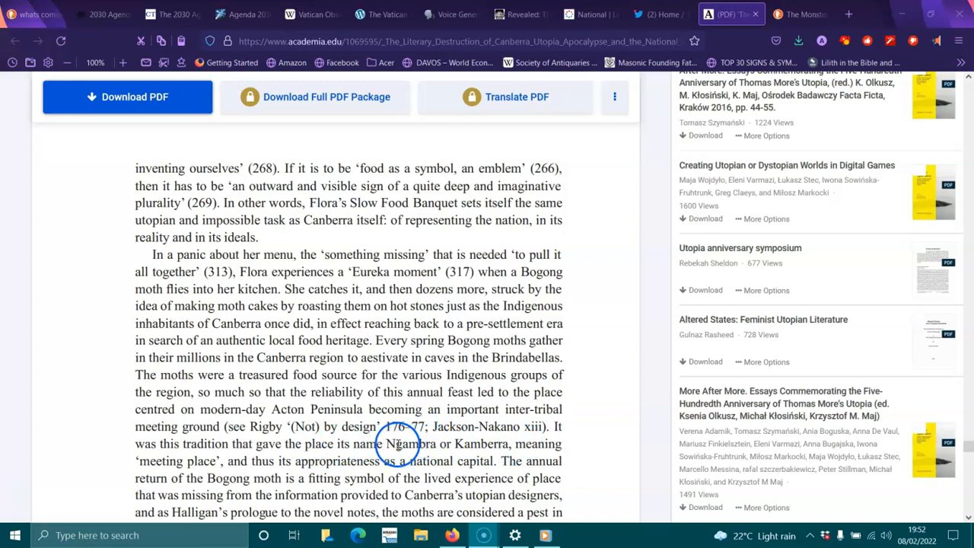
{"action": "double_click", "coordinate": [417, 444]}
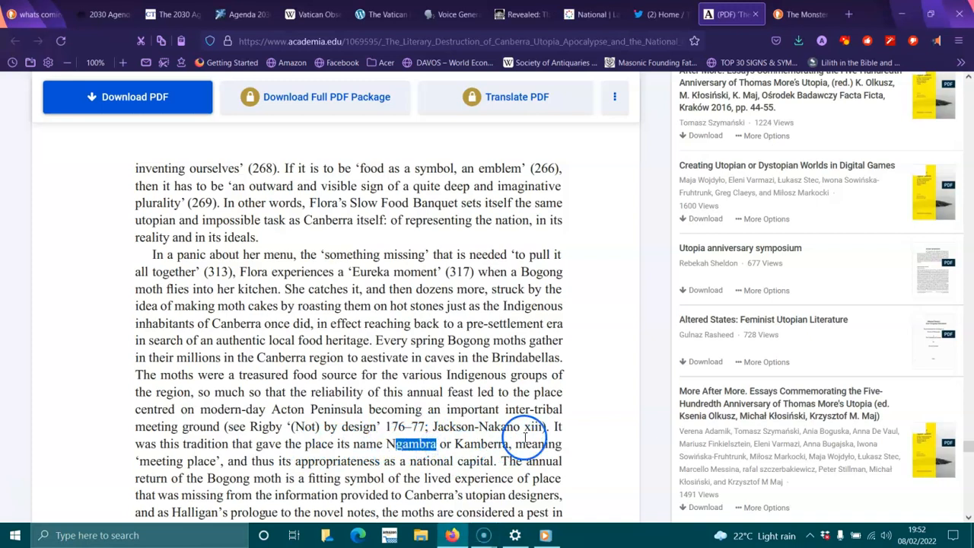
{"action": "mouse_move", "coordinate": [267, 457]}
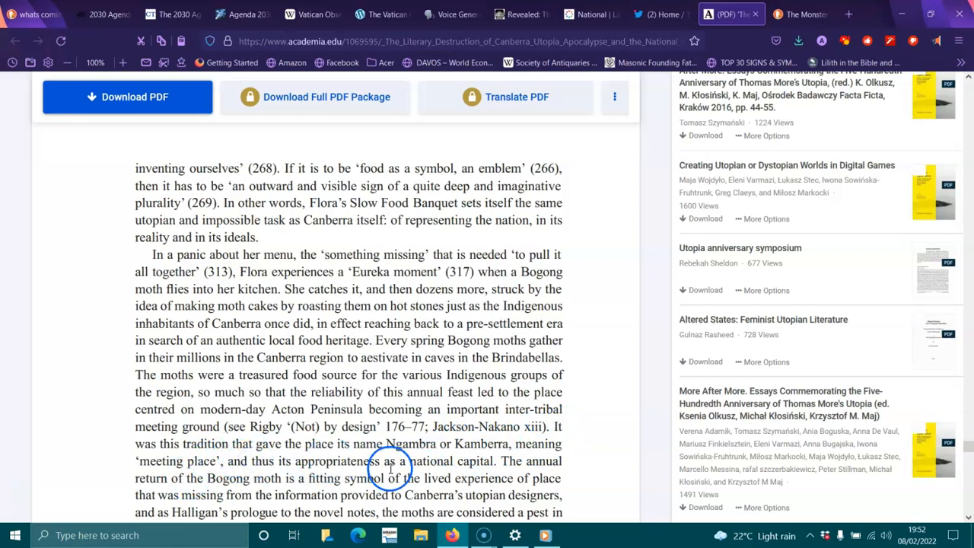
{"action": "mouse_move", "coordinate": [536, 473]}
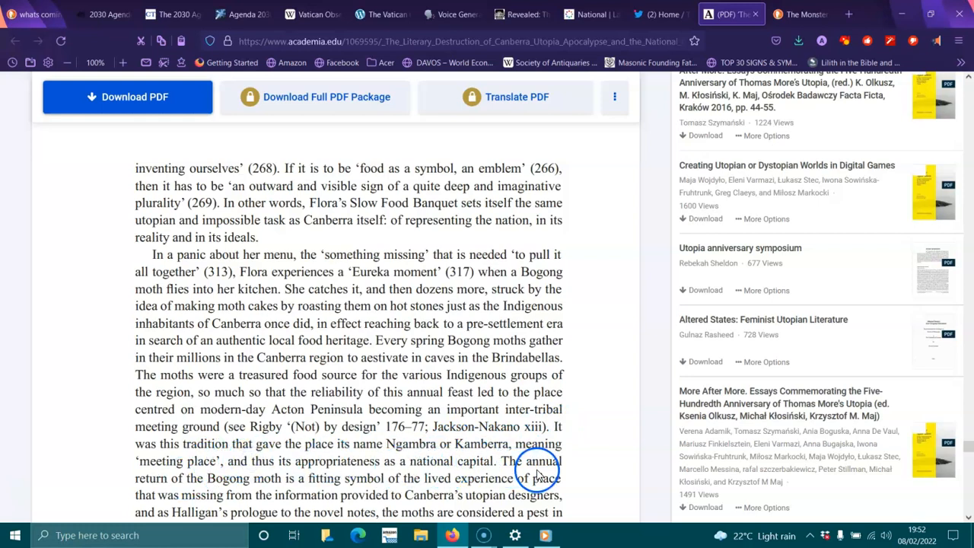
{"action": "mouse_move", "coordinate": [307, 499]}
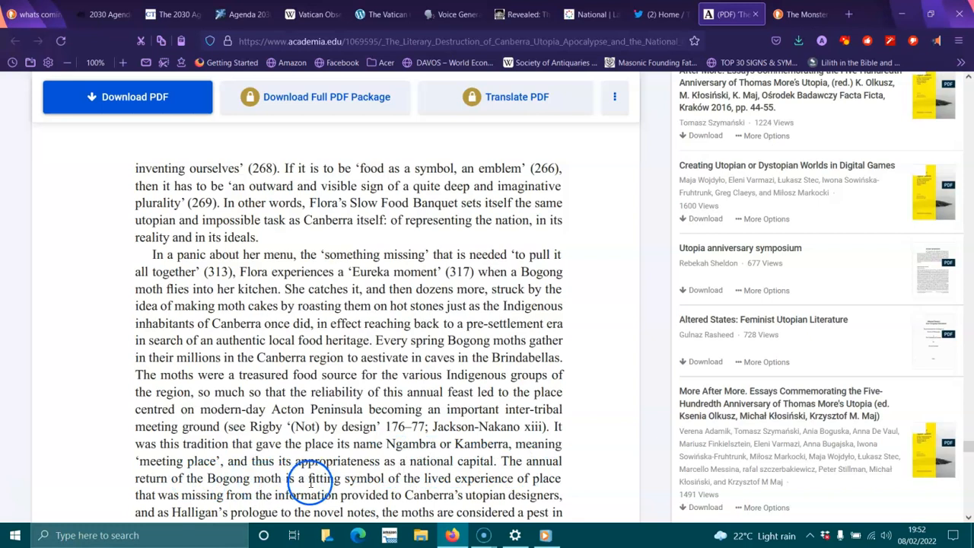
{"action": "mouse_move", "coordinate": [448, 477]}
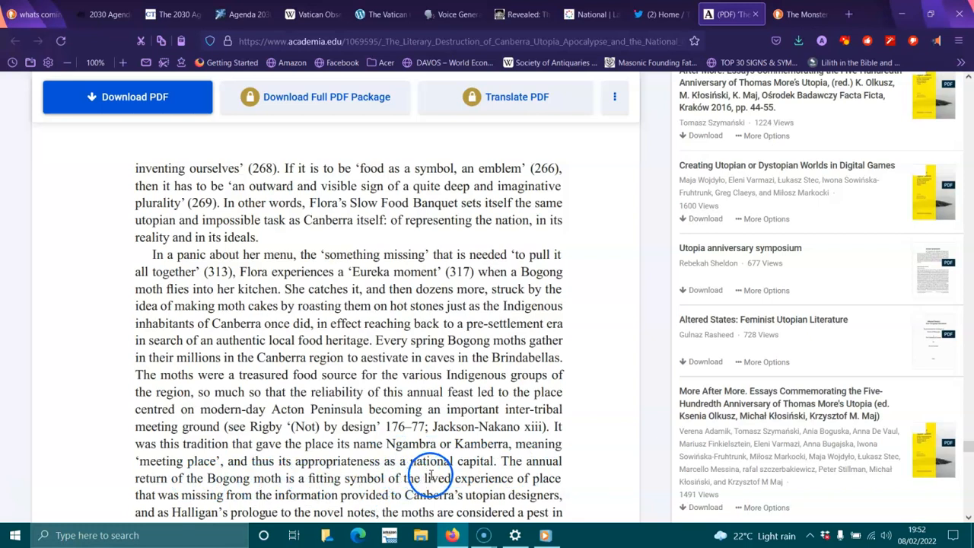
{"action": "mouse_move", "coordinate": [335, 511]}
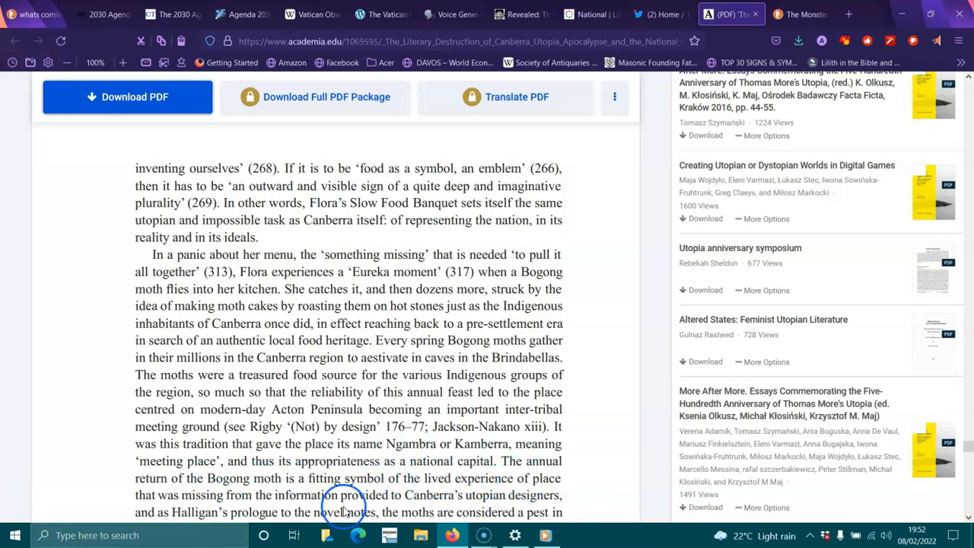
{"action": "mouse_move", "coordinate": [380, 505]}
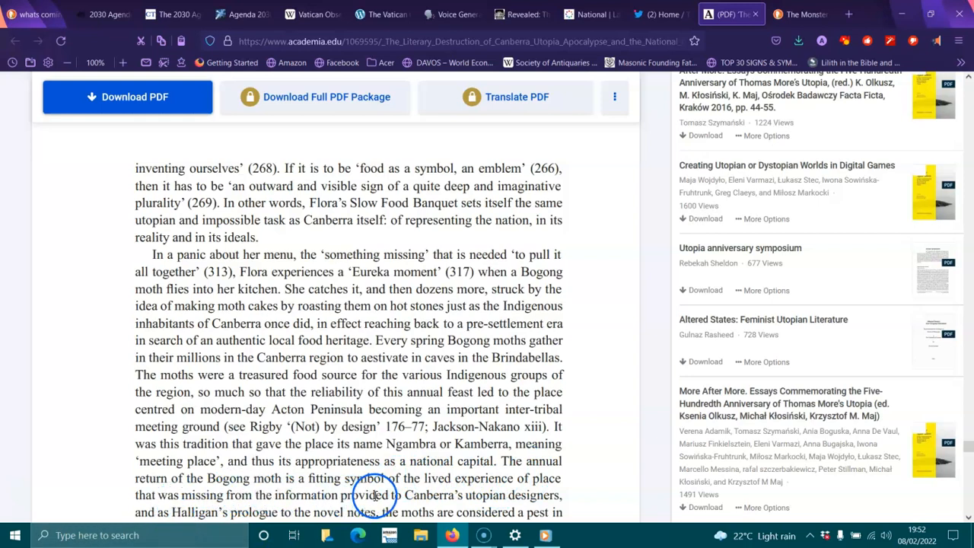
{"action": "scroll", "scroll_direction": "down", "scroll_amount": 3}
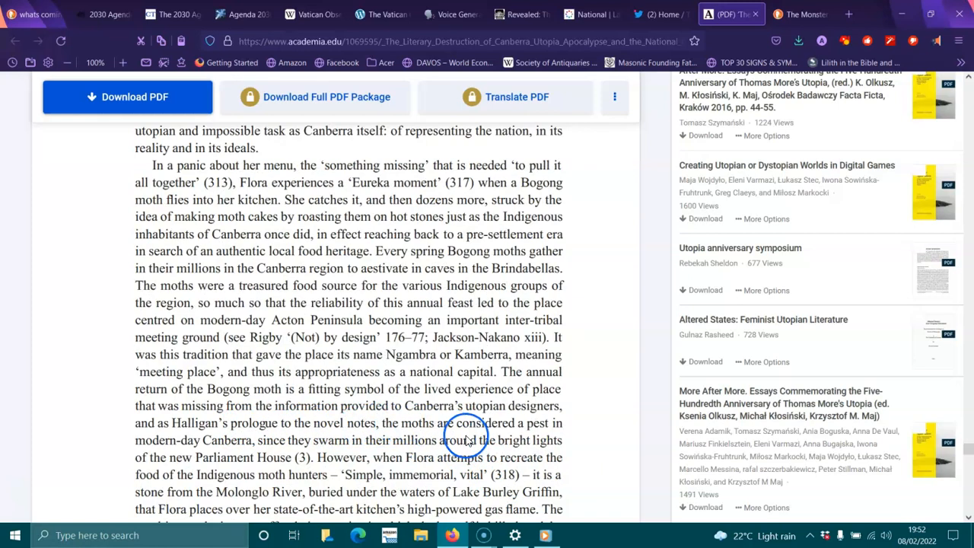
{"action": "mouse_move", "coordinate": [195, 441]}
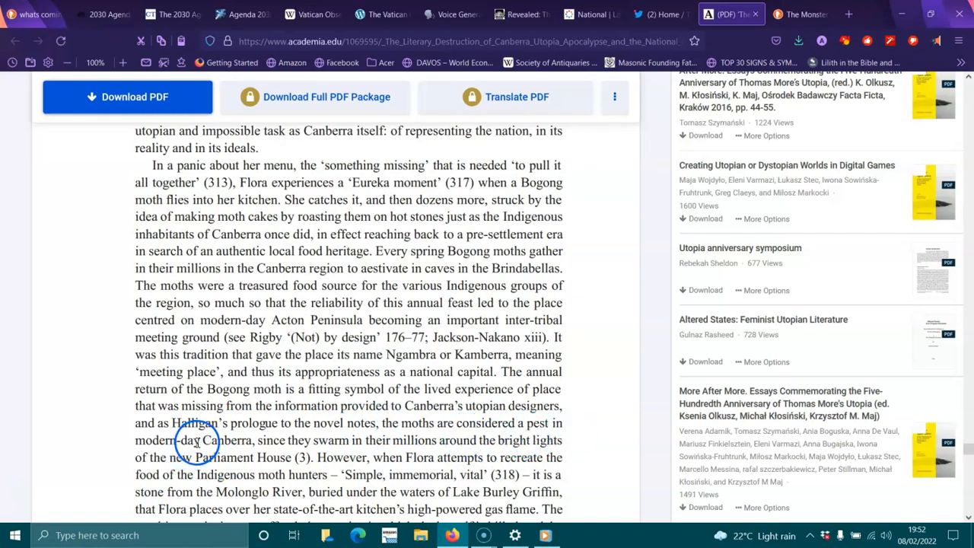
{"action": "mouse_move", "coordinate": [365, 441]}
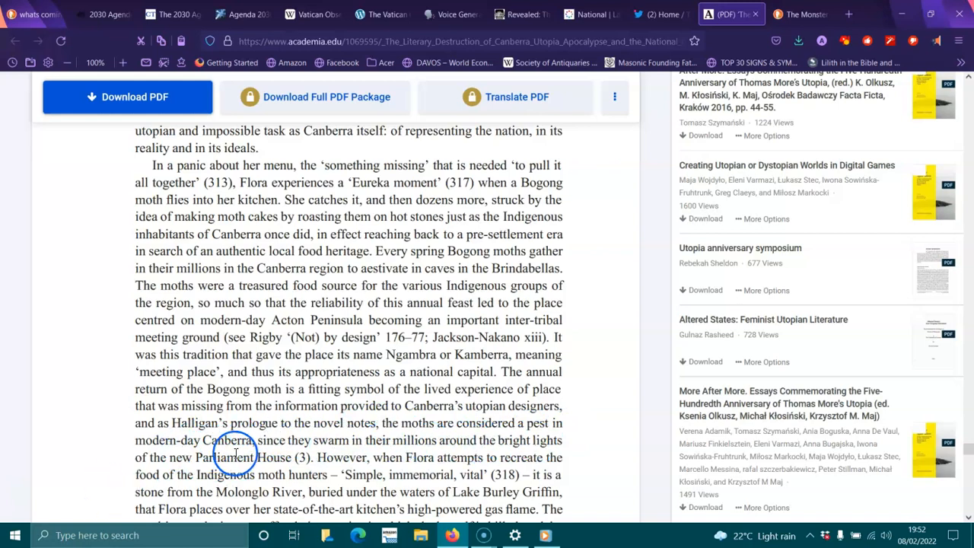
{"action": "mouse_move", "coordinate": [509, 456]}
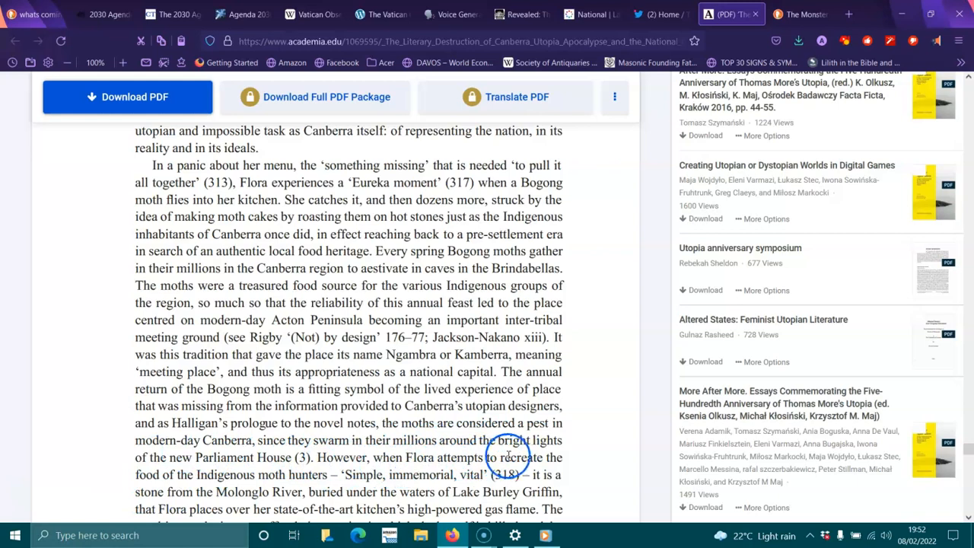
{"action": "mouse_move", "coordinate": [247, 471]}
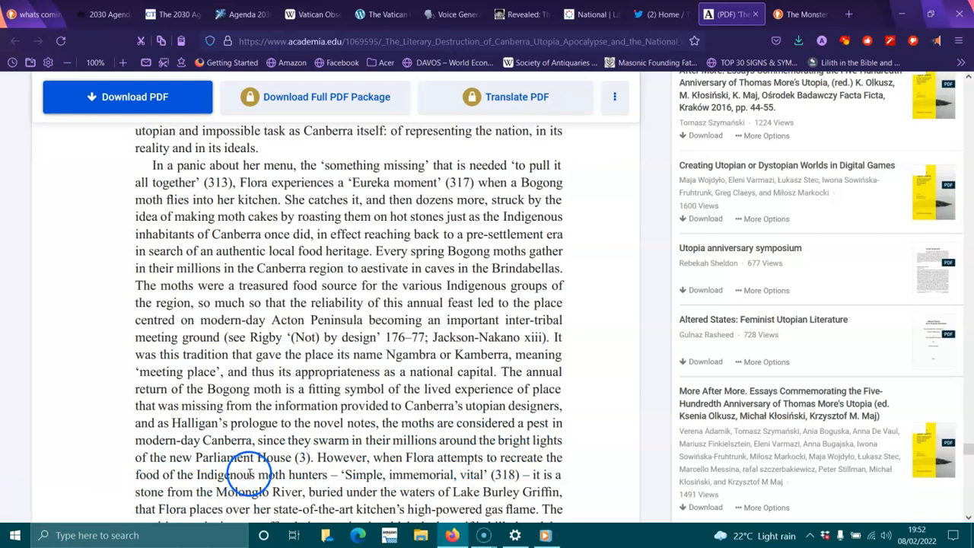
{"action": "mouse_move", "coordinate": [591, 503]}
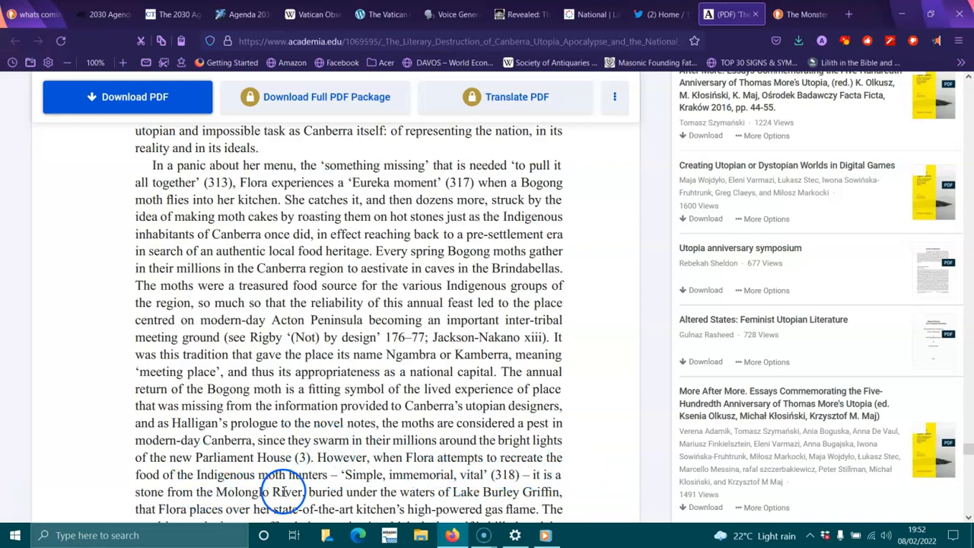
{"action": "mouse_move", "coordinate": [484, 490]}
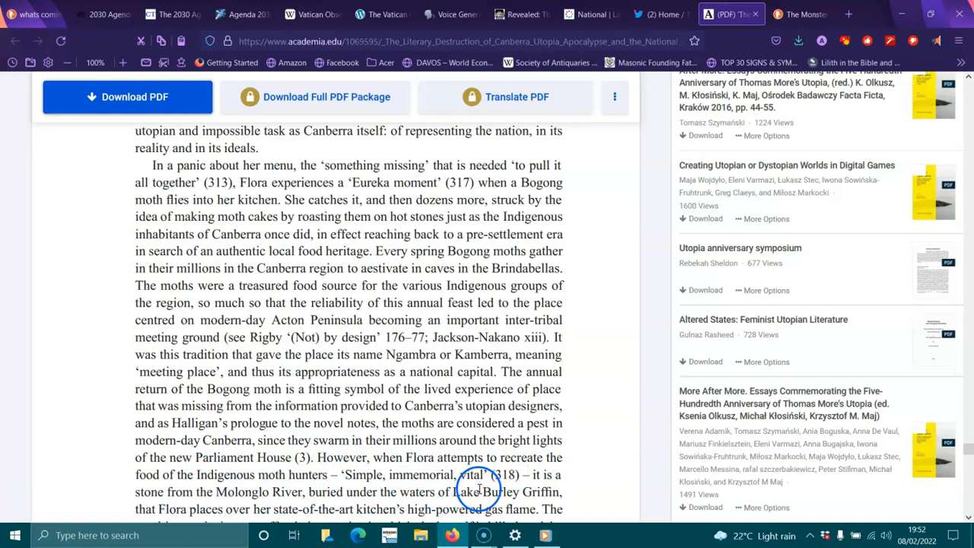
{"action": "scroll", "scroll_direction": "down", "scroll_amount": 3}
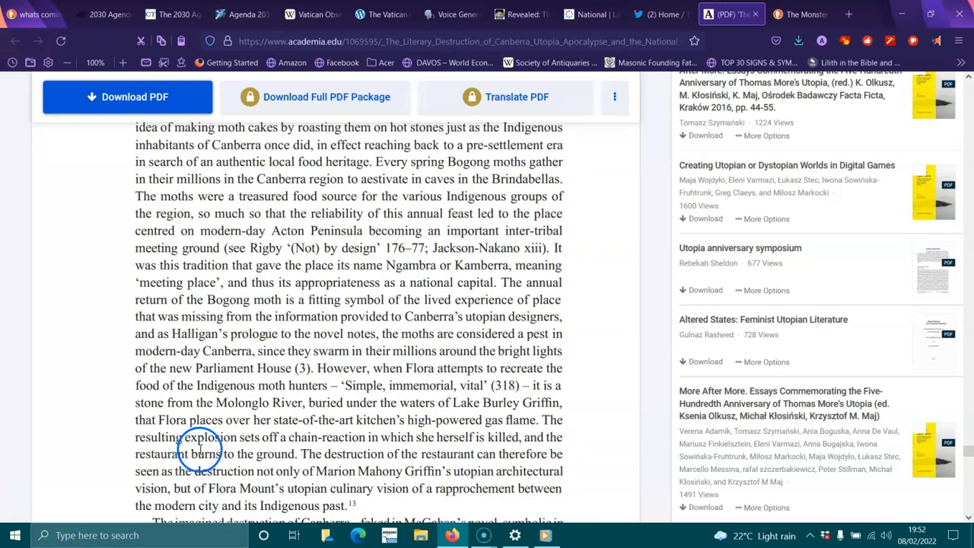
{"action": "mouse_move", "coordinate": [398, 429]}
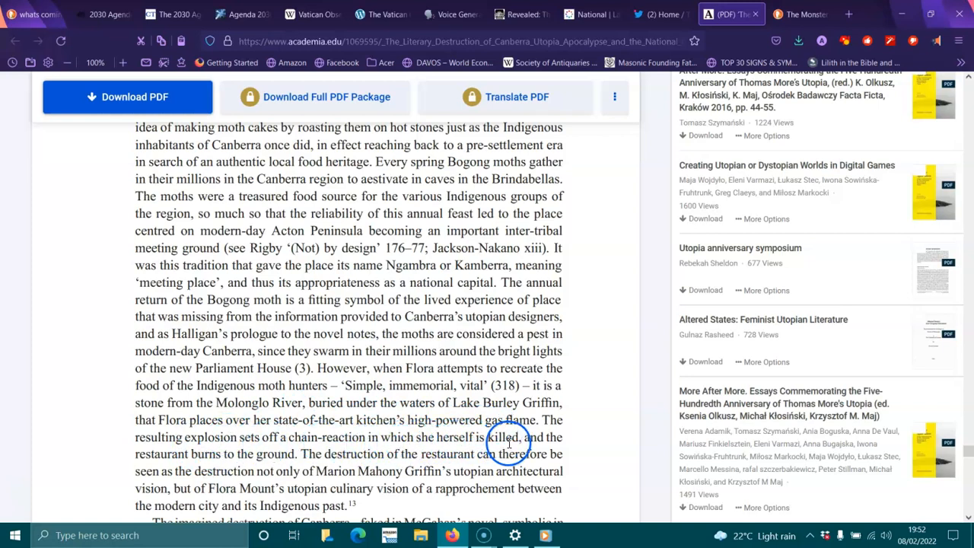
{"action": "mouse_move", "coordinate": [274, 464]}
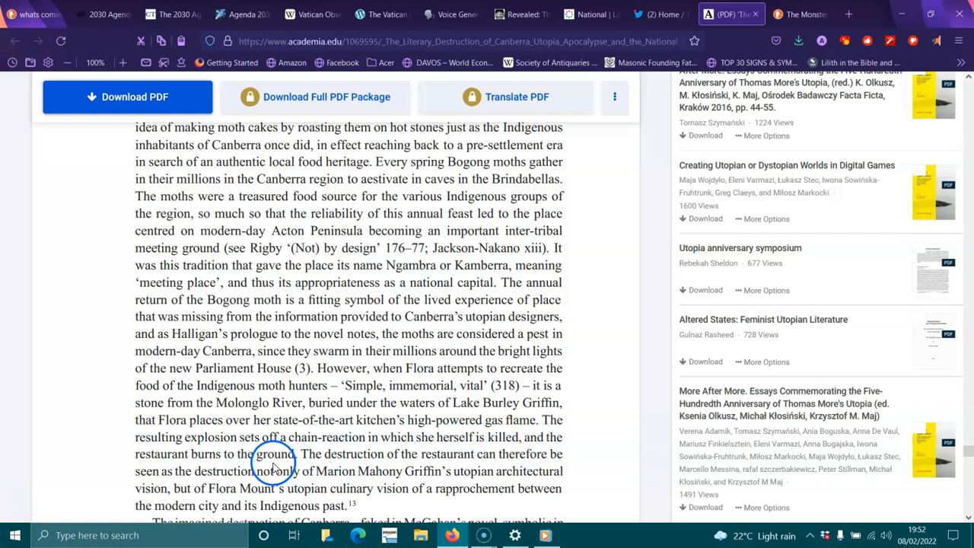
{"action": "mouse_move", "coordinate": [512, 465]}
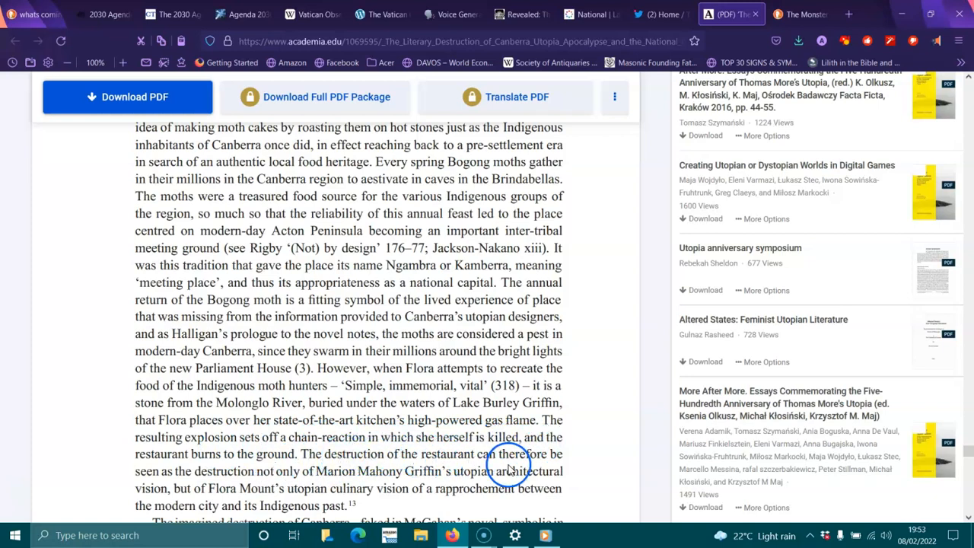
{"action": "mouse_move", "coordinate": [283, 468]}
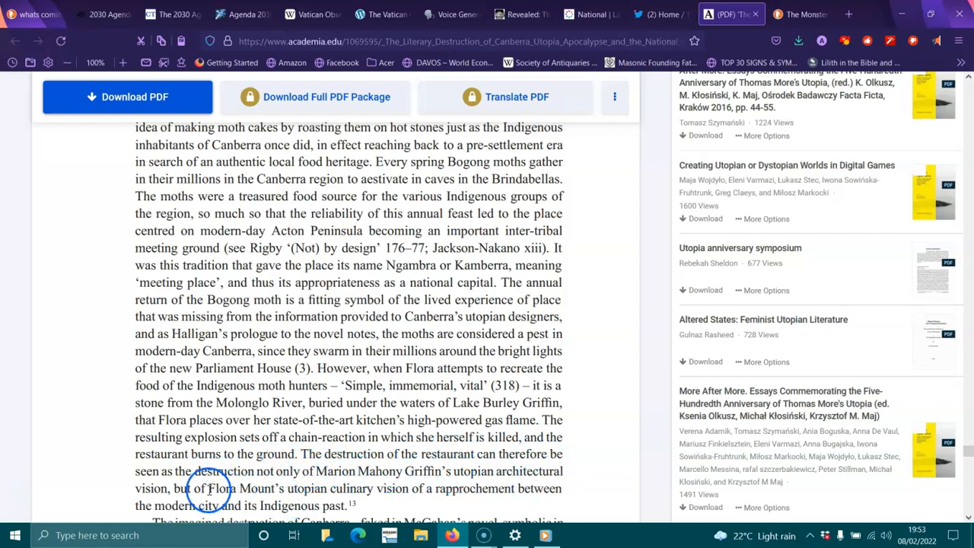
{"action": "mouse_move", "coordinate": [384, 490]}
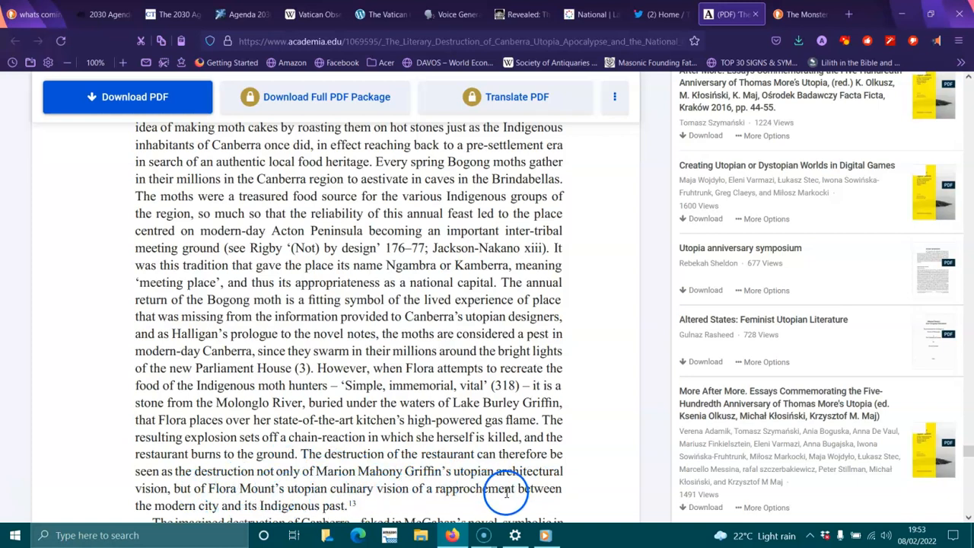
{"action": "scroll", "scroll_direction": "down", "scroll_amount": 3}
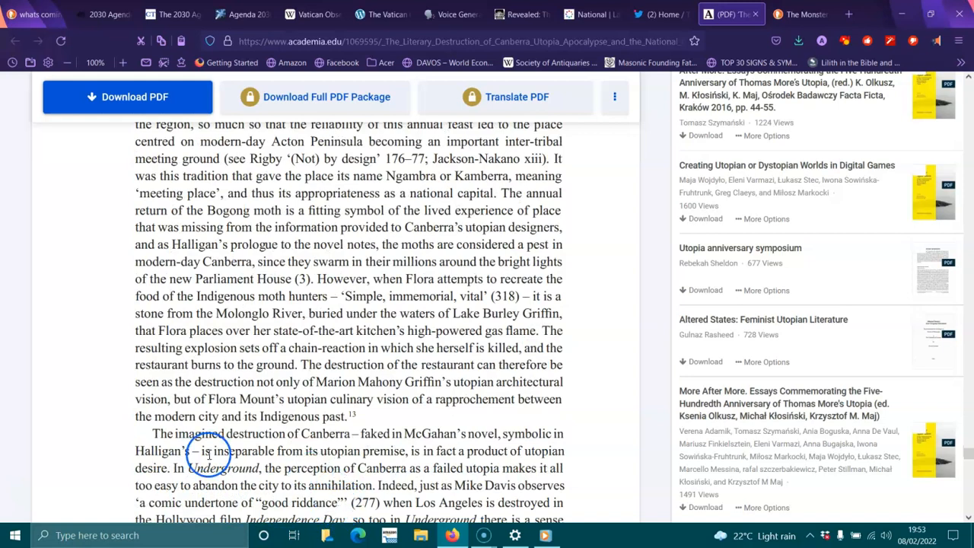
{"action": "scroll", "scroll_direction": "down", "scroll_amount": 3}
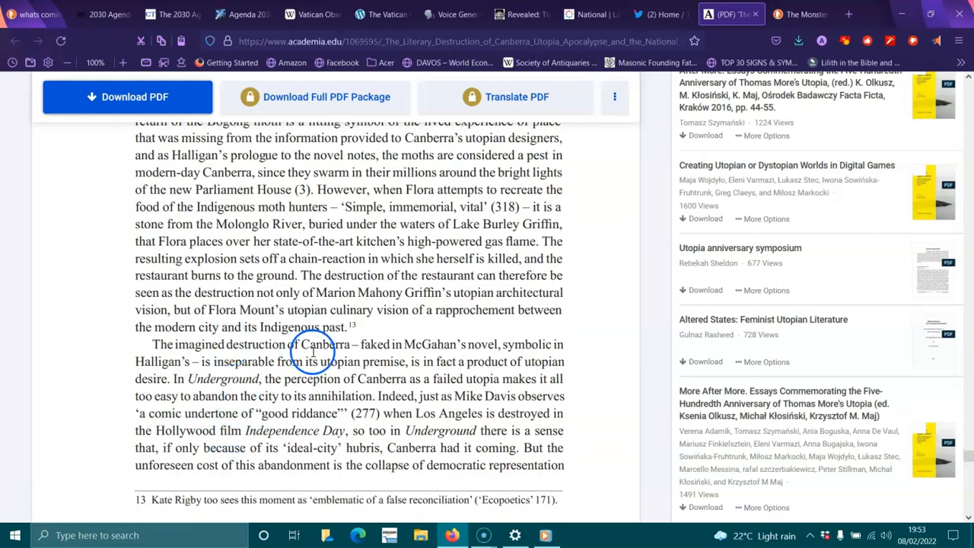
{"action": "mouse_move", "coordinate": [484, 344]}
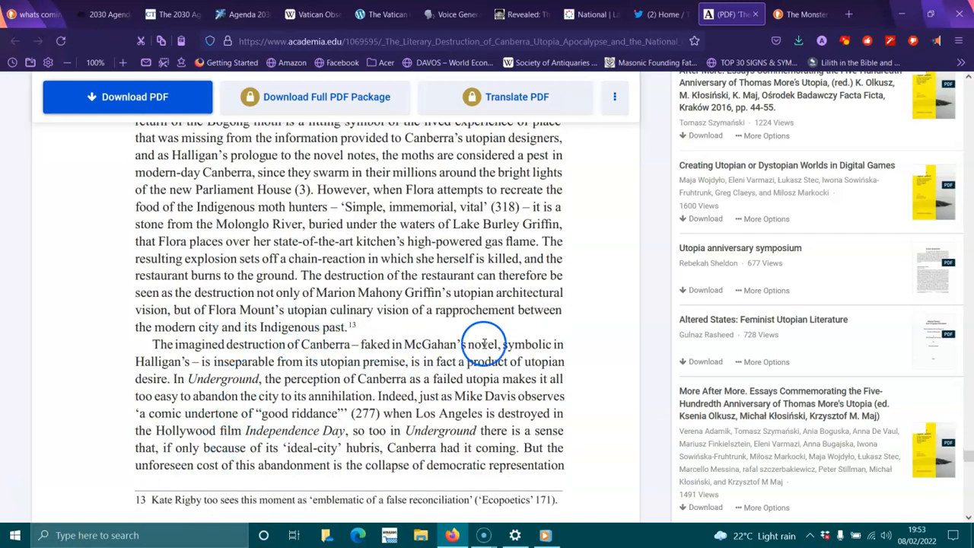
{"action": "mouse_move", "coordinate": [228, 363]}
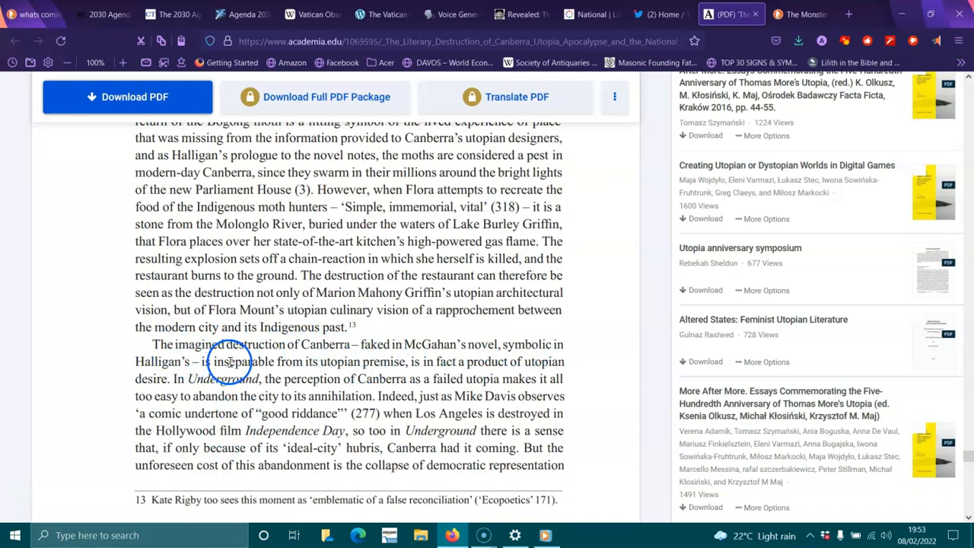
{"action": "mouse_move", "coordinate": [390, 362]}
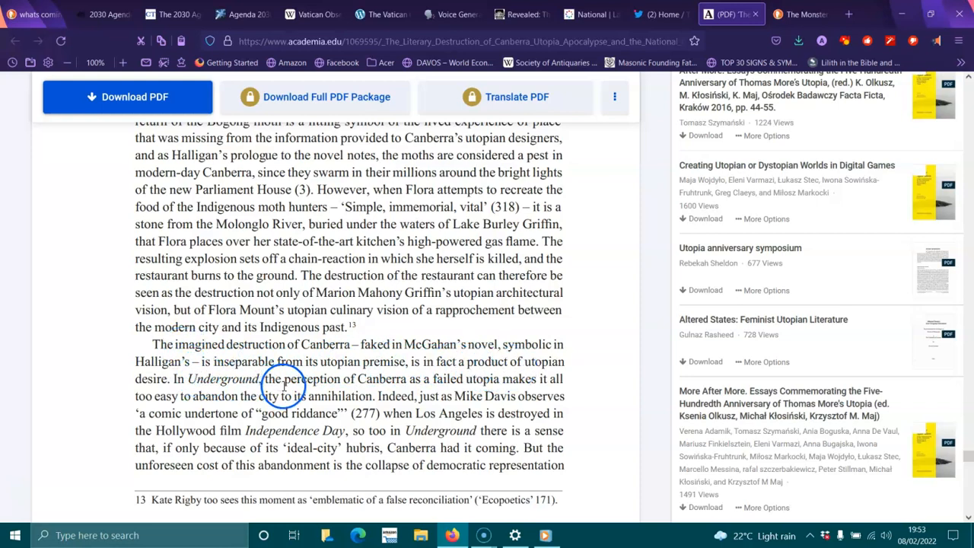
{"action": "mouse_move", "coordinate": [487, 384]}
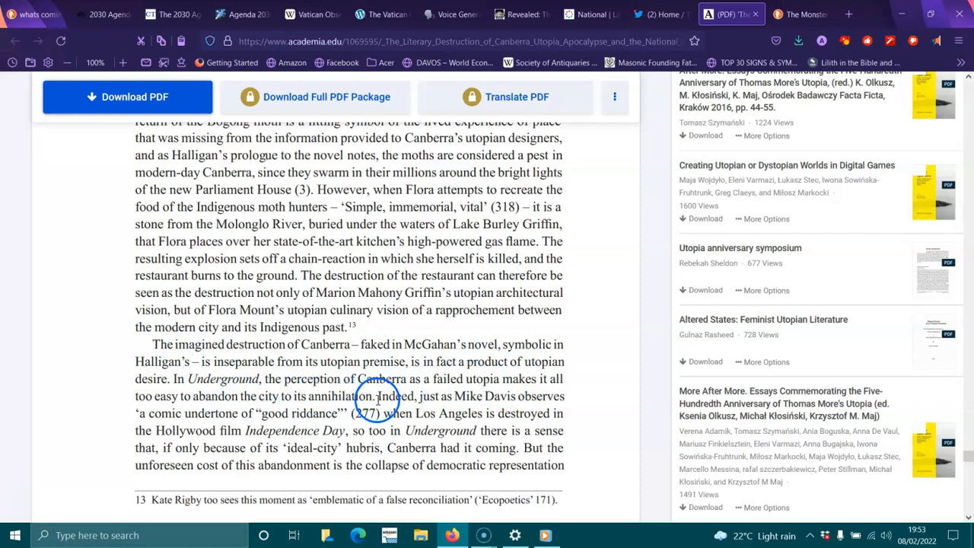
{"action": "mouse_move", "coordinate": [489, 397]}
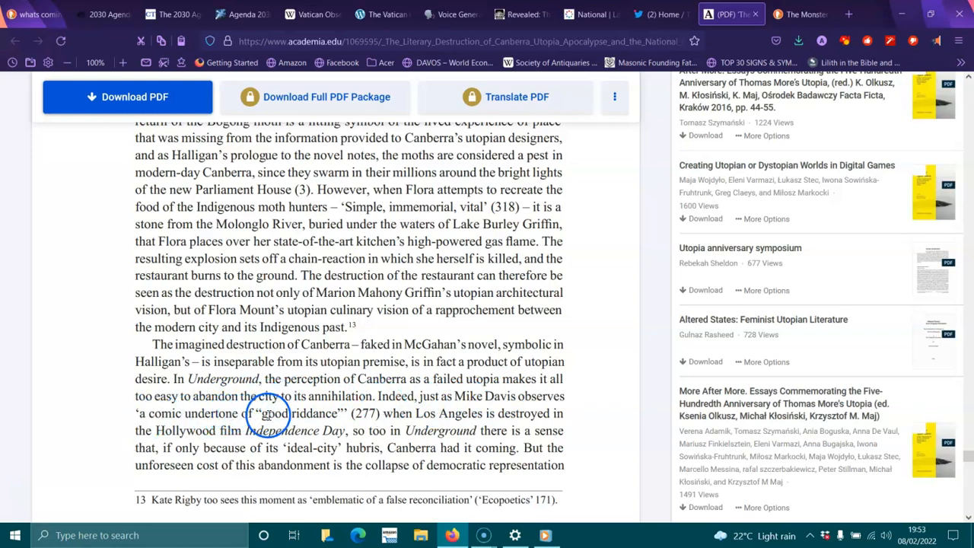
{"action": "mouse_move", "coordinate": [518, 417]}
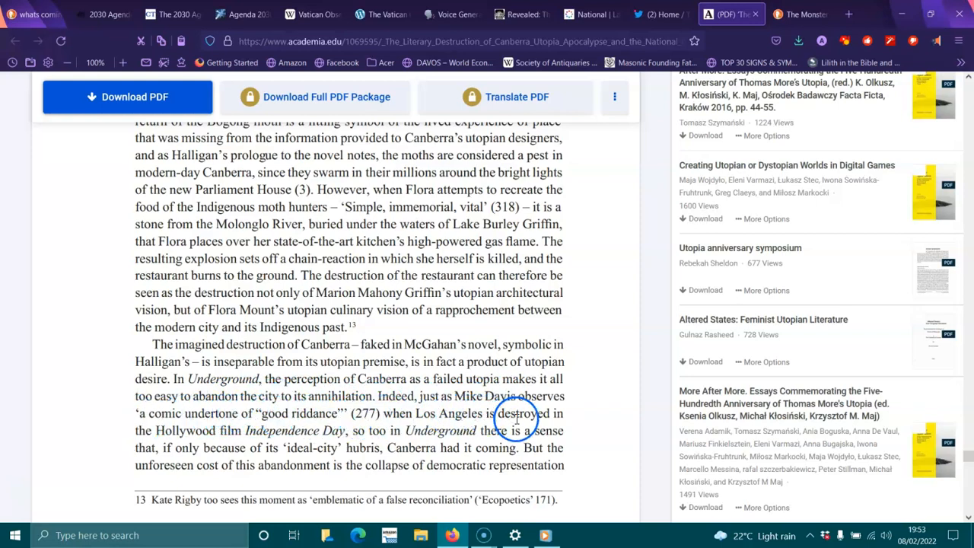
{"action": "mouse_move", "coordinate": [334, 434]}
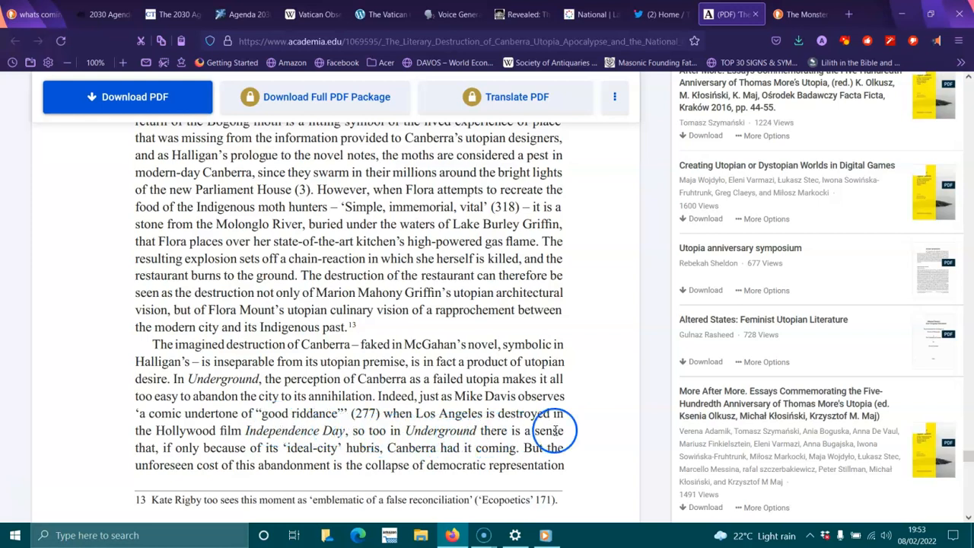
{"action": "mouse_move", "coordinate": [289, 449]}
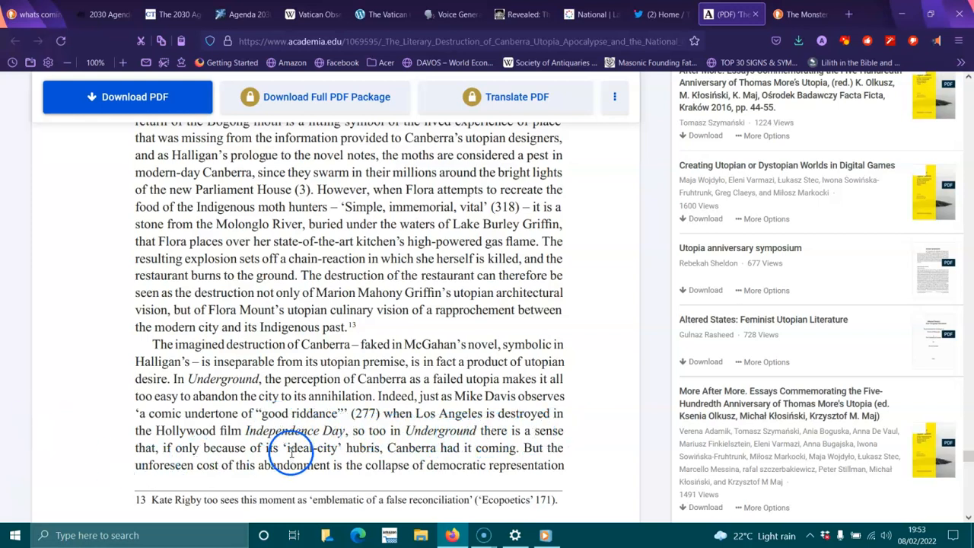
{"action": "mouse_move", "coordinate": [380, 447]}
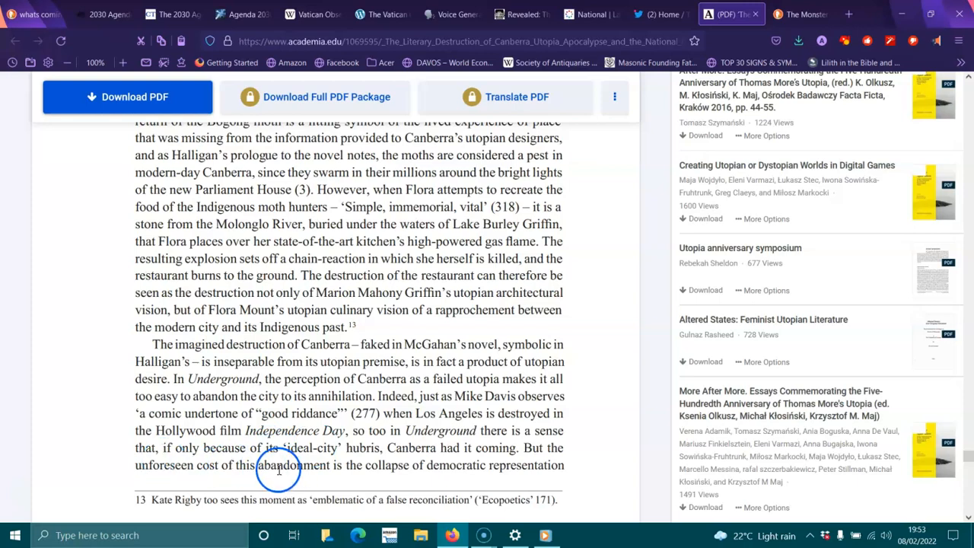
{"action": "mouse_move", "coordinate": [481, 472]}
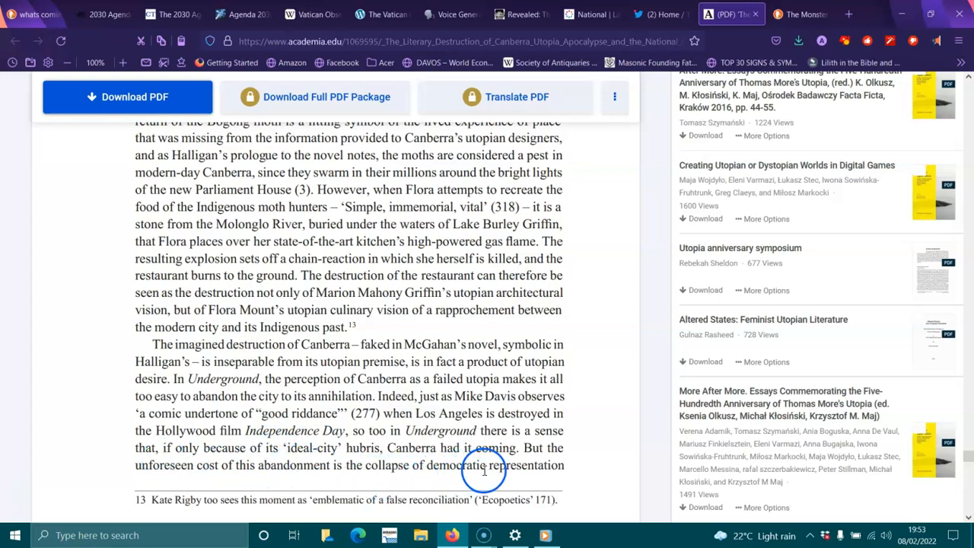
- Scroll past page 545 to the 'Author' paragraph on the Australian Underground movement, Flora, Clovis and Jerome
{"action": "scroll", "scroll_direction": "down", "scroll_amount": 3}
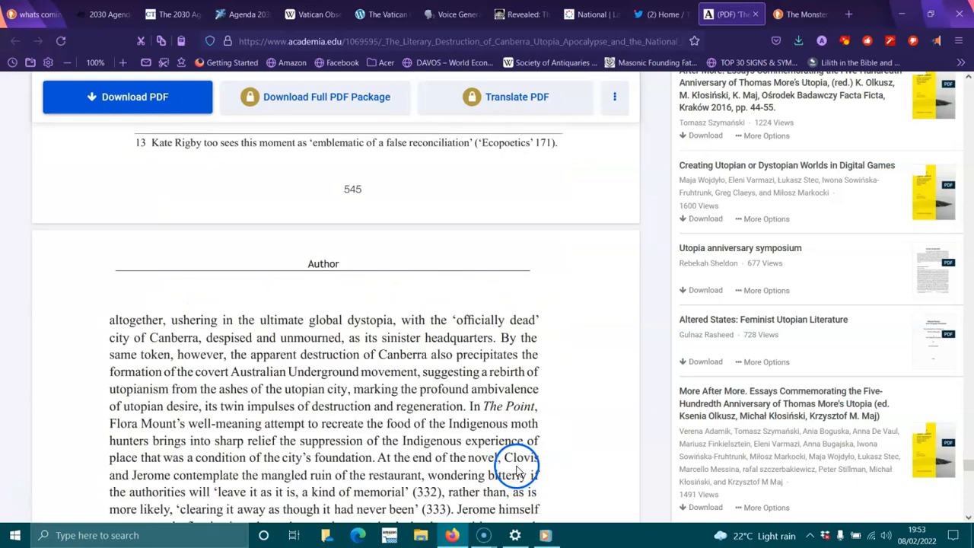
{"action": "mouse_move", "coordinate": [302, 324]}
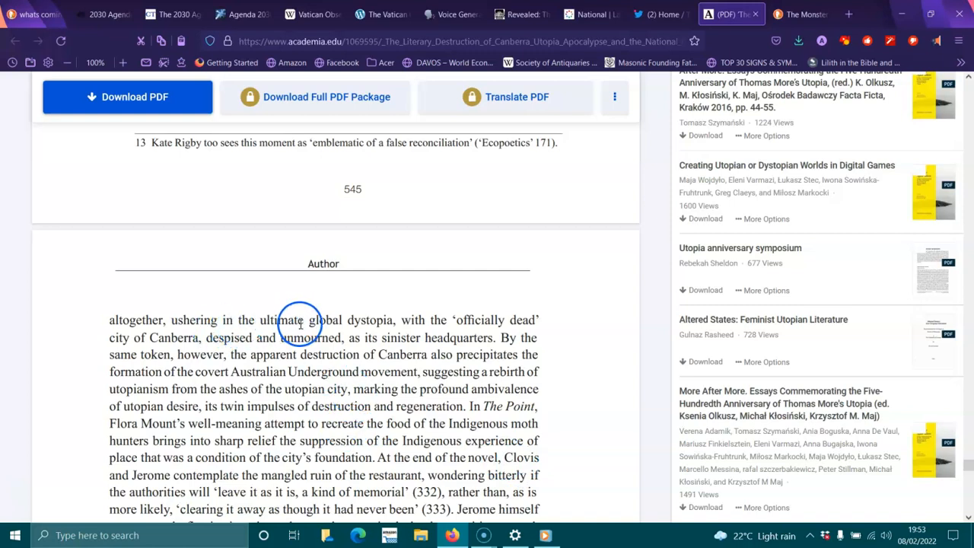
{"action": "mouse_move", "coordinate": [423, 319]}
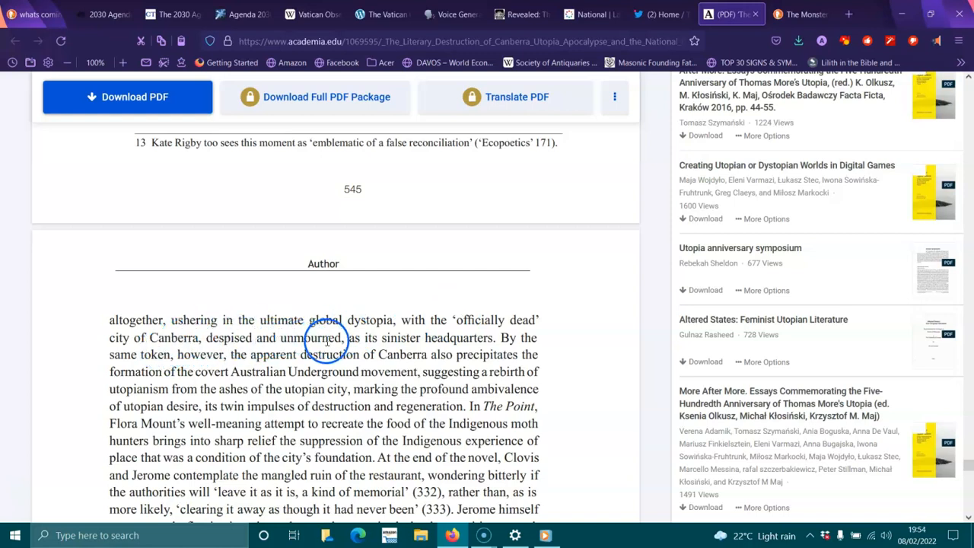
{"action": "mouse_move", "coordinate": [505, 340]}
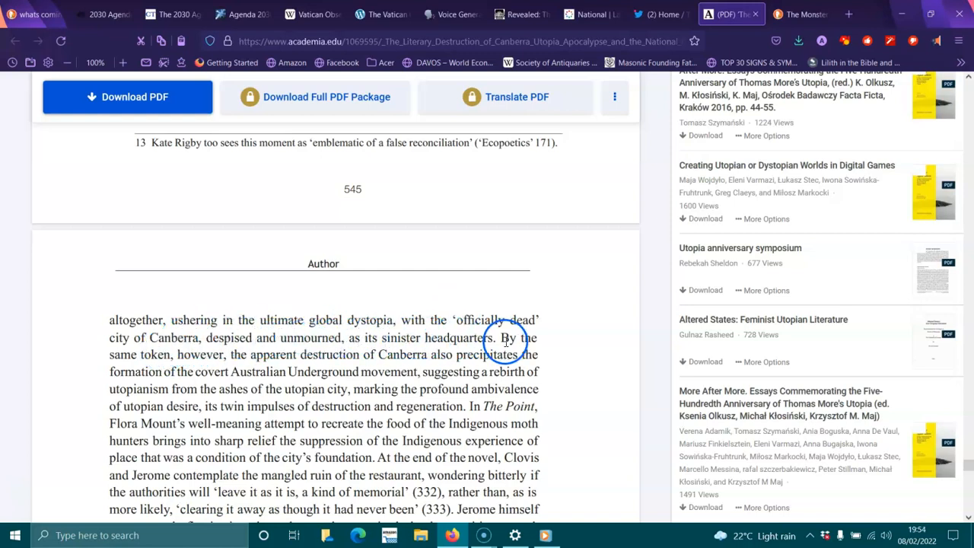
{"action": "mouse_move", "coordinate": [325, 360]}
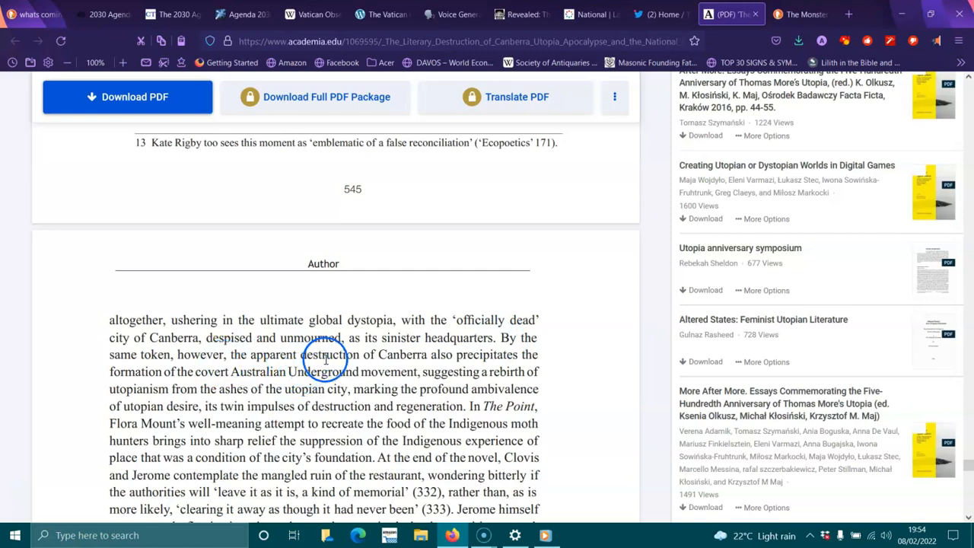
{"action": "mouse_move", "coordinate": [502, 357]}
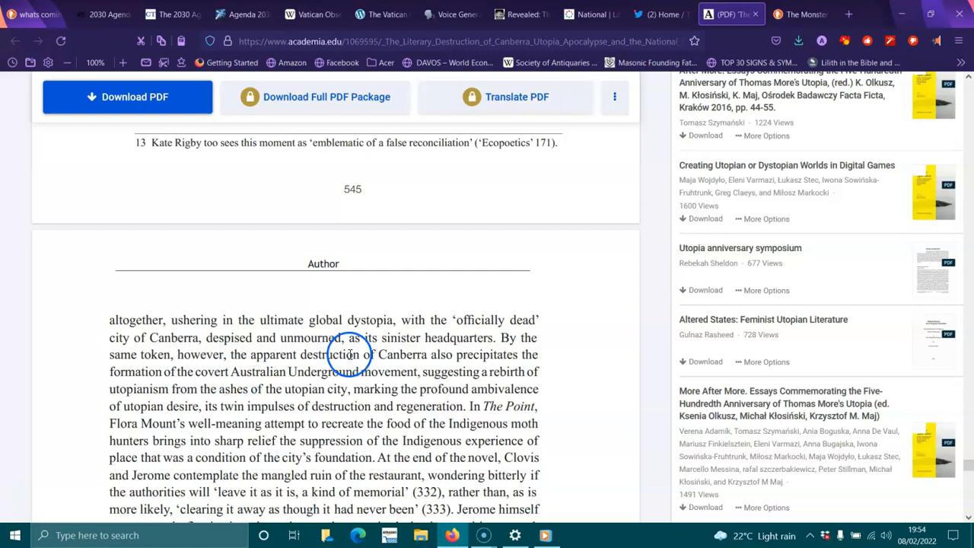
{"action": "mouse_move", "coordinate": [526, 326]}
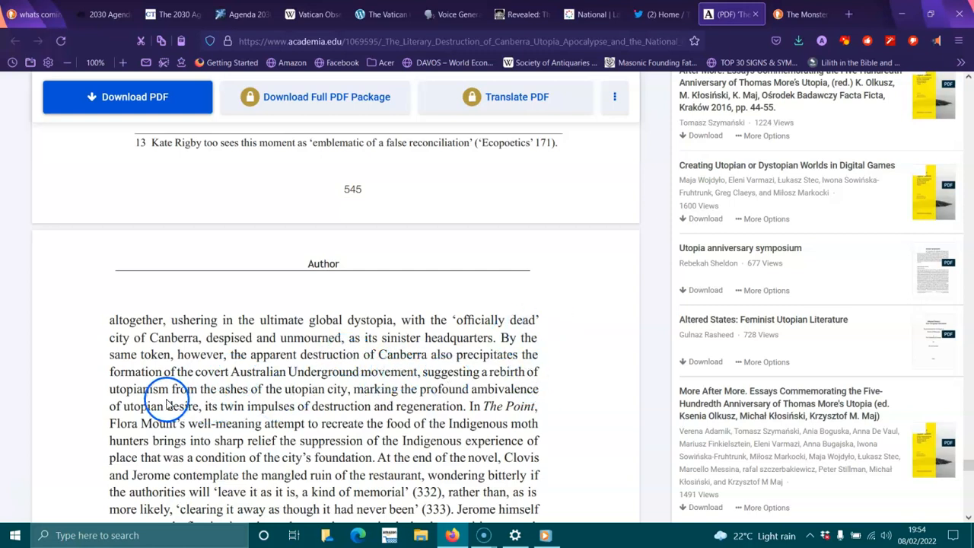
{"action": "mouse_move", "coordinate": [358, 397]}
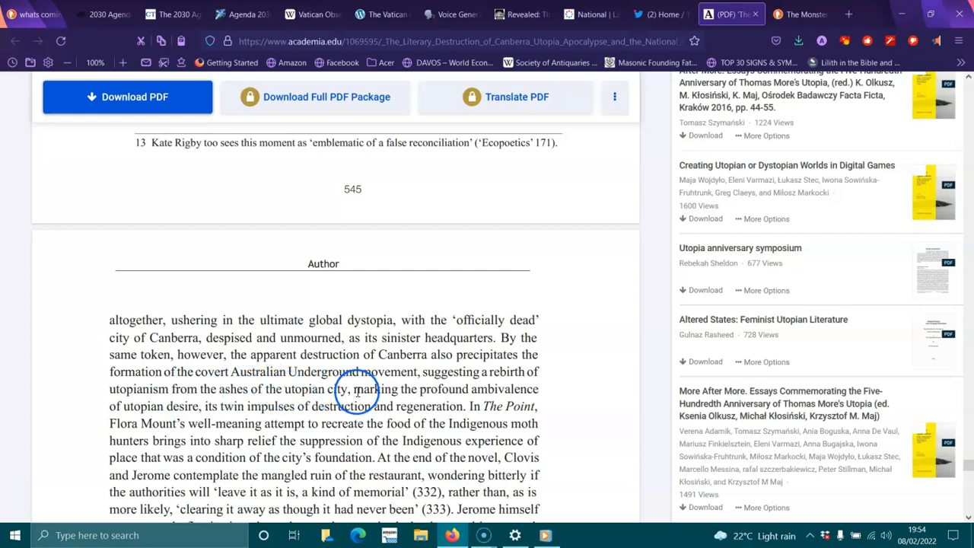
{"action": "mouse_move", "coordinate": [353, 383]}
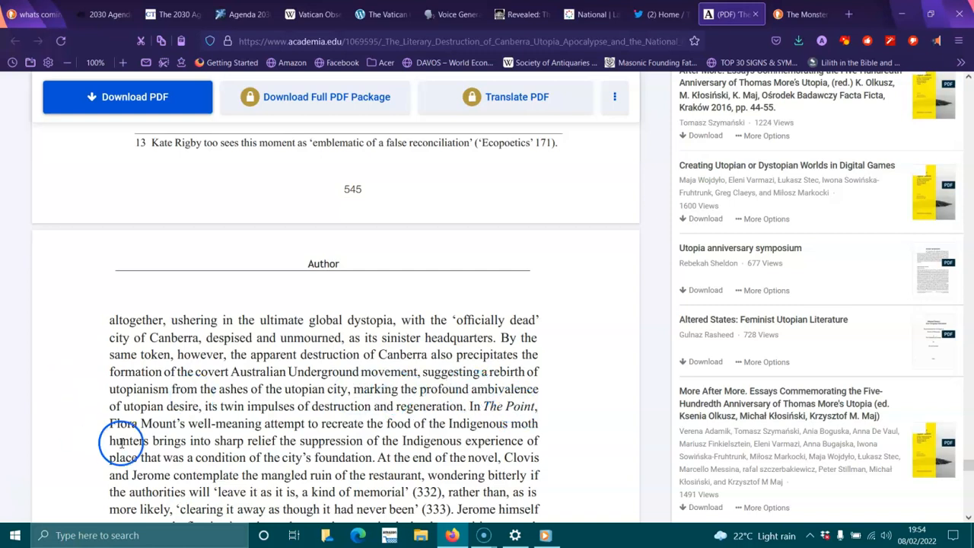
{"action": "mouse_move", "coordinate": [252, 414]}
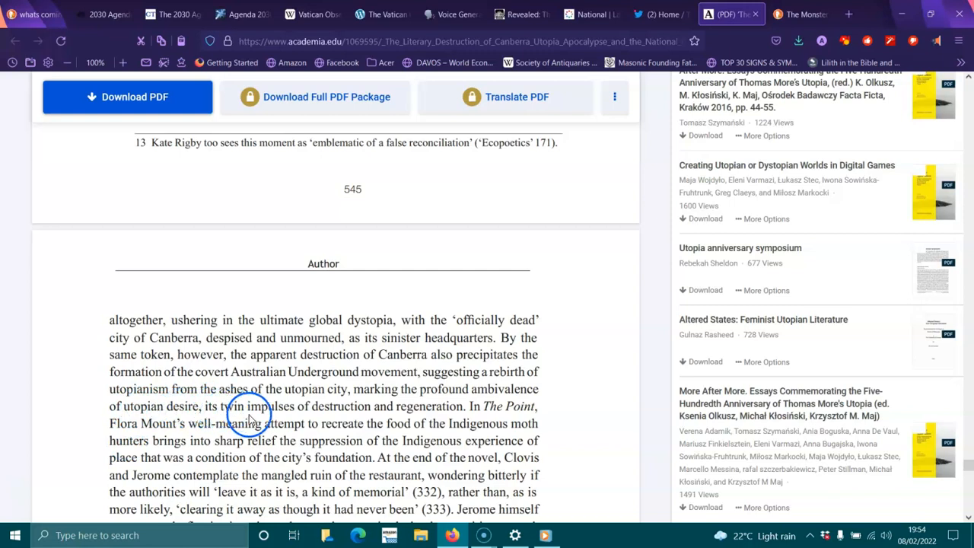
{"action": "double_click", "coordinate": [241, 406]}
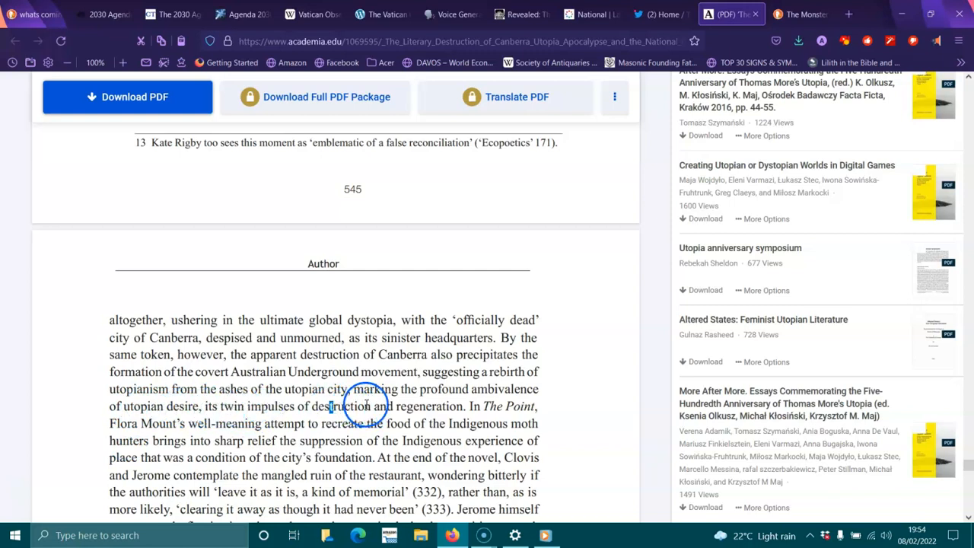
{"action": "mouse_move", "coordinate": [454, 423]}
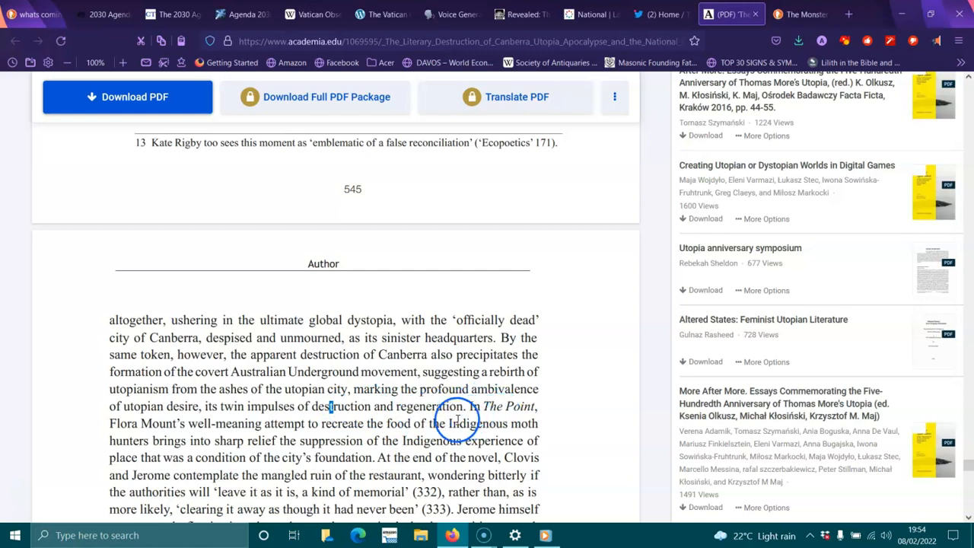
{"action": "mouse_move", "coordinate": [292, 436]}
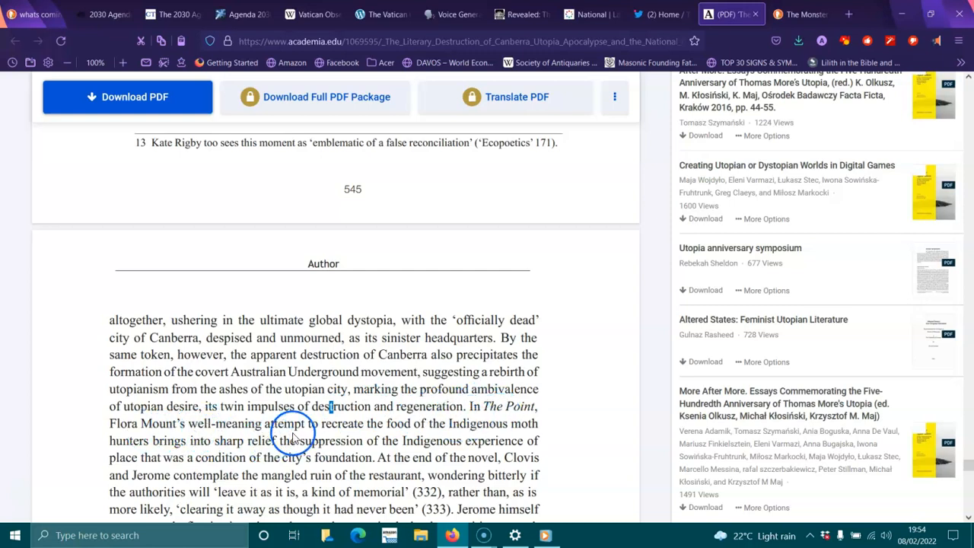
{"action": "mouse_move", "coordinate": [382, 442]}
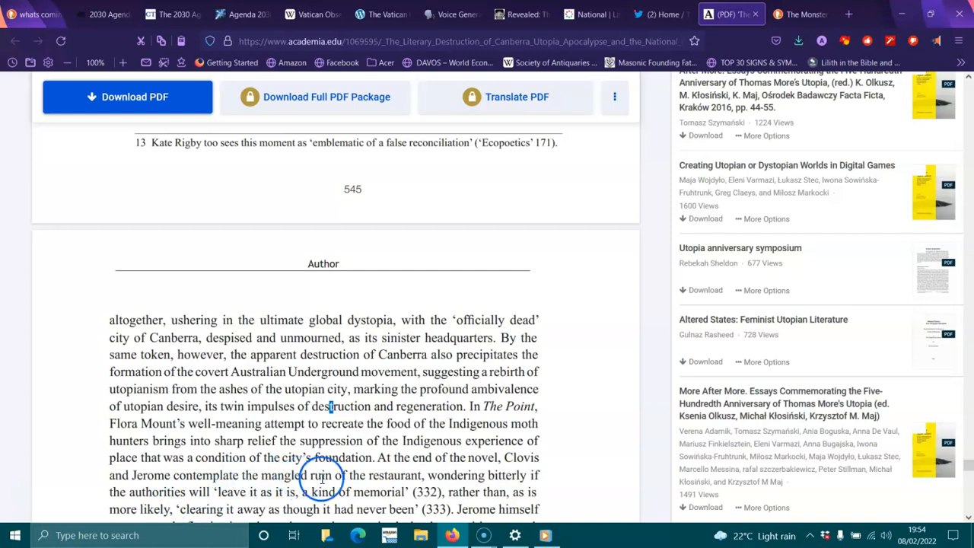
{"action": "mouse_move", "coordinate": [536, 477]}
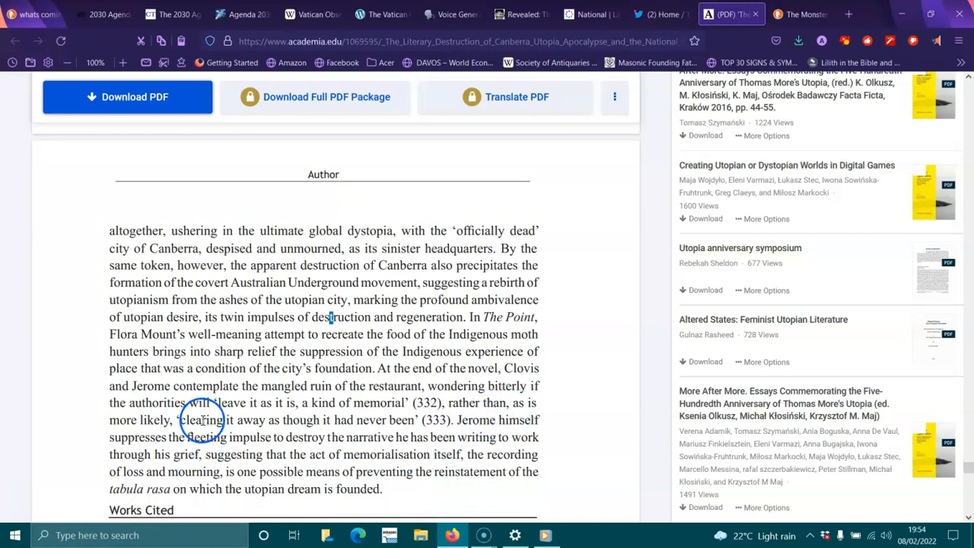
{"action": "mouse_move", "coordinate": [435, 420]}
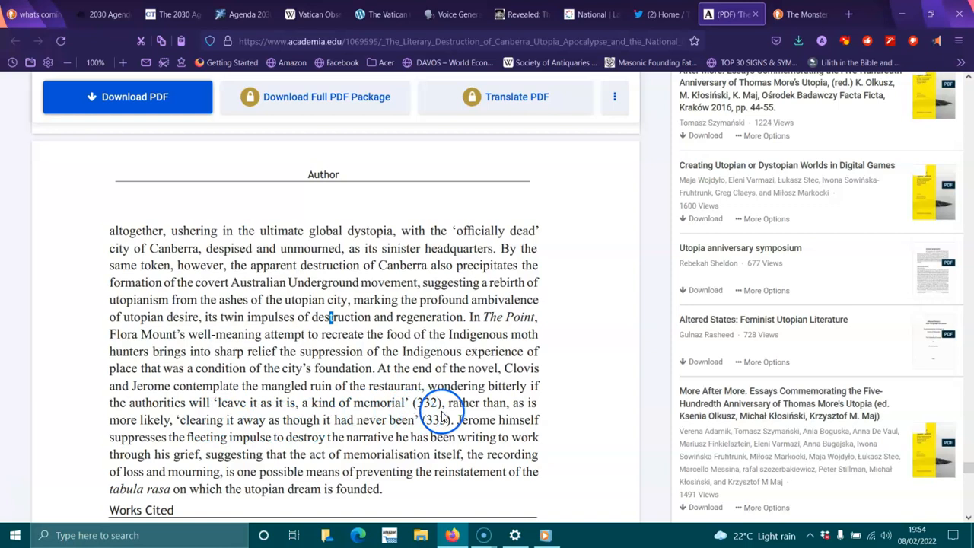
{"action": "mouse_move", "coordinate": [265, 436]}
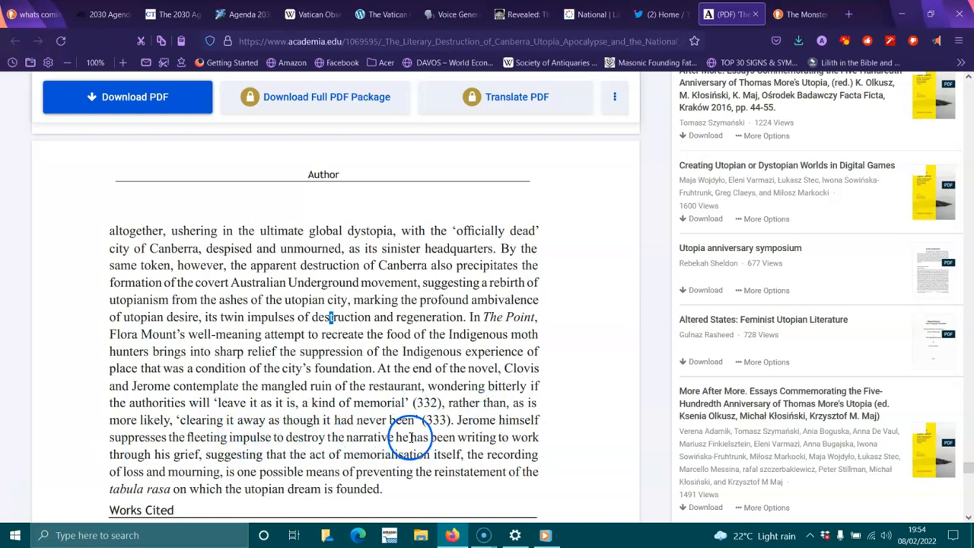
{"action": "mouse_move", "coordinate": [508, 439]}
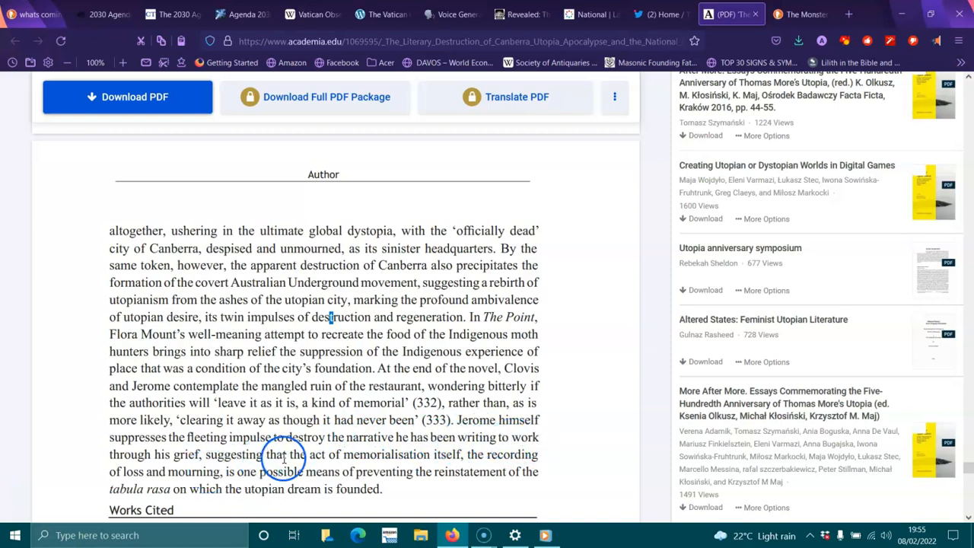
{"action": "mouse_move", "coordinate": [445, 453]}
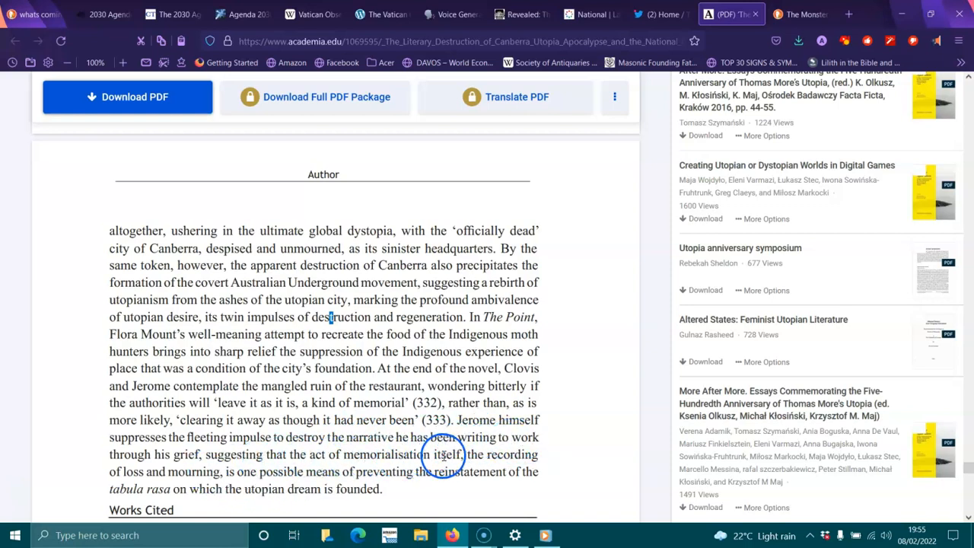
{"action": "mouse_move", "coordinate": [240, 486]}
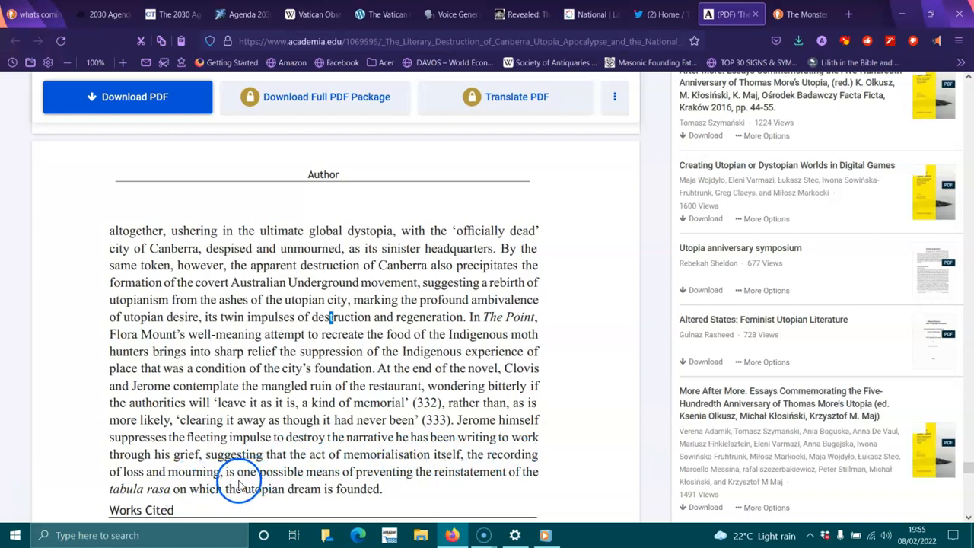
{"action": "mouse_move", "coordinate": [407, 476]}
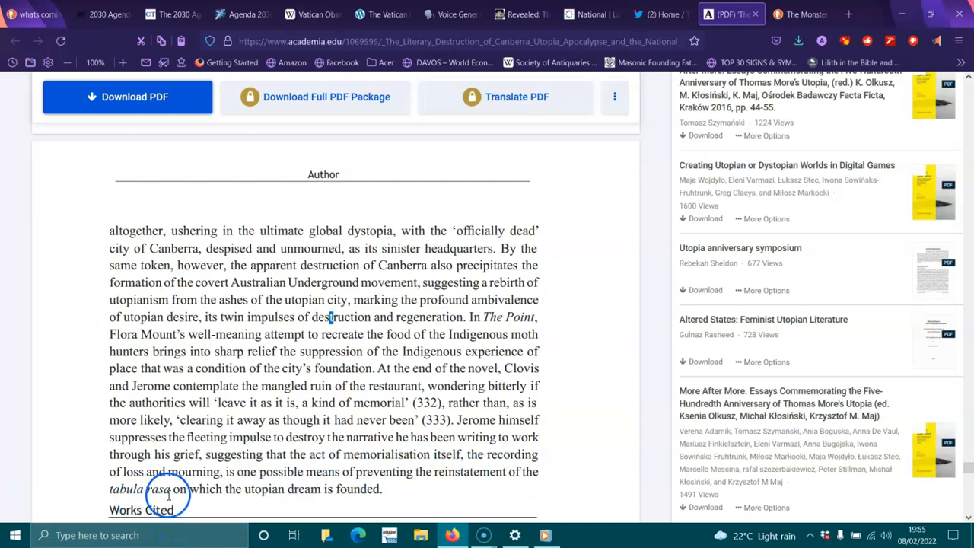
{"action": "mouse_move", "coordinate": [274, 487]}
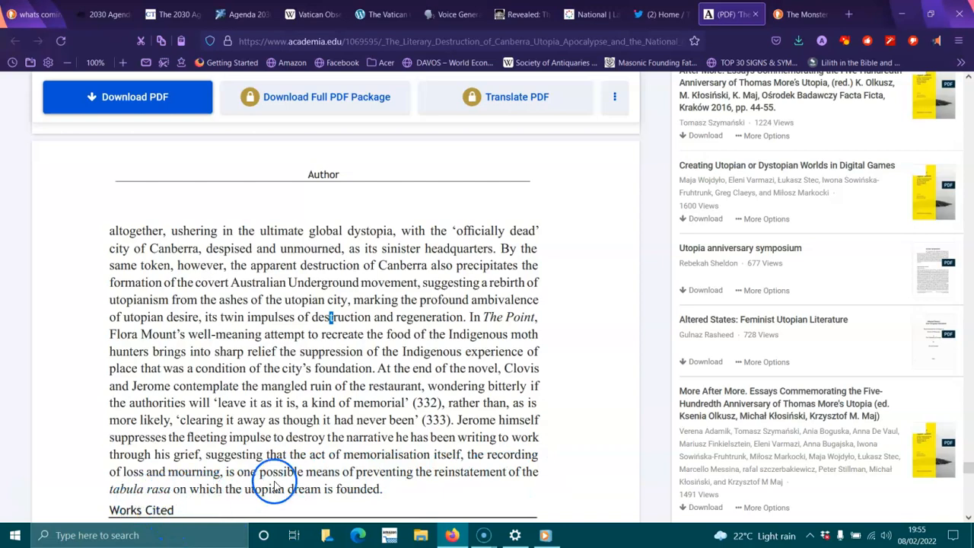
- Scroll through the Works Cited list down to the final Žižek entry
{"action": "scroll", "scroll_direction": "down", "scroll_amount": 3}
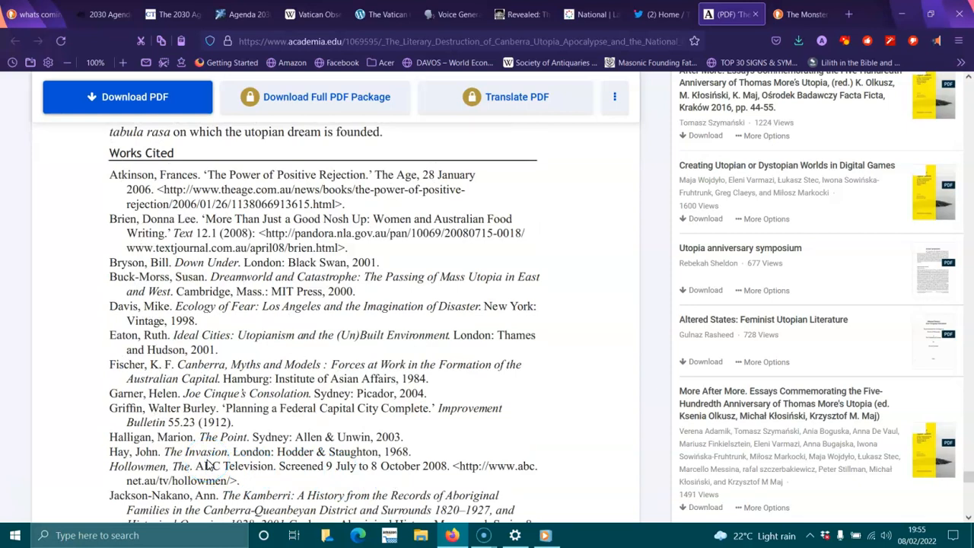
{"action": "scroll", "scroll_direction": "down", "scroll_amount": 3}
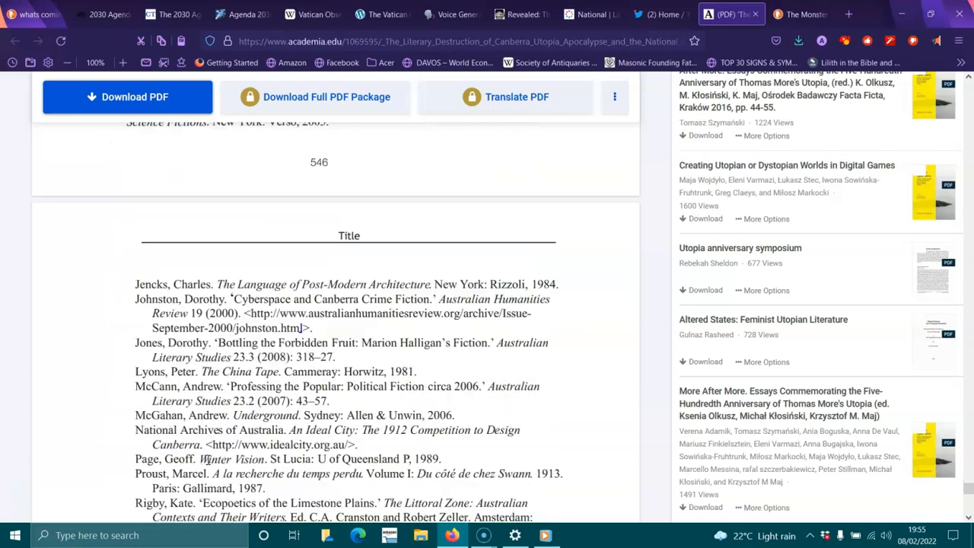
{"action": "scroll", "scroll_direction": "down", "scroll_amount": 3}
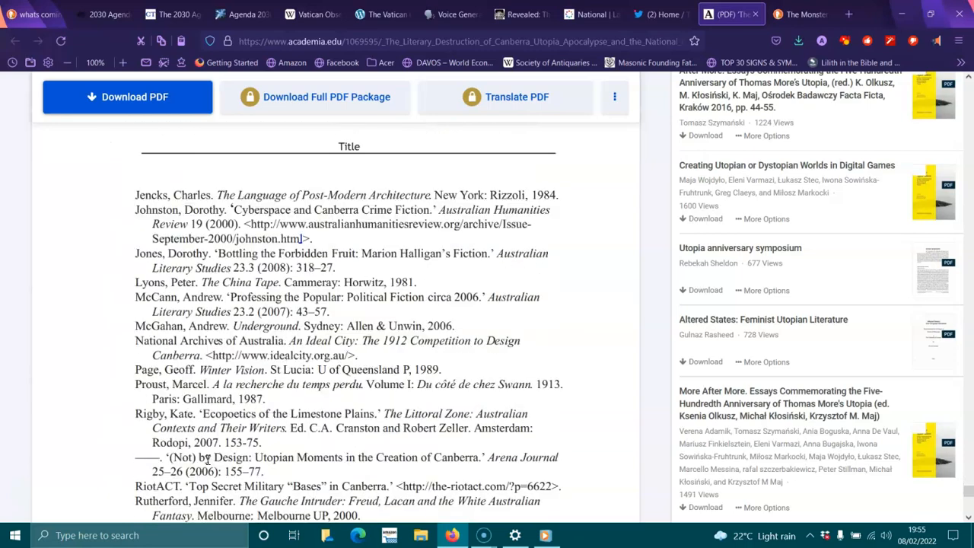
{"action": "scroll", "scroll_direction": "down", "scroll_amount": 3}
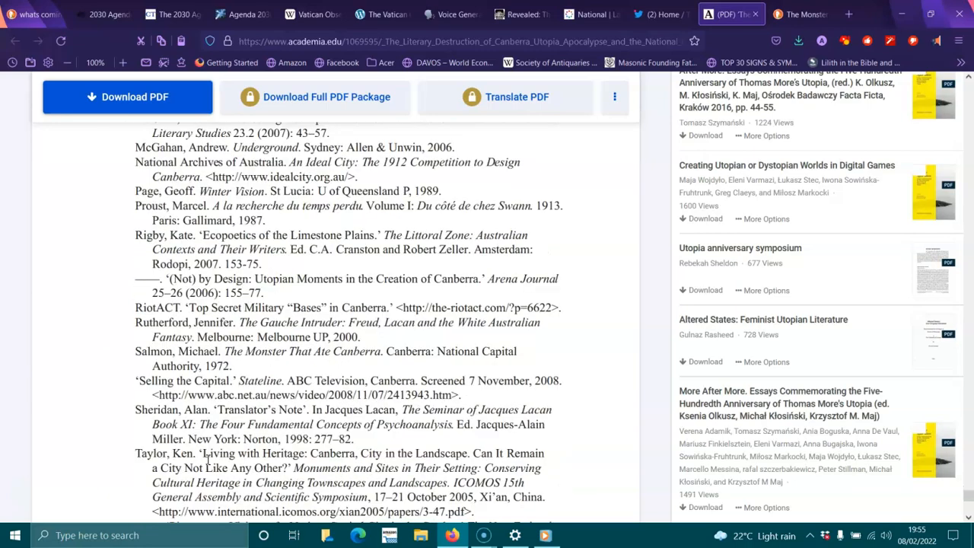
{"action": "scroll", "scroll_direction": "down", "scroll_amount": 3}
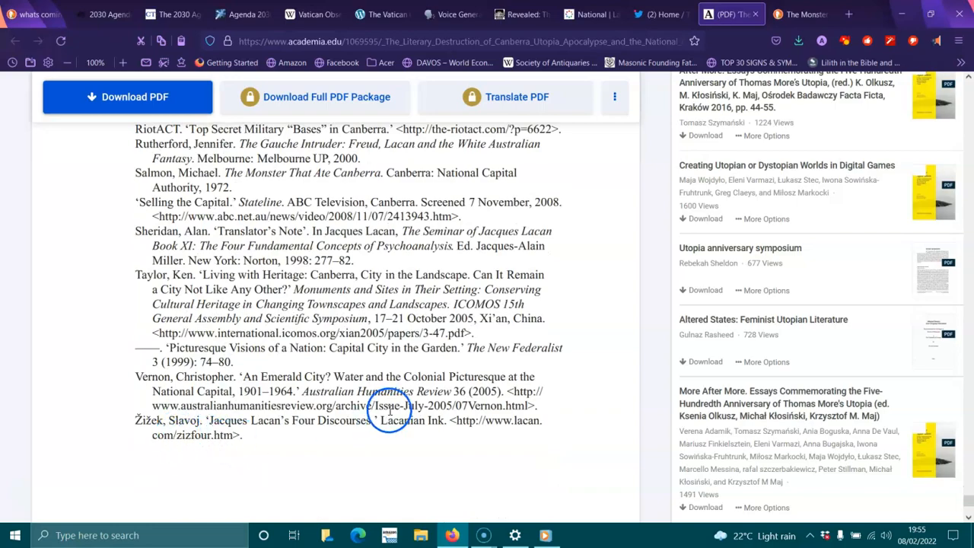
{"action": "scroll", "scroll_direction": "down", "scroll_amount": 3}
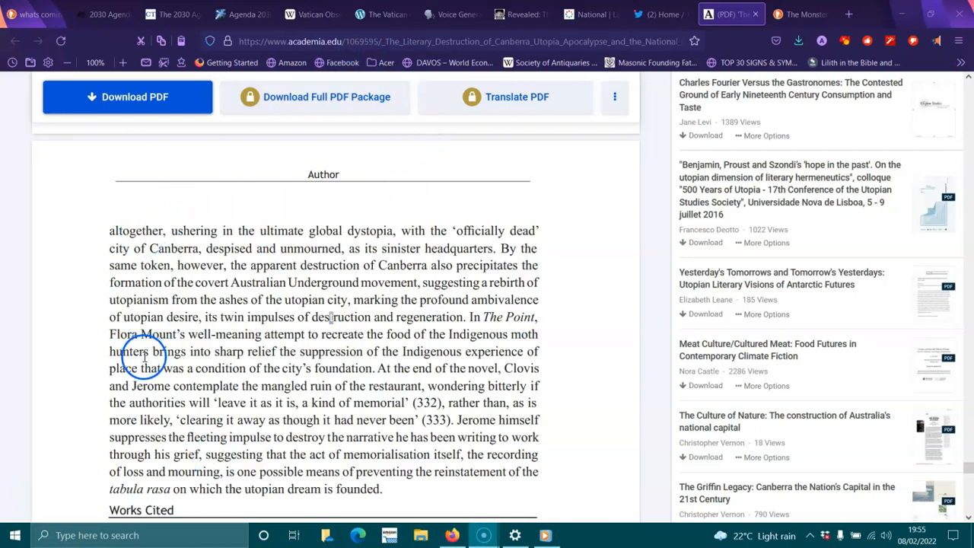
{"action": "mouse_move", "coordinate": [52, 402]}
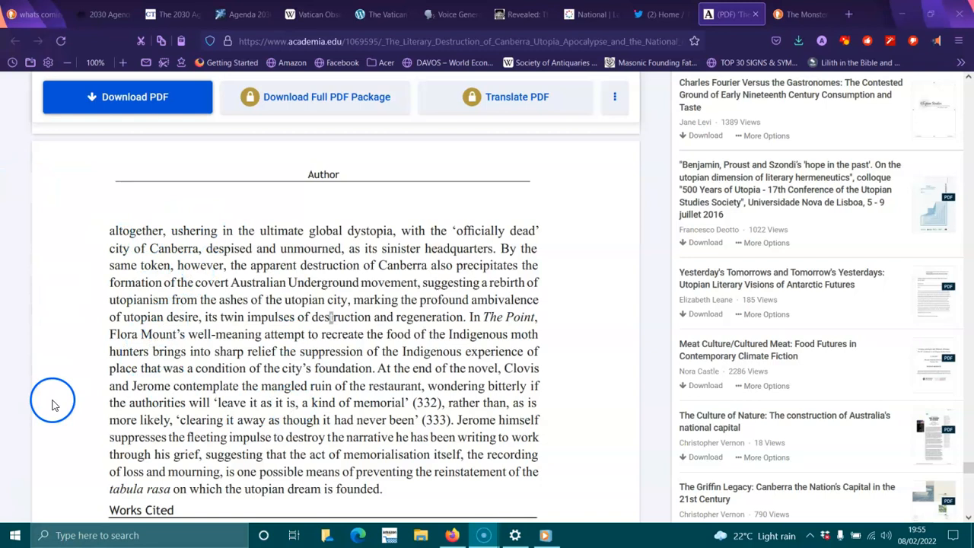